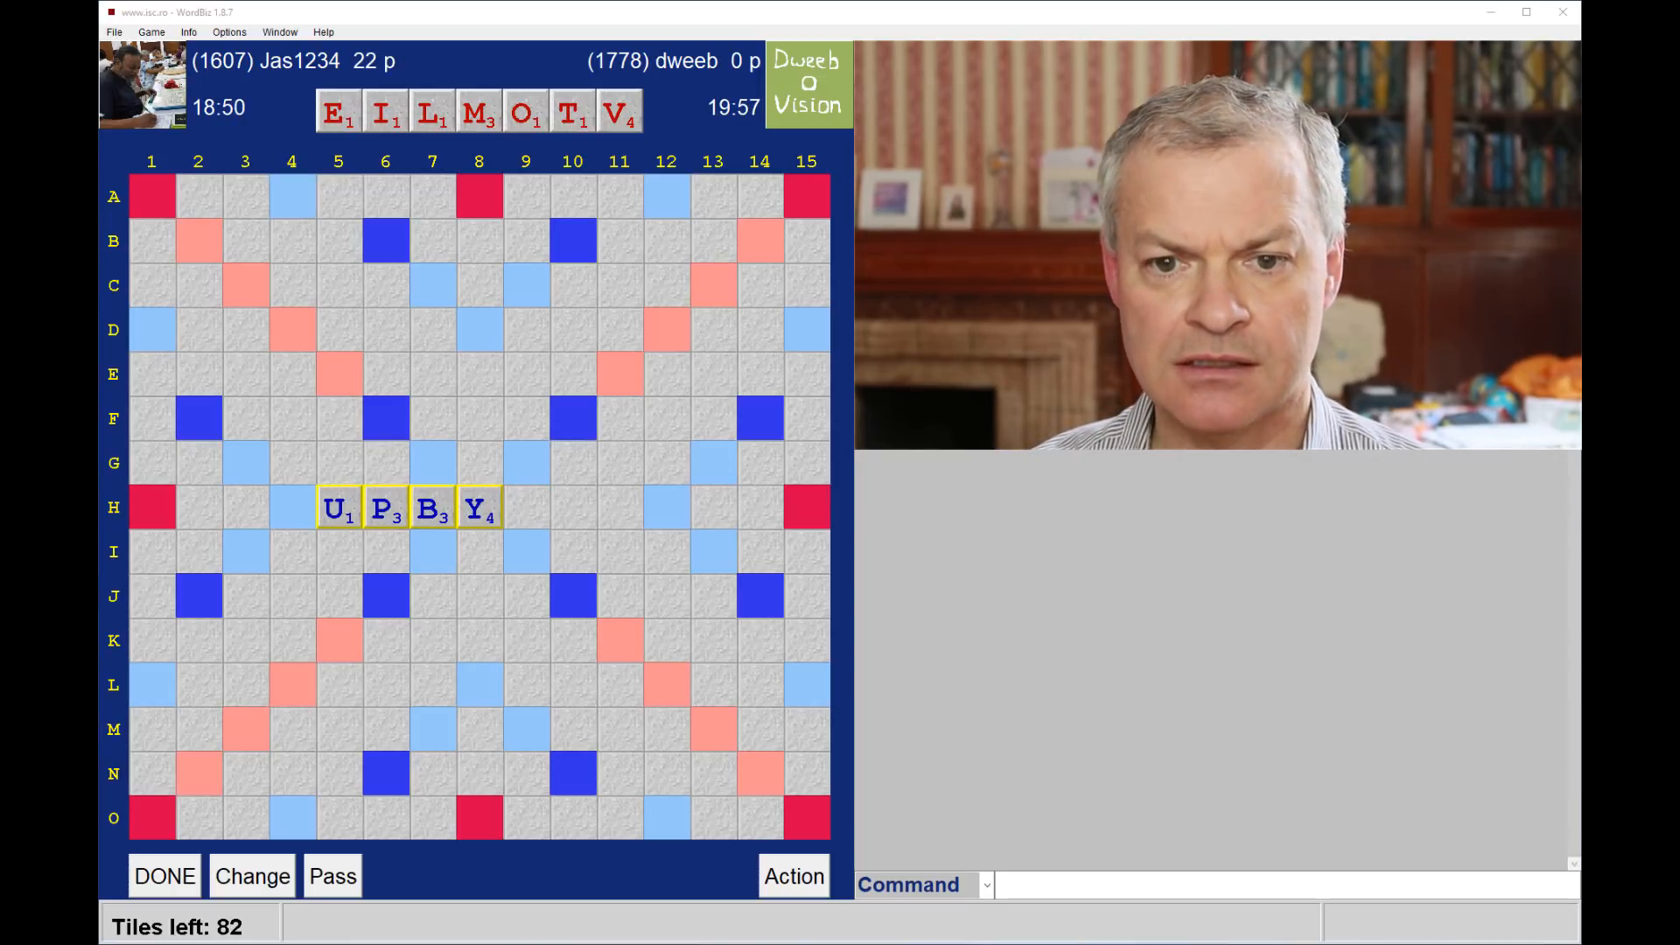
mouse_move(354, 566)
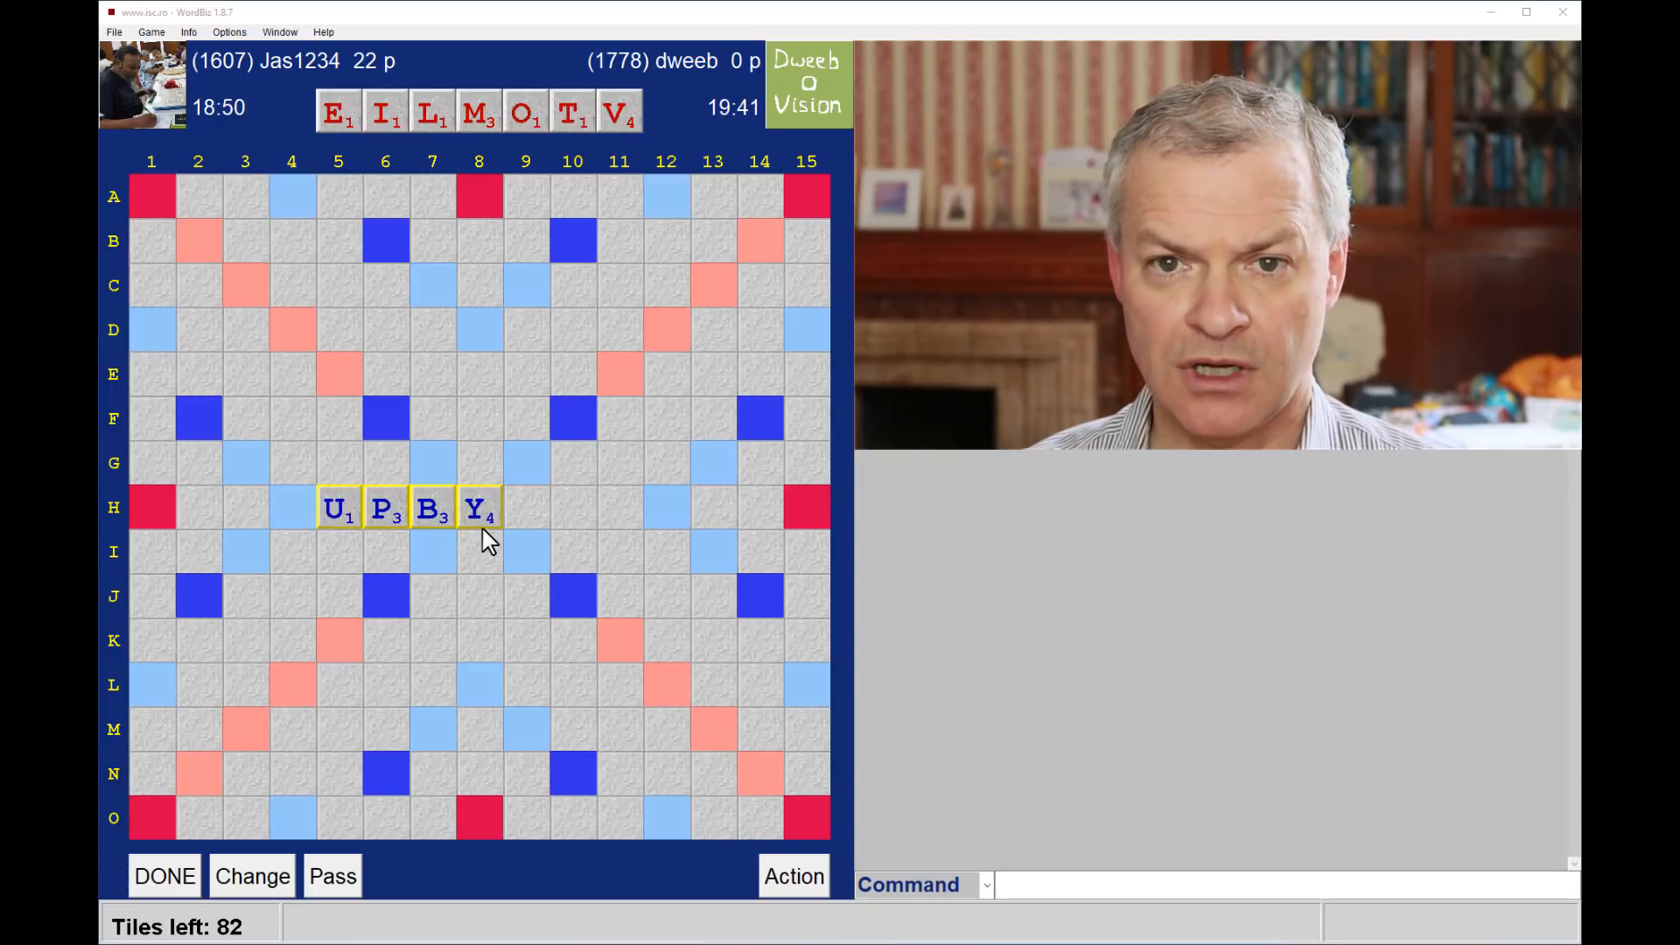
mouse_move(448, 163)
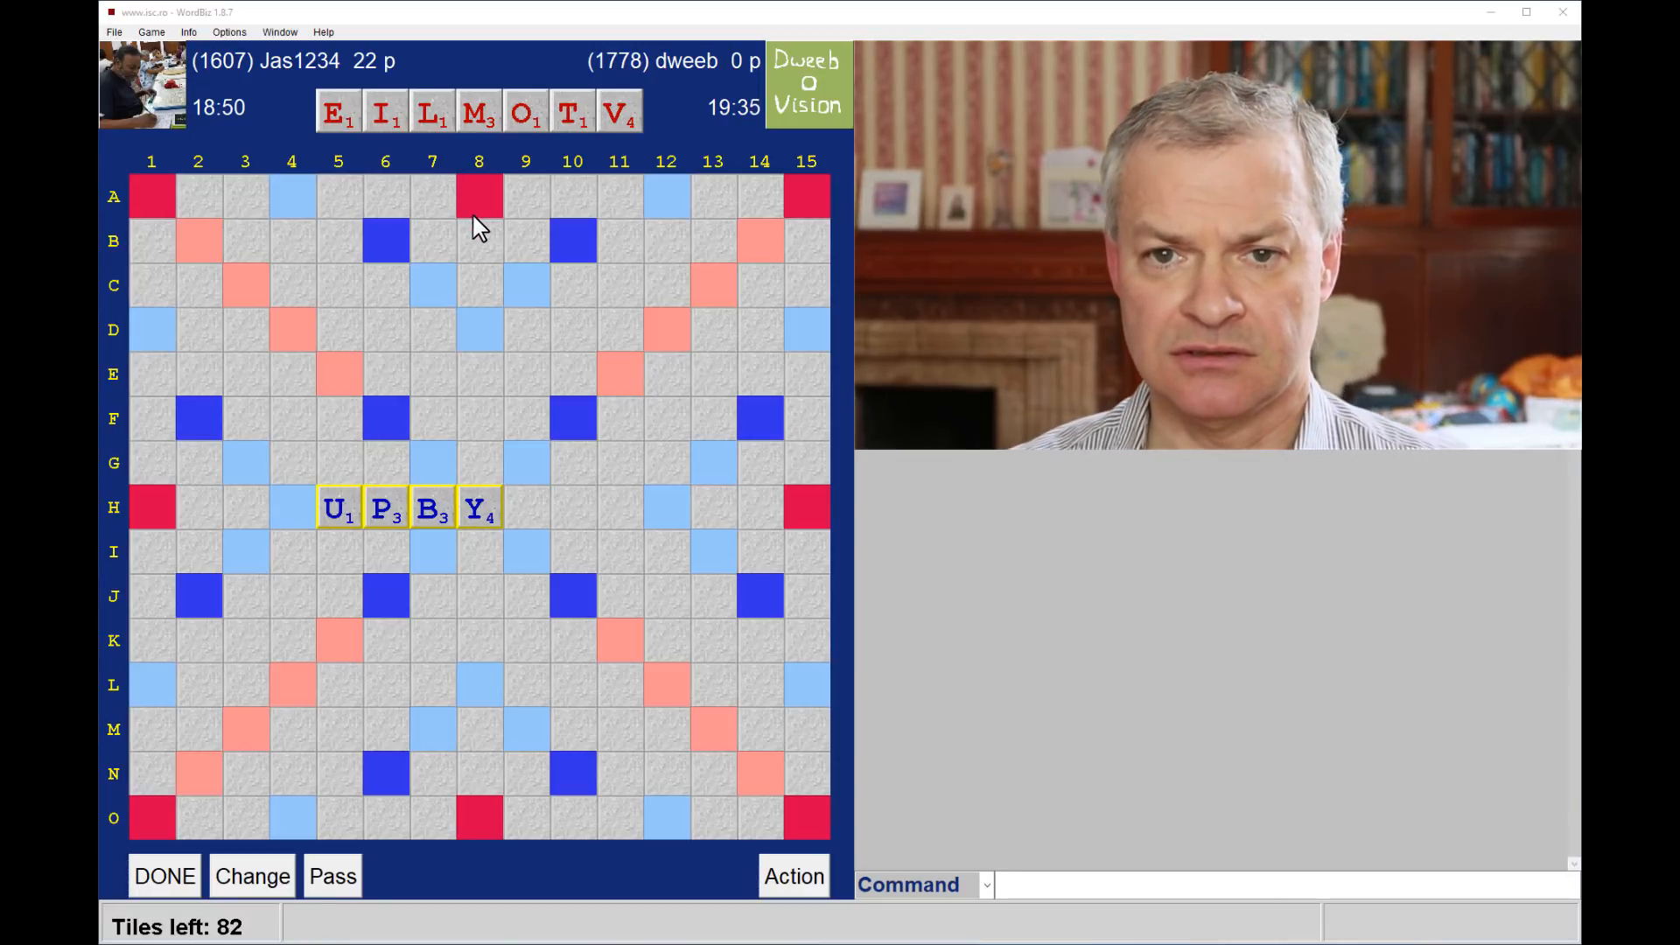
mouse_move(474, 245)
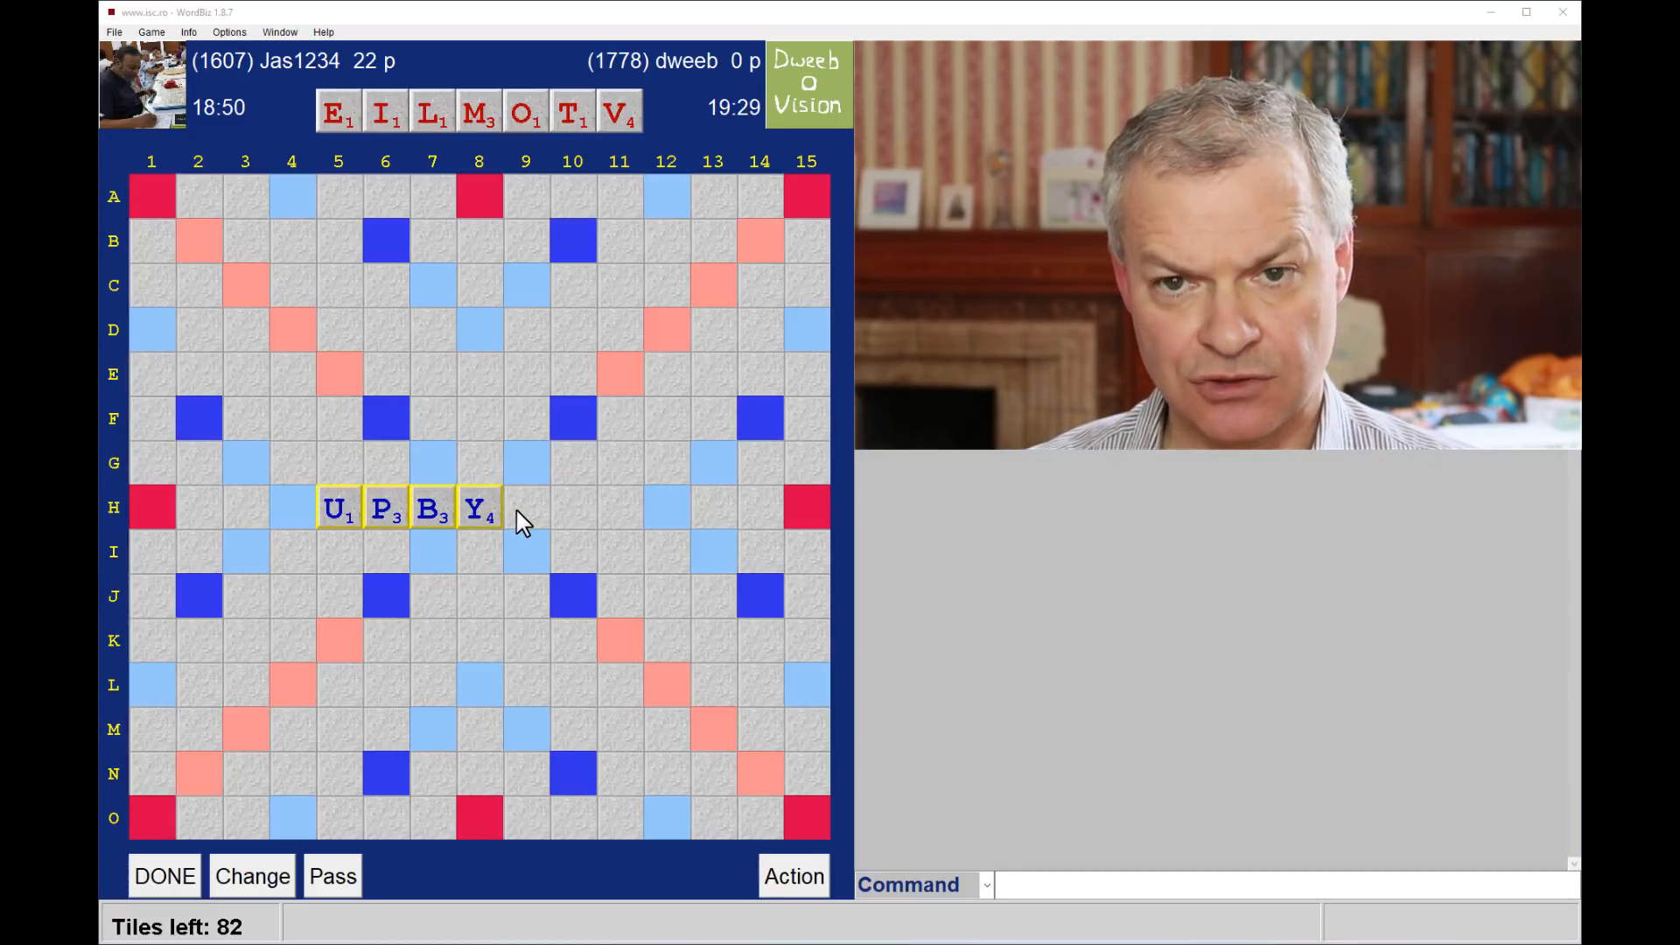
mouse_move(538, 436)
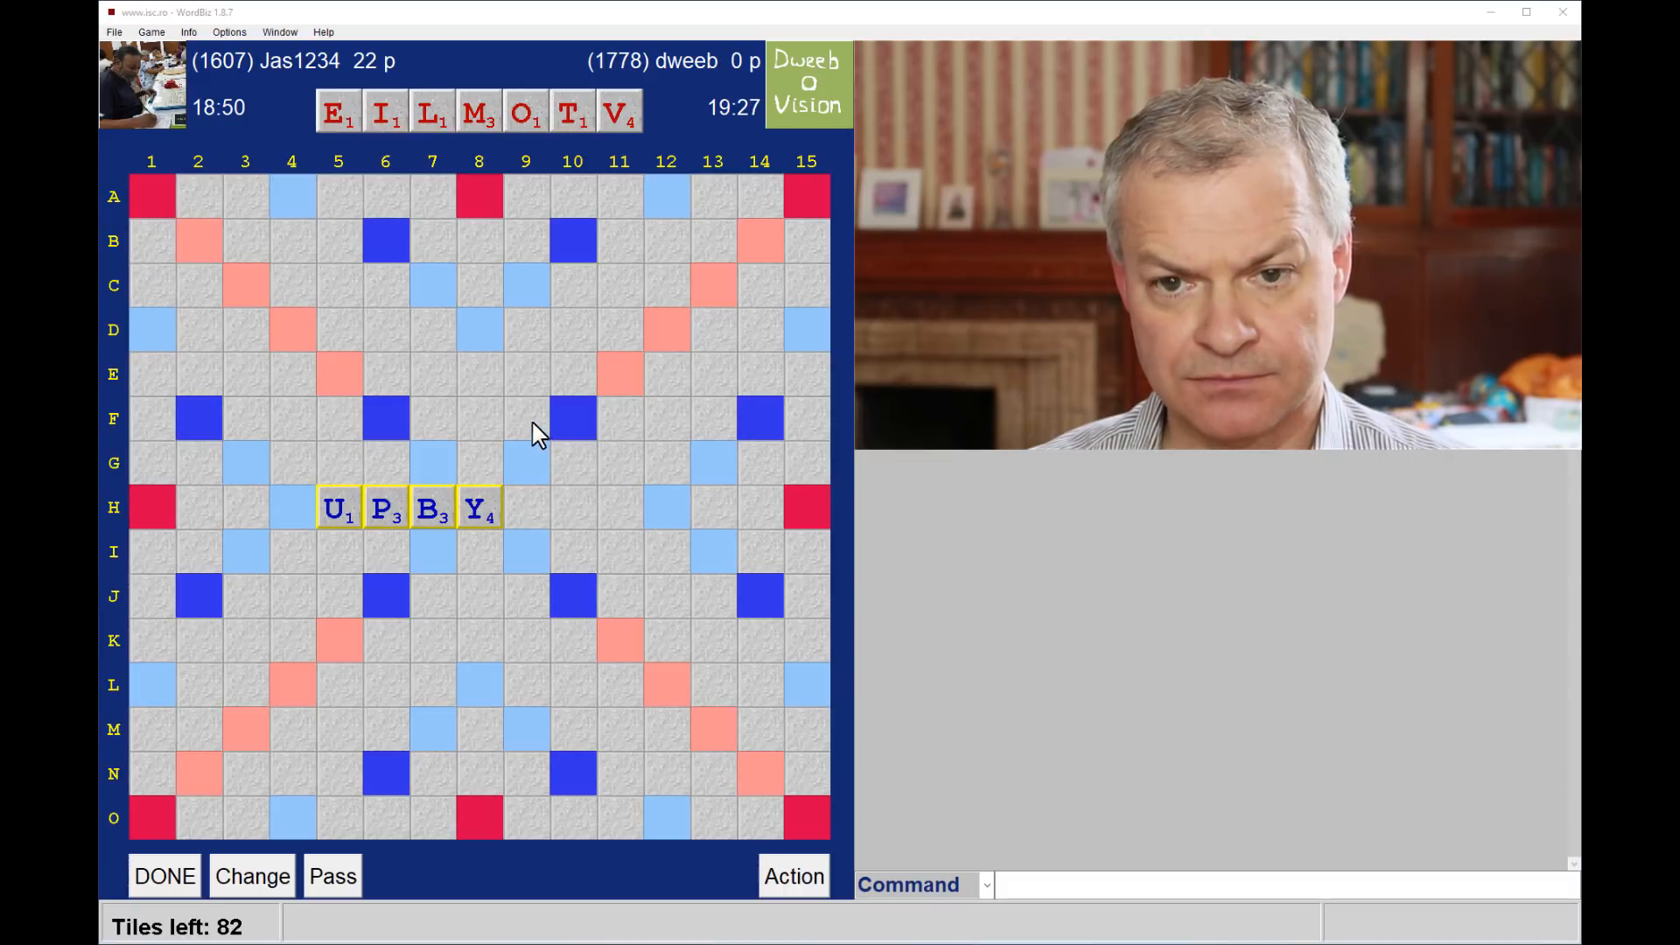
mouse_move(535, 399)
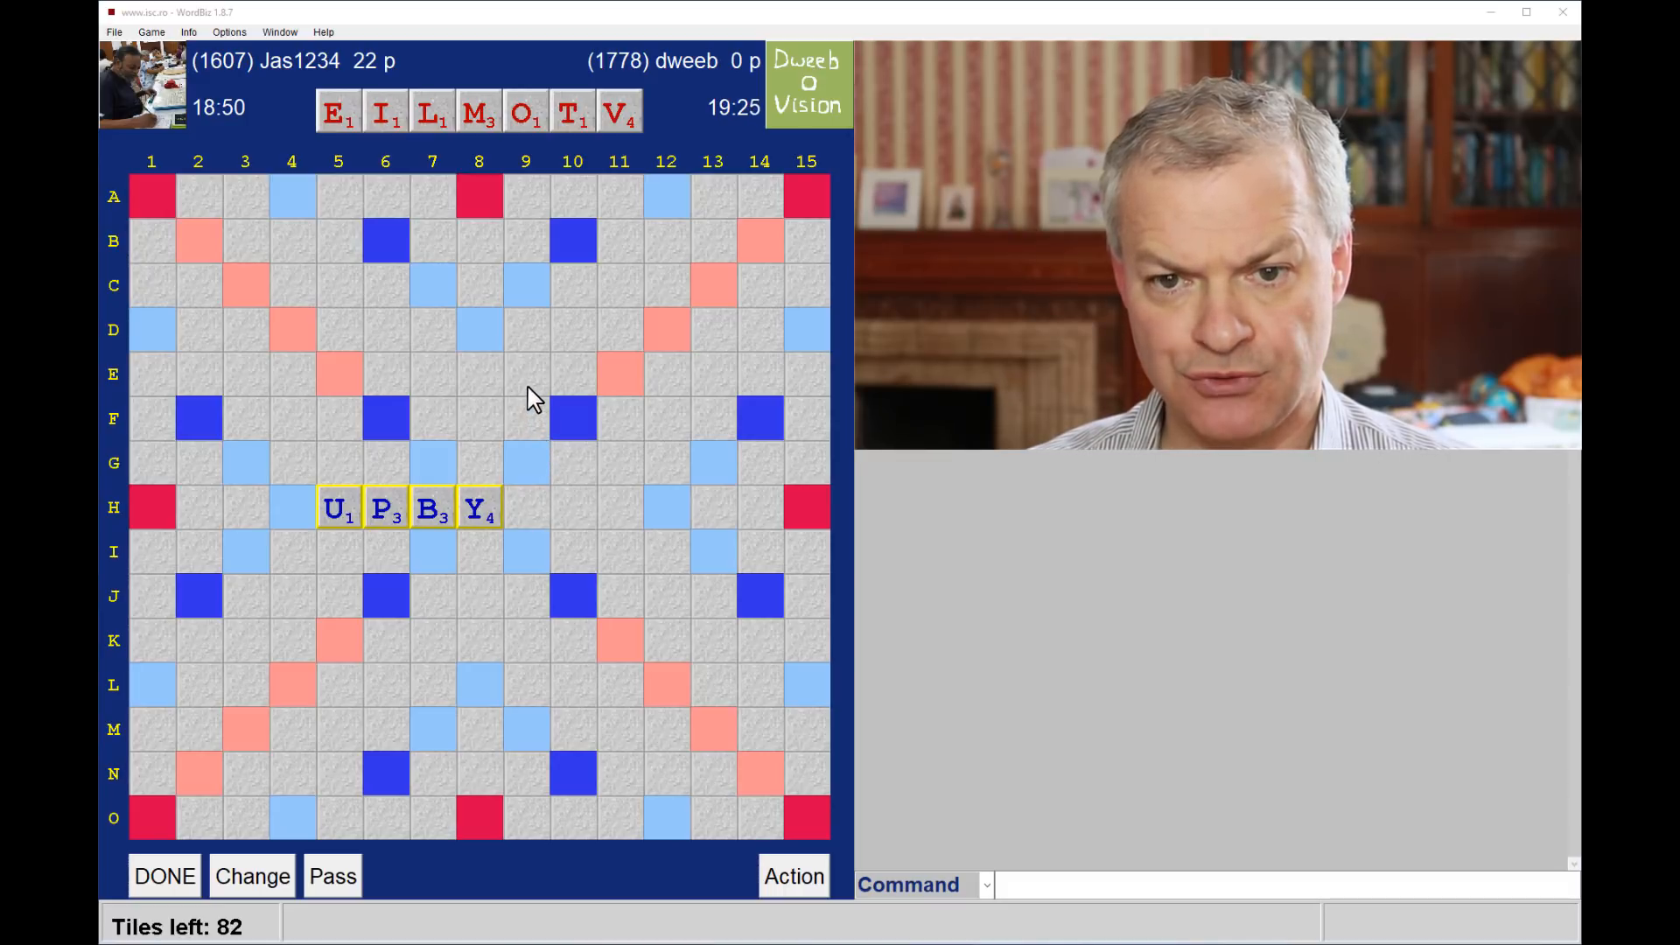
mouse_move(525, 528)
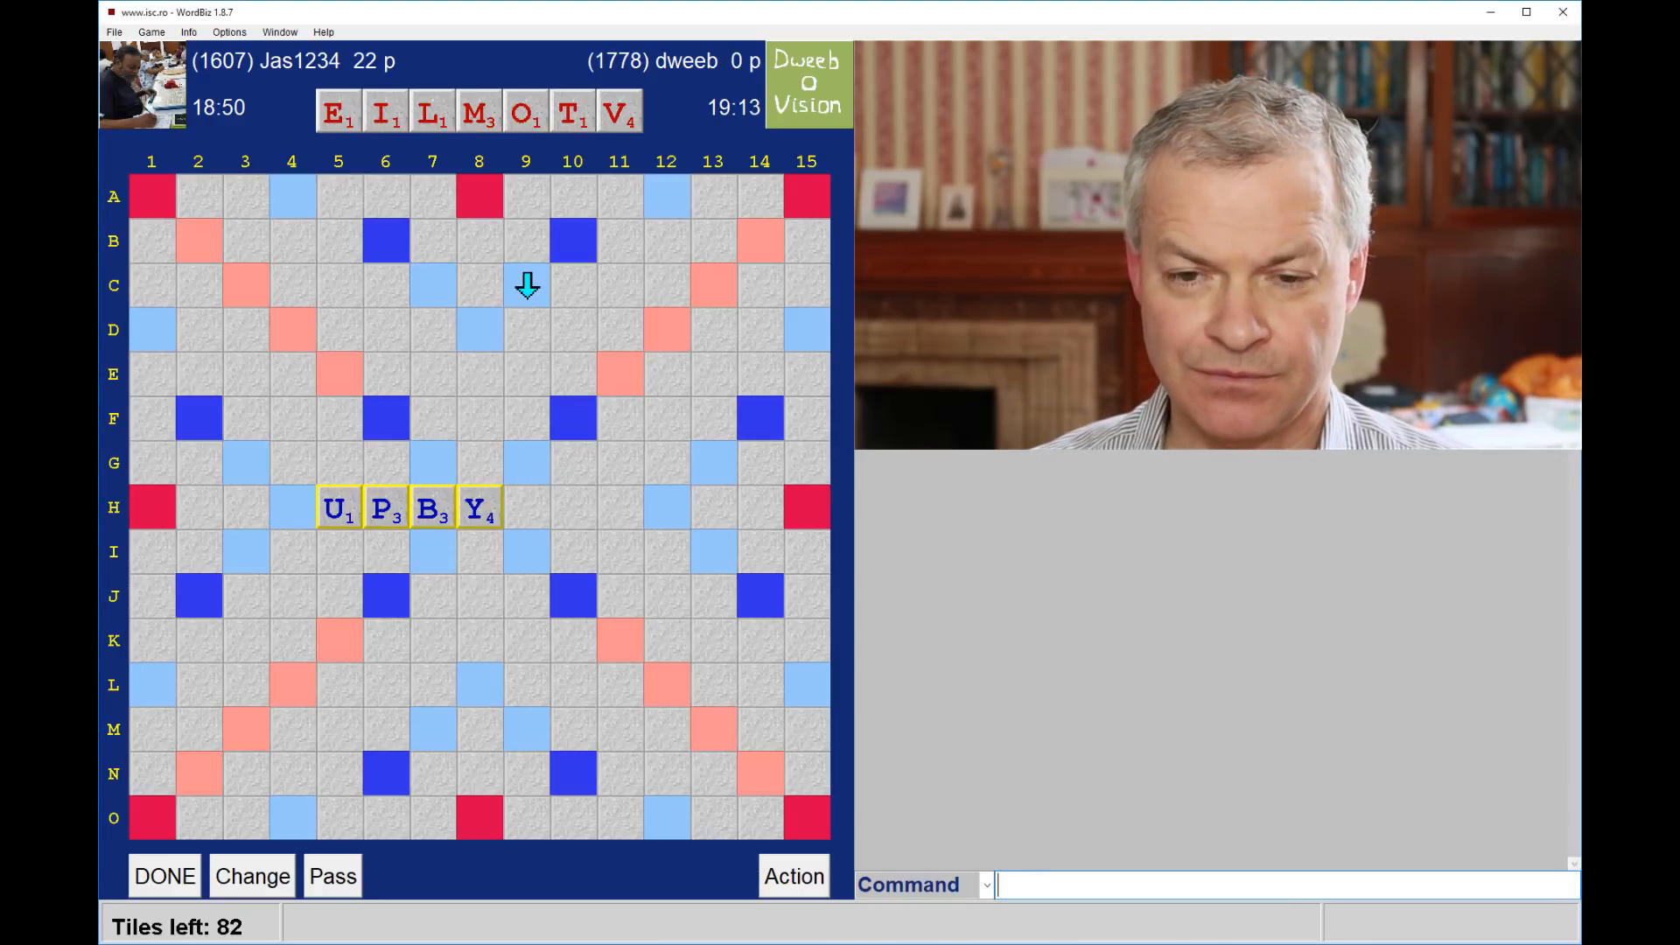
mouse_move(565, 387)
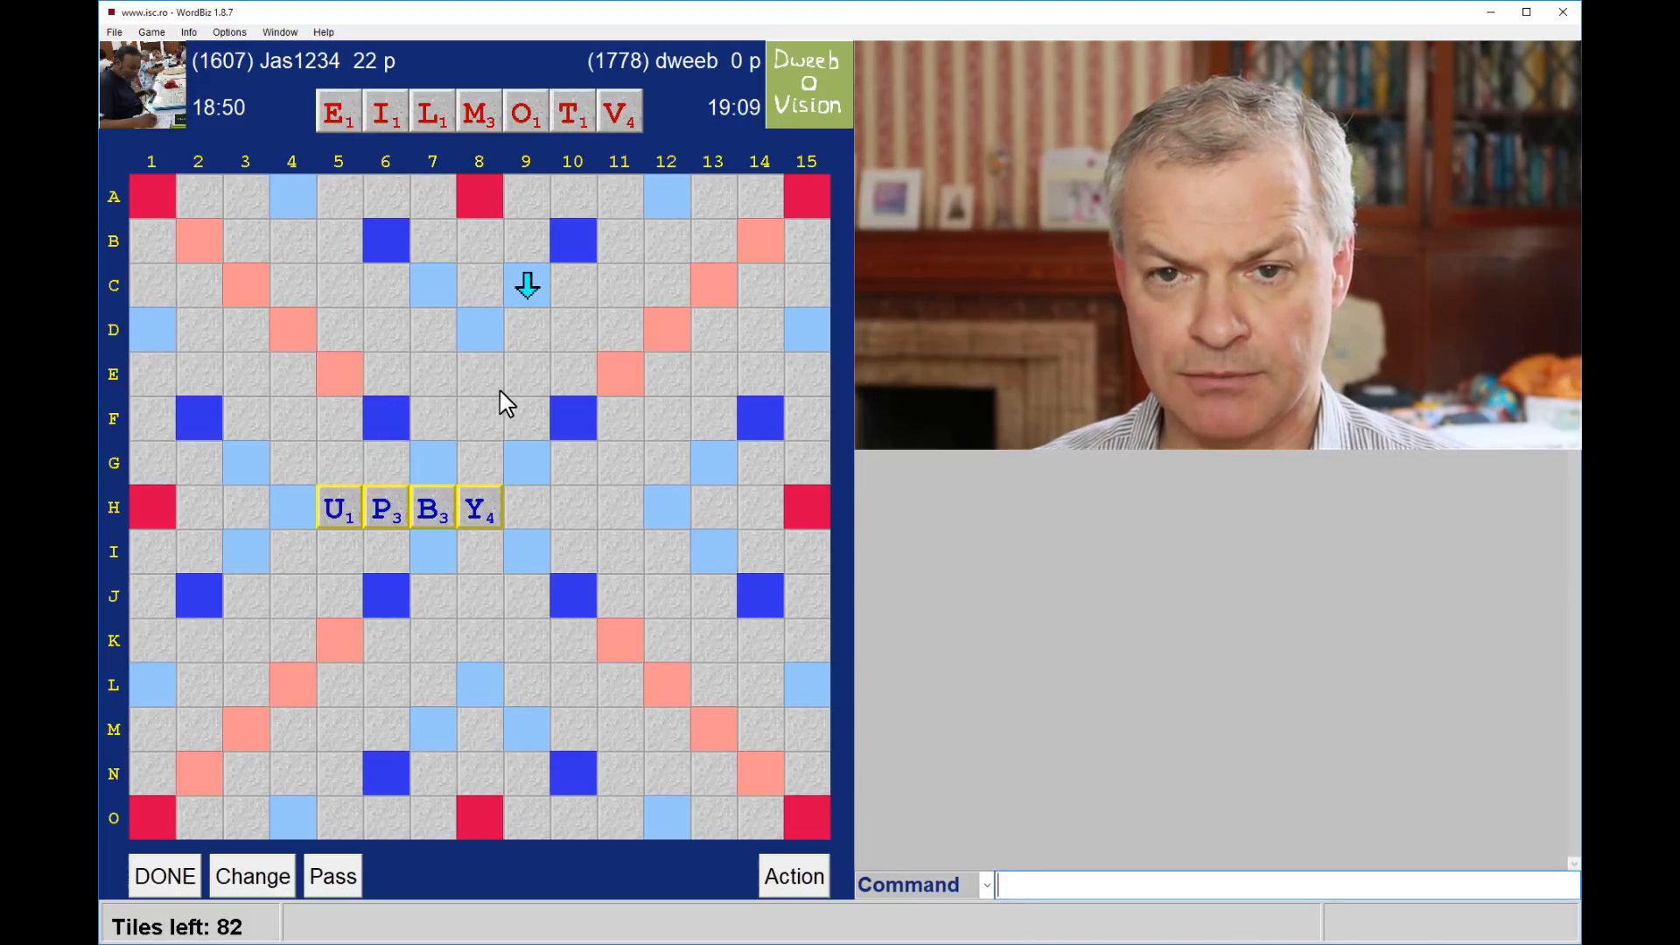
mouse_move(546, 318)
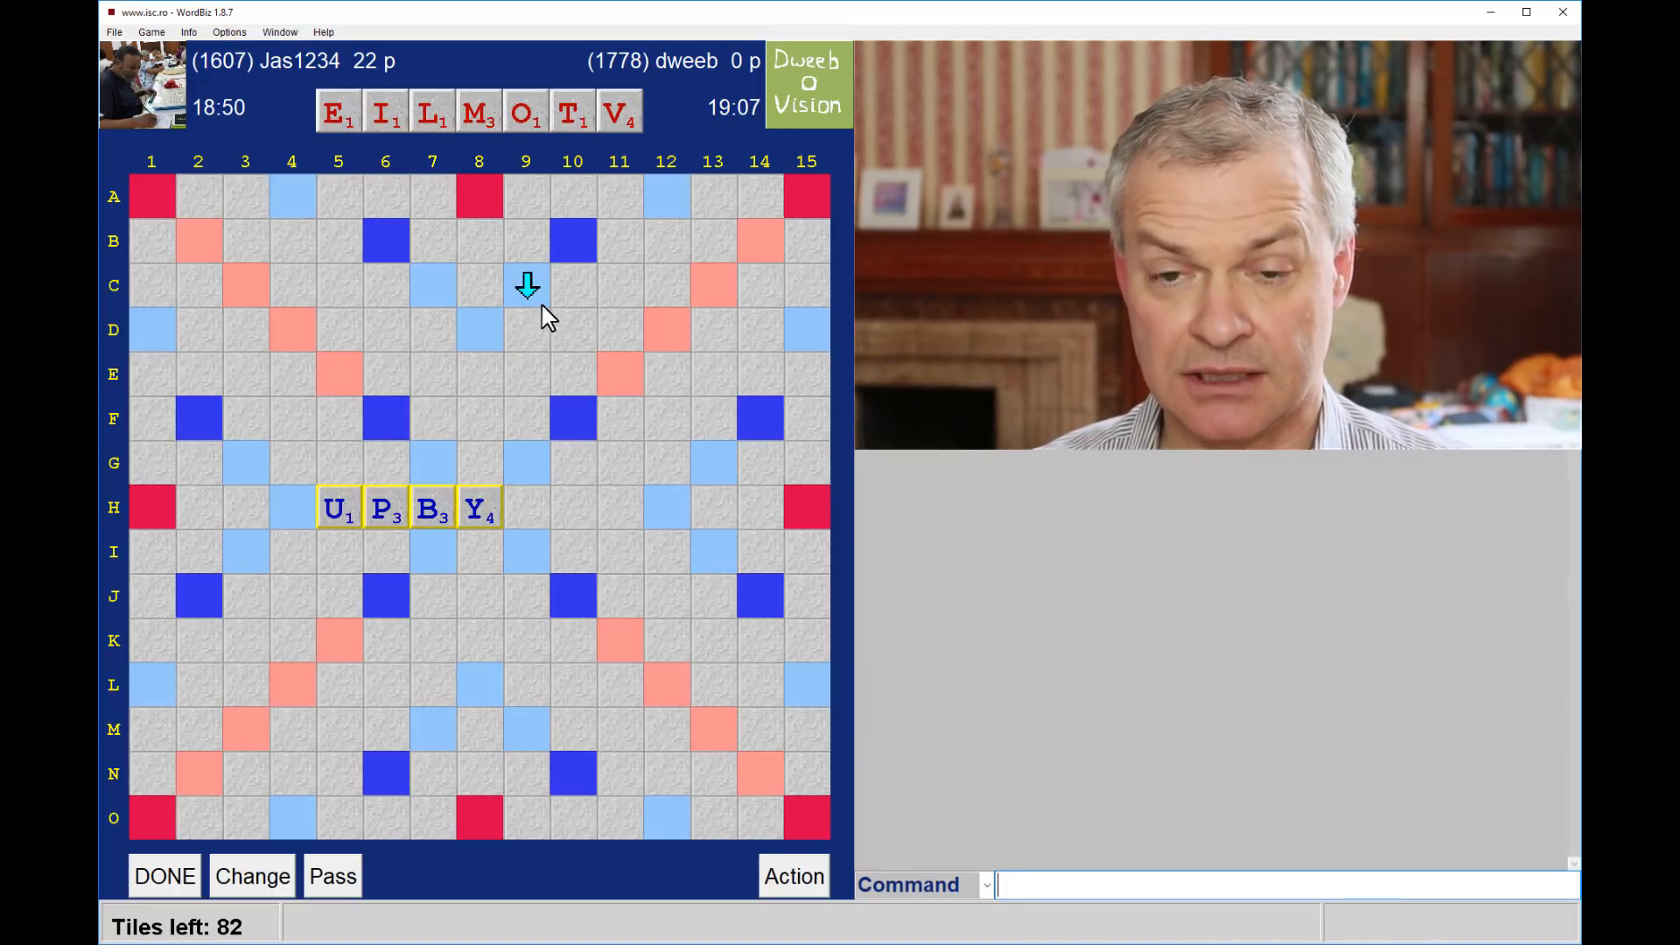
mouse_move(537, 368)
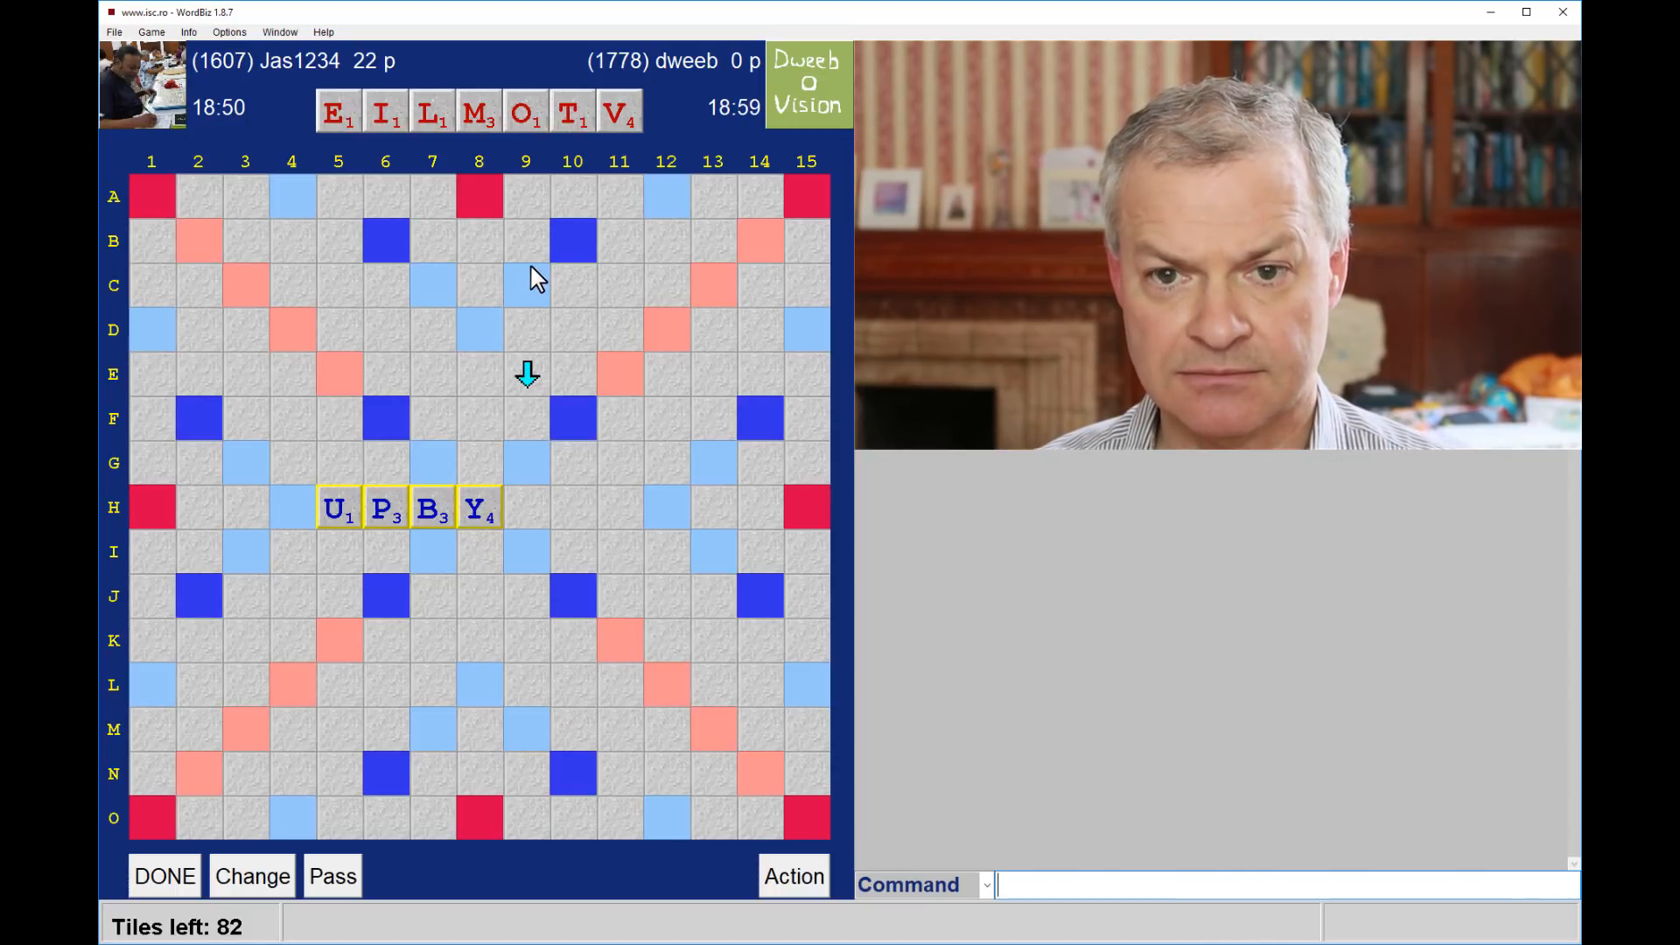
mouse_move(529, 285)
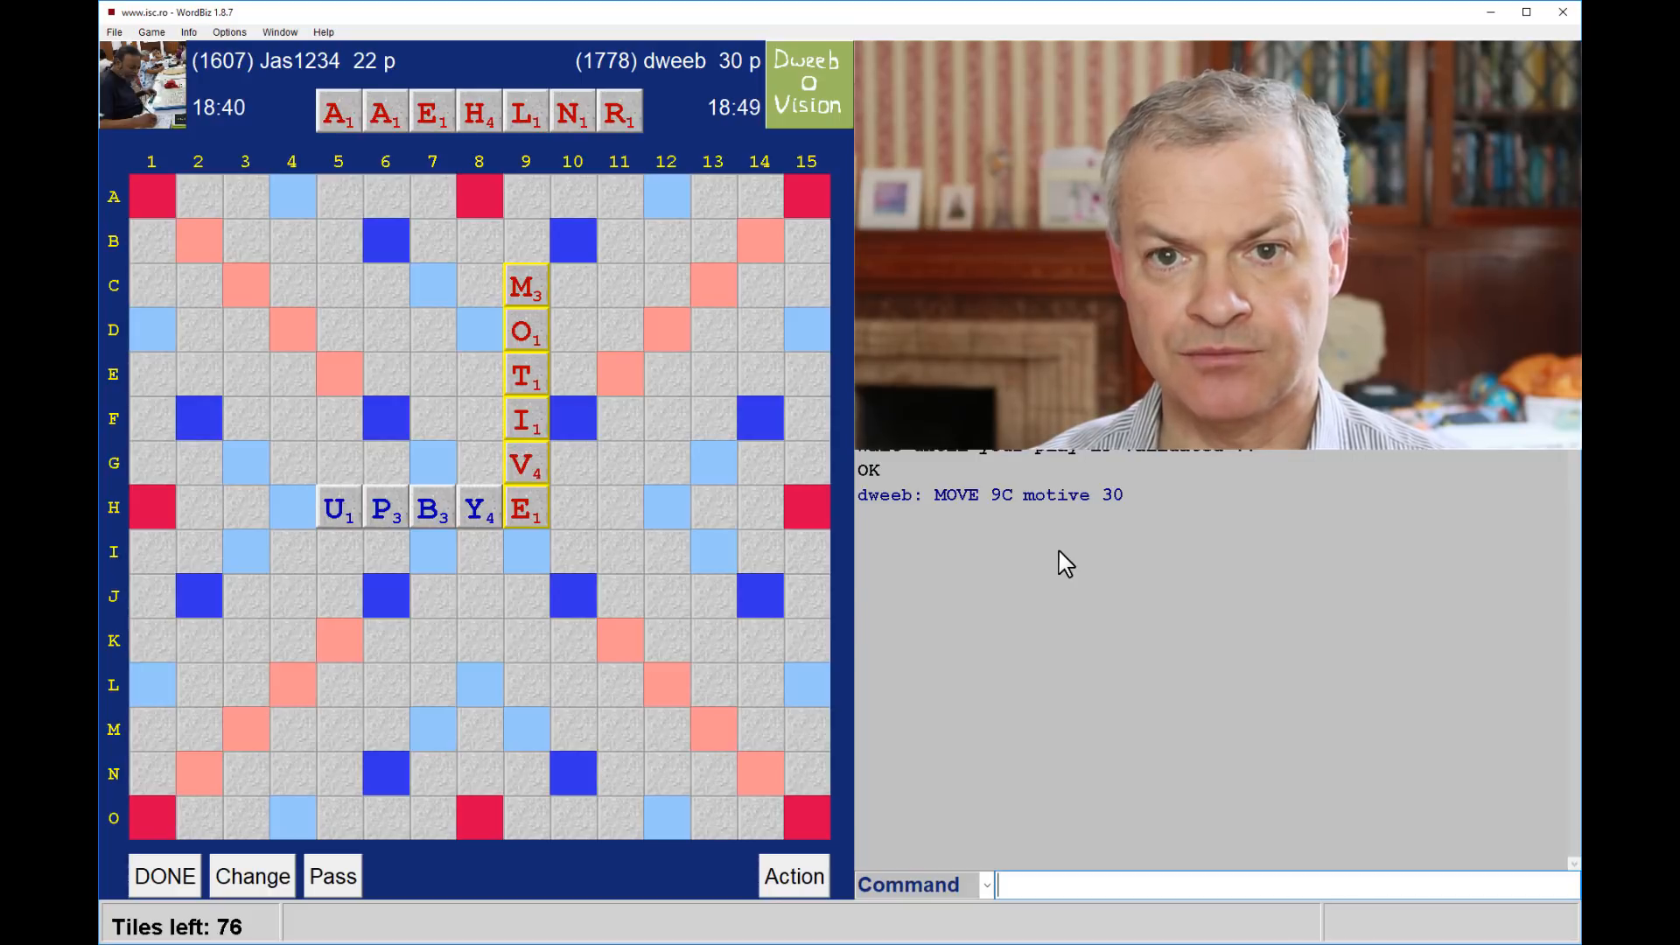
mouse_move(1085, 532)
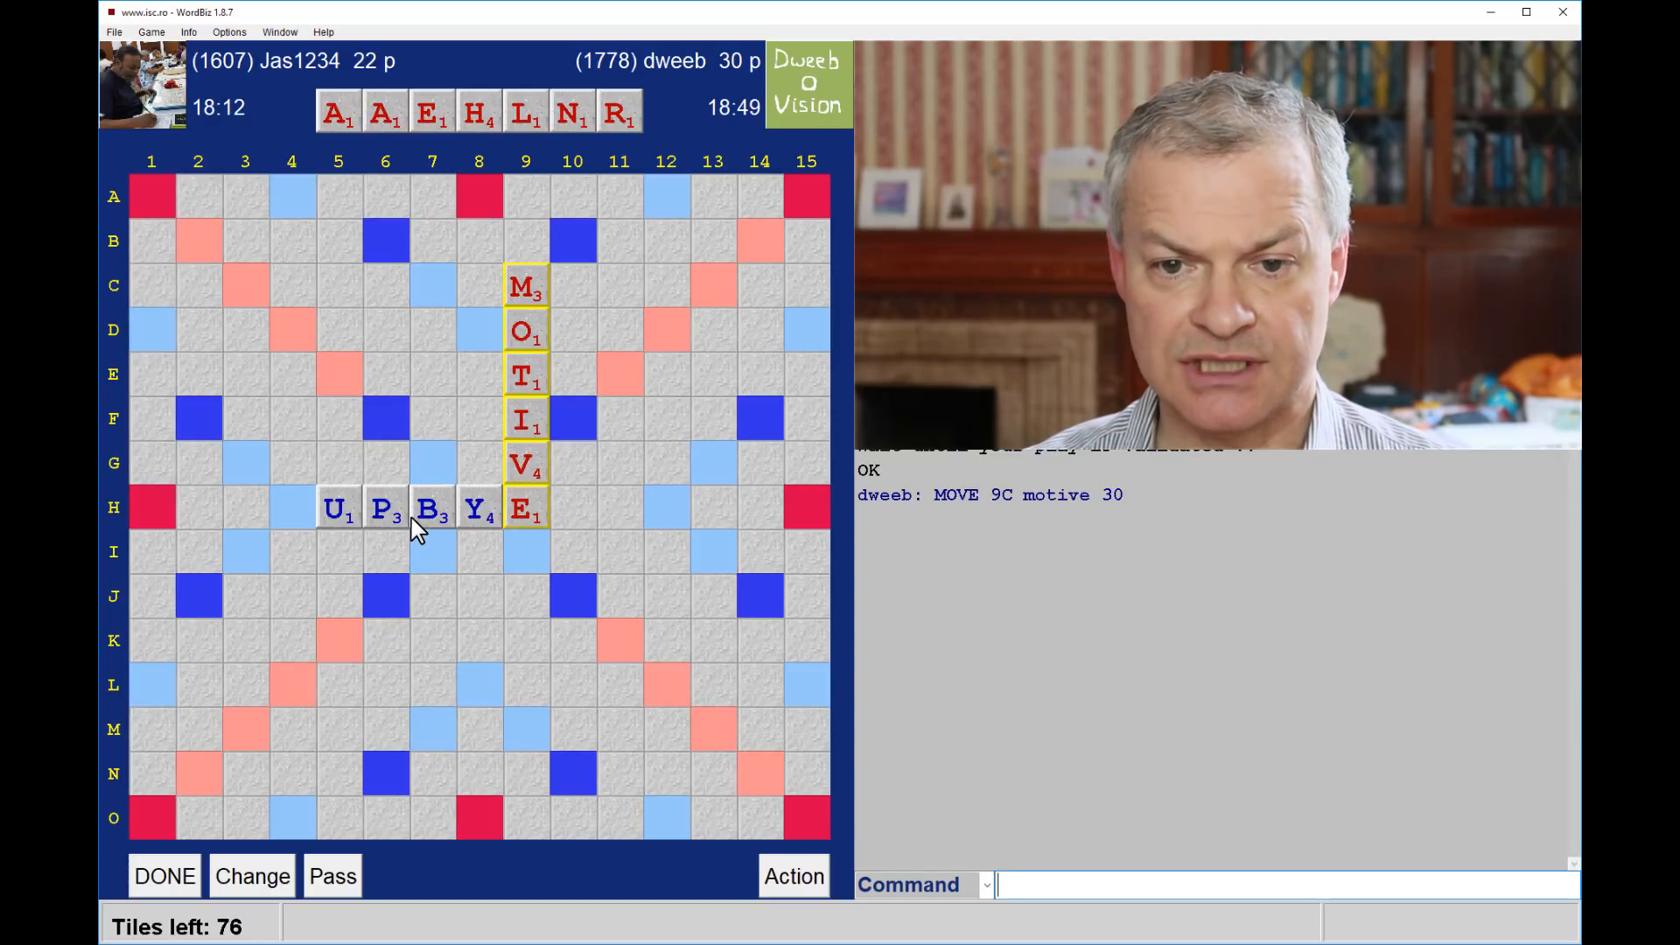
mouse_move(473, 537)
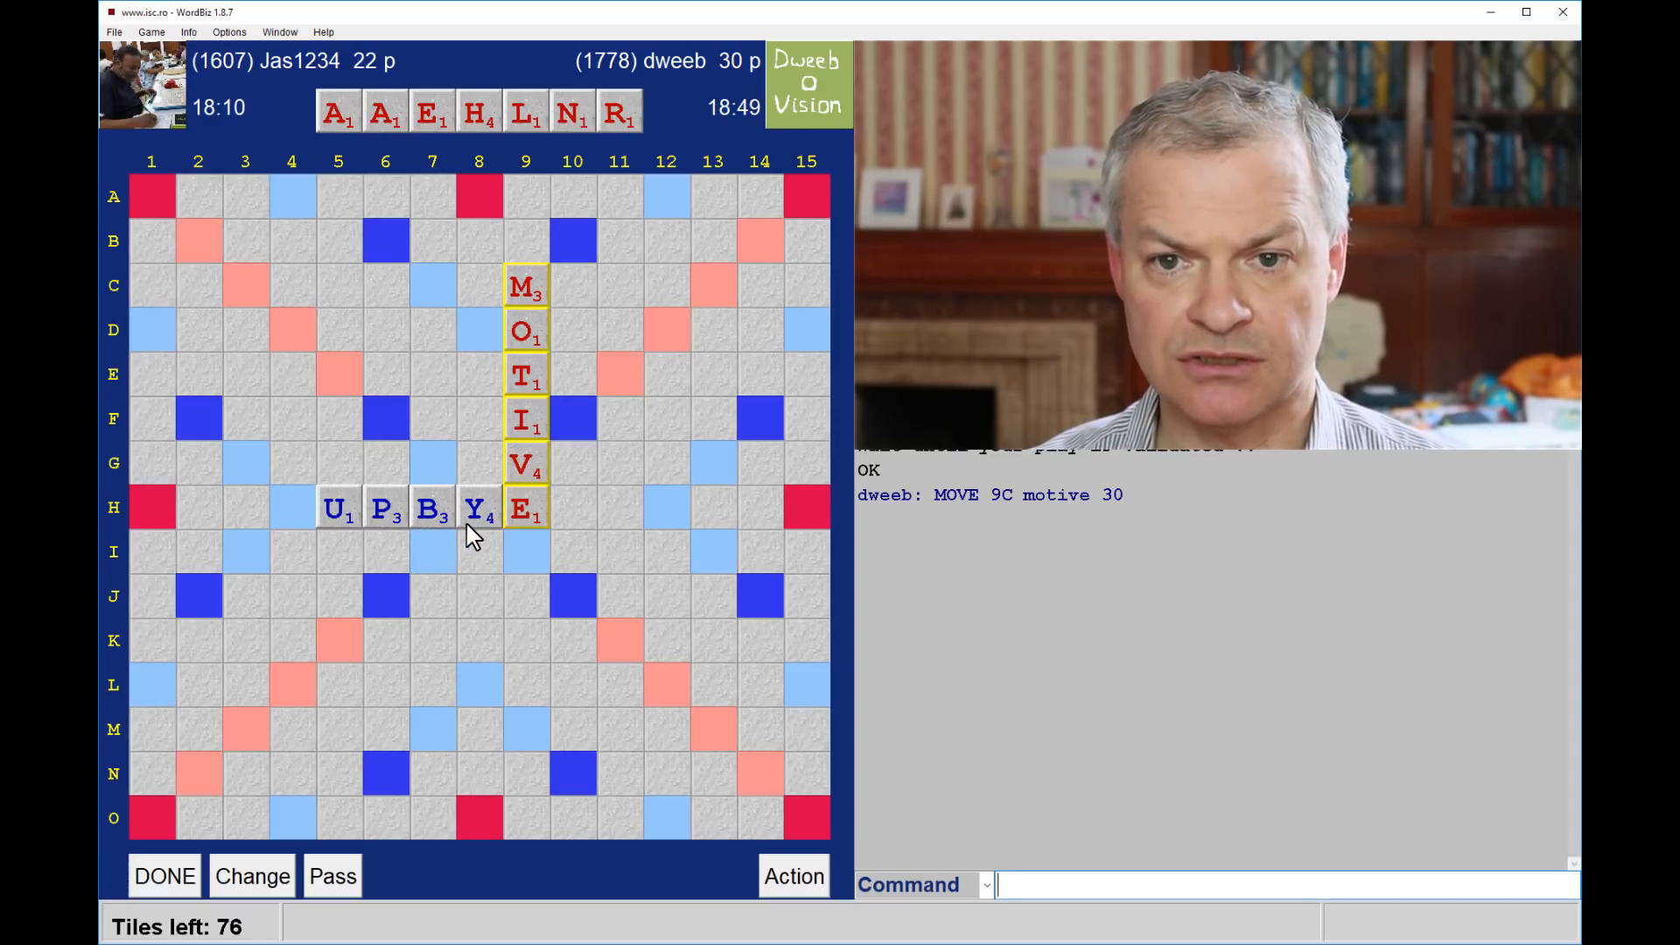
mouse_move(550, 297)
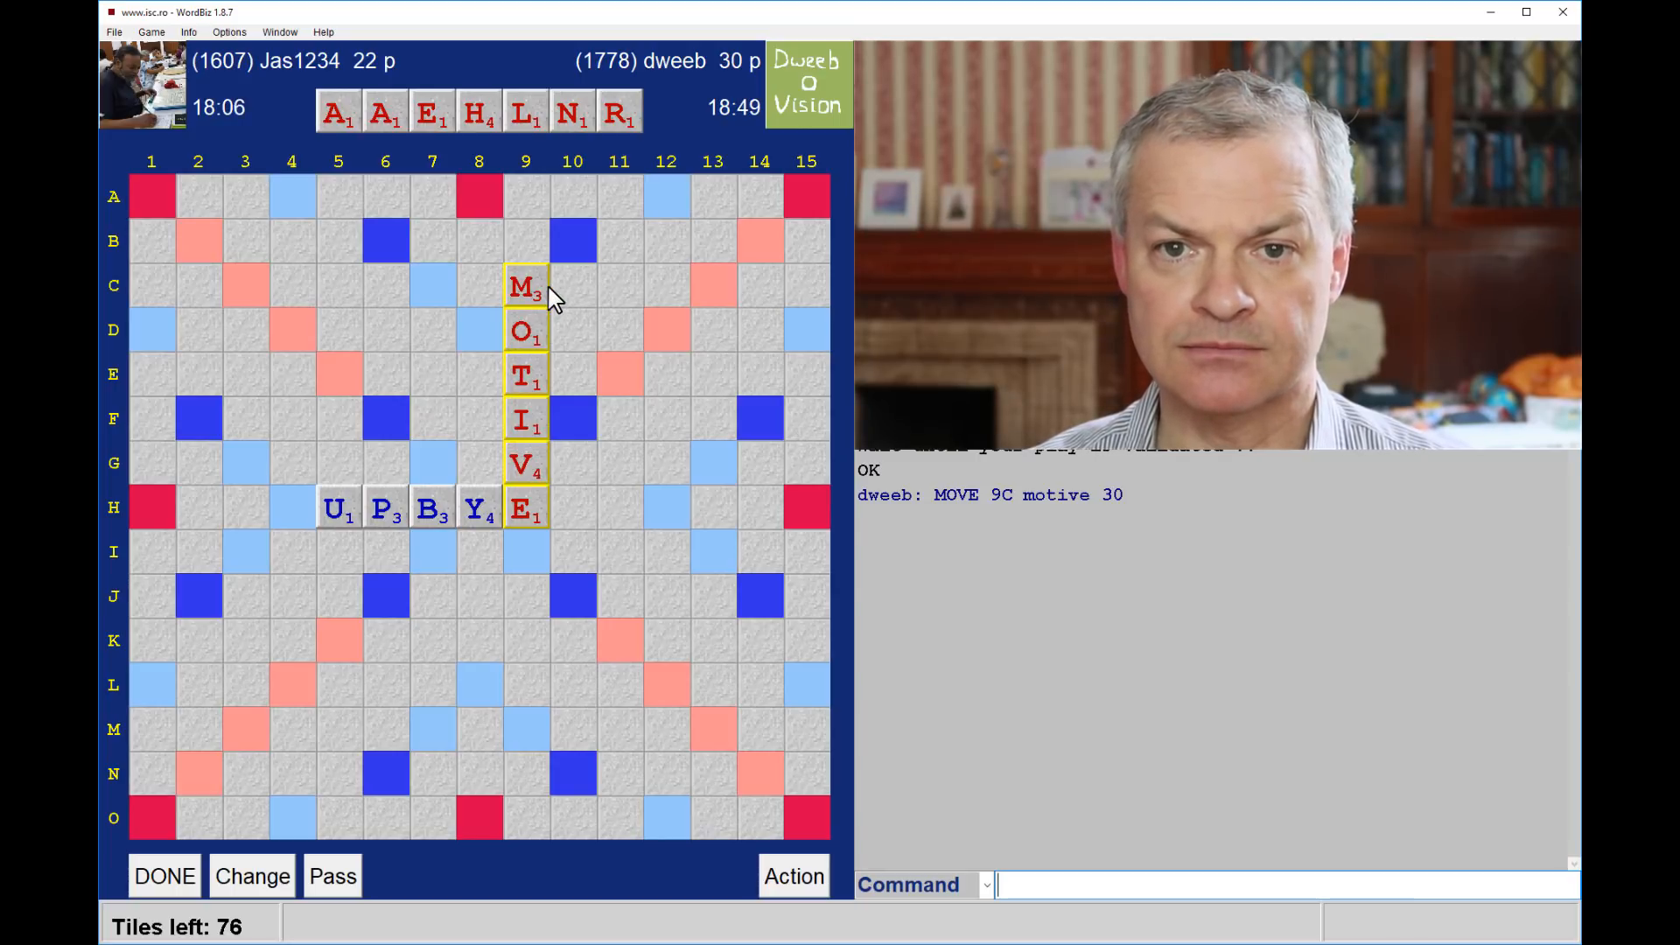
mouse_move(546, 355)
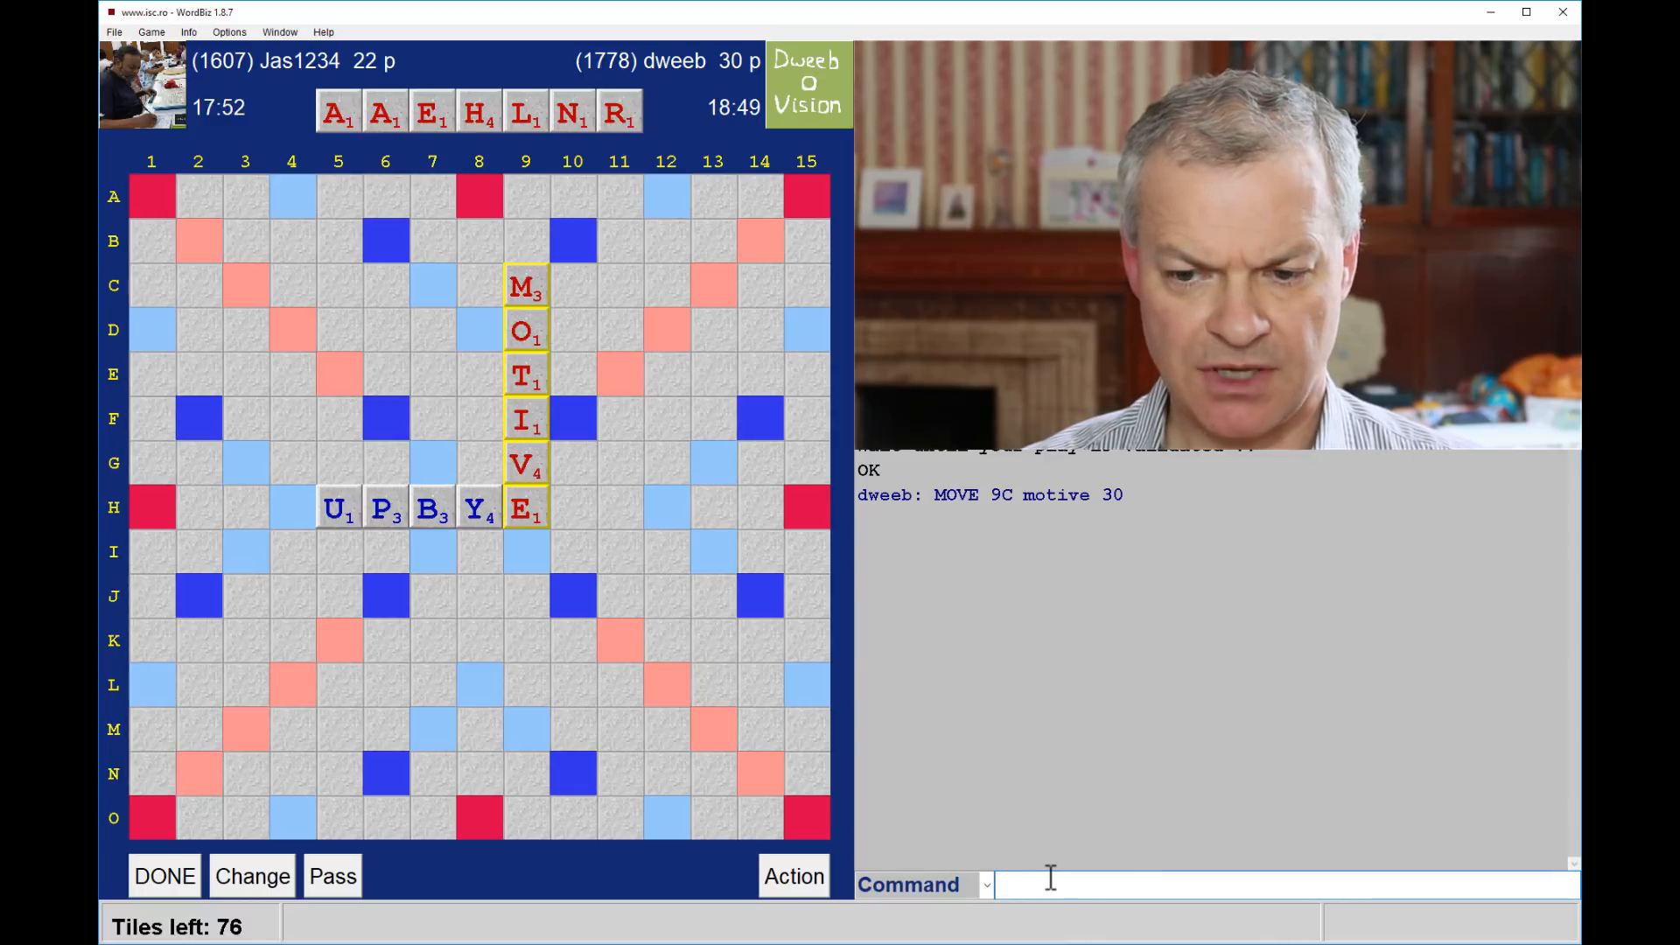
Check whether ANTHERAL is a valid word via the Command box
text(che an)
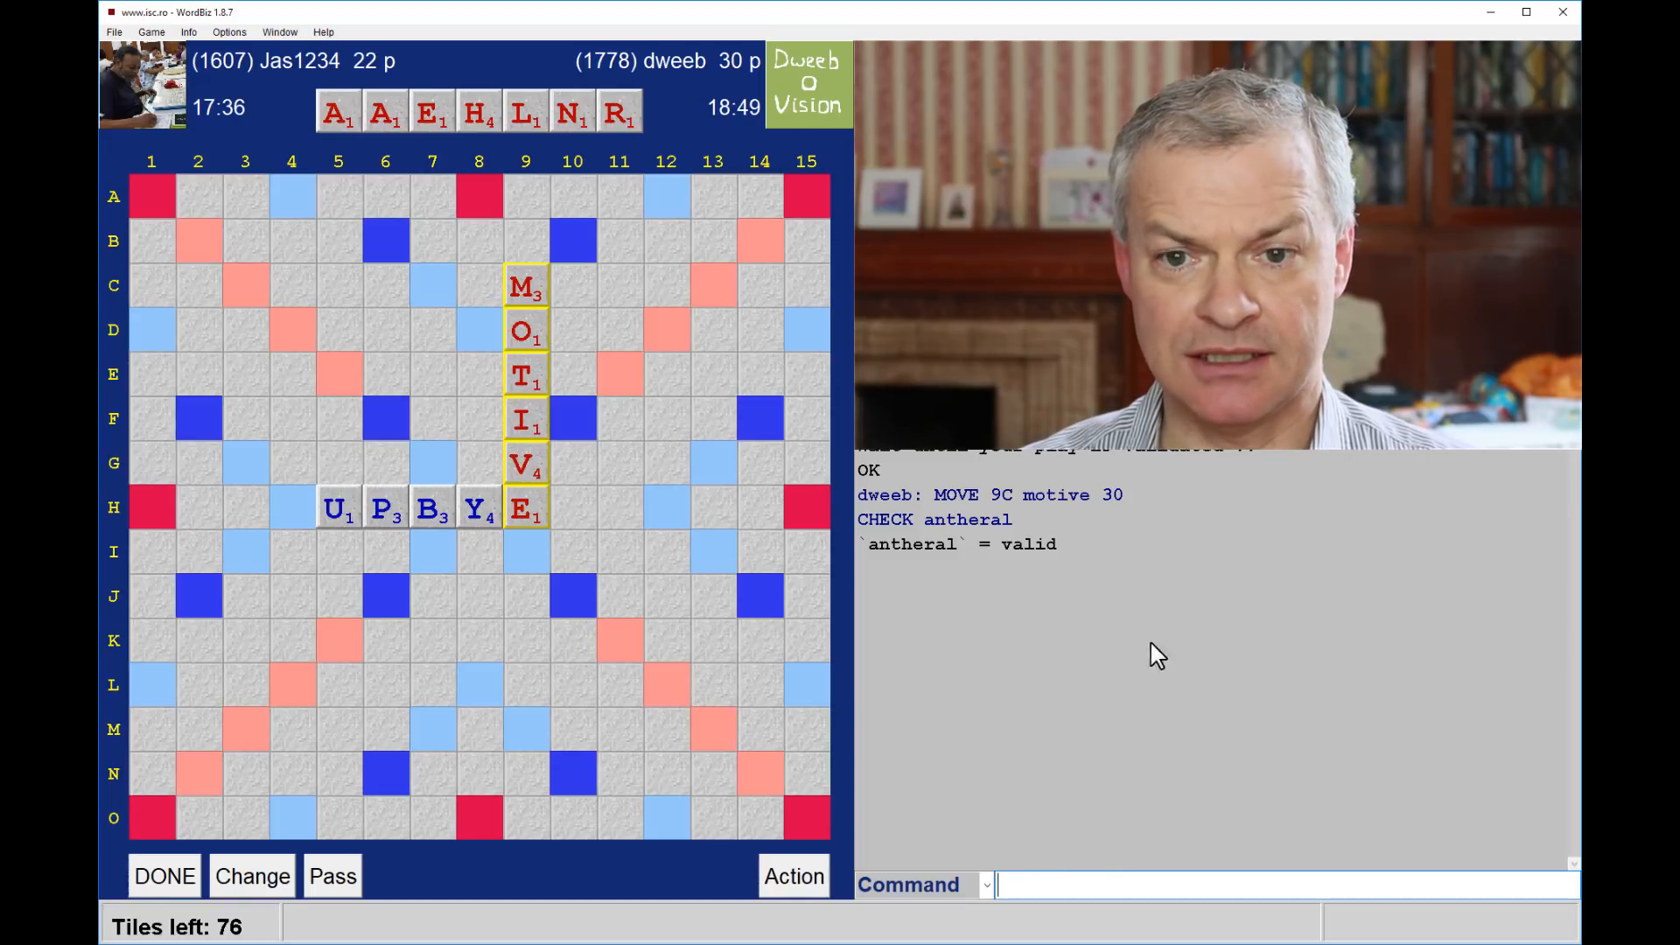
mouse_move(483, 233)
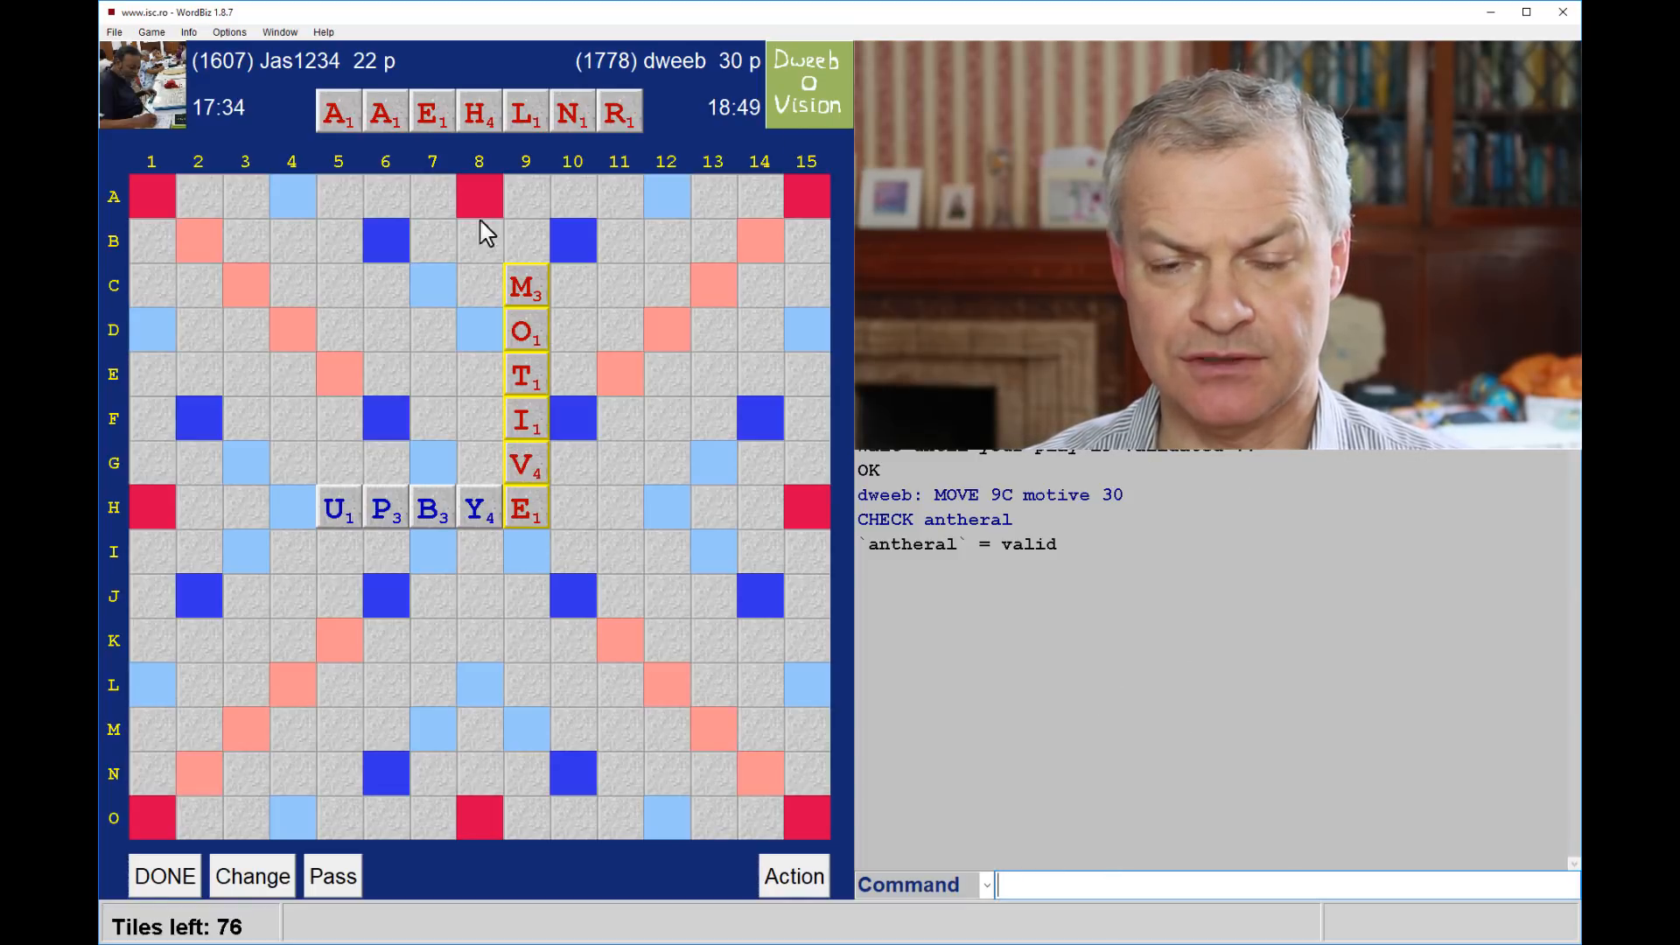
mouse_move(551, 390)
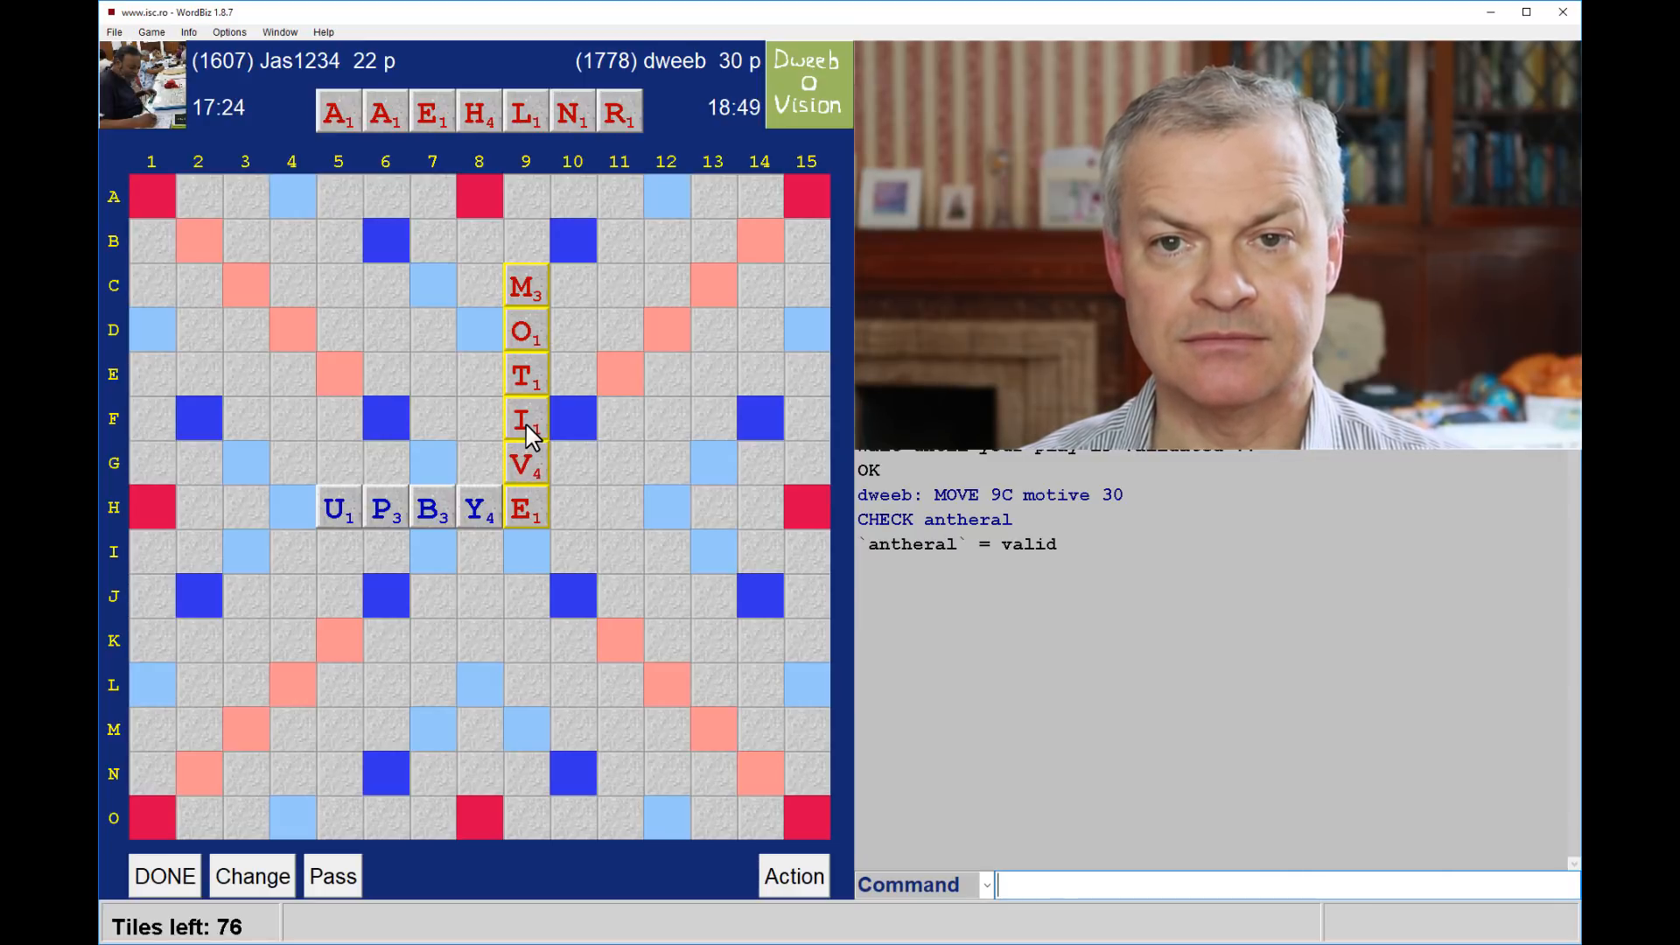
mouse_move(532, 470)
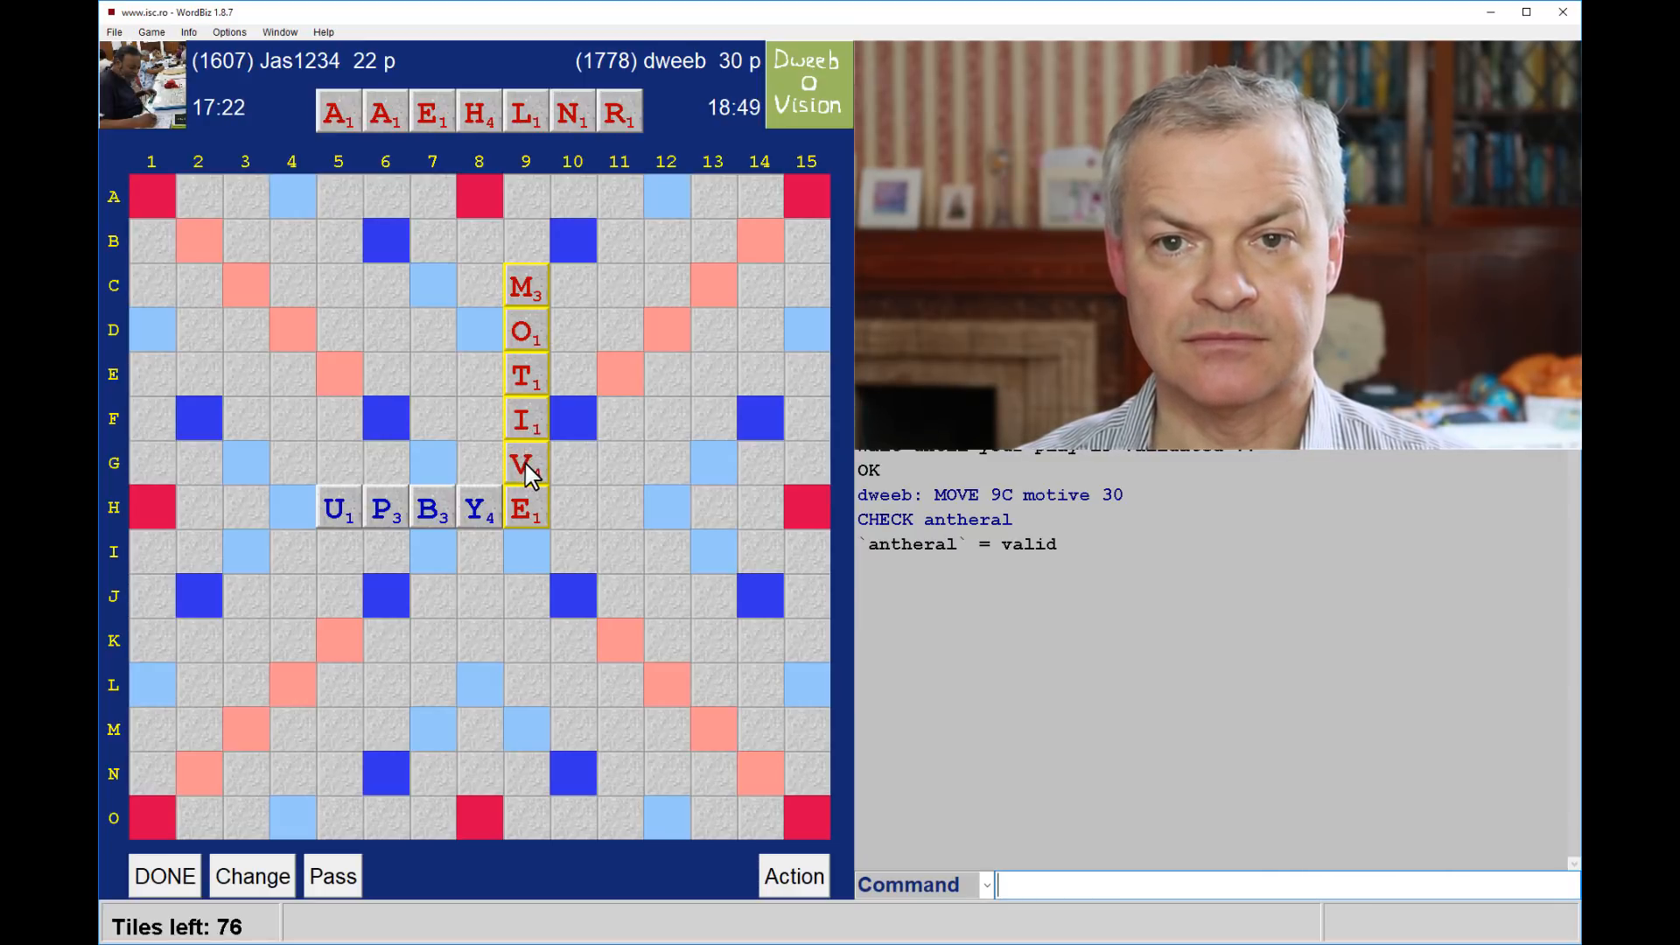
mouse_move(521, 410)
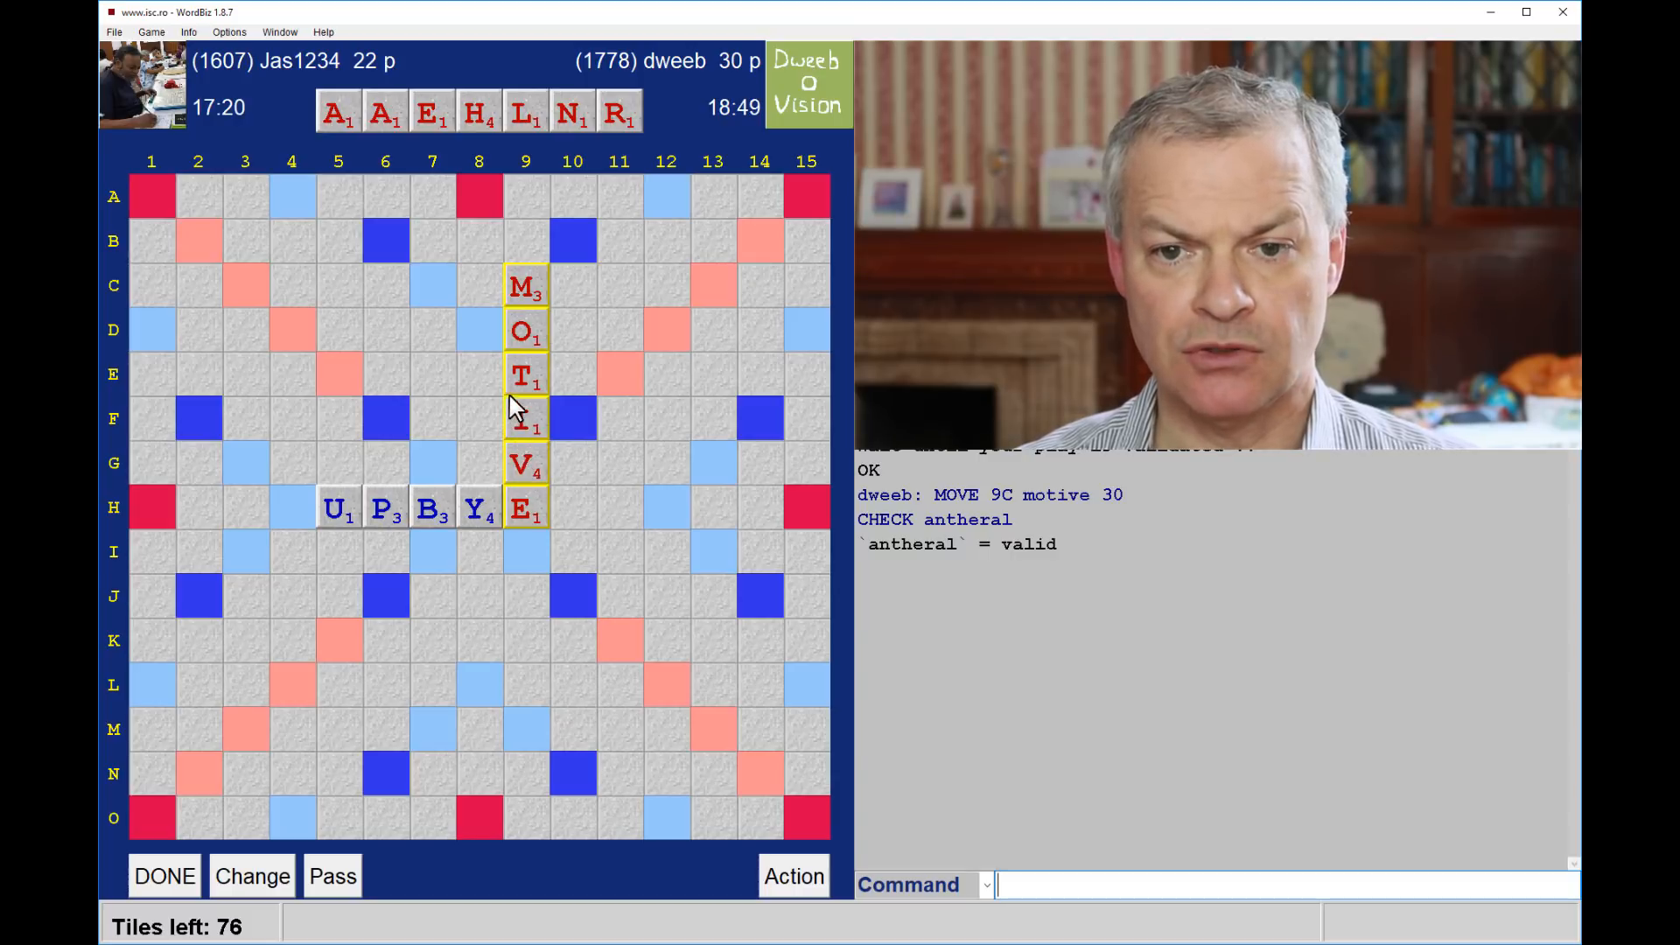
mouse_move(495, 322)
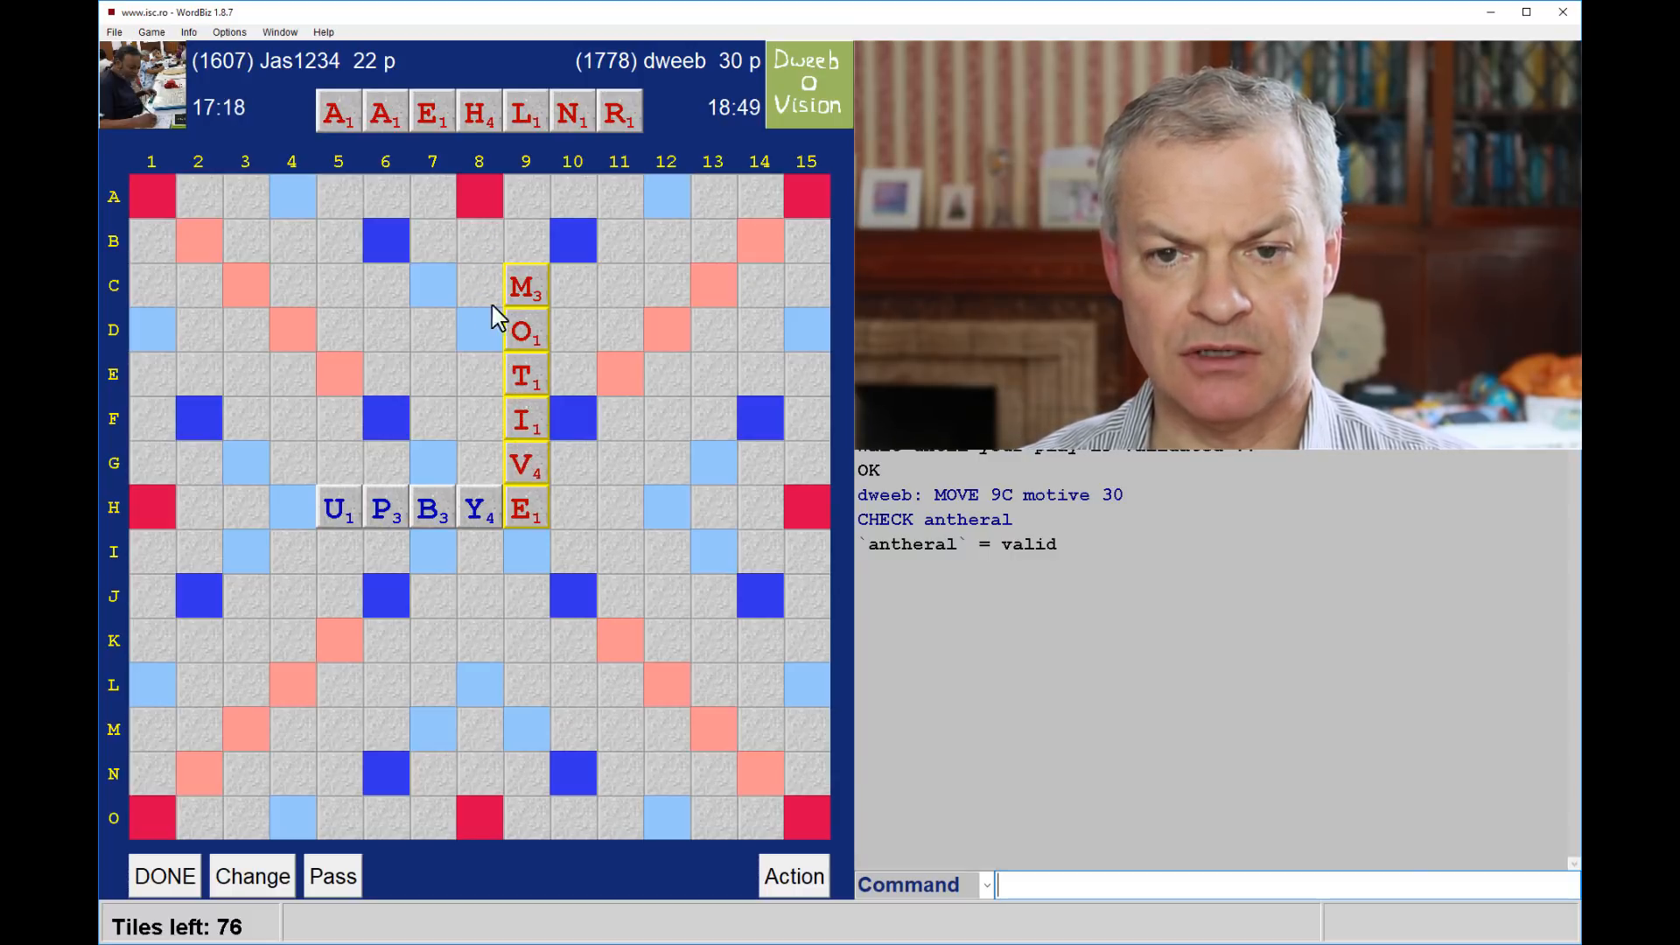
mouse_move(493, 353)
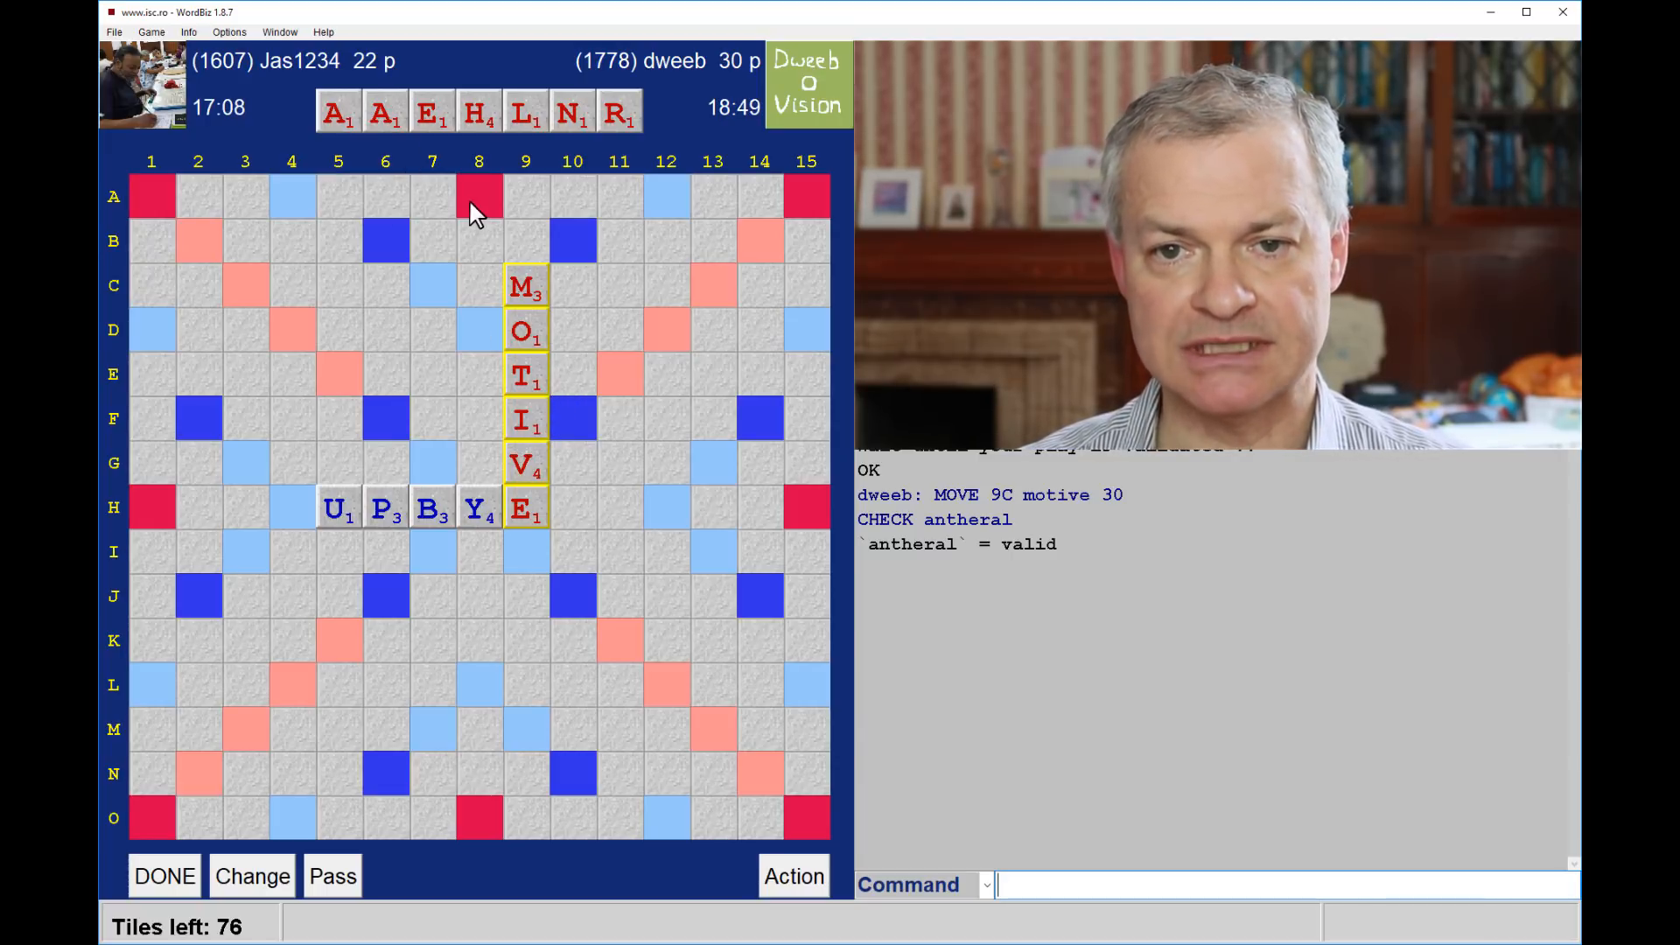
mouse_move(482, 338)
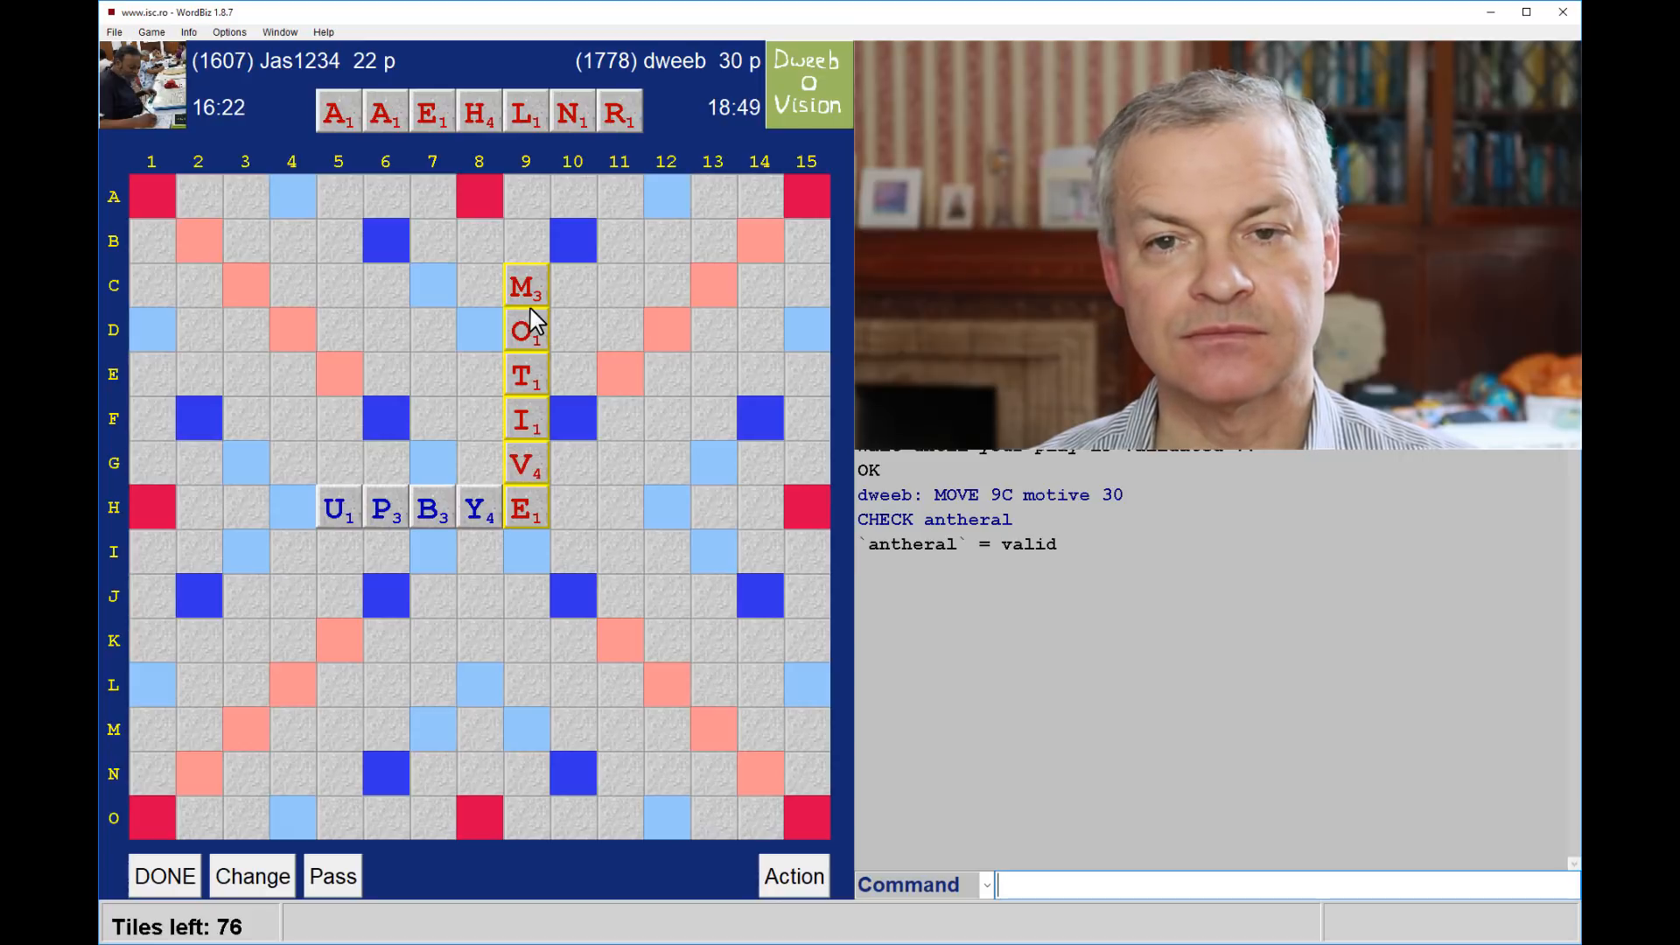
mouse_move(496, 346)
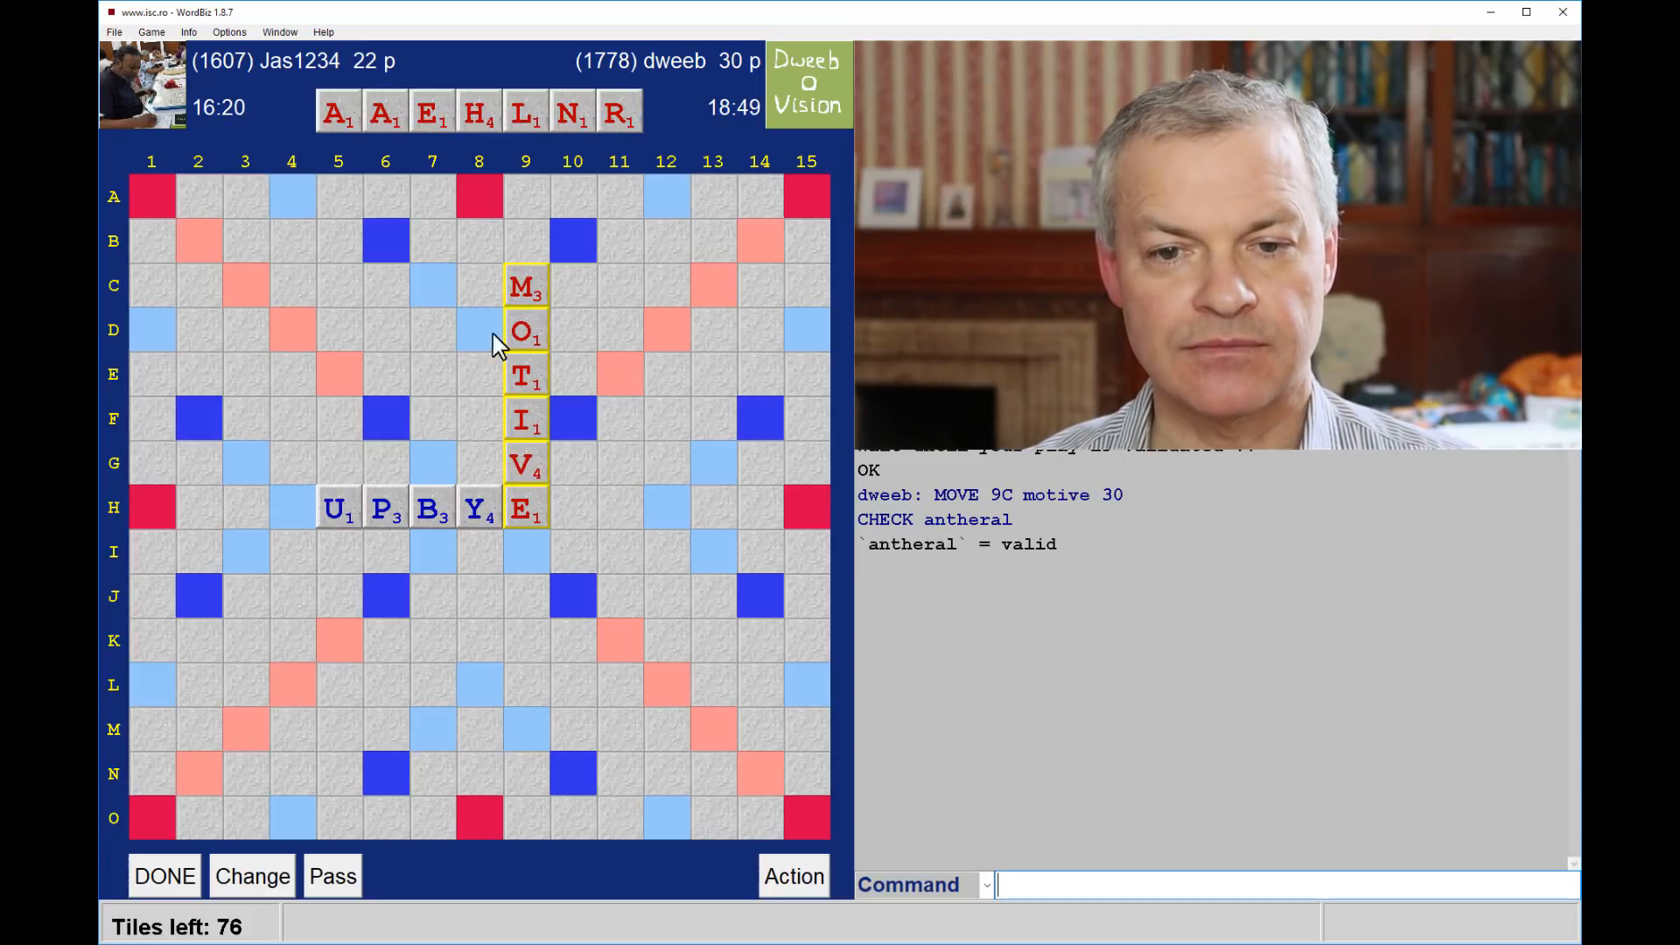
mouse_move(445, 466)
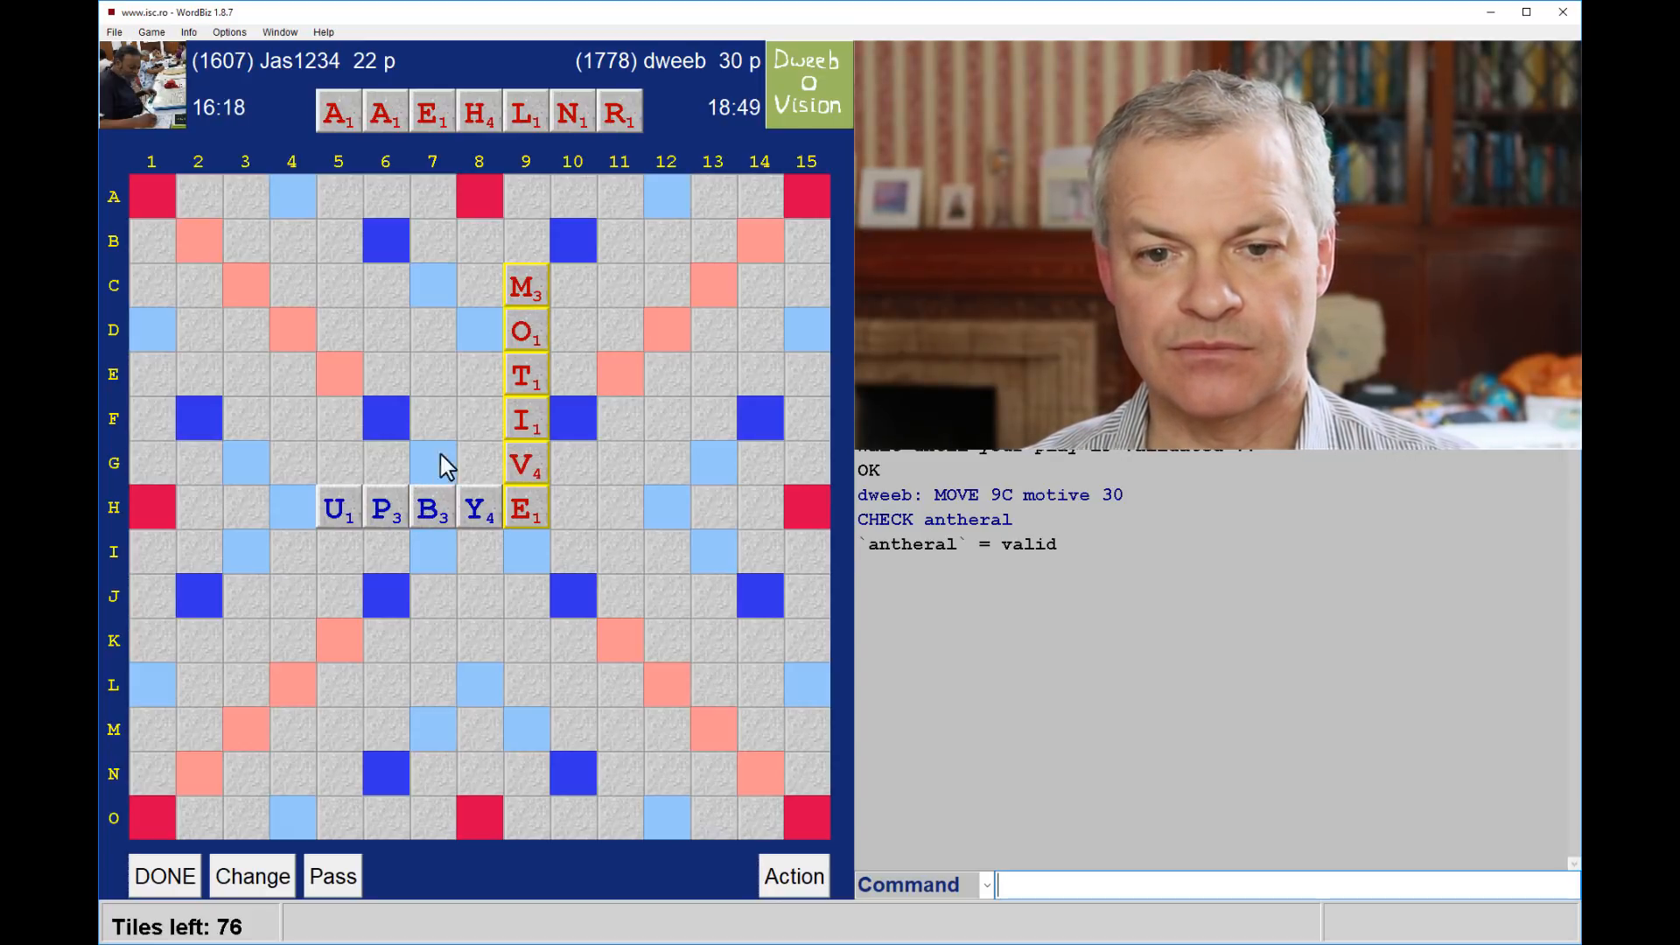
mouse_move(385, 518)
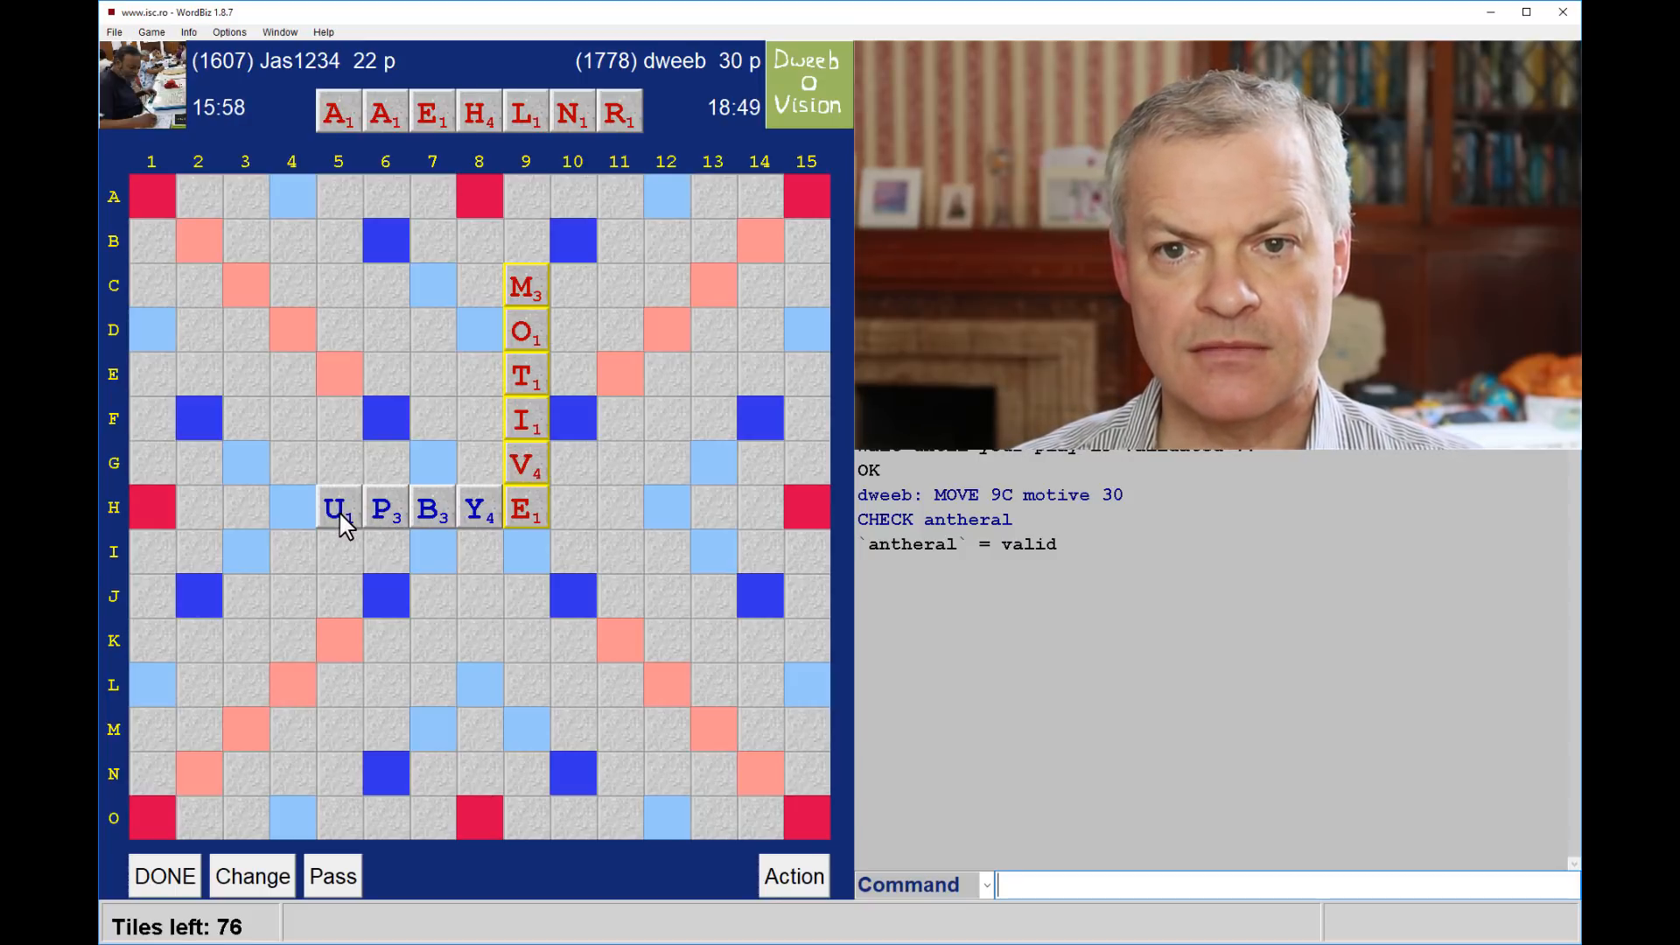
mouse_move(357, 542)
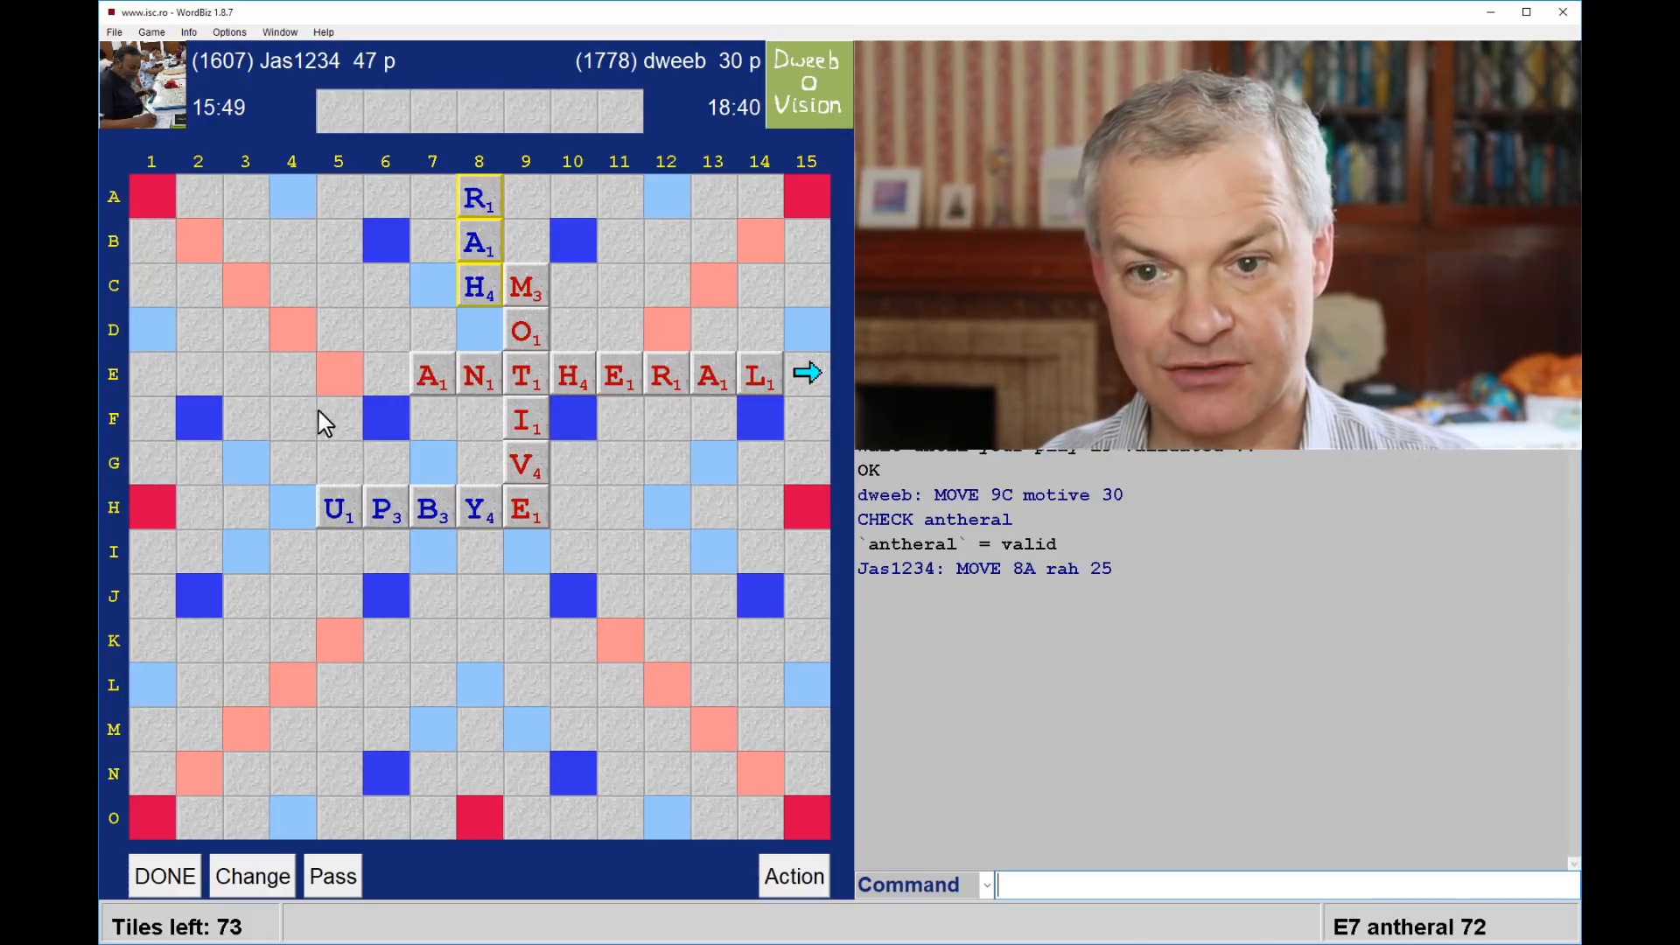
mouse_move(375, 445)
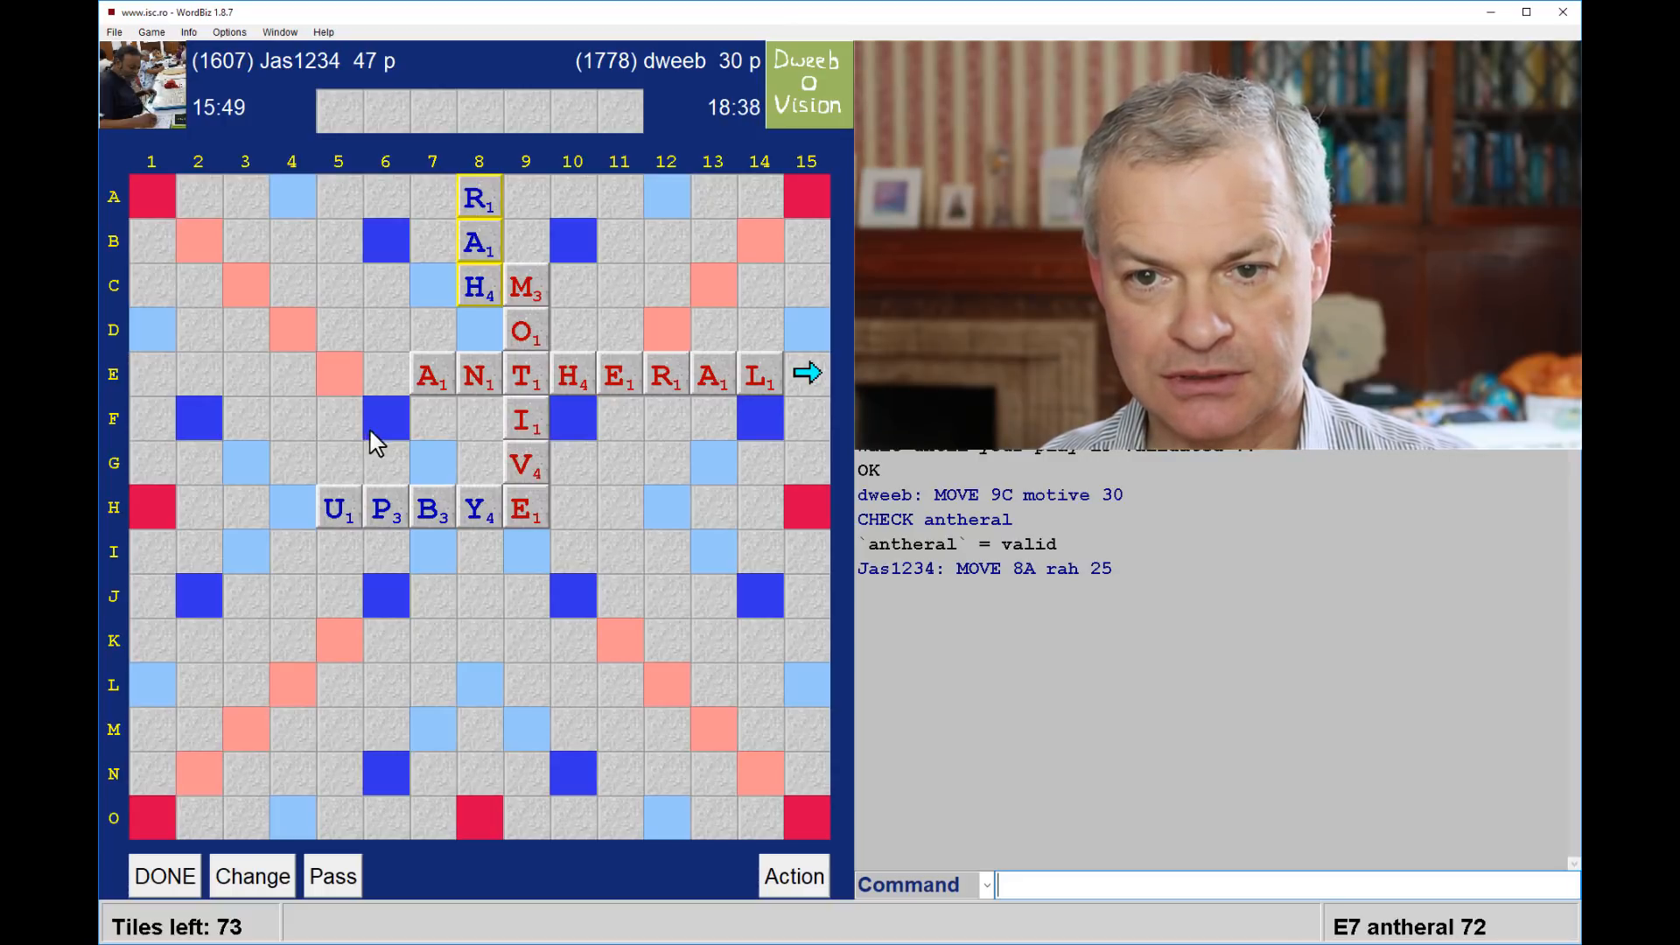
mouse_move(237, 135)
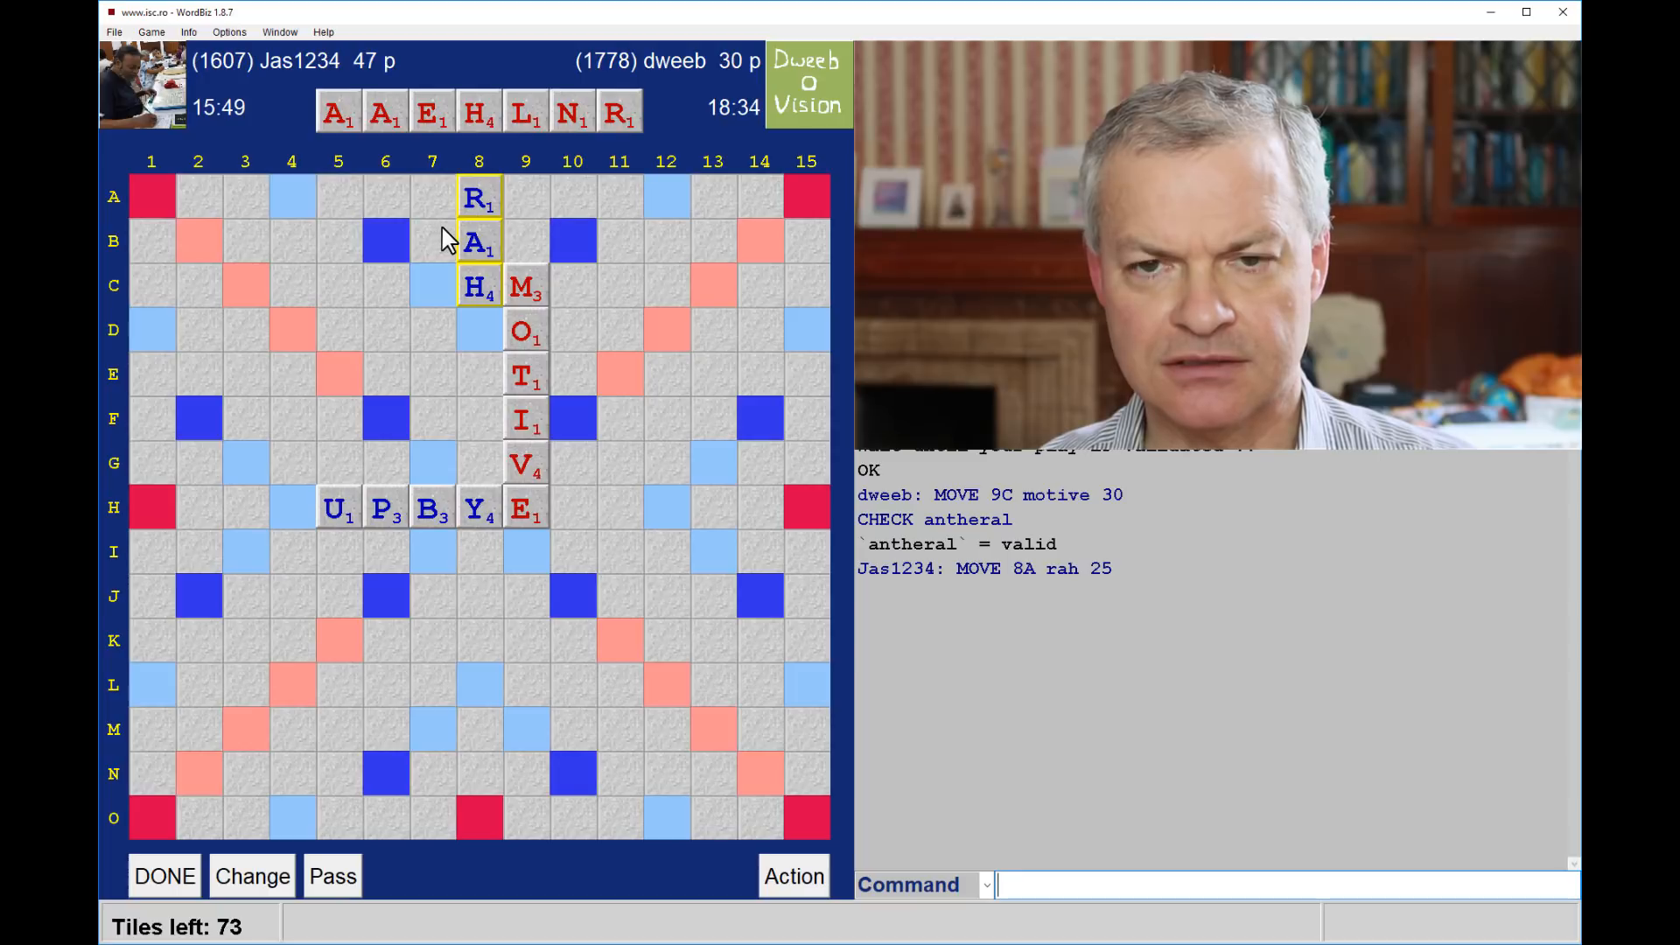
mouse_move(476, 223)
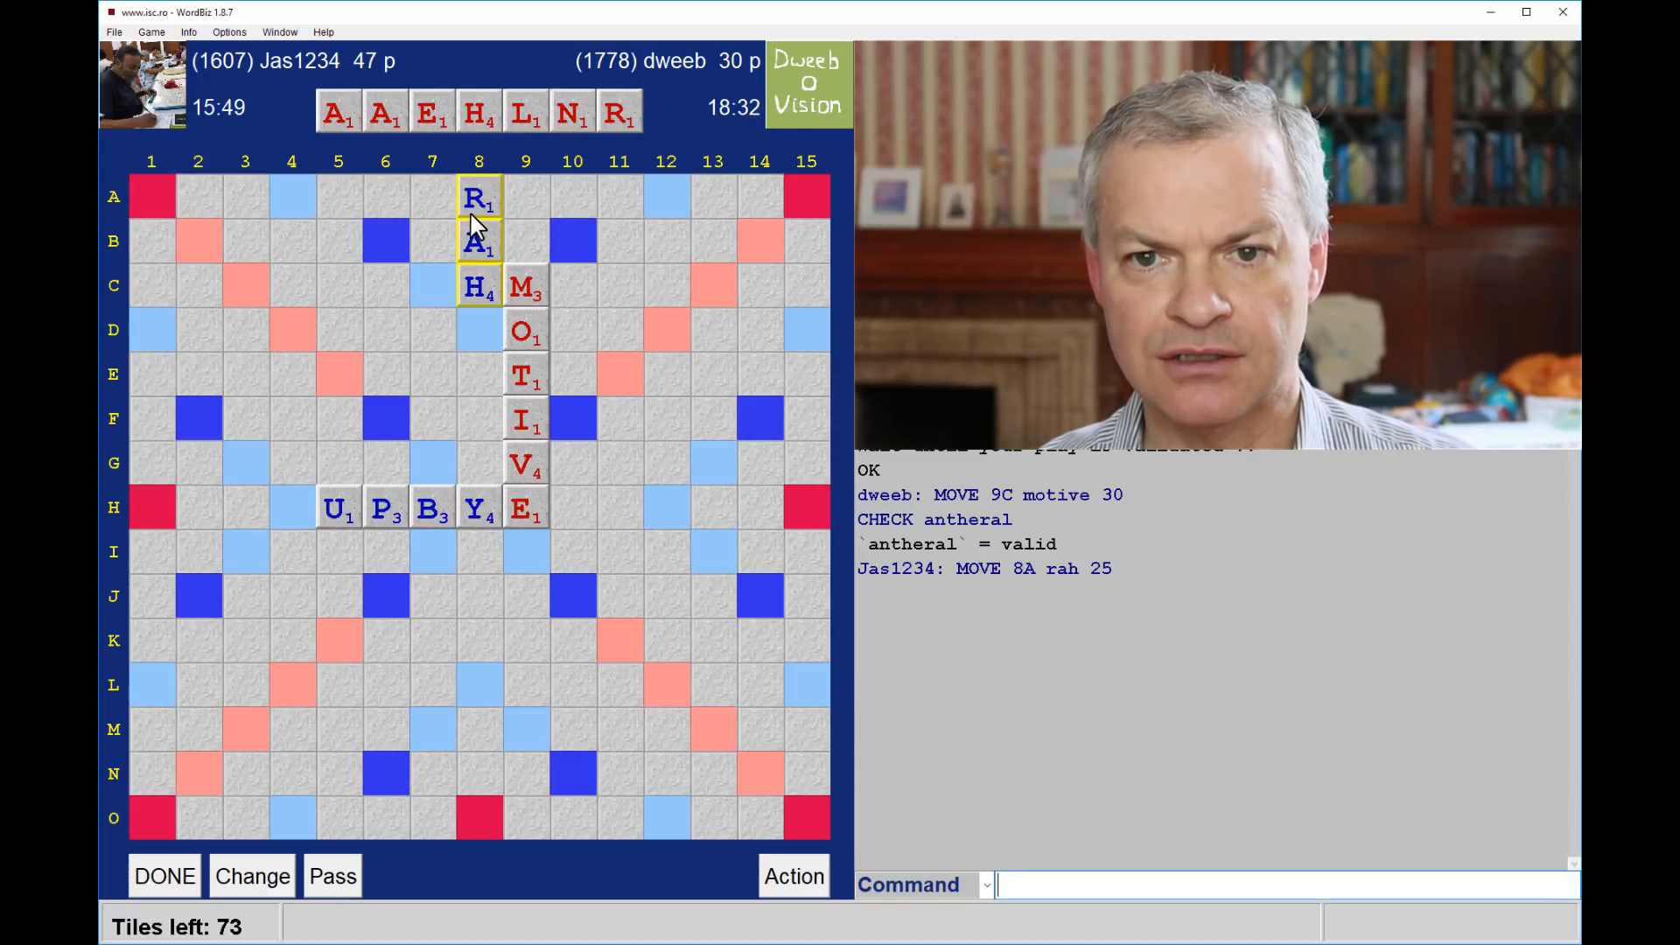
mouse_move(451, 371)
text(cj)
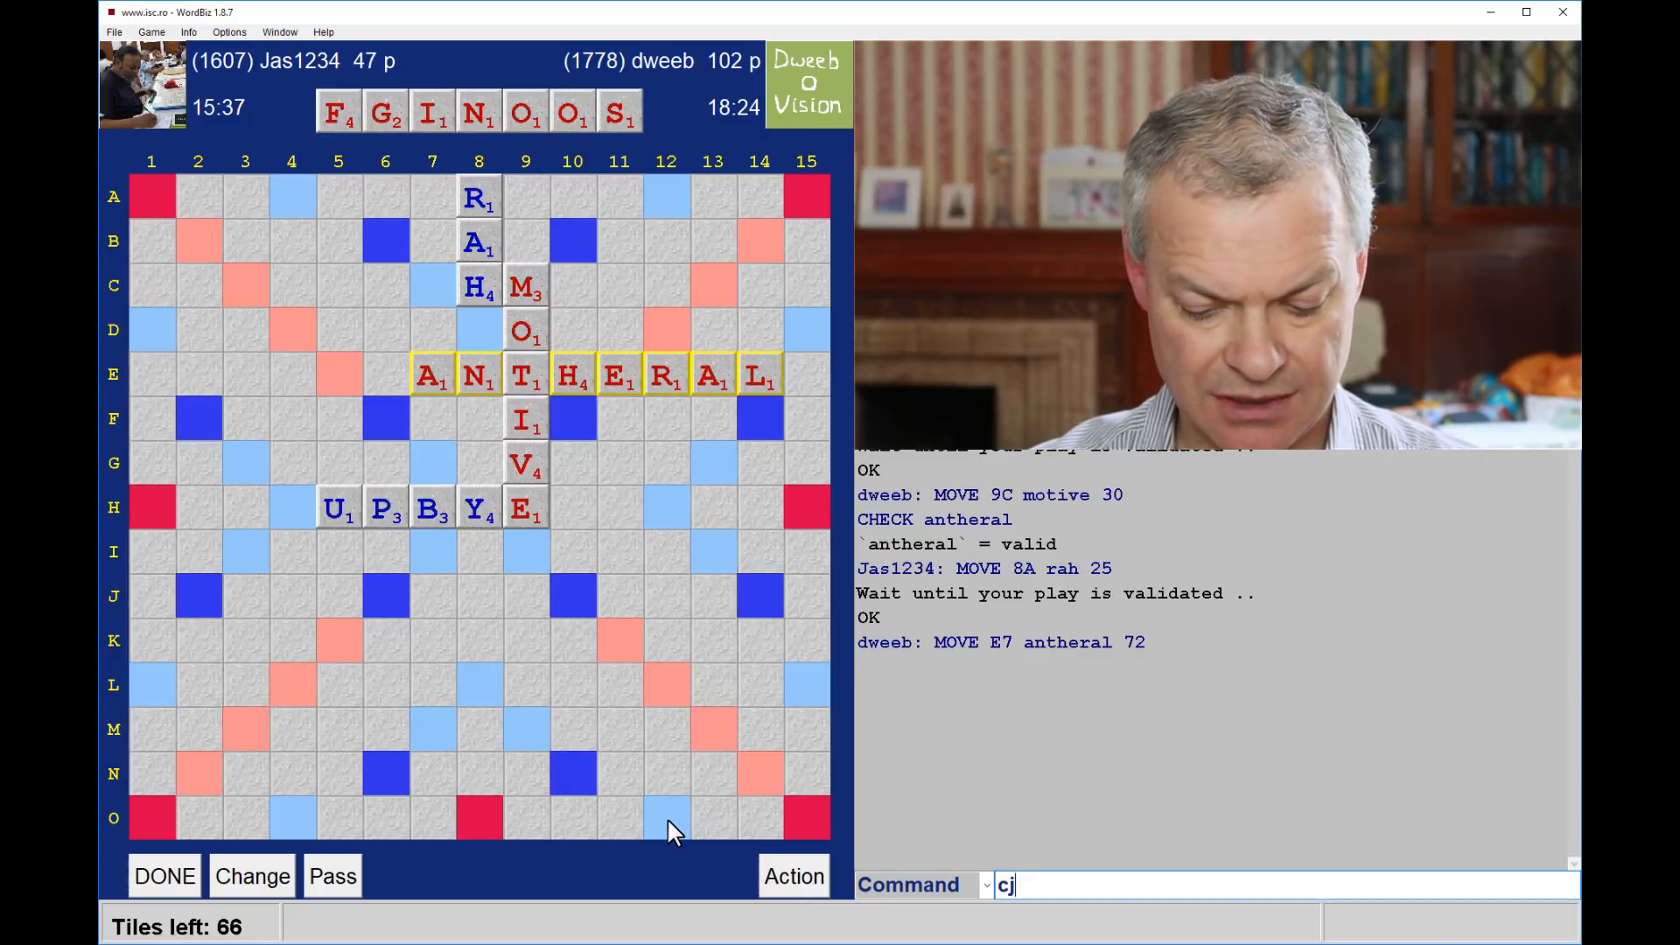
Check whether FOOLINGS is a valid word via the Command box
text(che fool)
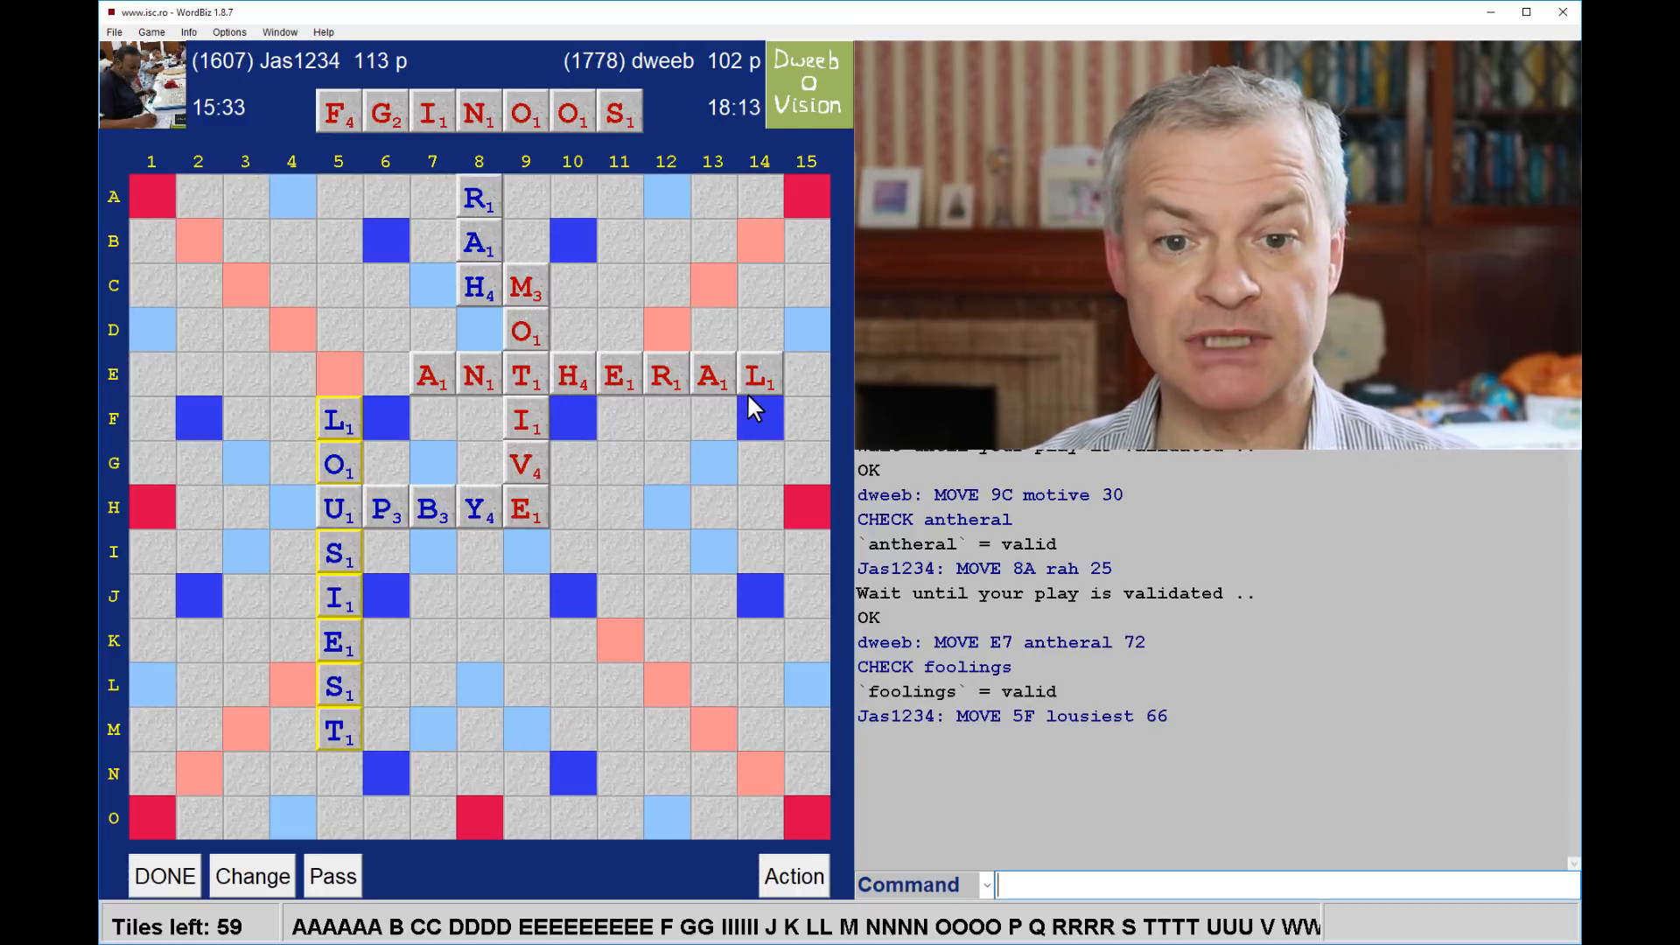
mouse_move(745, 418)
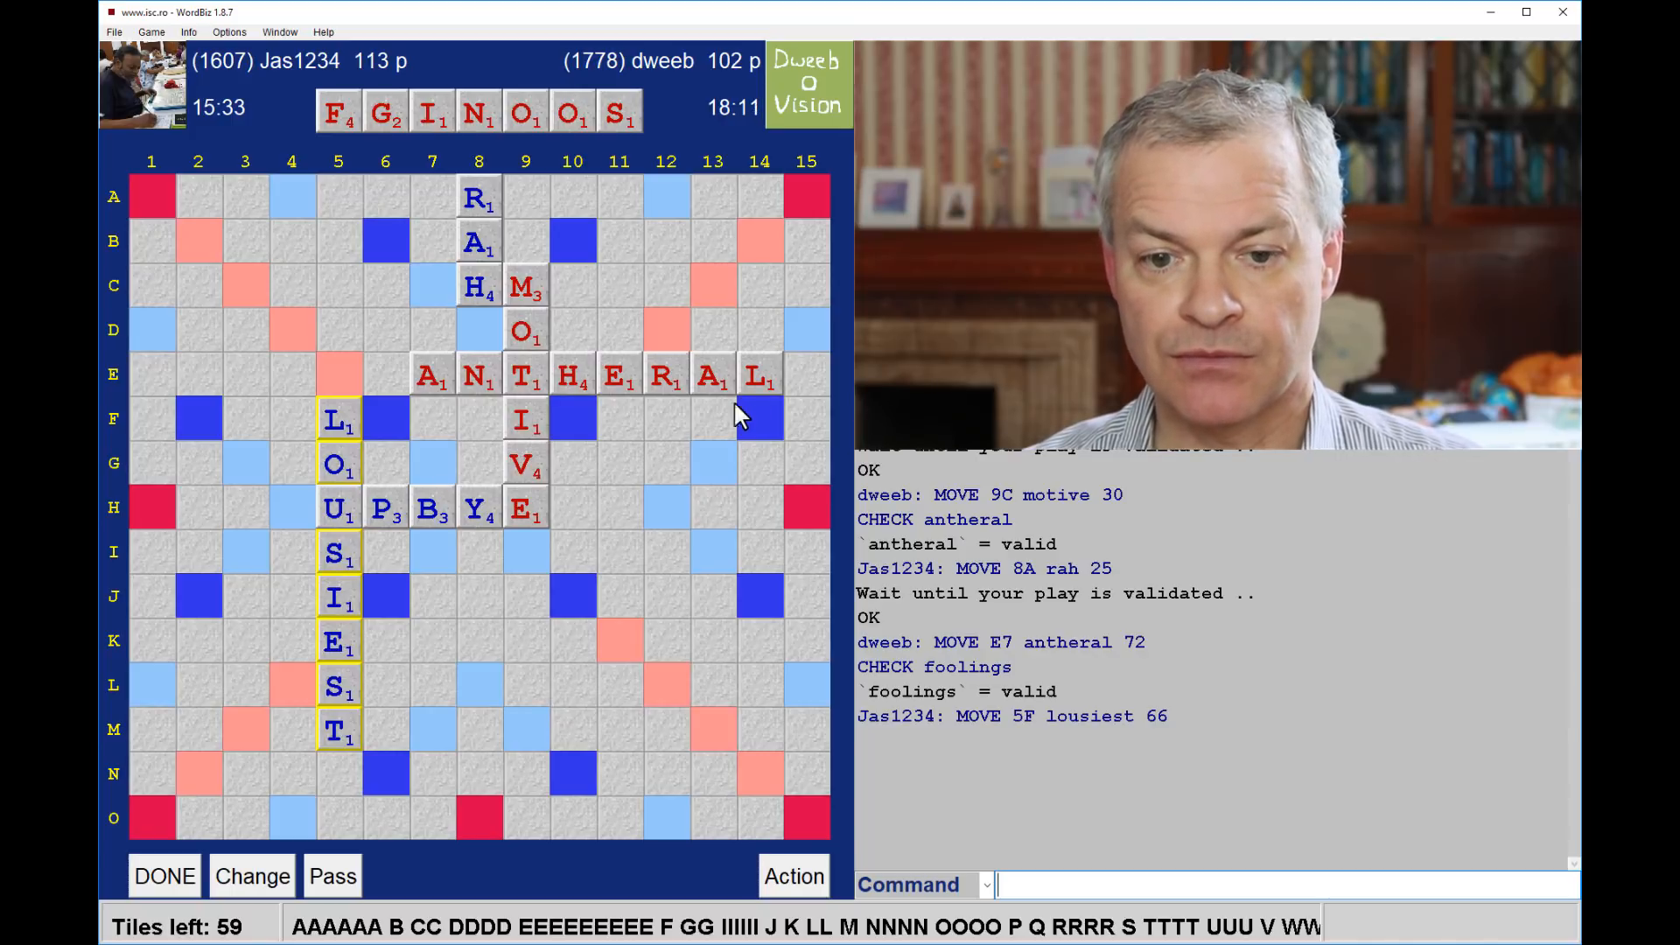
mouse_move(187, 748)
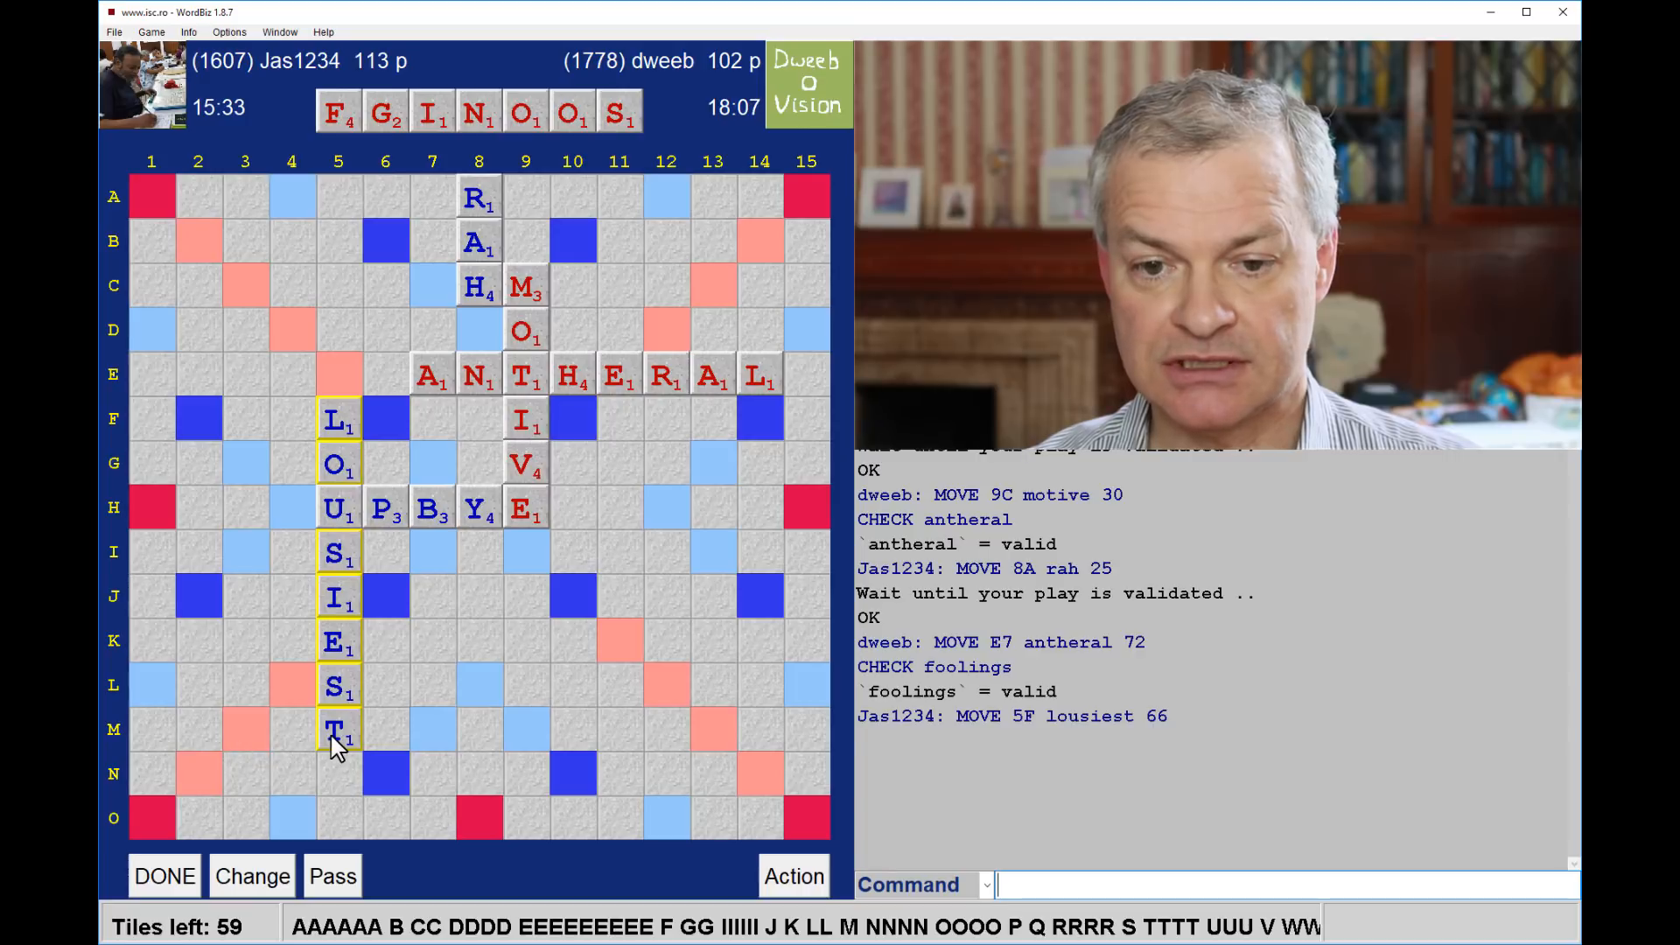
mouse_move(777, 299)
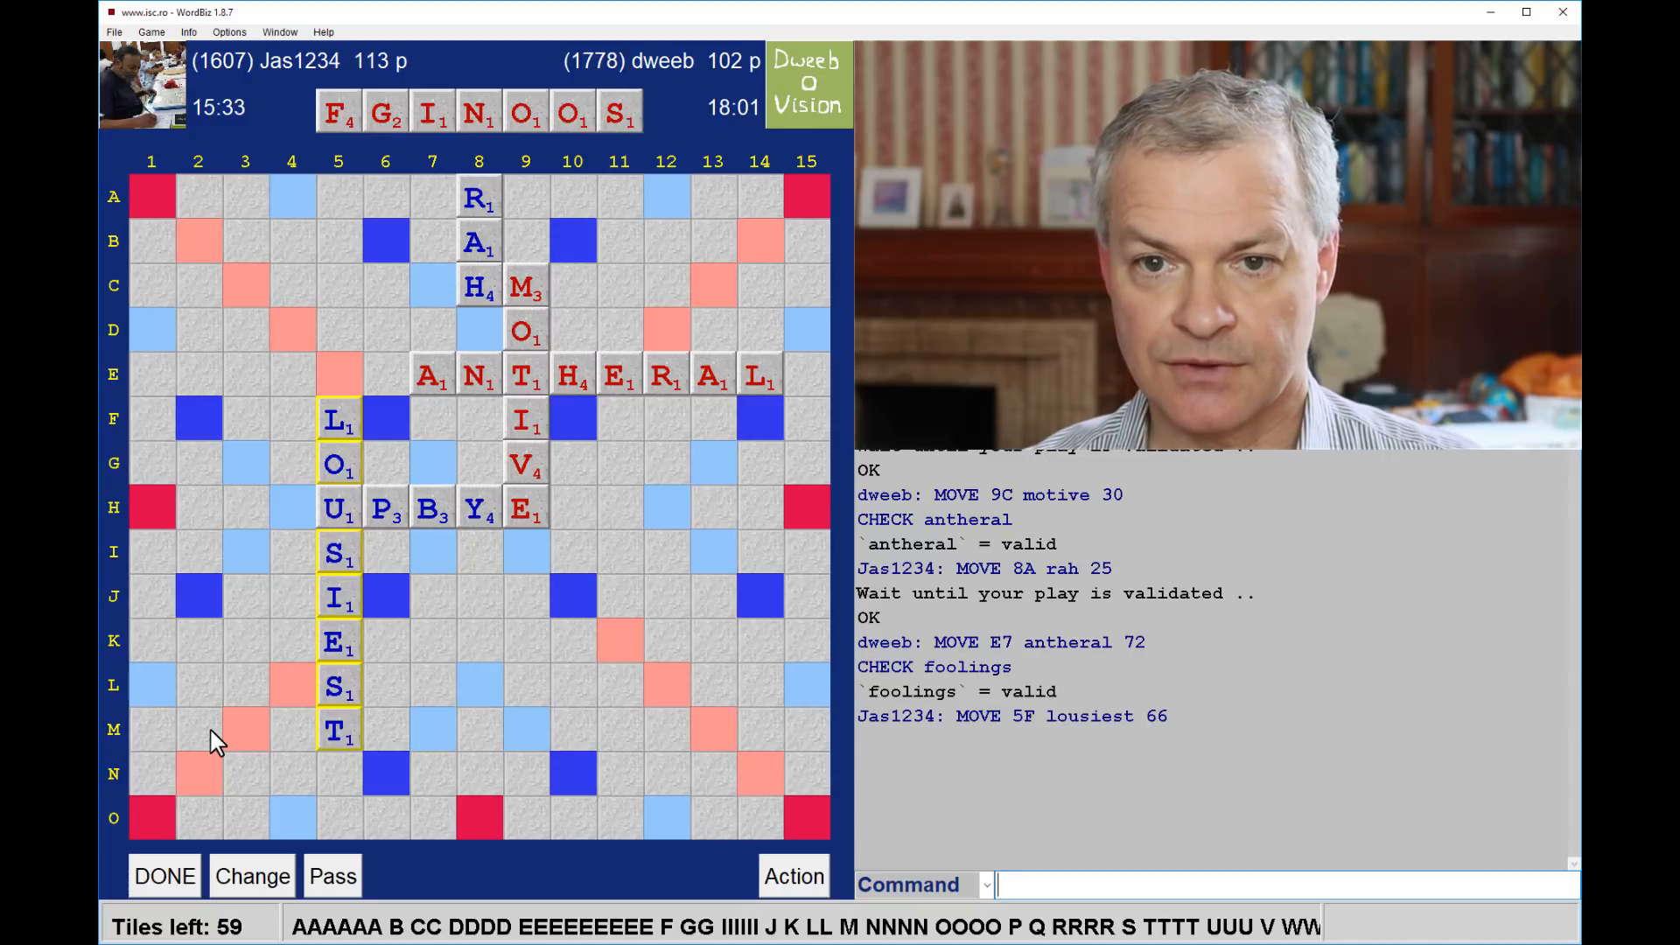
mouse_move(680, 429)
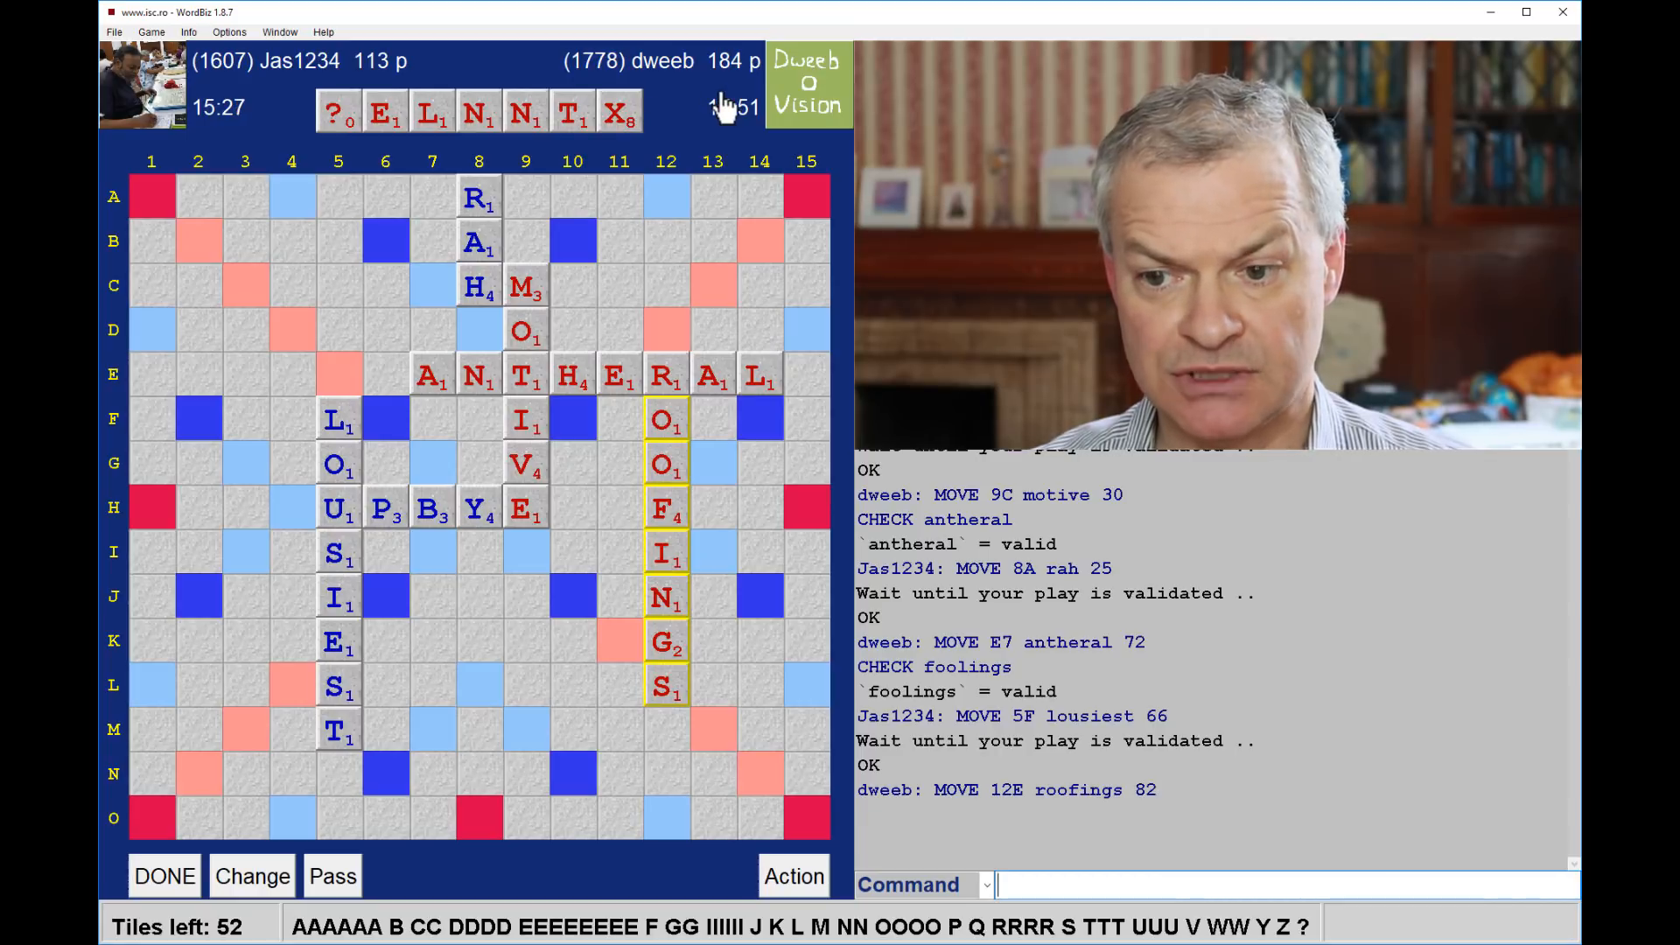
mouse_move(353, 151)
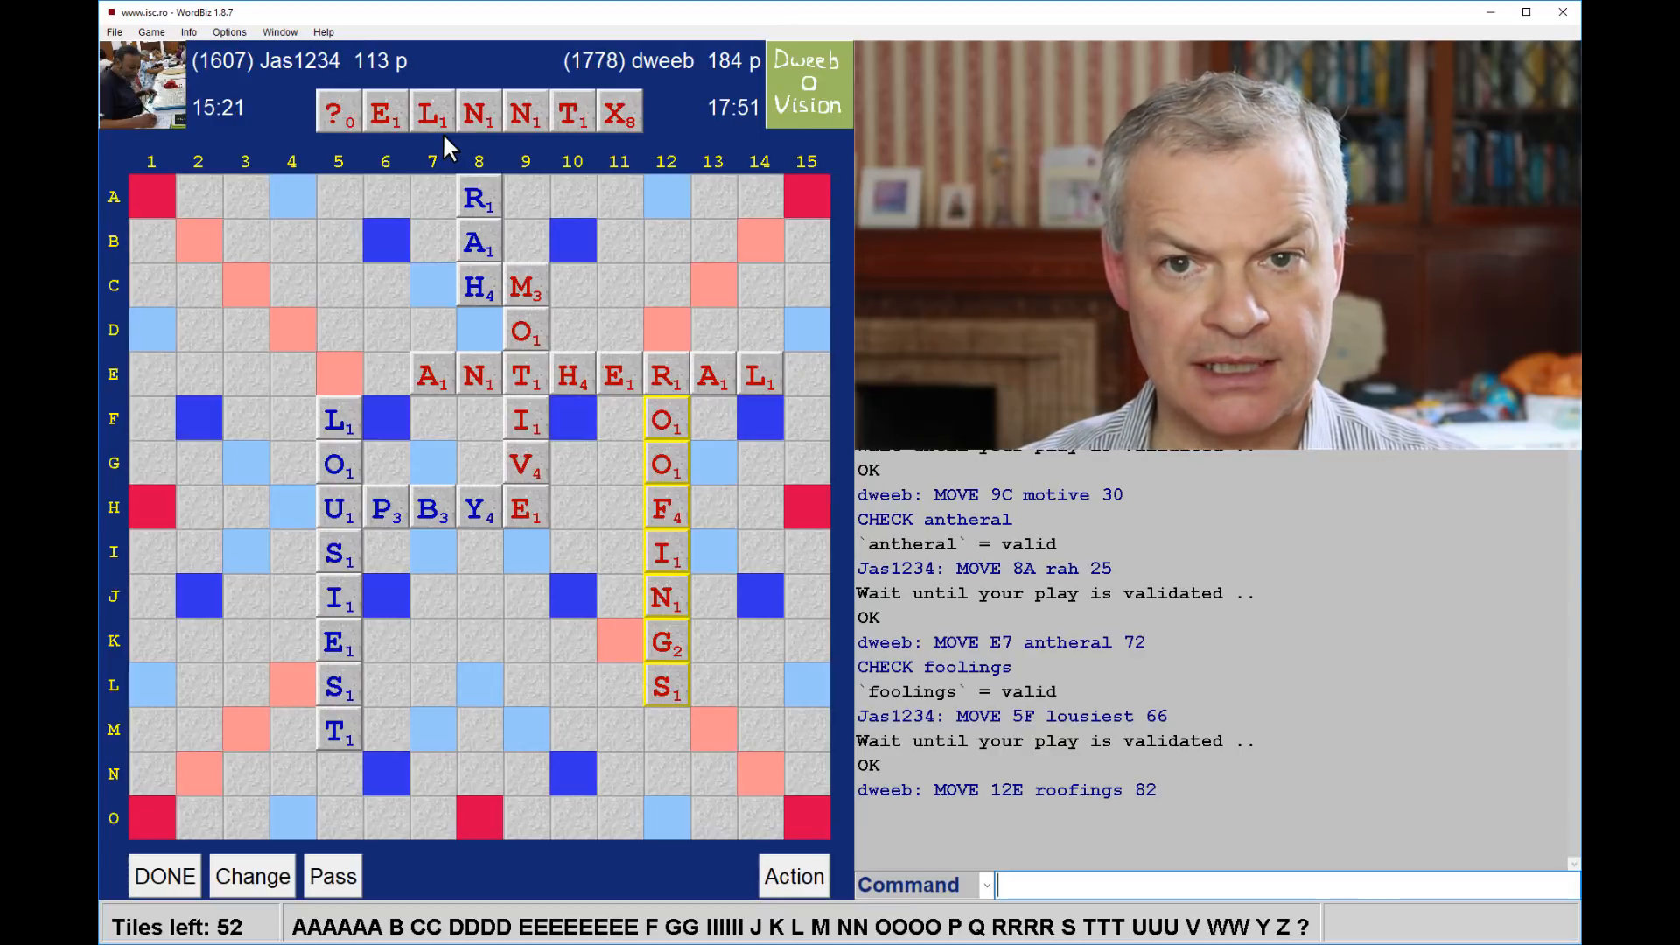
mouse_move(541, 150)
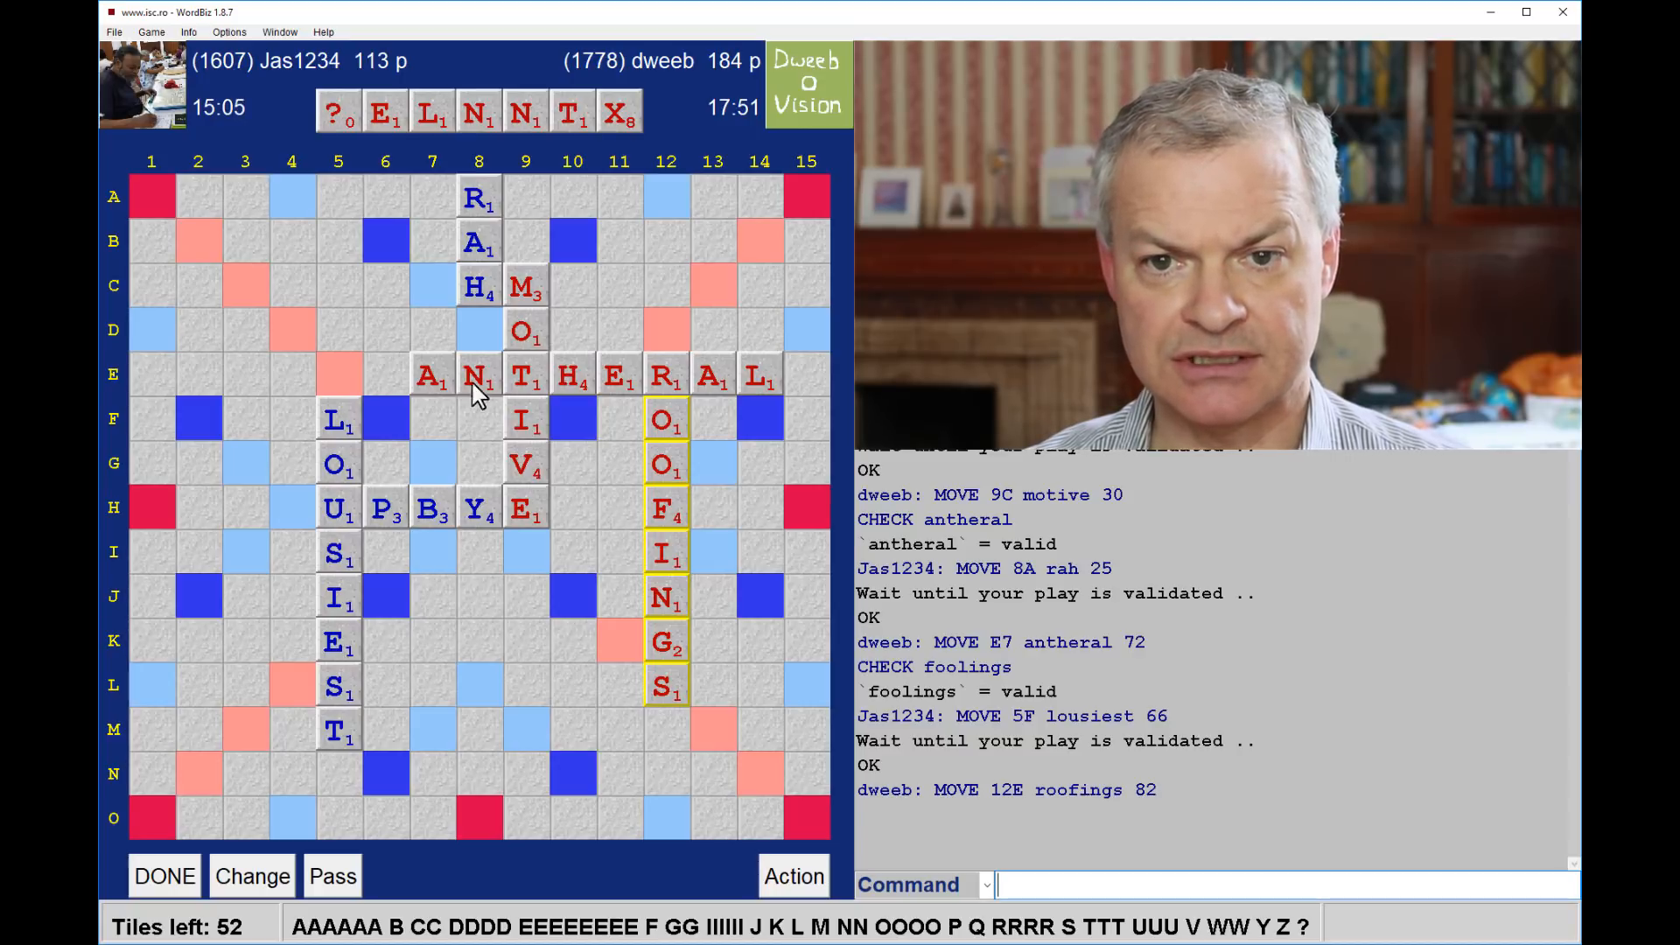
mouse_move(479, 273)
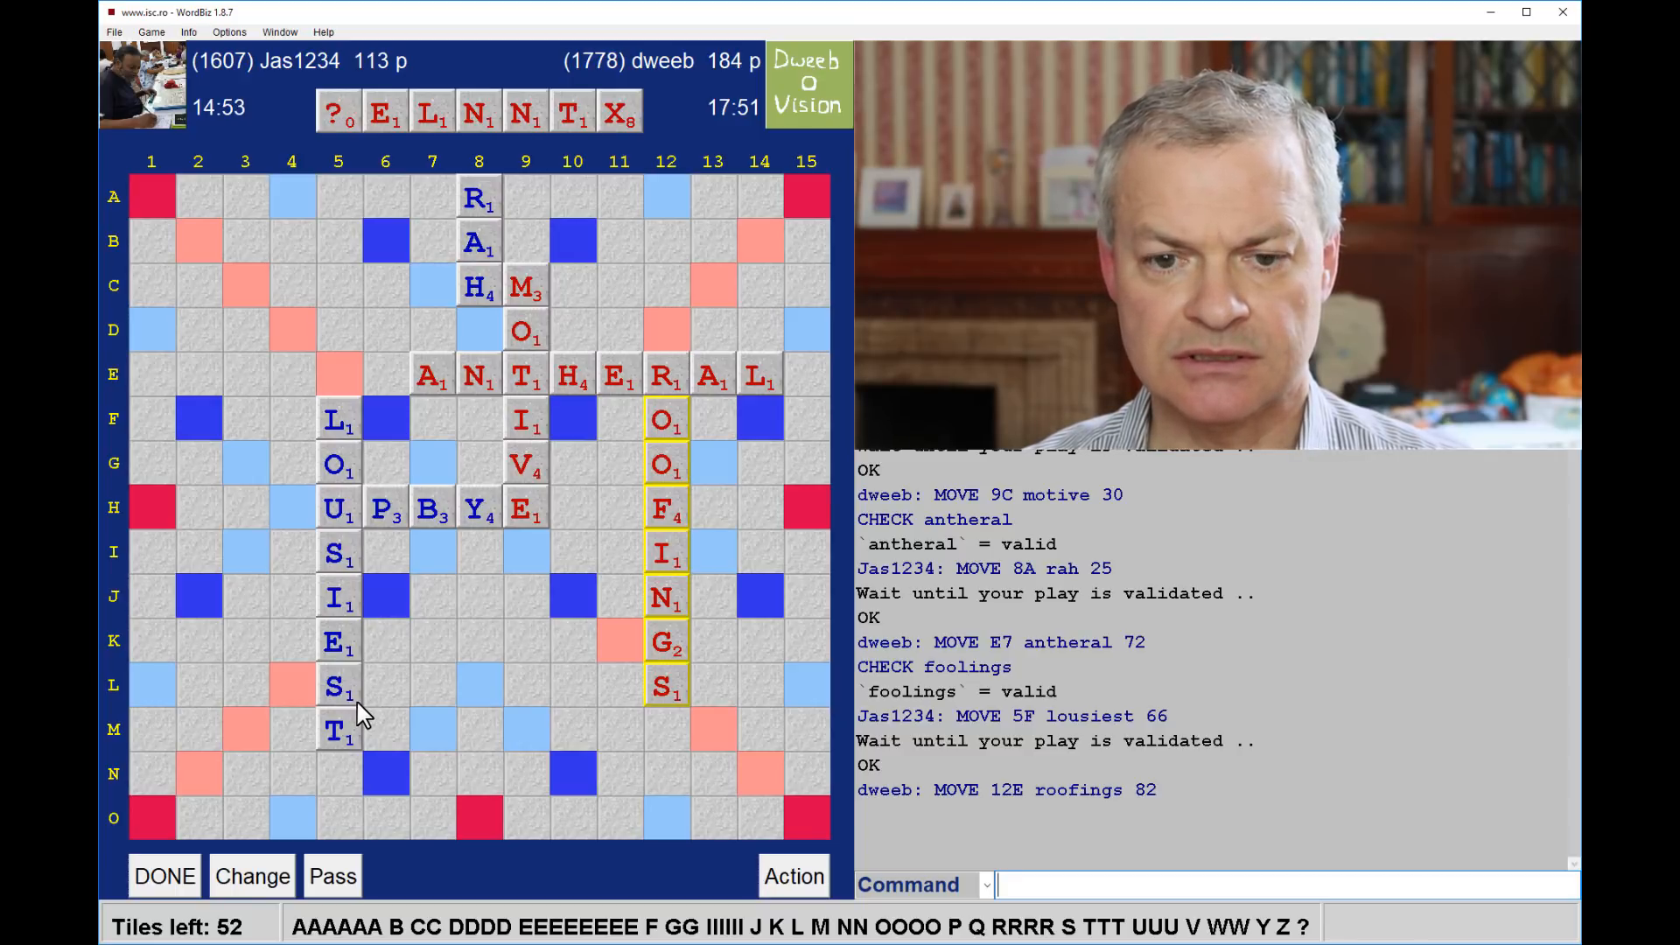
mouse_move(355, 616)
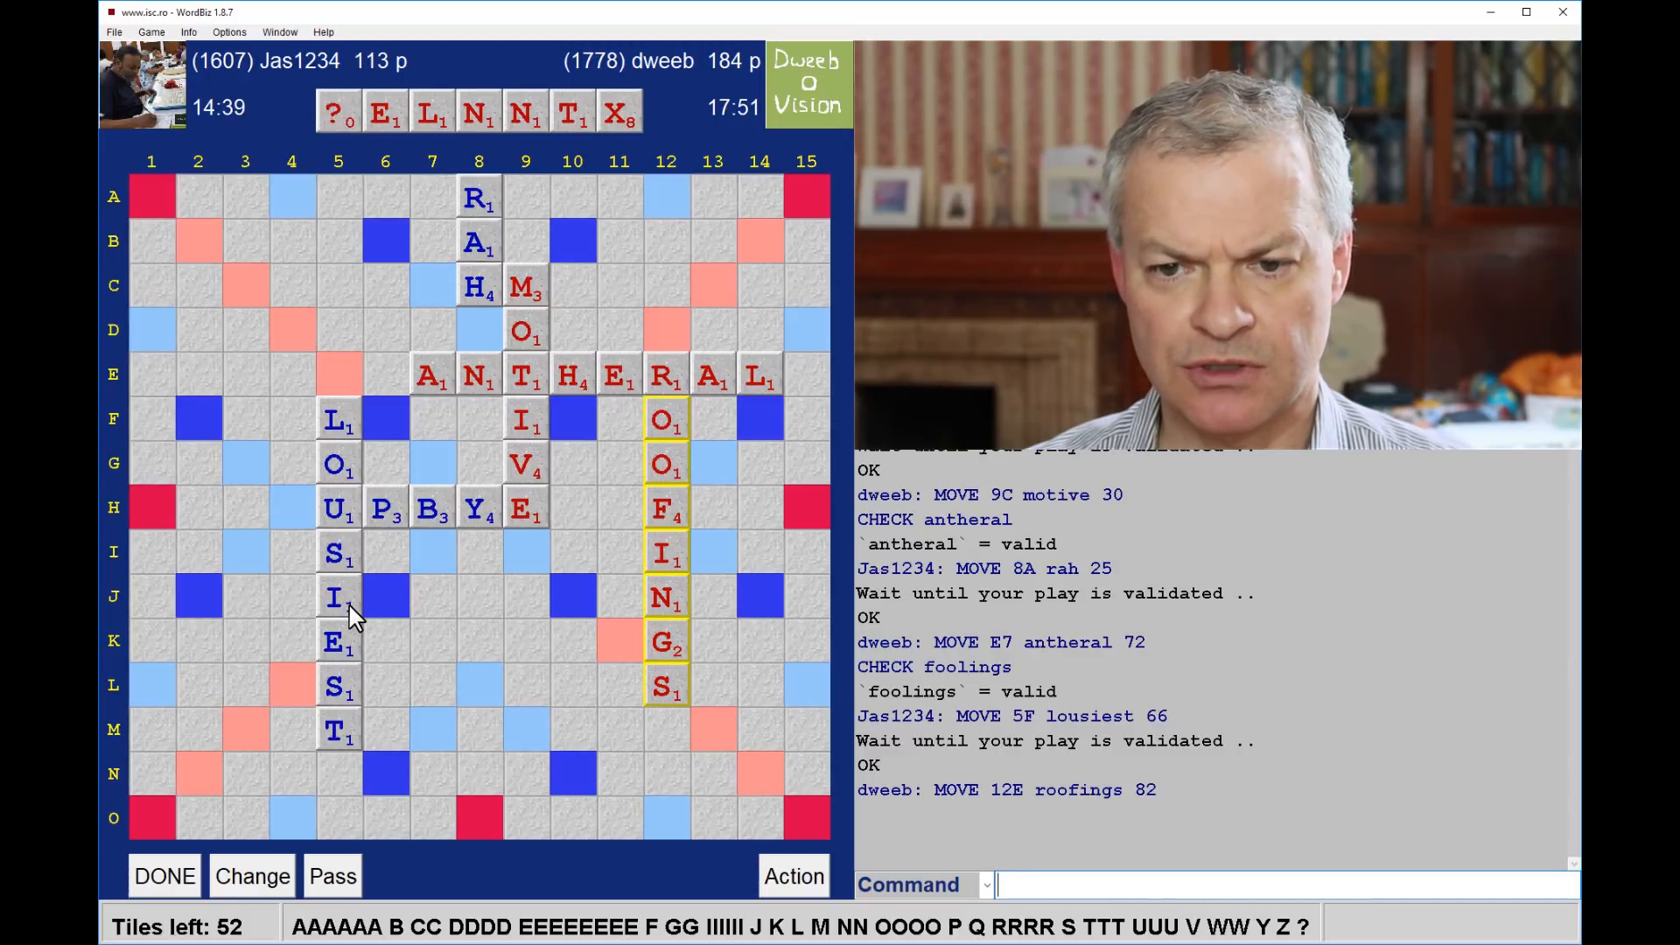
mouse_move(357, 660)
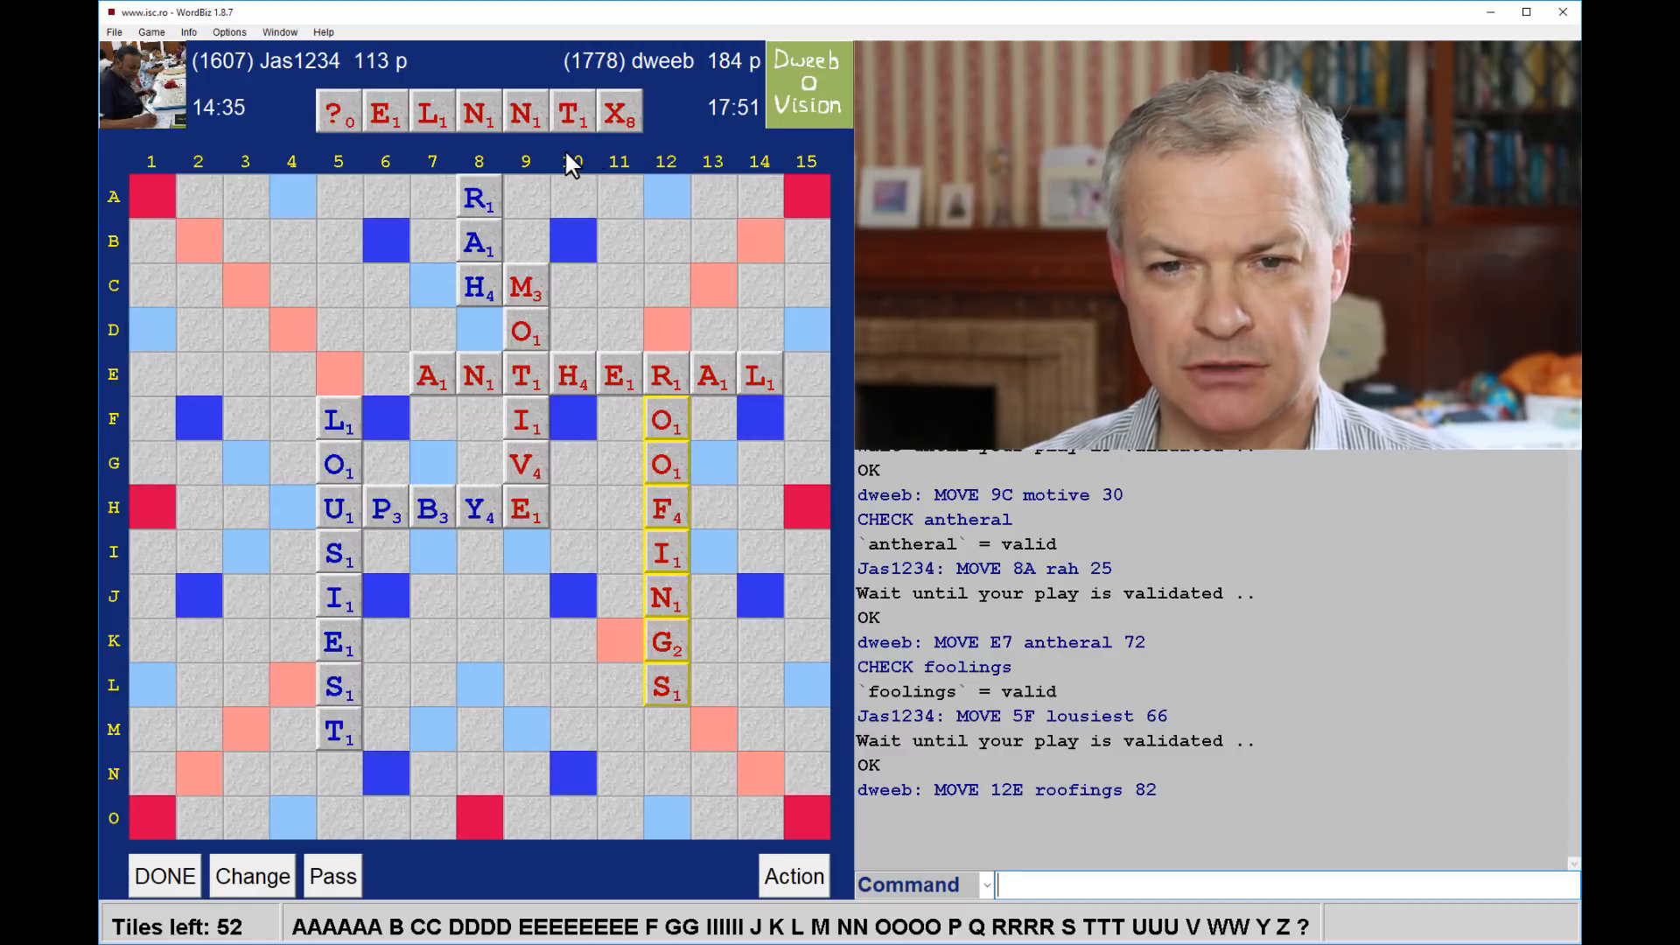
mouse_move(546, 163)
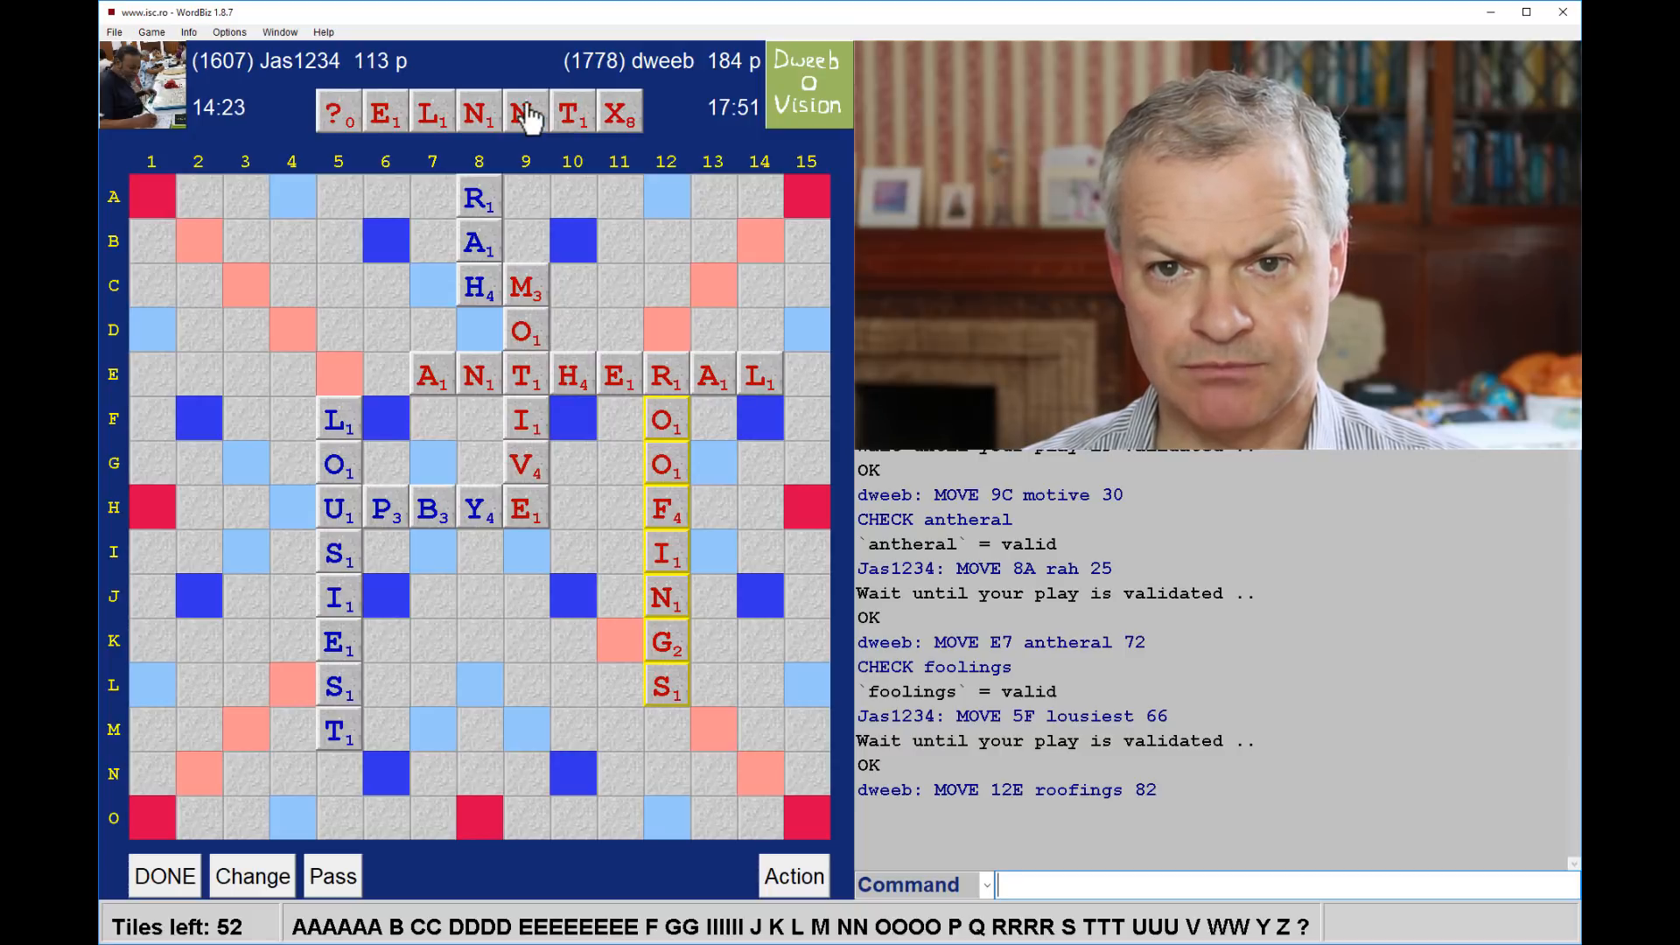
mouse_move(626, 151)
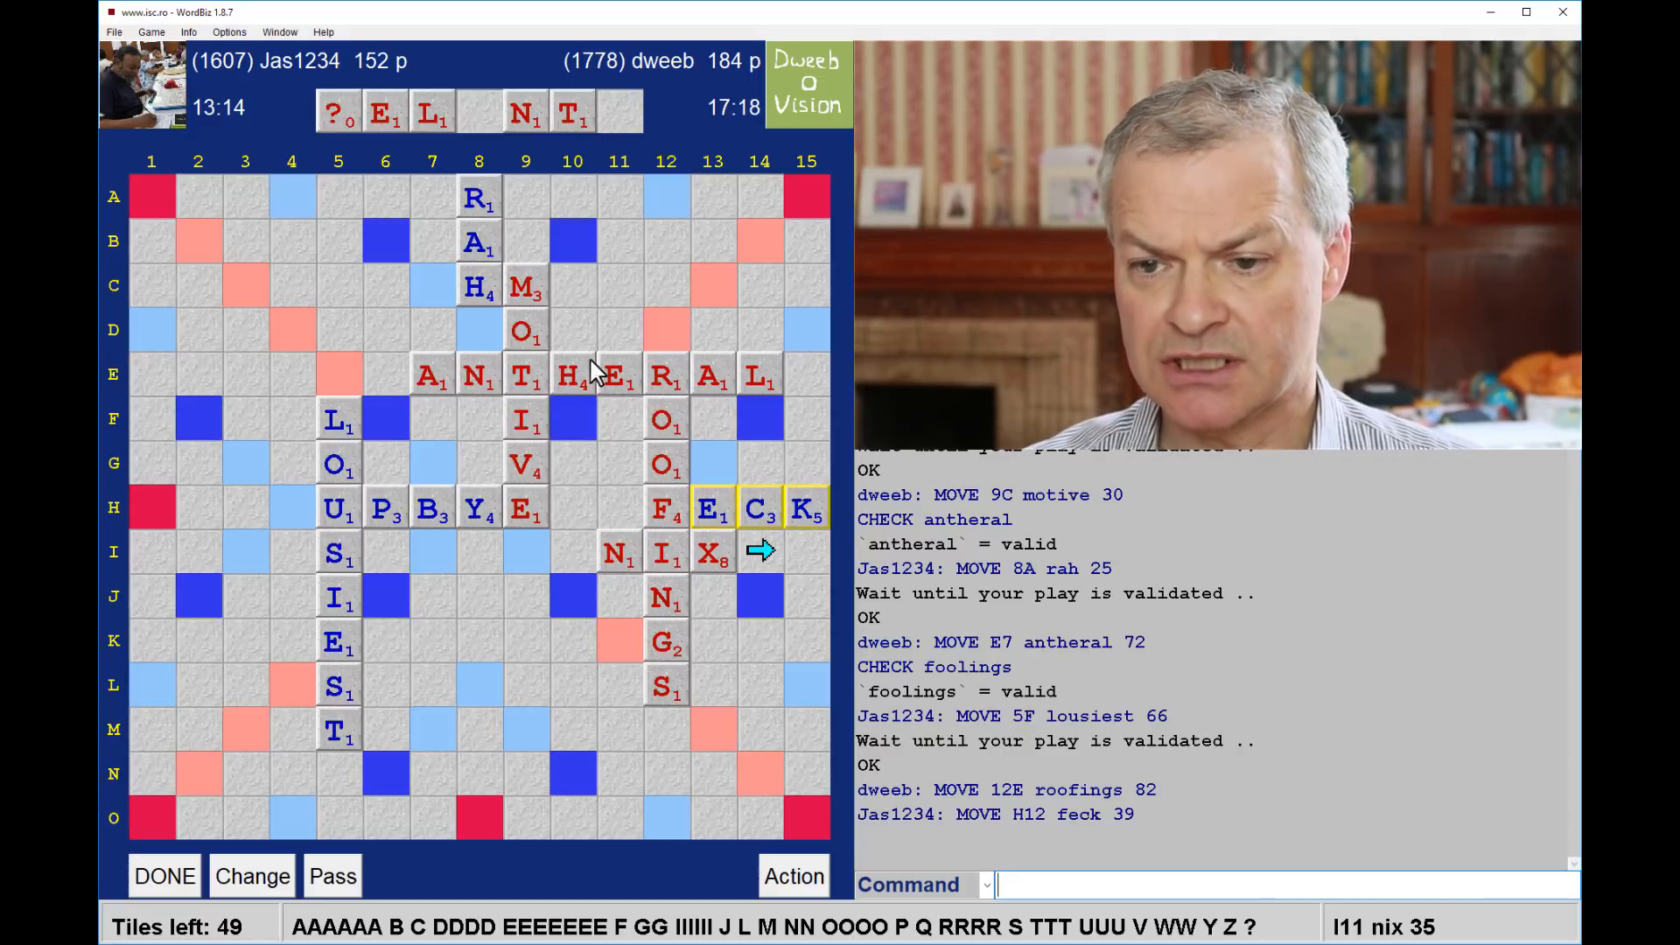
mouse_move(715, 620)
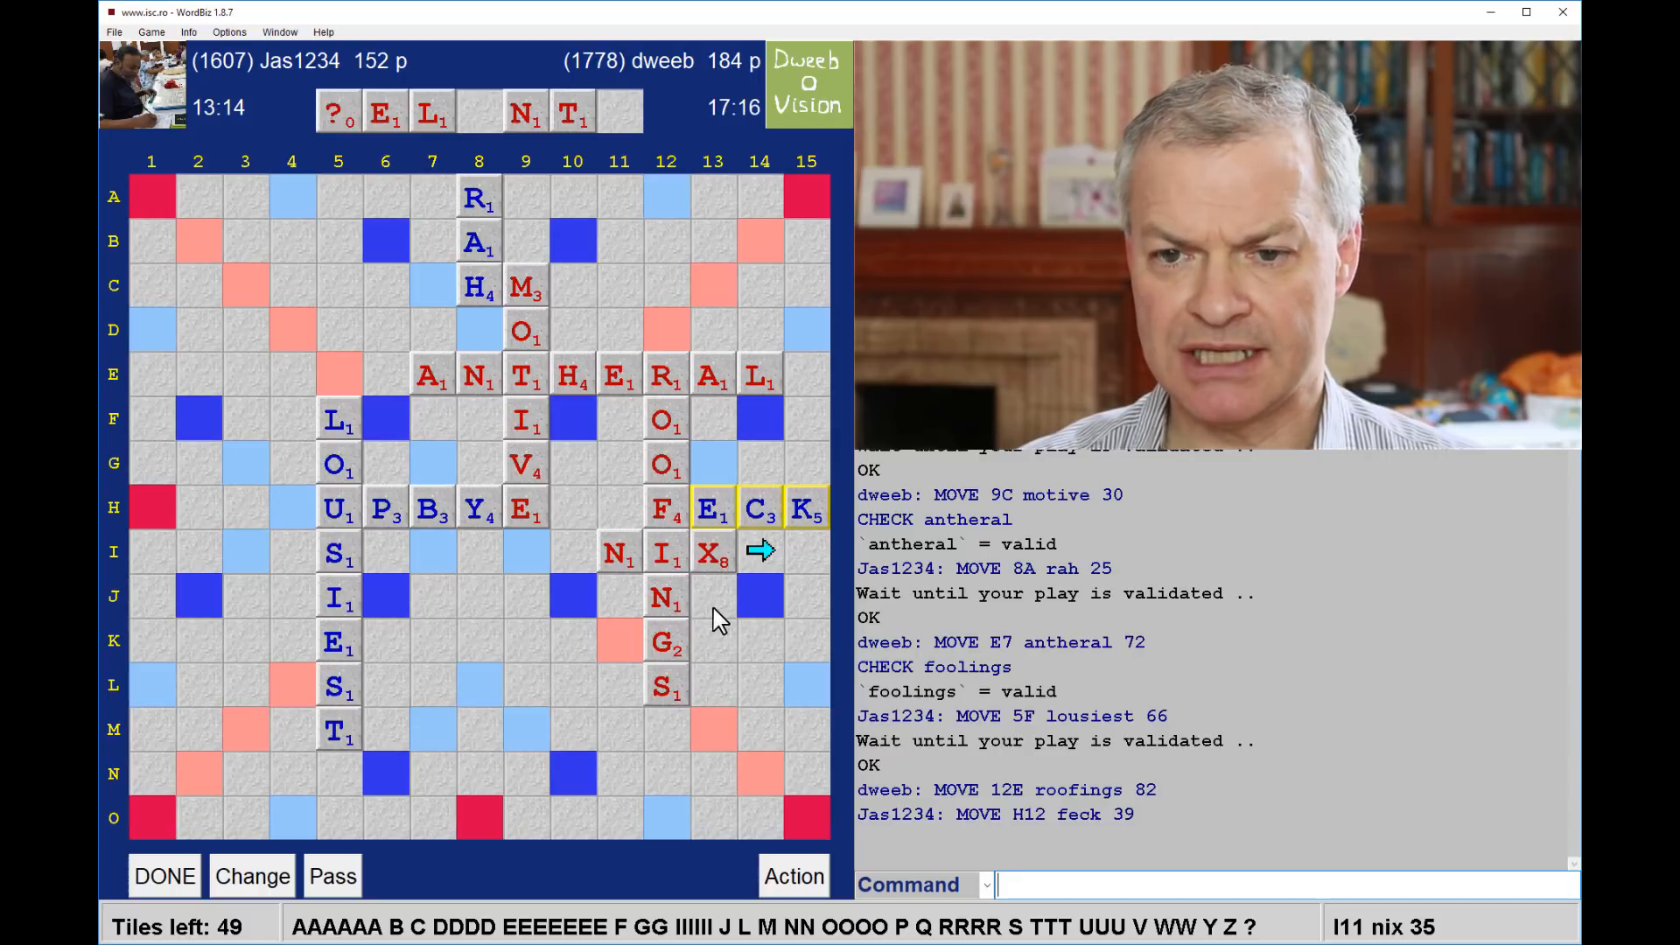
mouse_move(1243, 801)
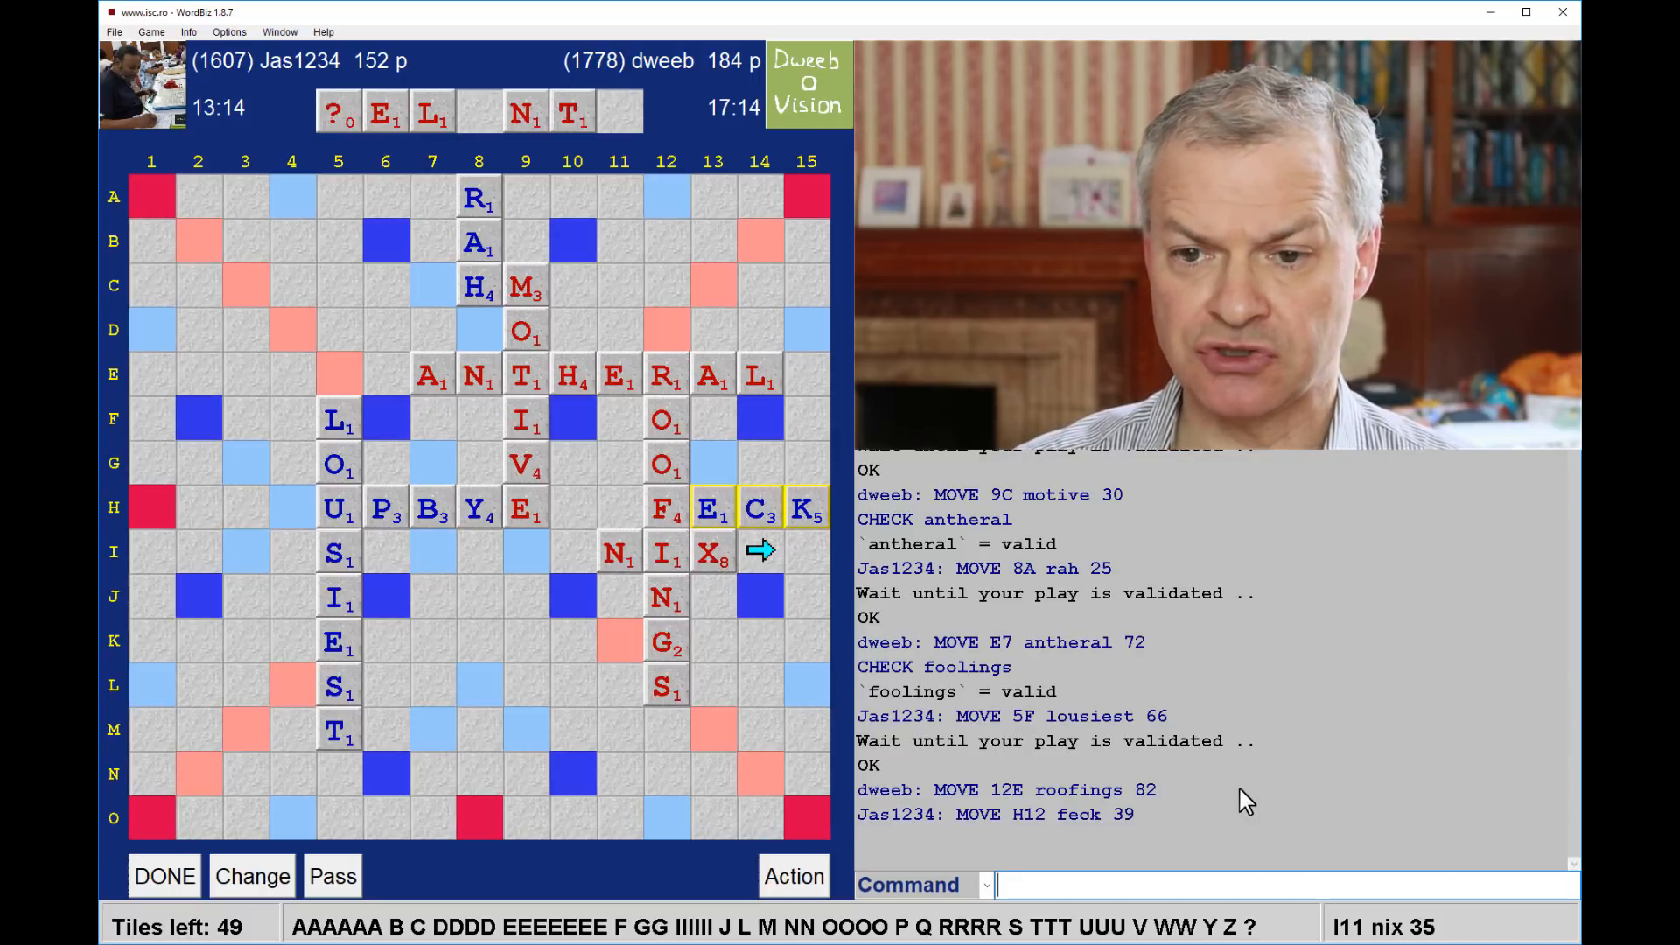
mouse_move(504, 568)
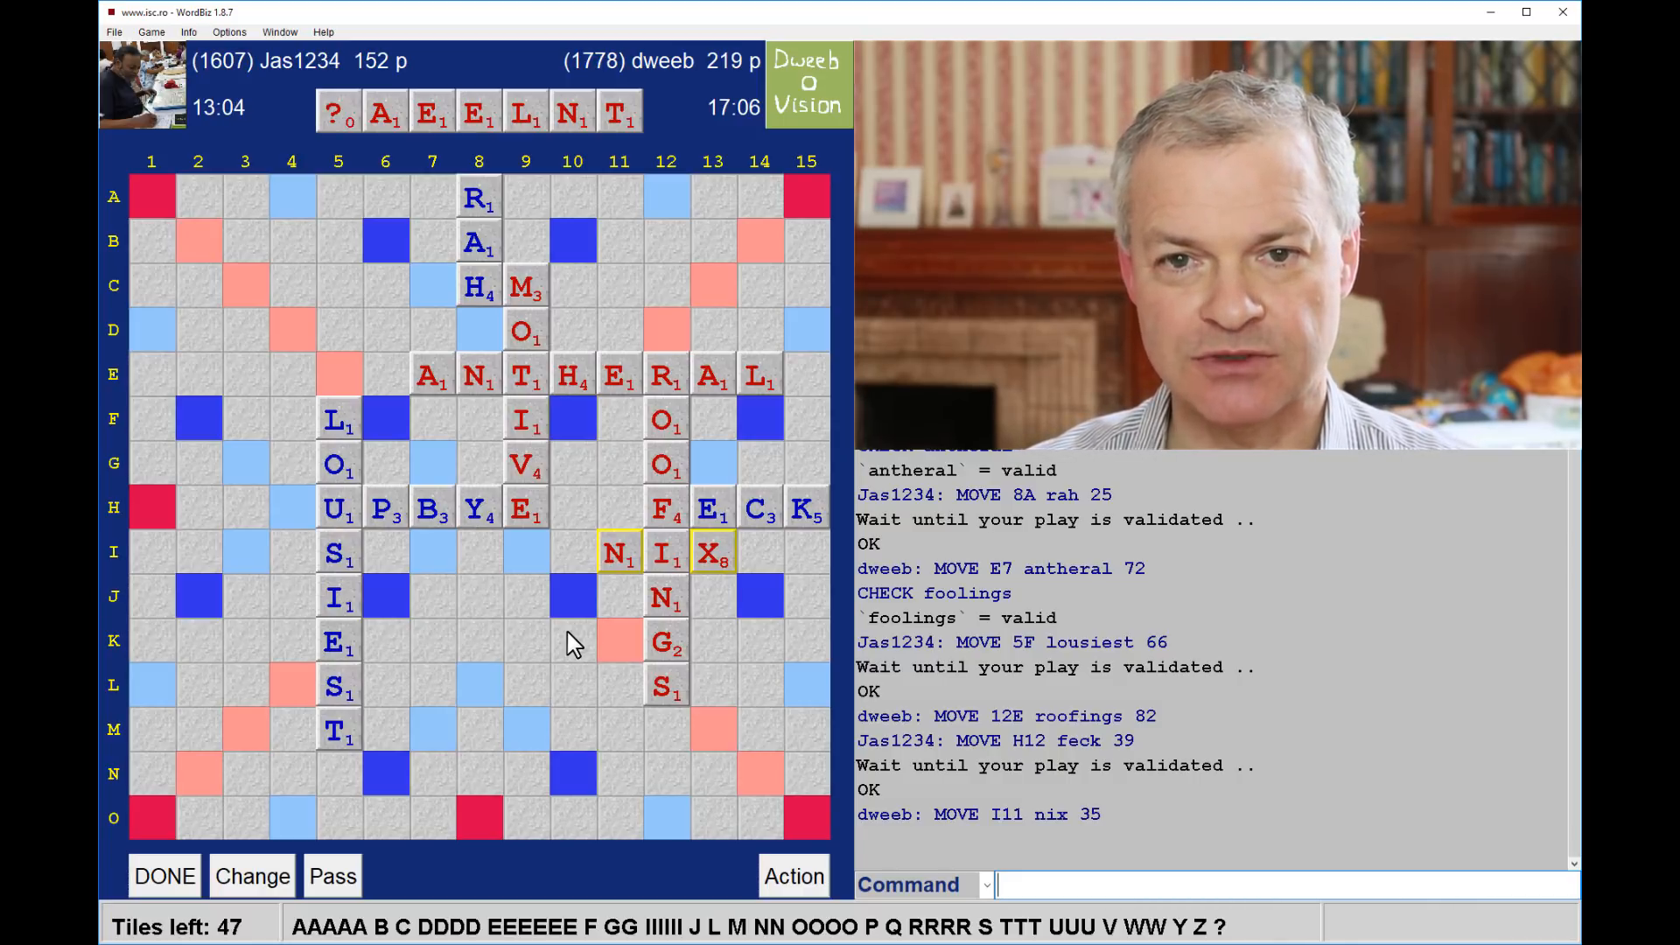
mouse_move(824, 252)
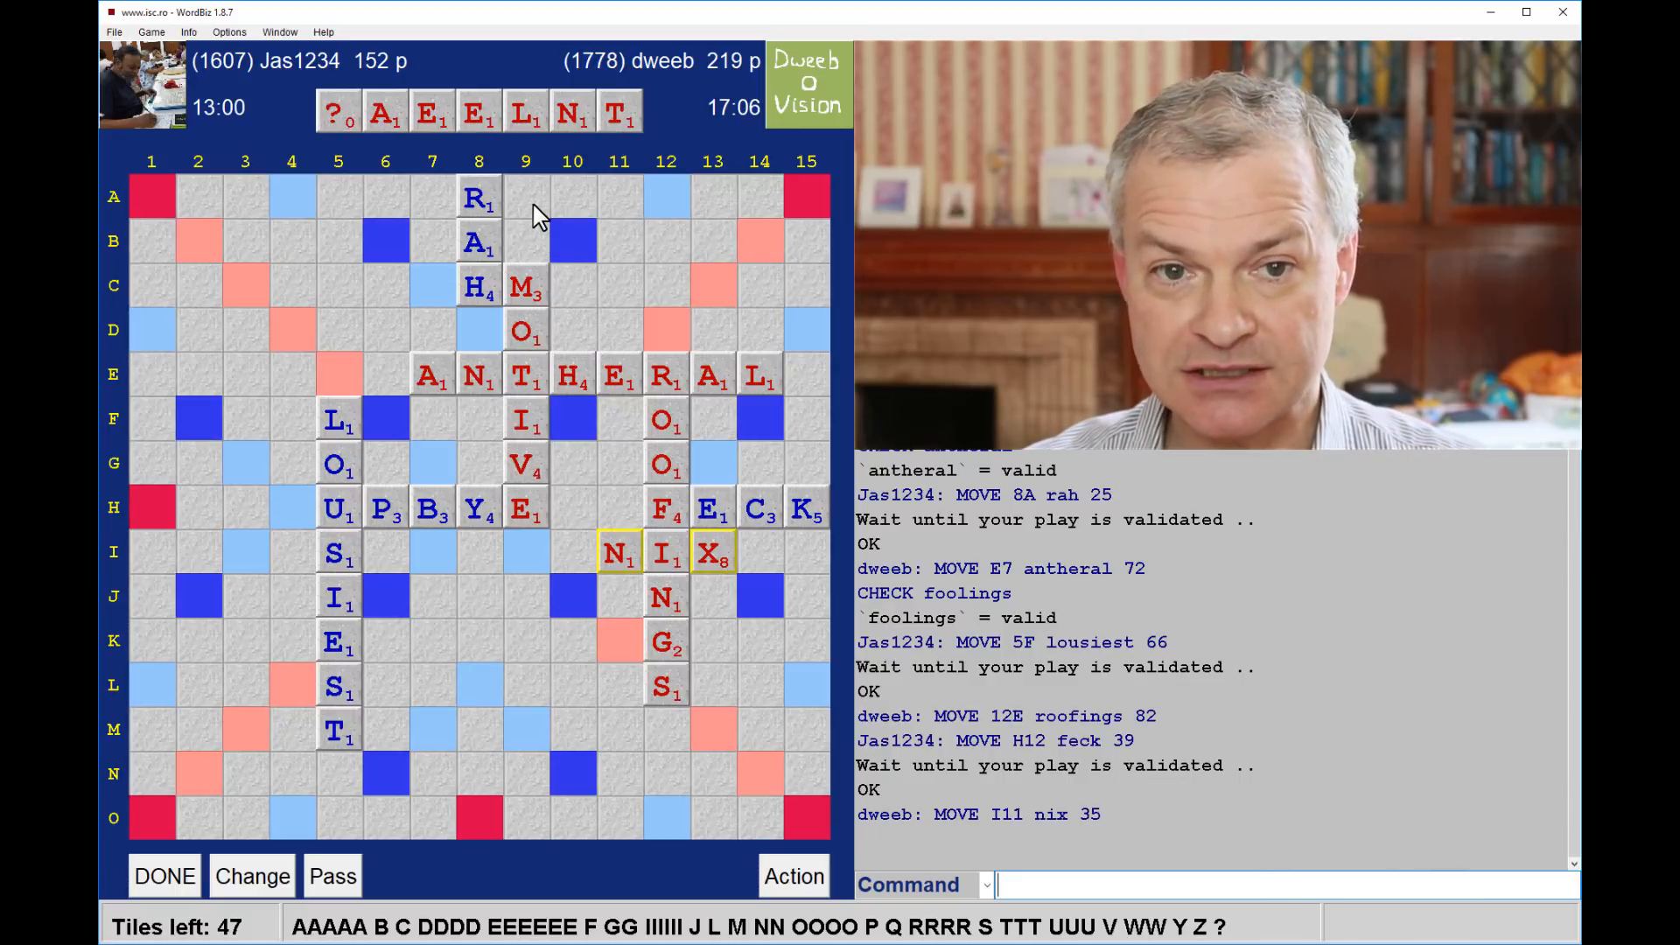
mouse_move(751, 206)
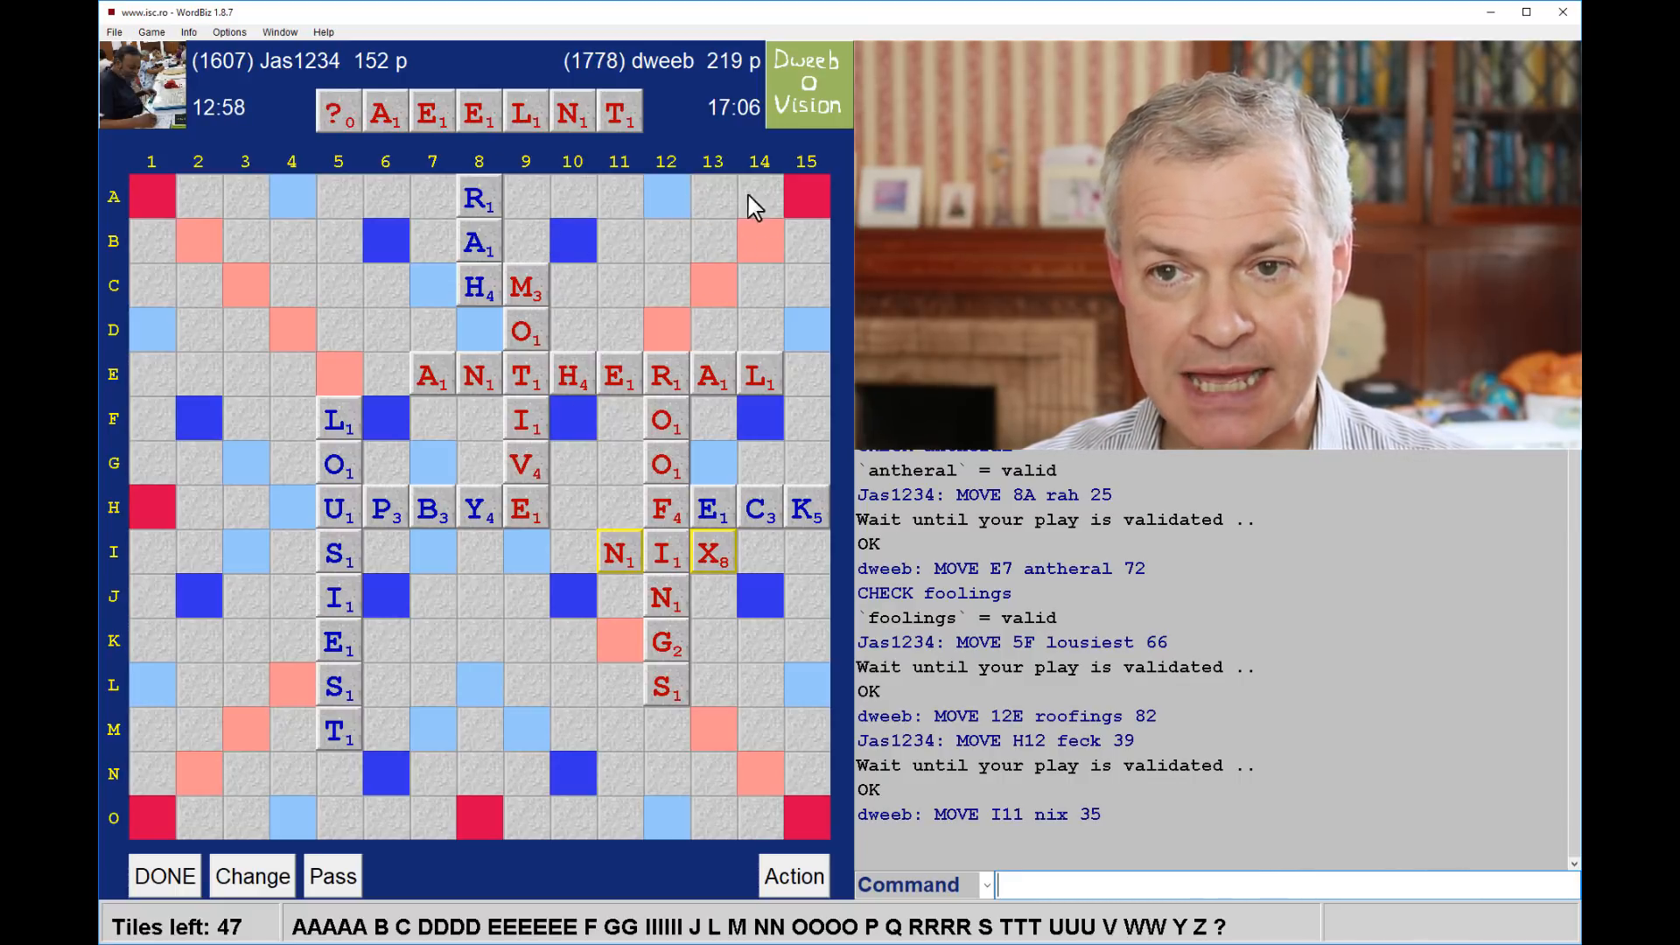
mouse_move(809, 203)
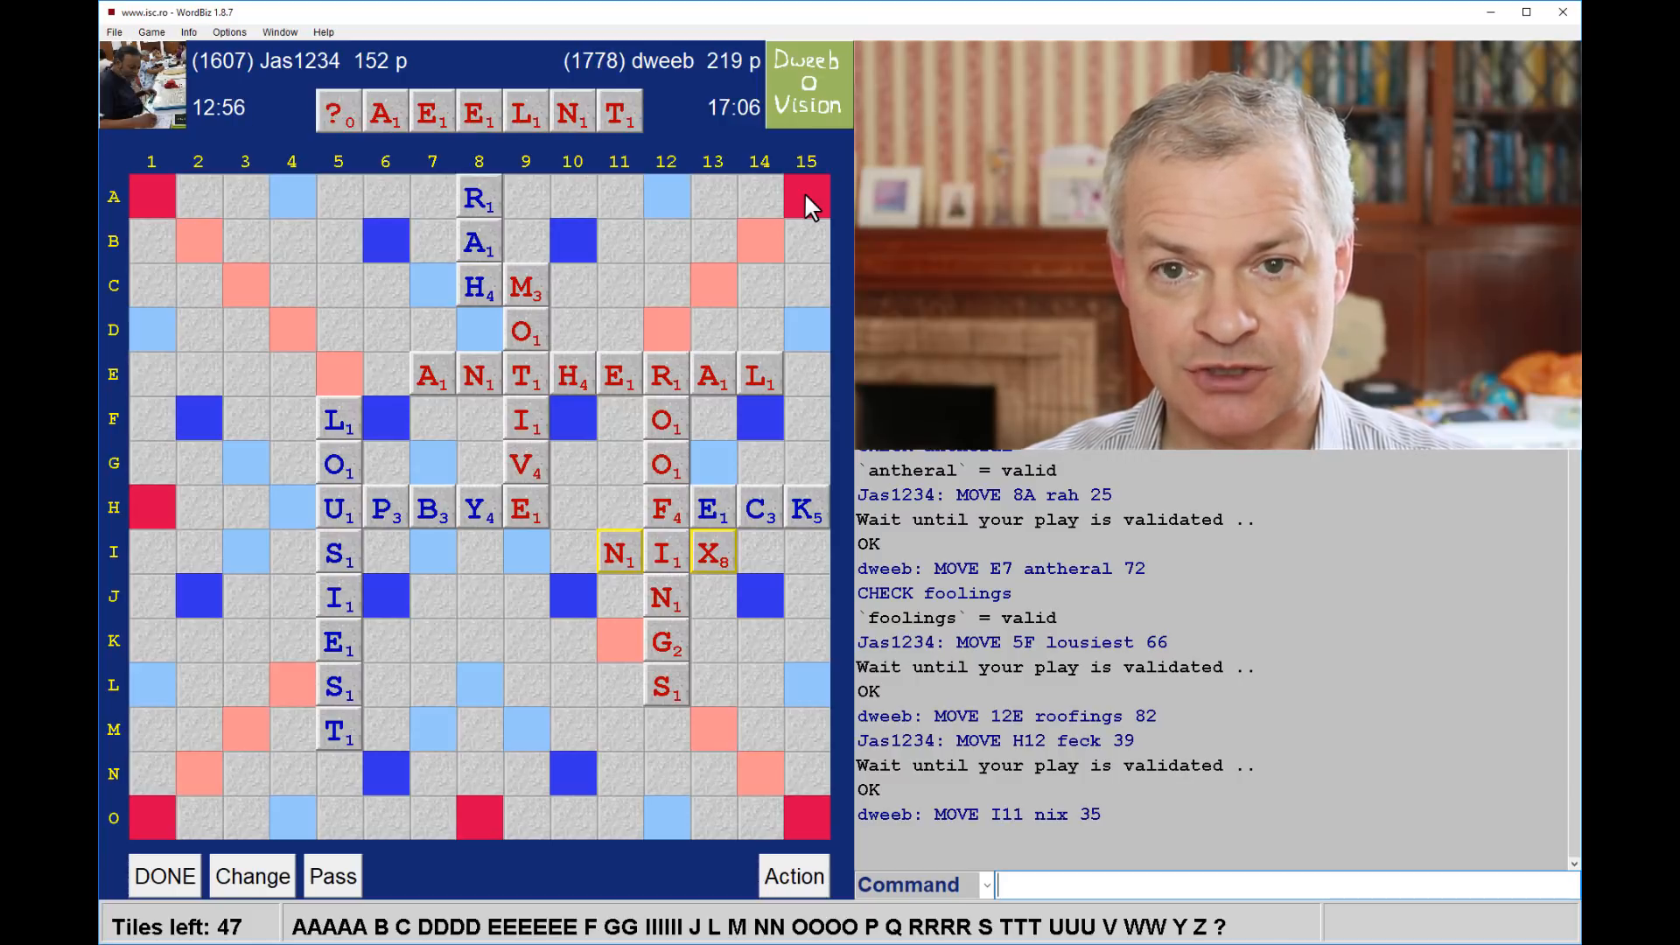
mouse_move(746, 294)
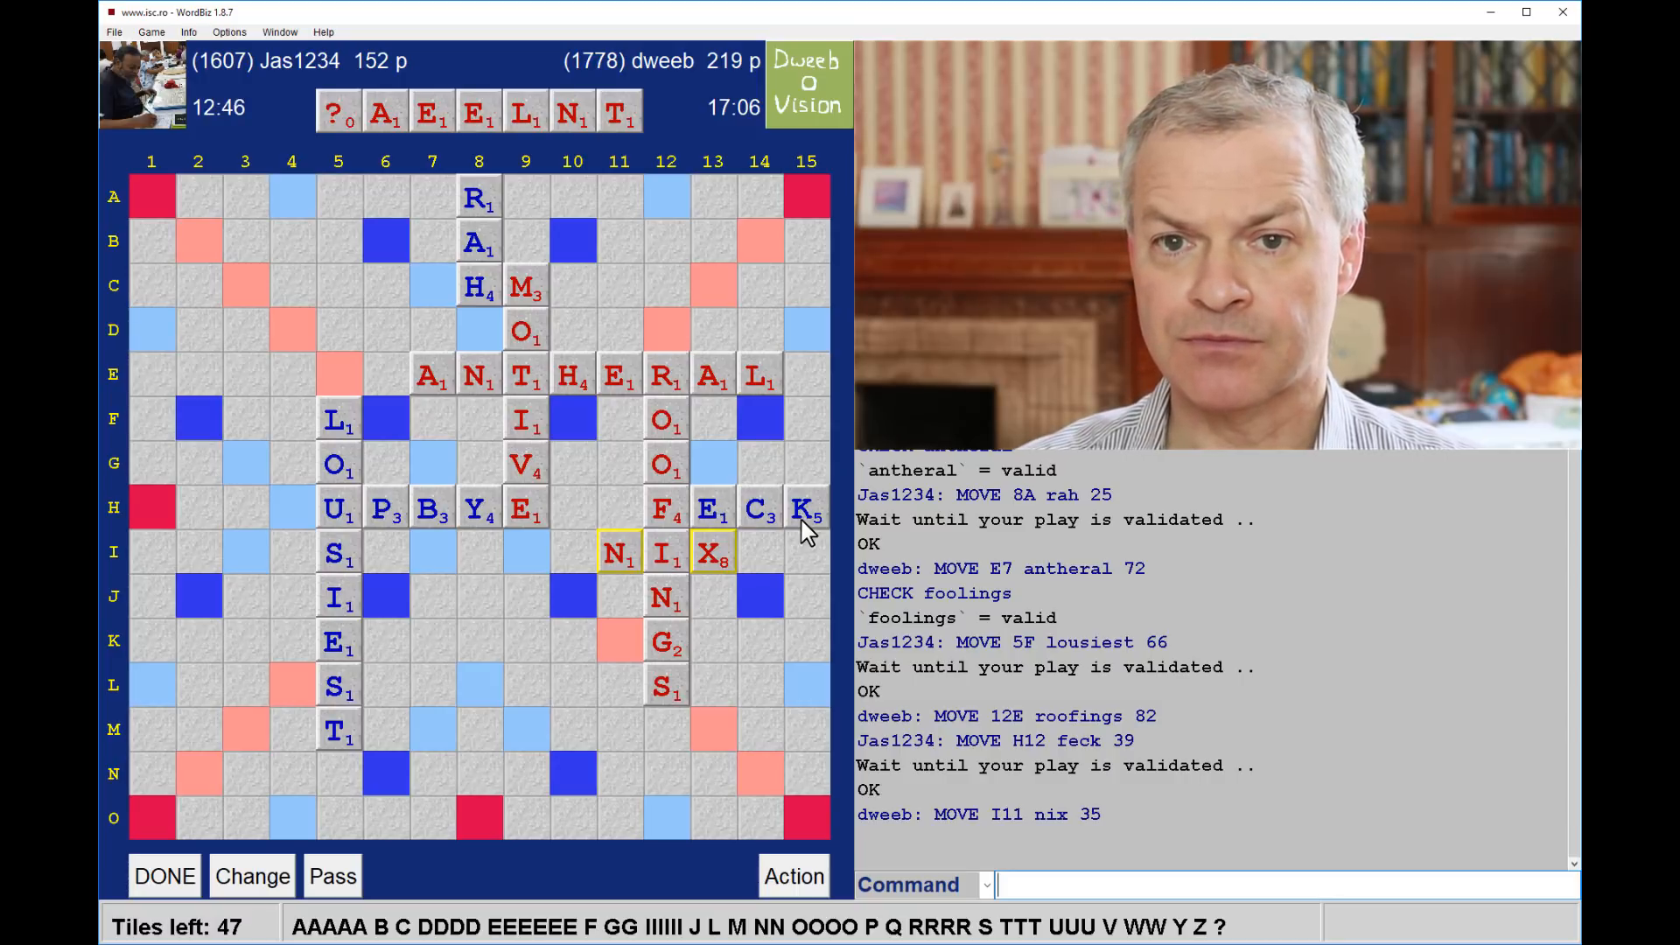
mouse_move(757, 570)
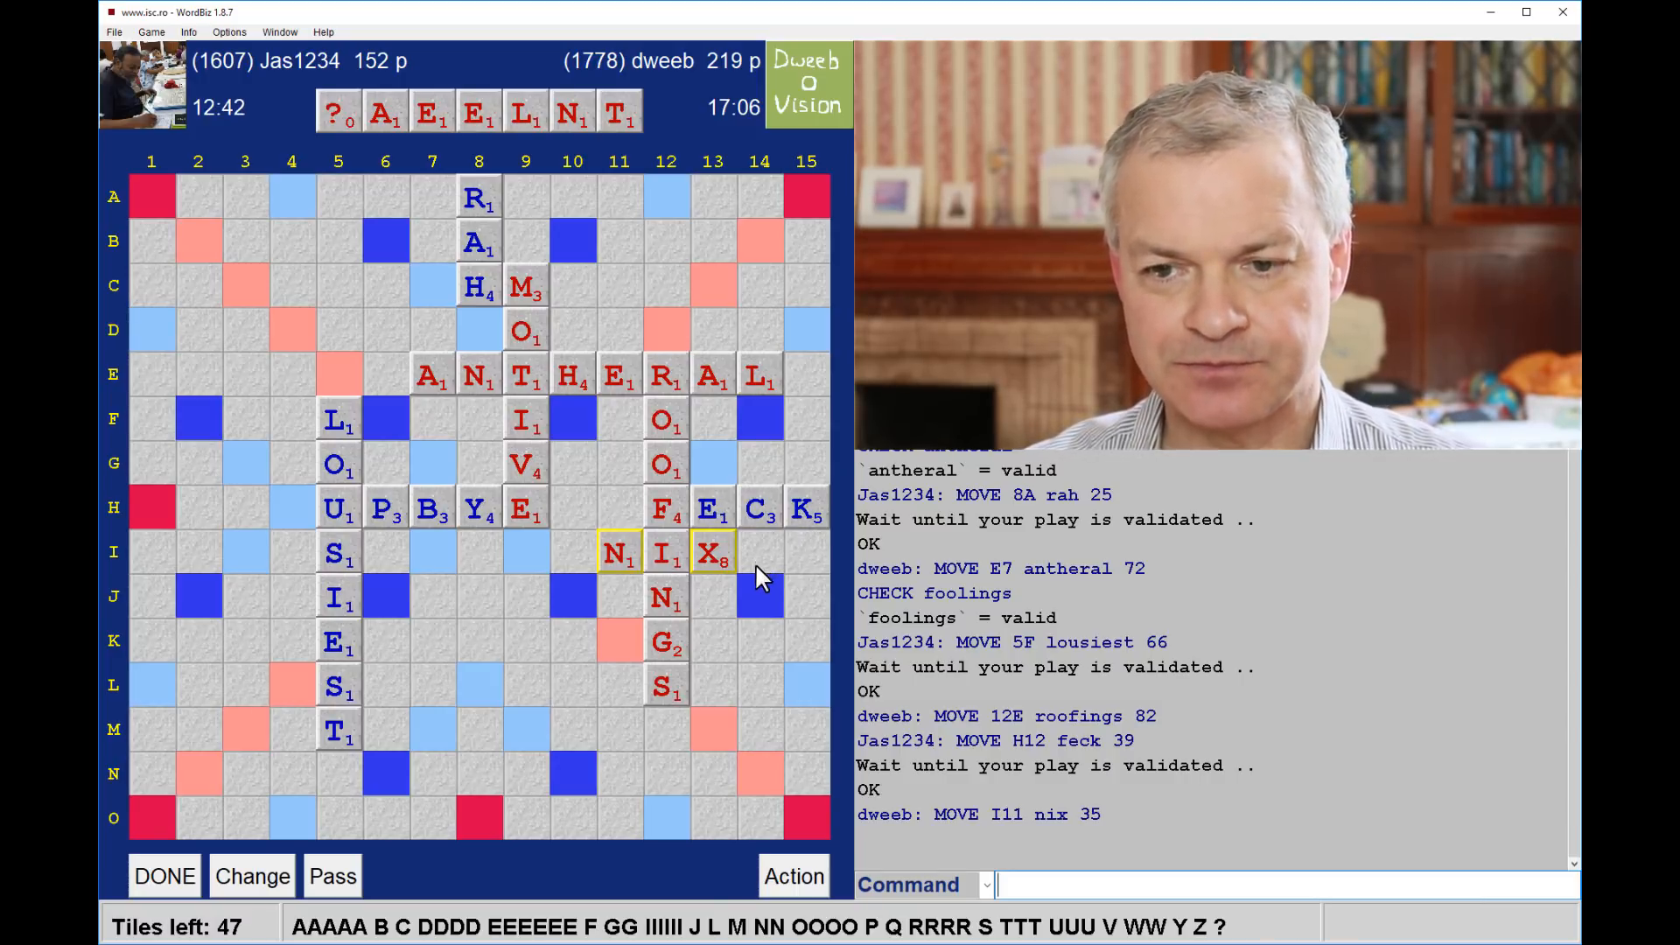
mouse_move(595, 257)
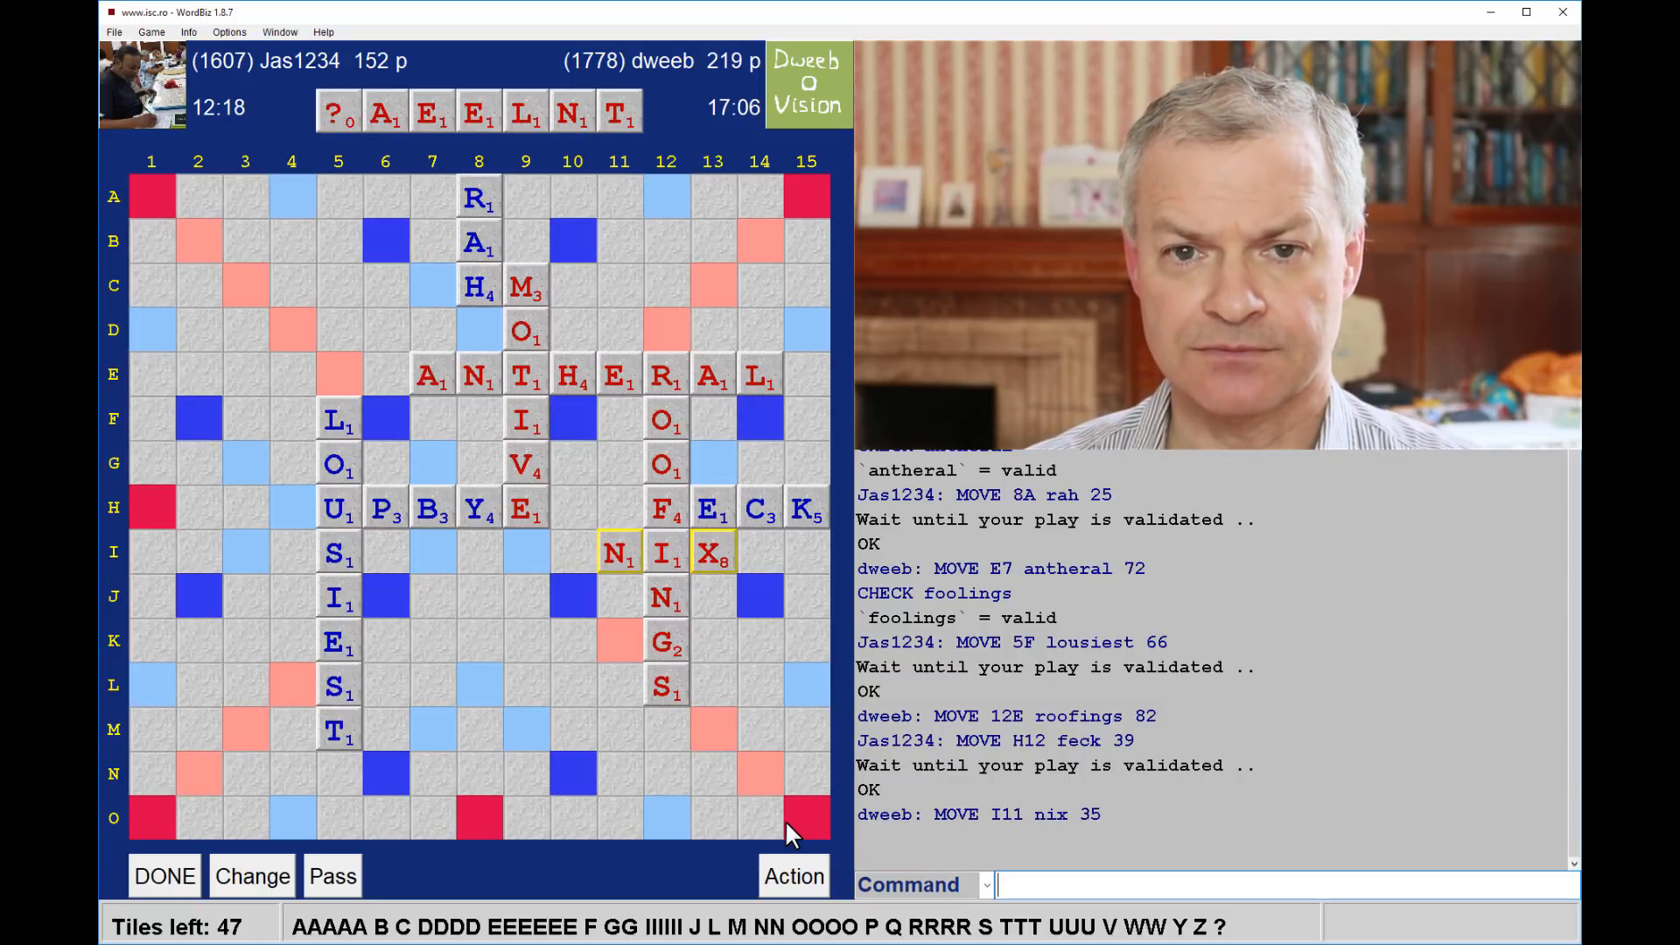
mouse_move(681, 630)
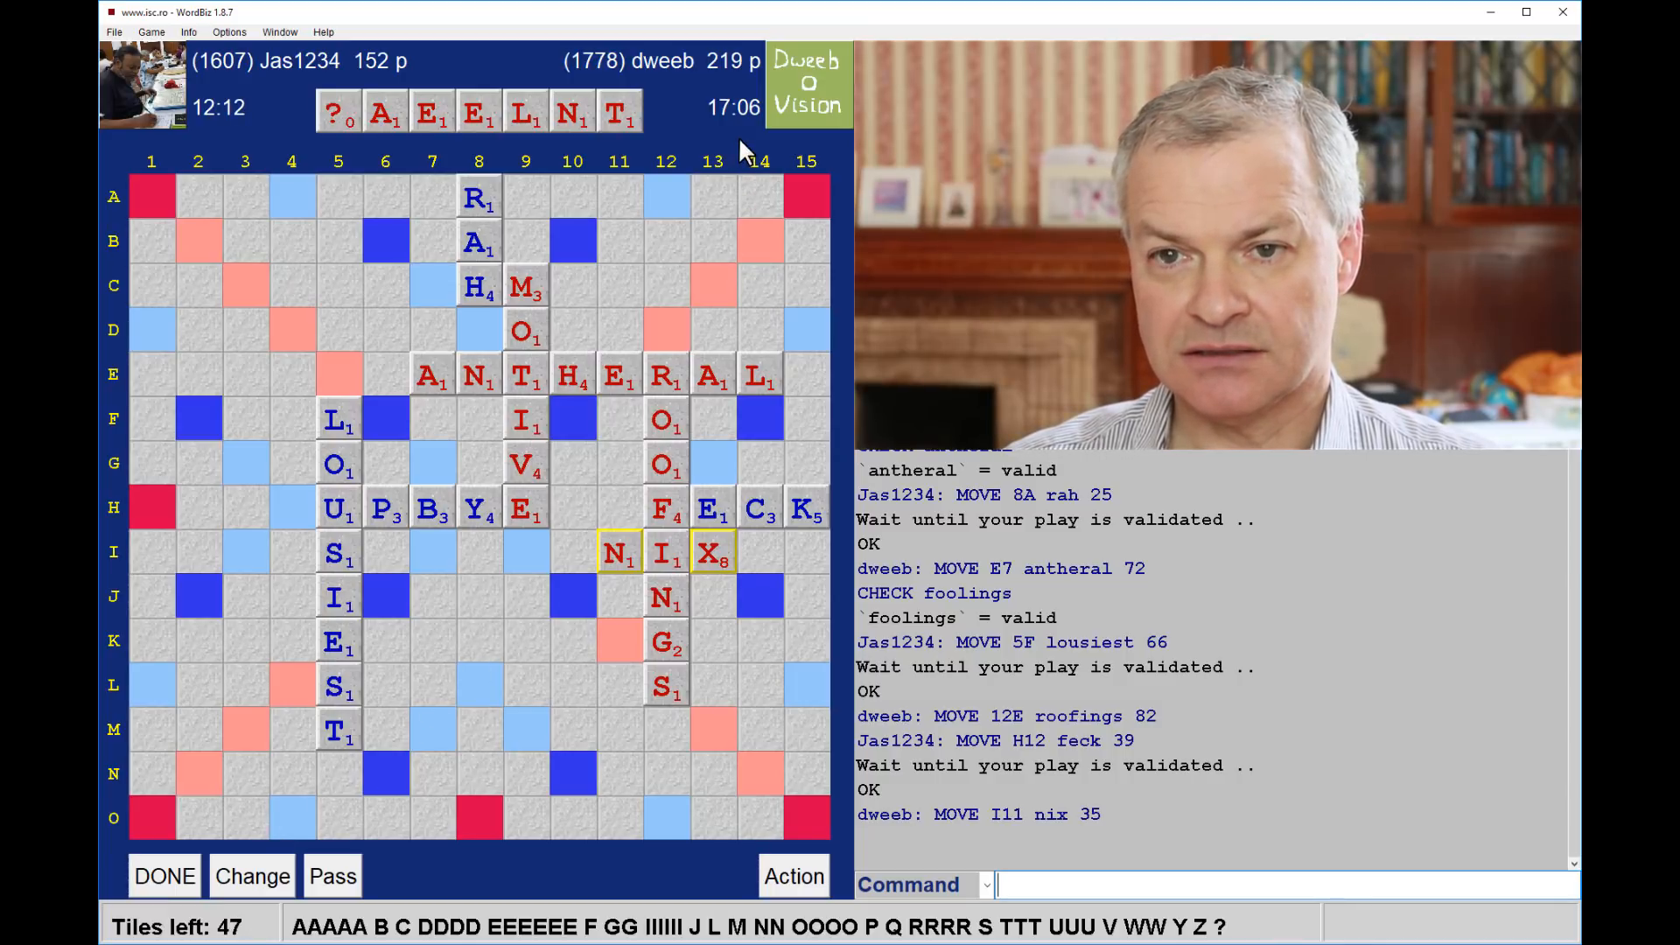
mouse_move(705, 232)
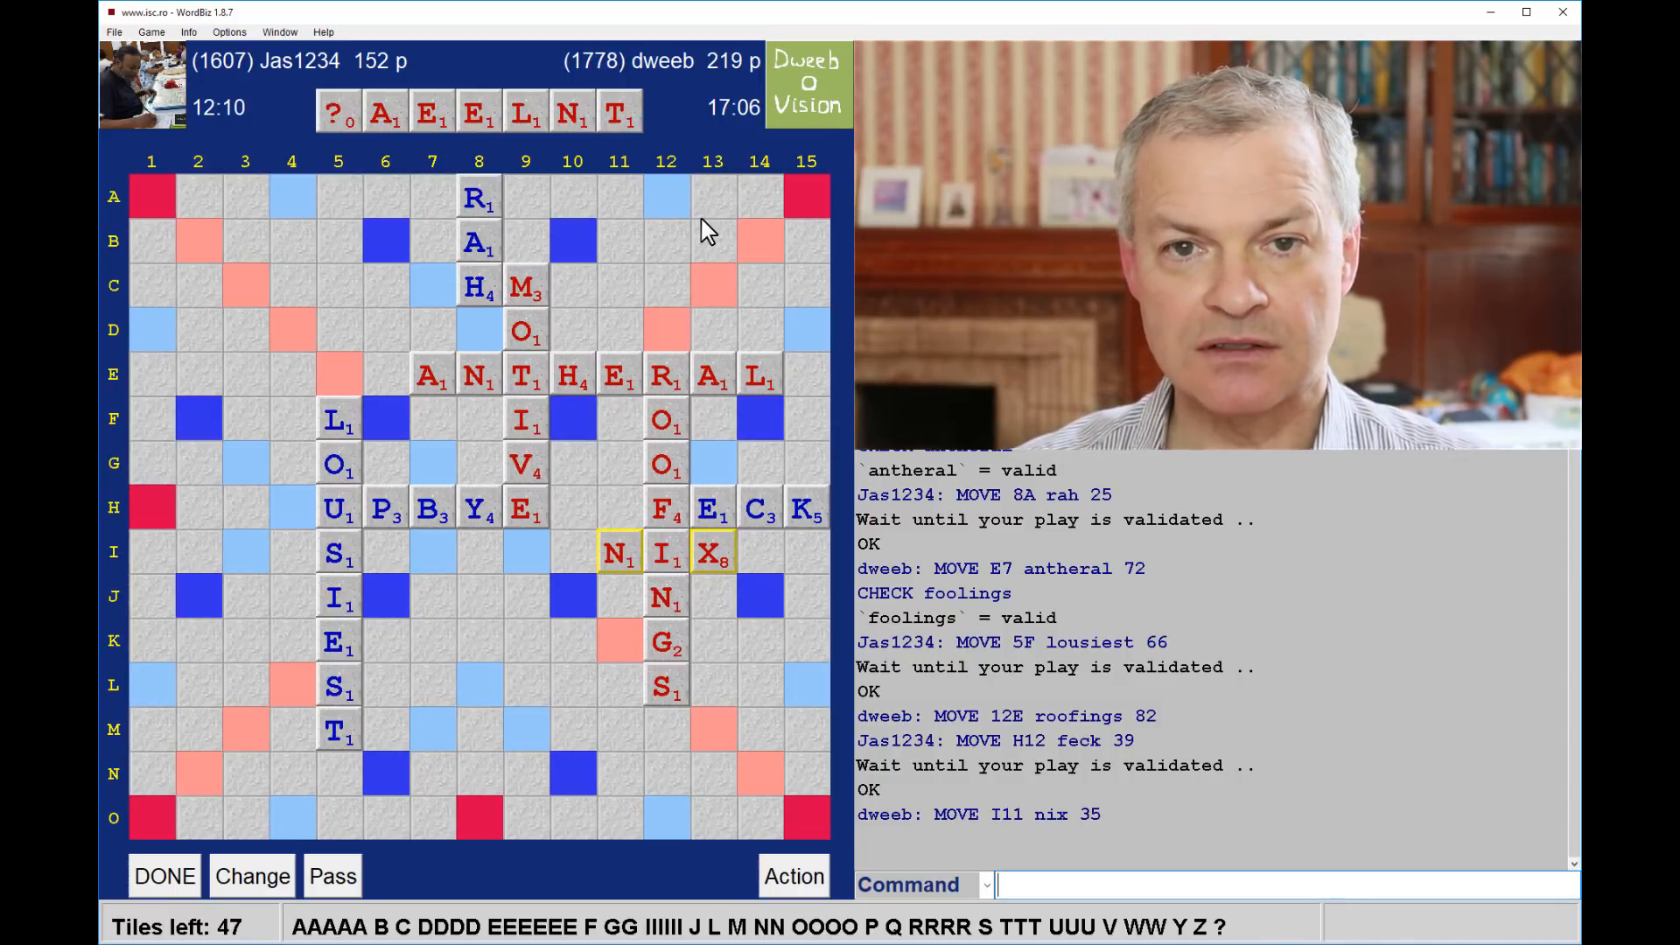
mouse_move(728, 140)
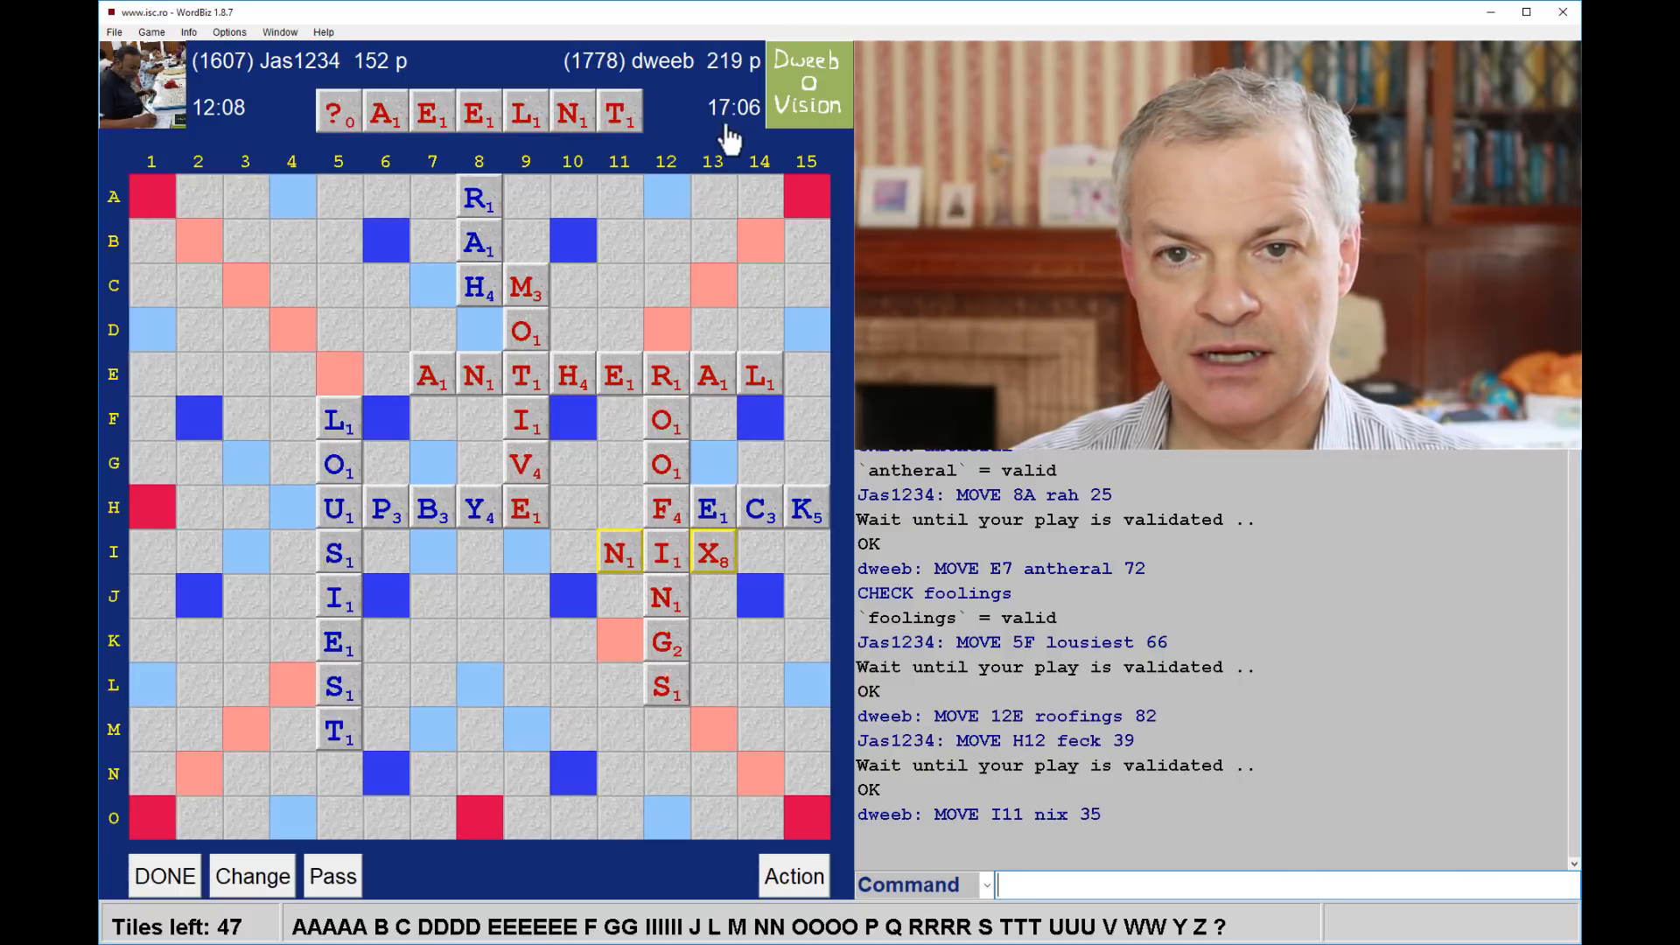
mouse_move(728, 132)
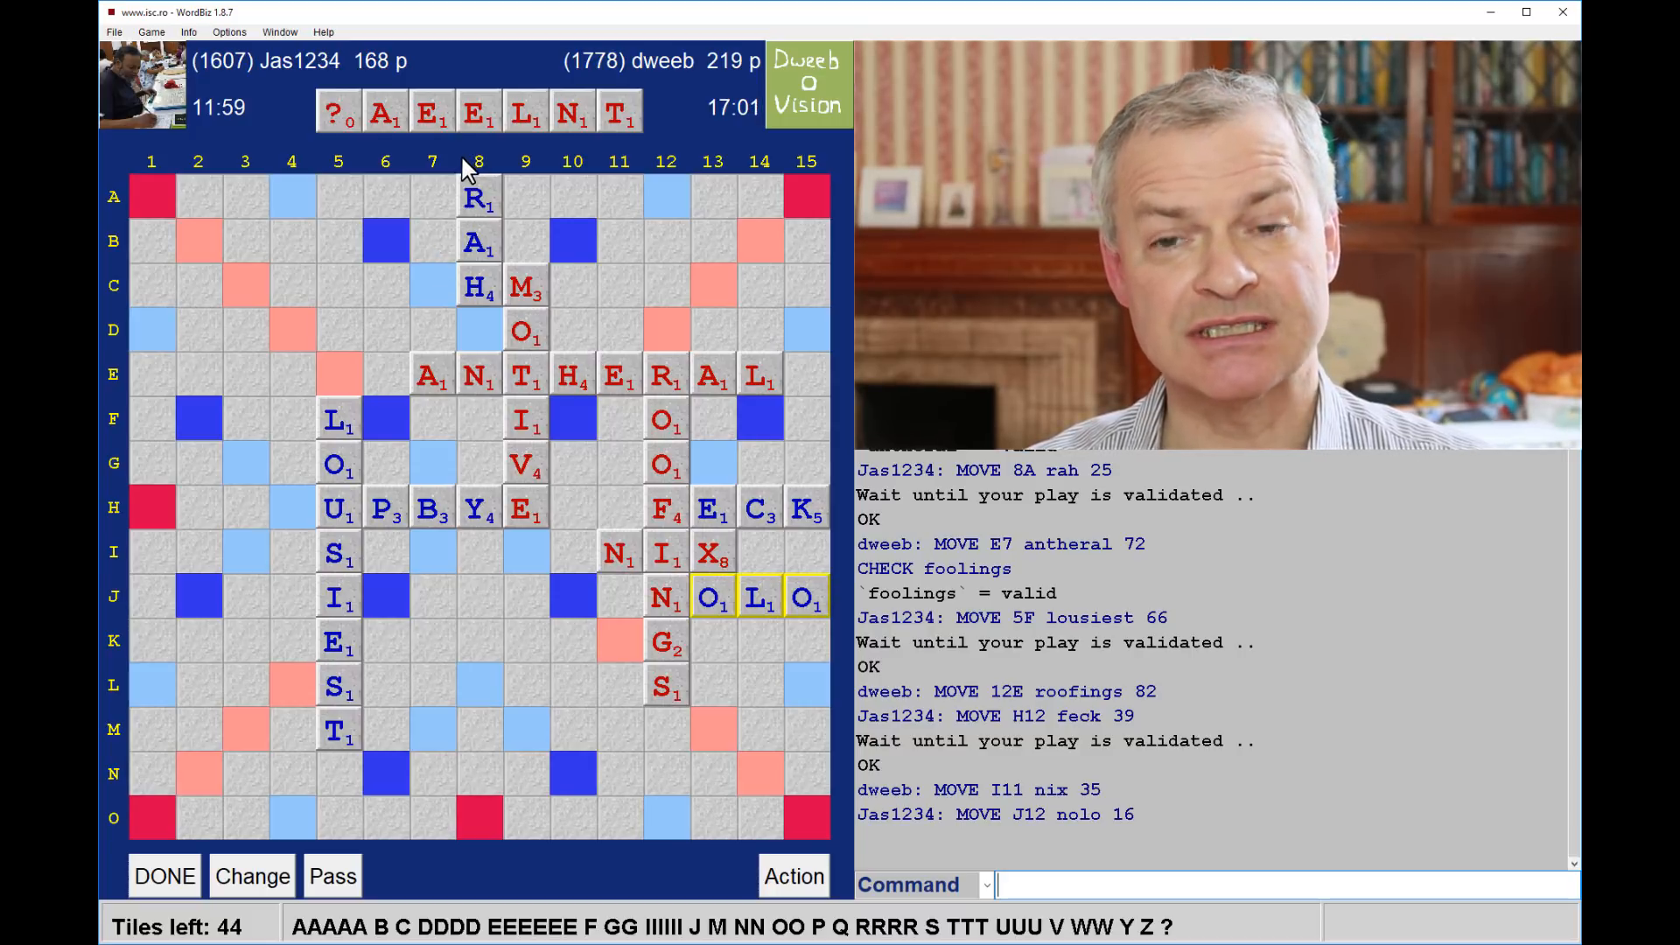
mouse_move(519, 214)
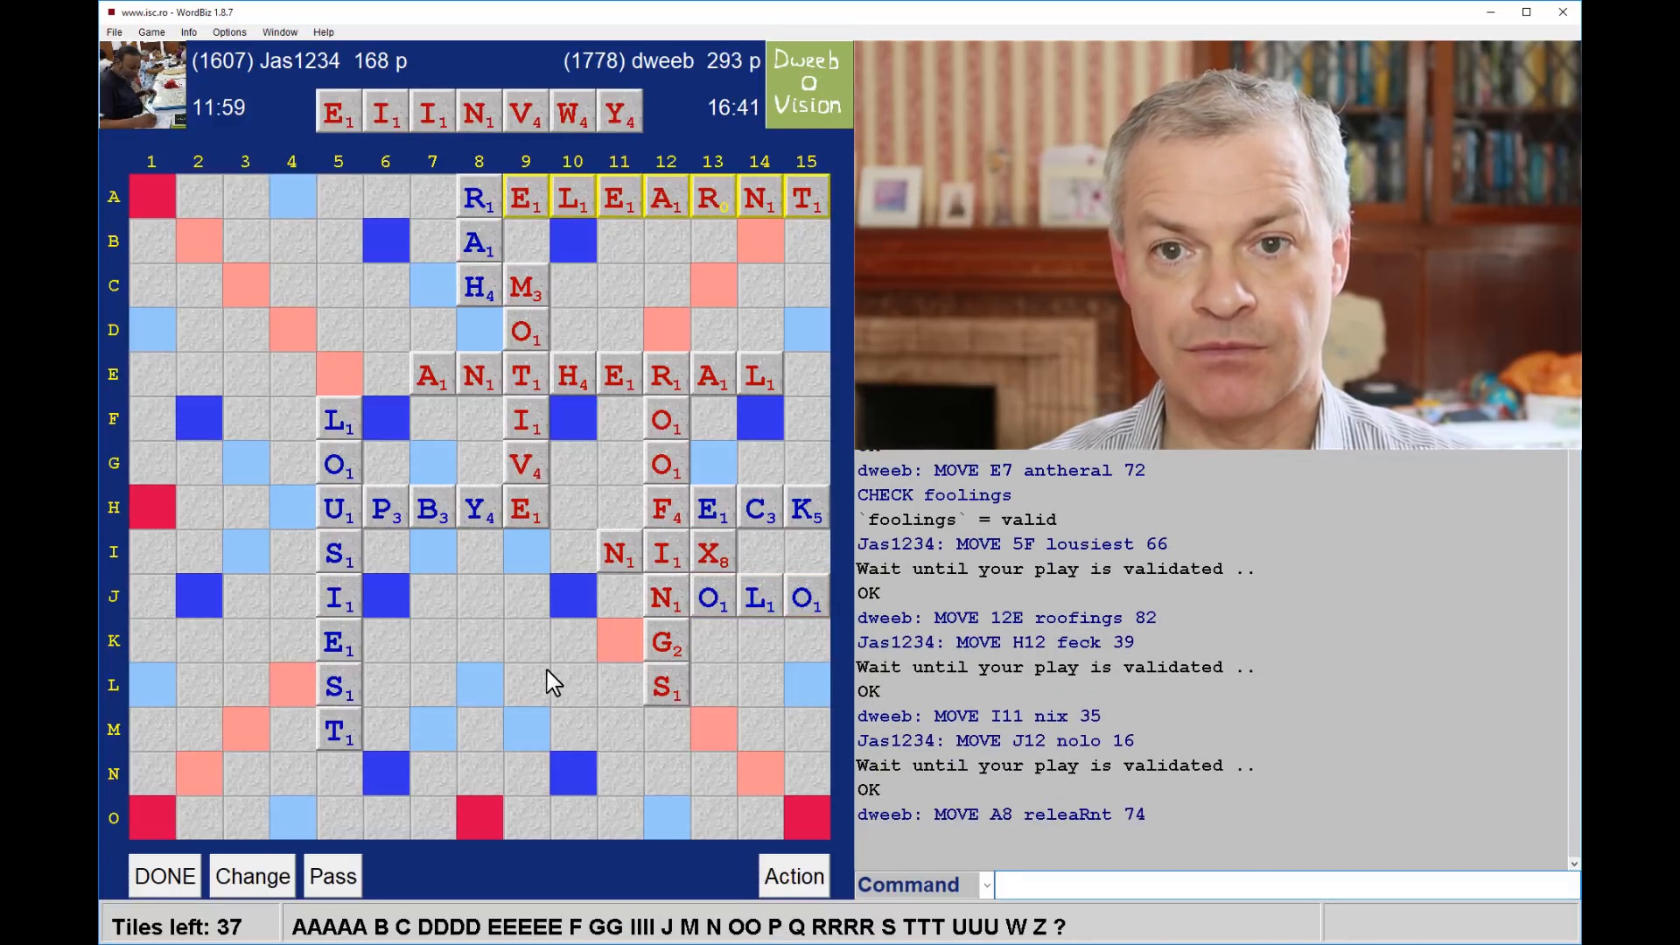
mouse_move(521, 154)
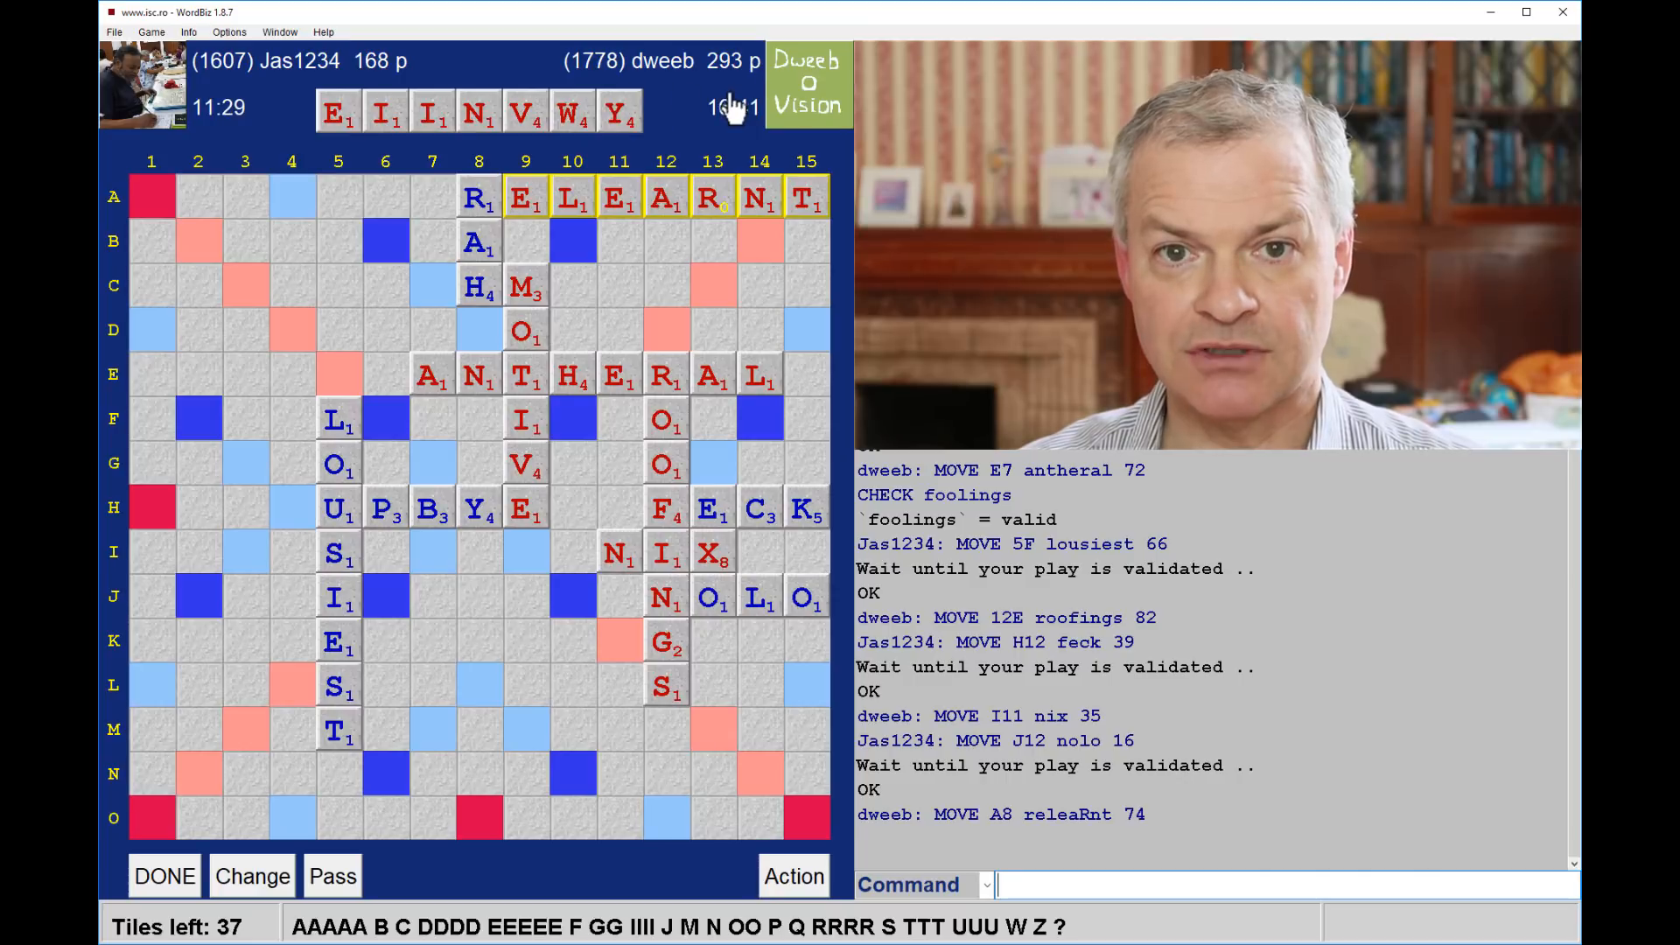
mouse_move(367, 702)
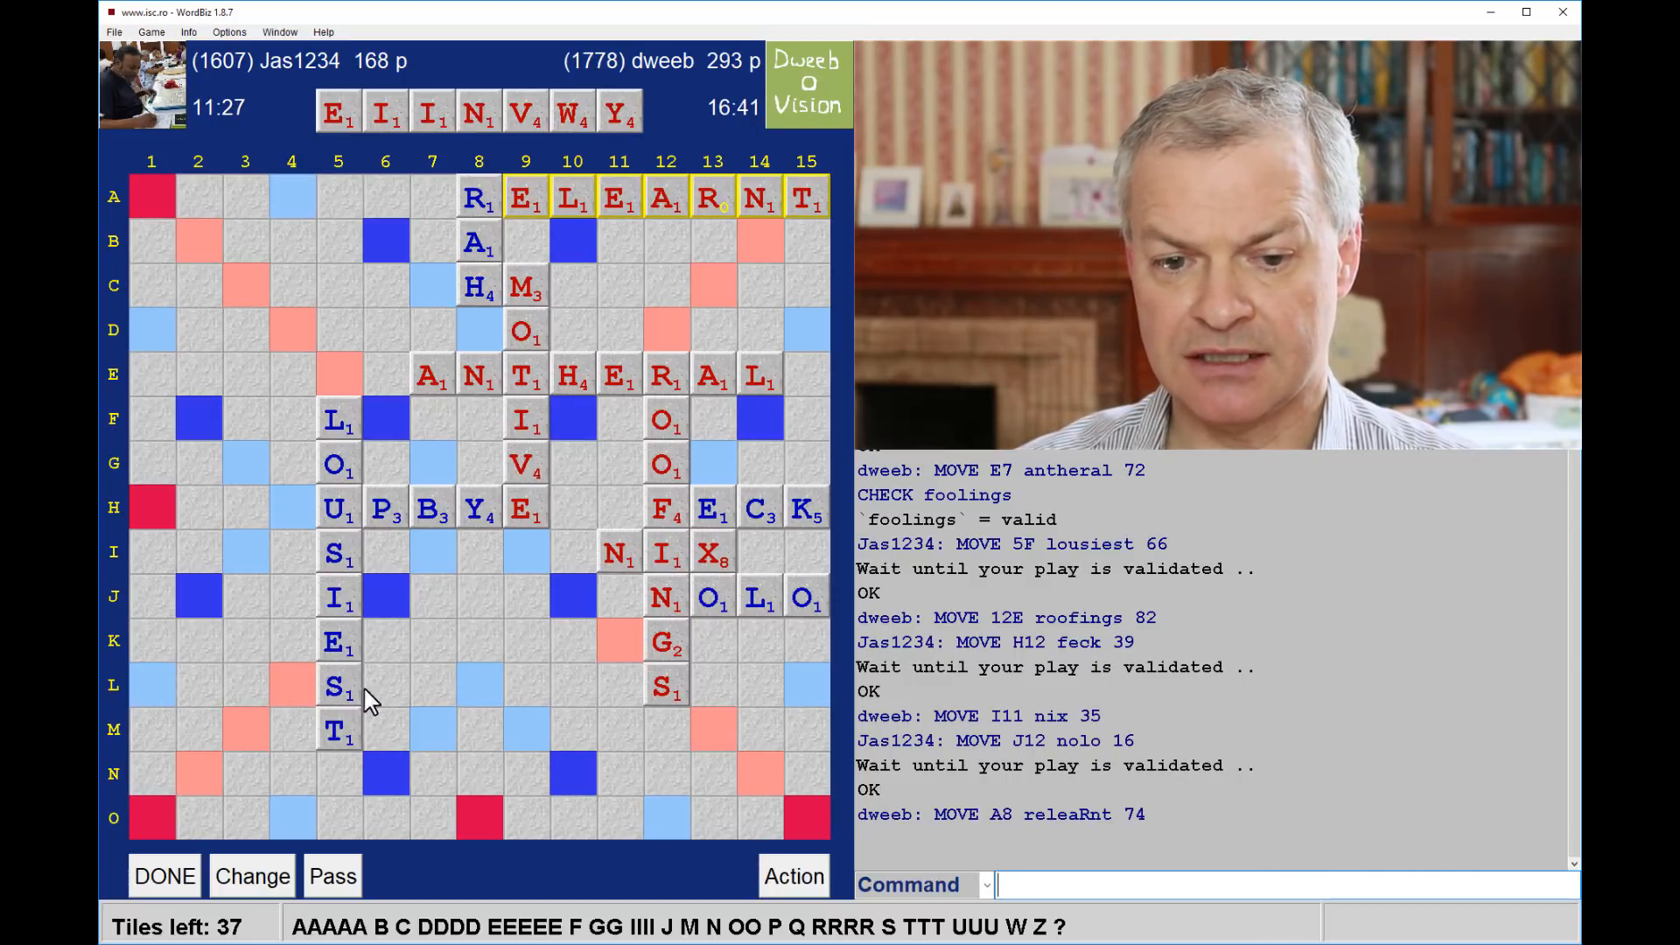
mouse_move(341, 823)
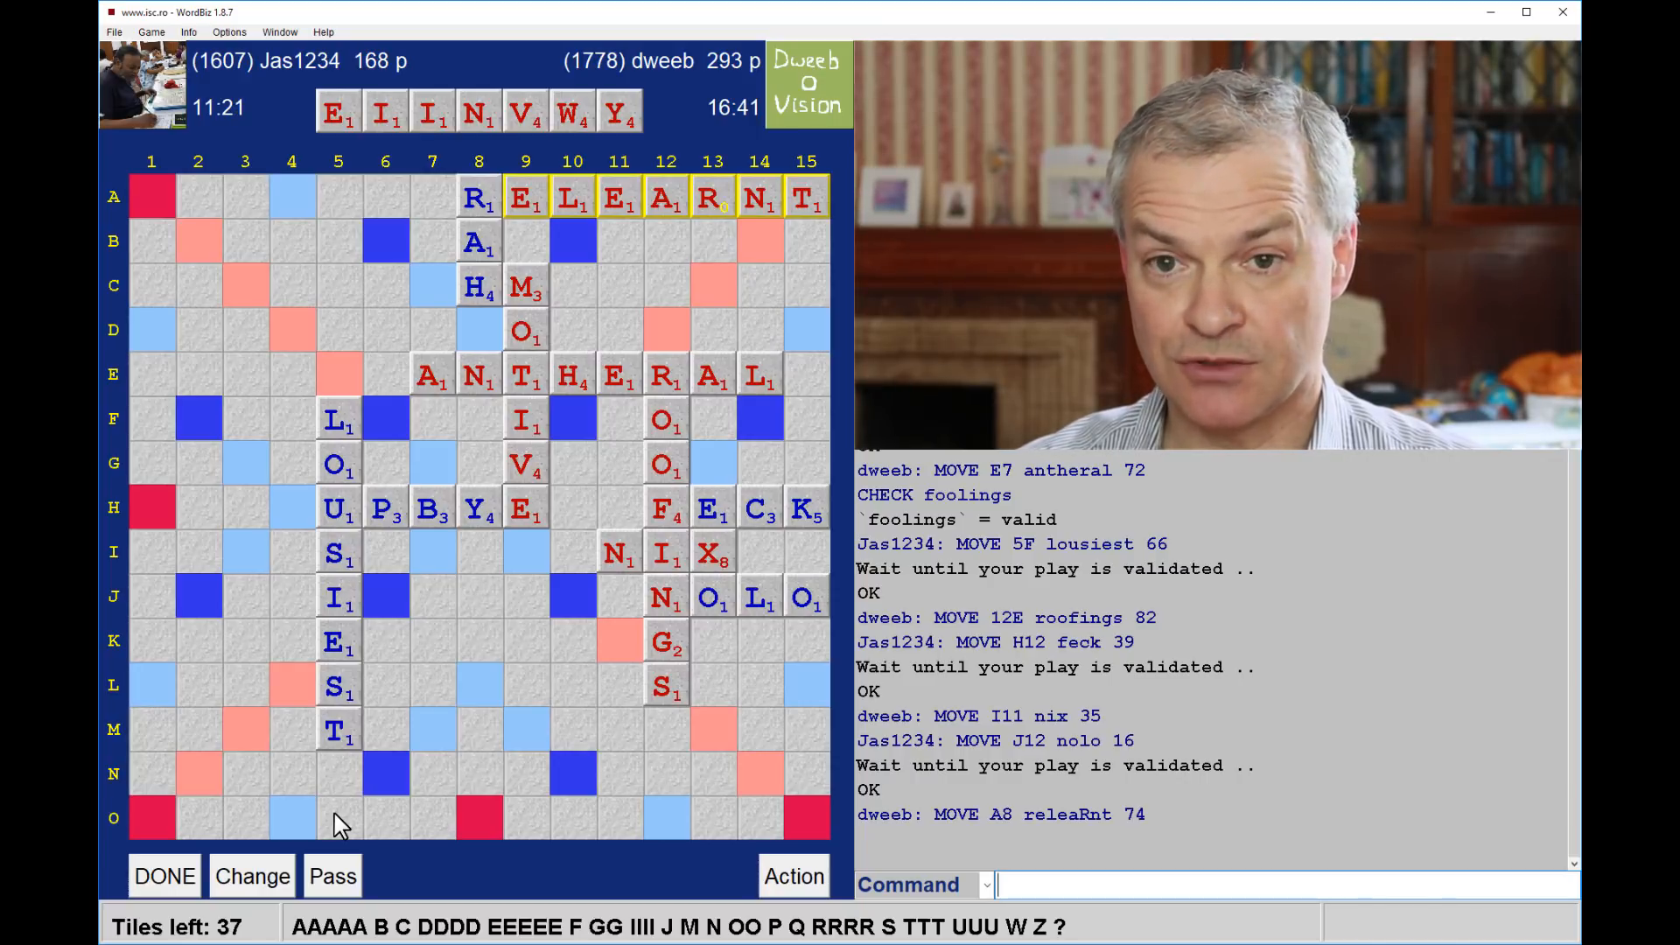
mouse_move(295, 469)
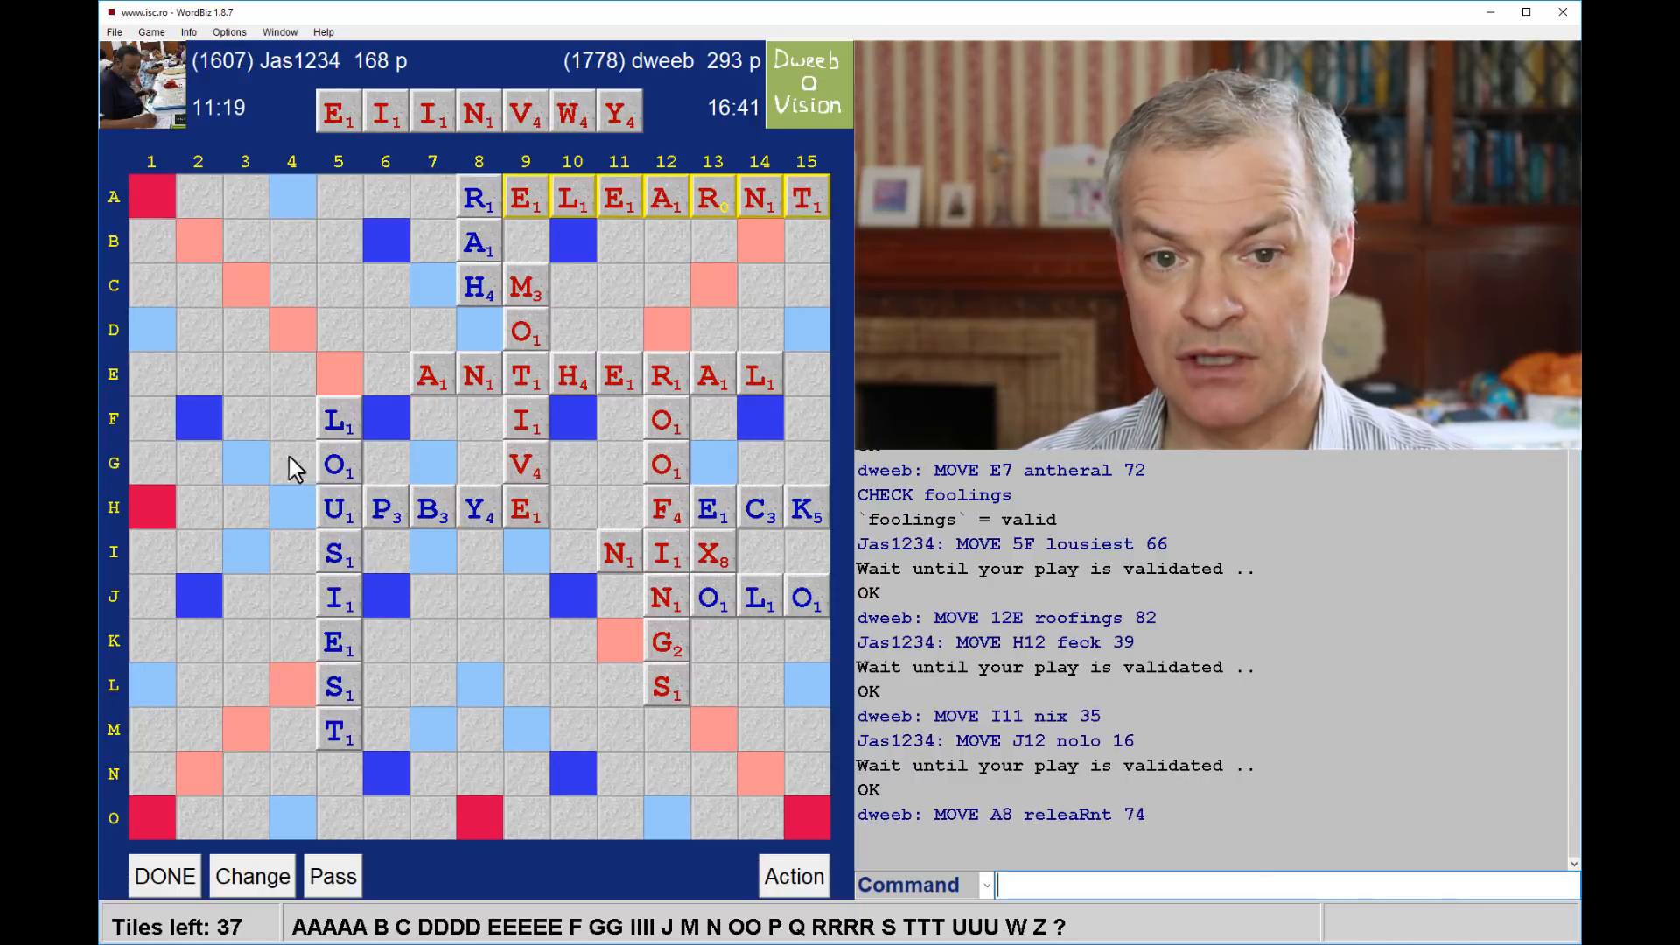
mouse_move(422, 346)
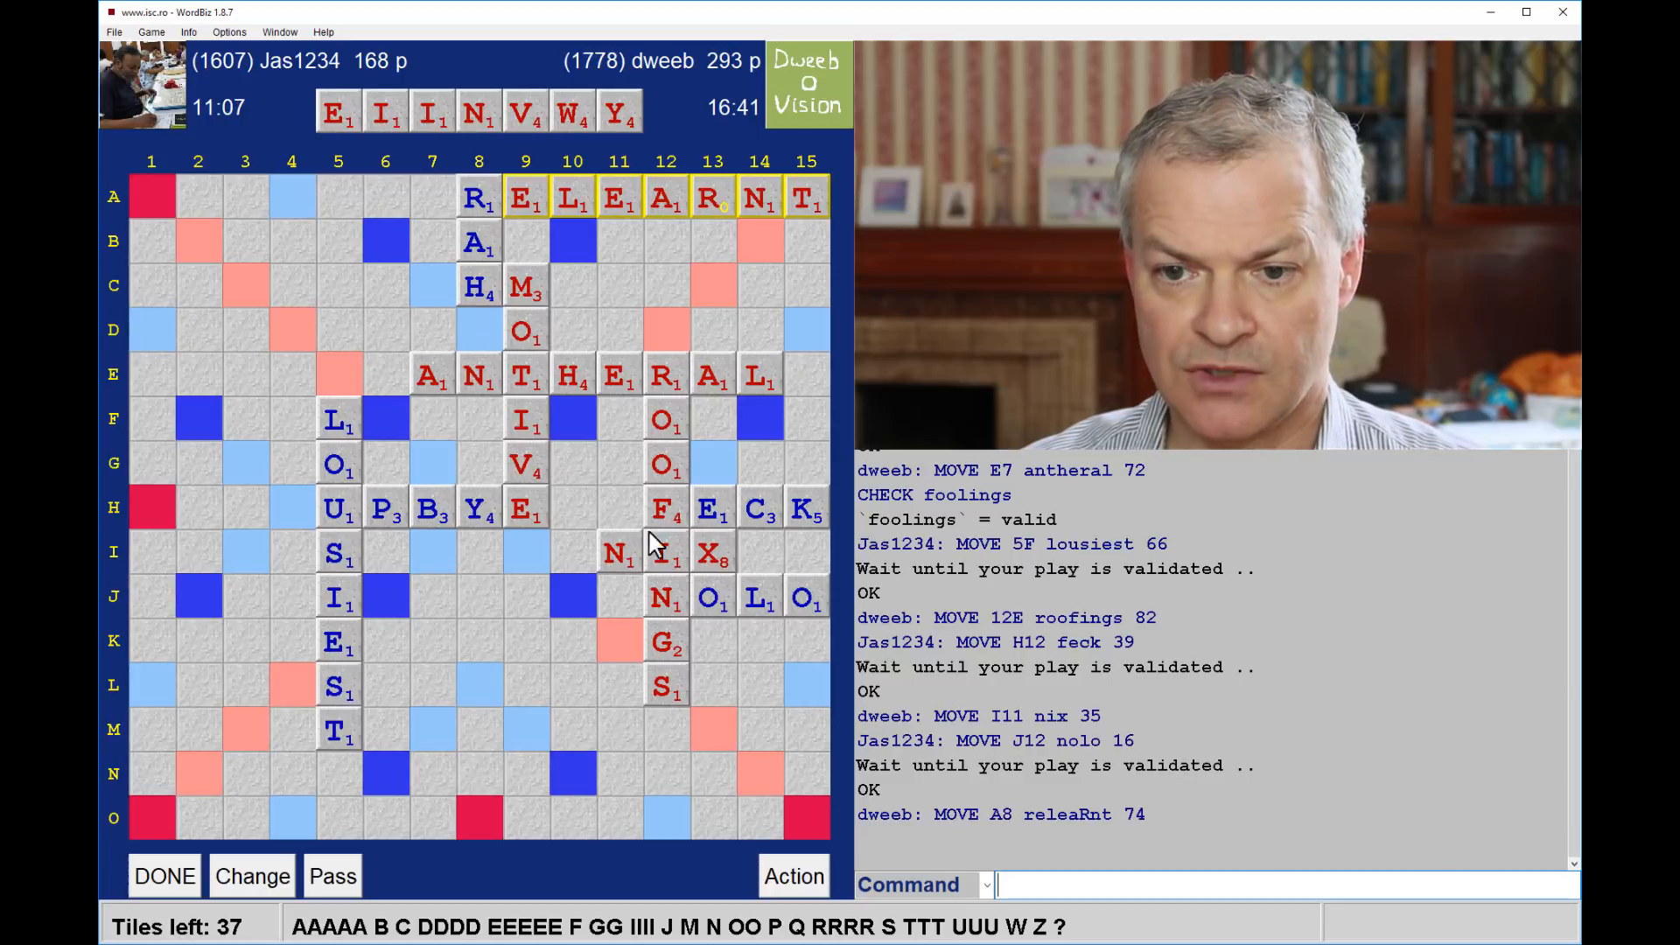
mouse_move(809, 611)
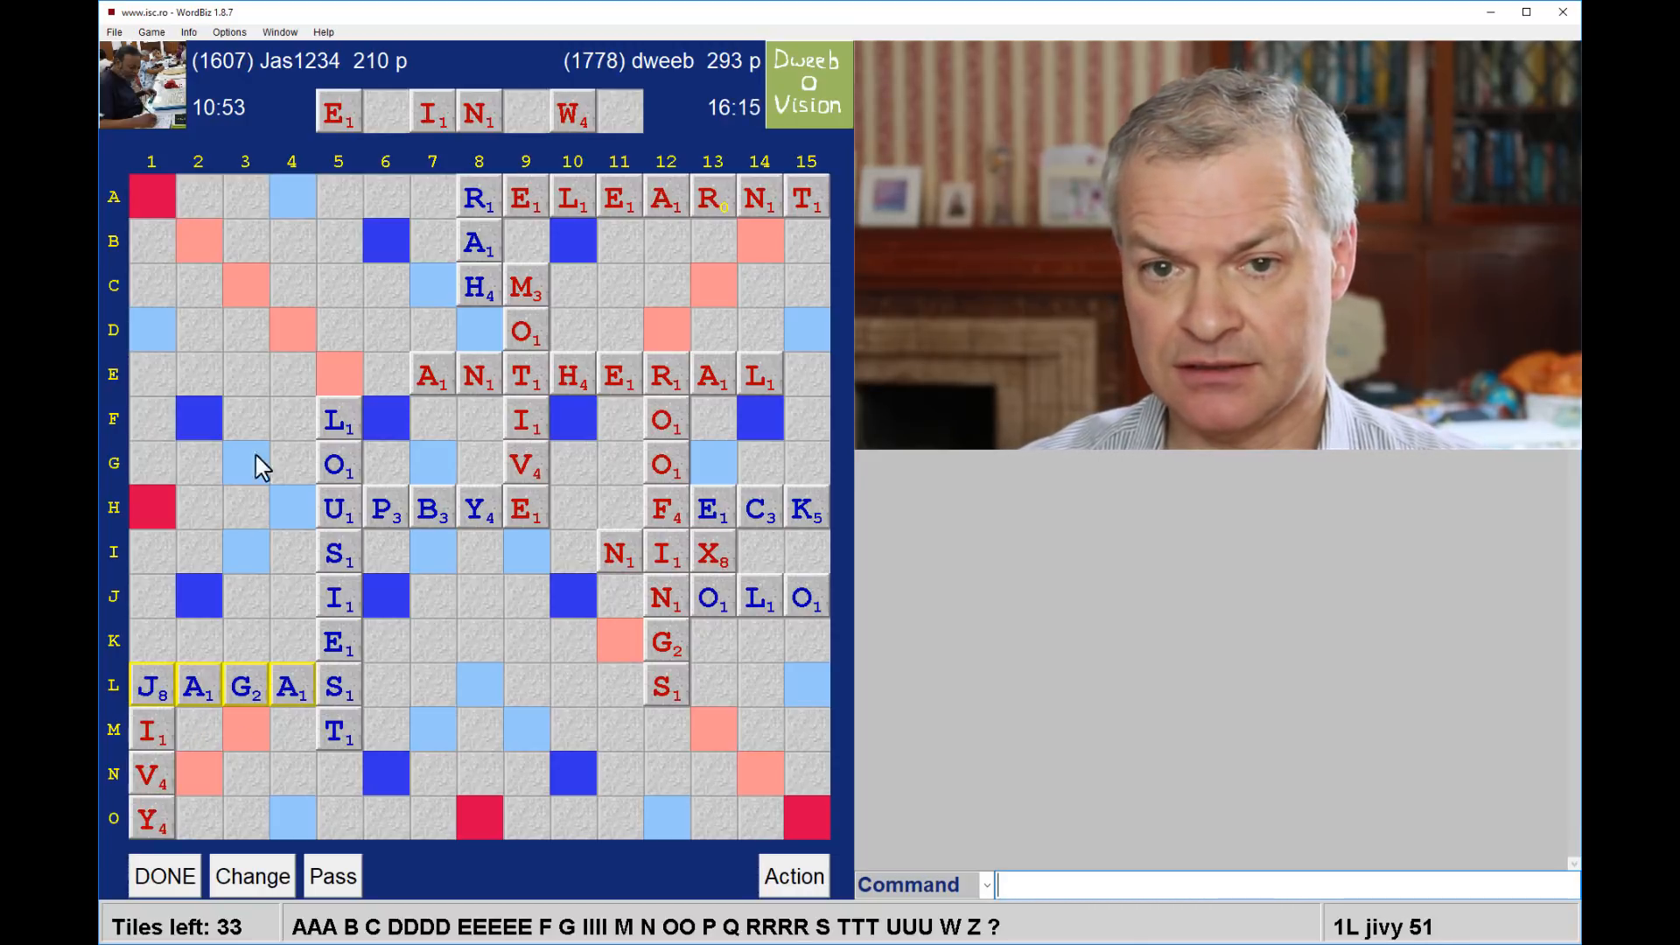
mouse_move(444, 341)
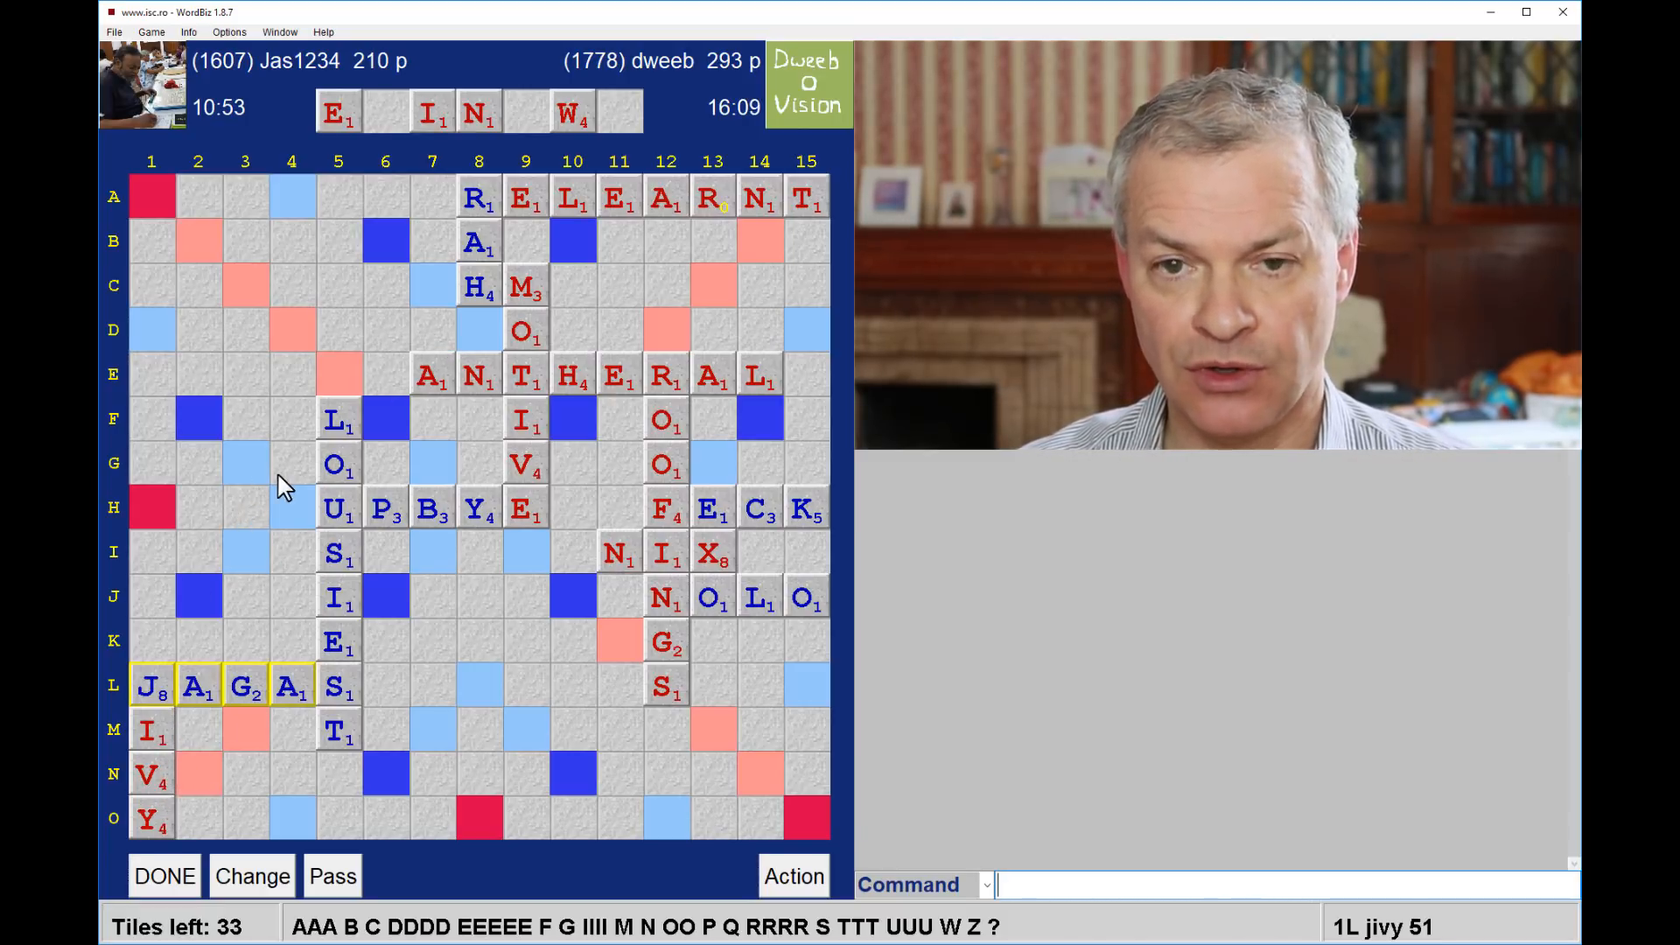
mouse_move(541, 418)
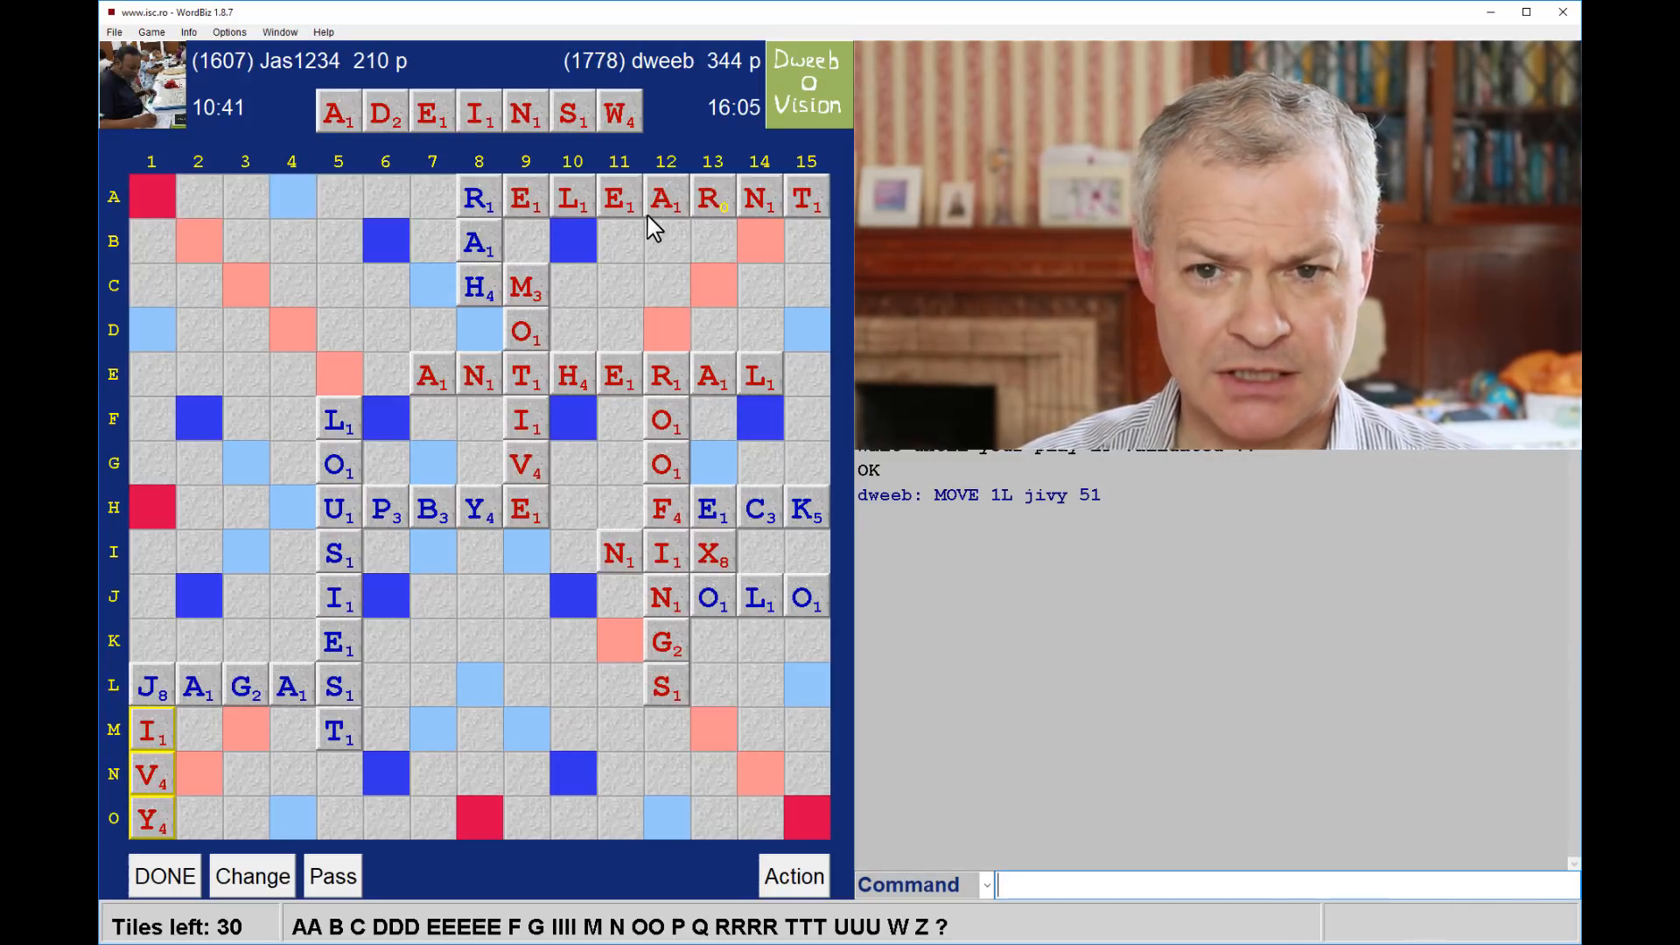
mouse_move(490, 87)
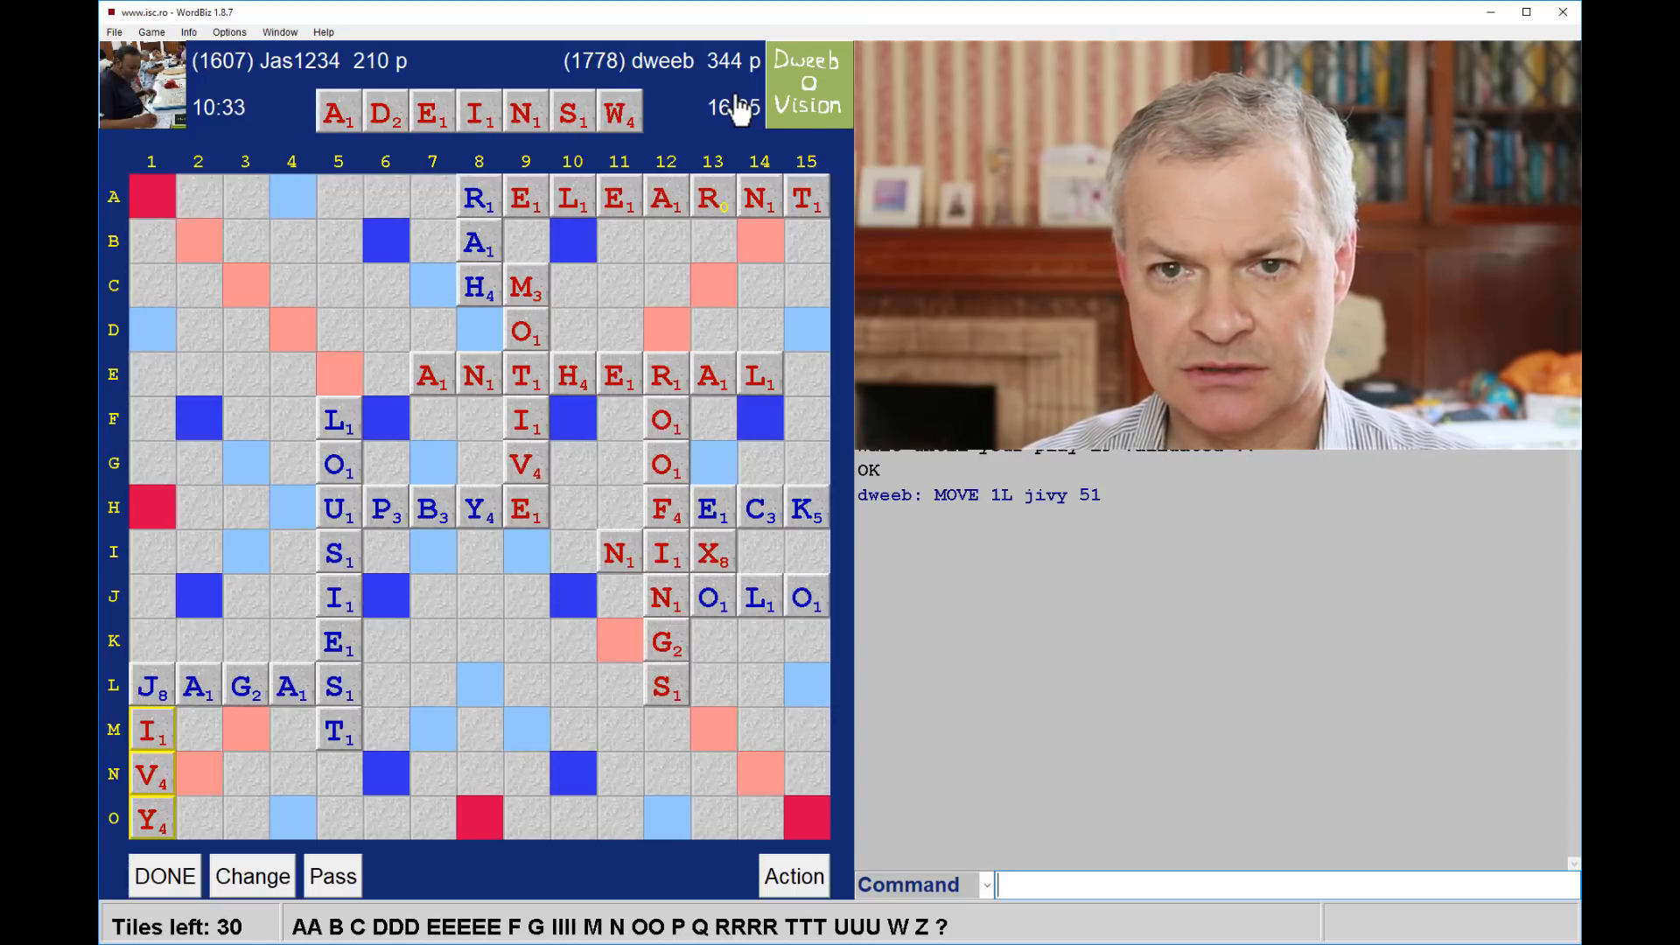
mouse_move(662, 126)
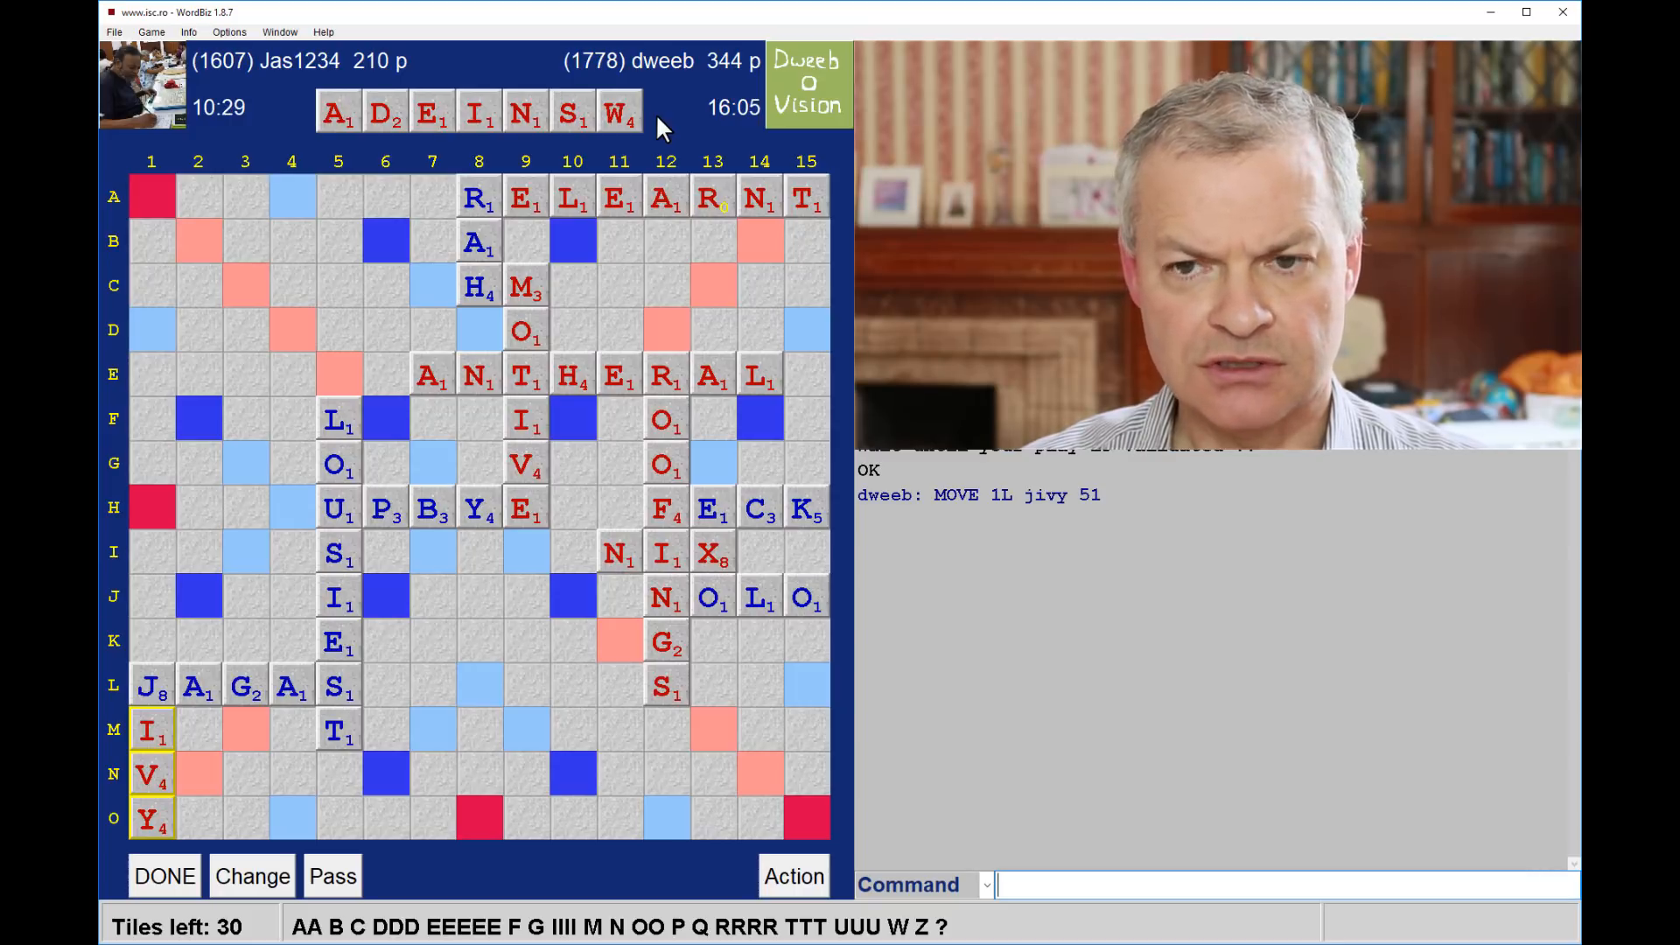
mouse_move(647, 128)
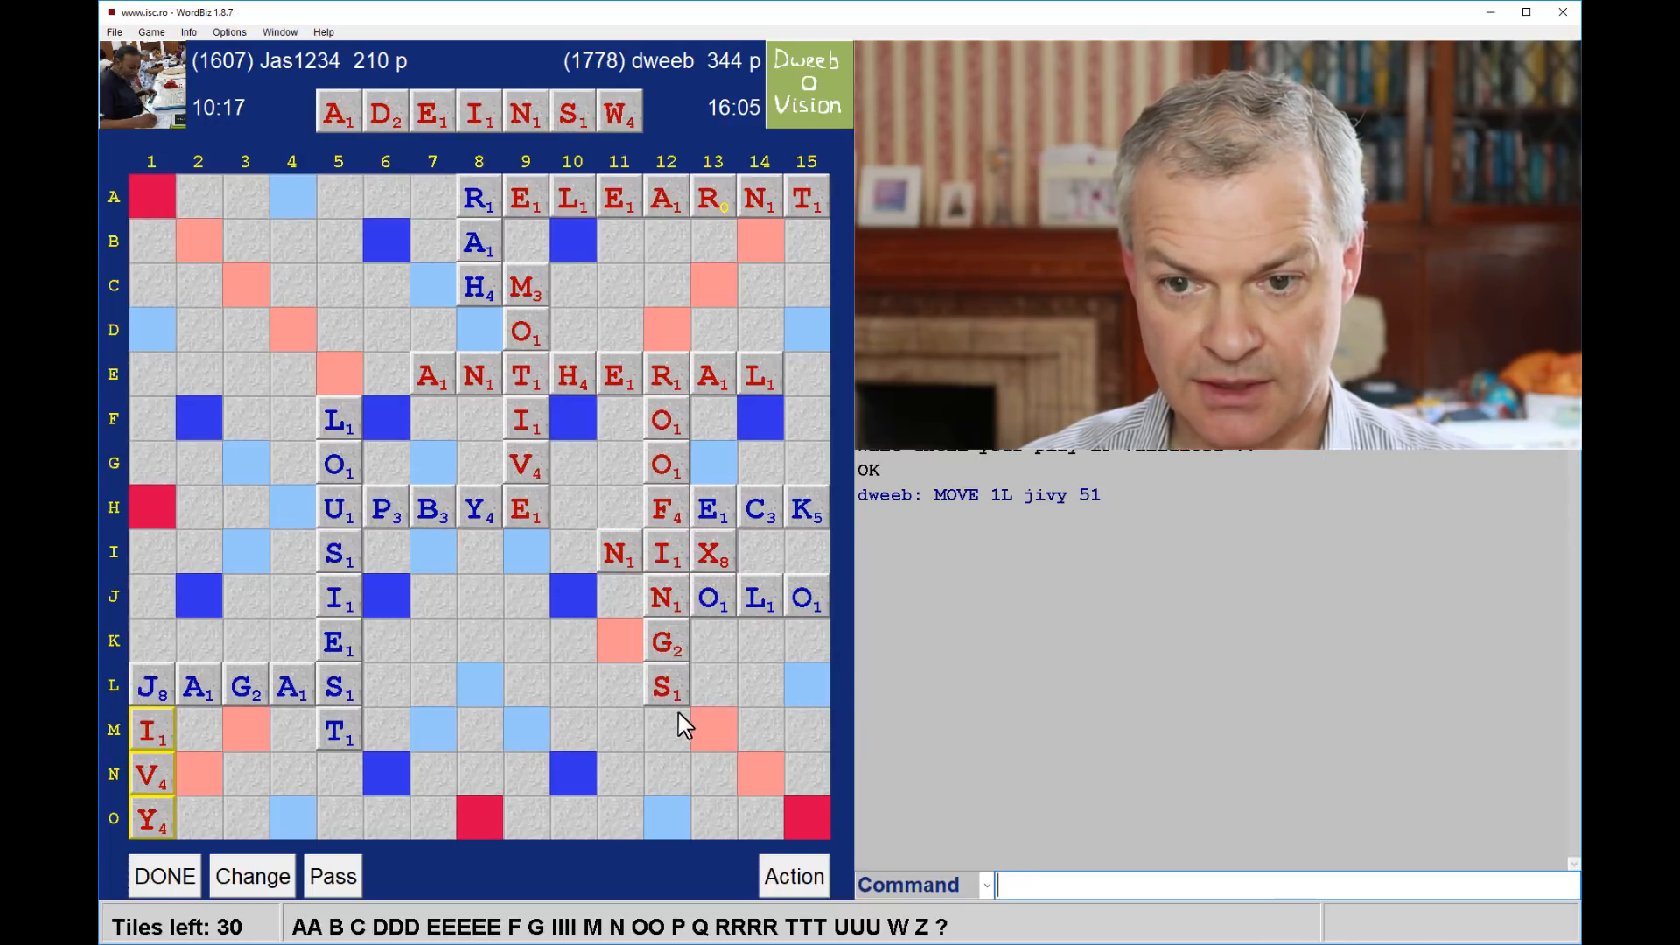
mouse_move(670, 691)
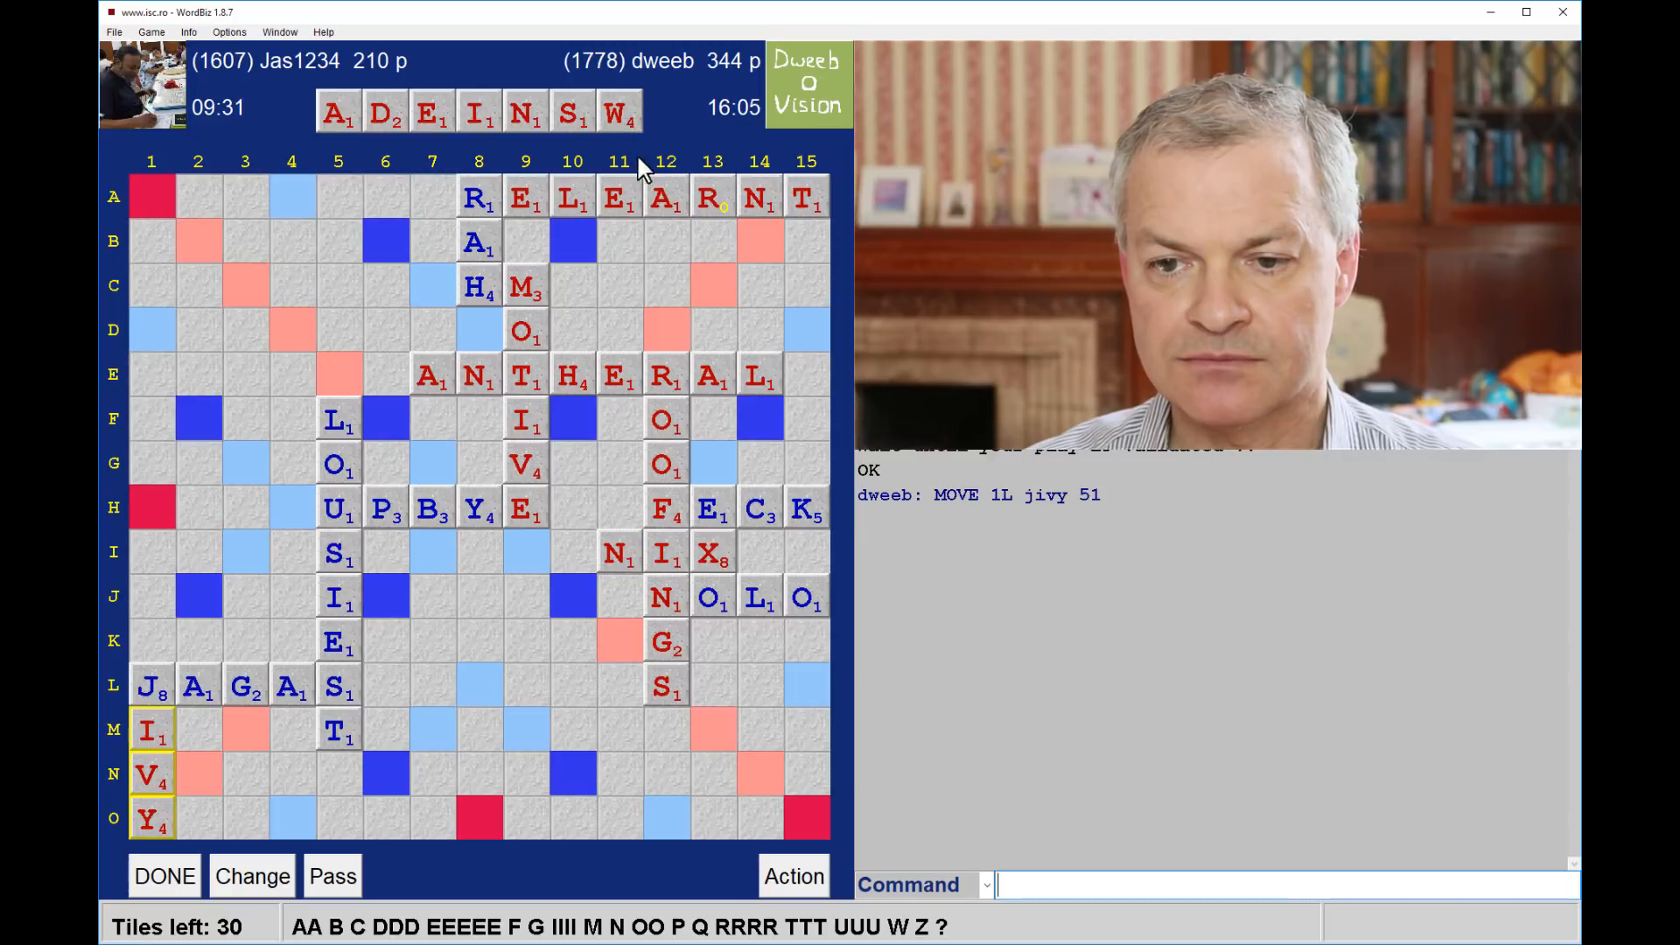
mouse_move(814, 632)
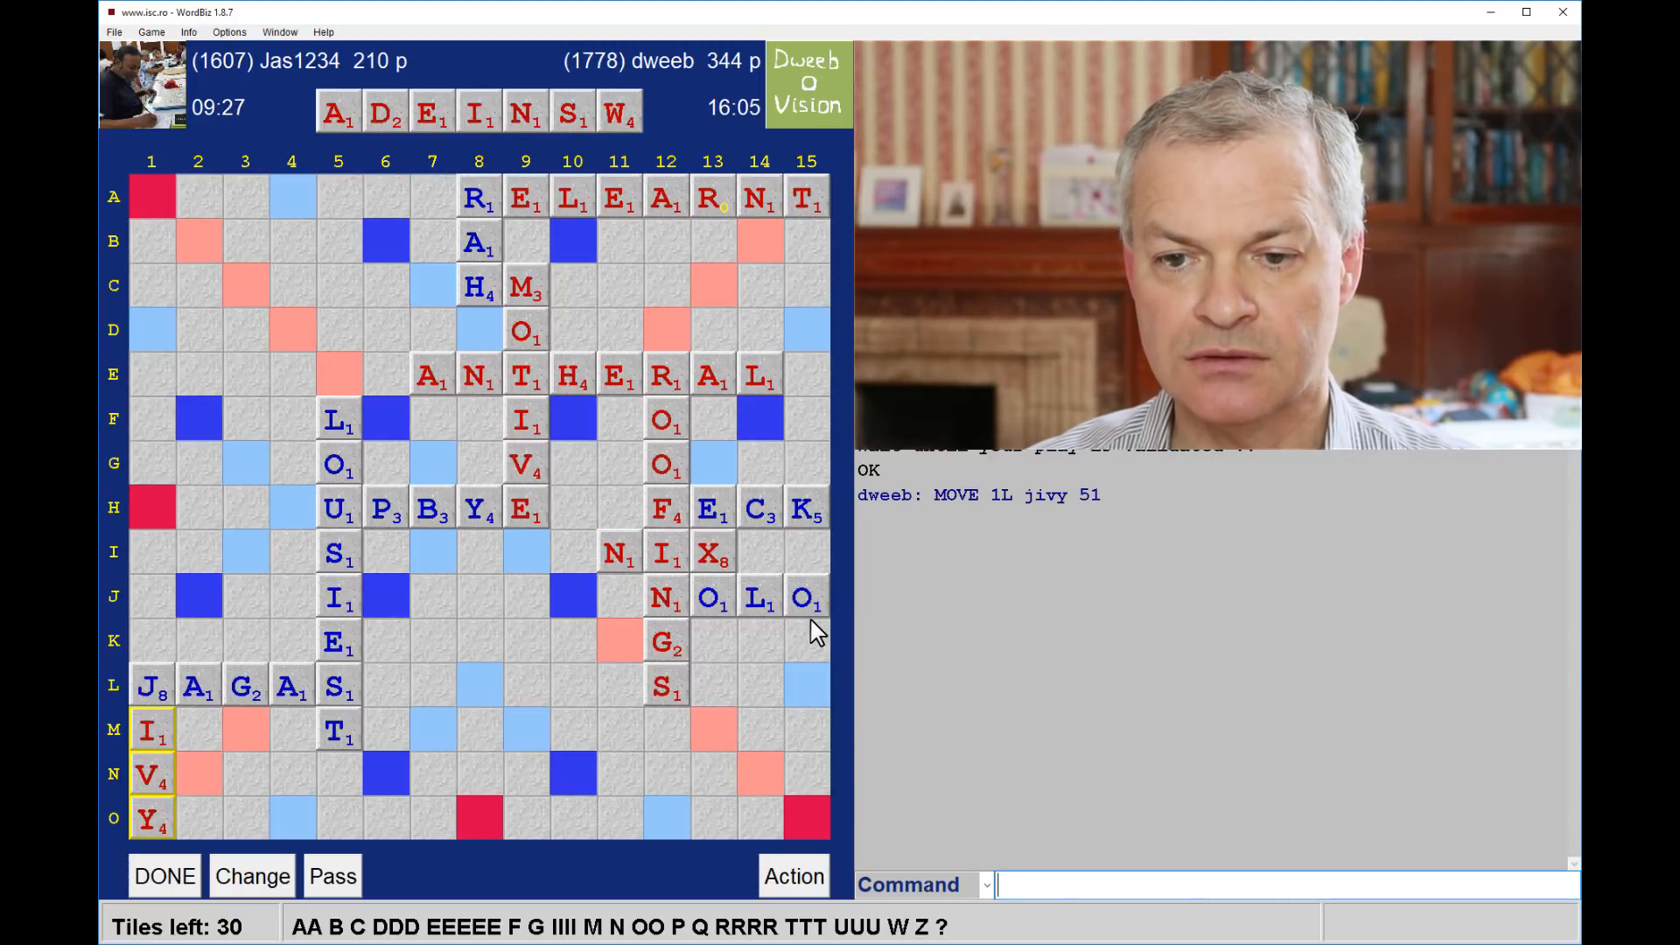
mouse_move(653, 652)
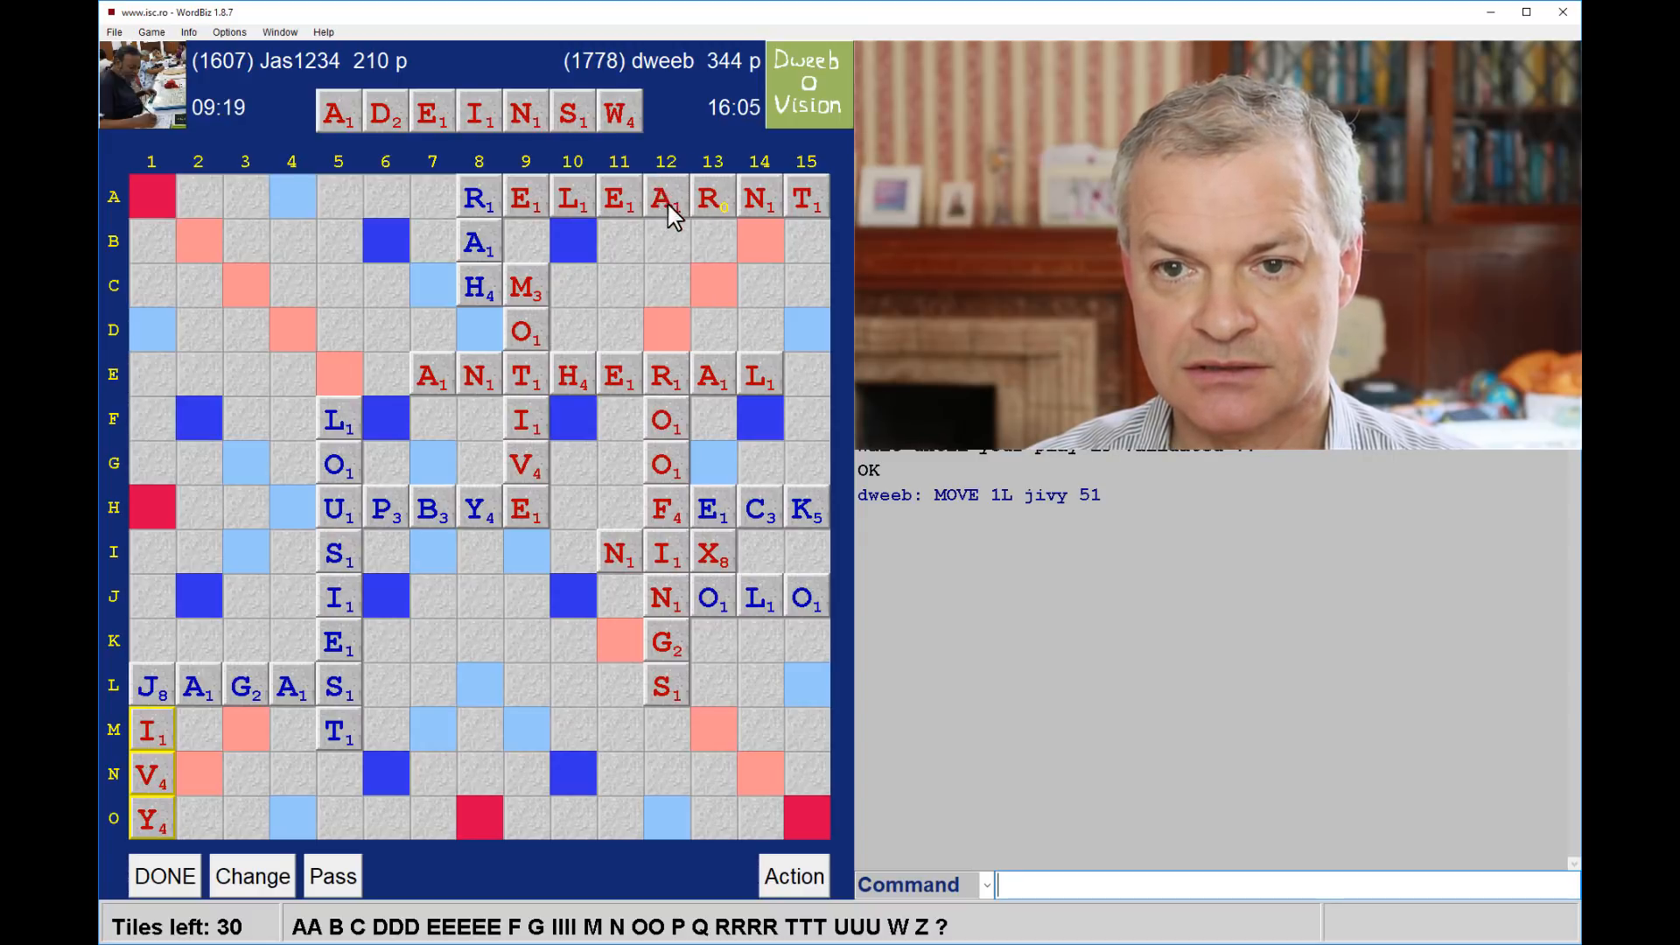
mouse_move(632, 343)
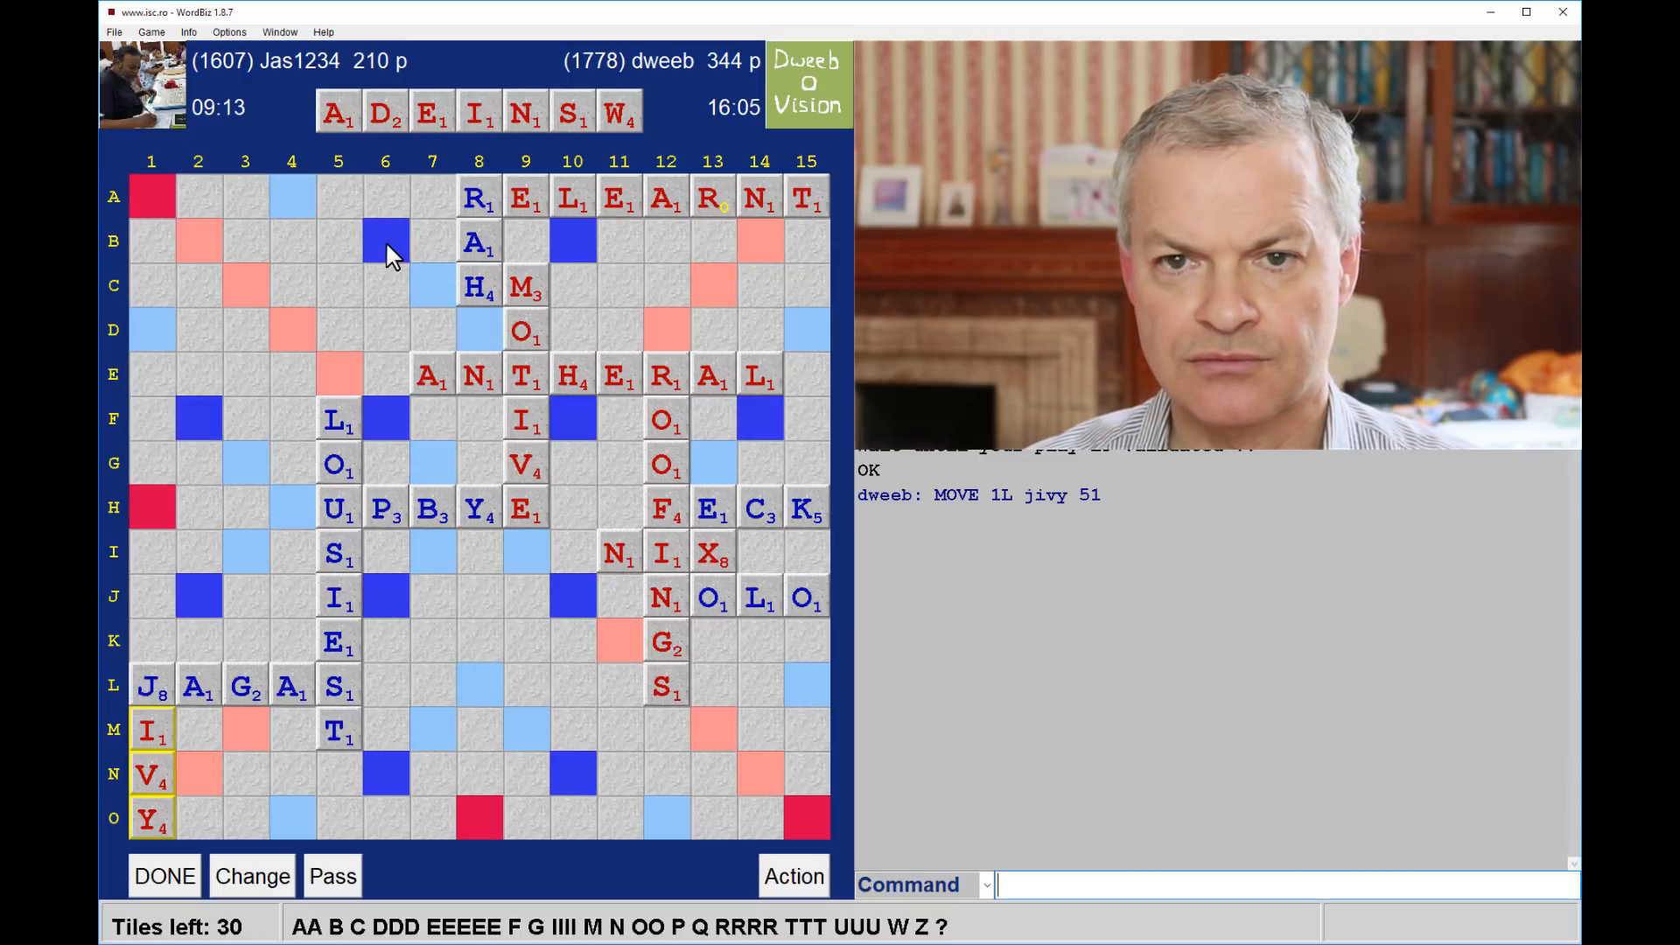
mouse_move(341, 471)
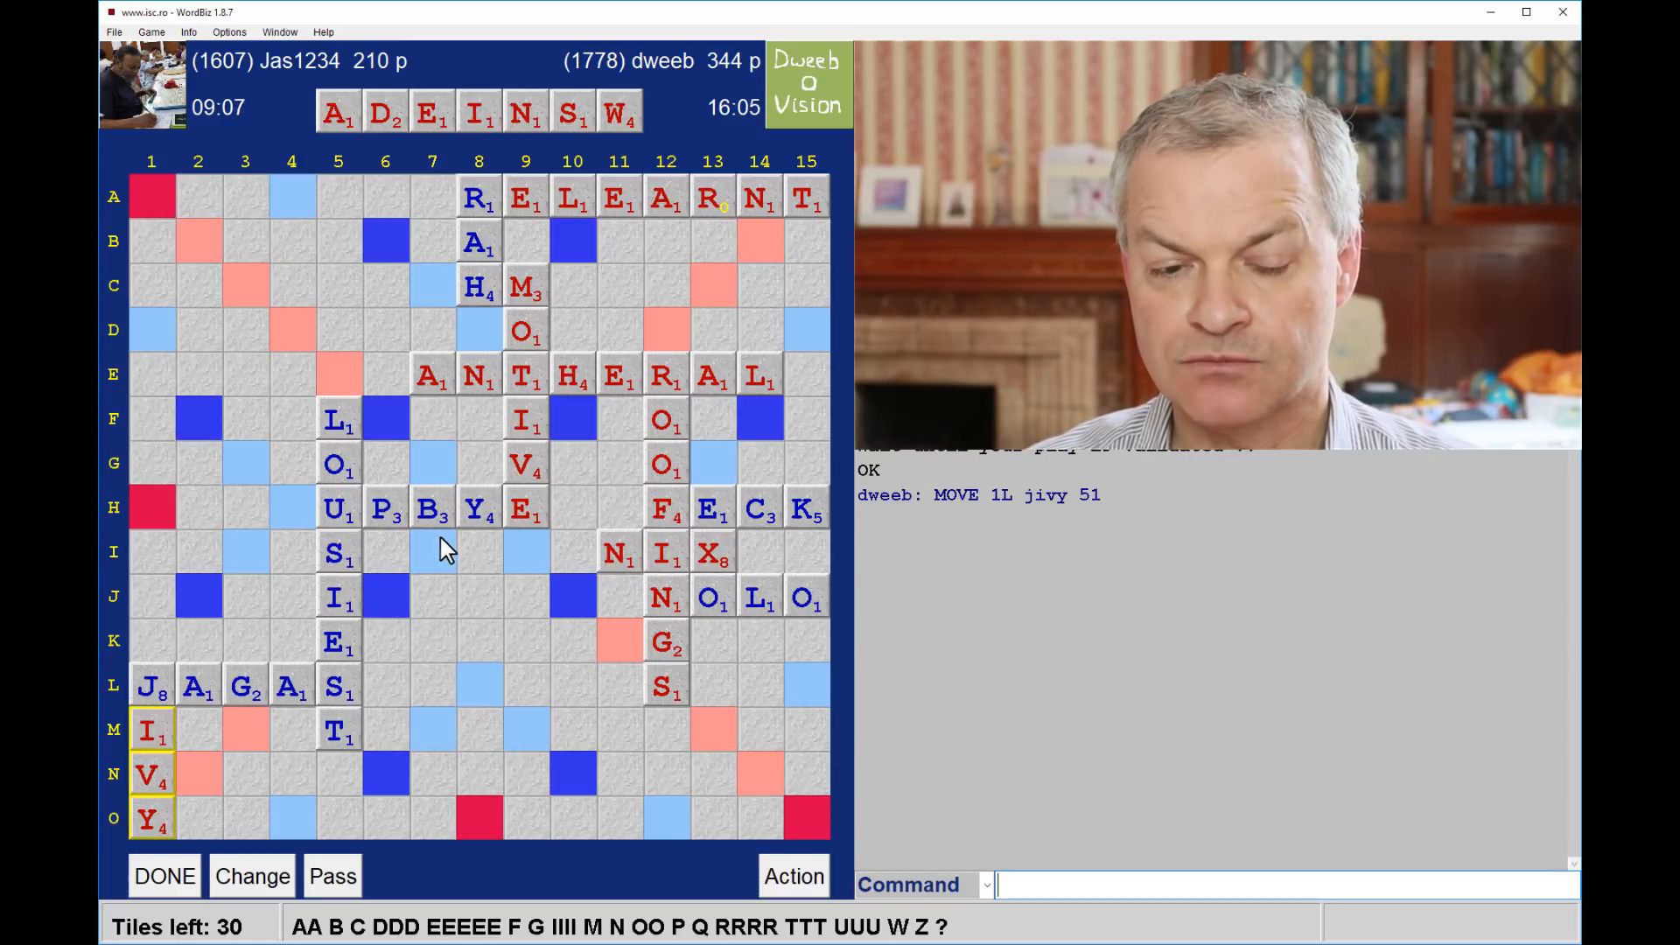
mouse_move(473, 541)
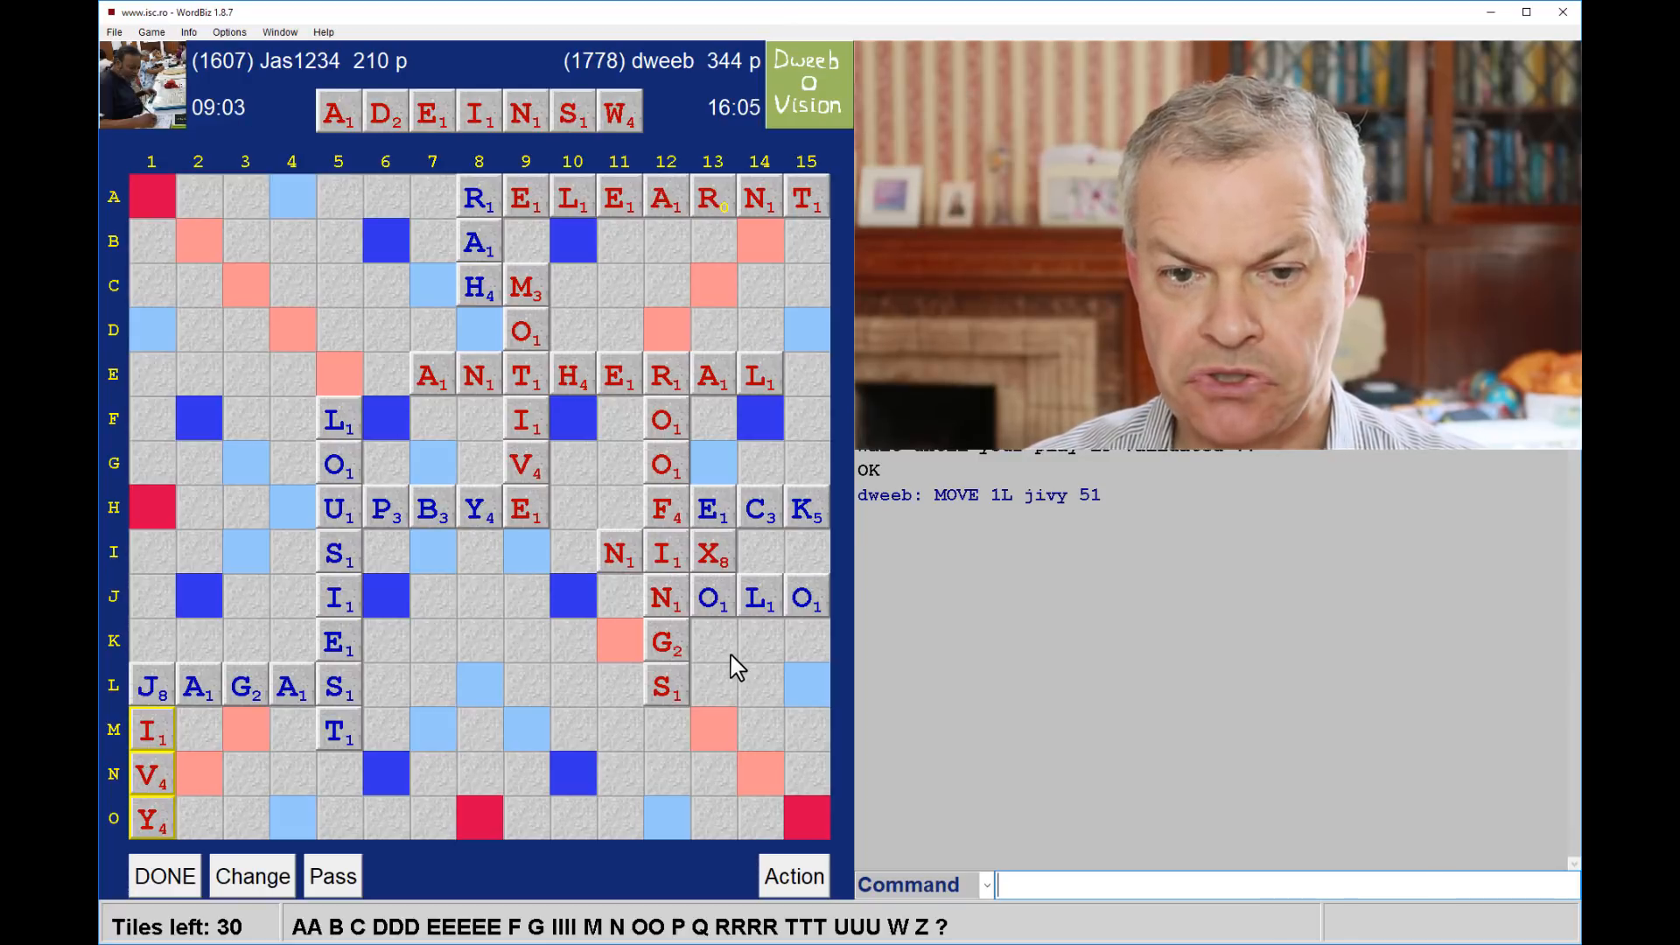
mouse_move(203, 233)
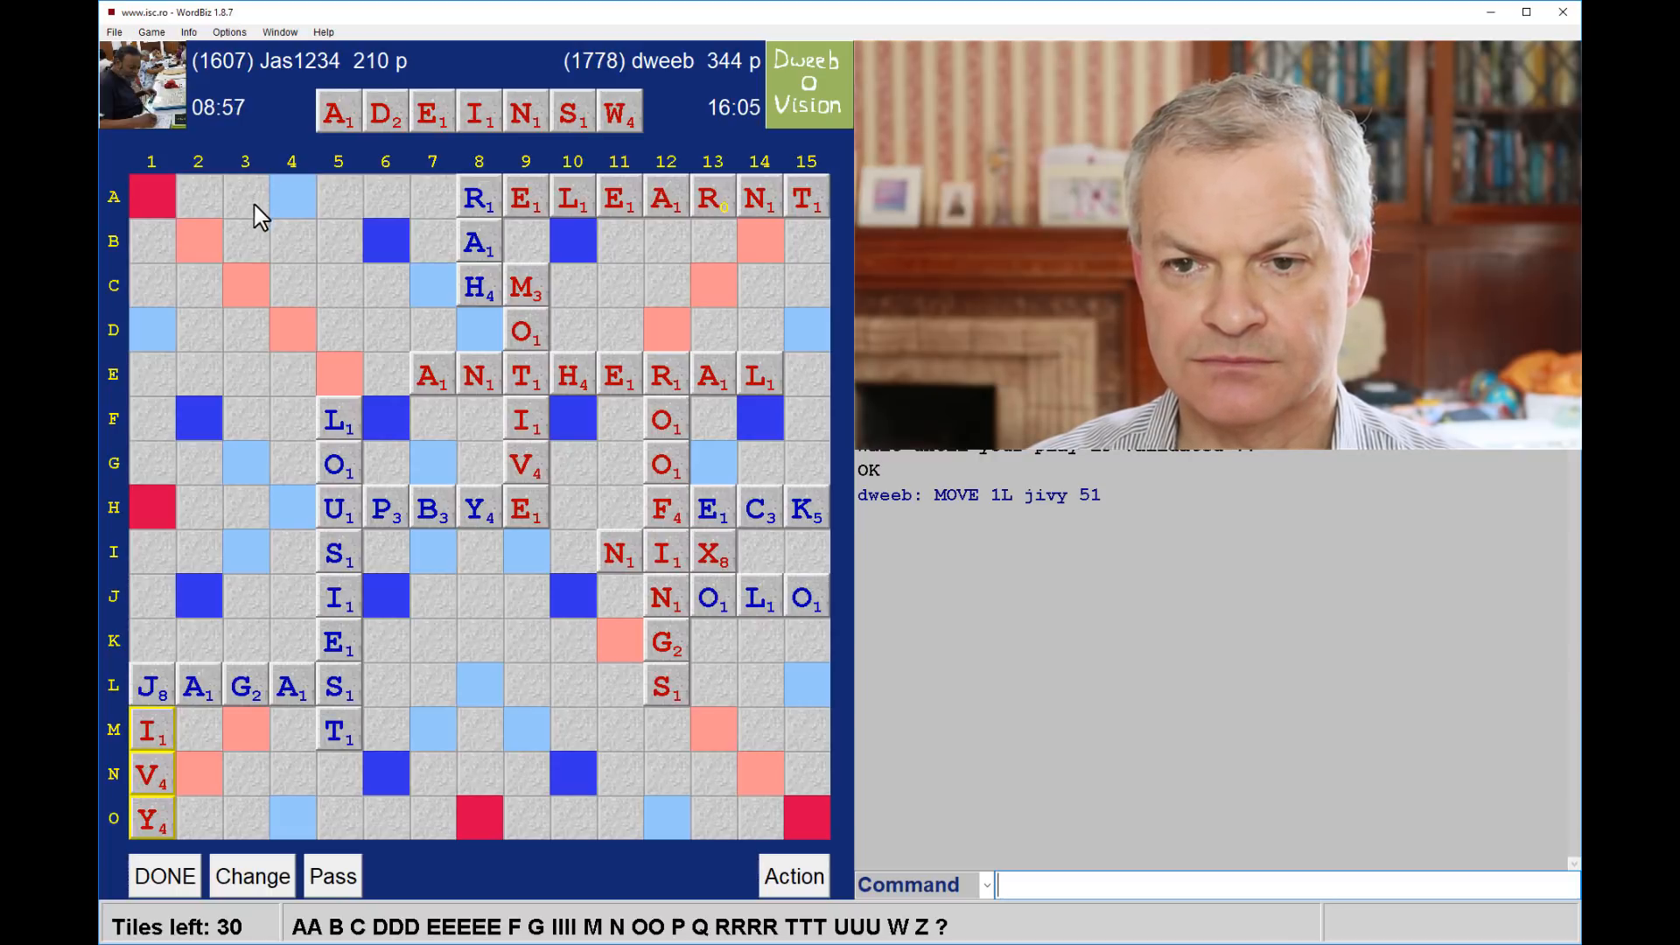
mouse_move(715, 303)
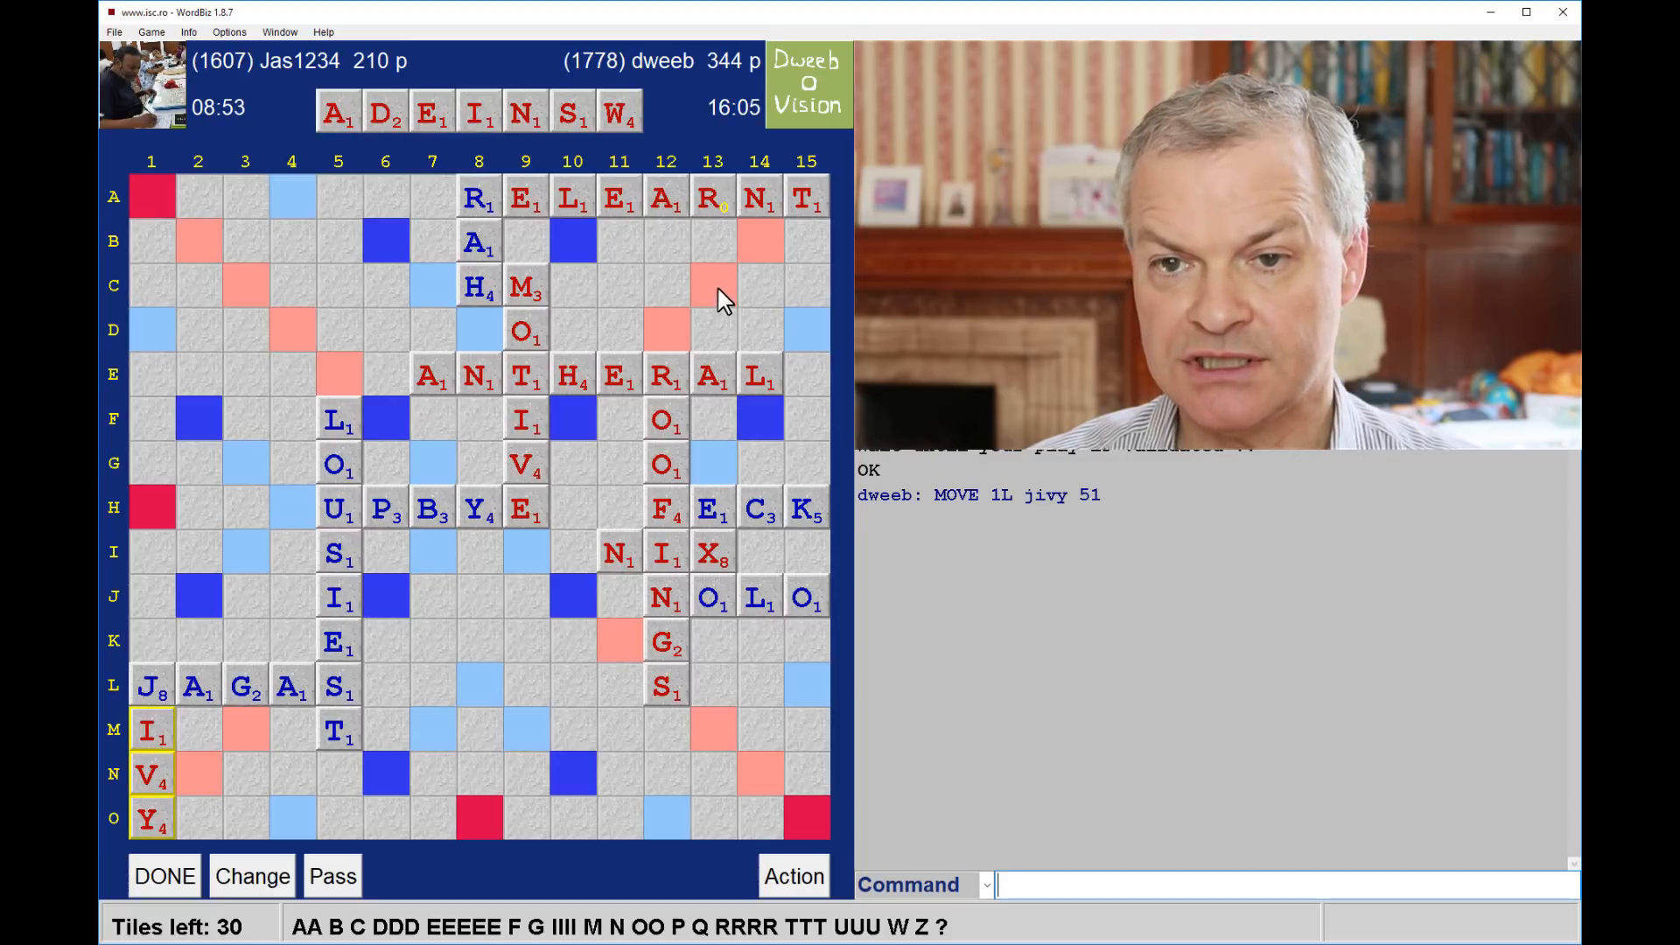
mouse_move(721, 432)
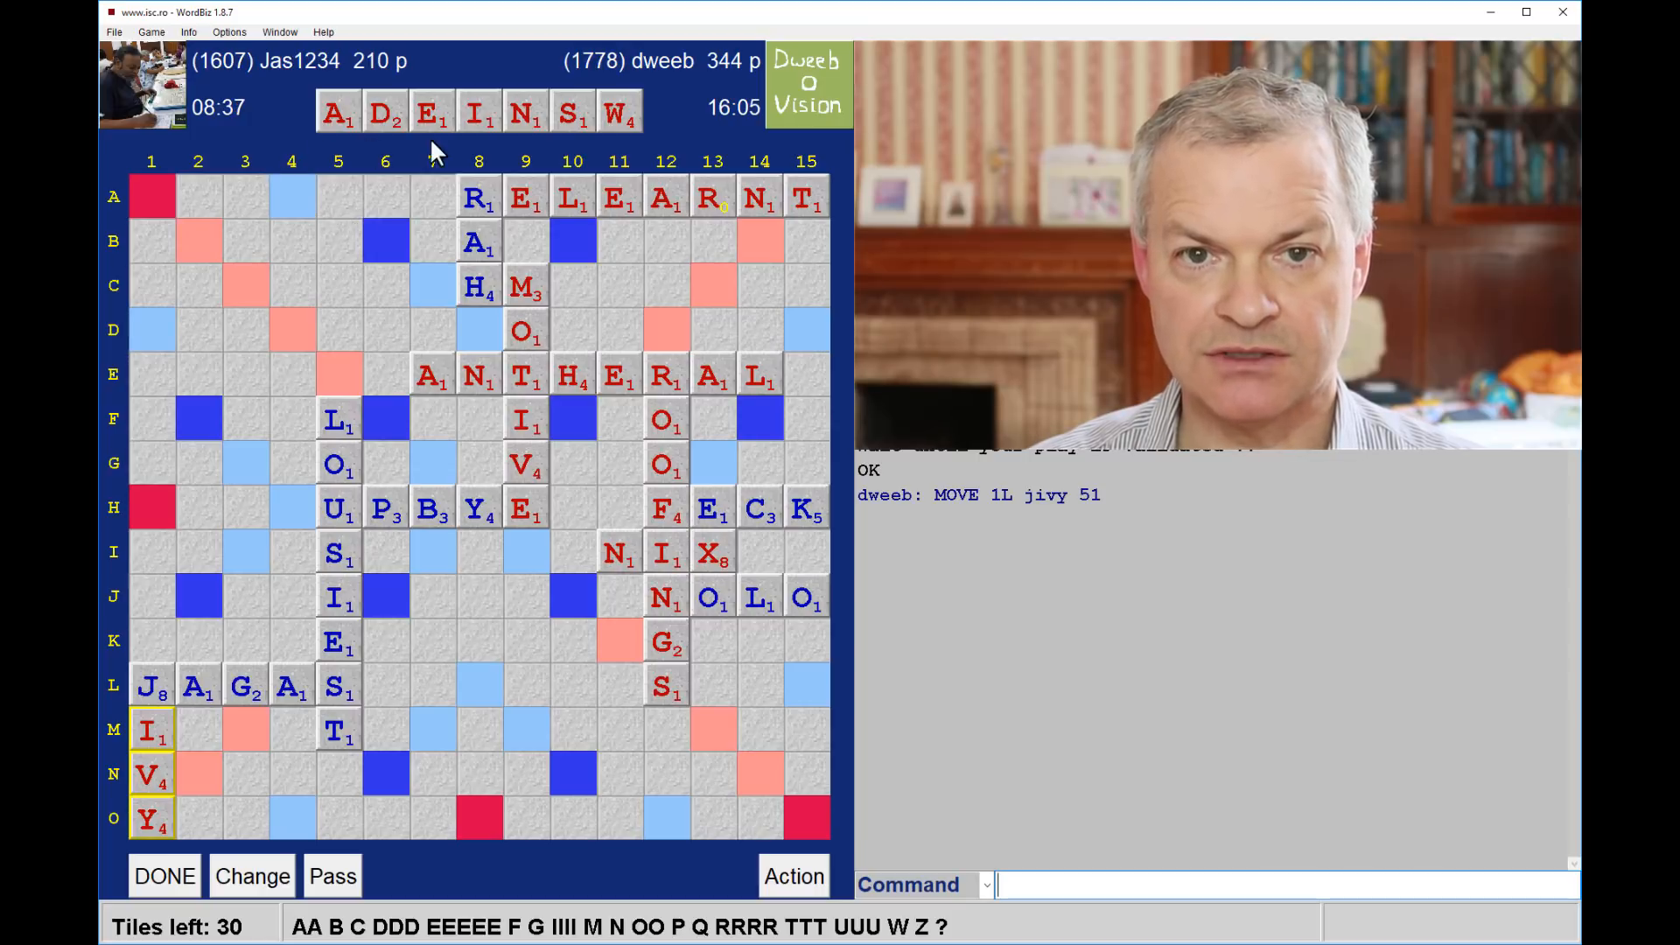
mouse_move(767, 156)
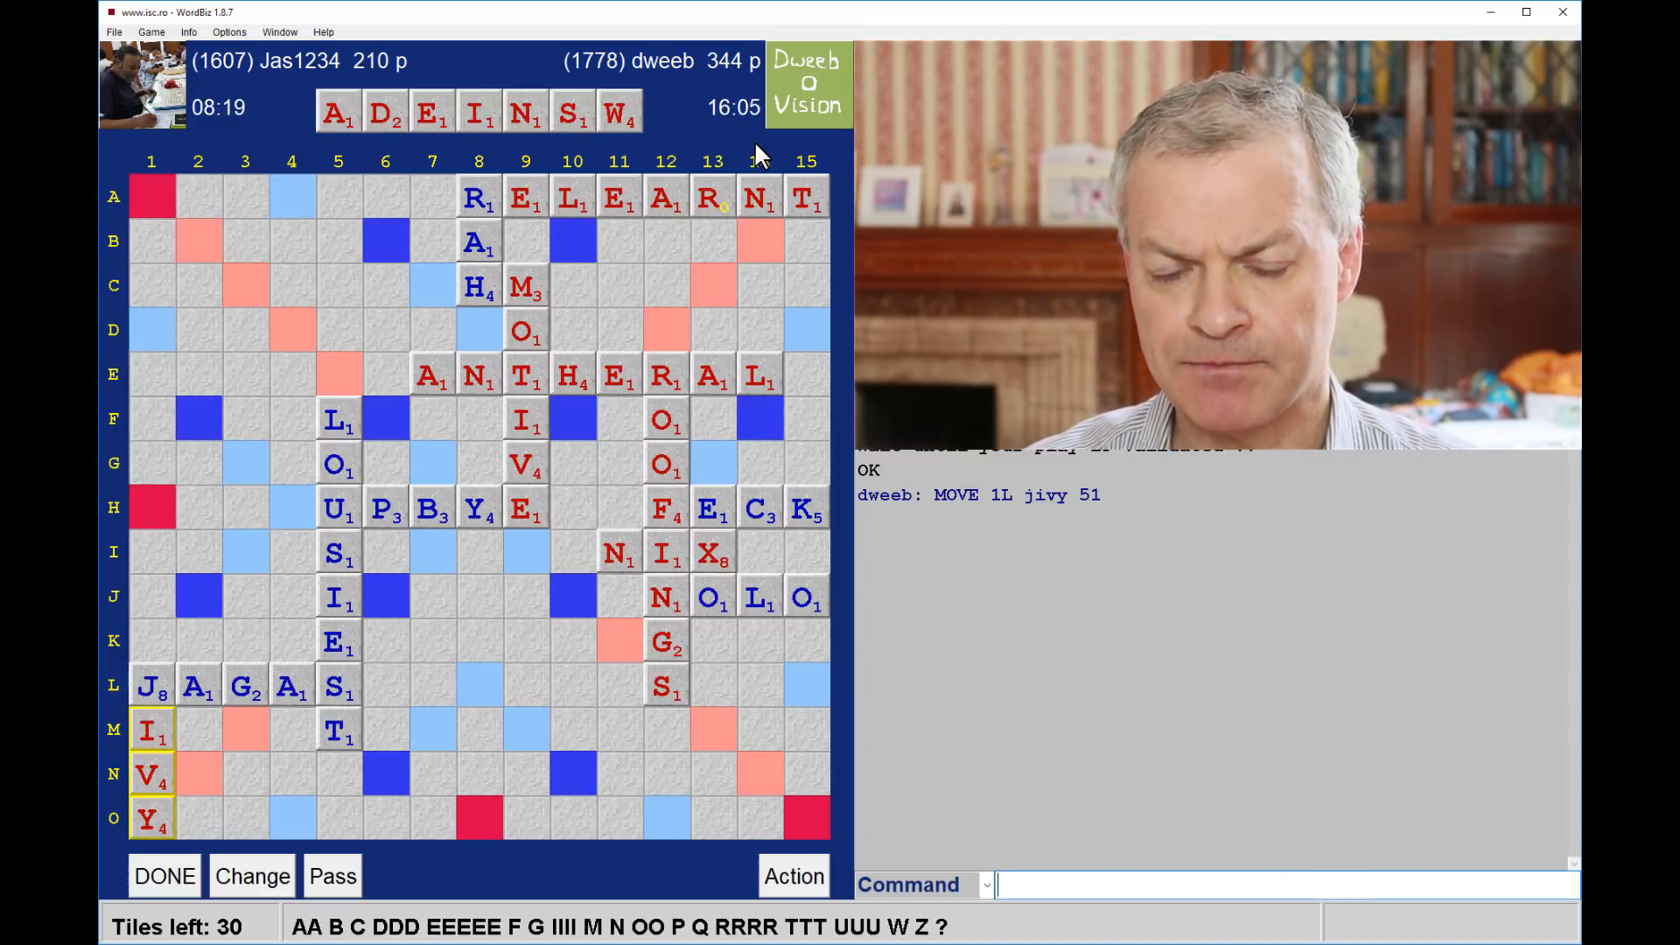
mouse_move(660, 283)
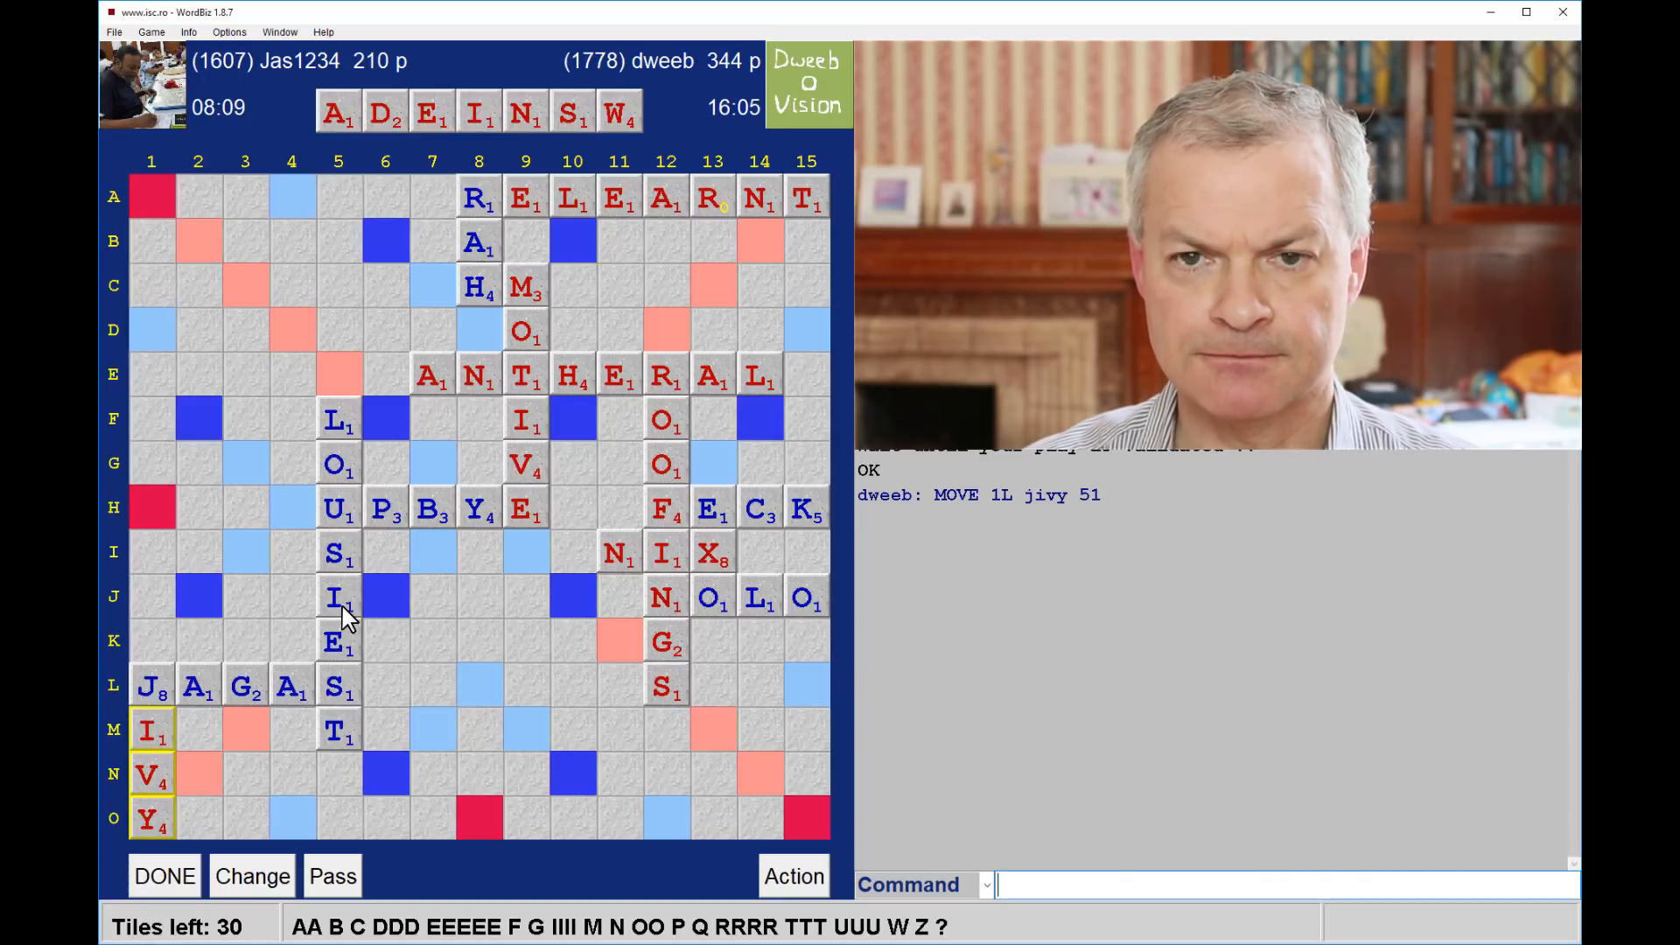
mouse_move(509, 611)
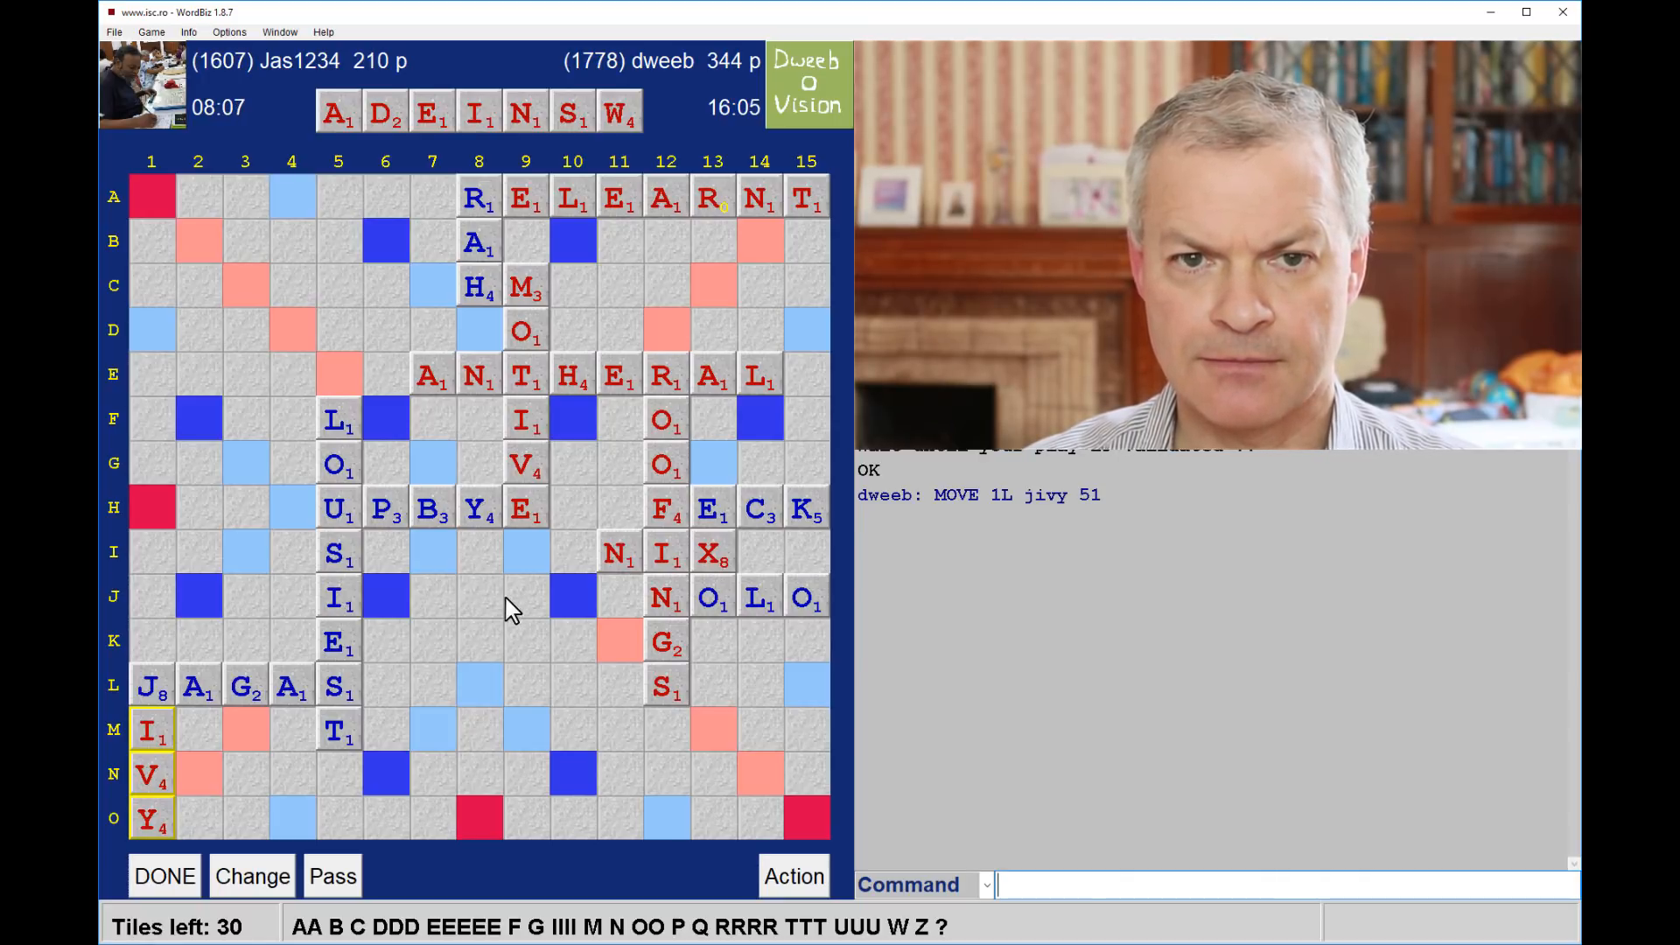
mouse_move(498, 595)
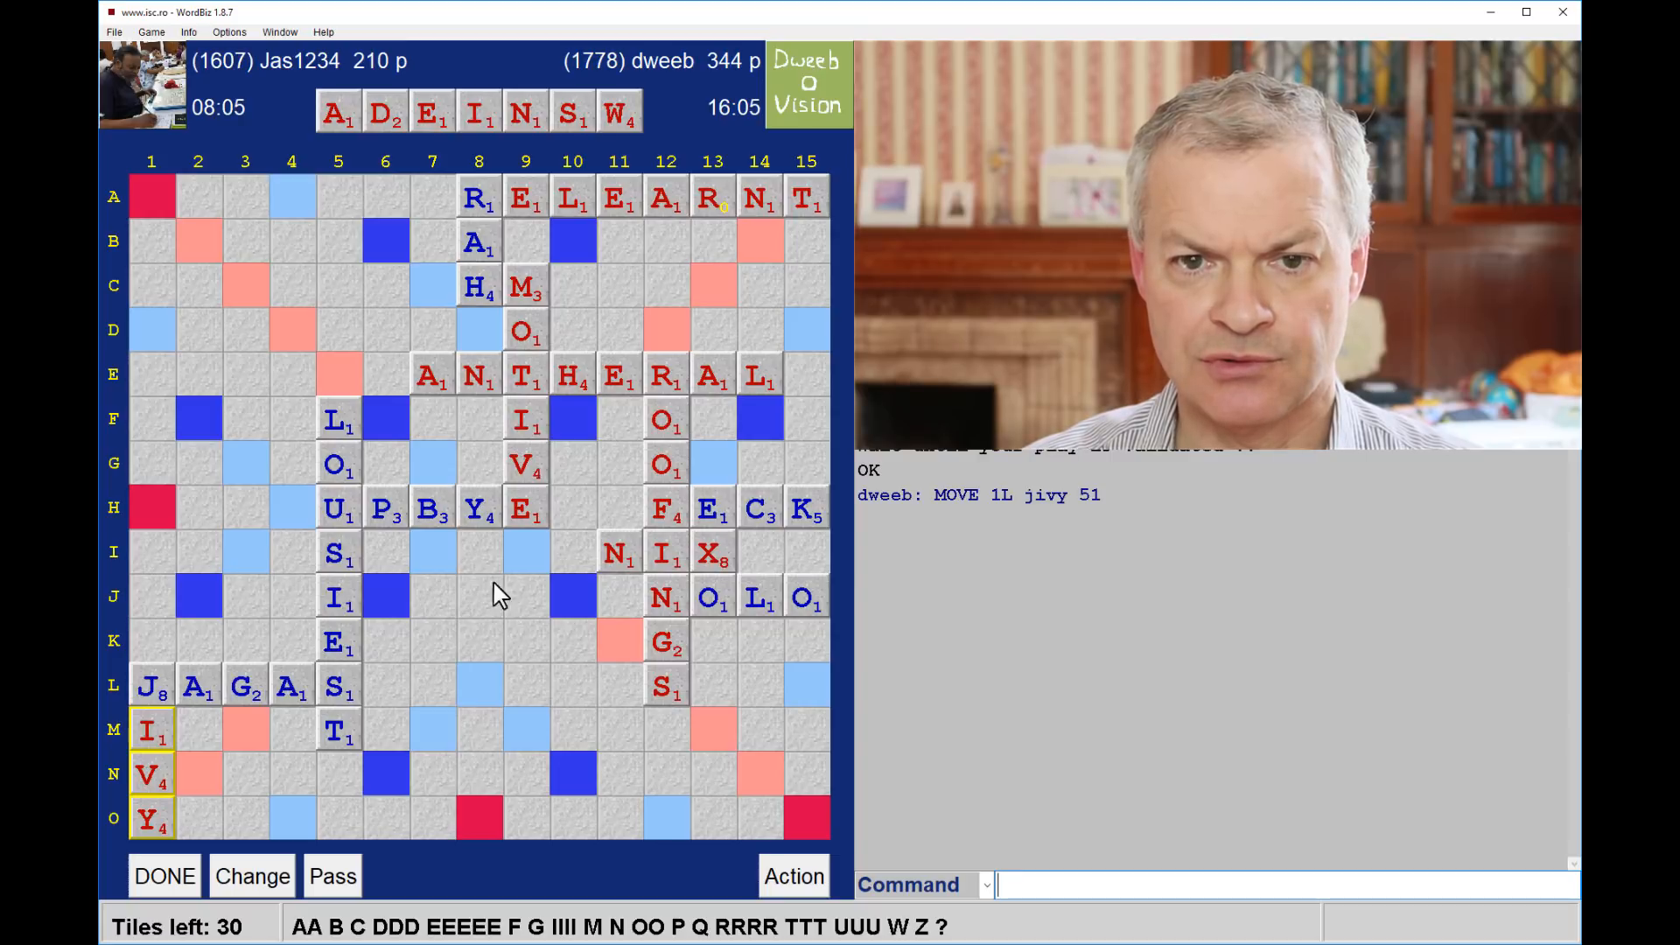
mouse_move(444, 344)
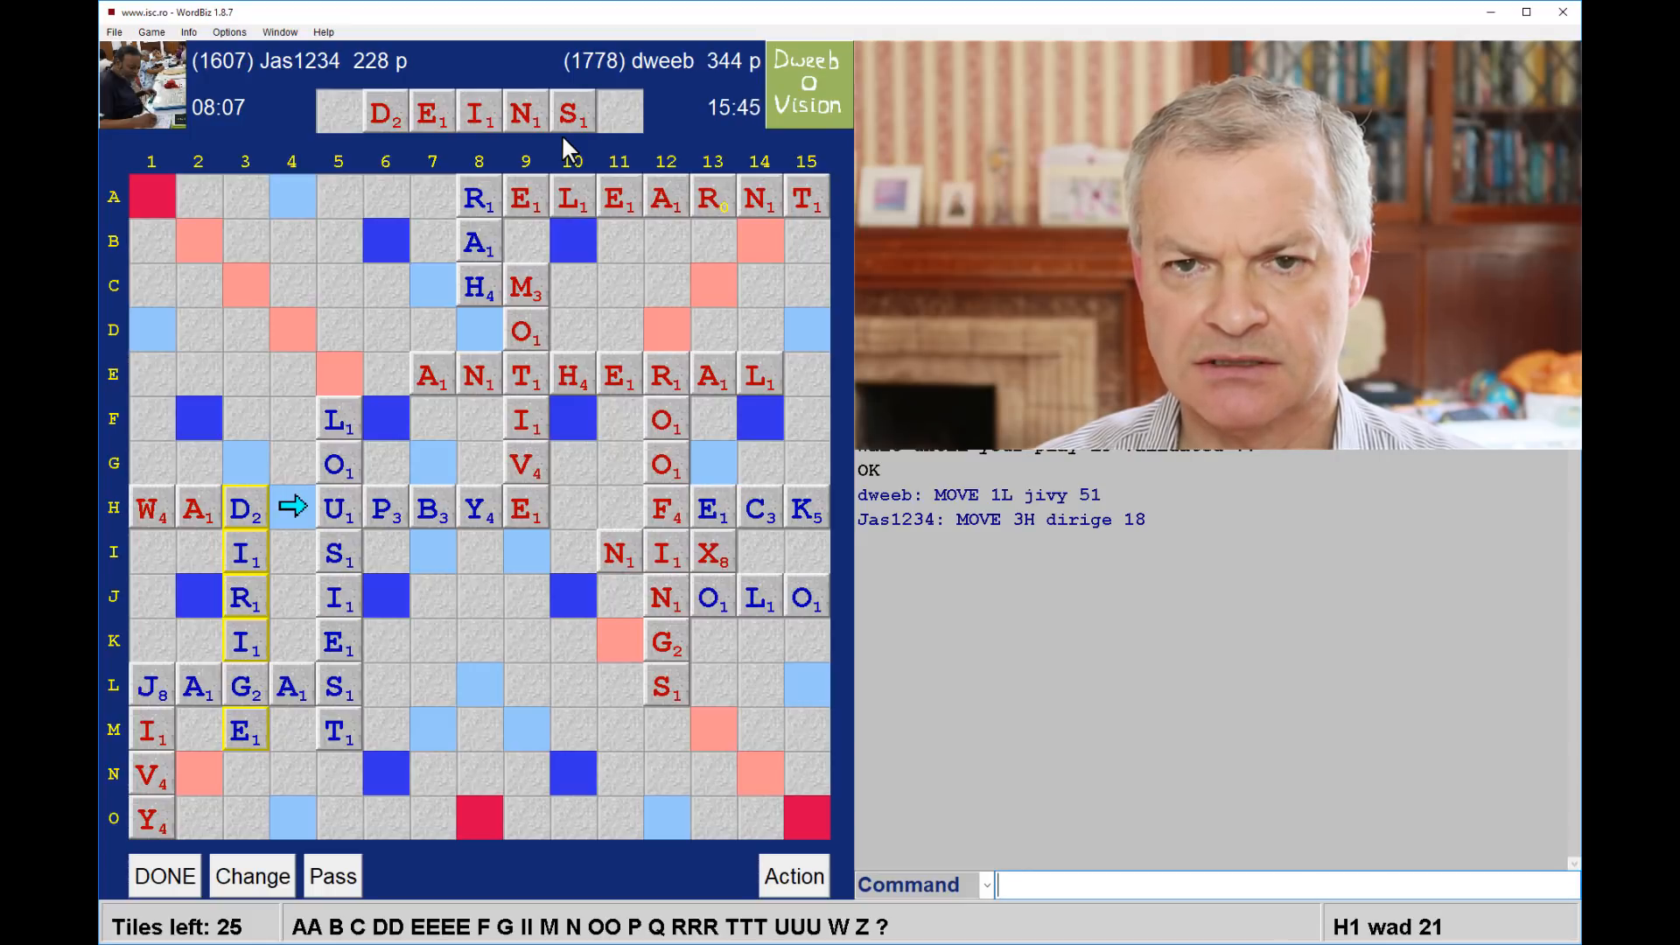
mouse_move(312, 203)
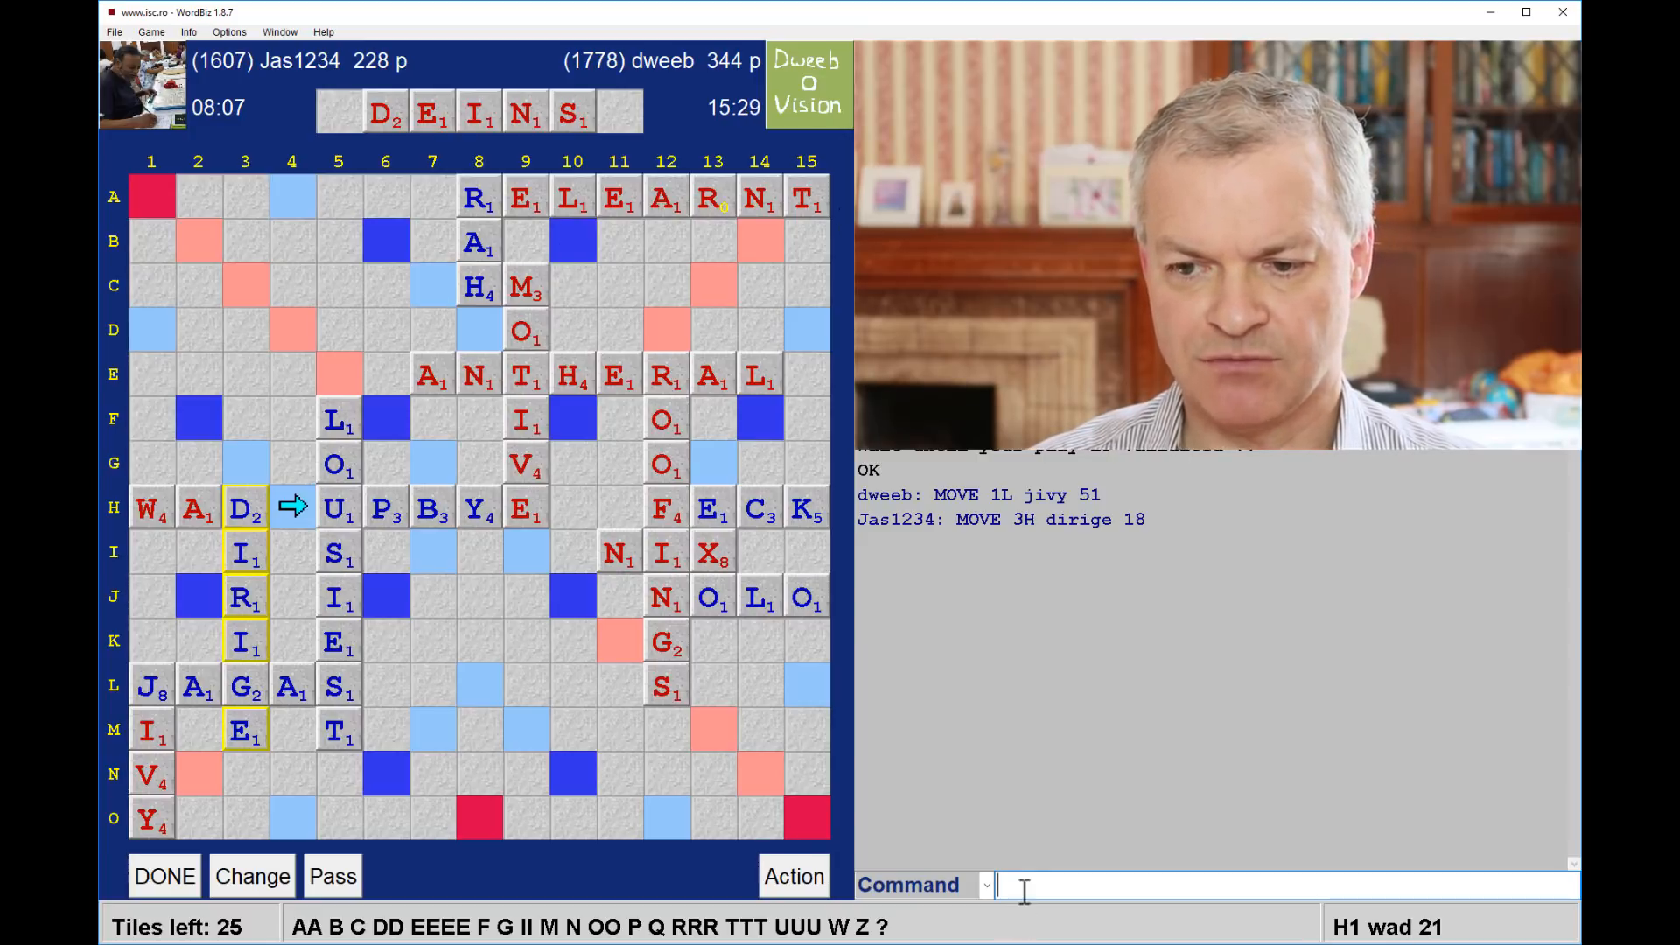
Check DEWANIS, which the log confirms as a valid word
text(c)
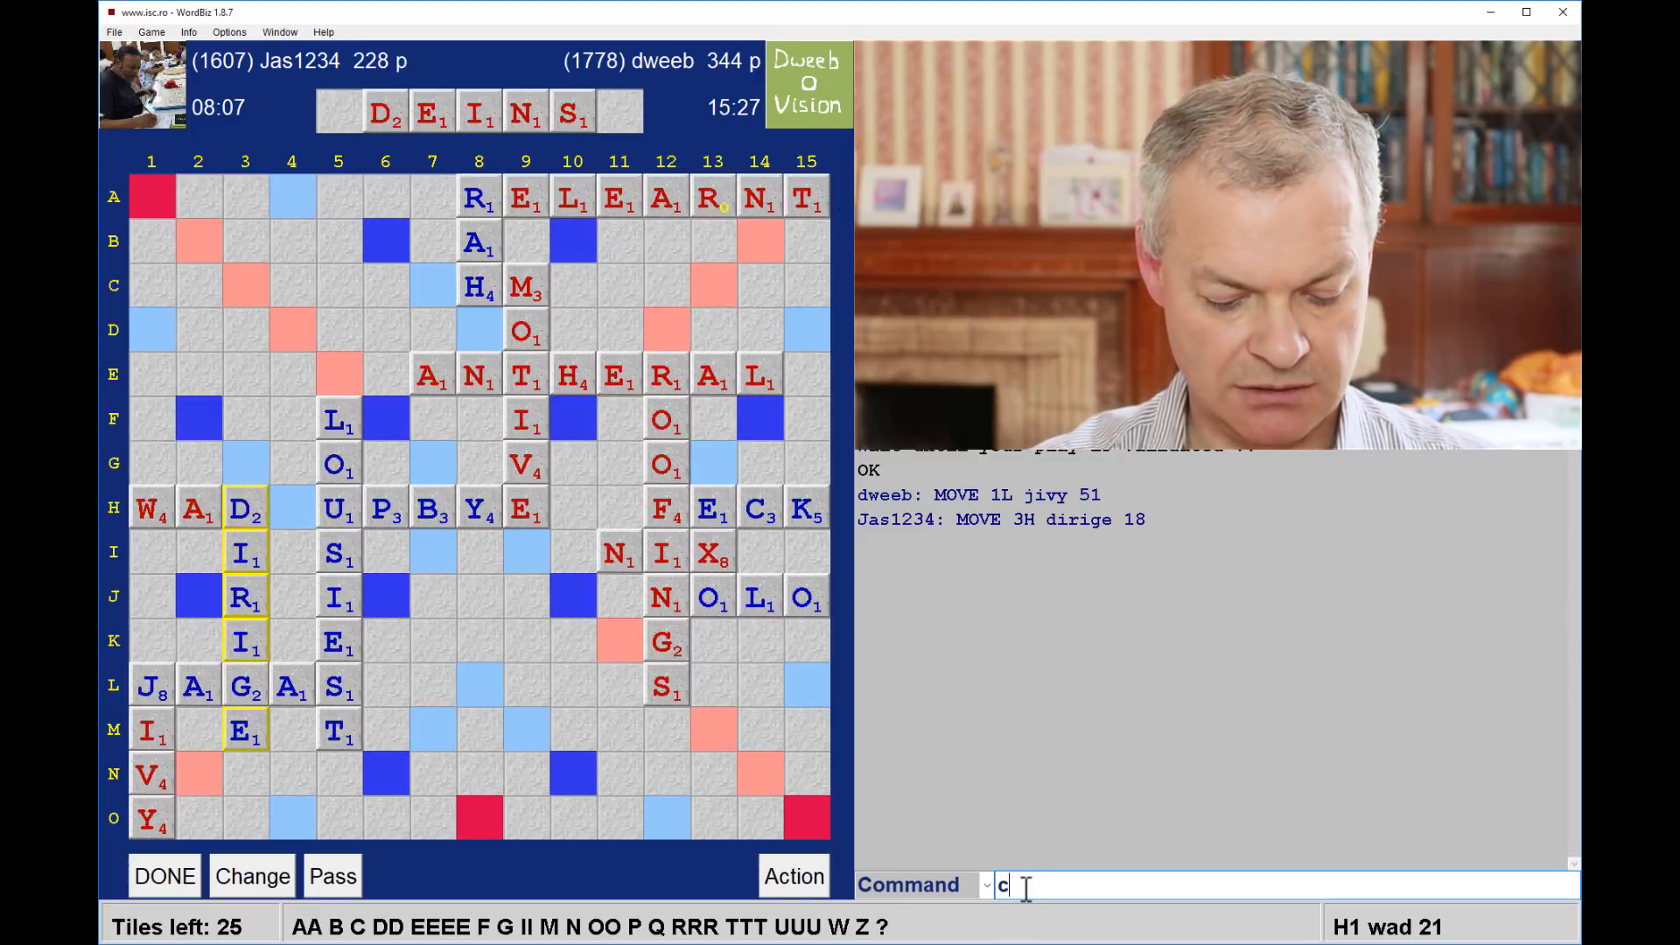
text(he dewan)
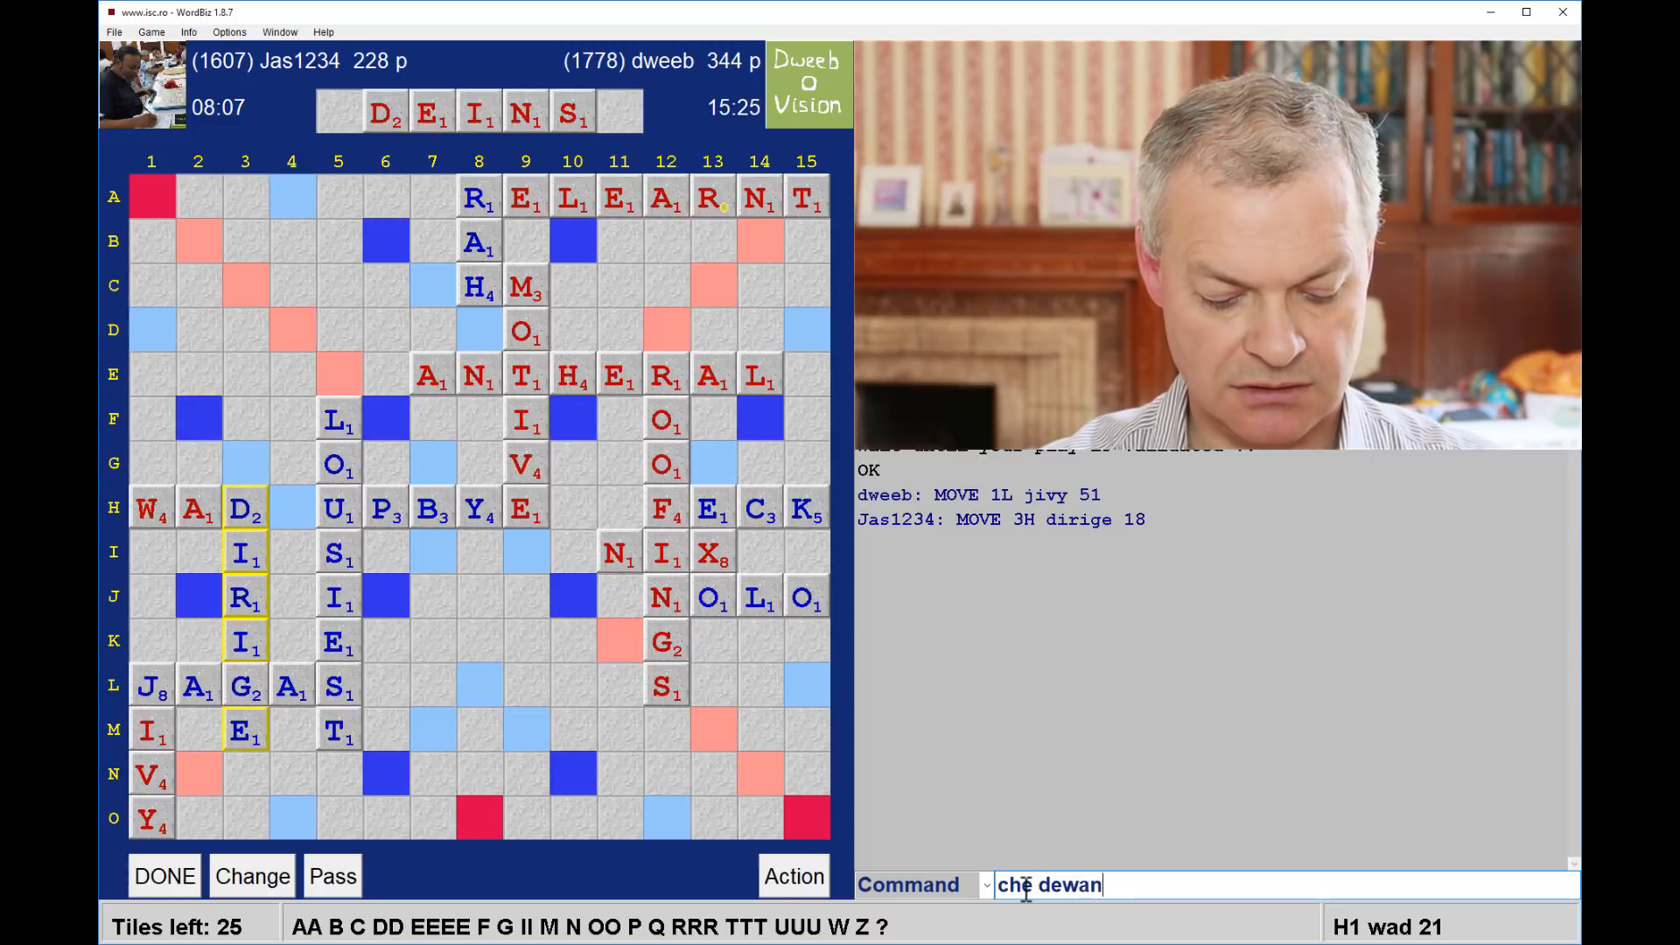
key(enter)
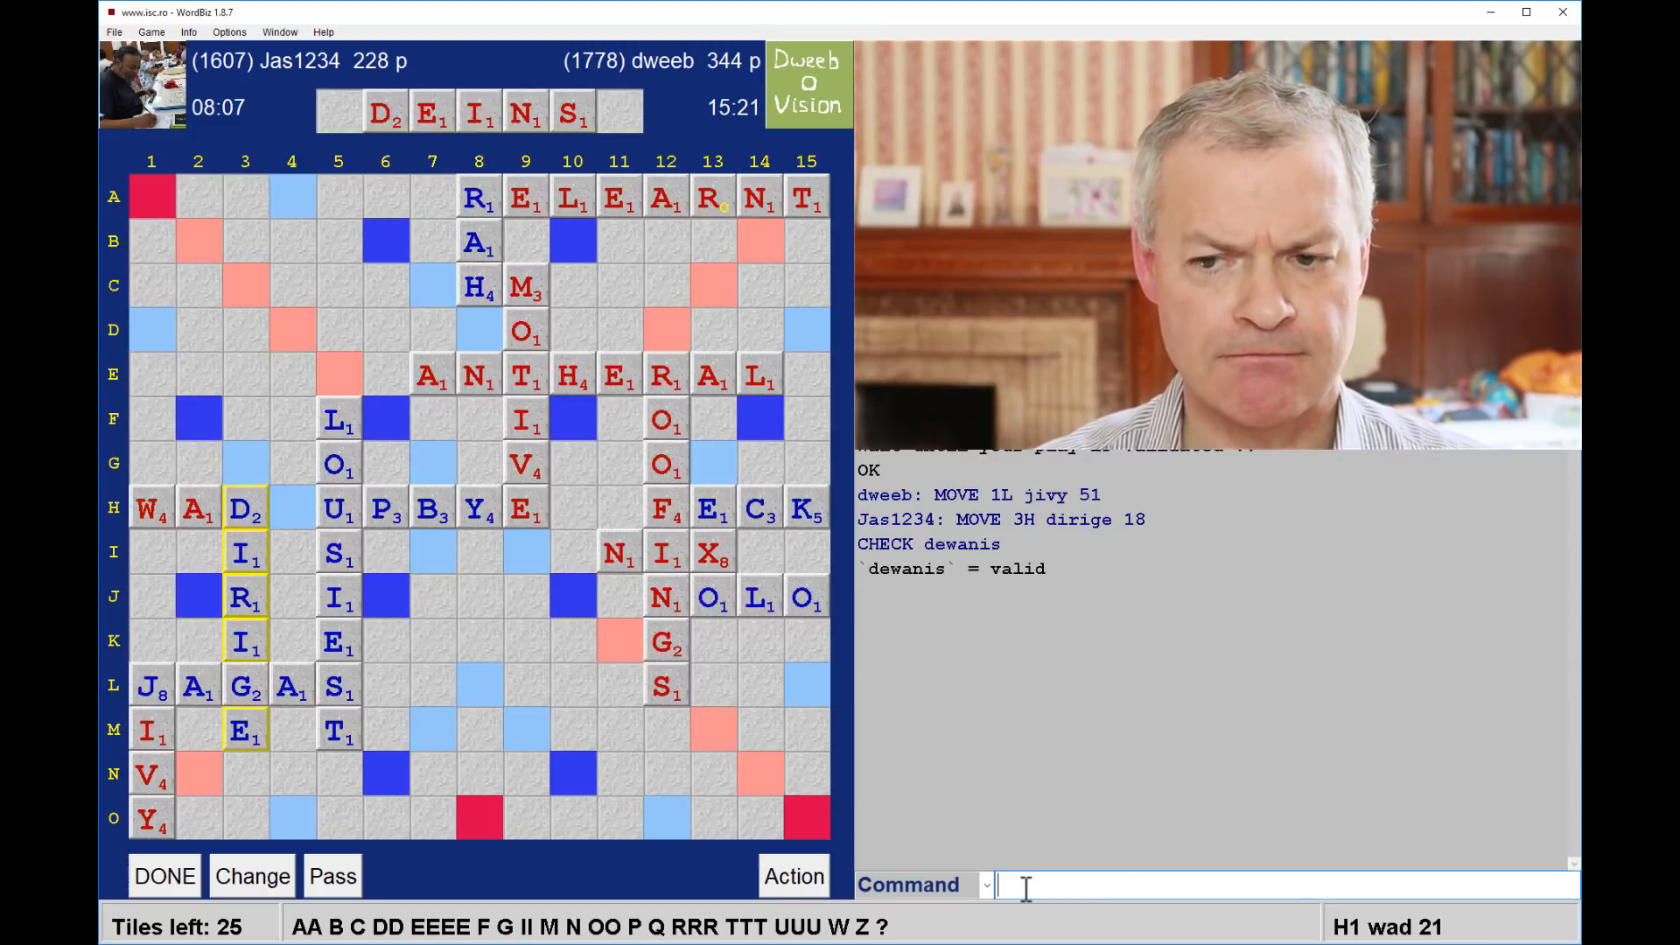
mouse_move(490, 593)
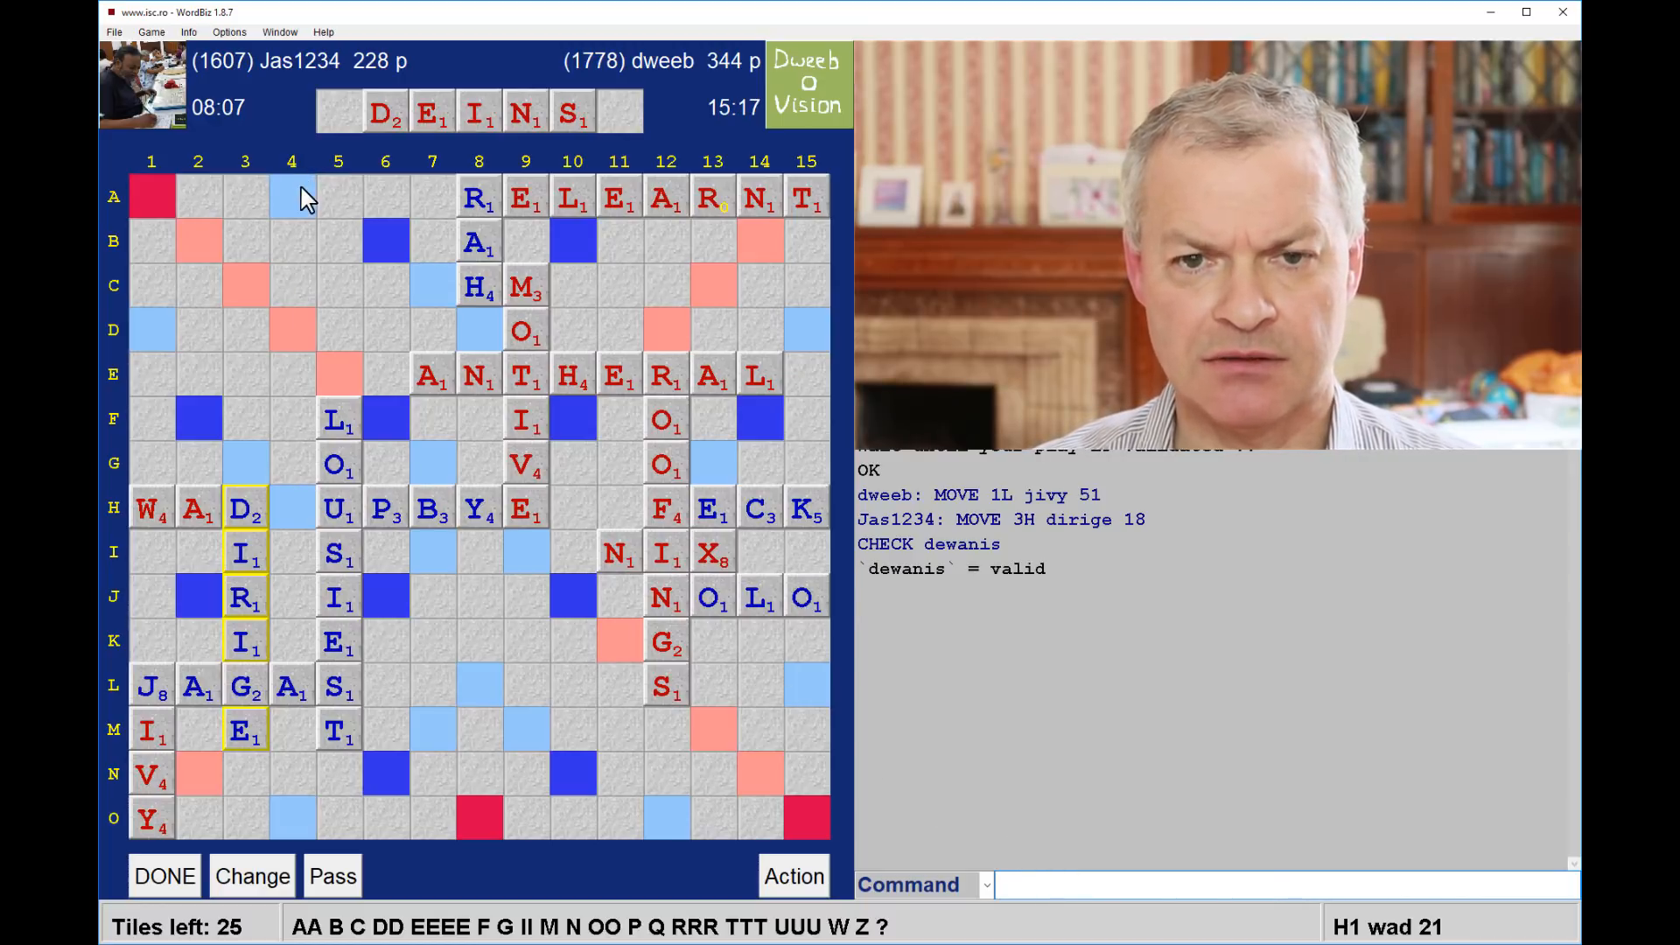
mouse_move(299, 457)
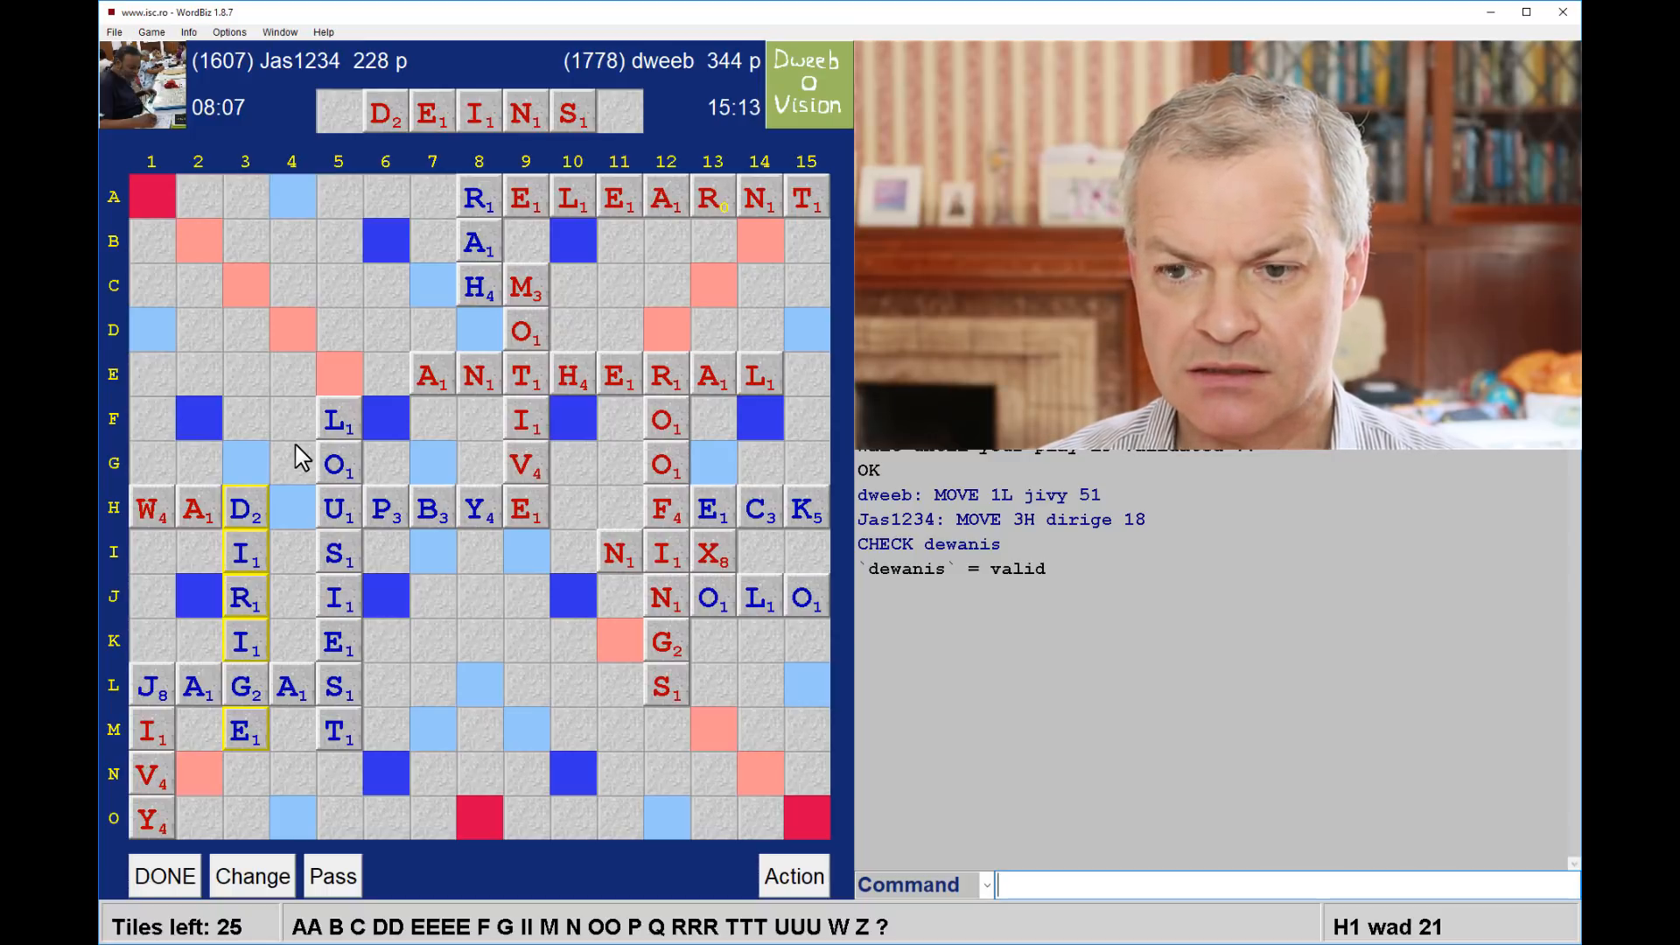
Check SWAINED, which the log reports as invalid
text(c)
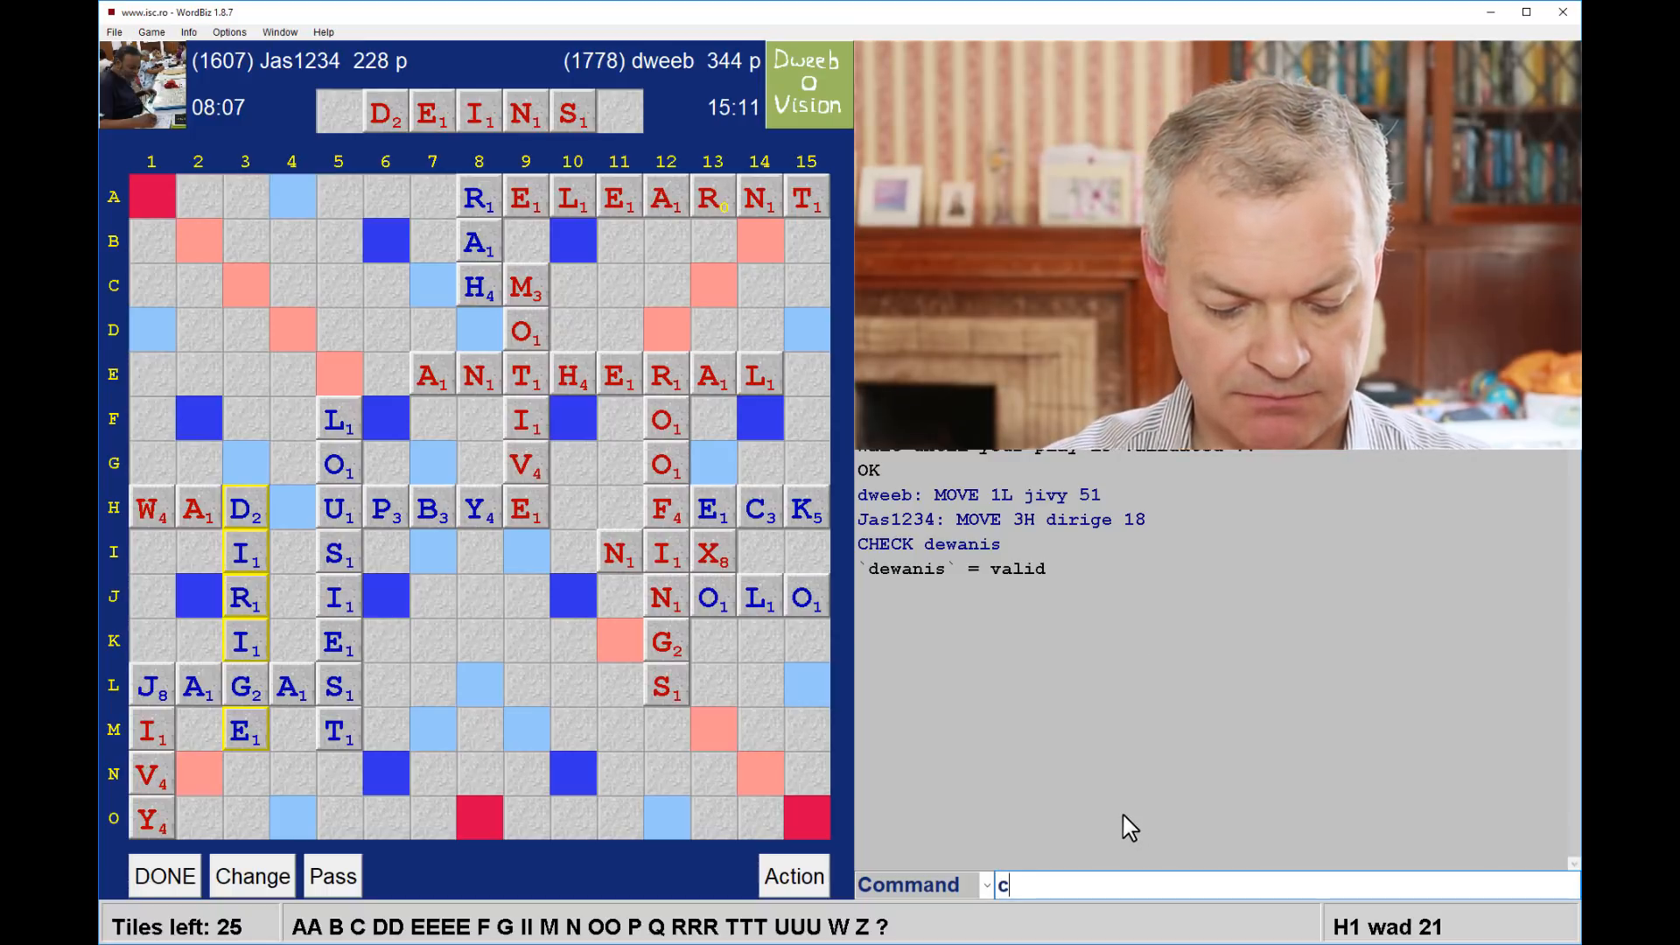
text(he swained)
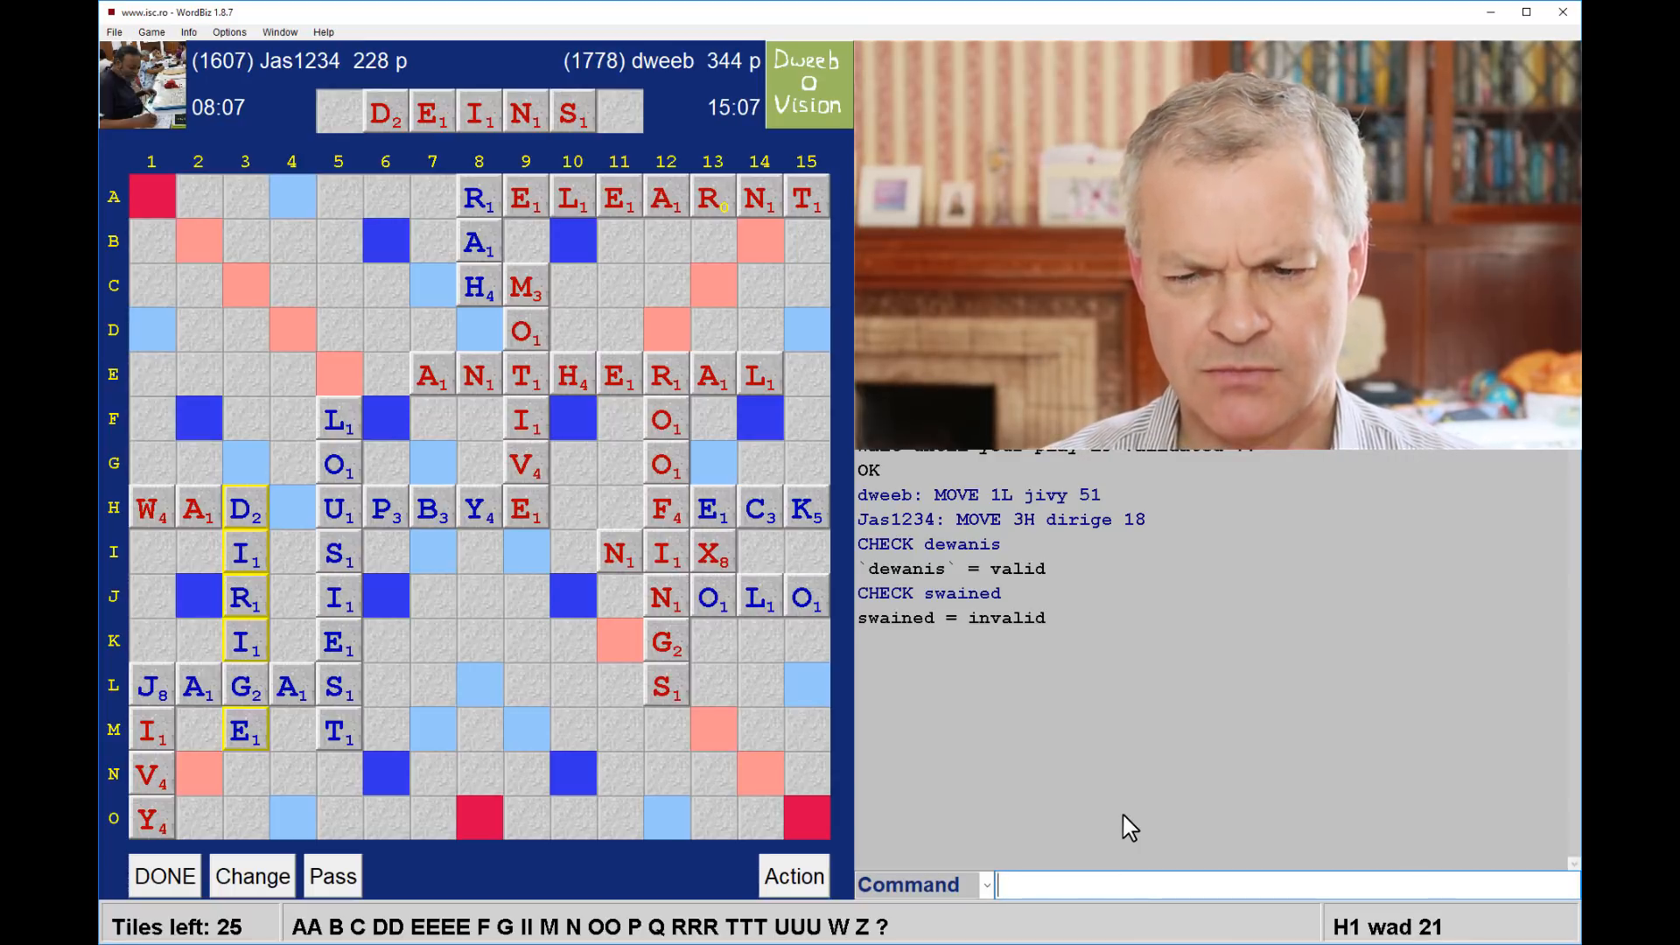
mouse_move(418, 567)
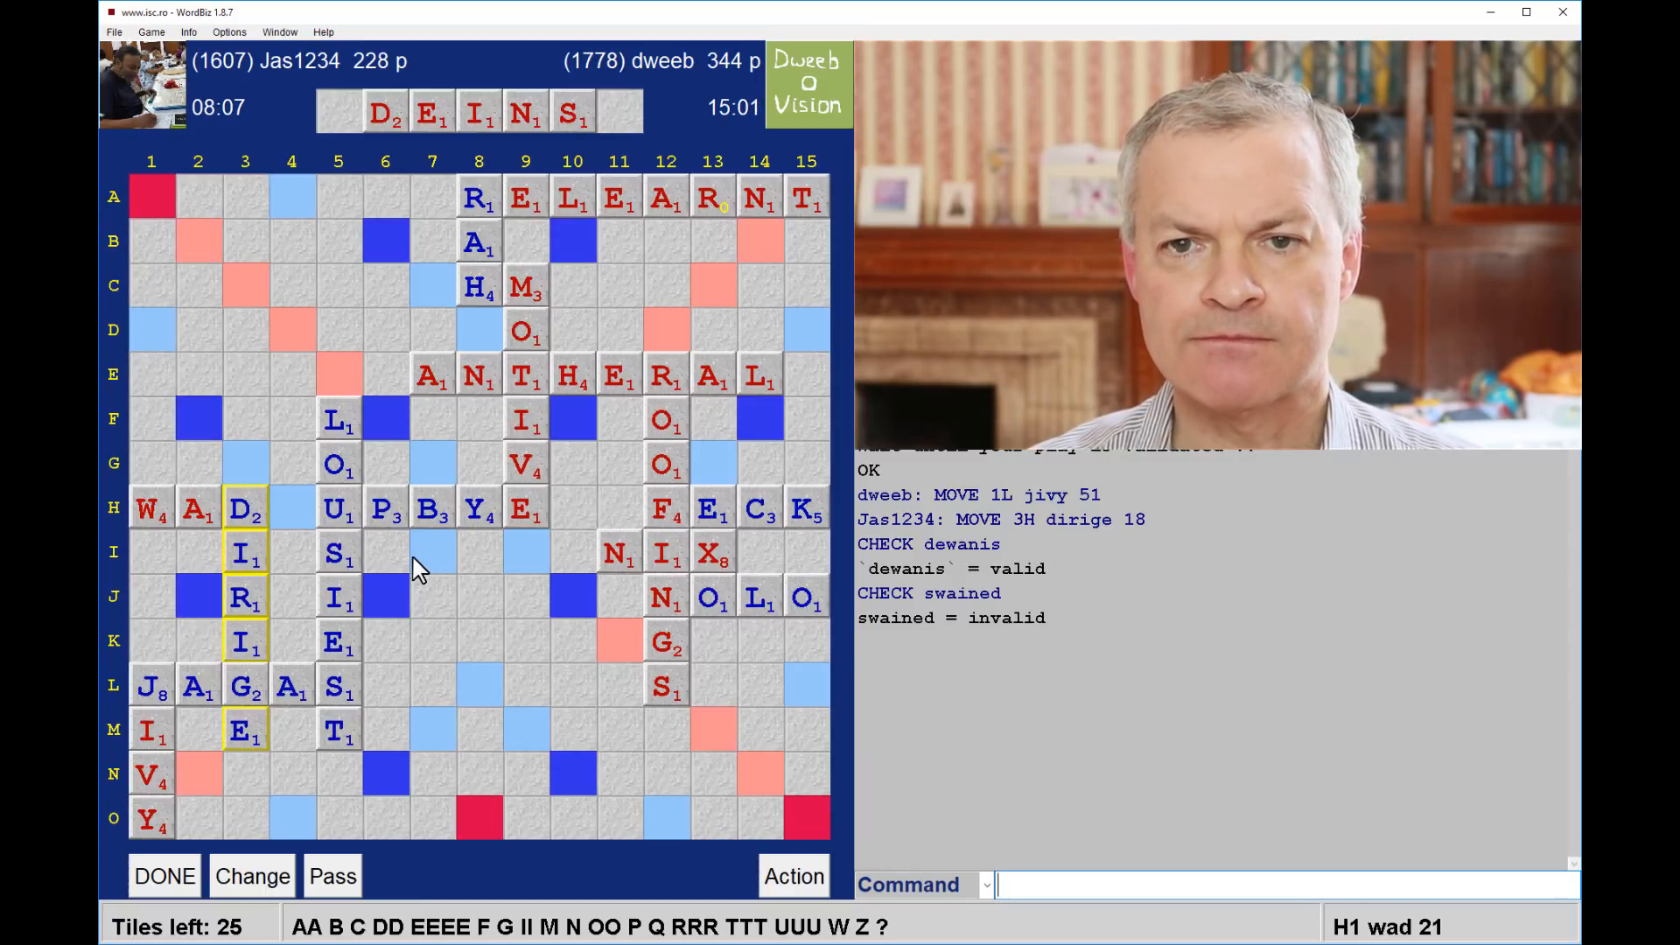
mouse_move(536, 702)
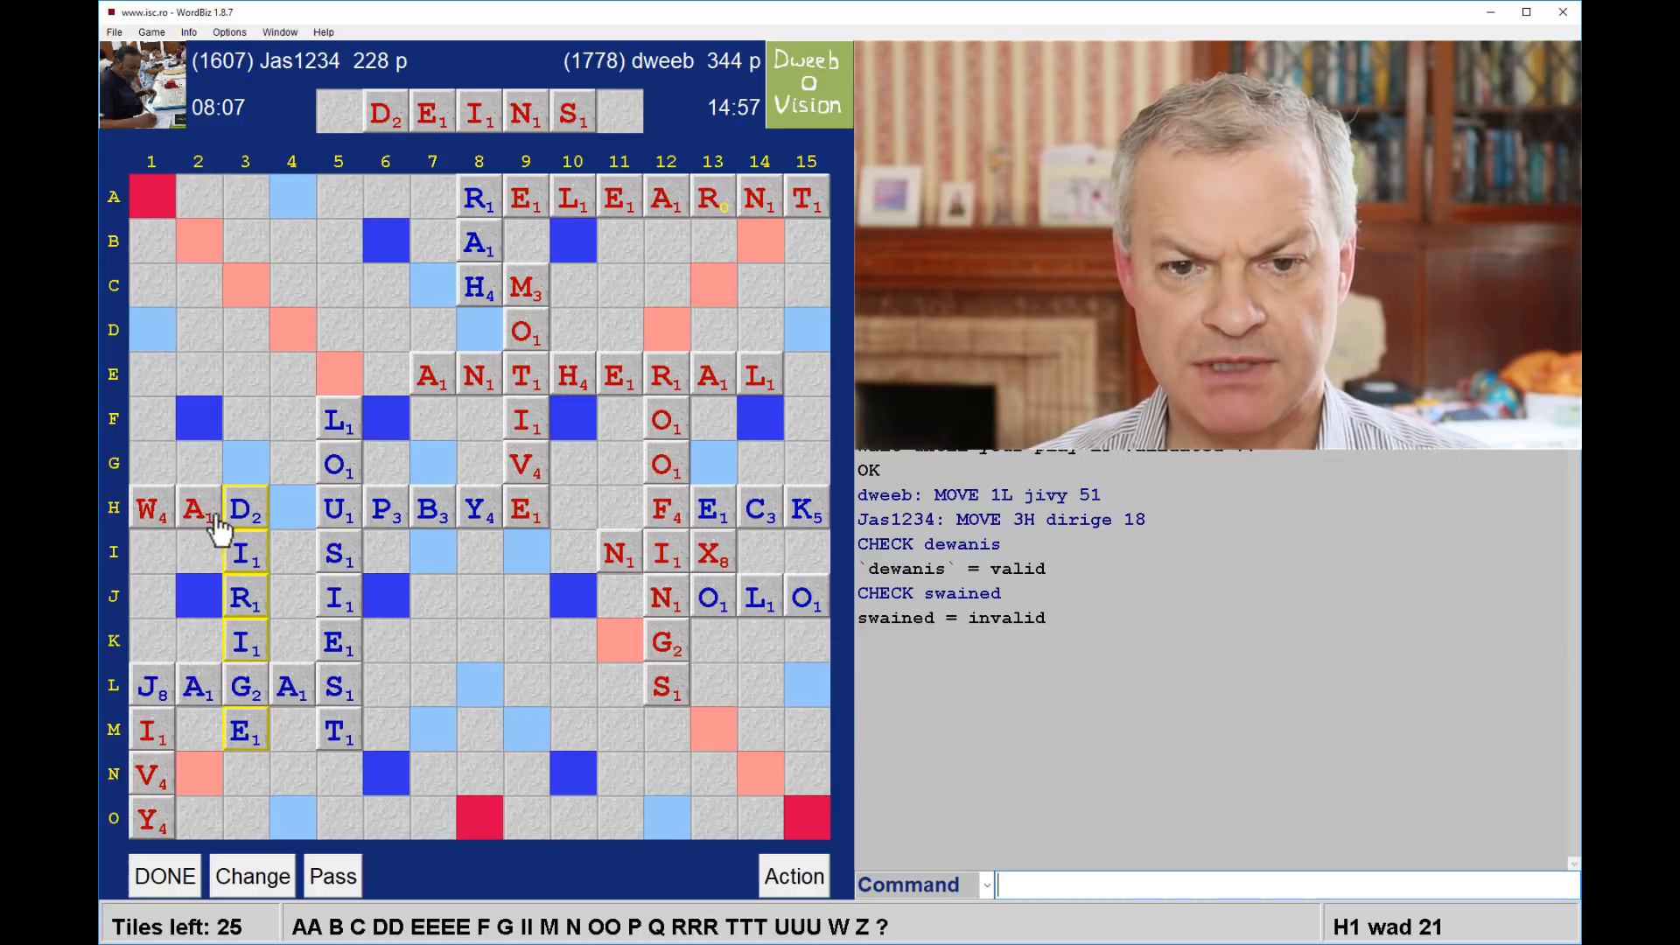
mouse_move(546, 145)
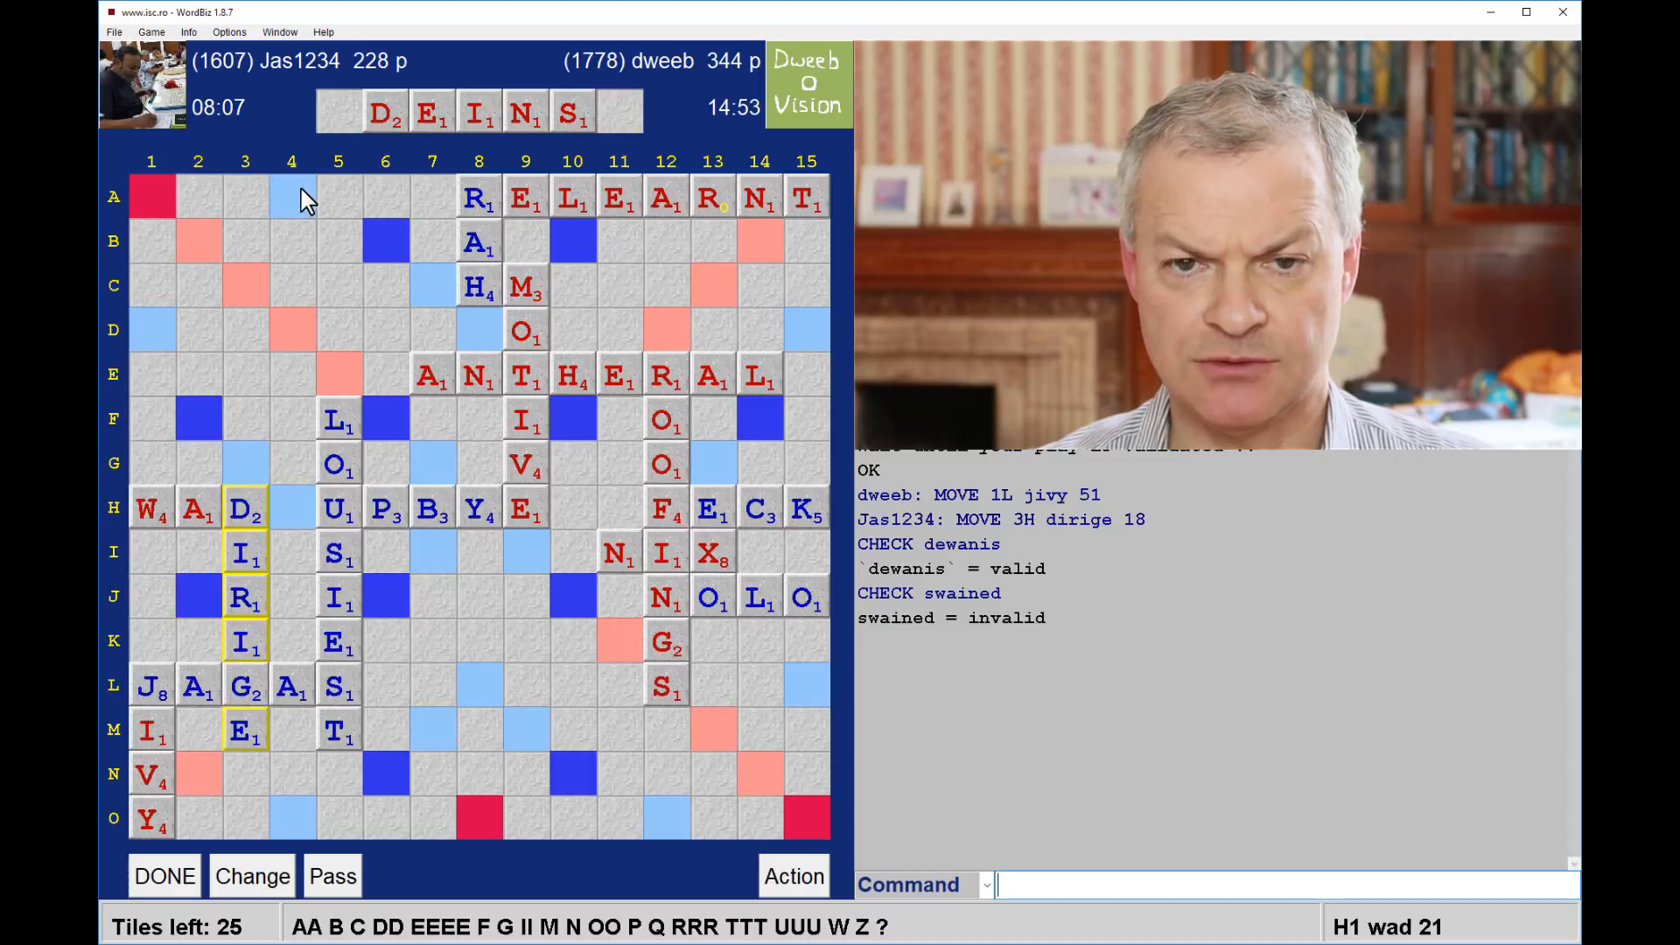
mouse_move(308, 488)
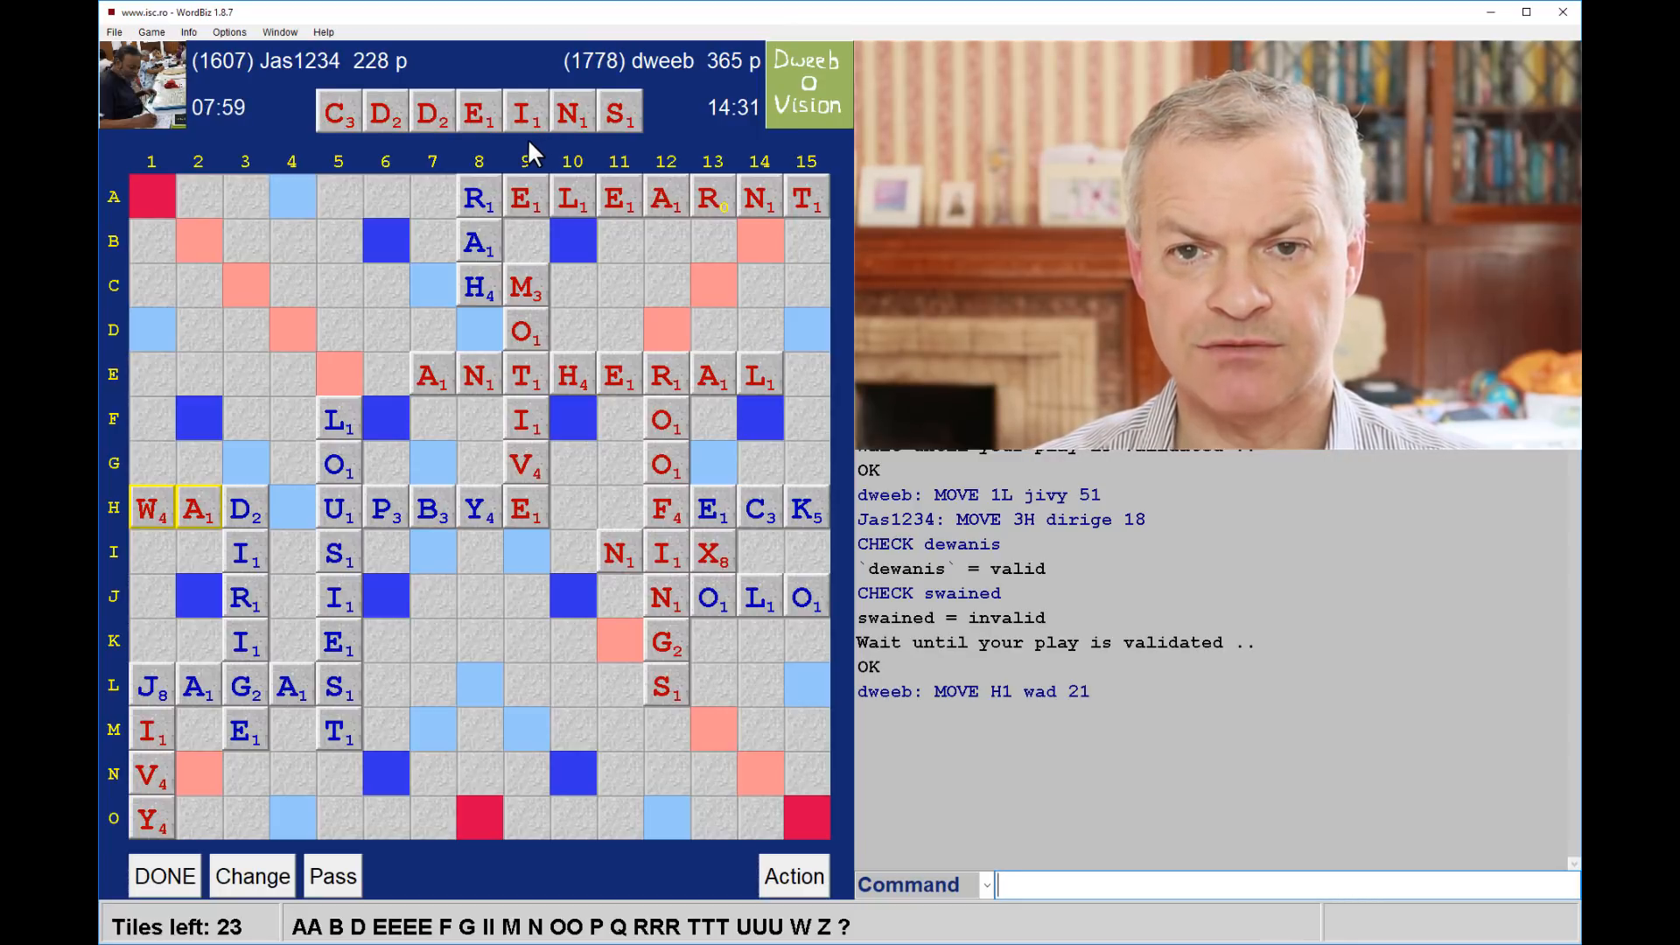
mouse_move(470, 166)
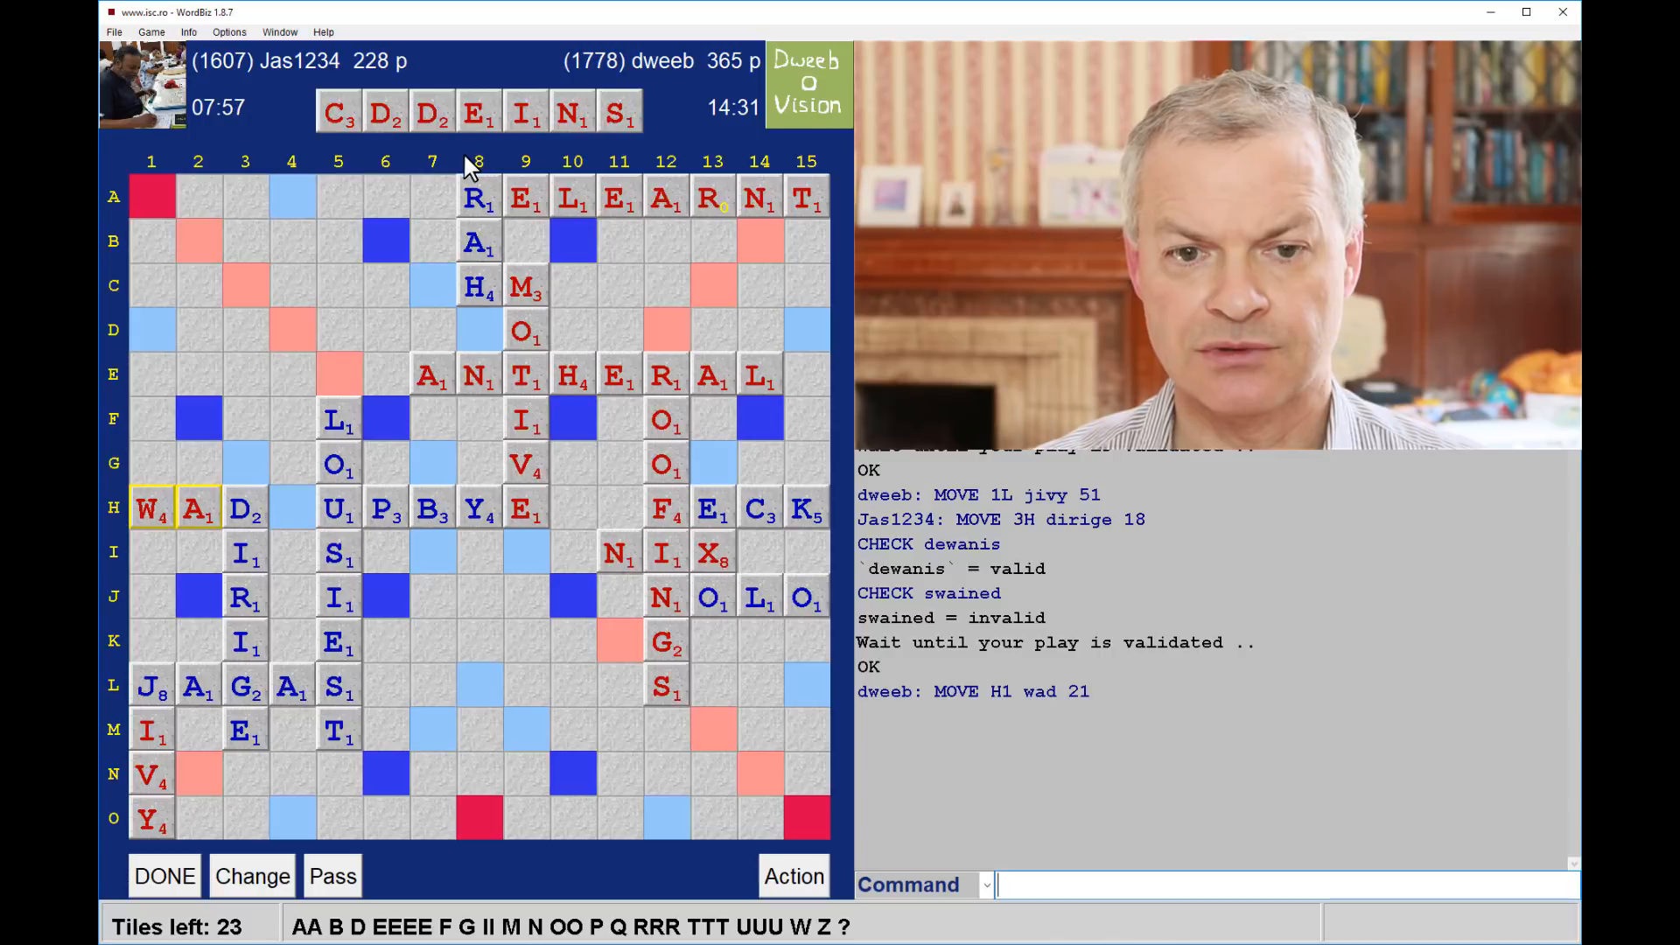
mouse_move(439, 173)
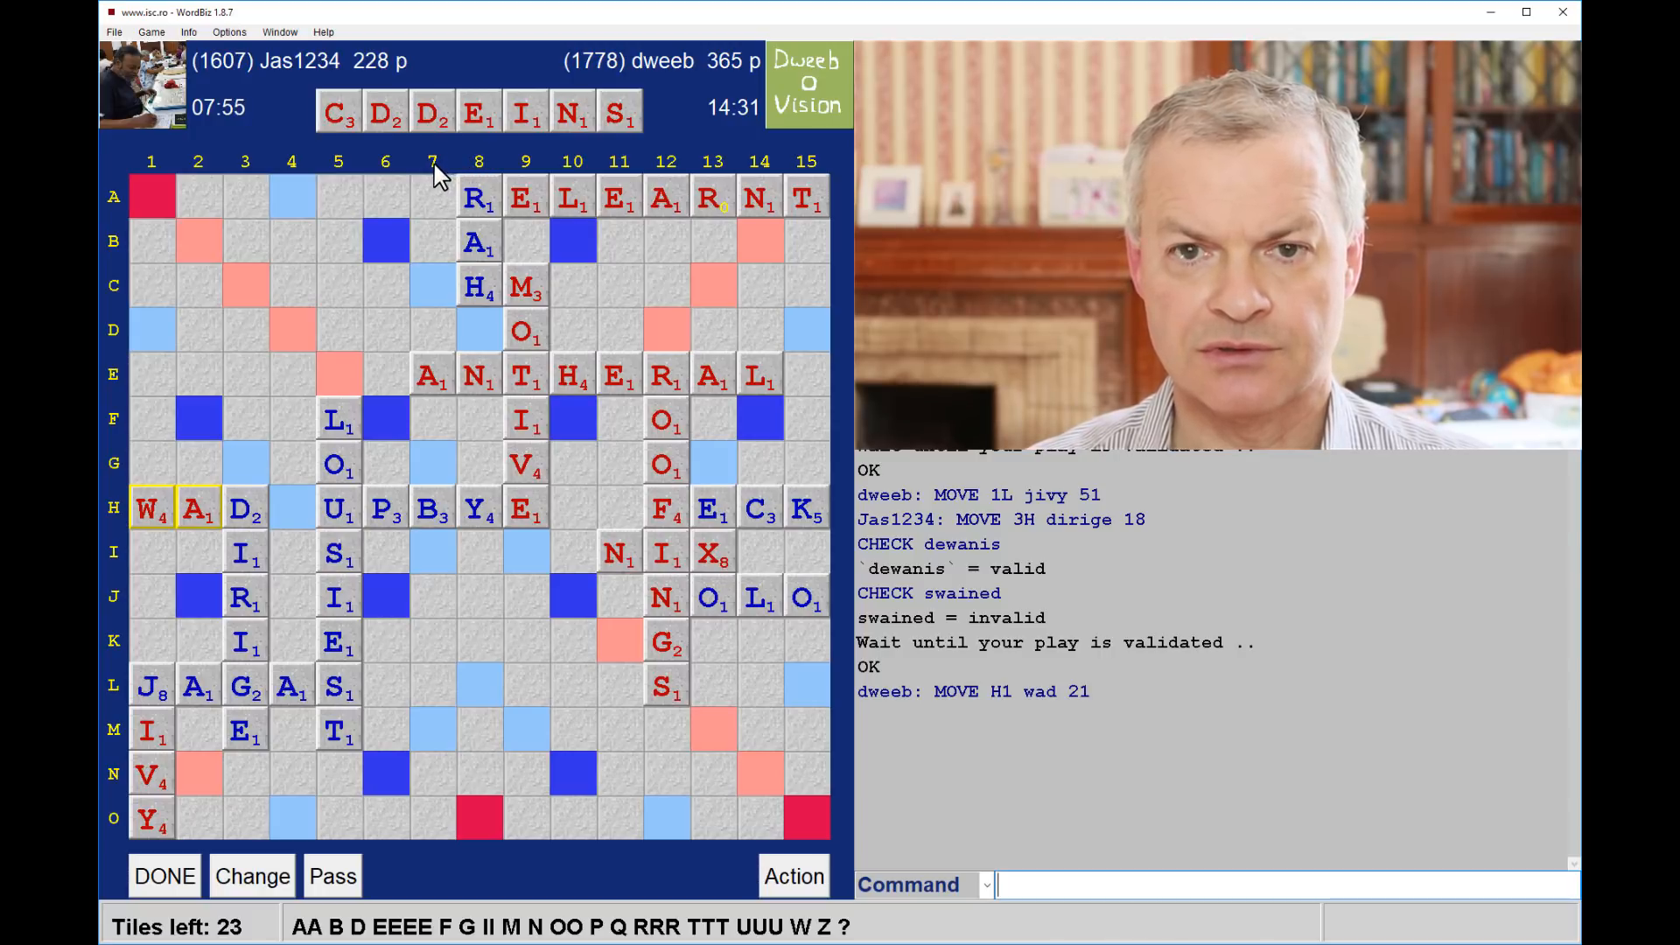
mouse_move(514, 343)
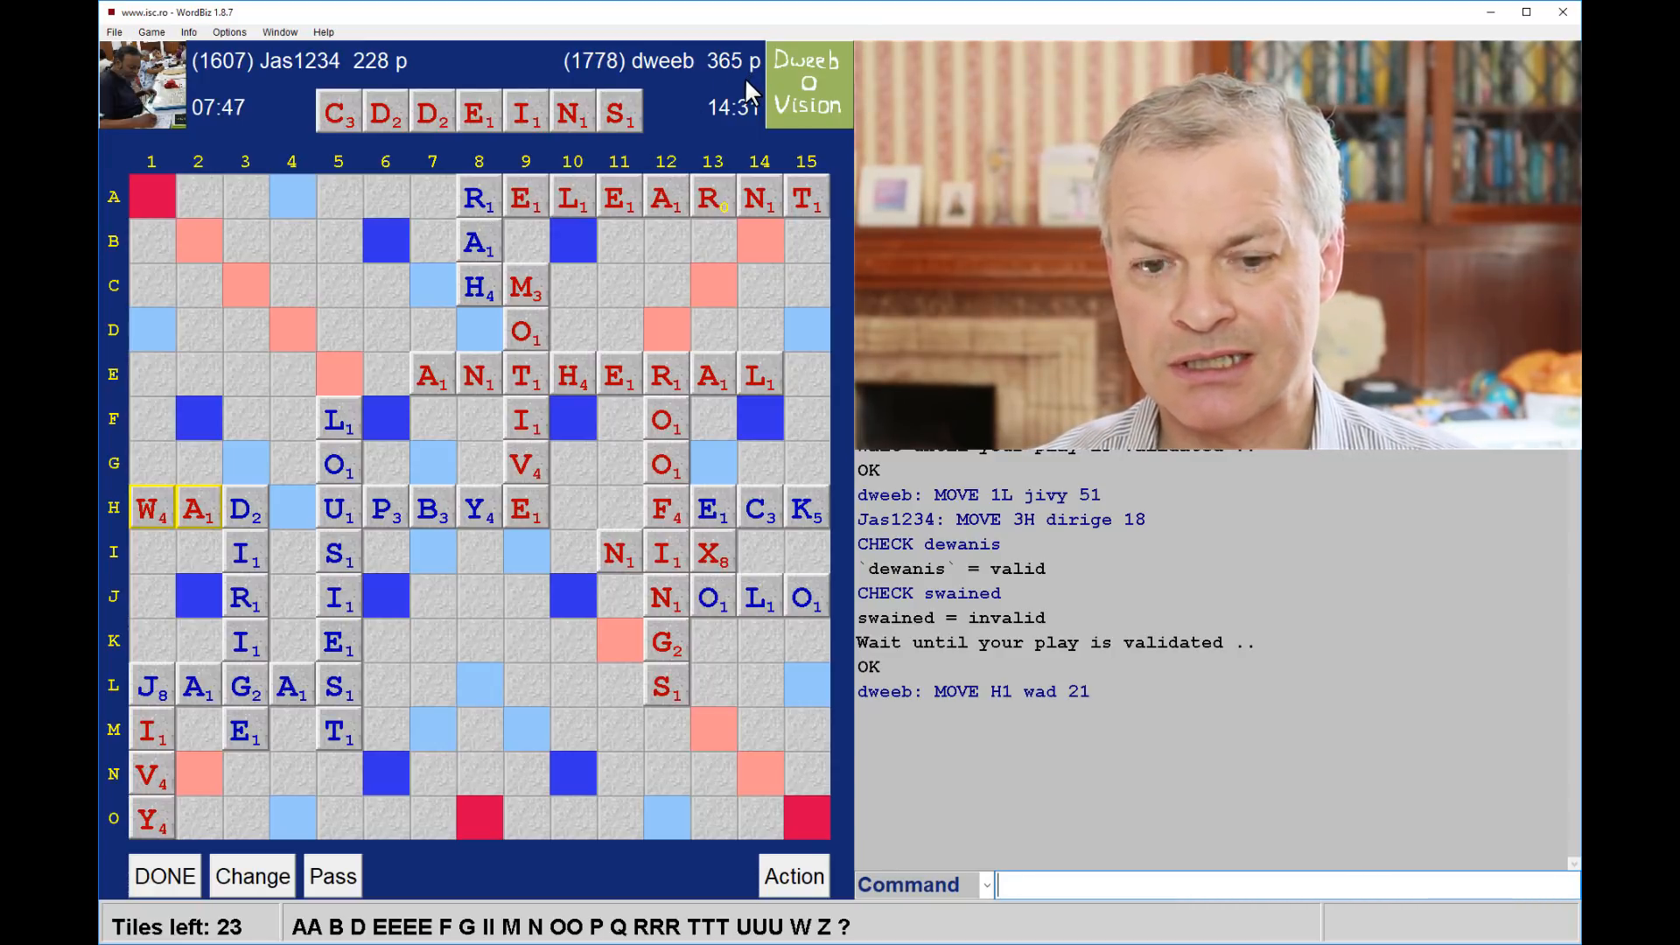
mouse_move(824, 349)
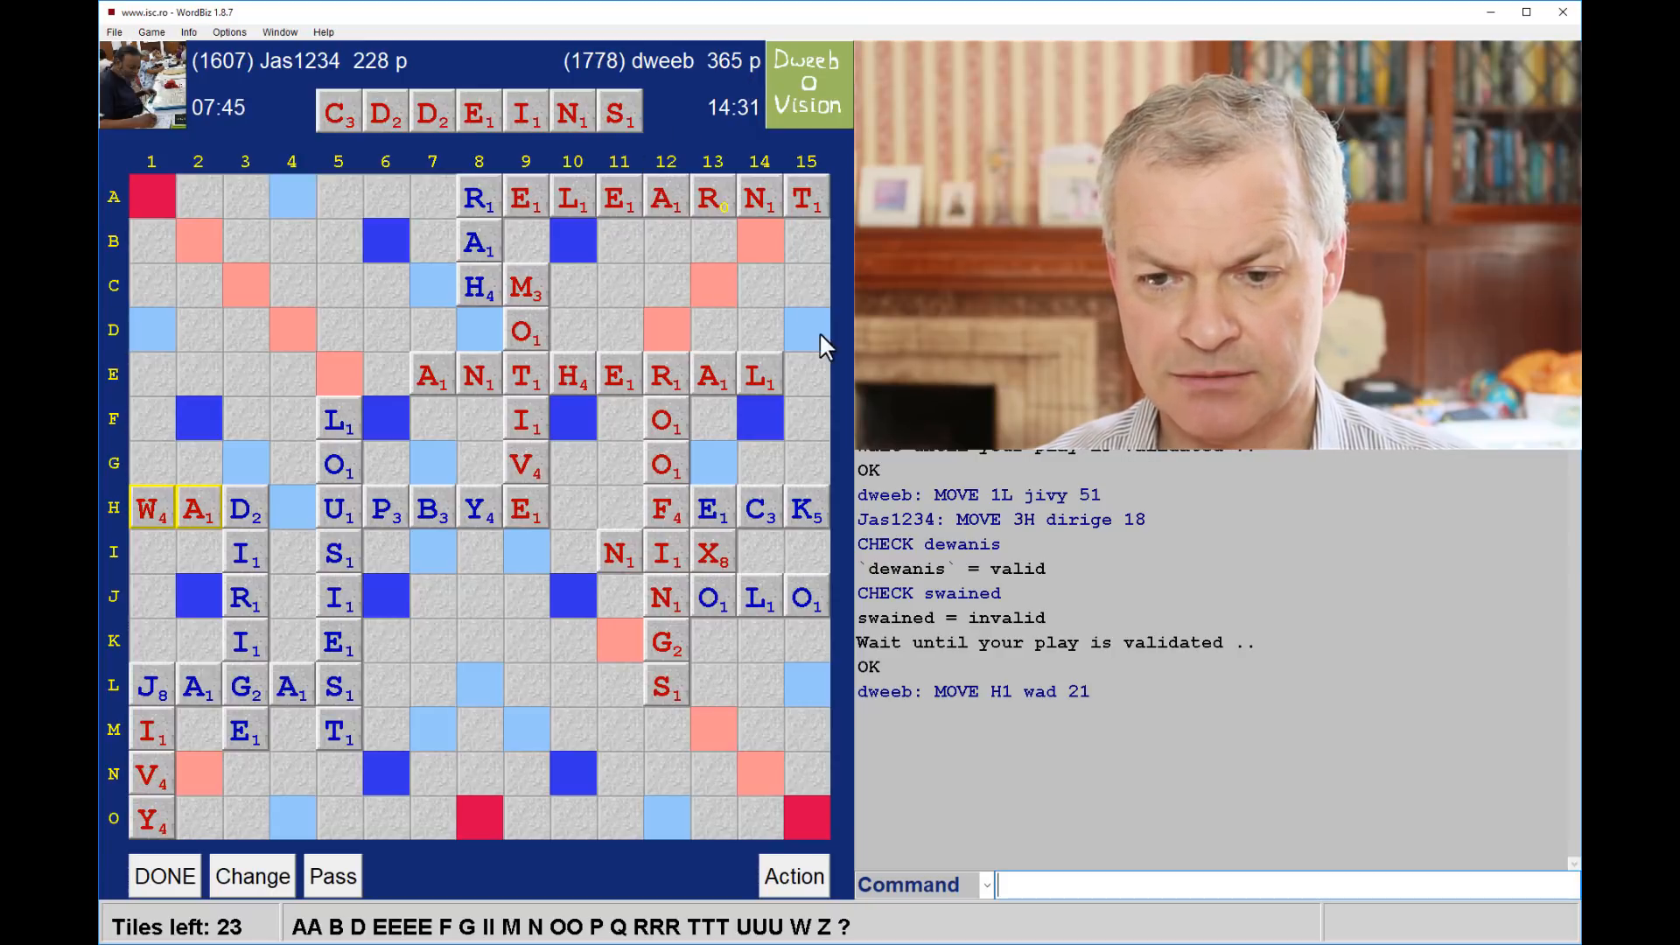
mouse_move(739, 288)
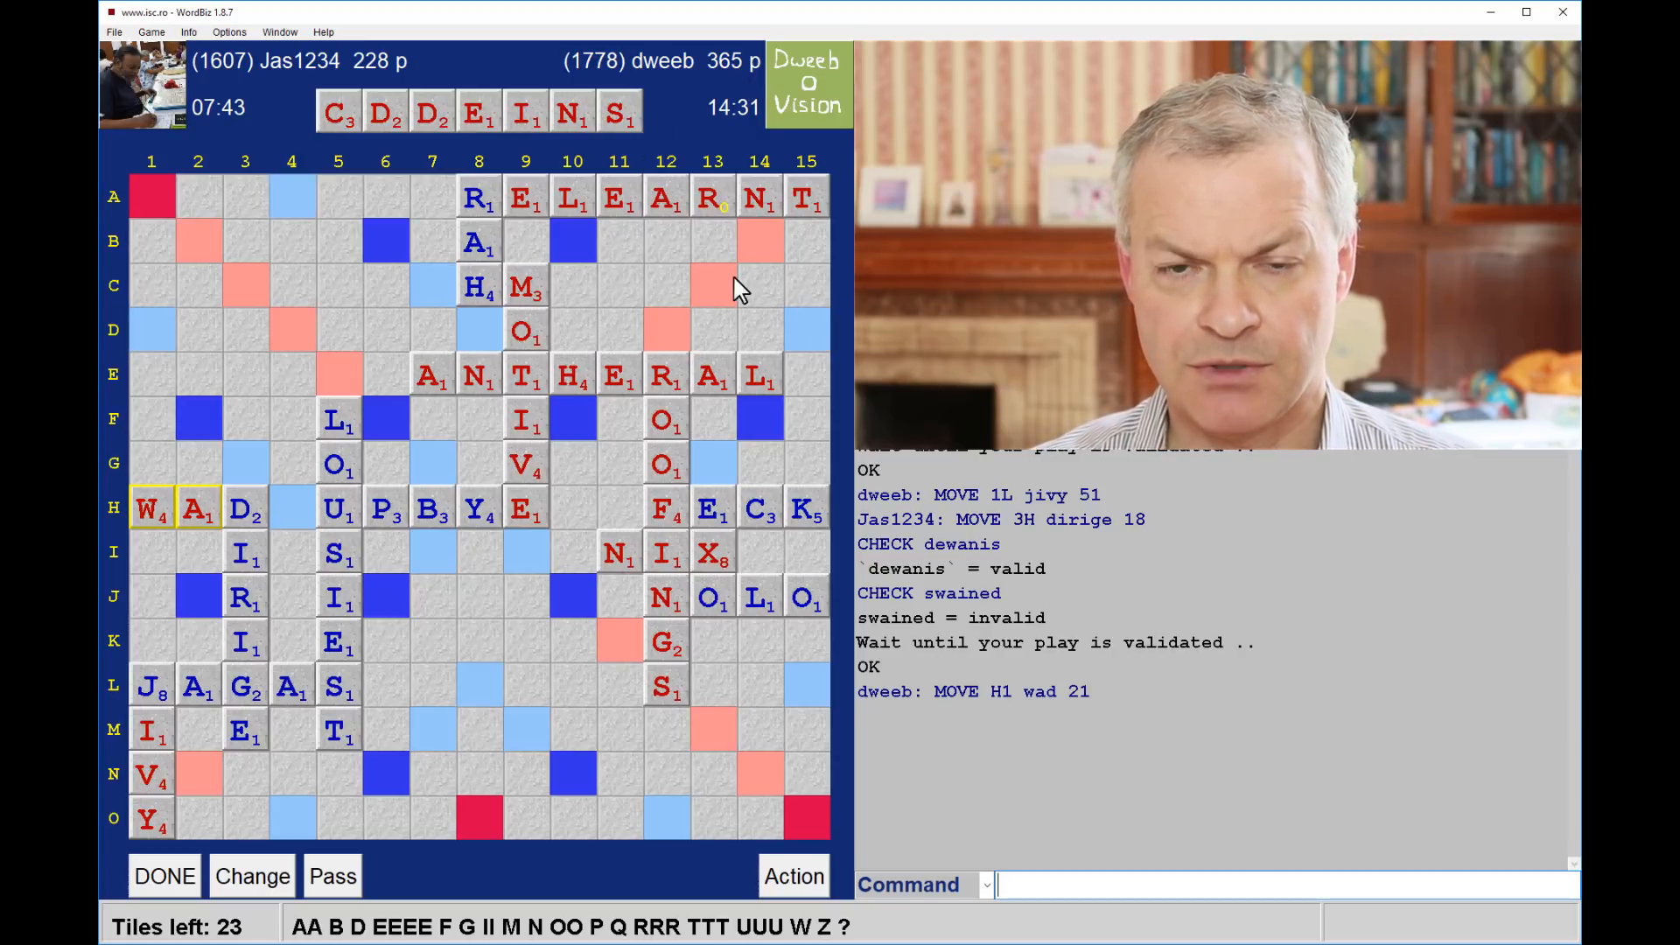
mouse_move(691, 304)
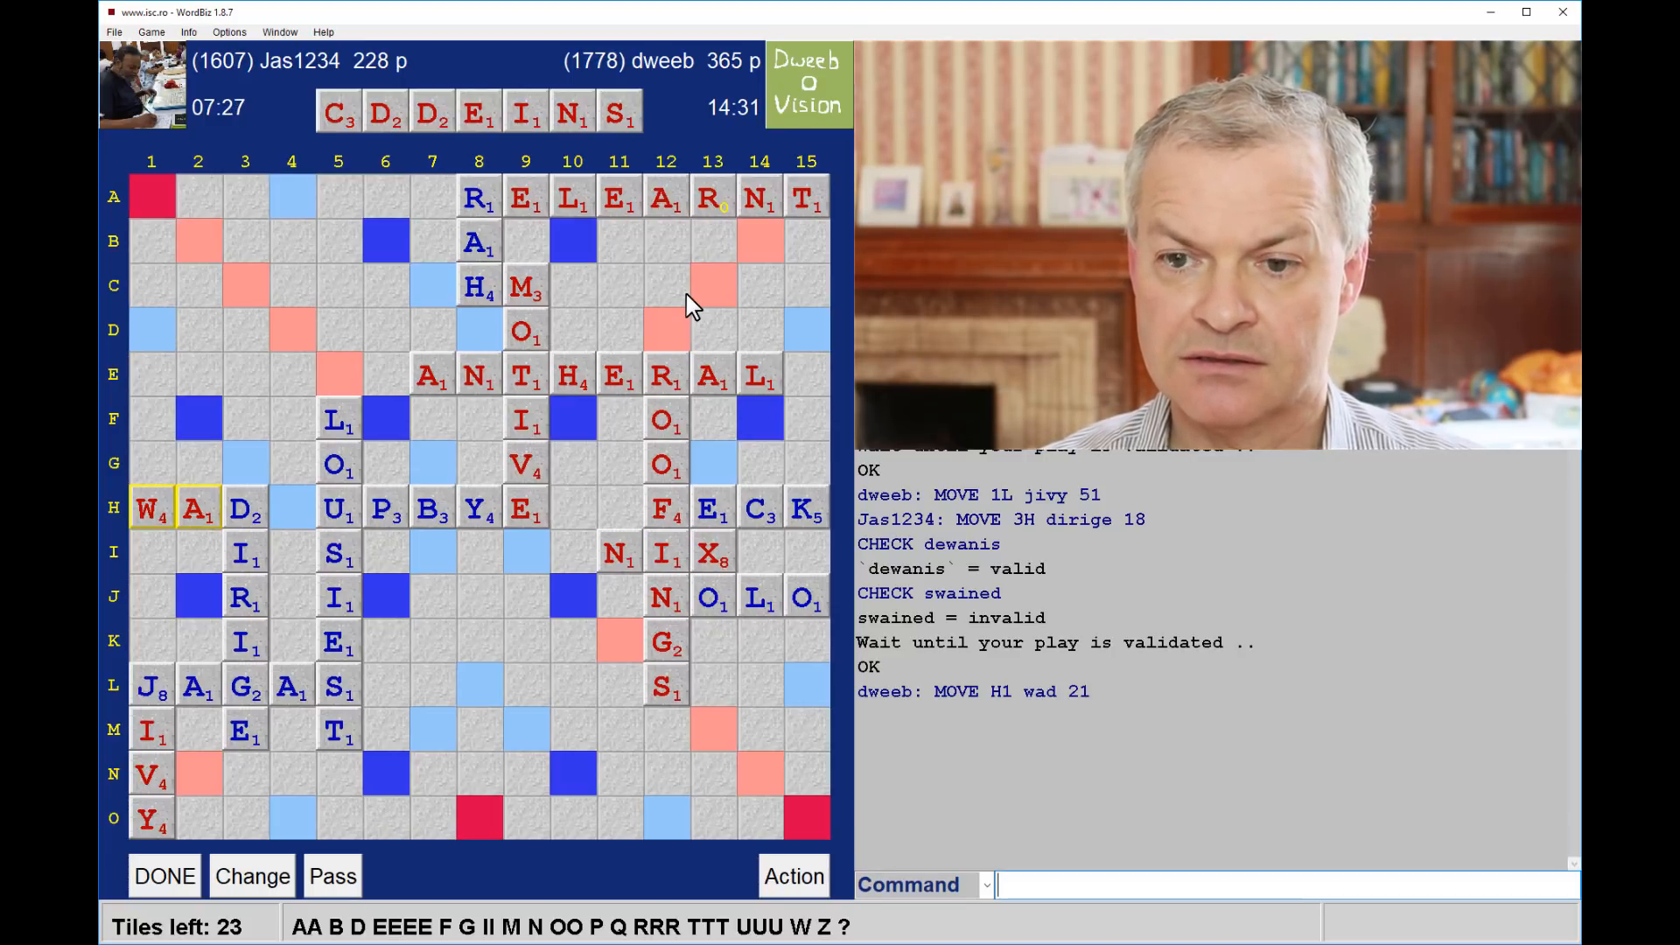
mouse_move(621, 595)
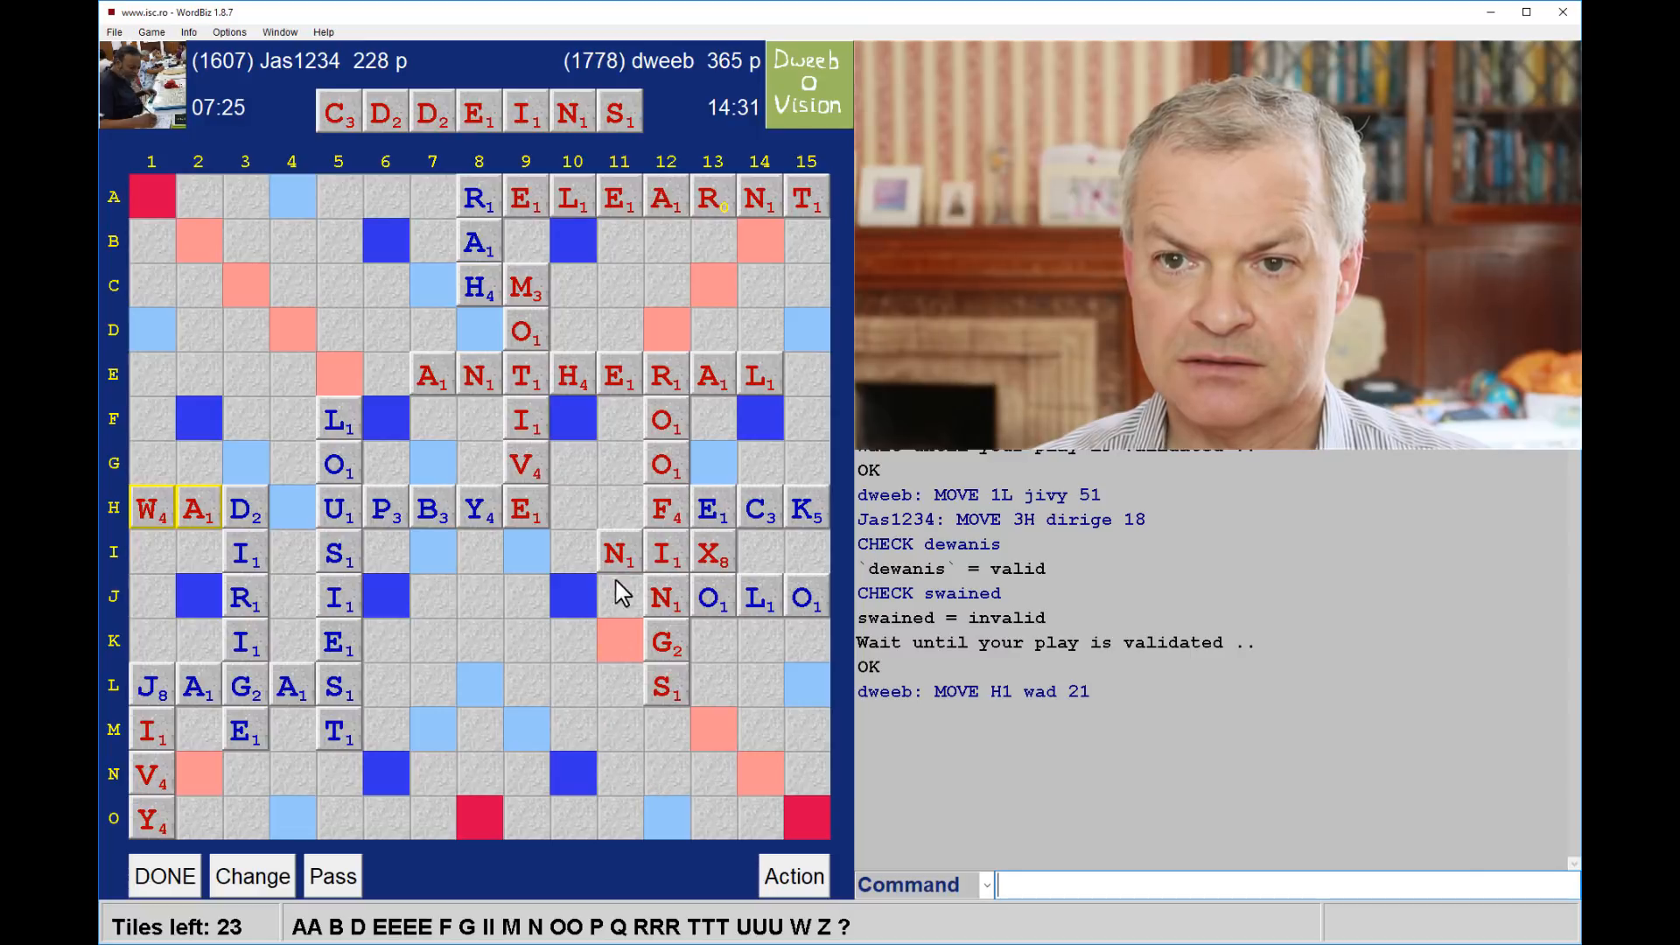
mouse_move(637, 361)
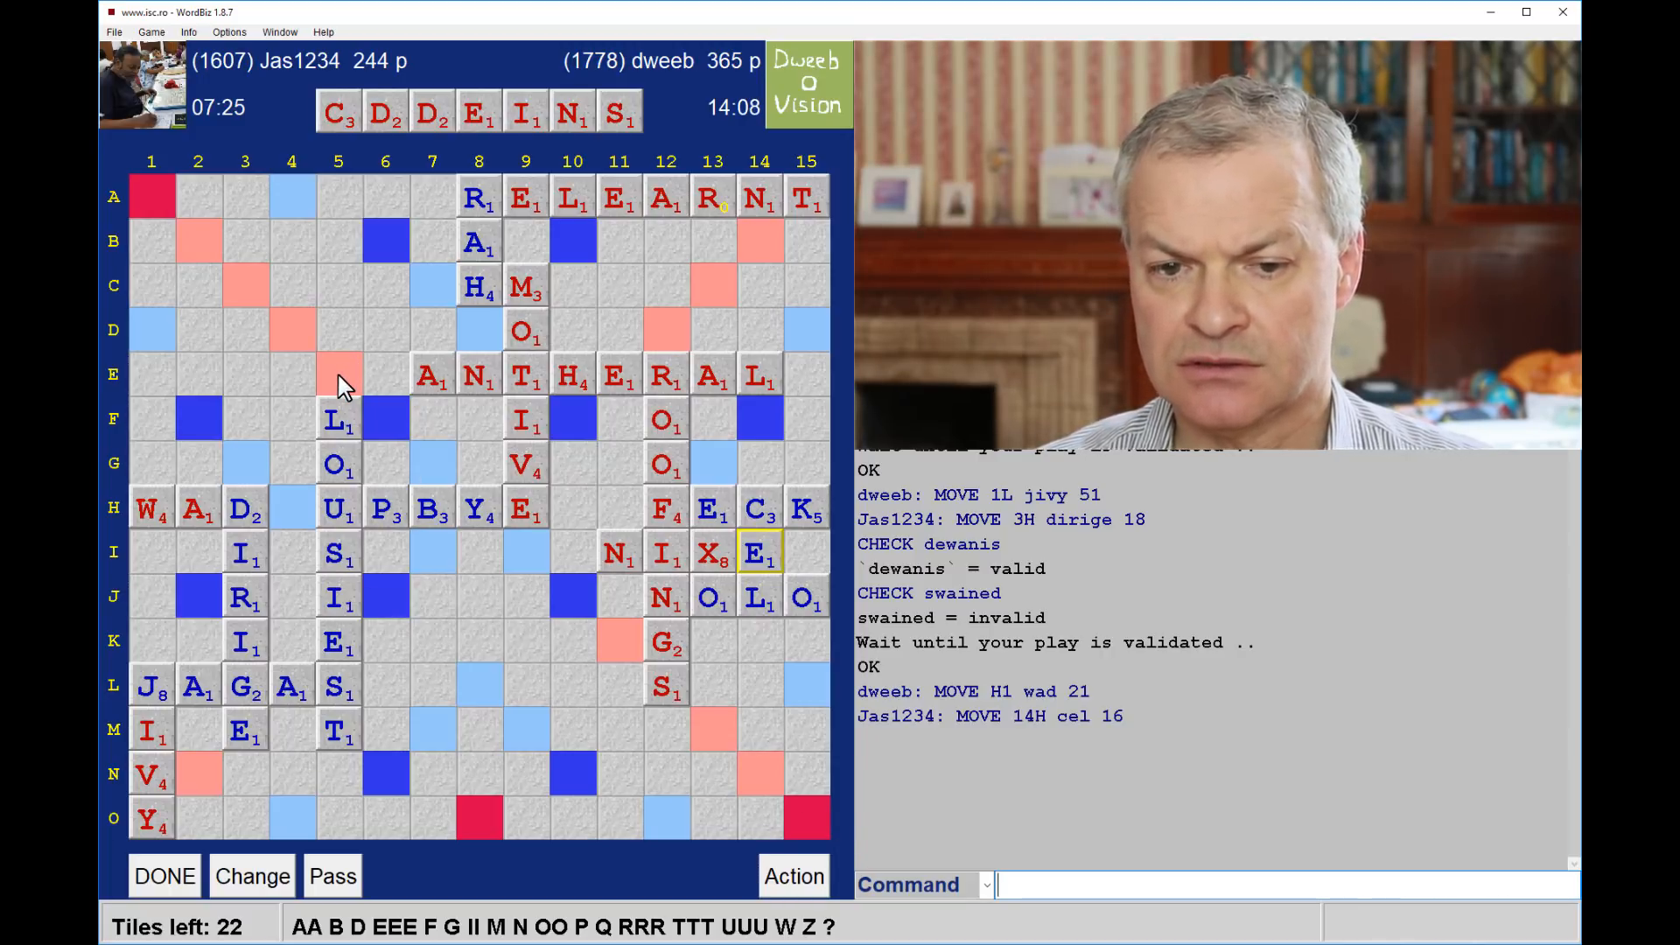
mouse_move(379, 145)
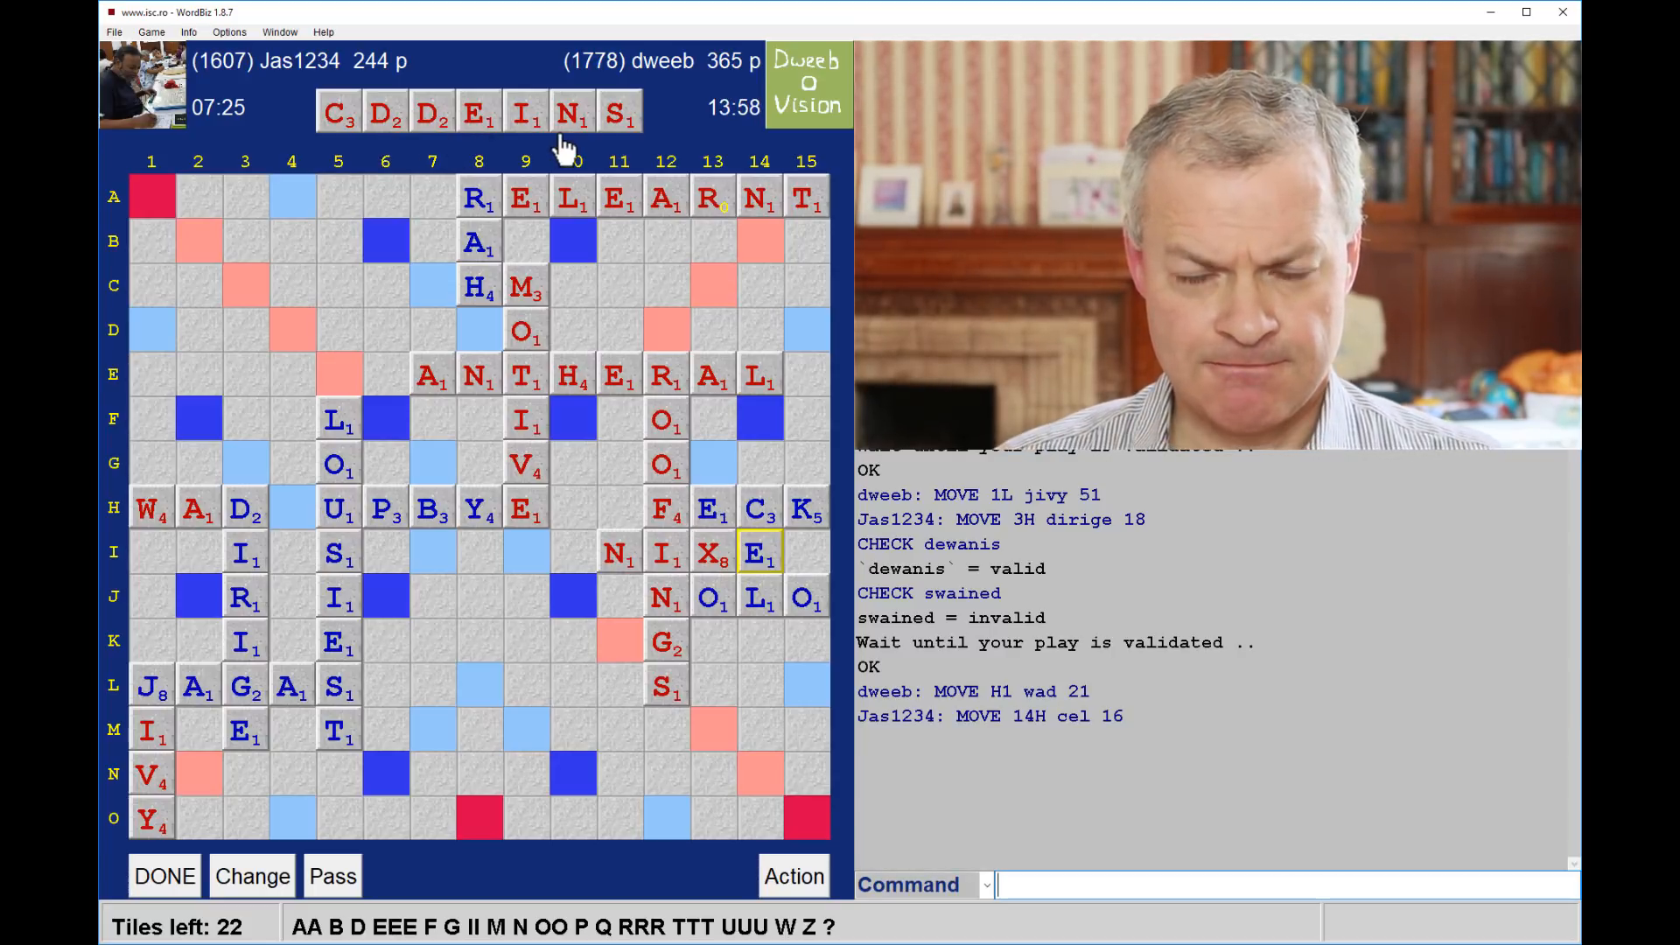
mouse_move(455, 134)
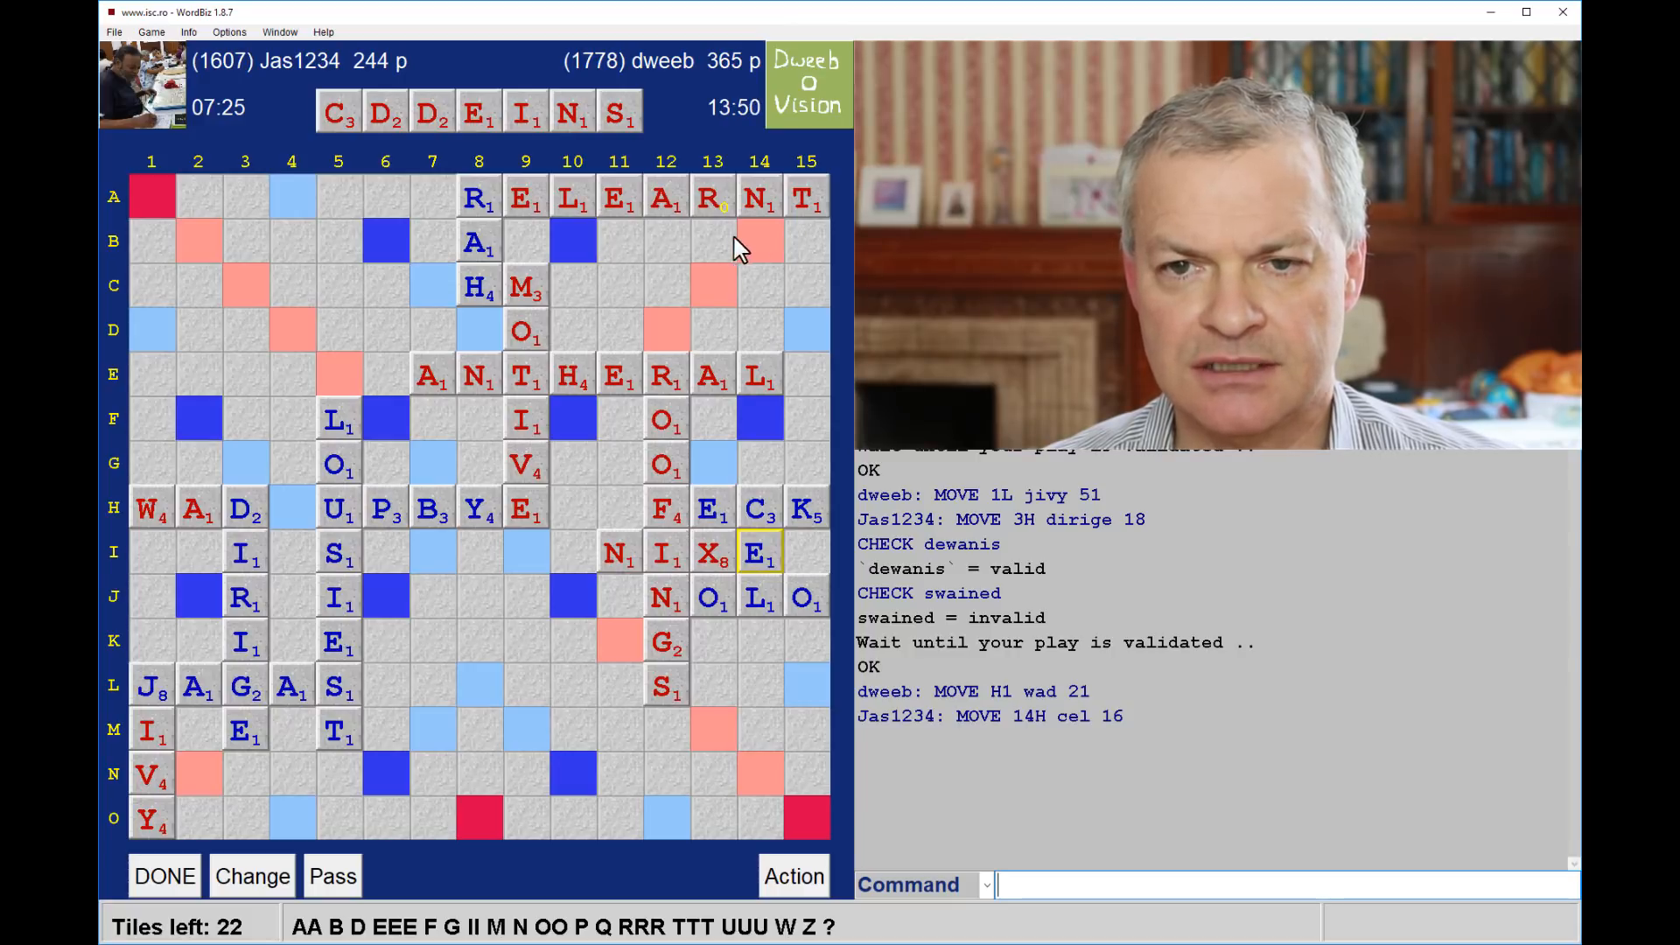
mouse_move(796, 245)
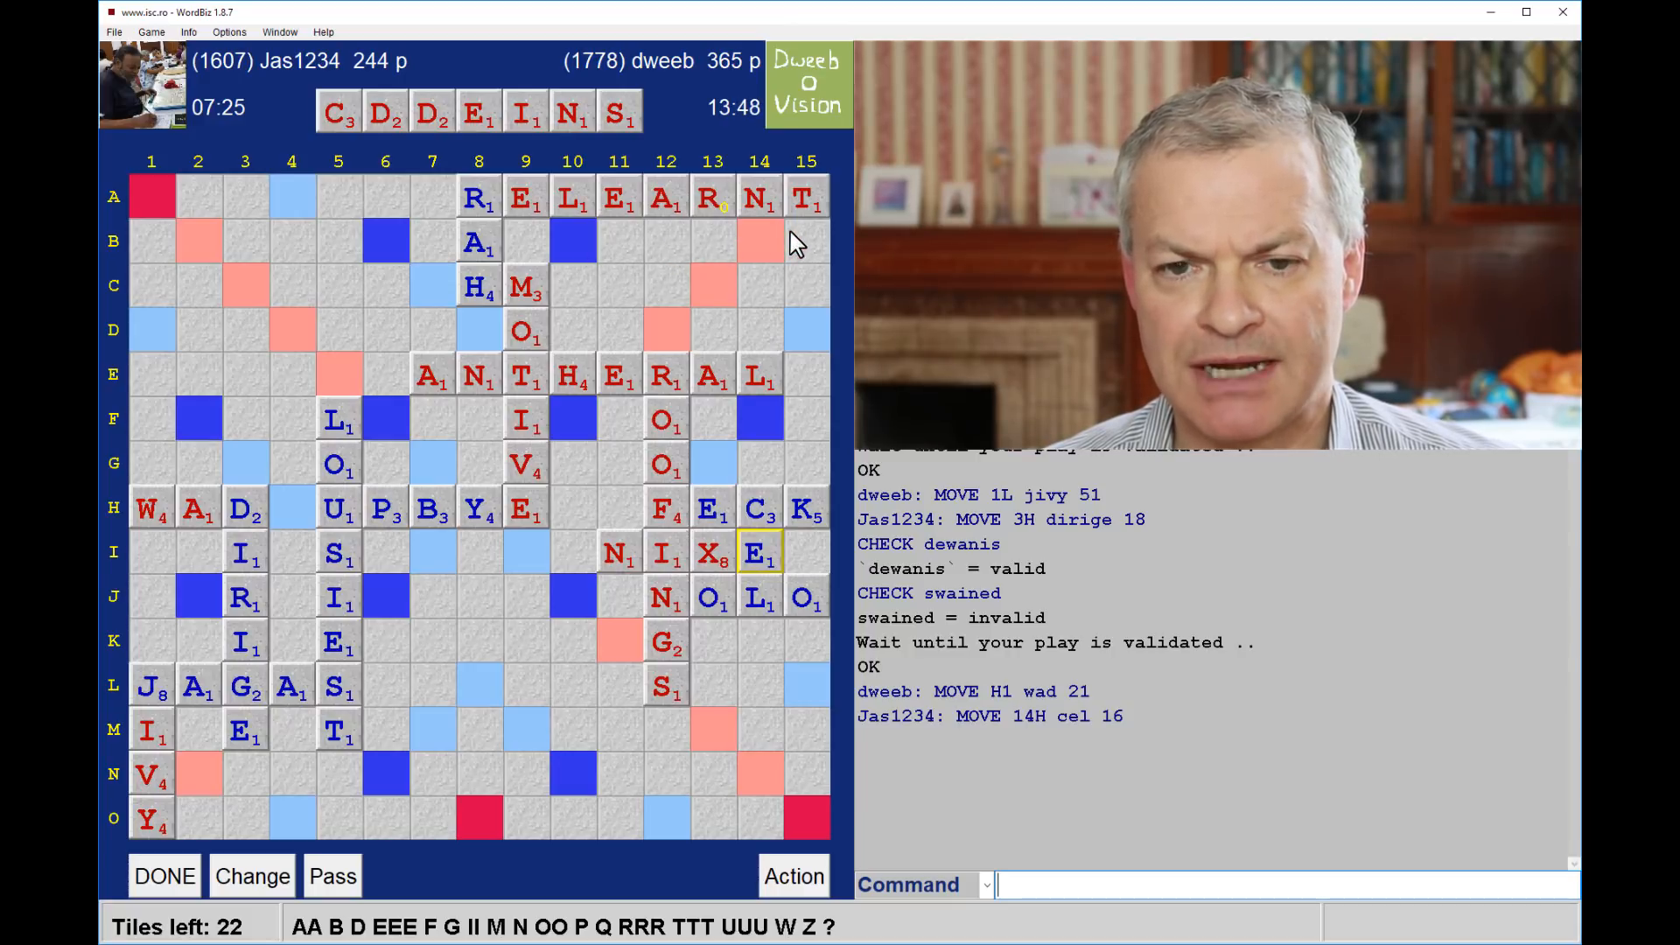
mouse_move(595, 268)
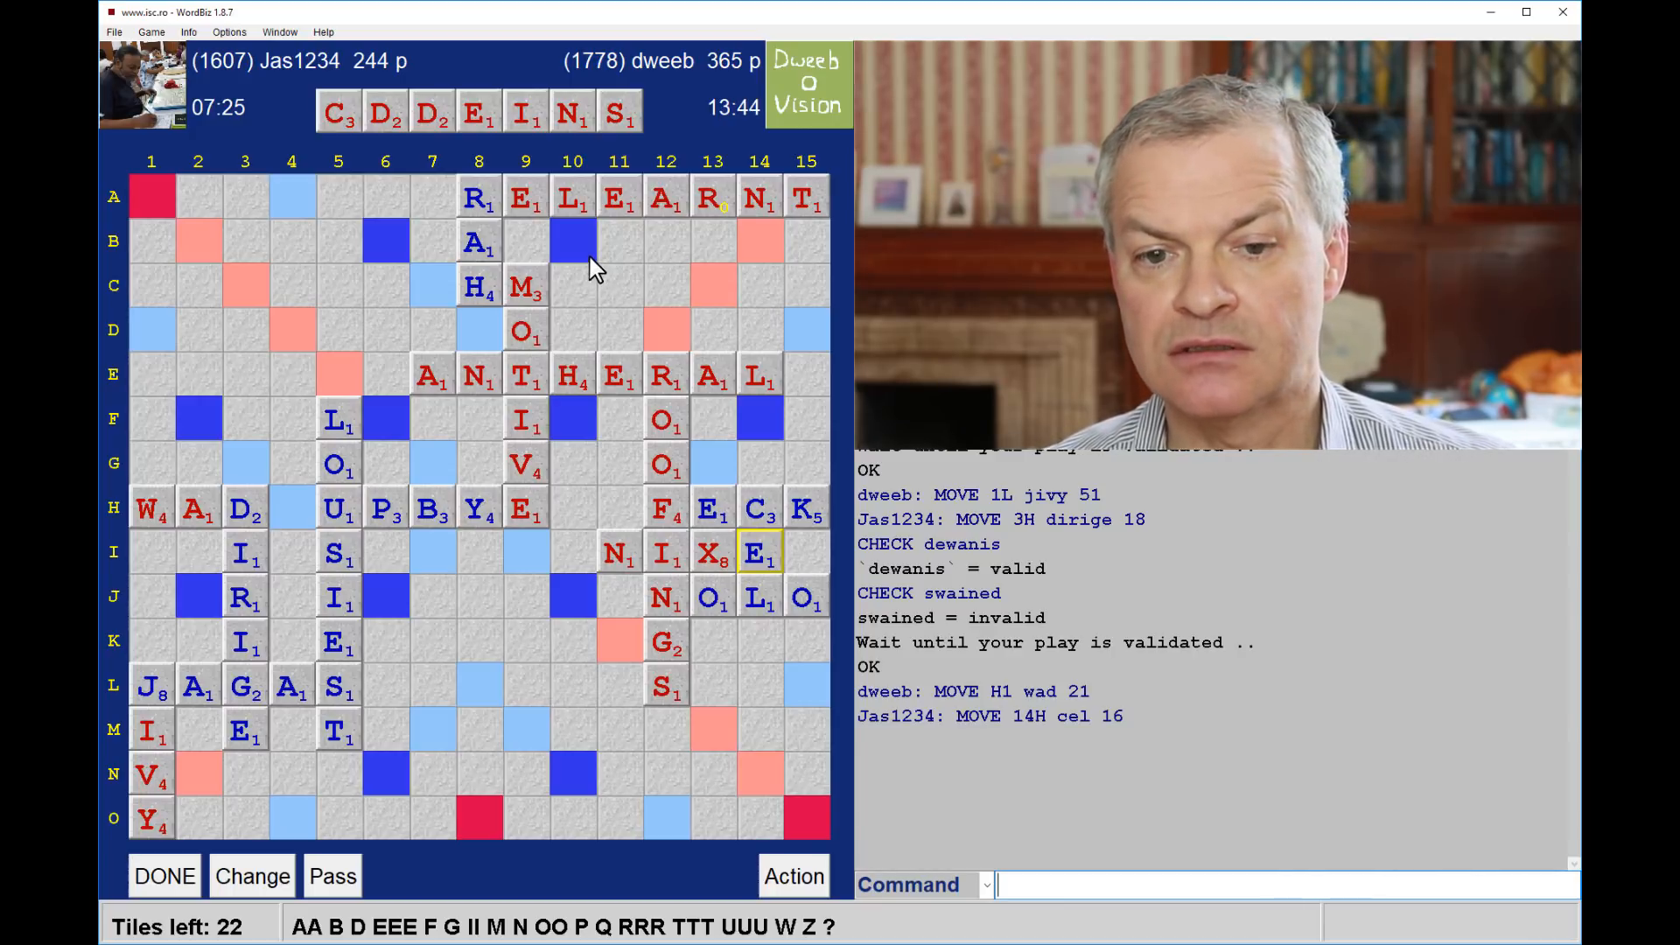
mouse_move(379, 483)
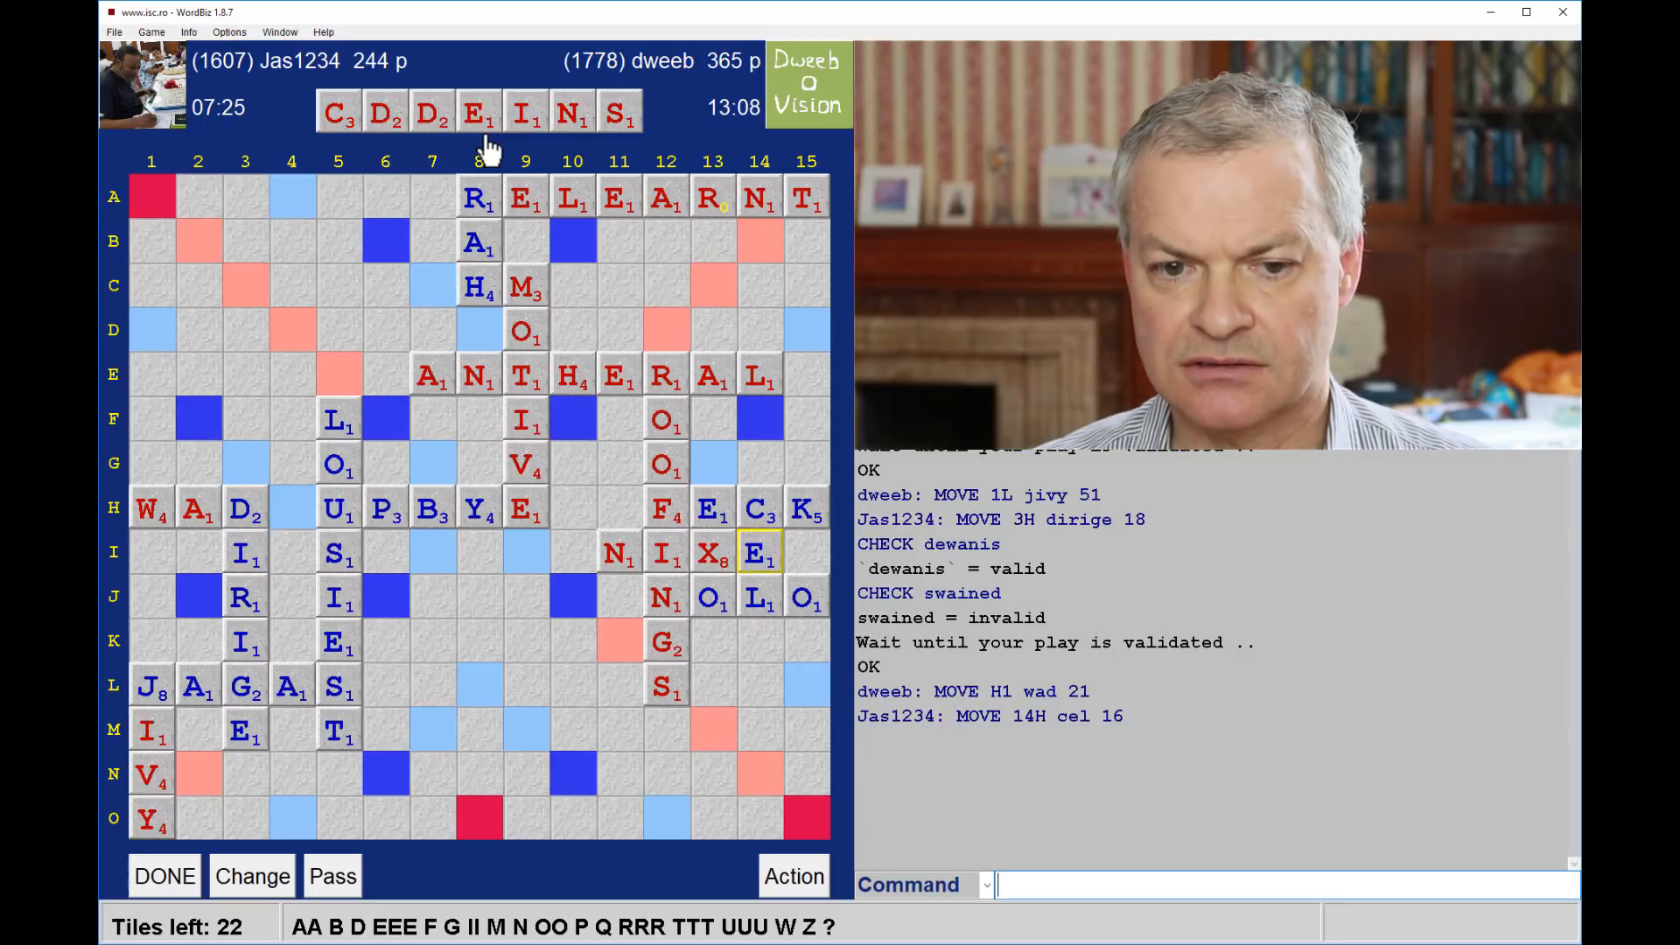
mouse_move(262, 670)
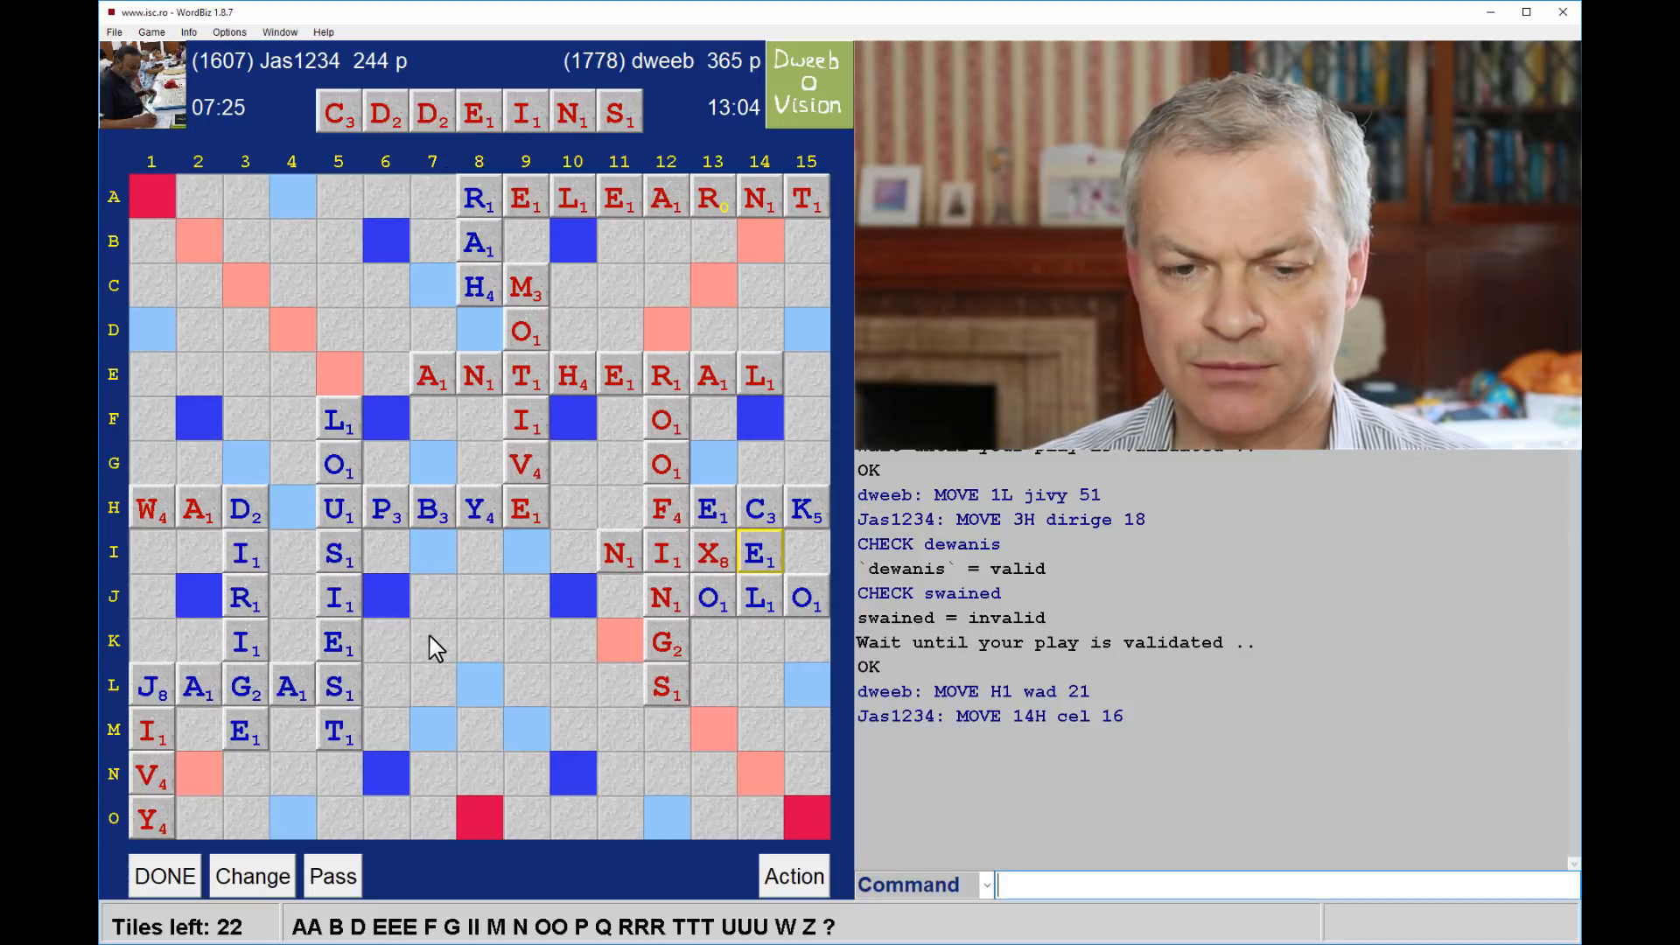
mouse_move(684, 483)
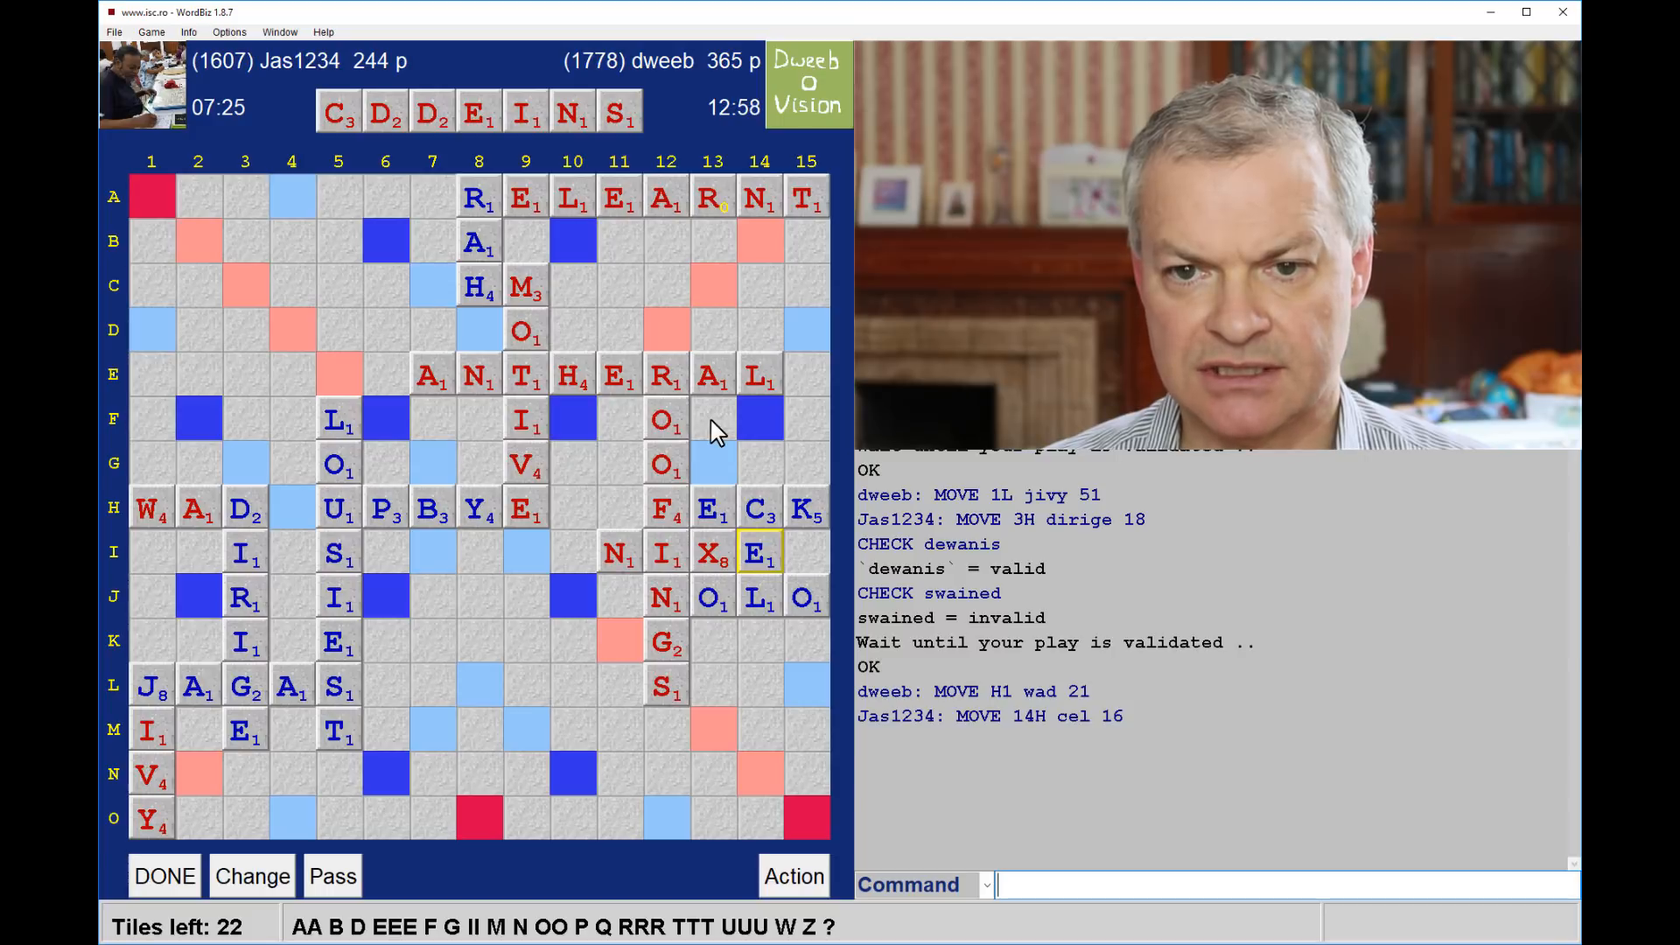
mouse_move(632, 432)
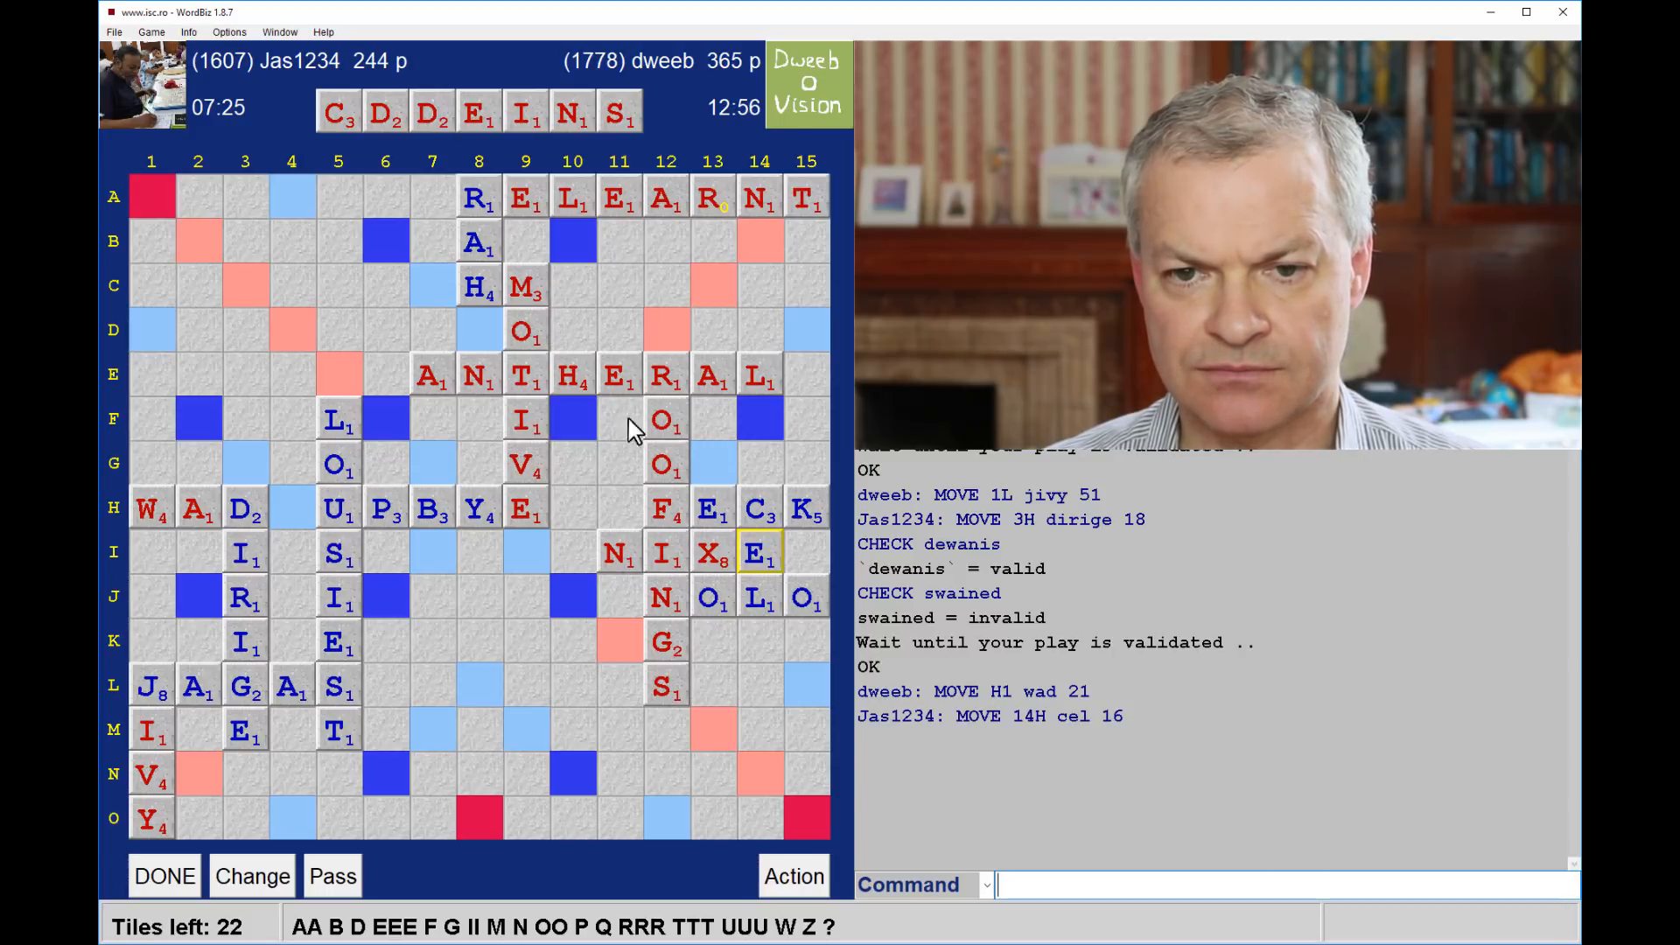
mouse_move(565, 351)
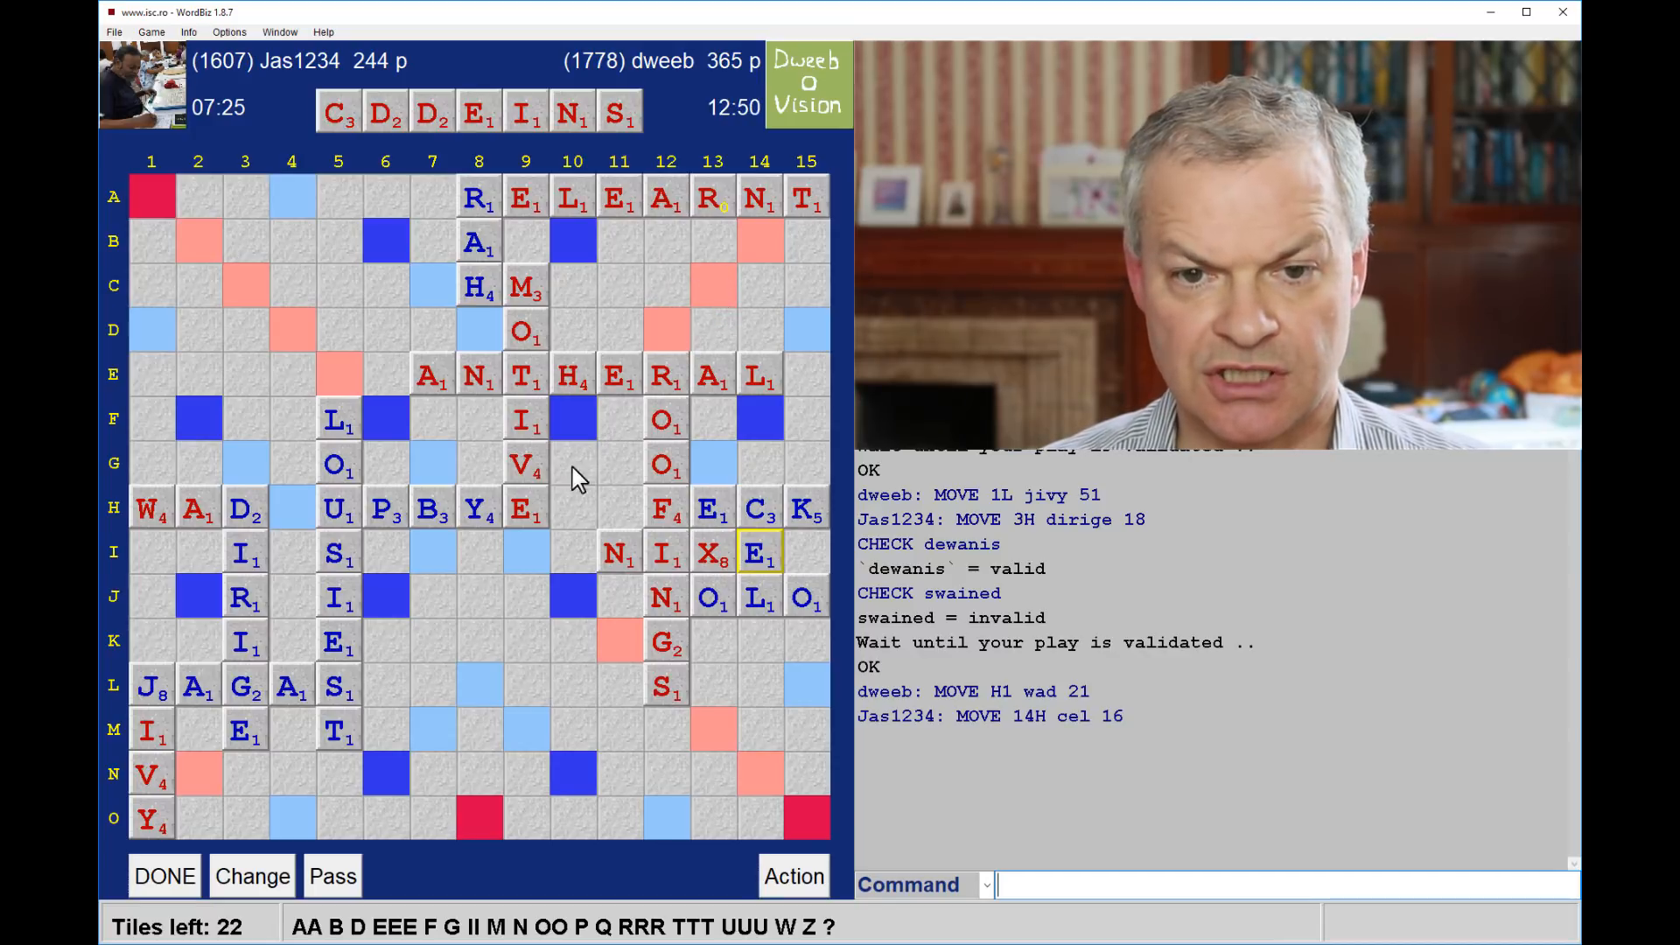
mouse_move(417, 647)
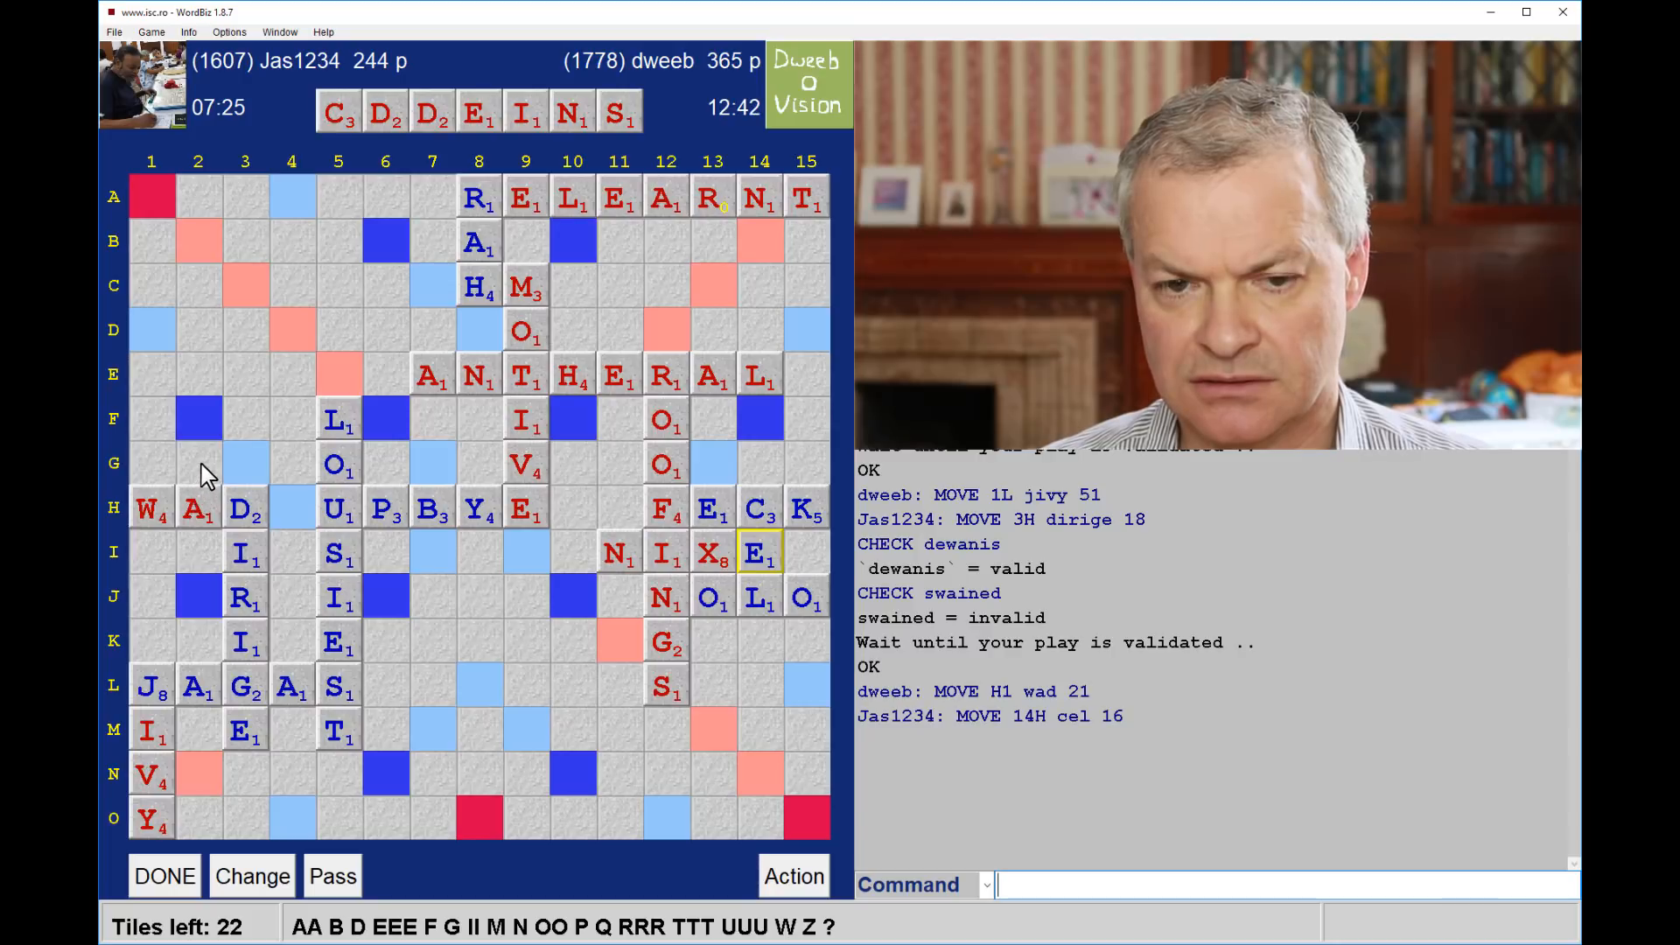
mouse_move(208, 553)
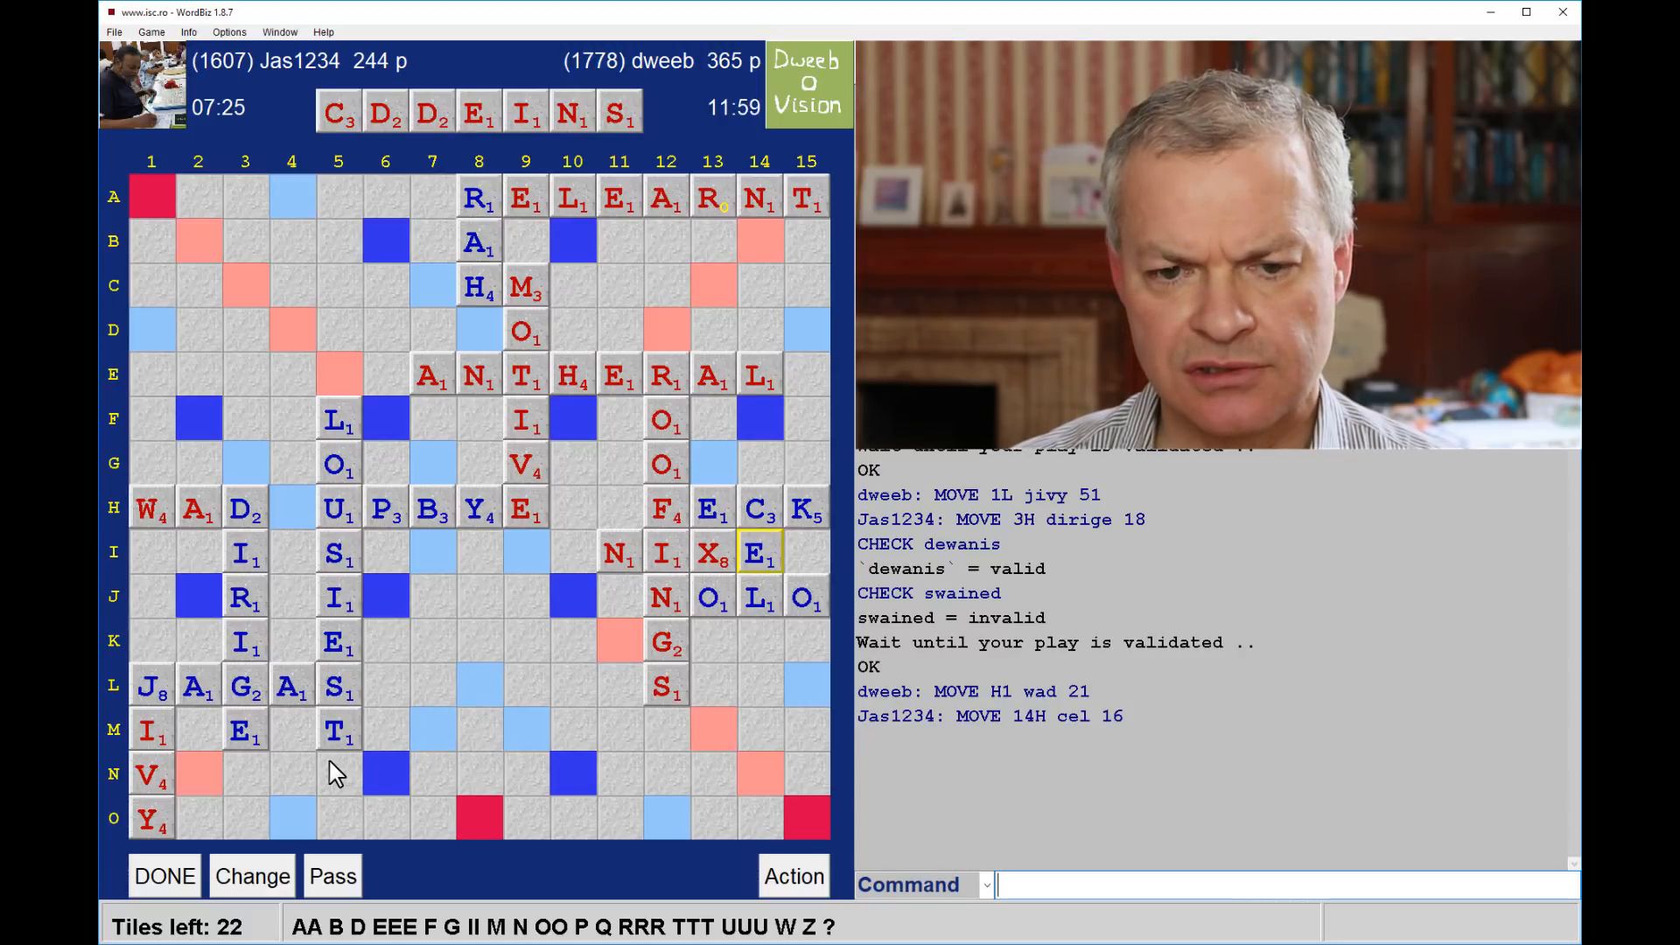
mouse_move(311, 733)
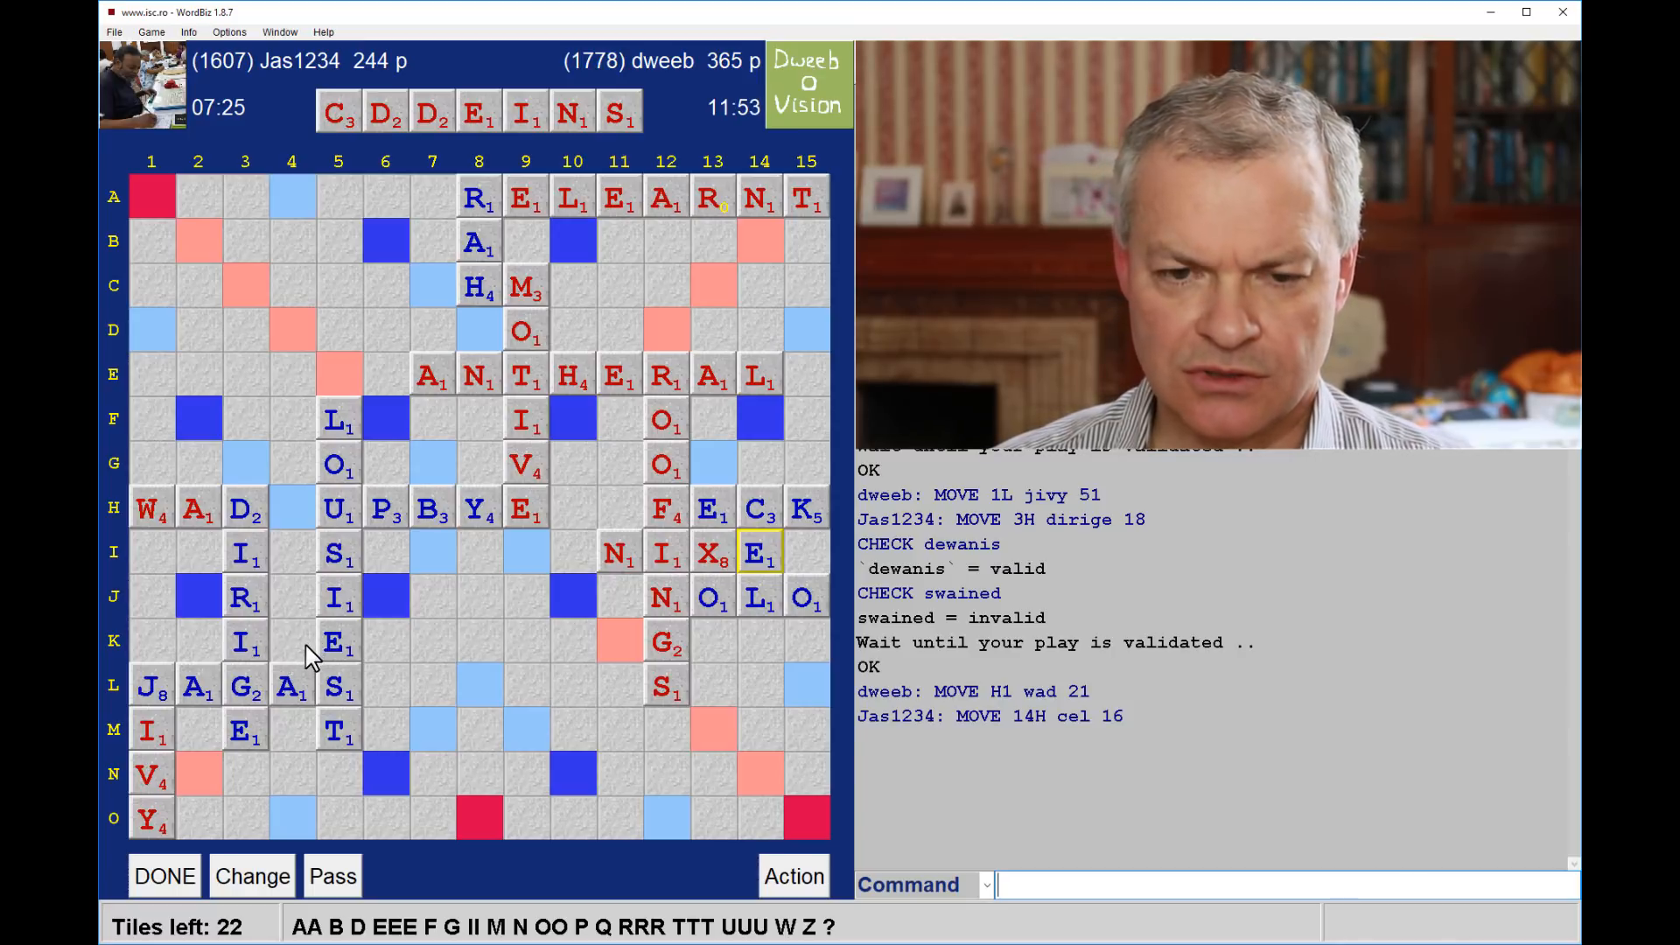
mouse_move(697, 641)
text(CEDIN)
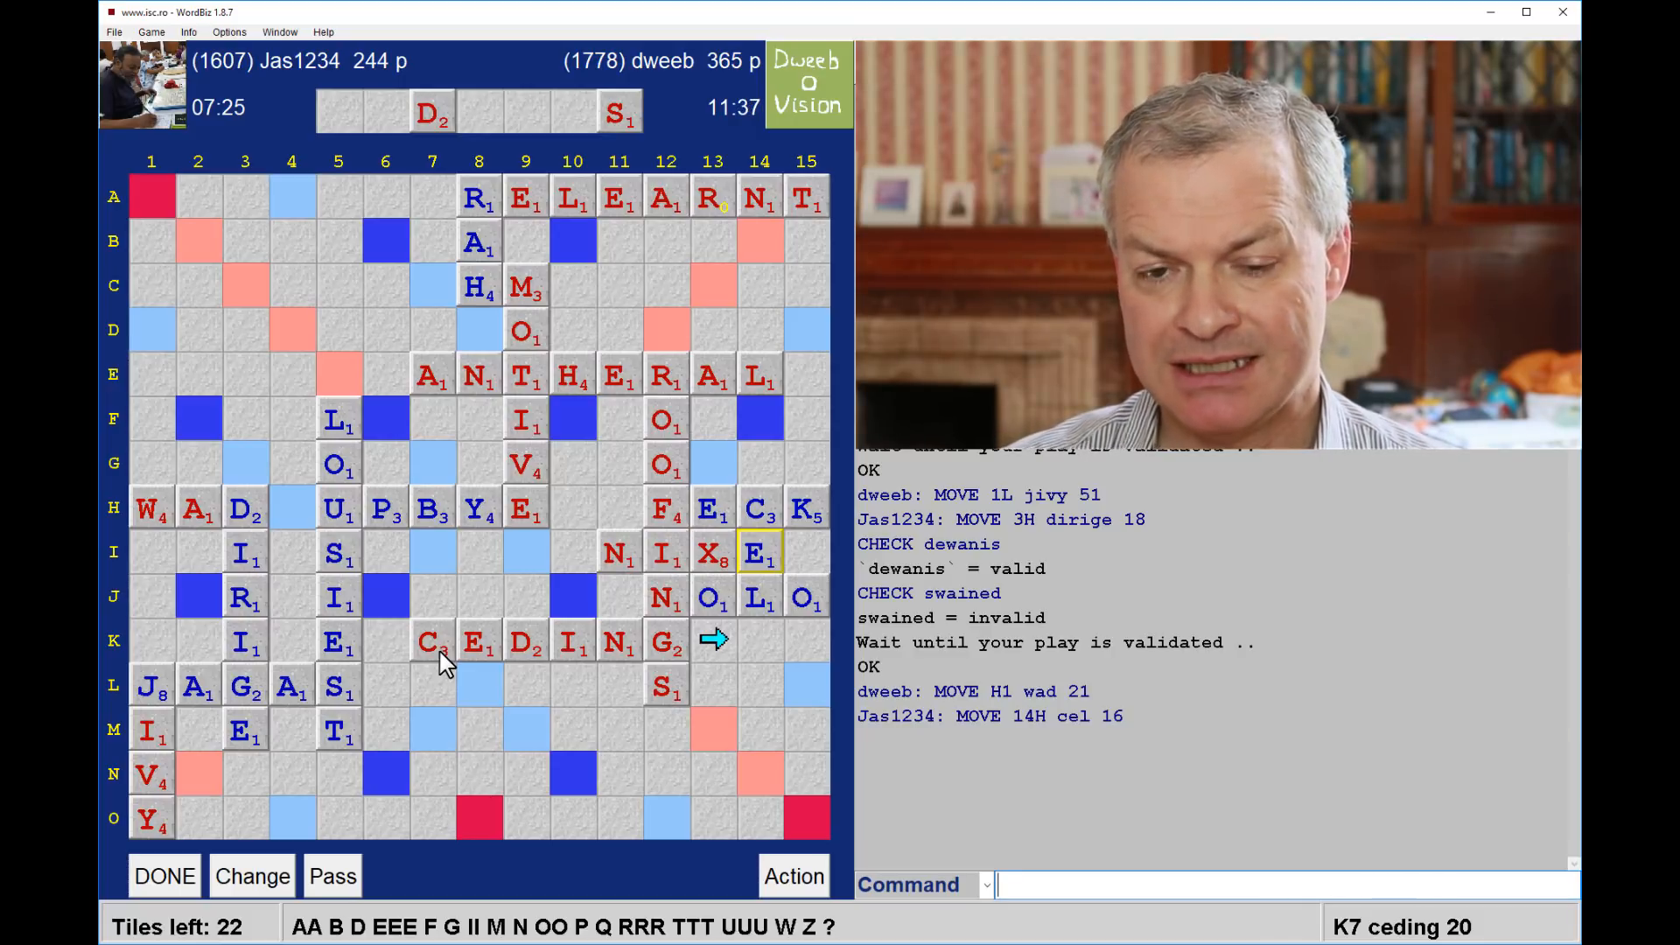
mouse_move(507, 282)
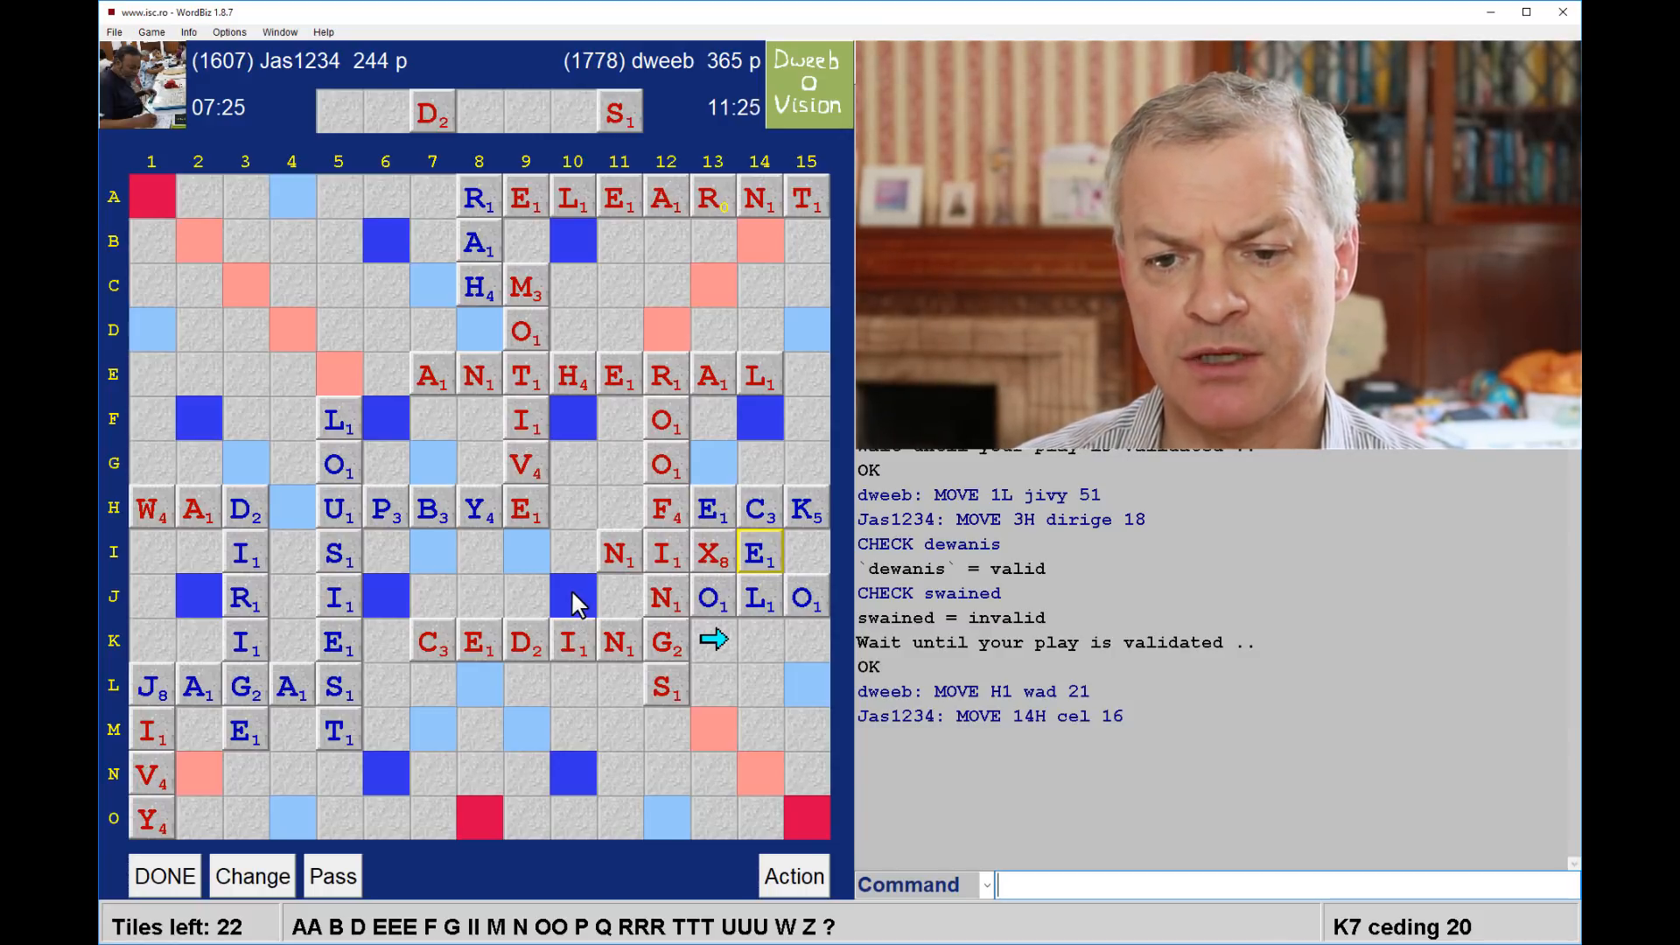
mouse_move(588, 670)
text(DICED)
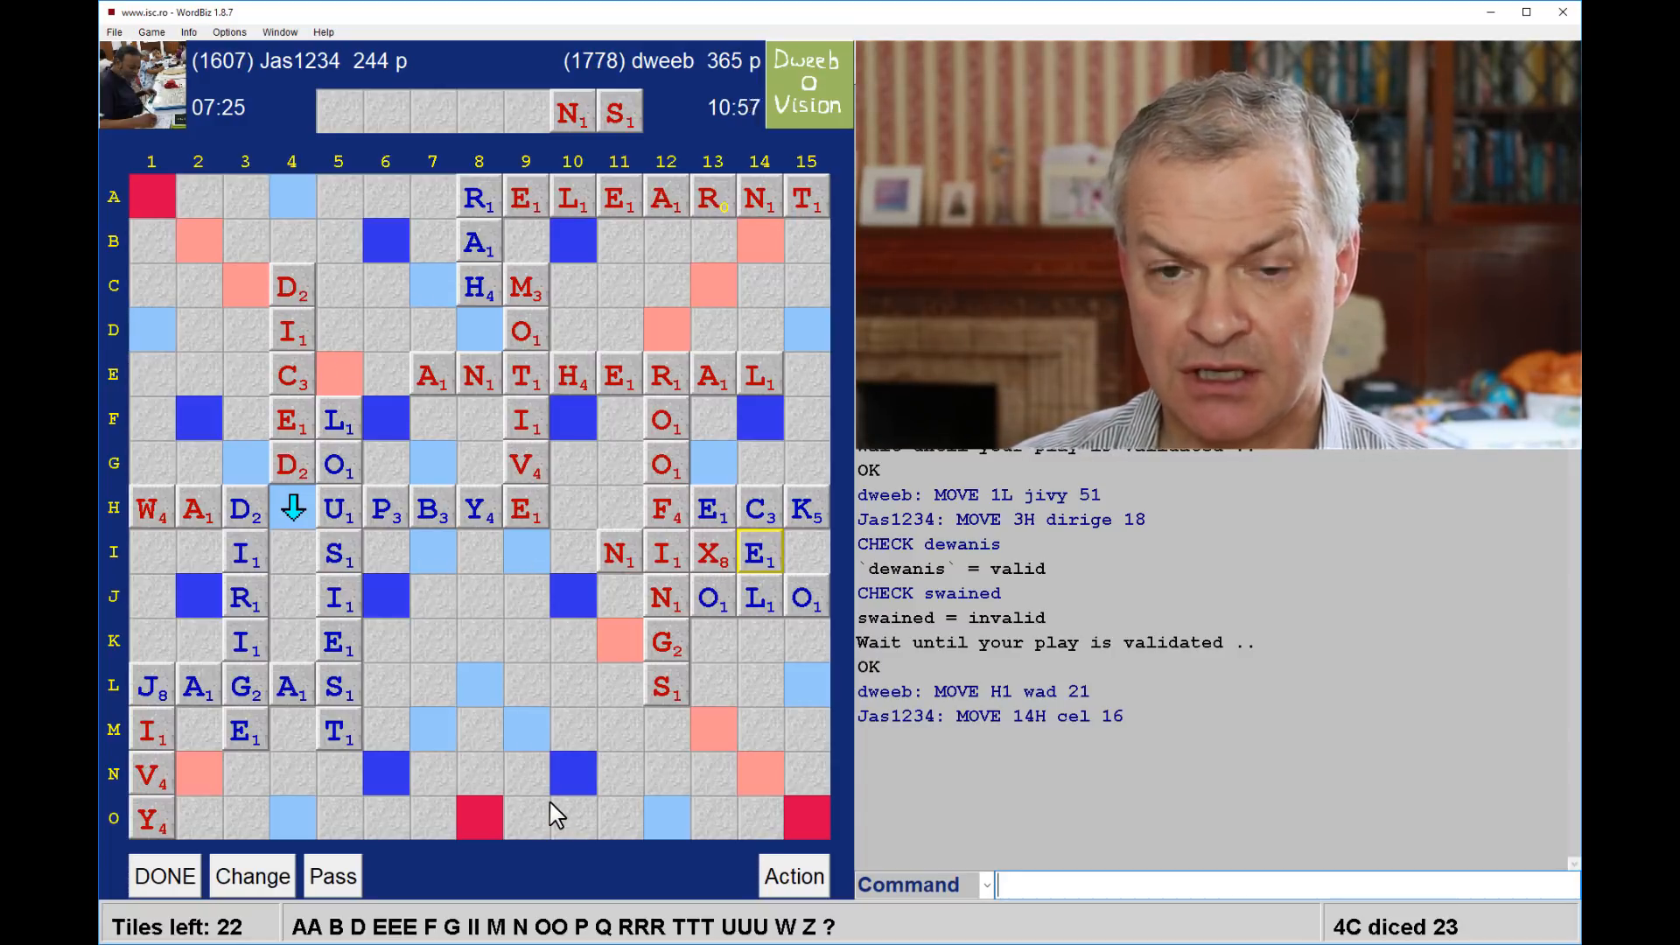
mouse_move(292, 499)
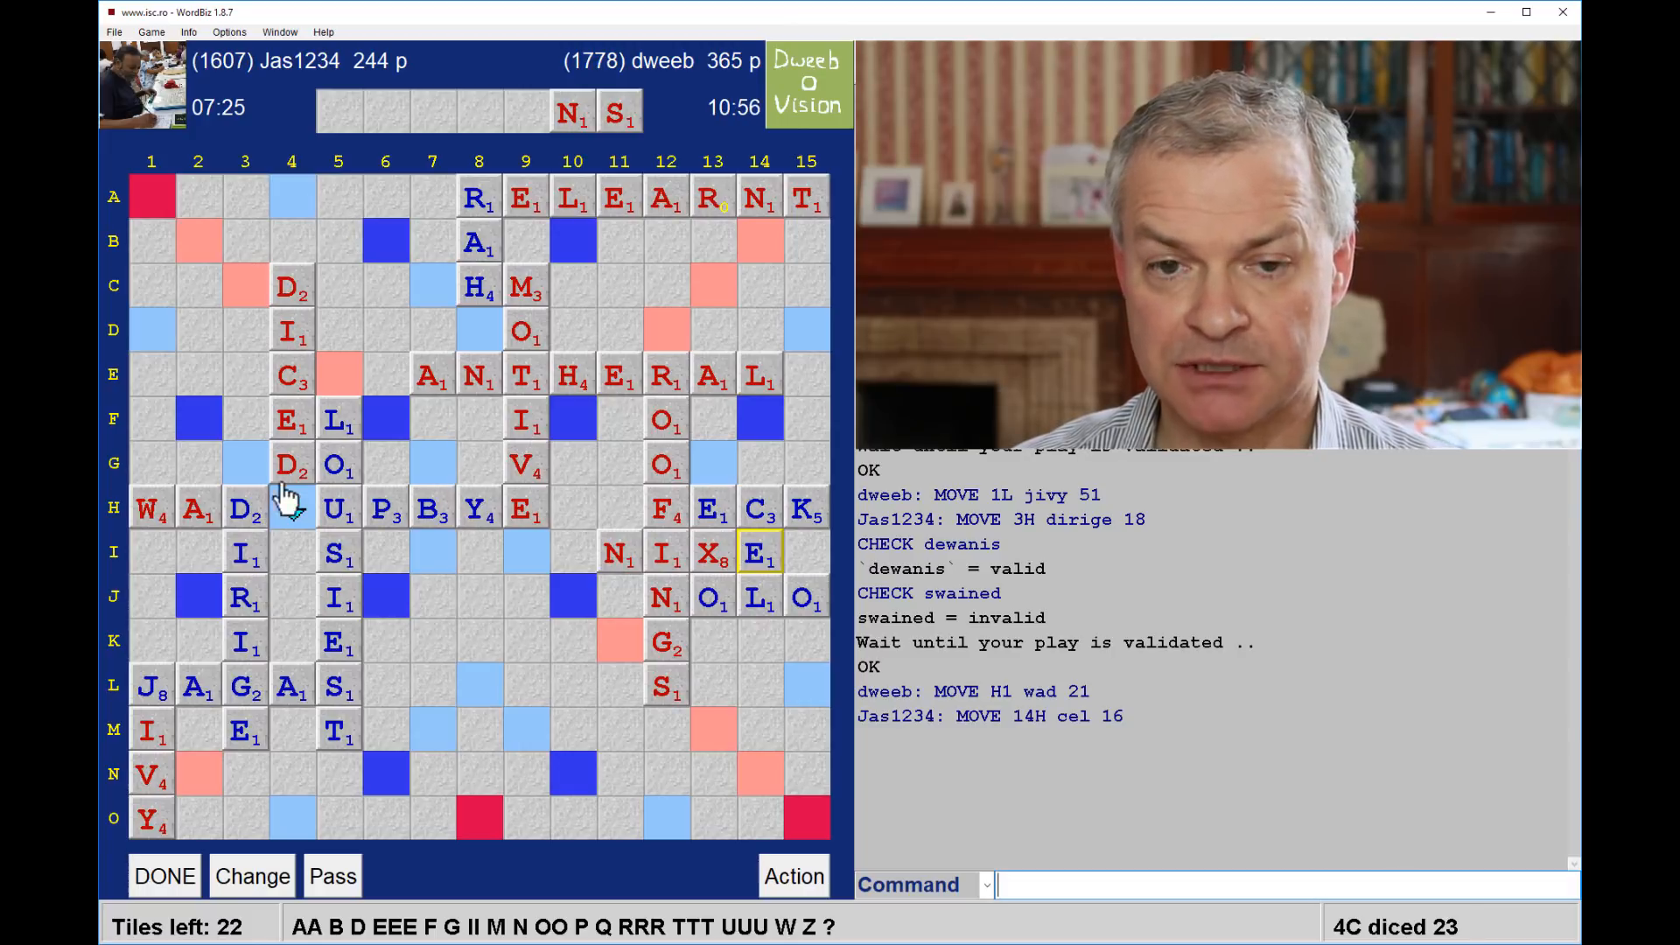
mouse_move(418, 552)
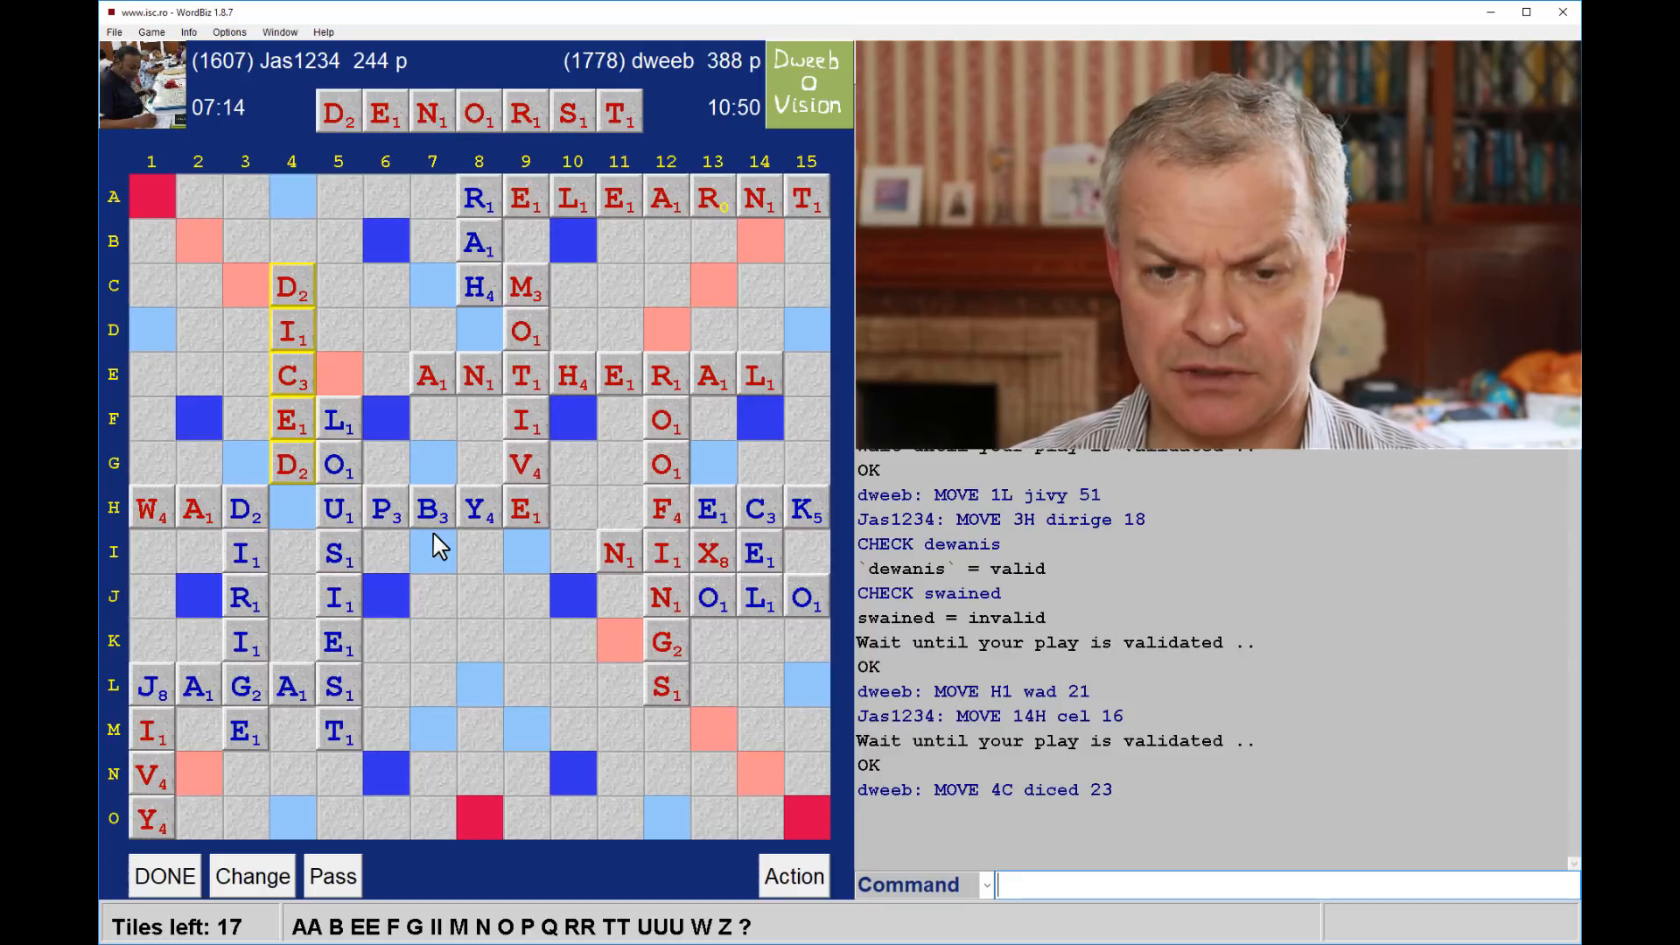
mouse_move(383, 434)
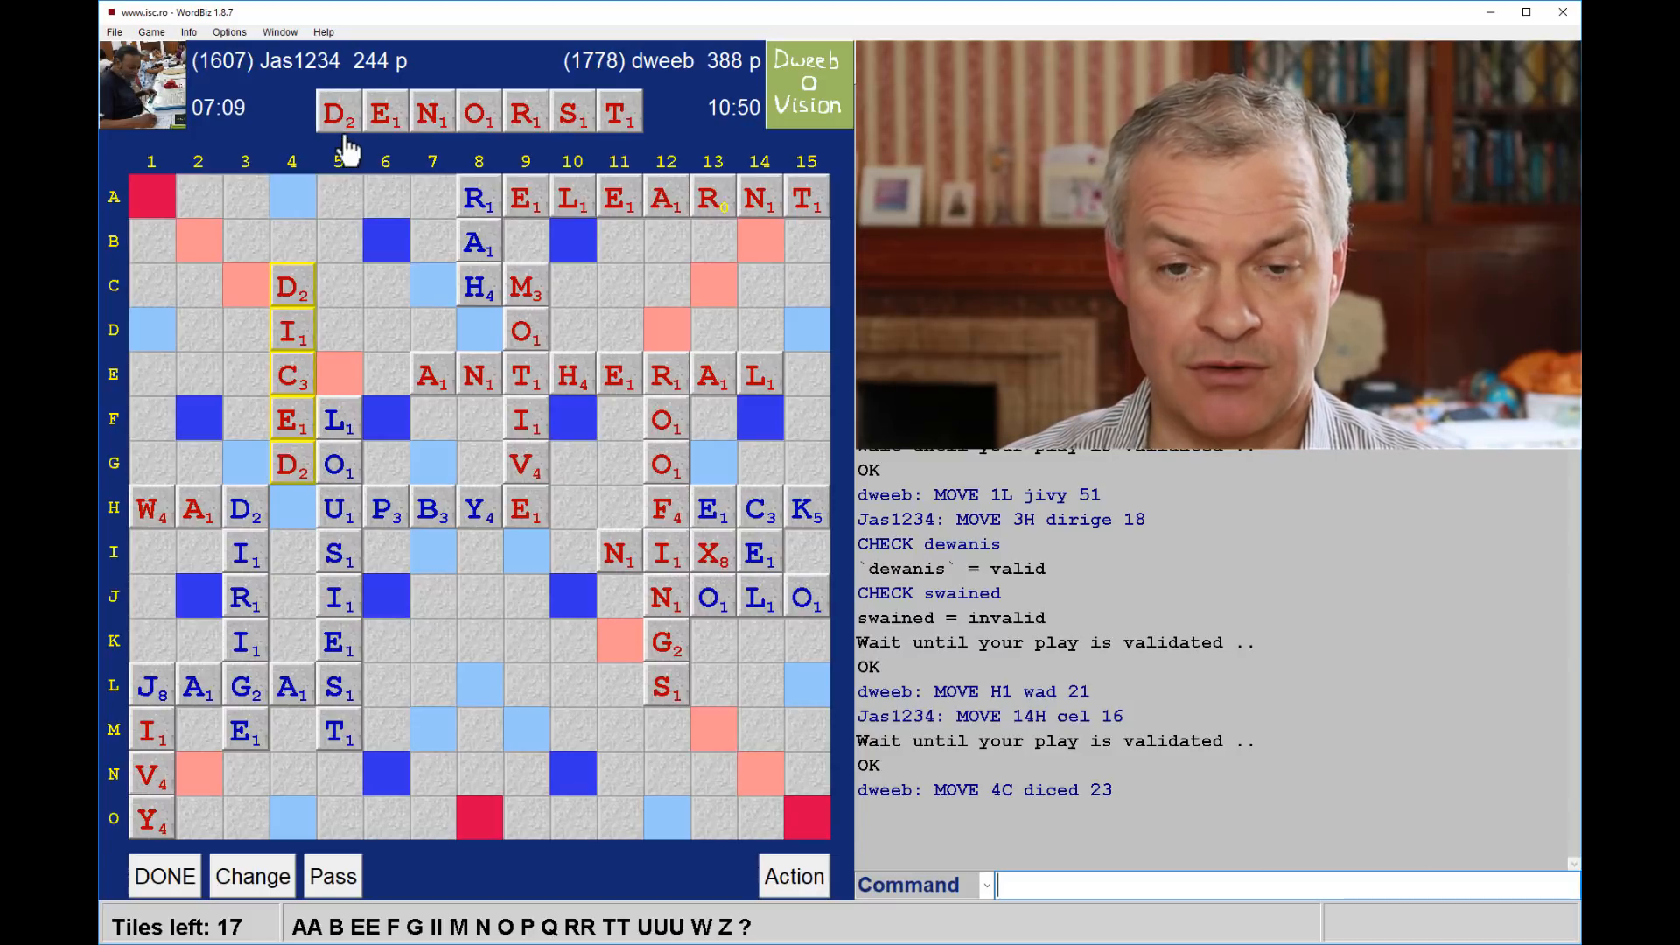
mouse_move(327, 316)
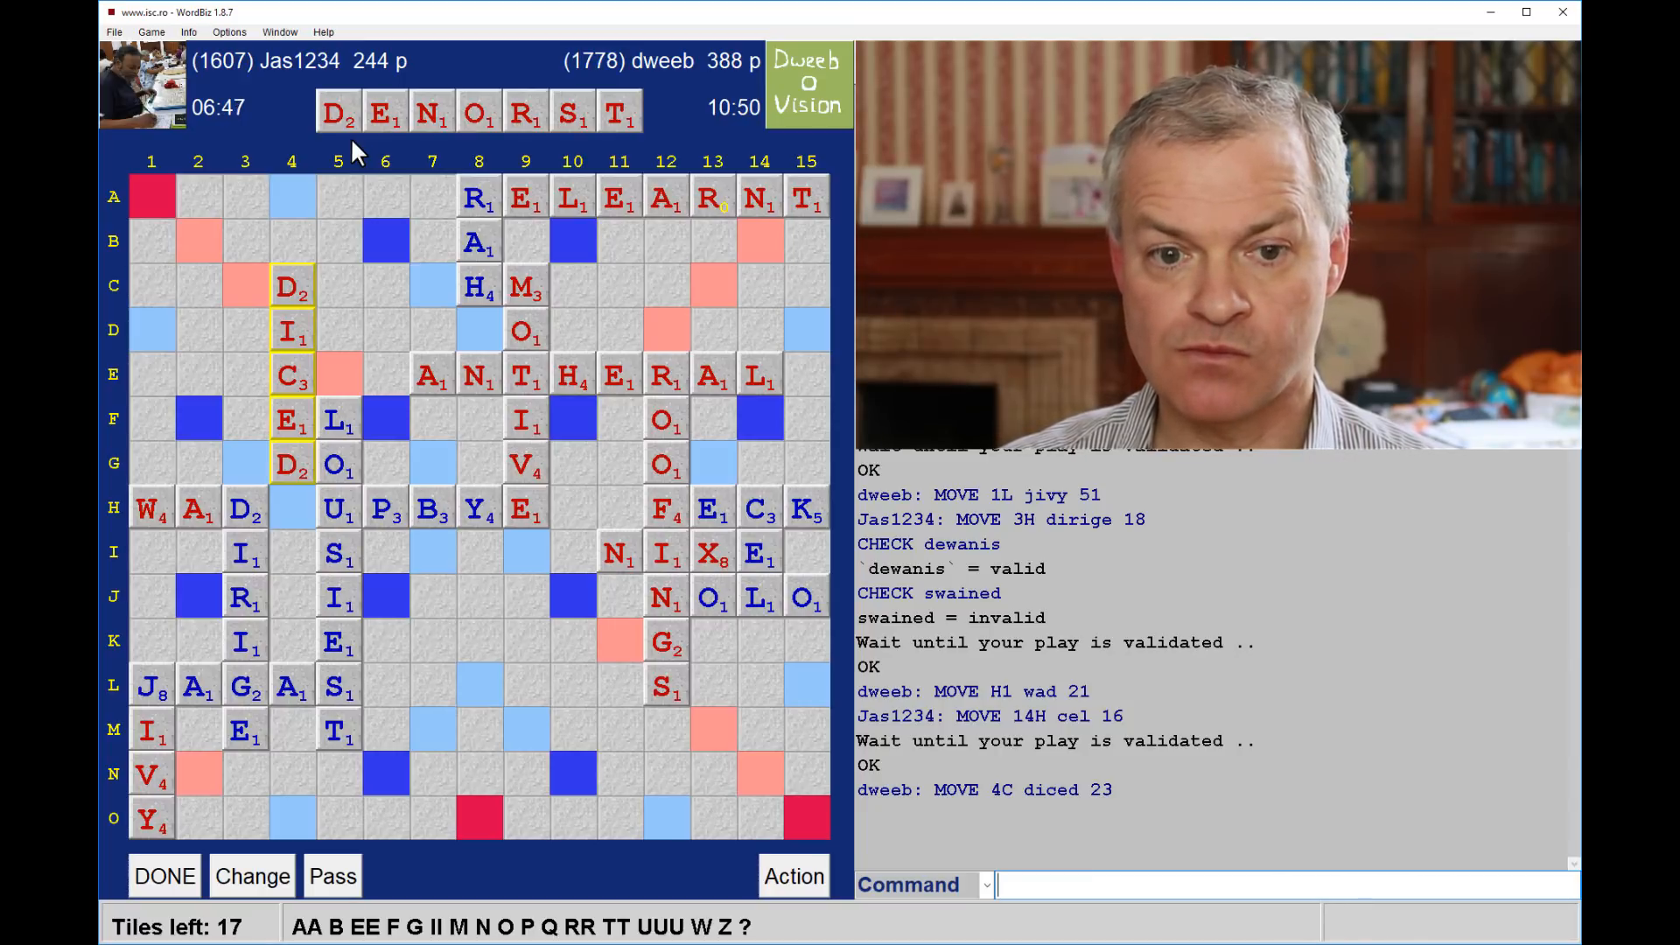
mouse_move(228, 360)
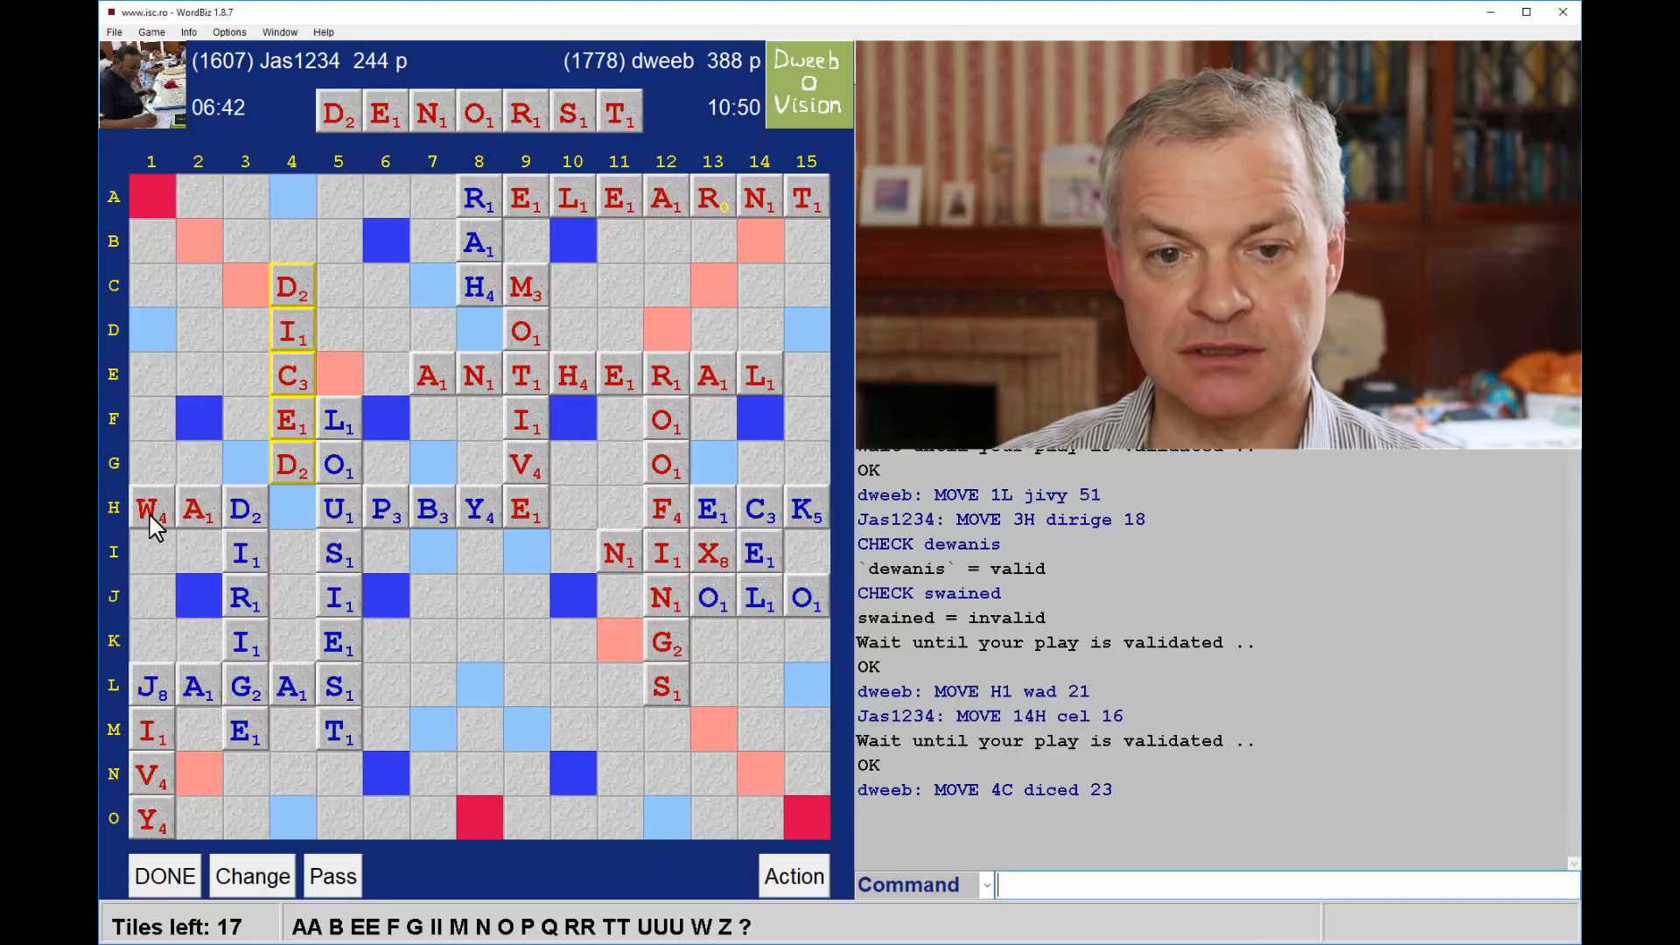
mouse_move(191, 535)
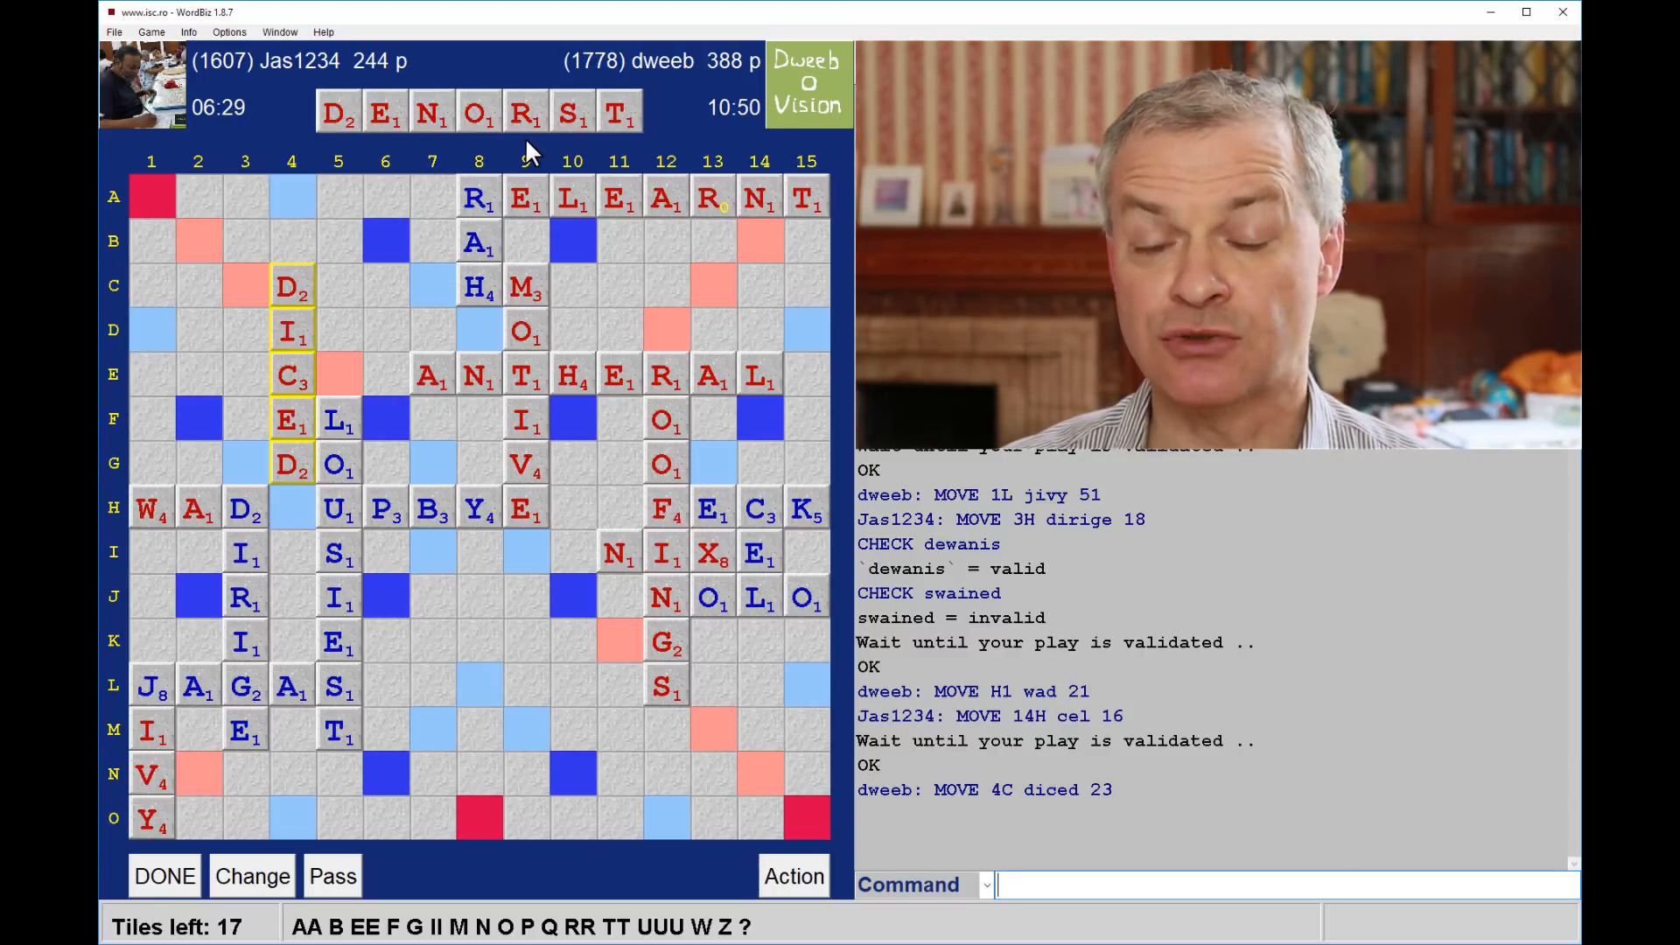
mouse_move(187, 653)
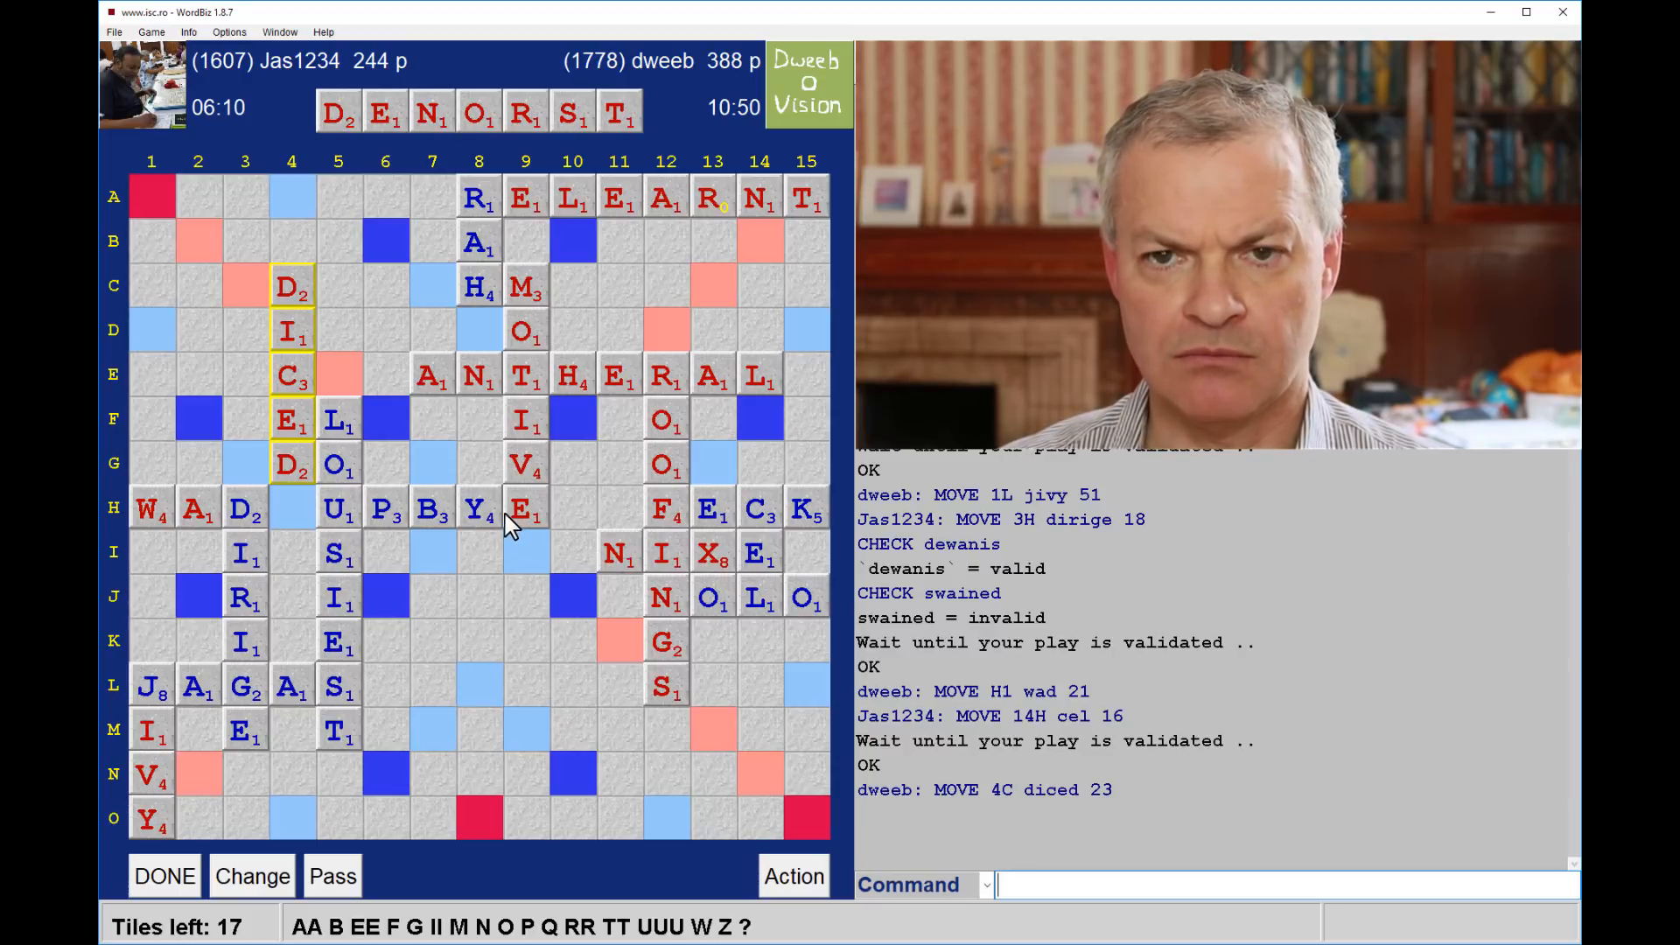
mouse_move(429, 535)
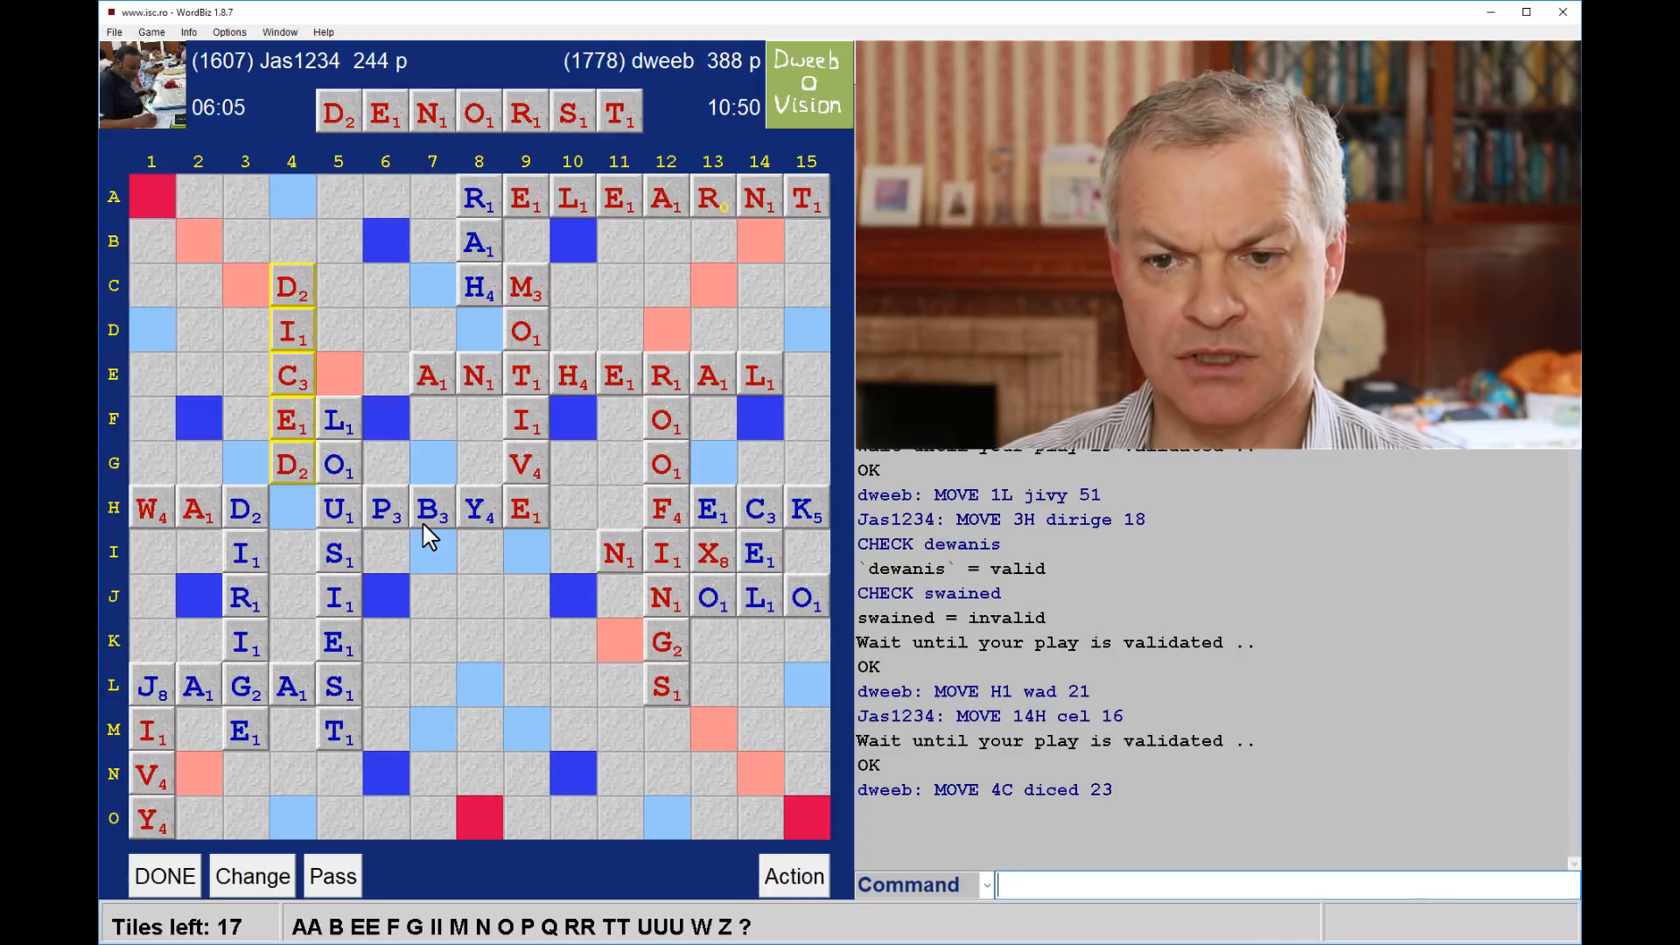
mouse_move(449, 551)
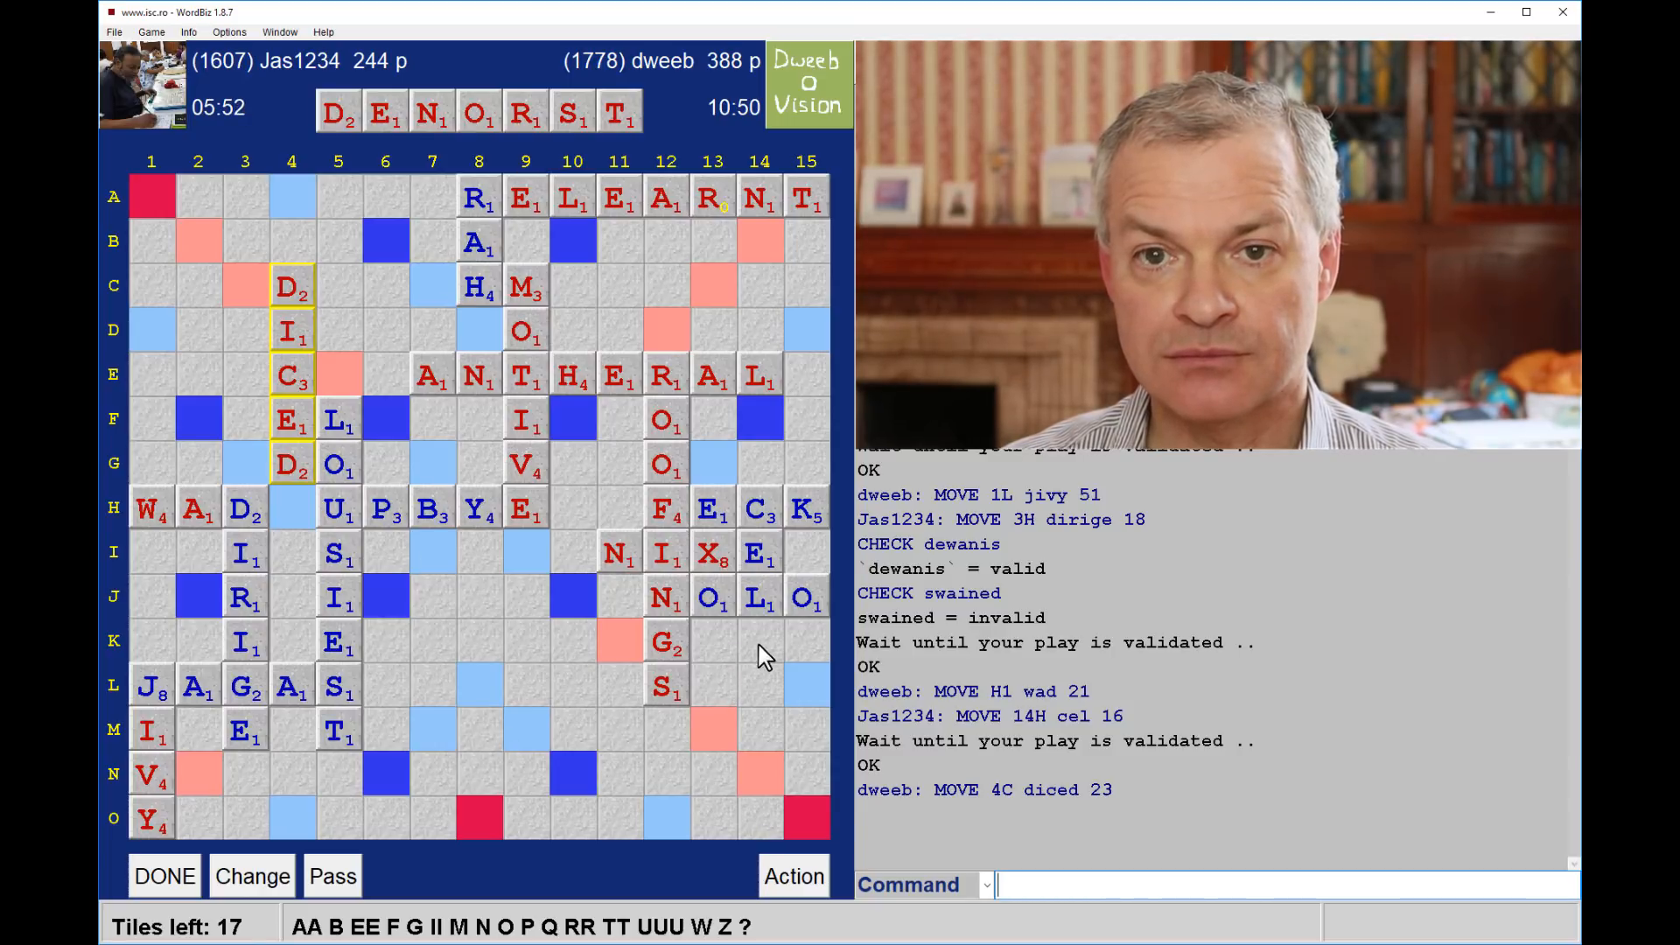
mouse_move(385, 478)
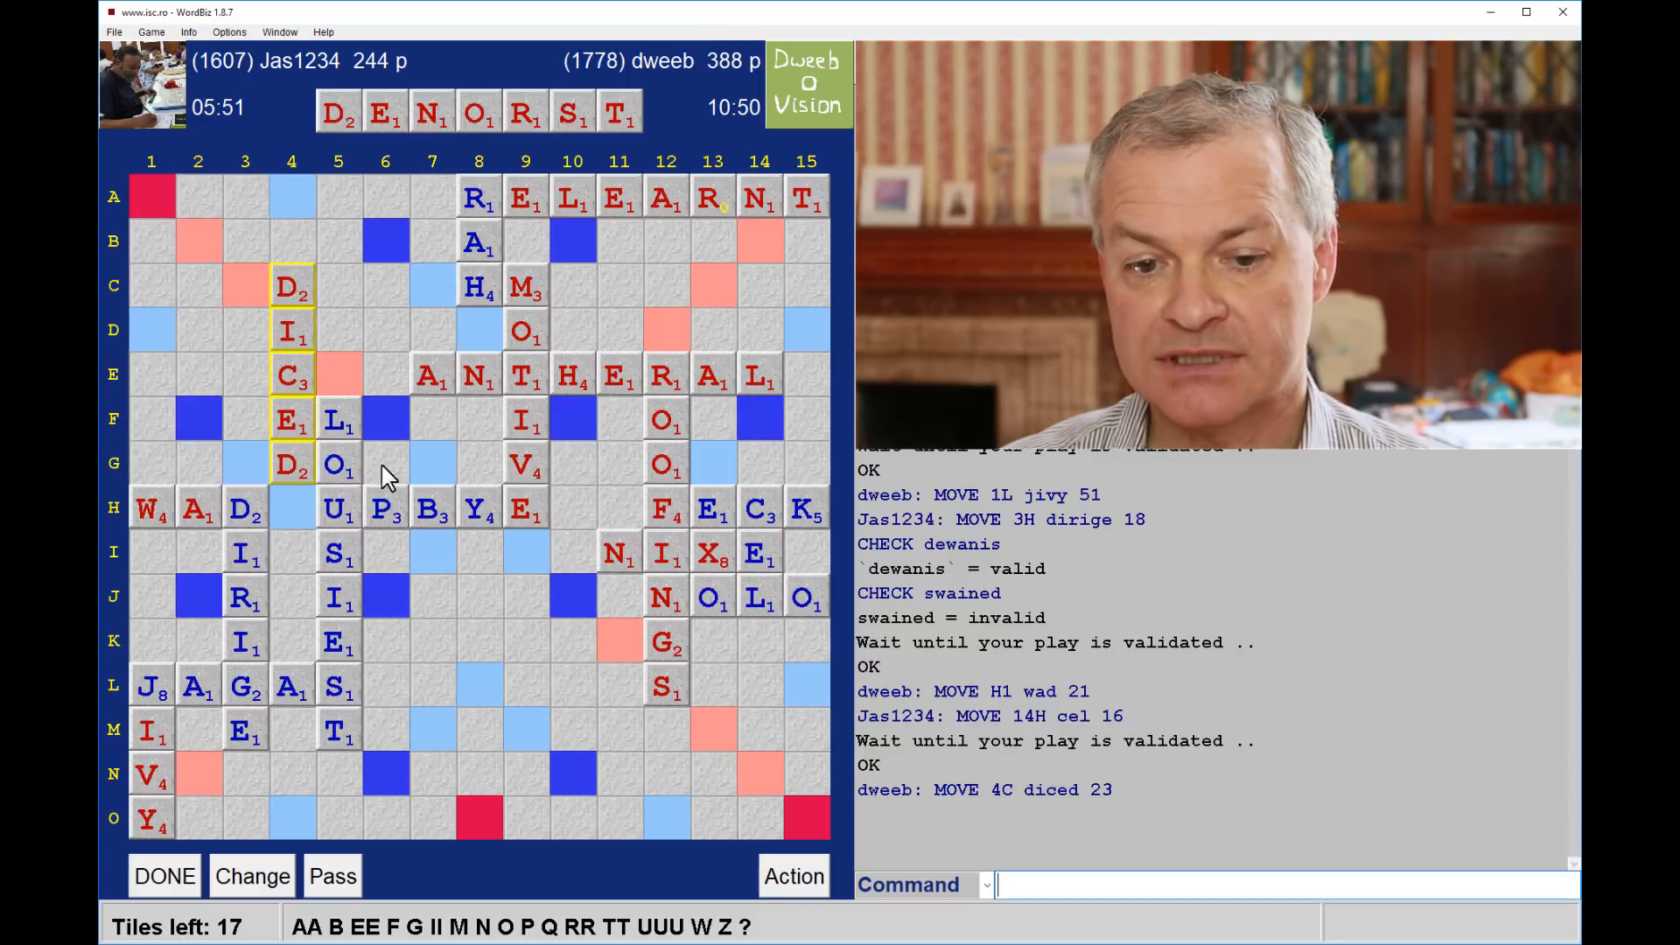
mouse_move(756, 916)
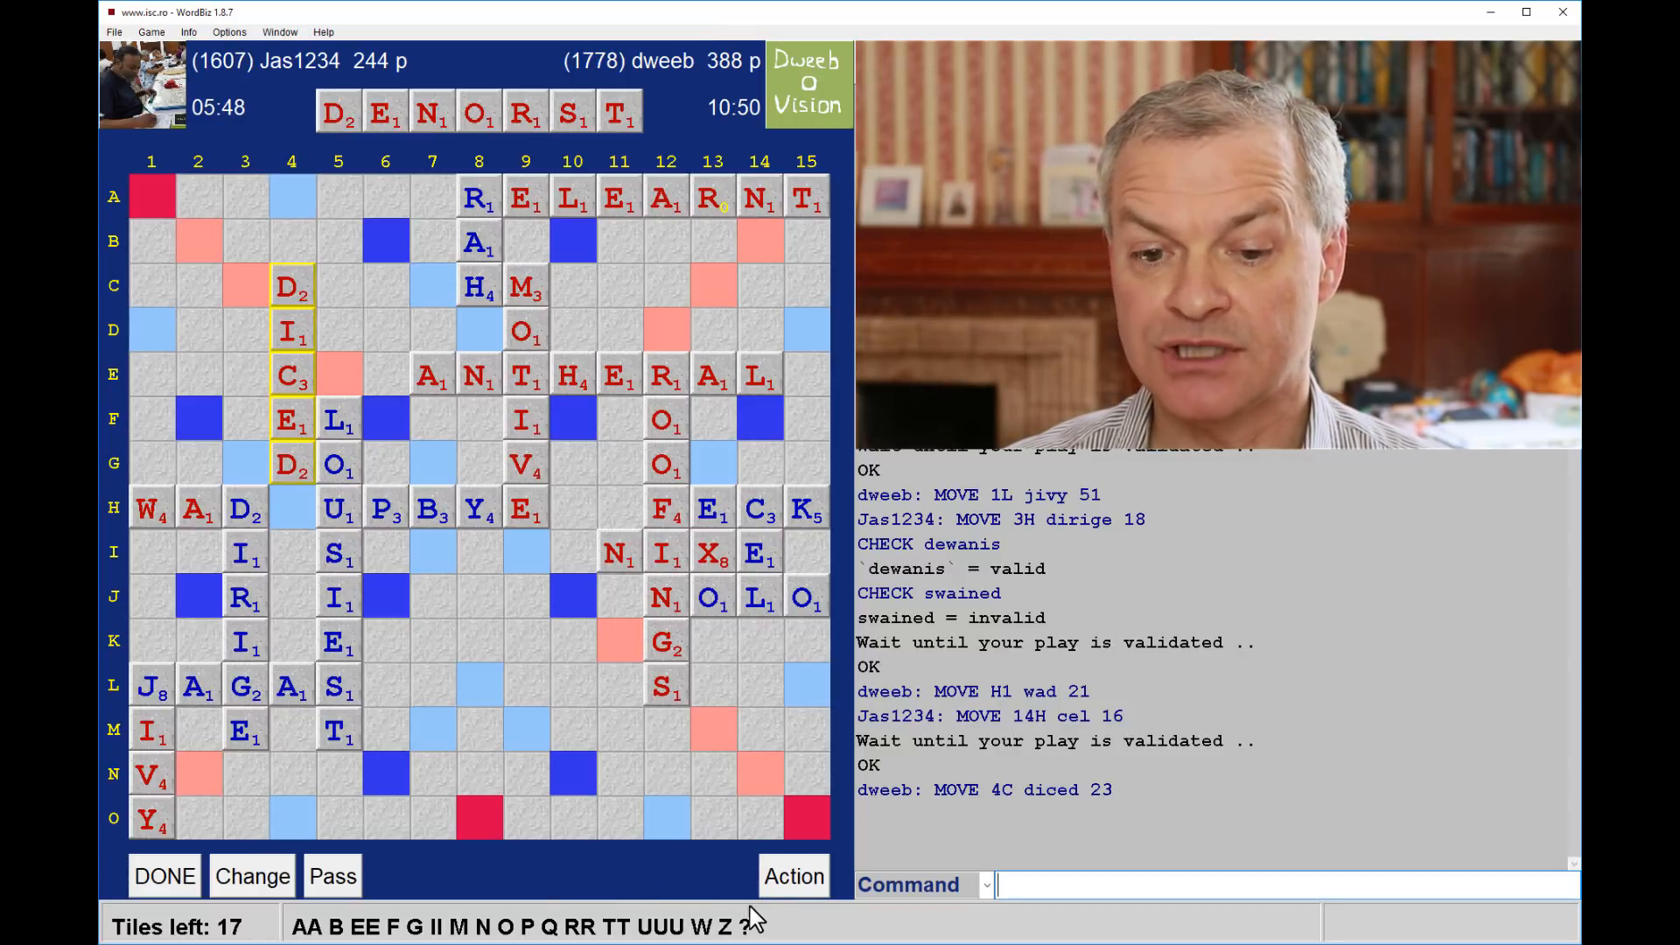
mouse_move(777, 924)
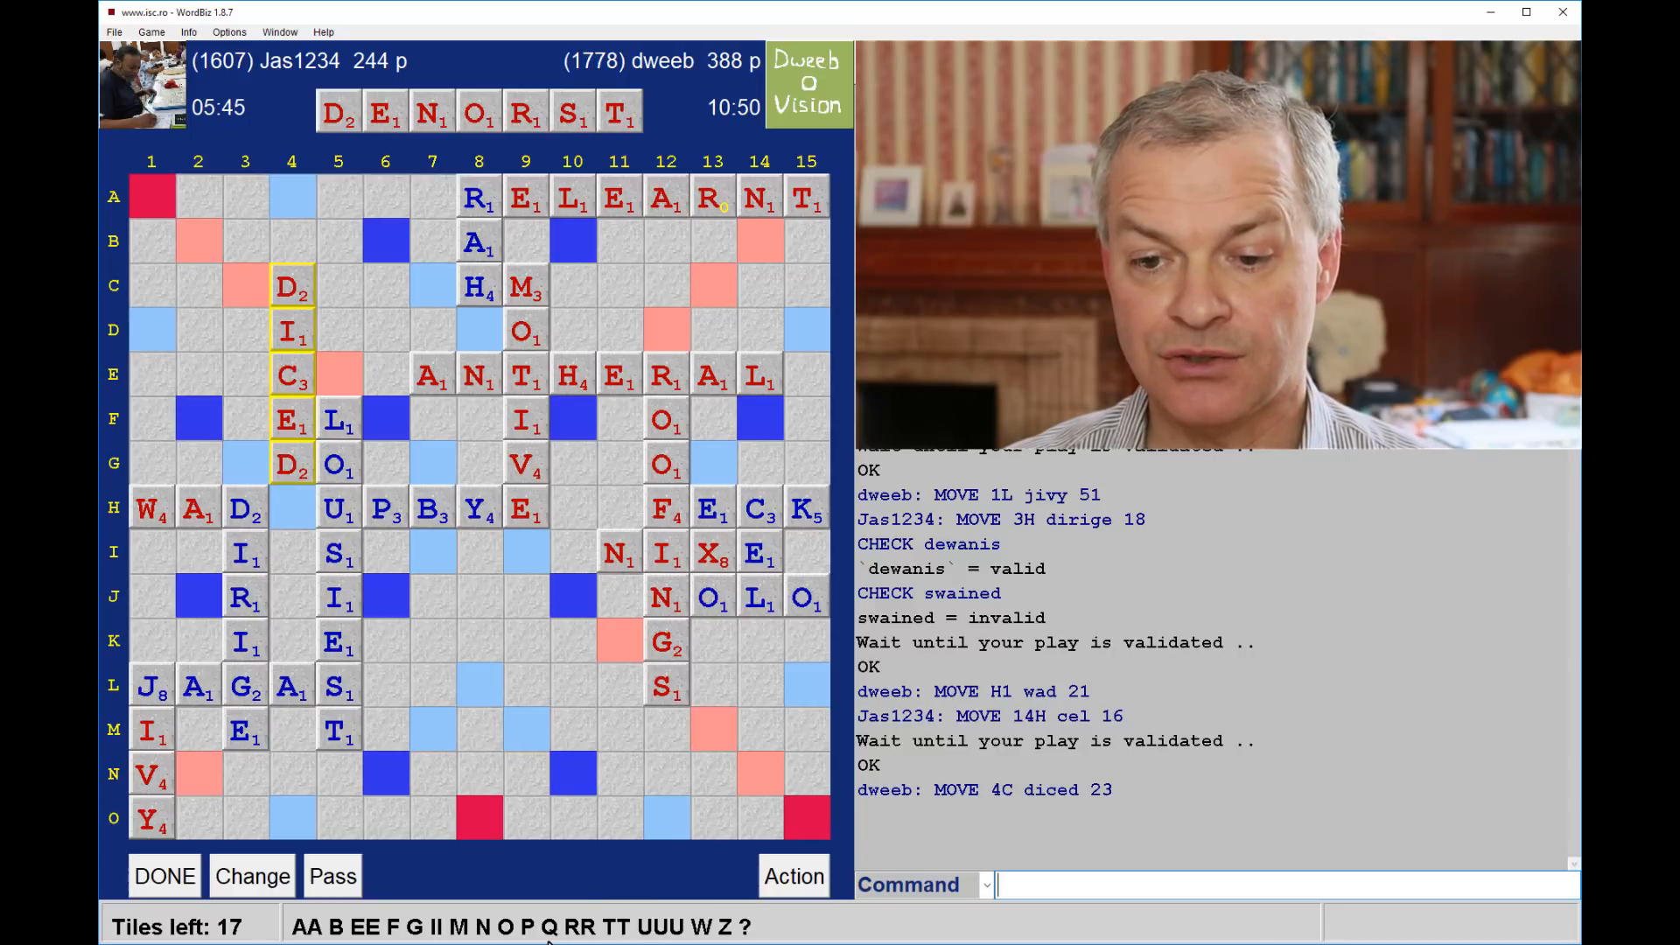
mouse_move(417, 821)
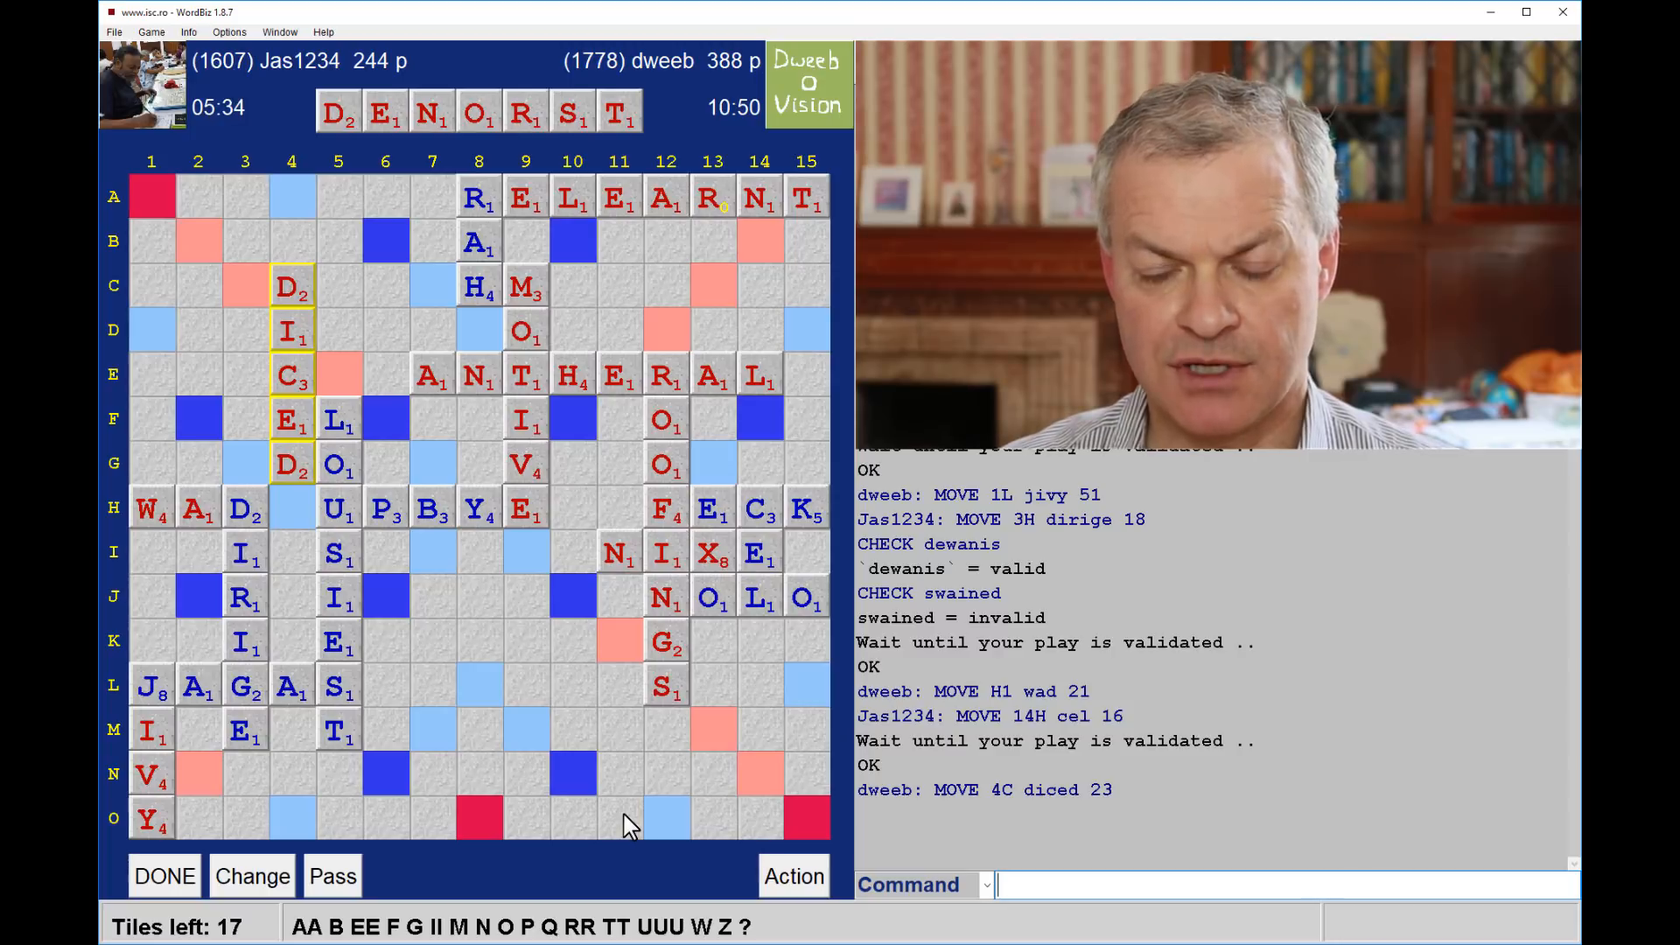
mouse_move(642, 922)
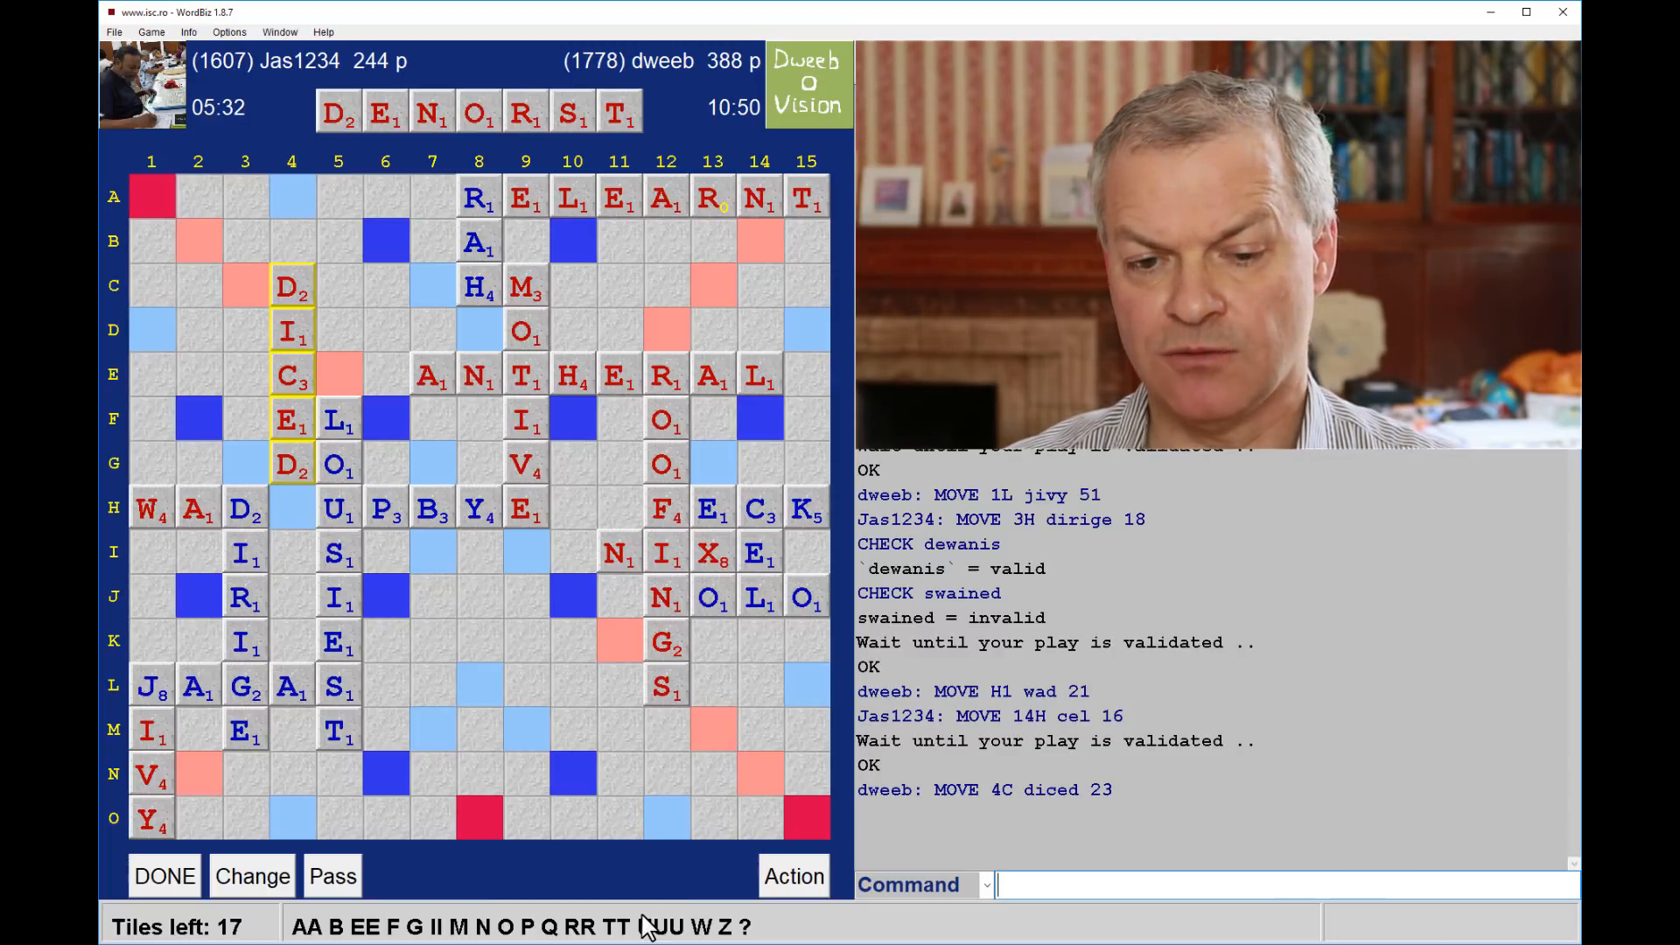
mouse_move(616, 836)
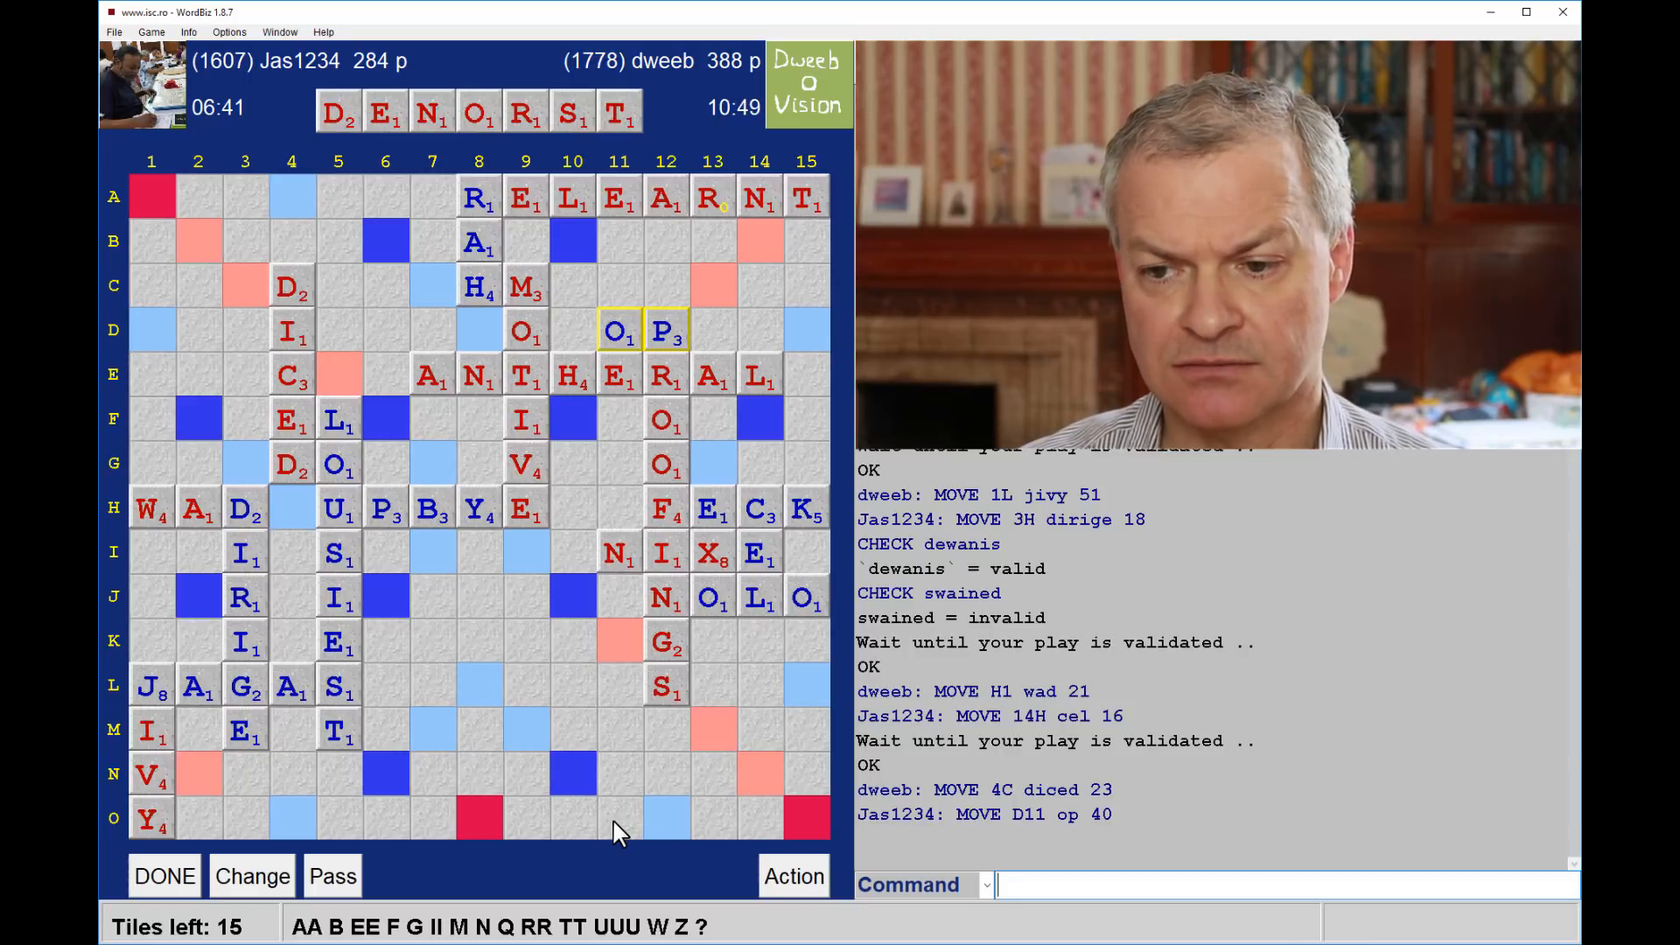
mouse_move(1085, 539)
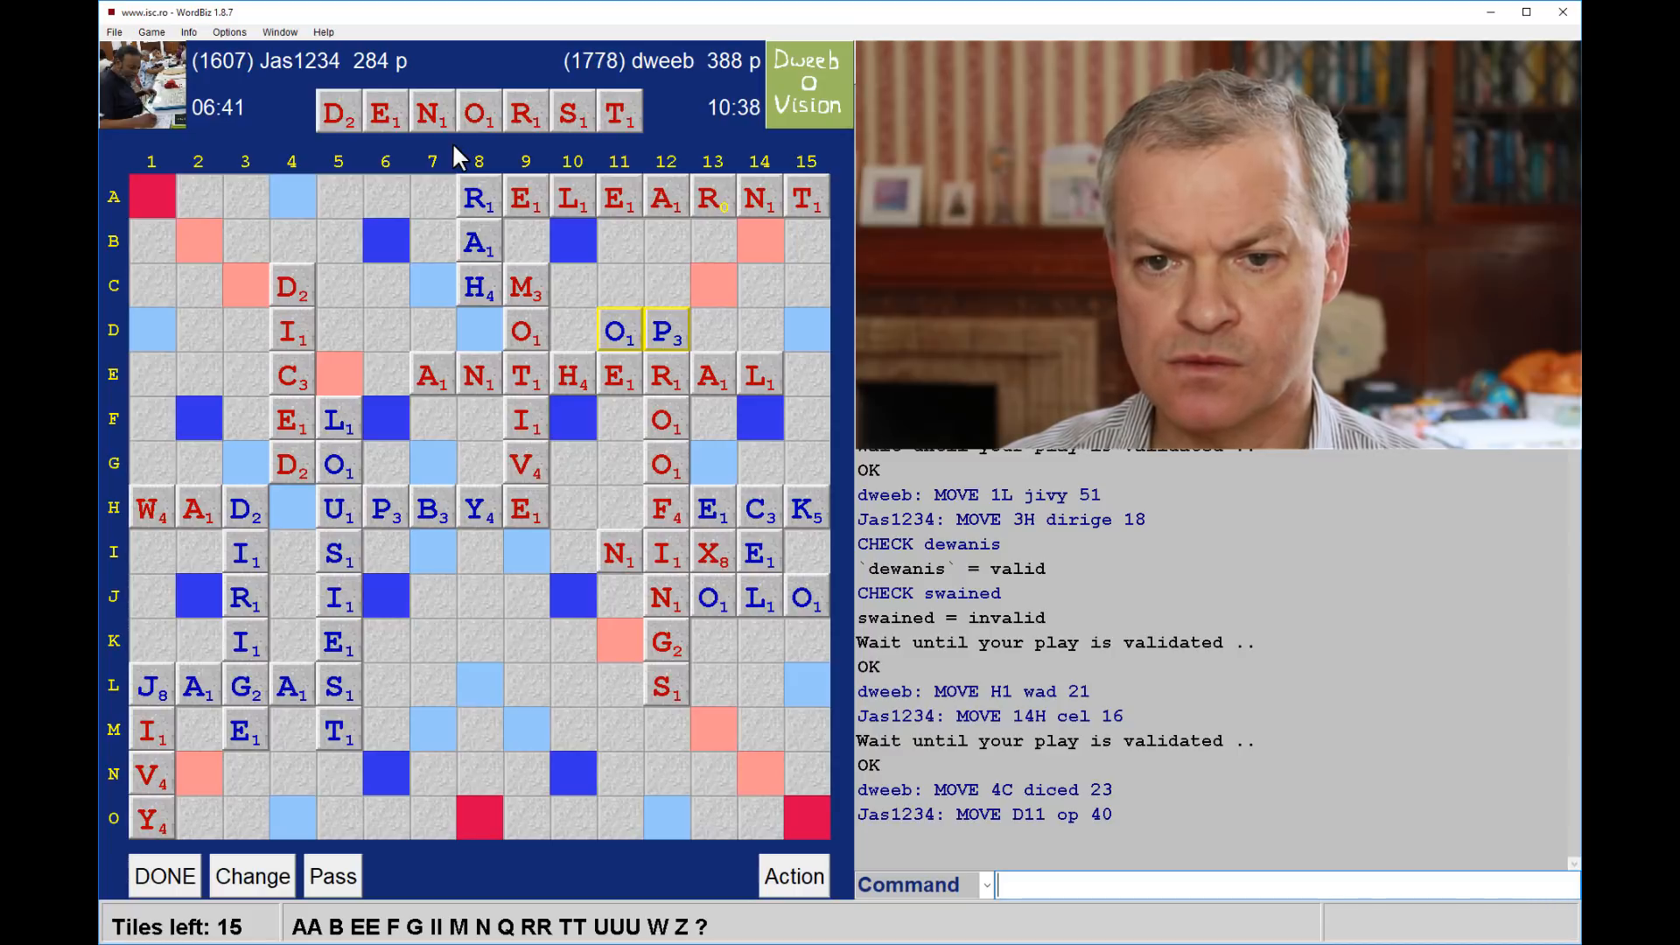
mouse_move(546, 599)
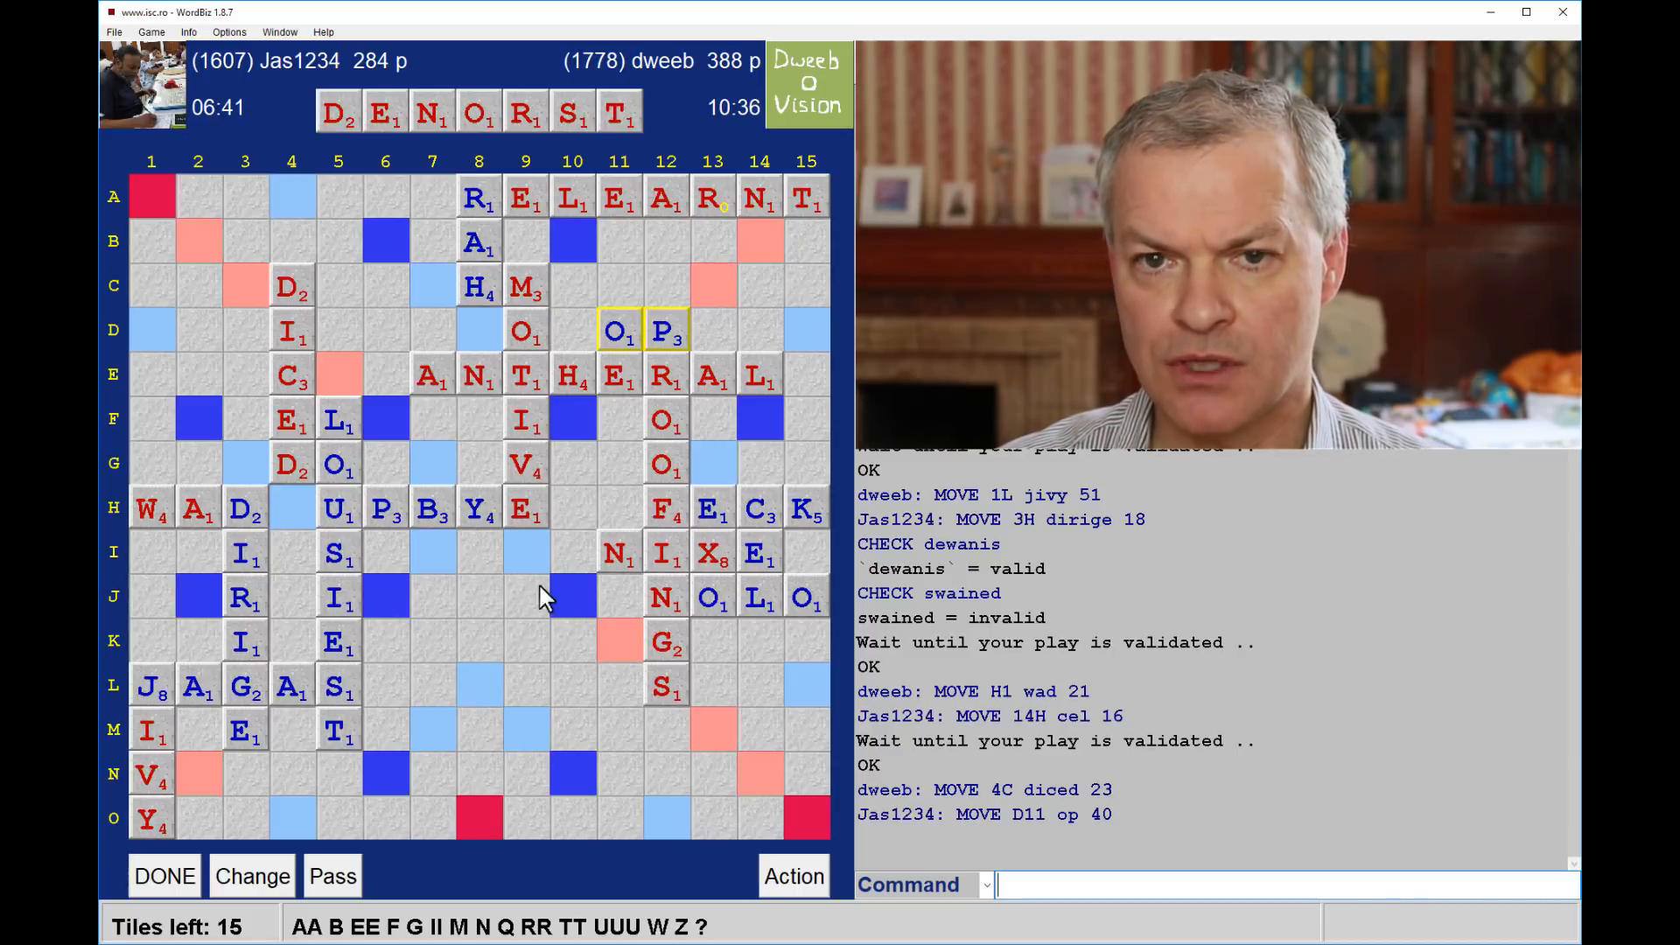
mouse_move(532, 576)
text(OD)
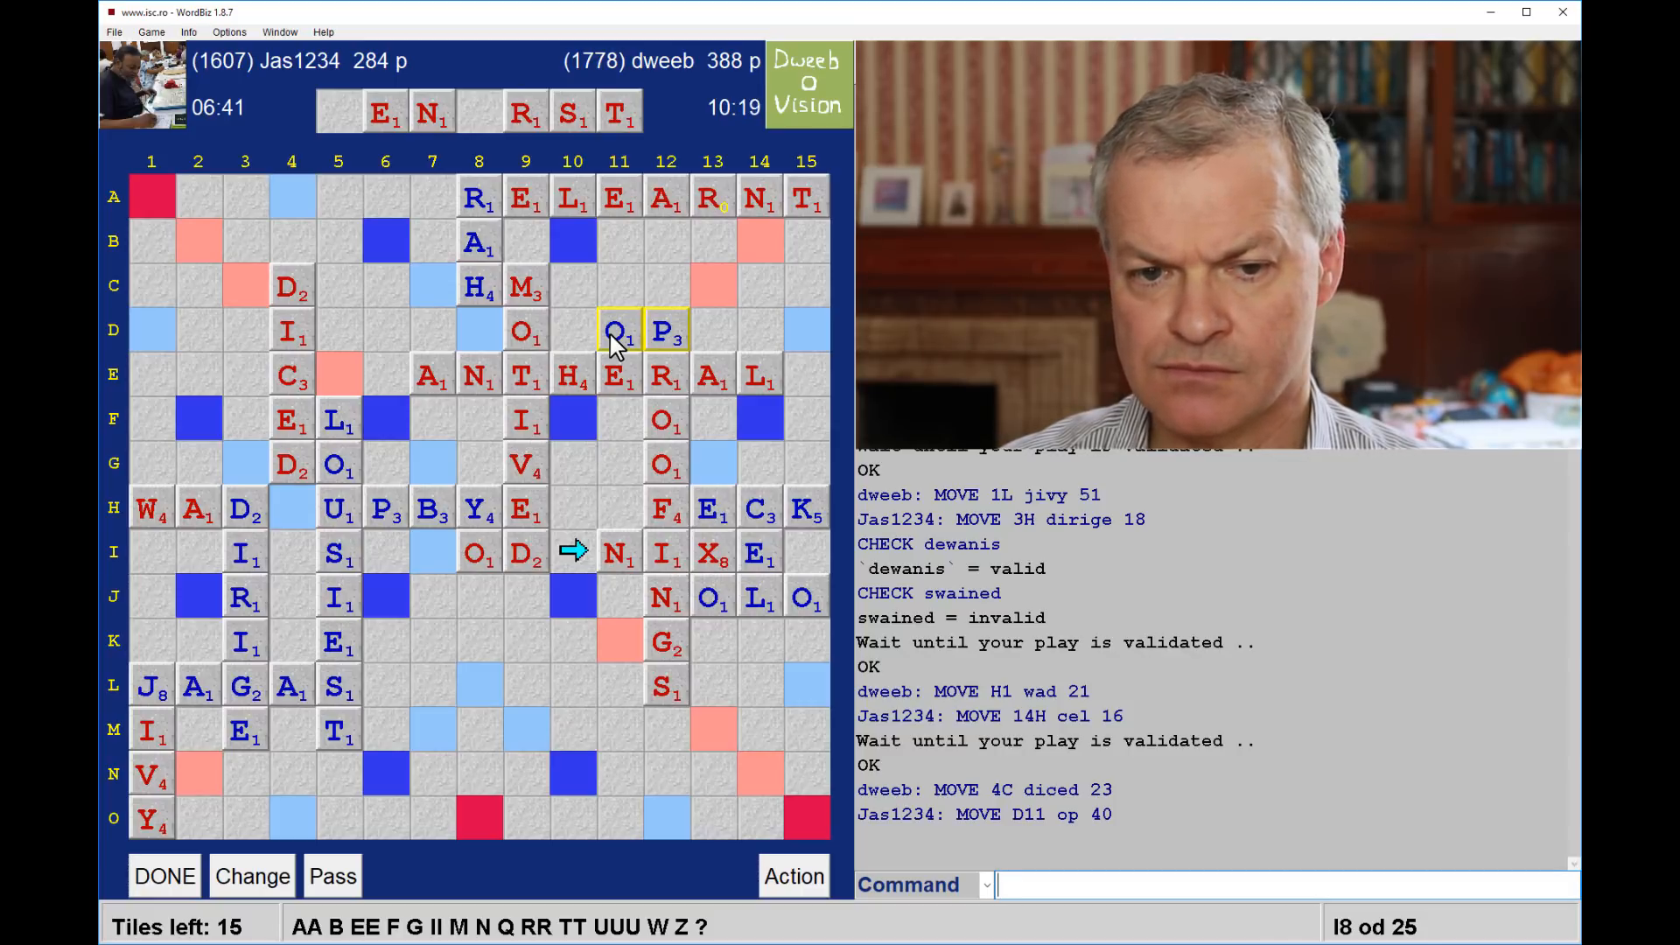
mouse_move(616, 595)
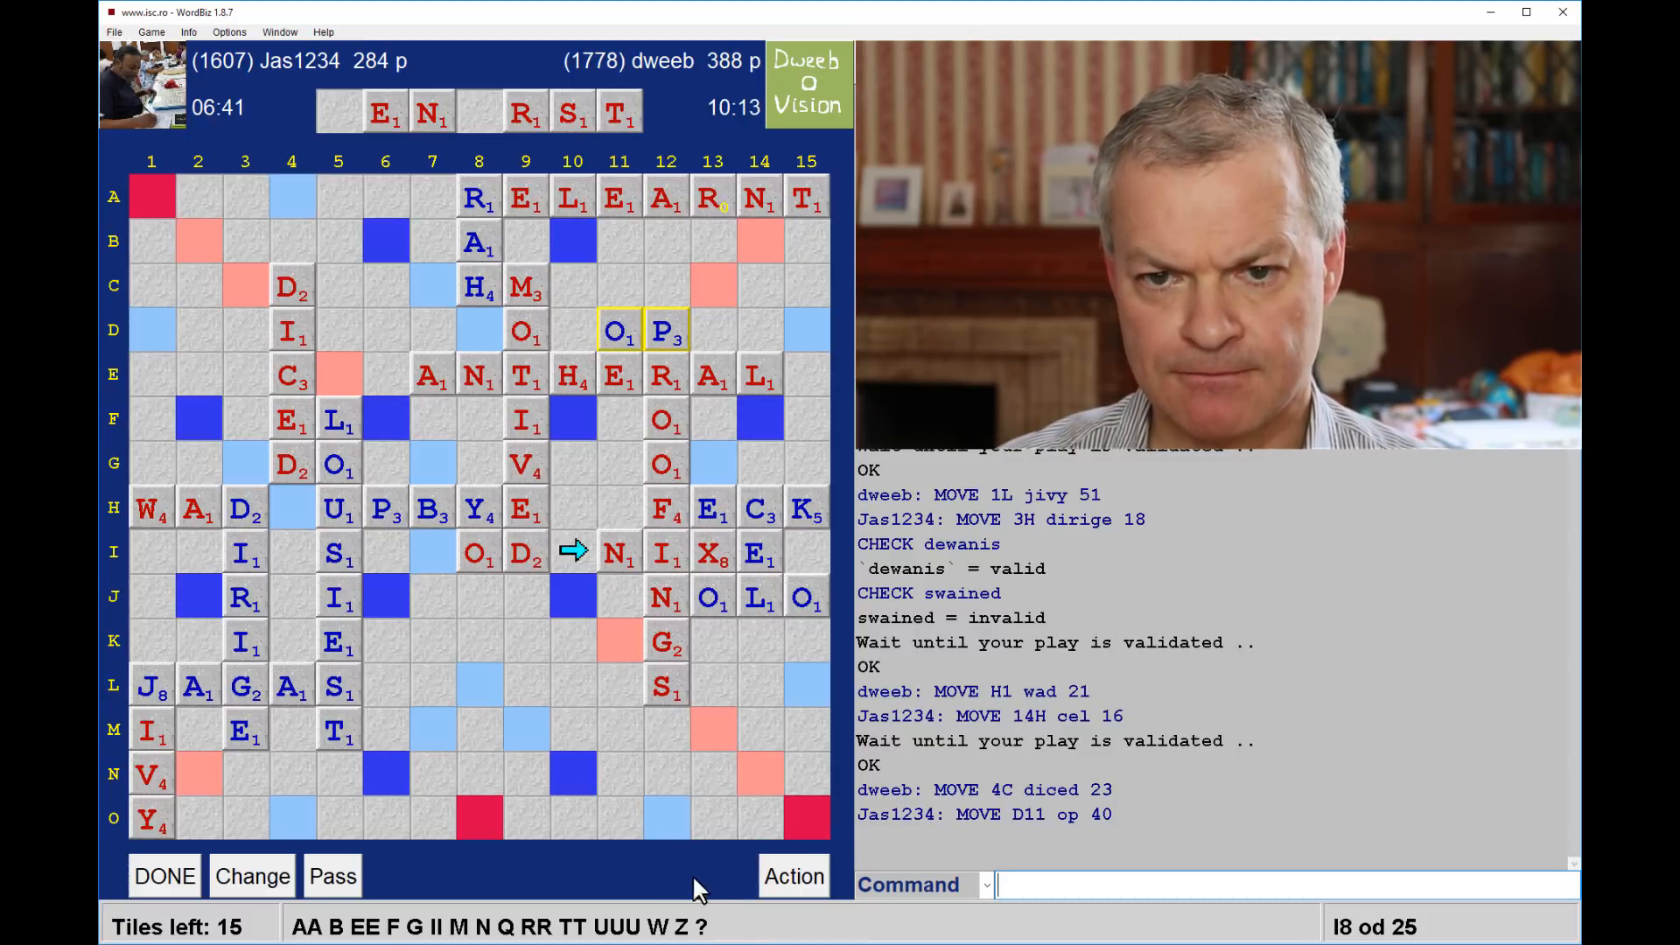
mouse_move(476, 557)
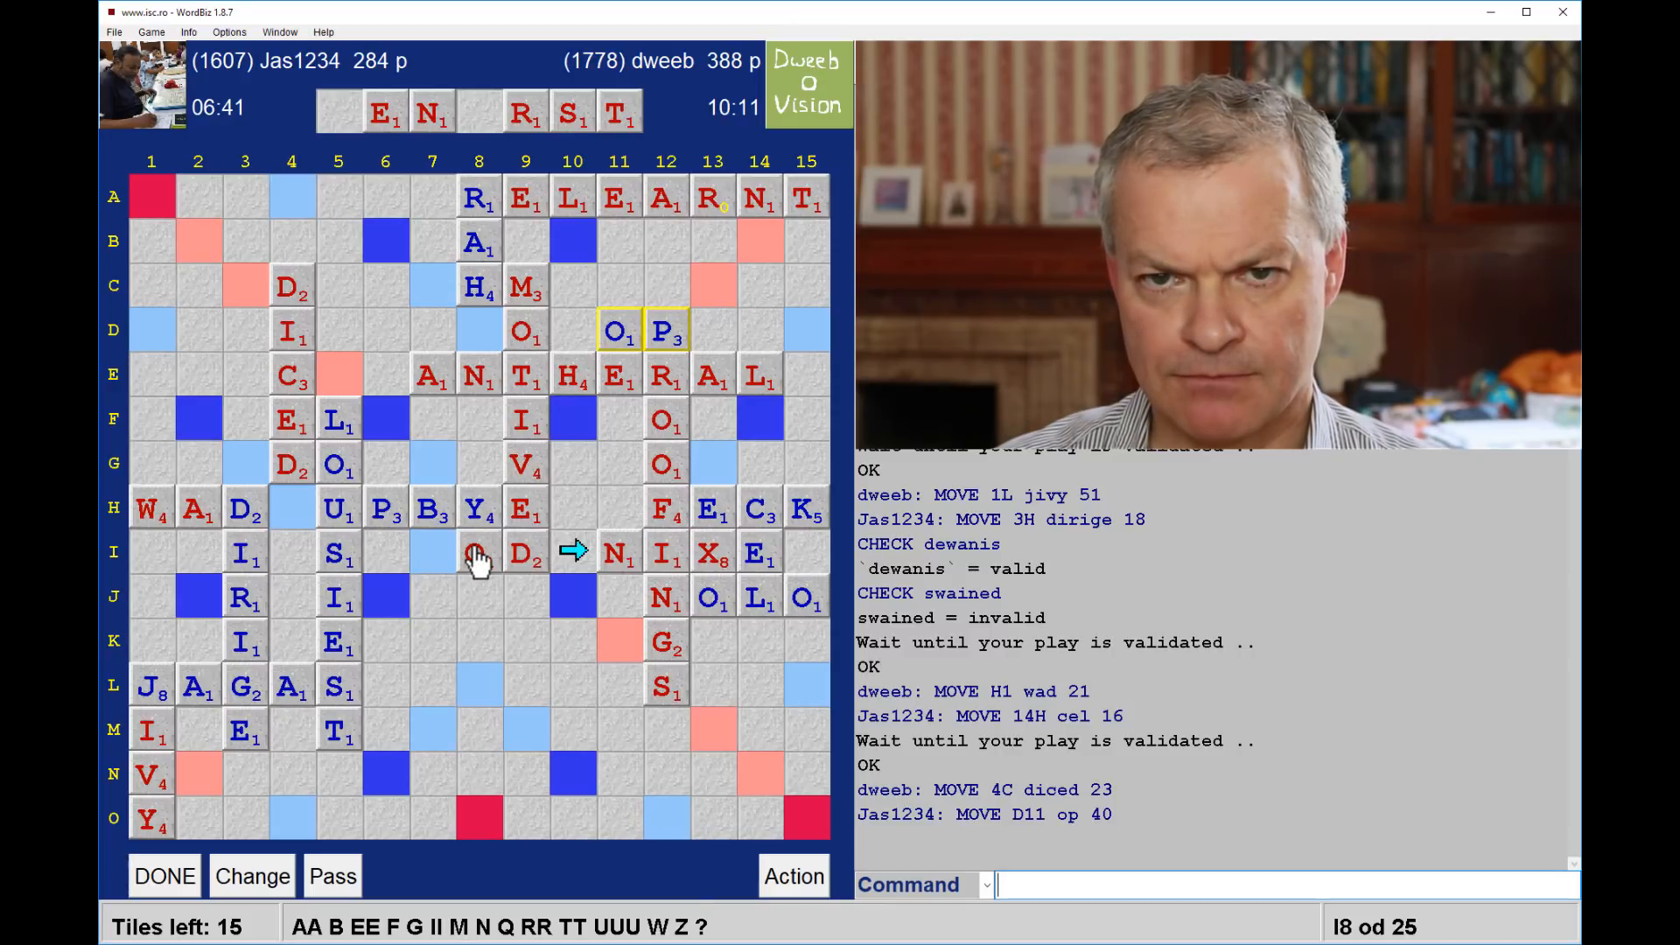
mouse_move(488, 390)
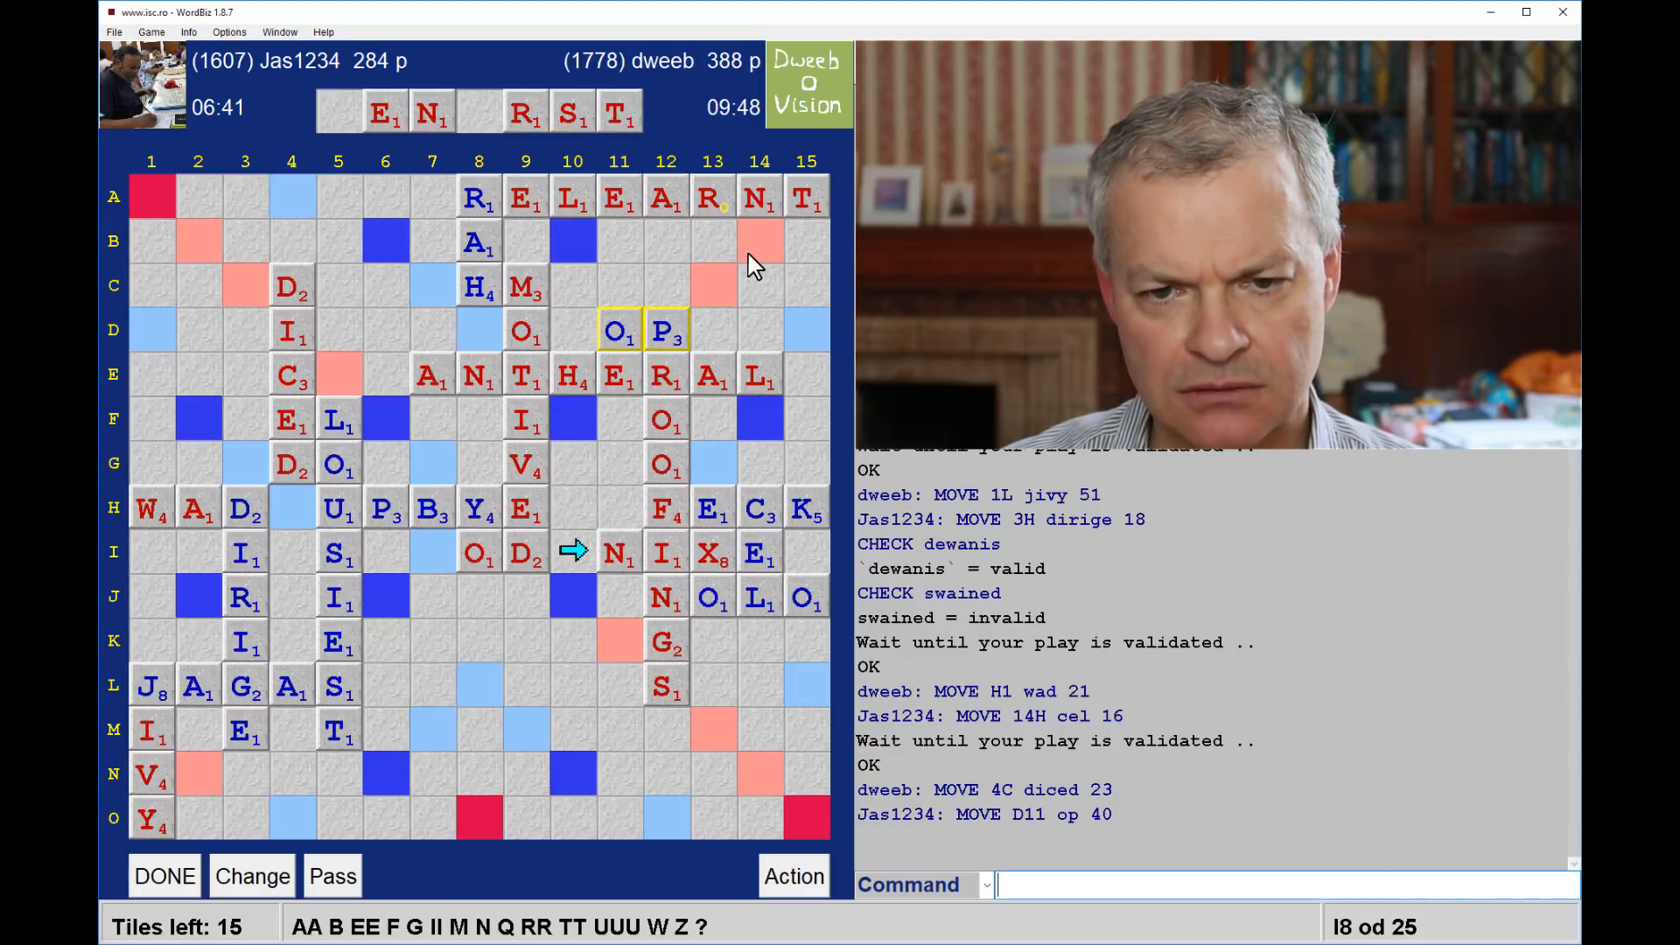
mouse_move(385, 602)
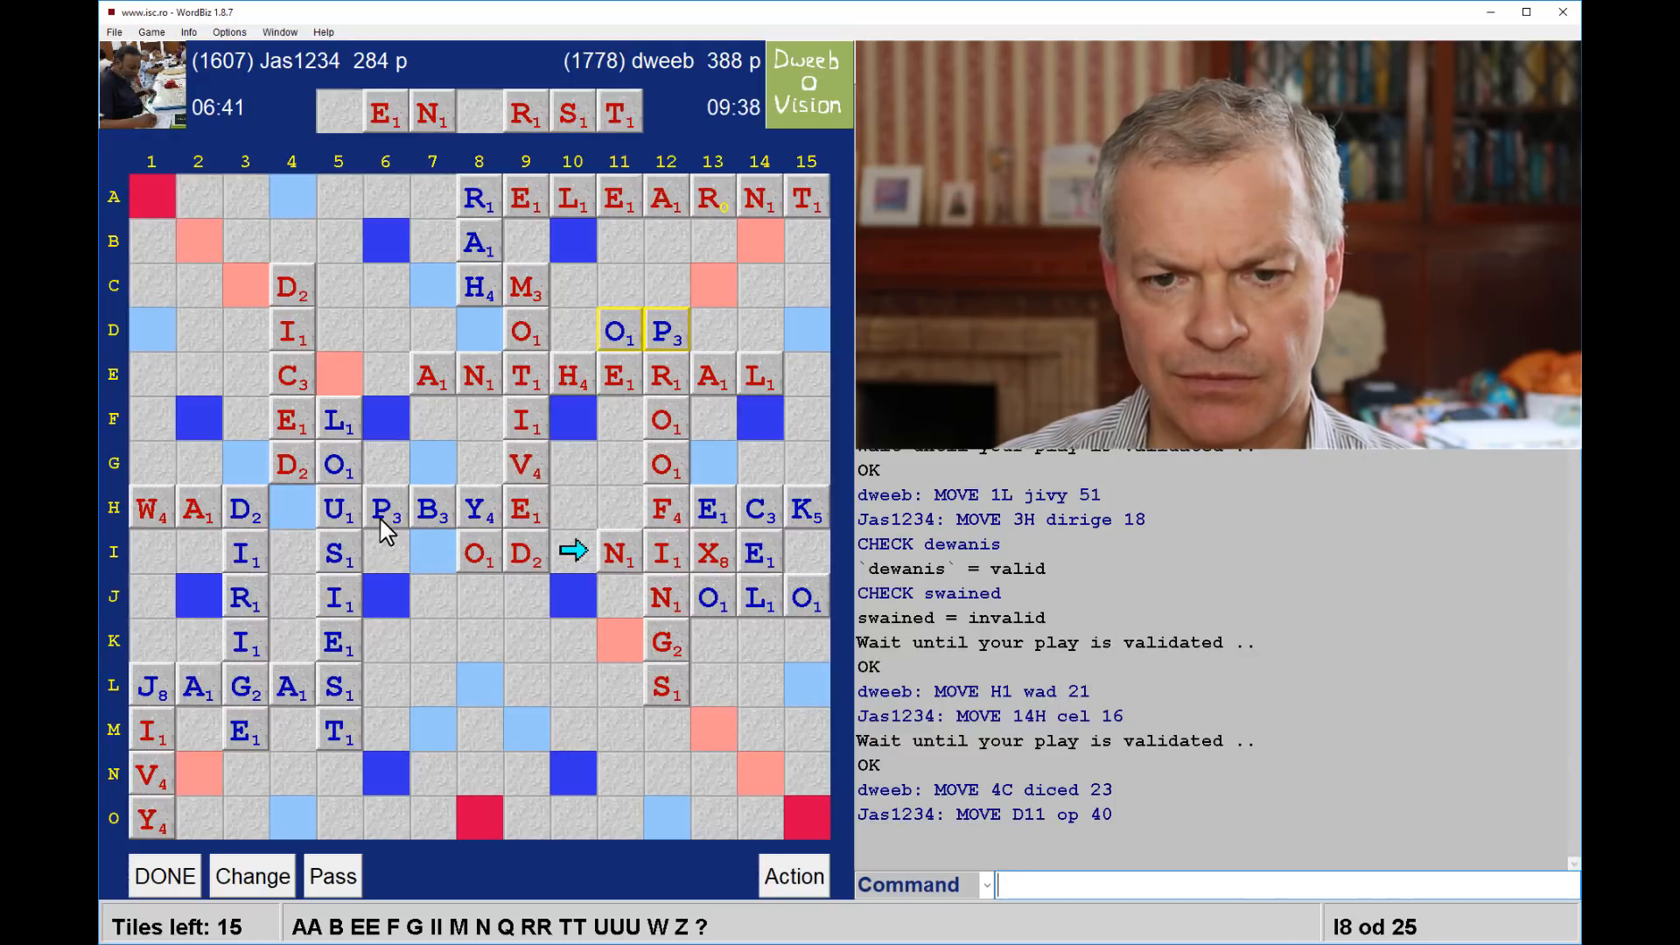
mouse_move(374, 640)
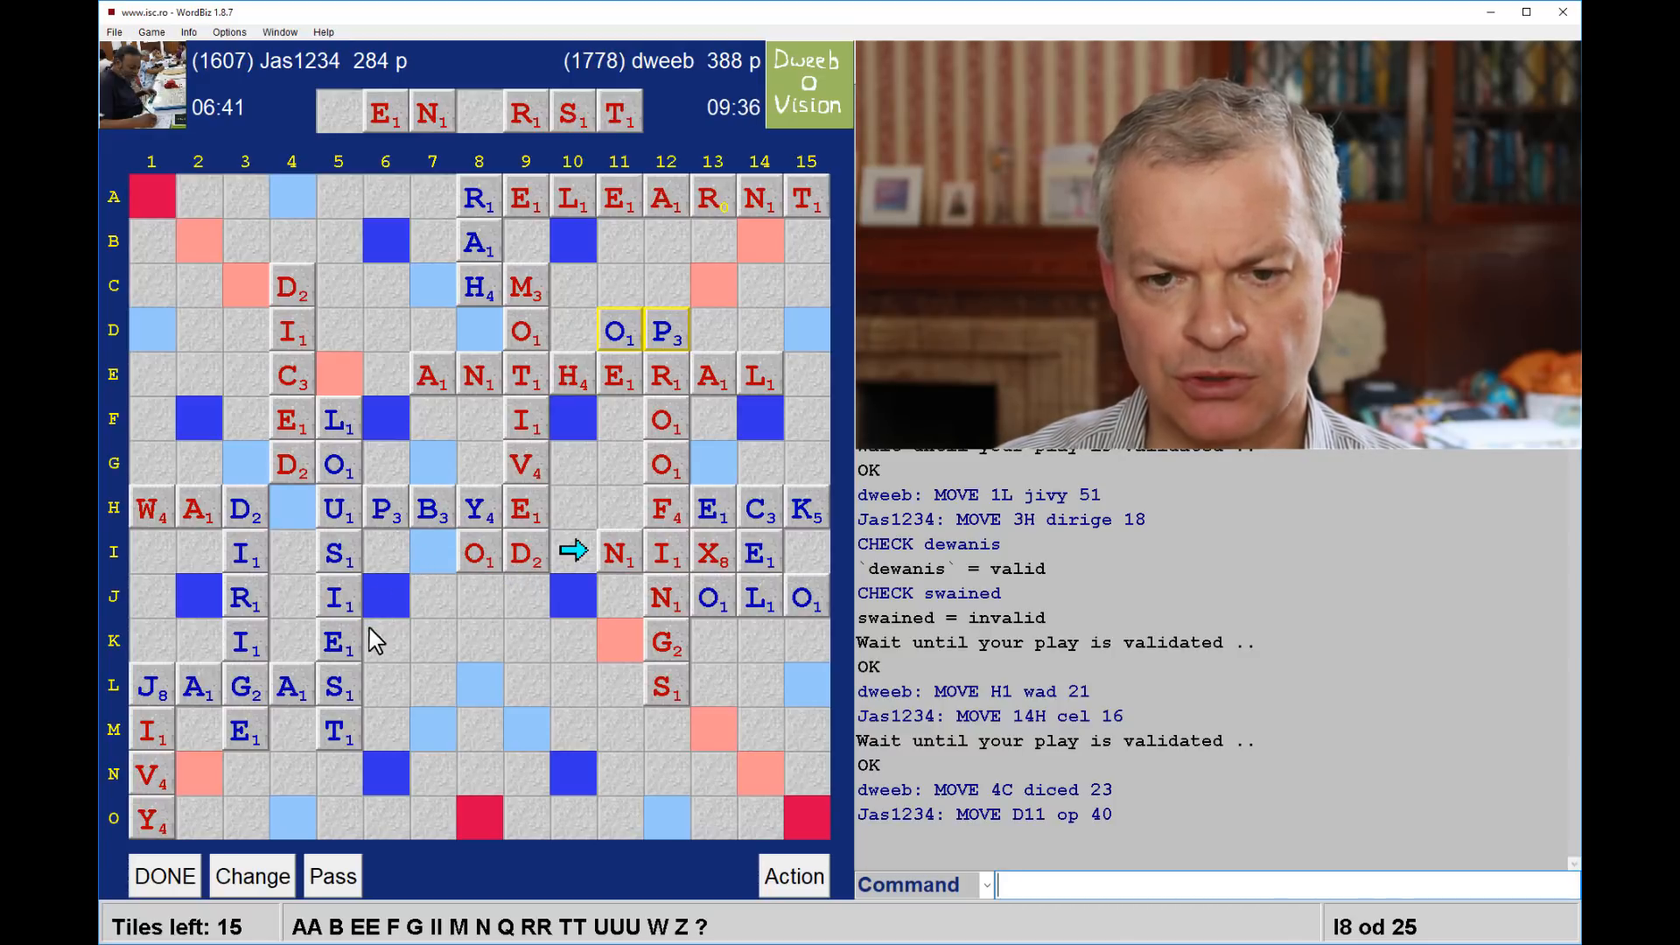
mouse_move(385, 540)
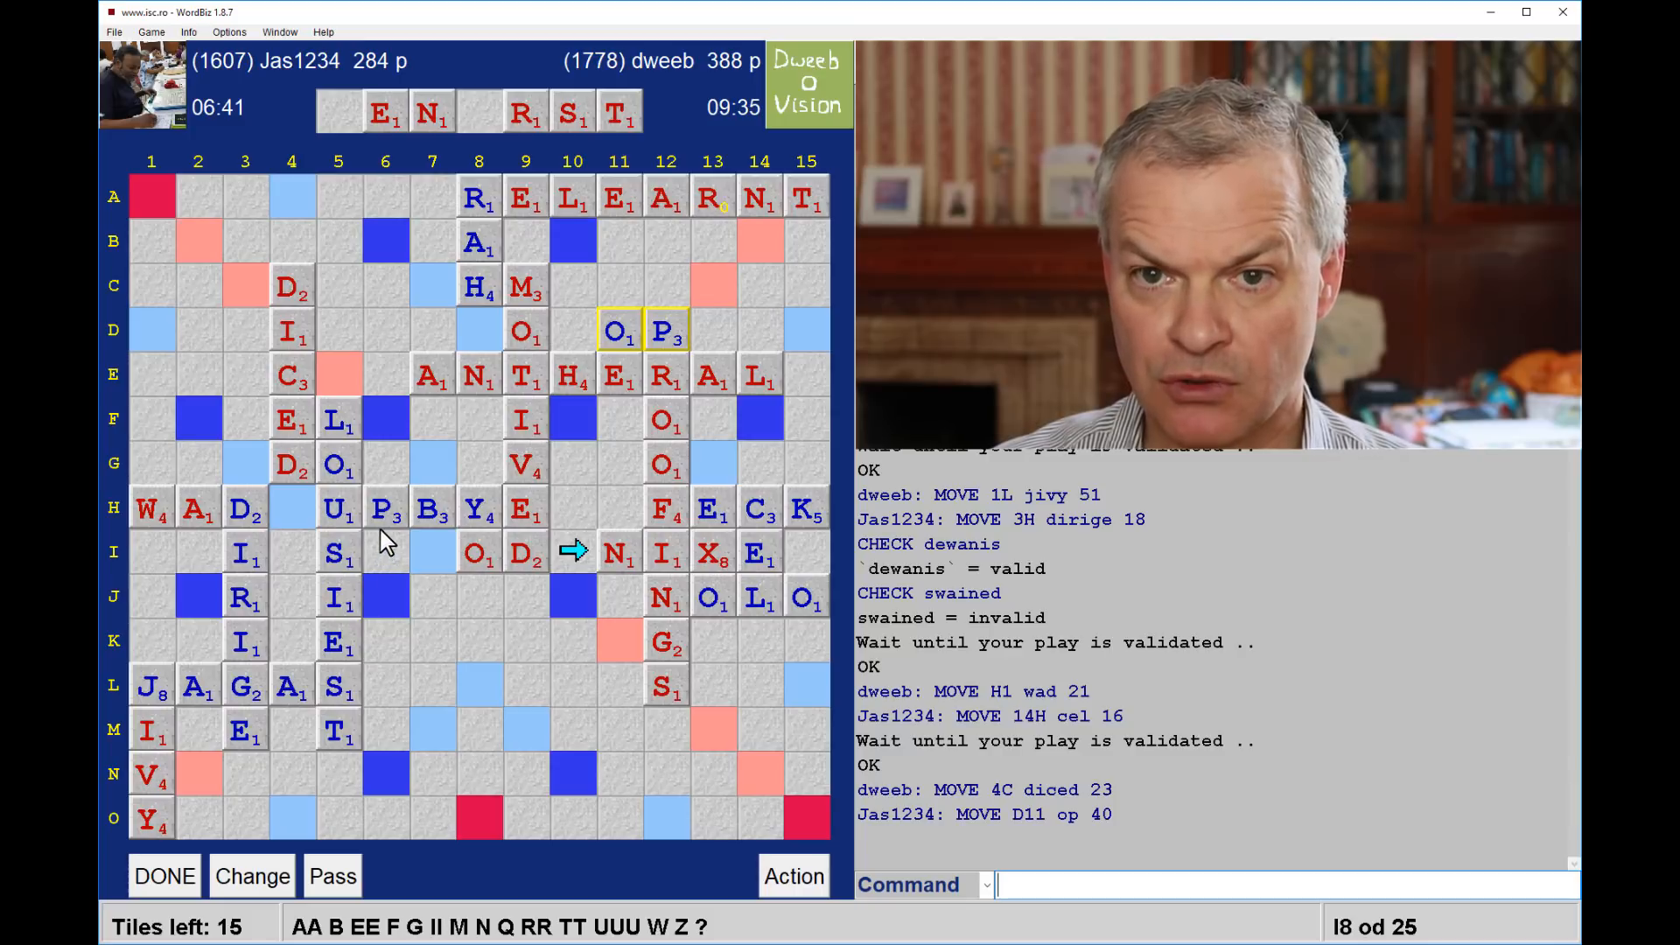
mouse_move(303, 252)
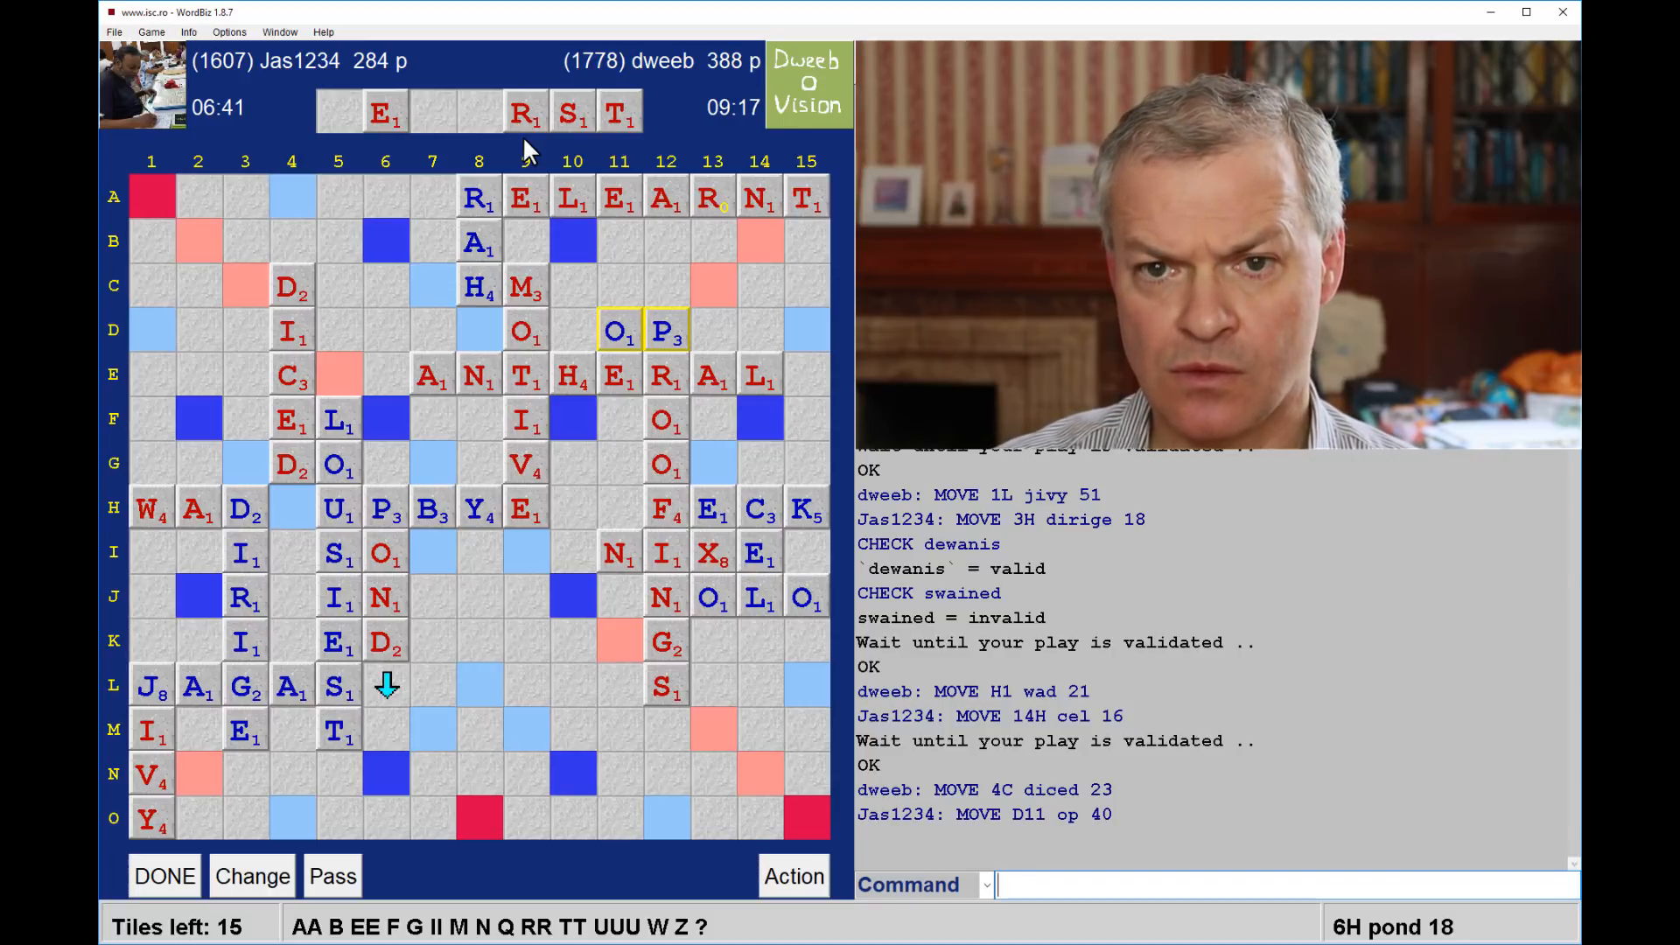
mouse_move(380, 681)
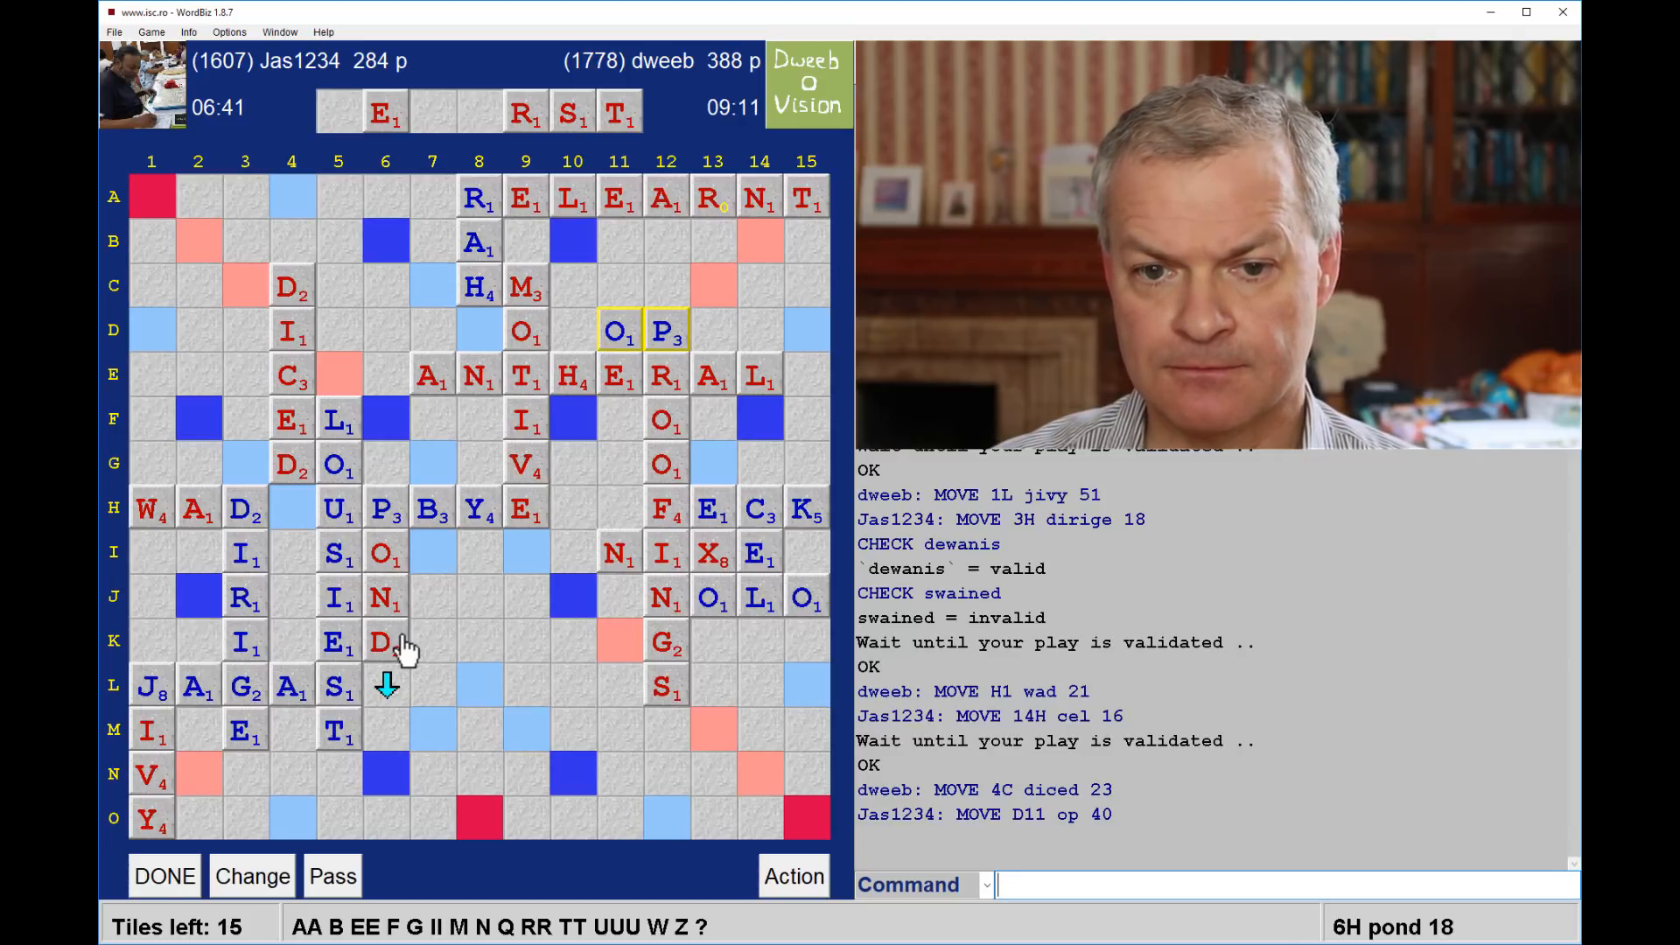
mouse_move(488, 620)
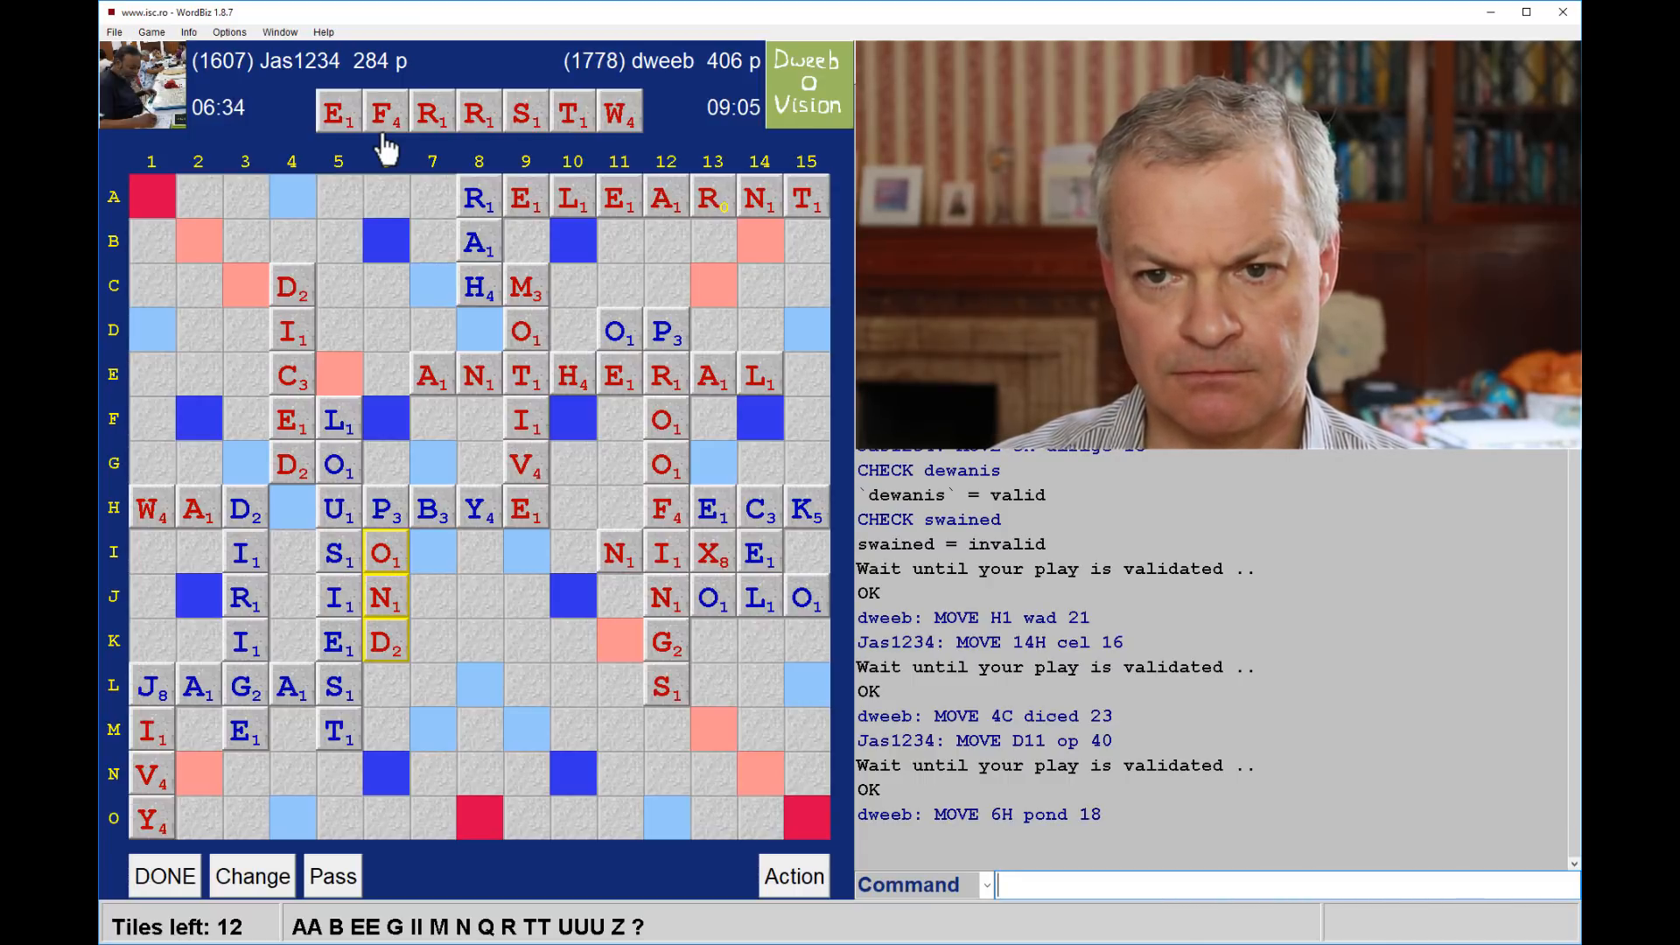
mouse_move(407, 161)
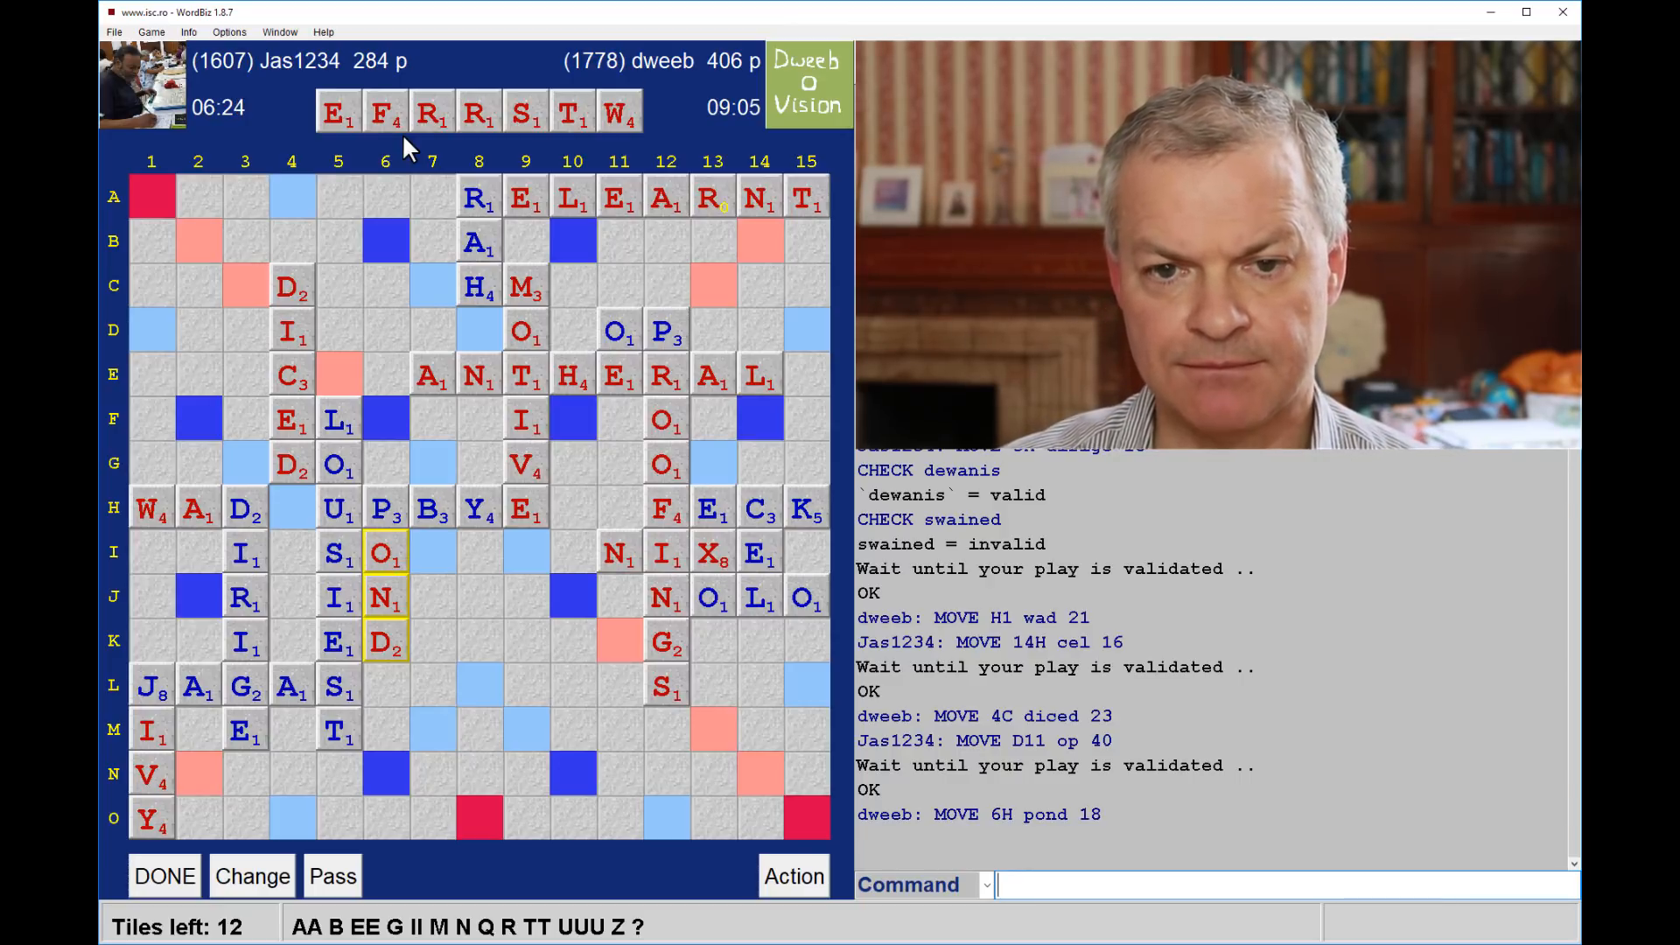
mouse_move(385, 422)
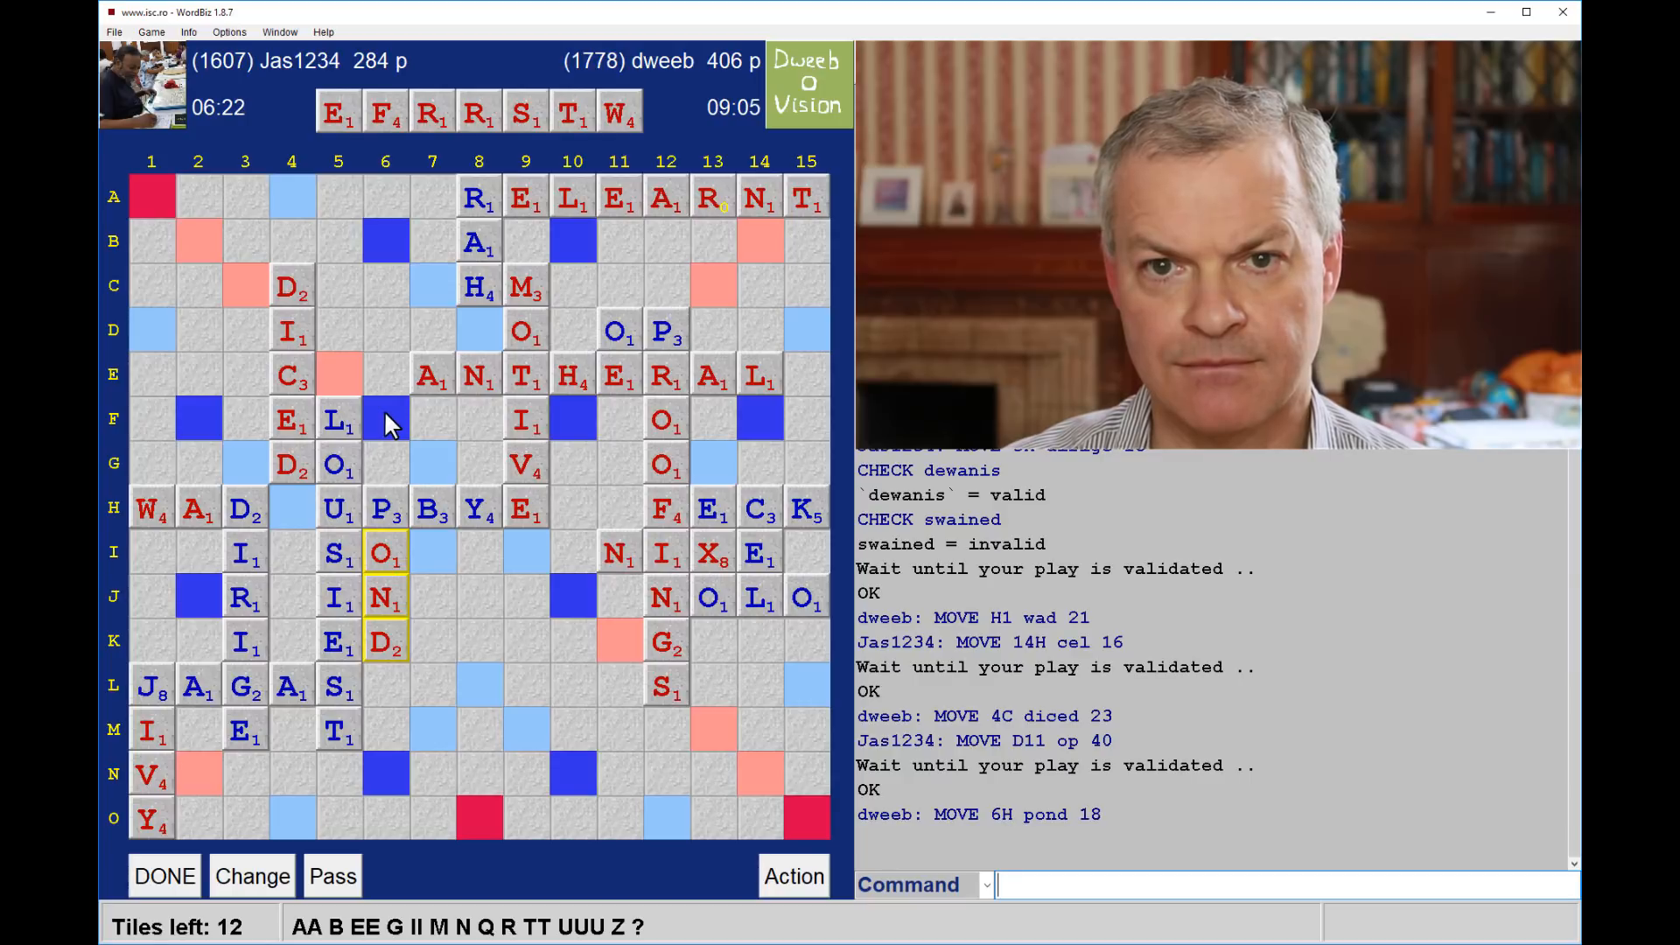
mouse_move(444, 413)
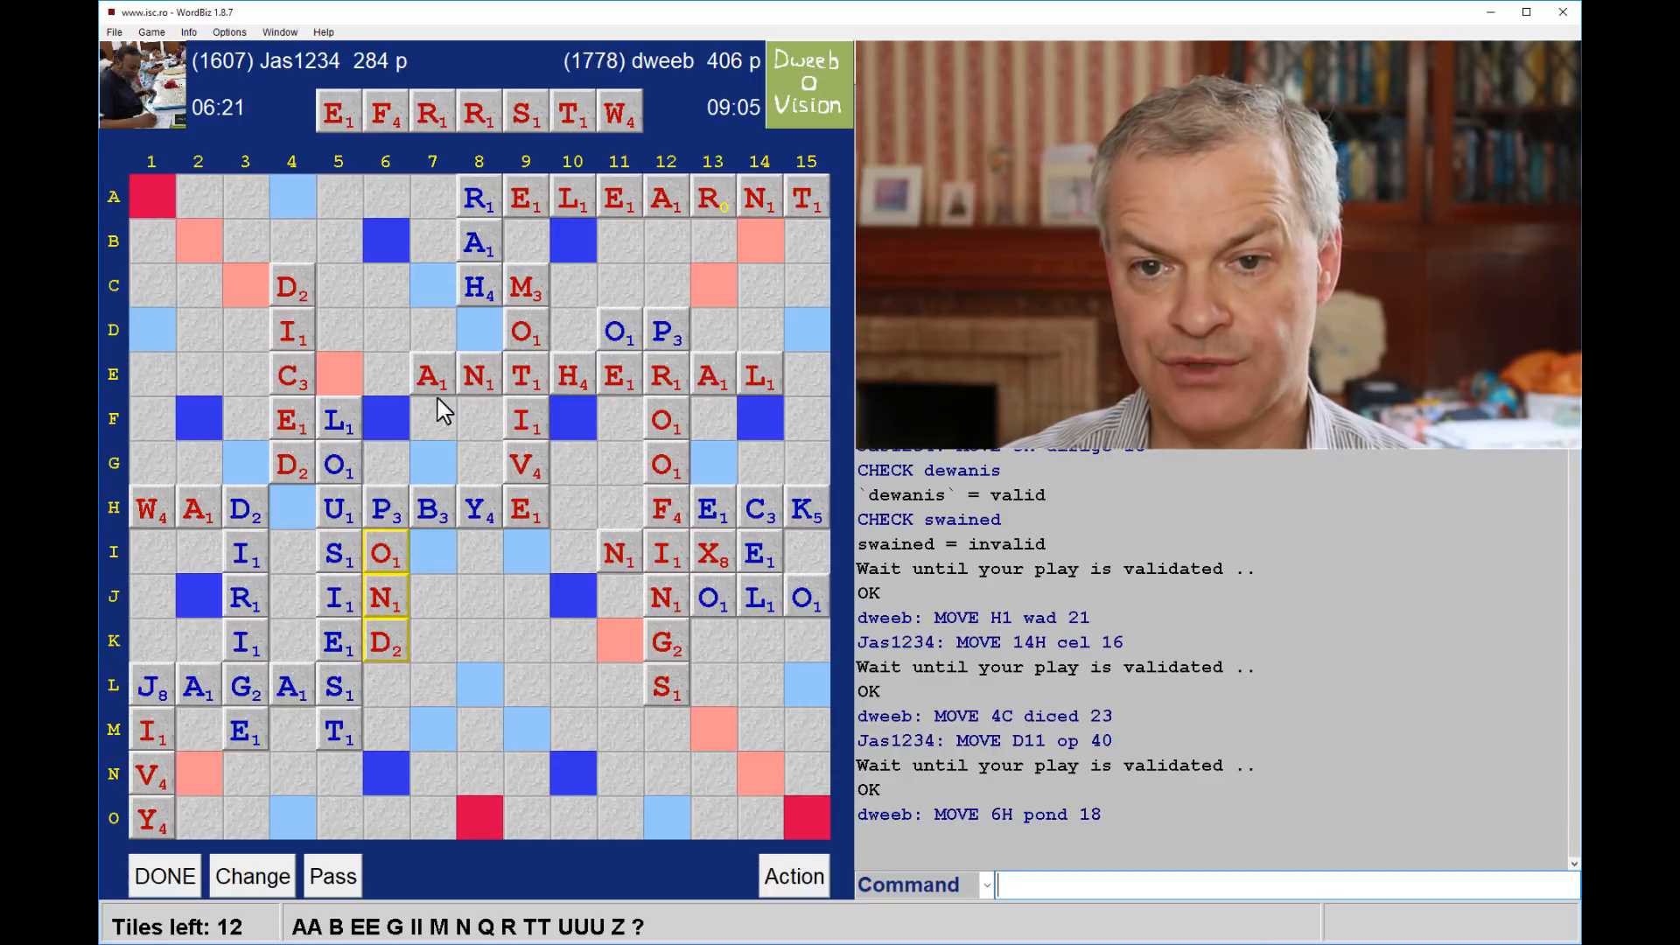
mouse_move(441, 390)
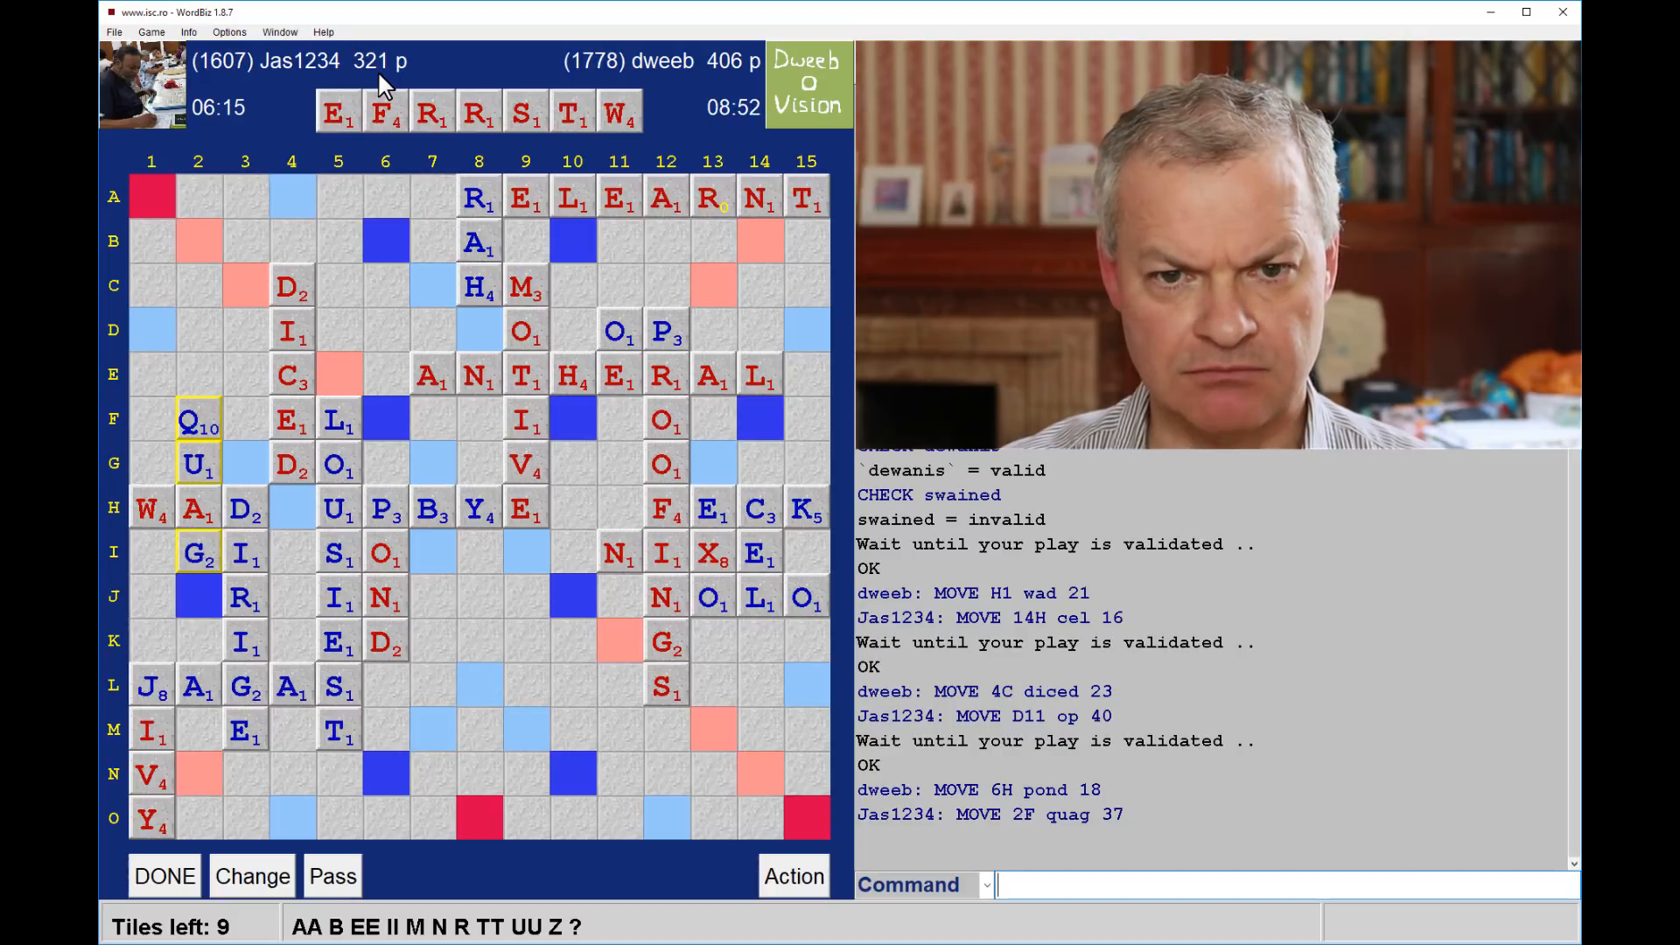
mouse_move(366, 333)
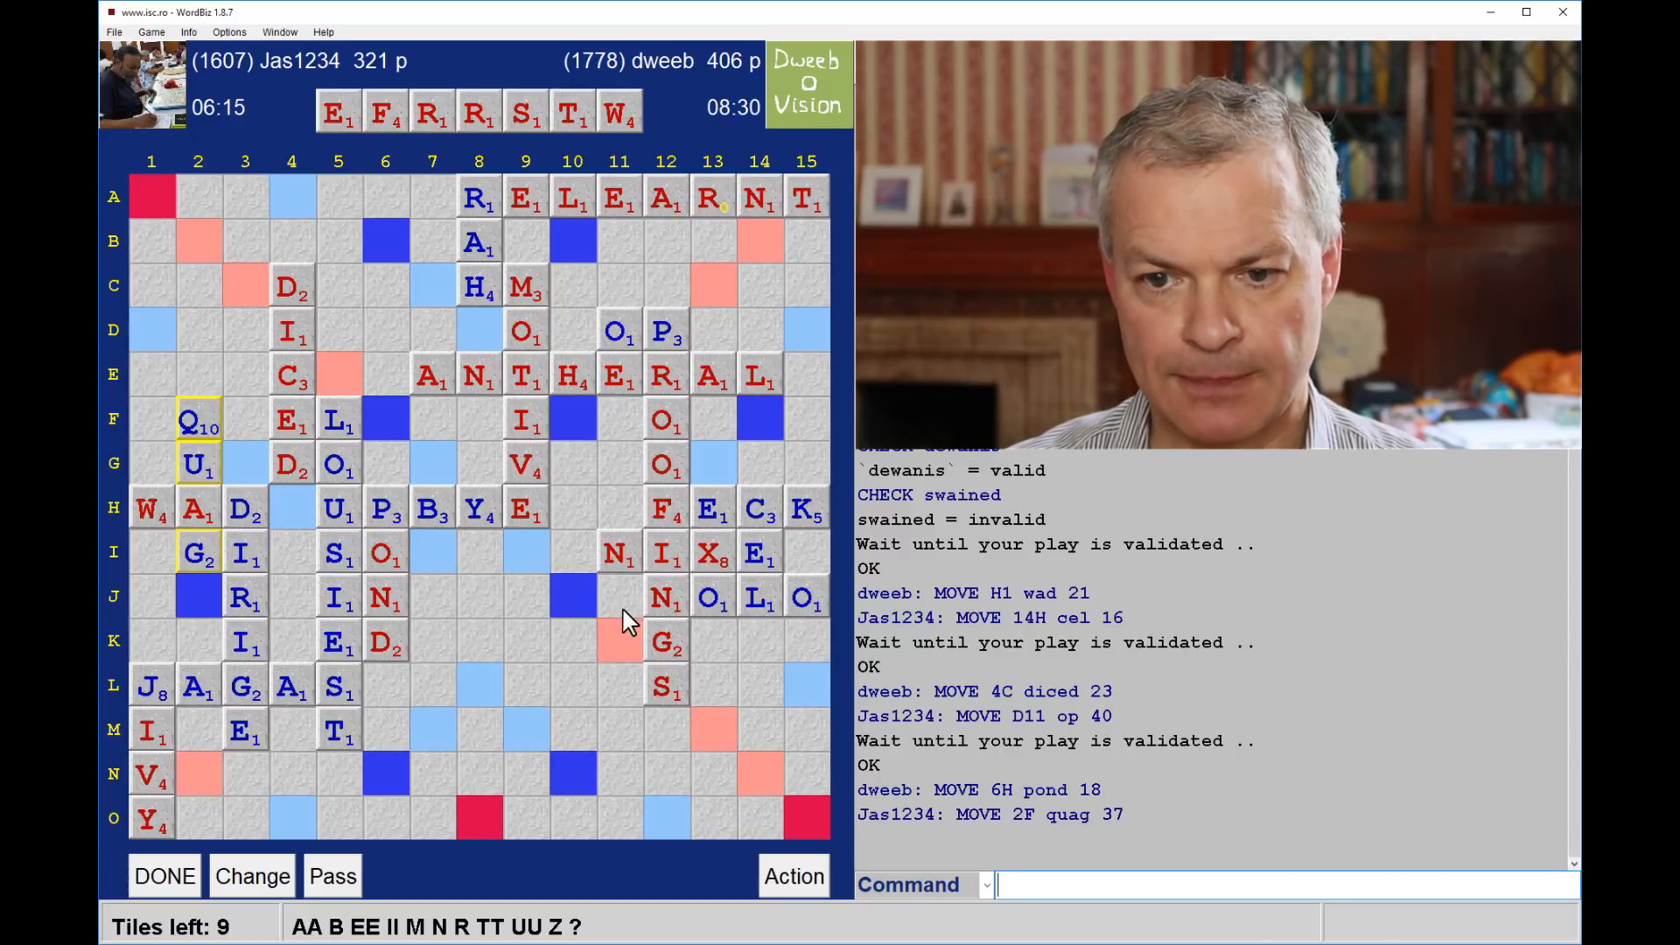
mouse_move(672, 709)
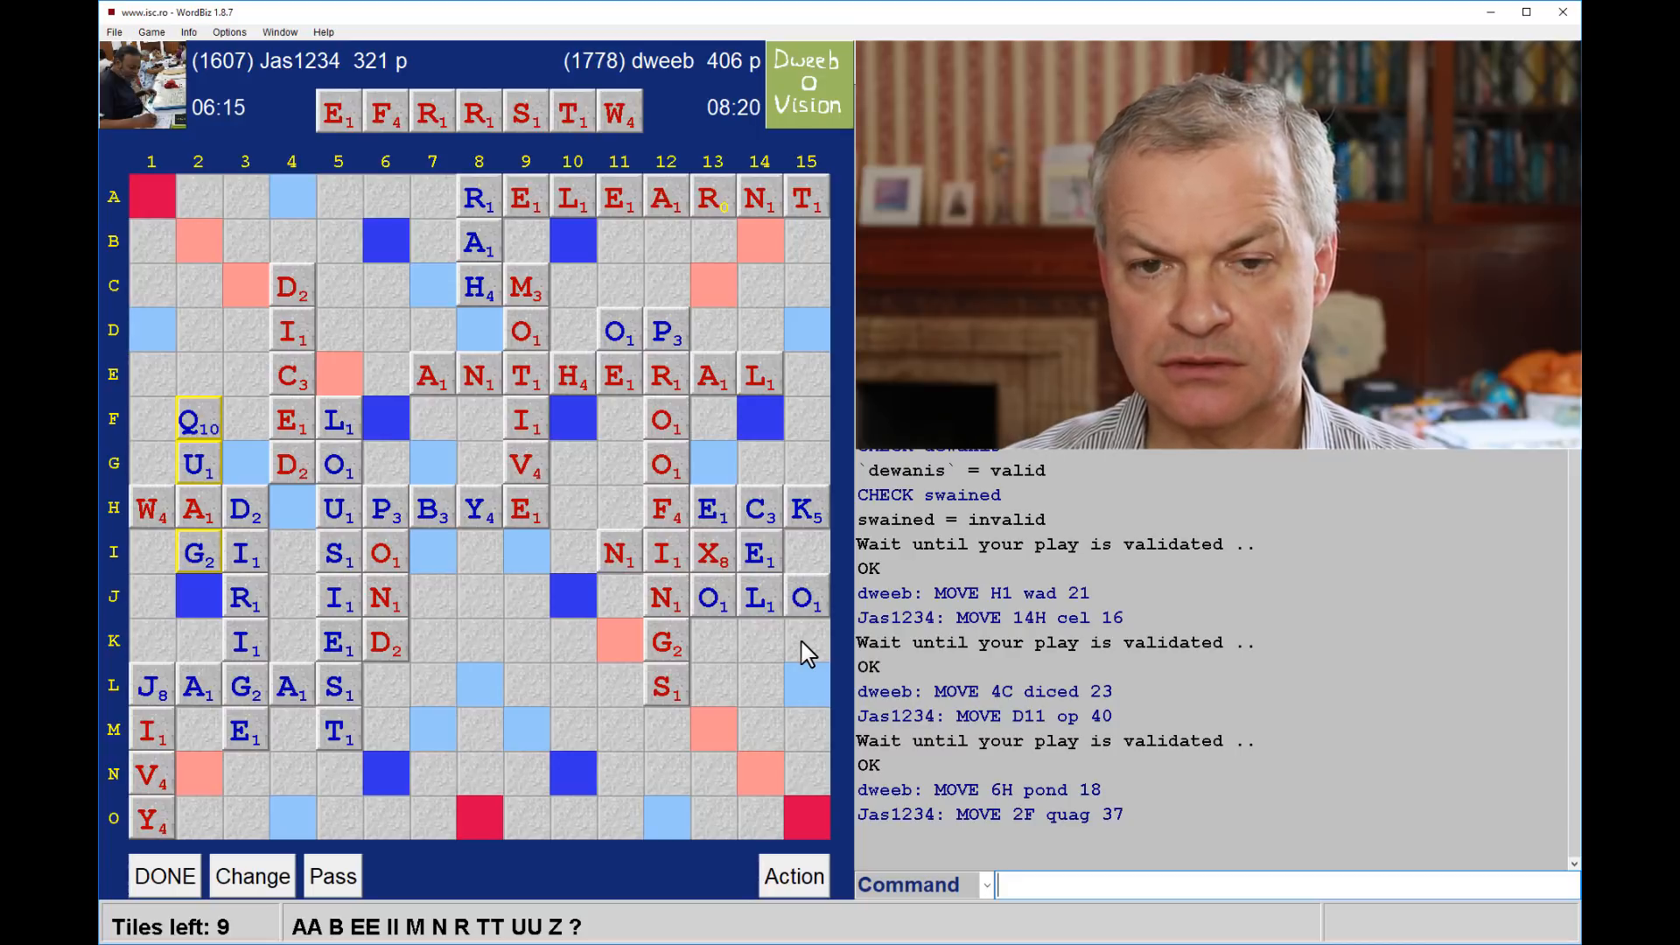
mouse_move(247, 343)
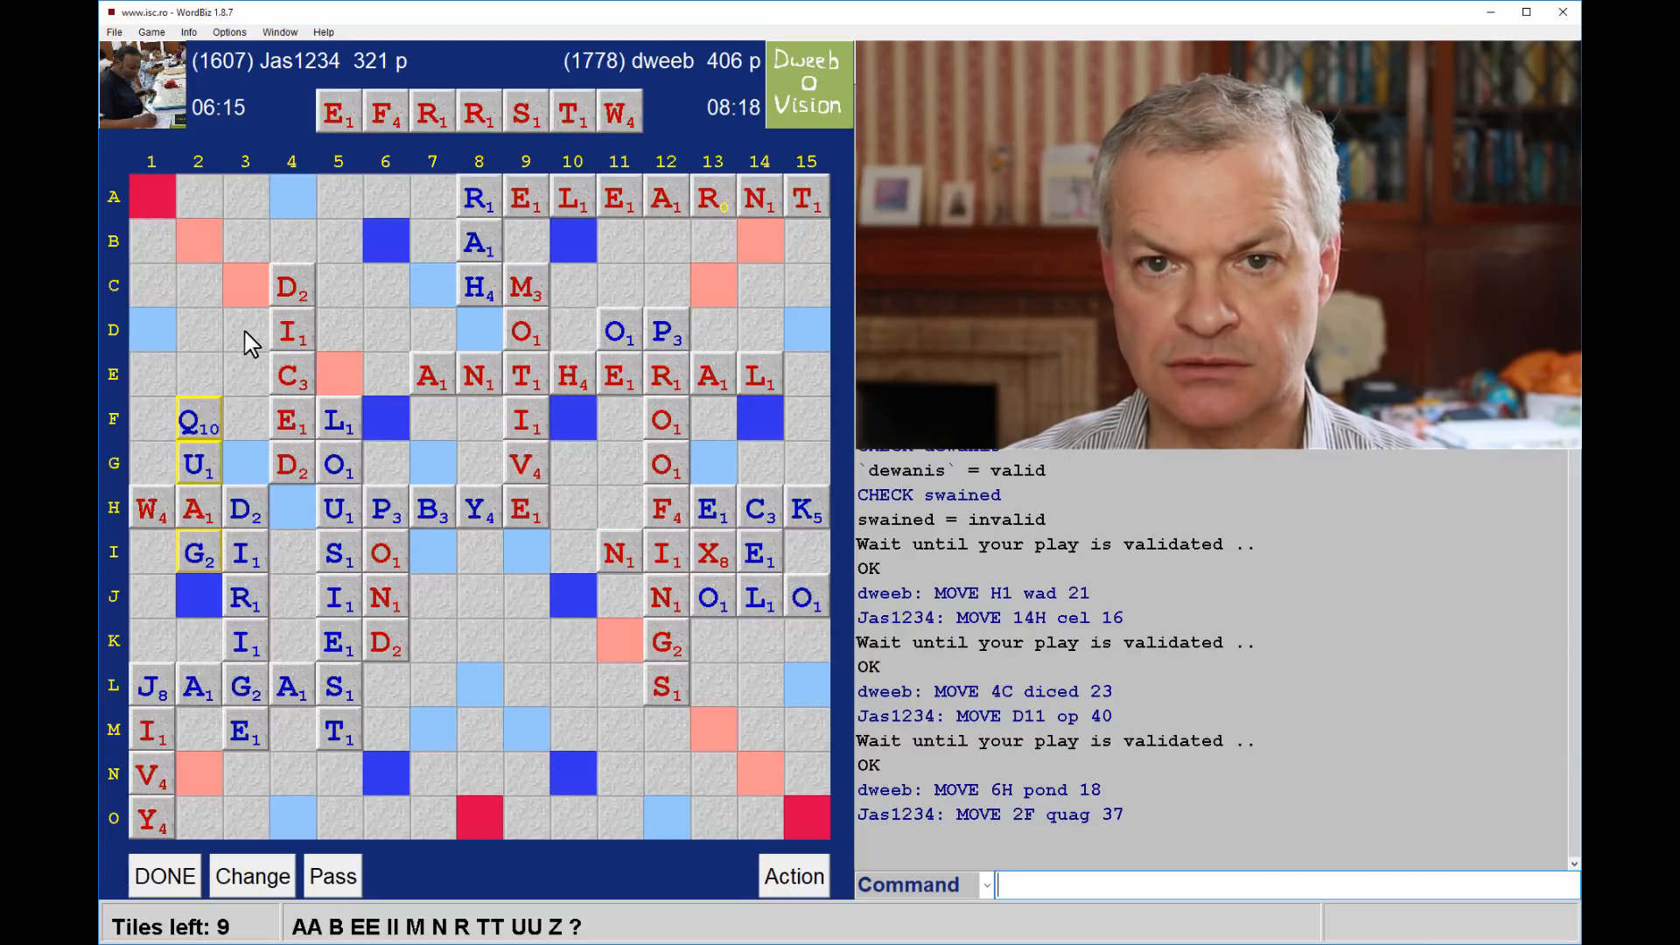
mouse_move(304, 311)
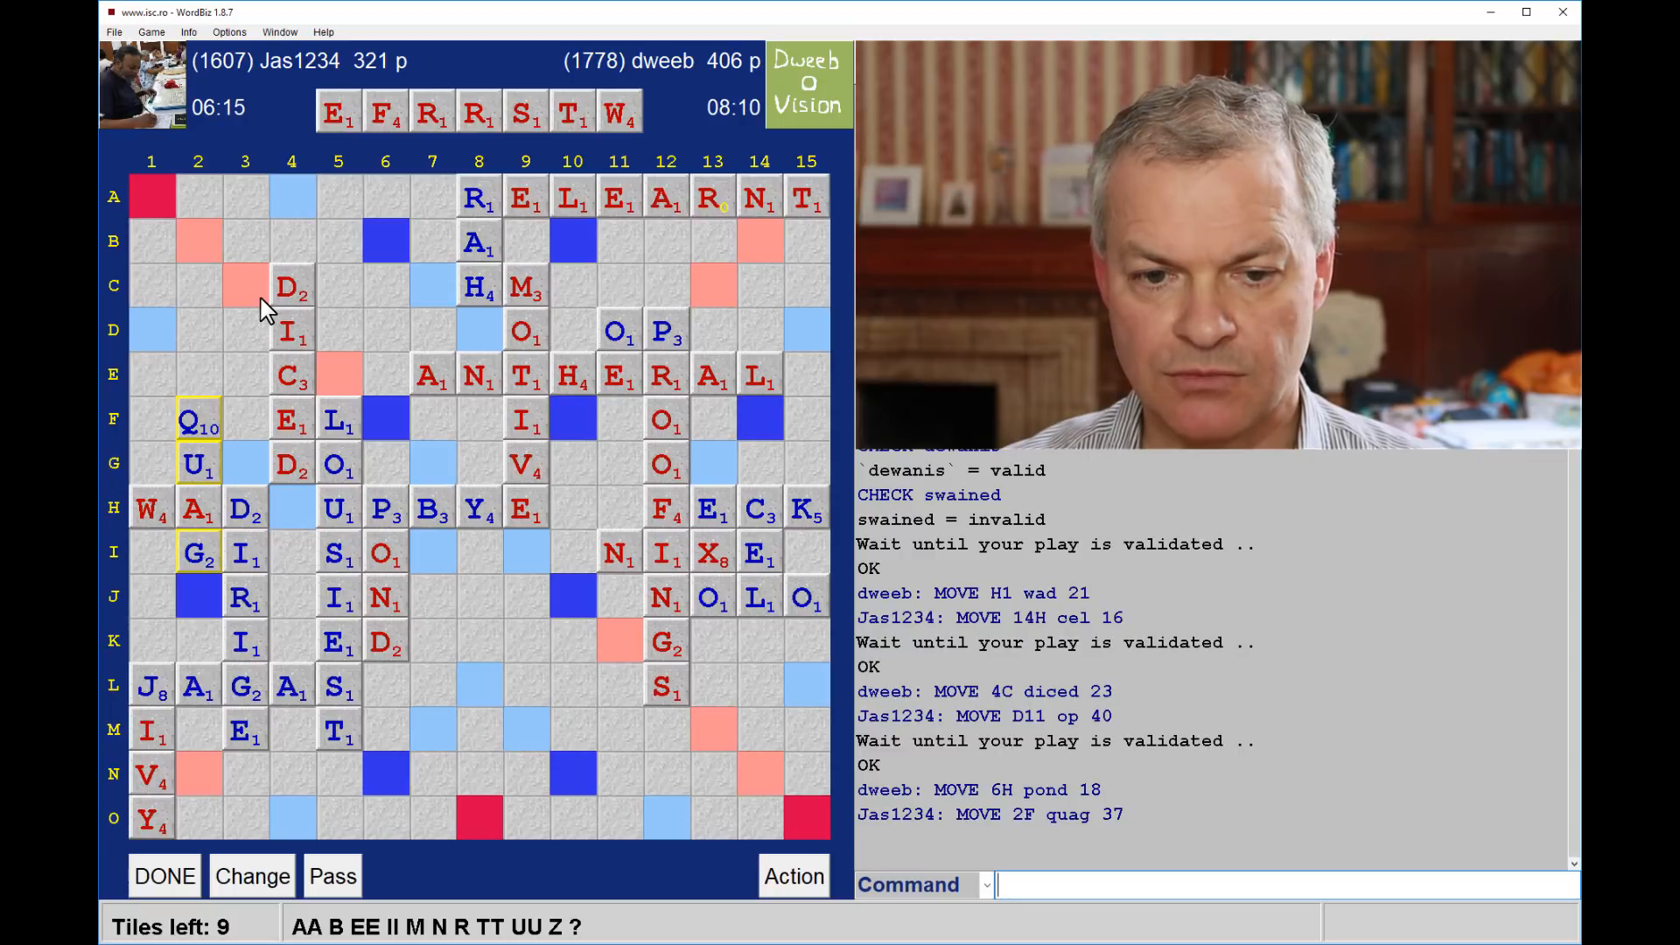
mouse_move(185, 747)
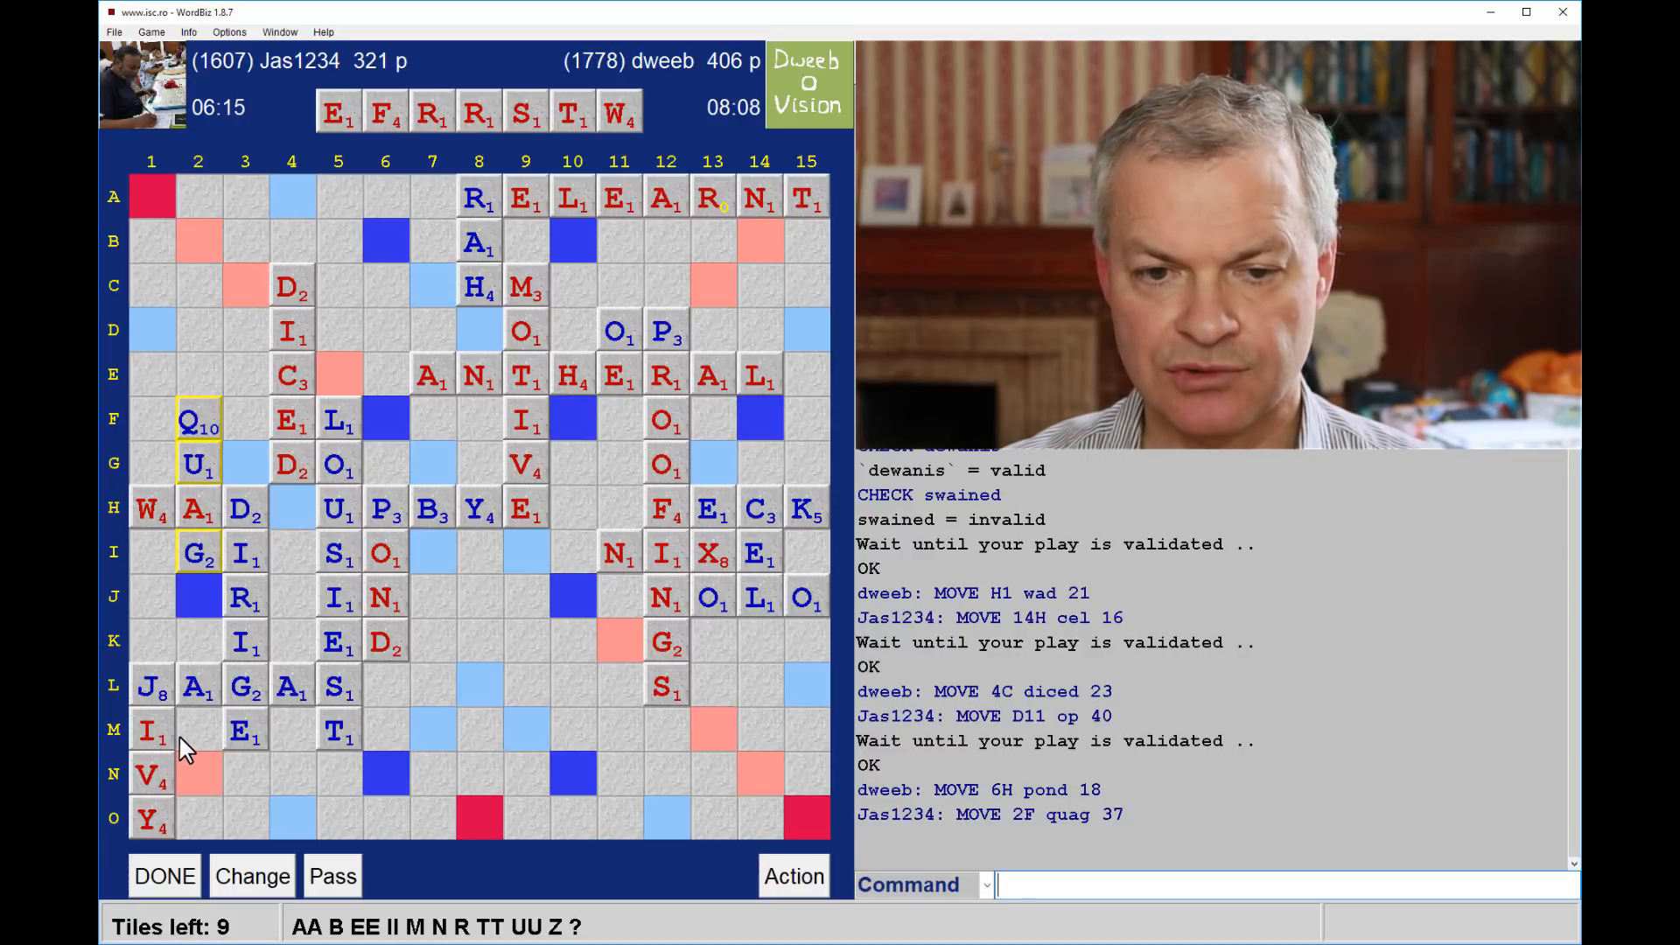
mouse_move(201, 661)
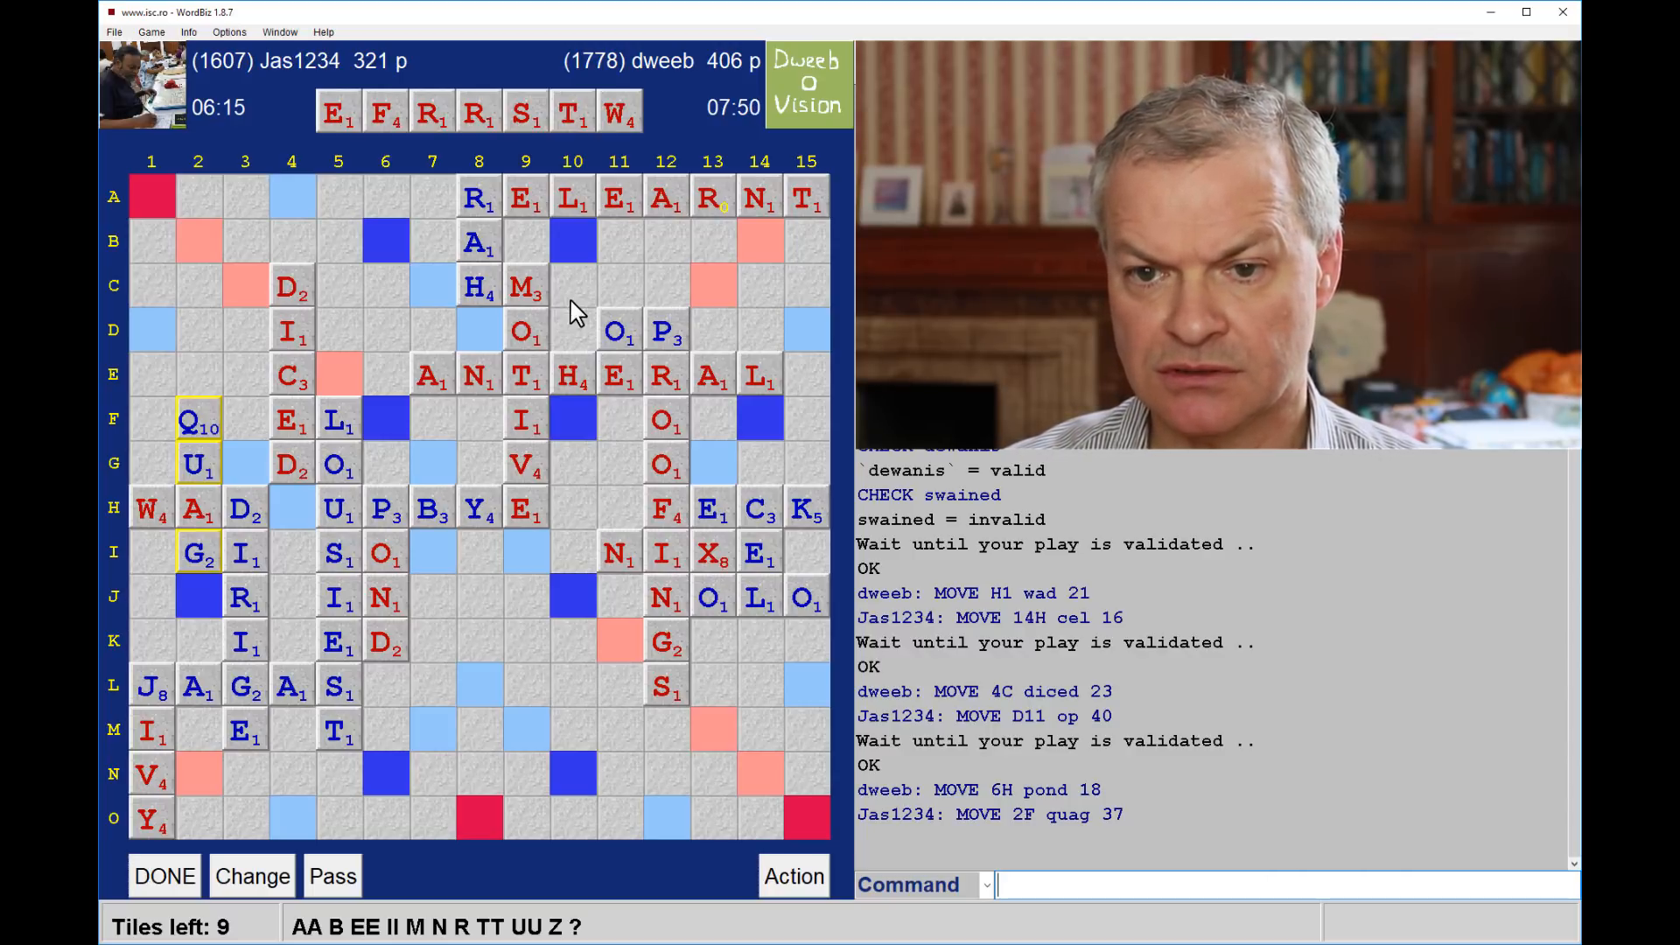
mouse_move(697, 476)
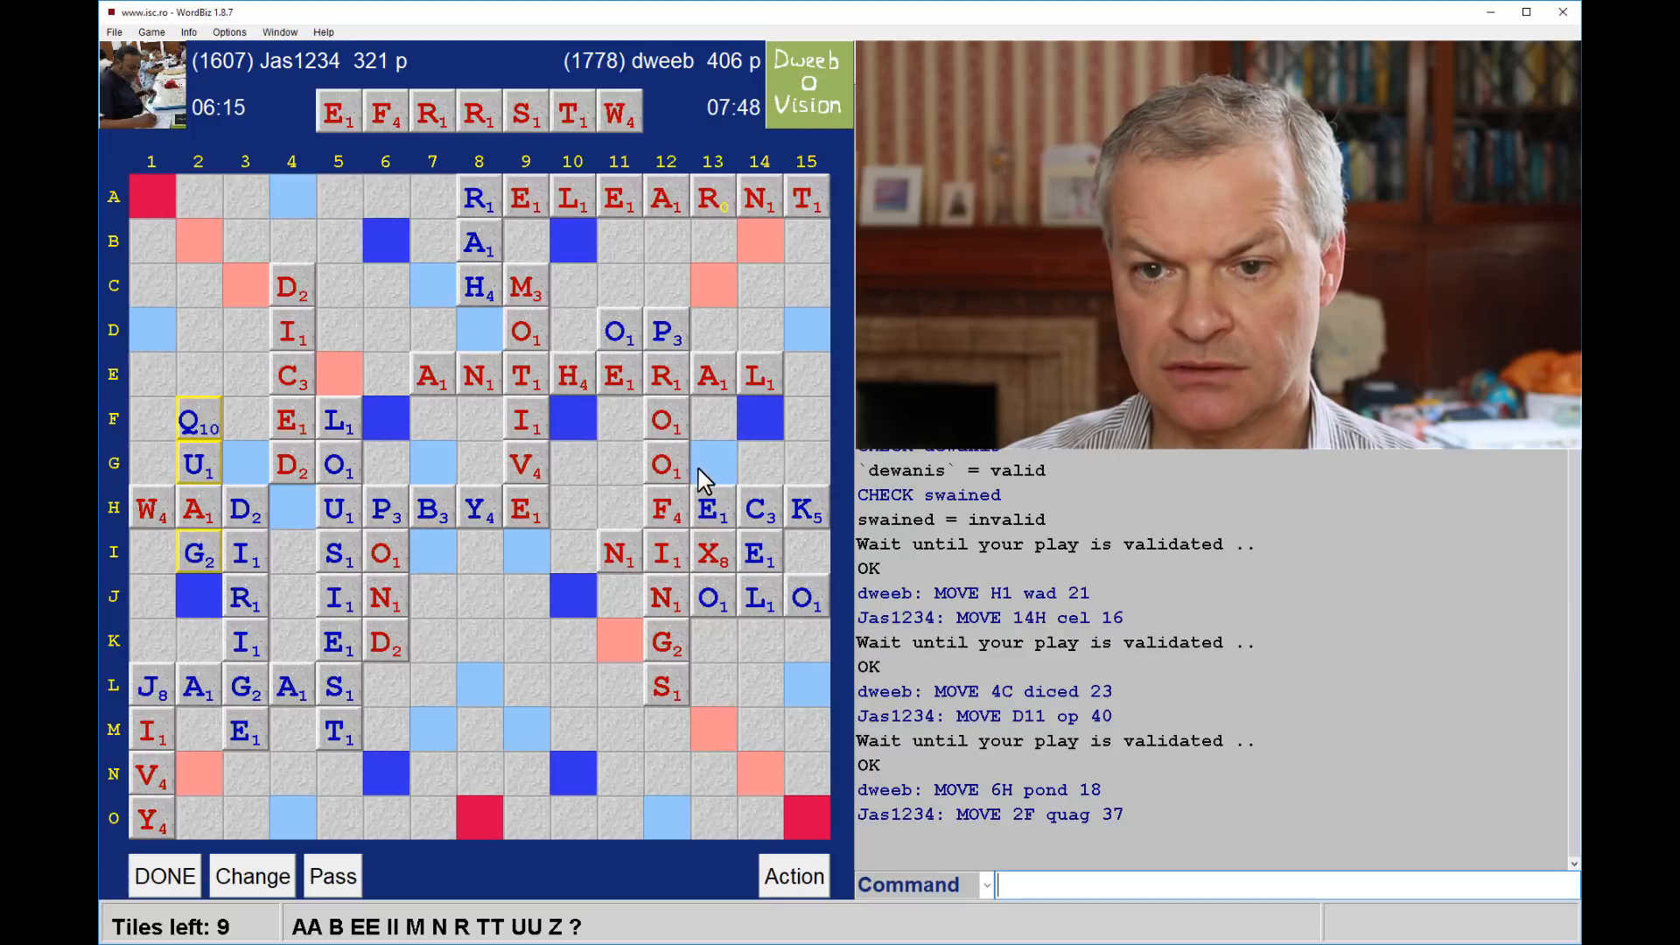
mouse_move(775, 733)
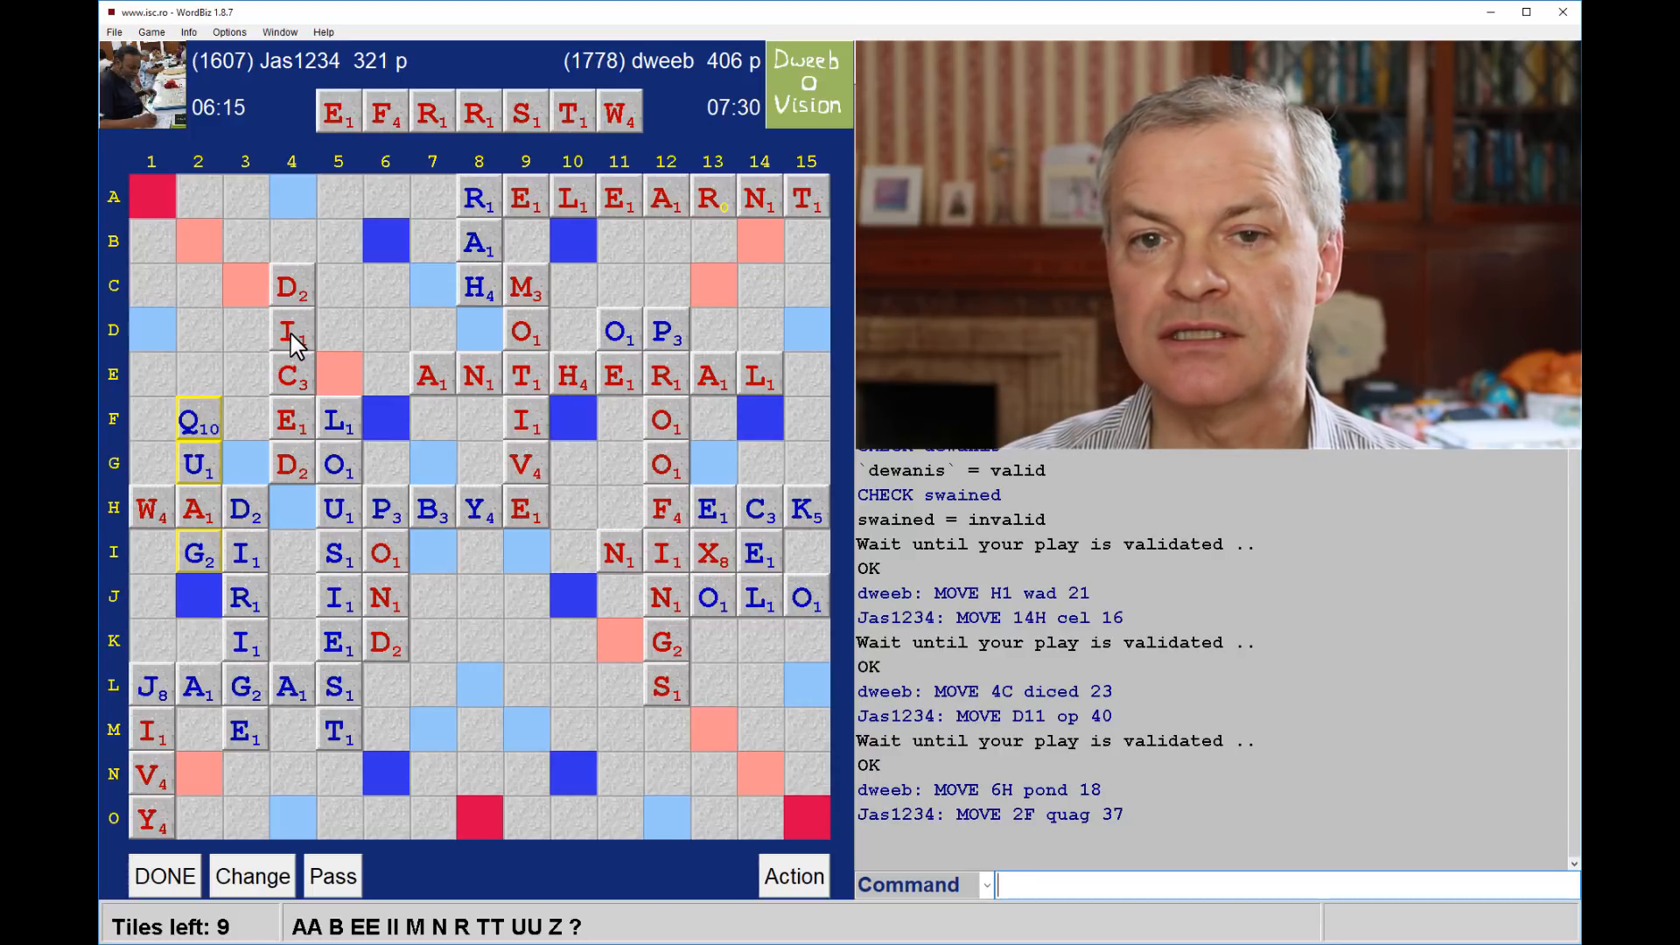
mouse_move(344, 357)
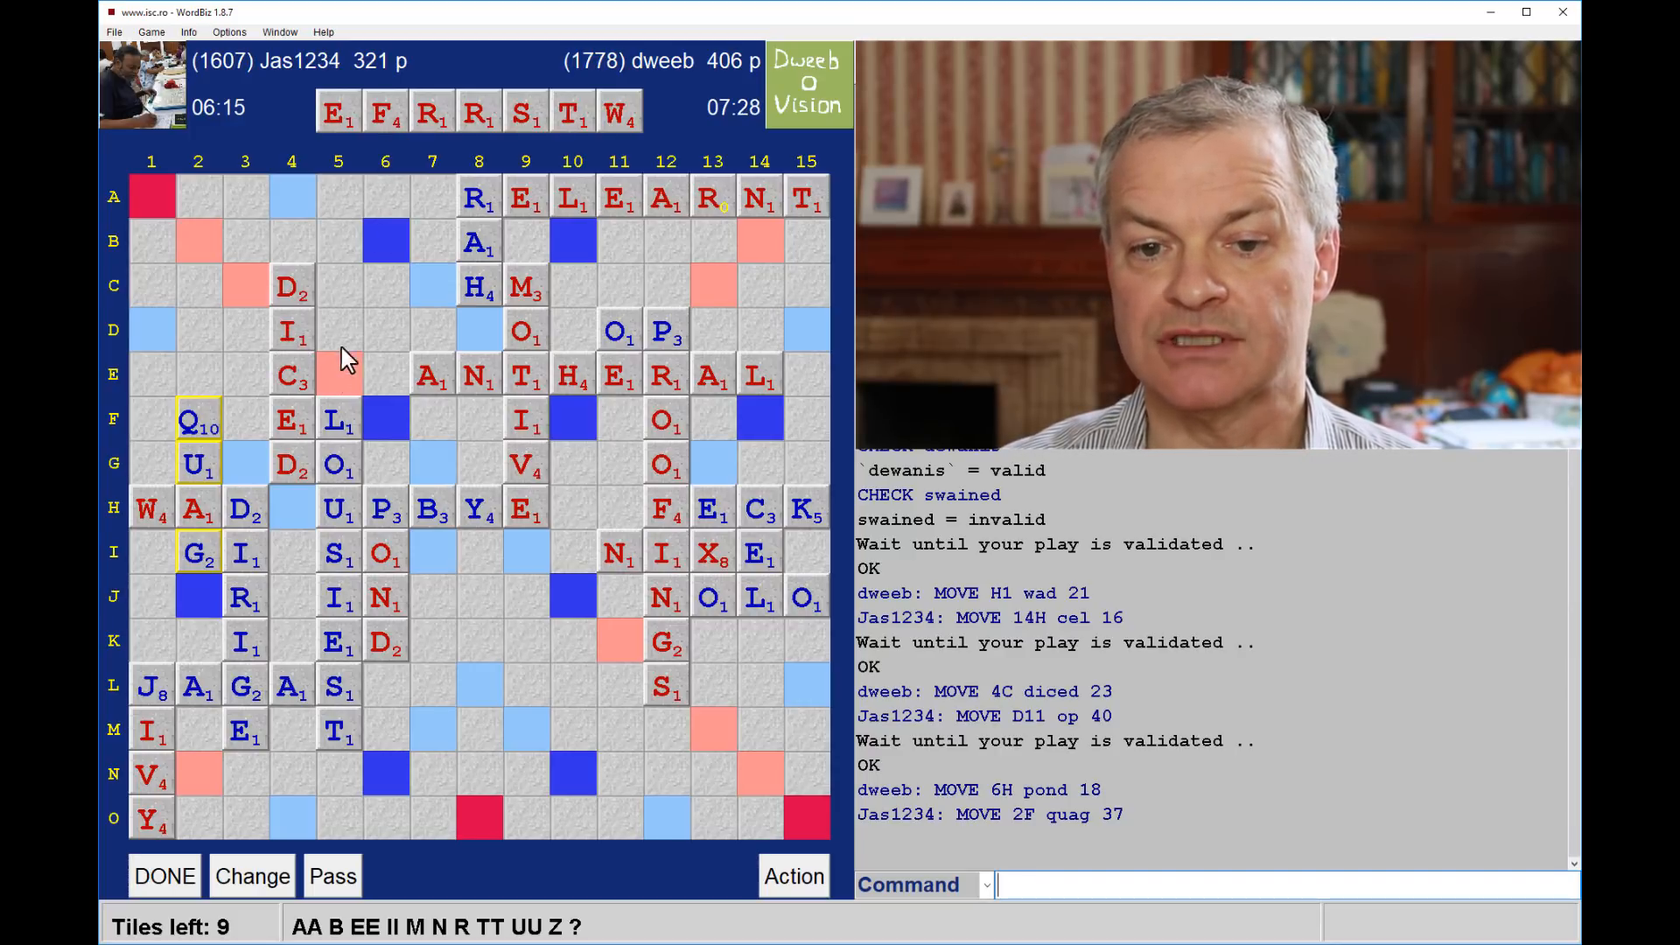
mouse_move(327, 389)
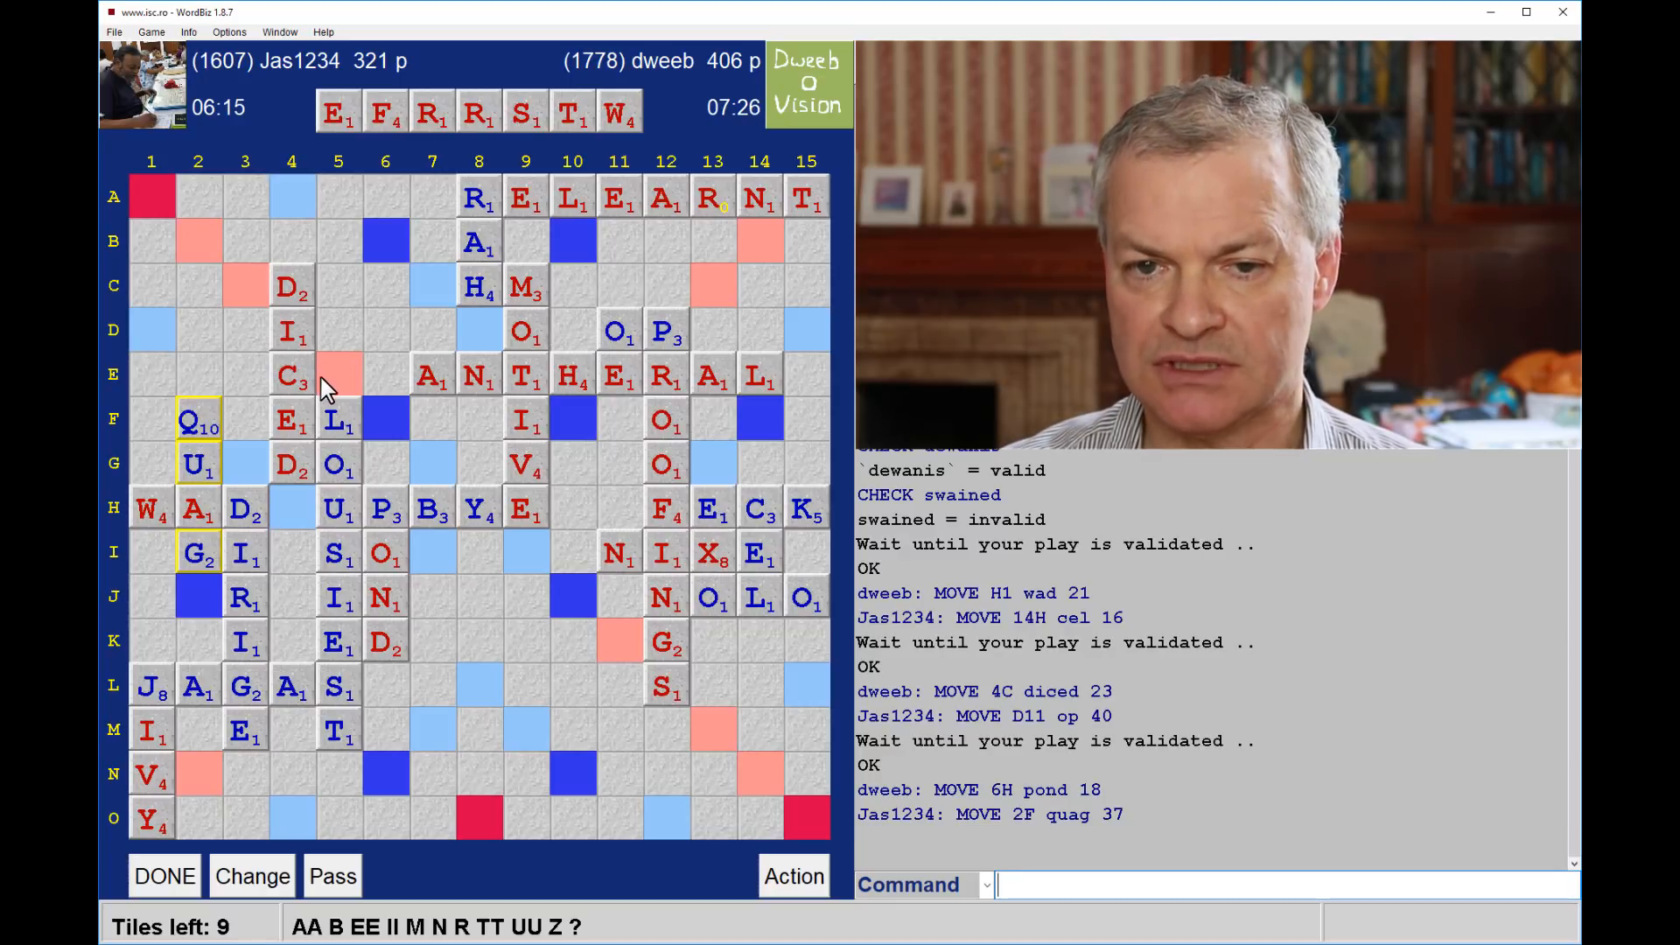
mouse_move(355, 416)
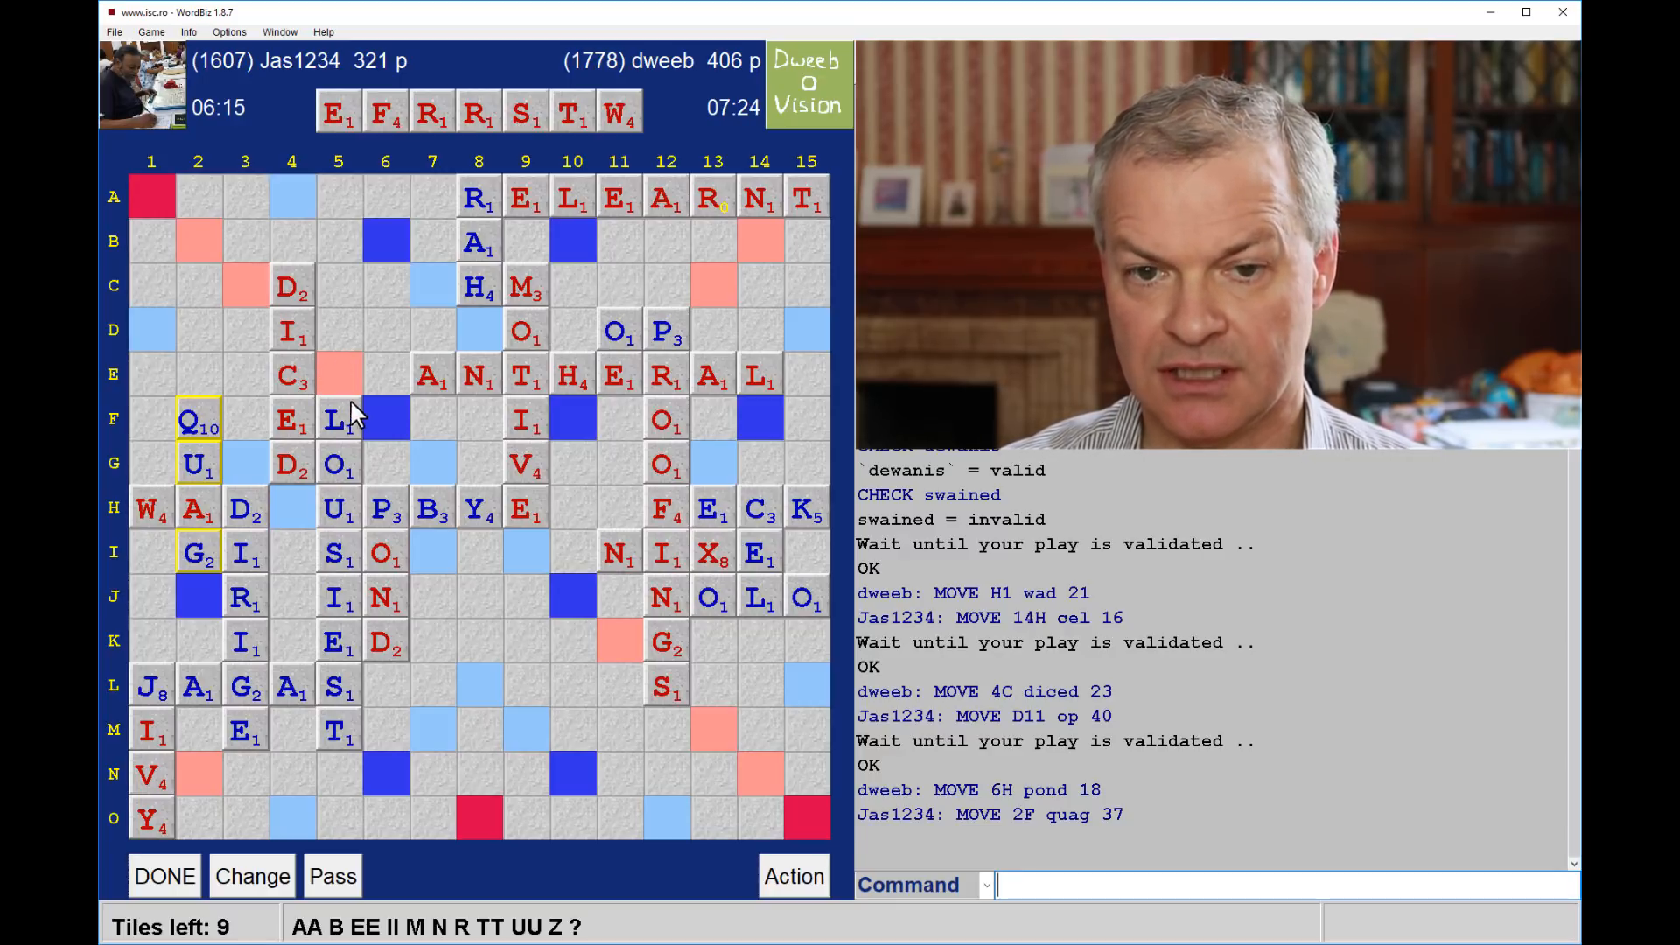
mouse_move(380, 429)
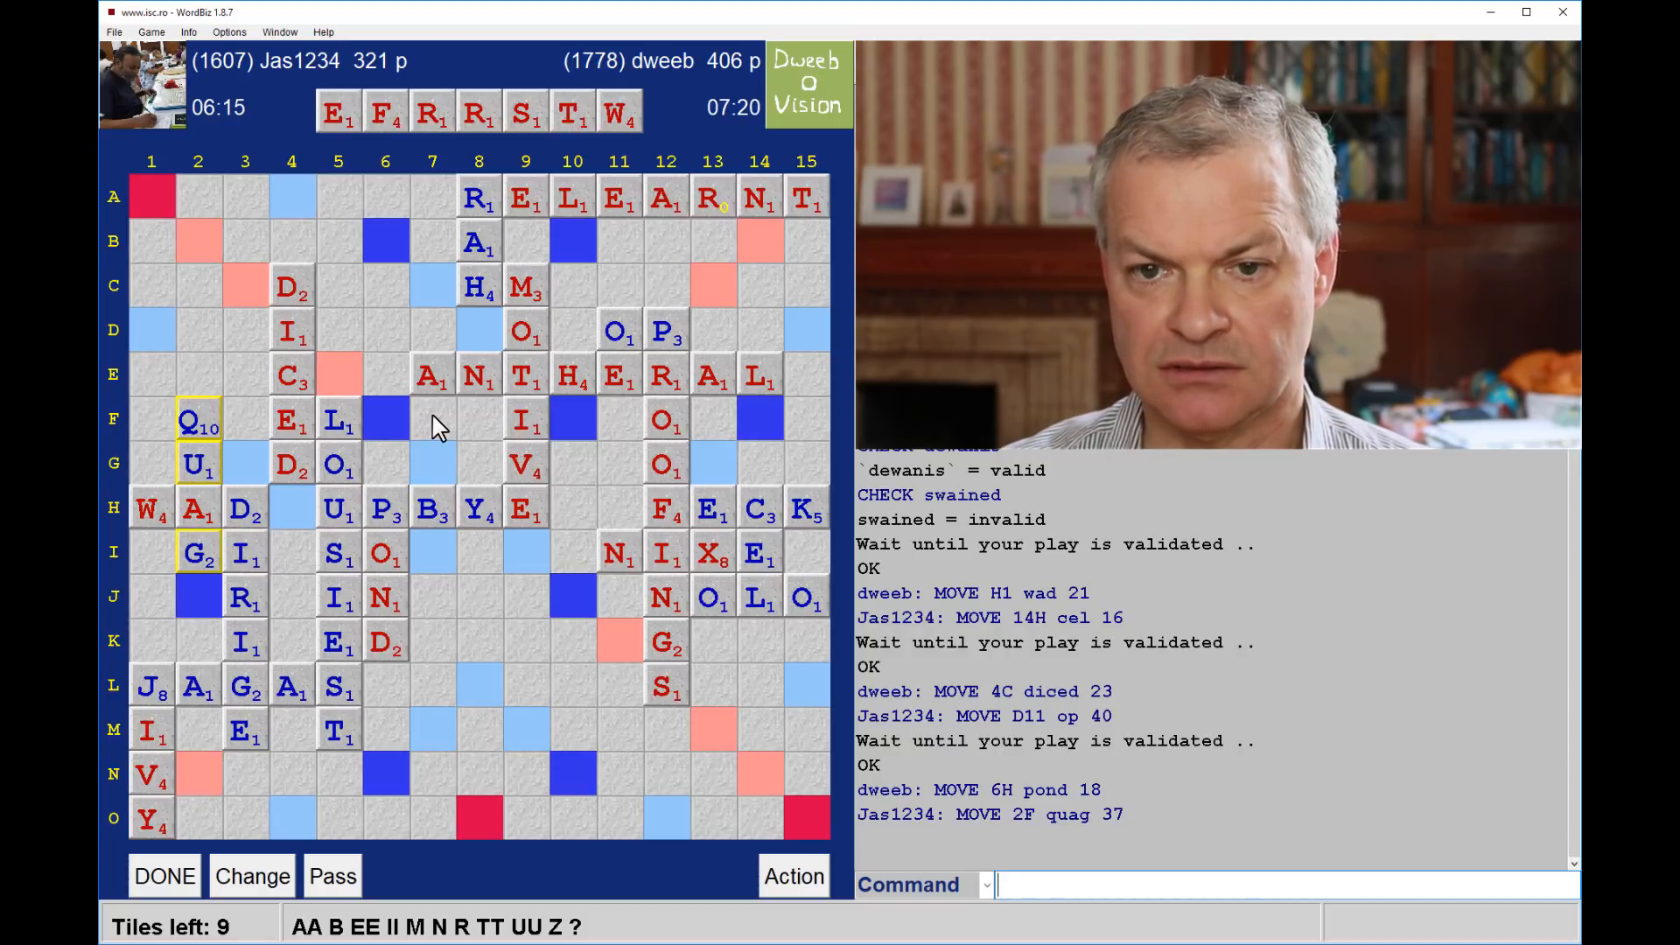
mouse_move(445, 589)
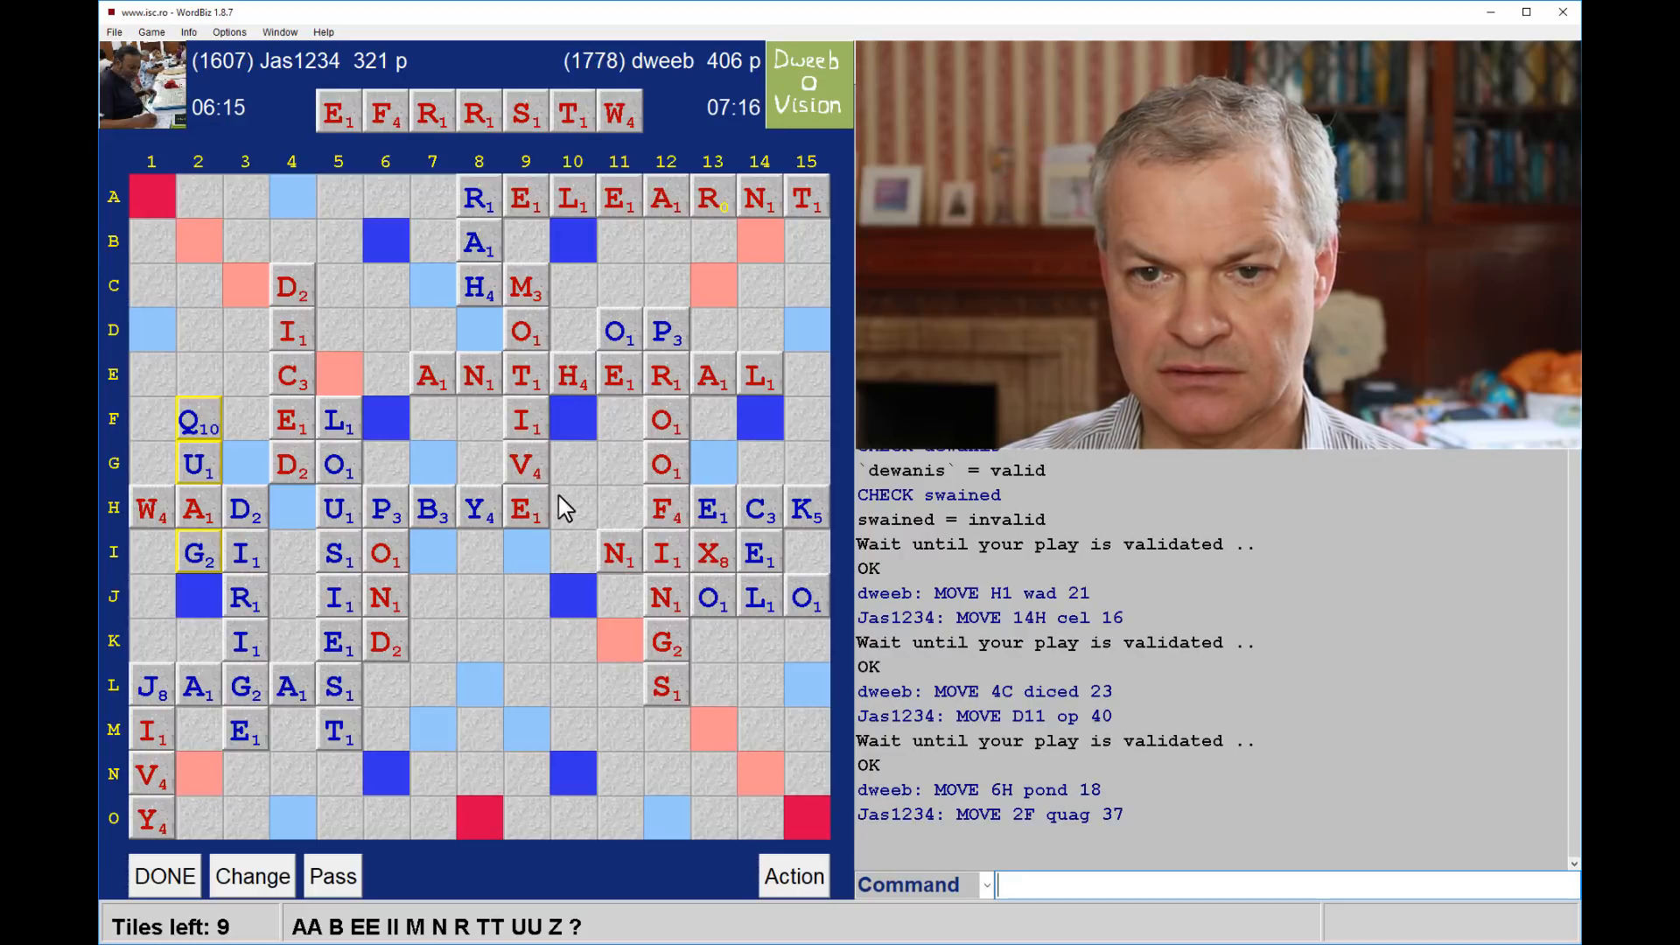
mouse_move(567, 471)
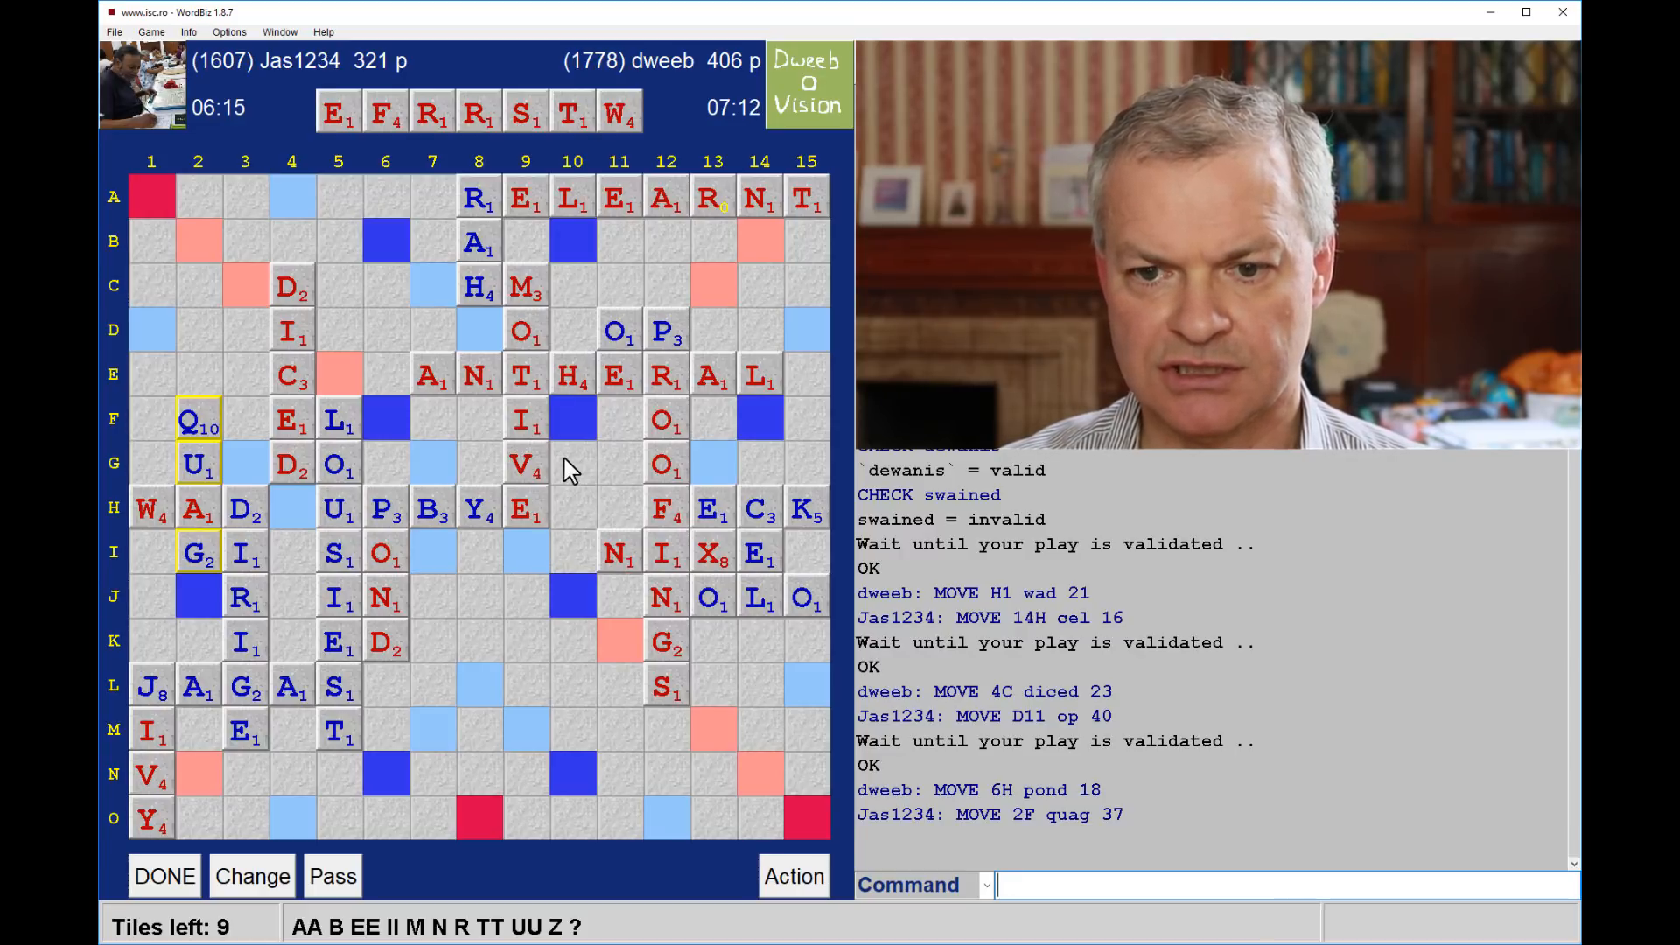
mouse_move(590, 600)
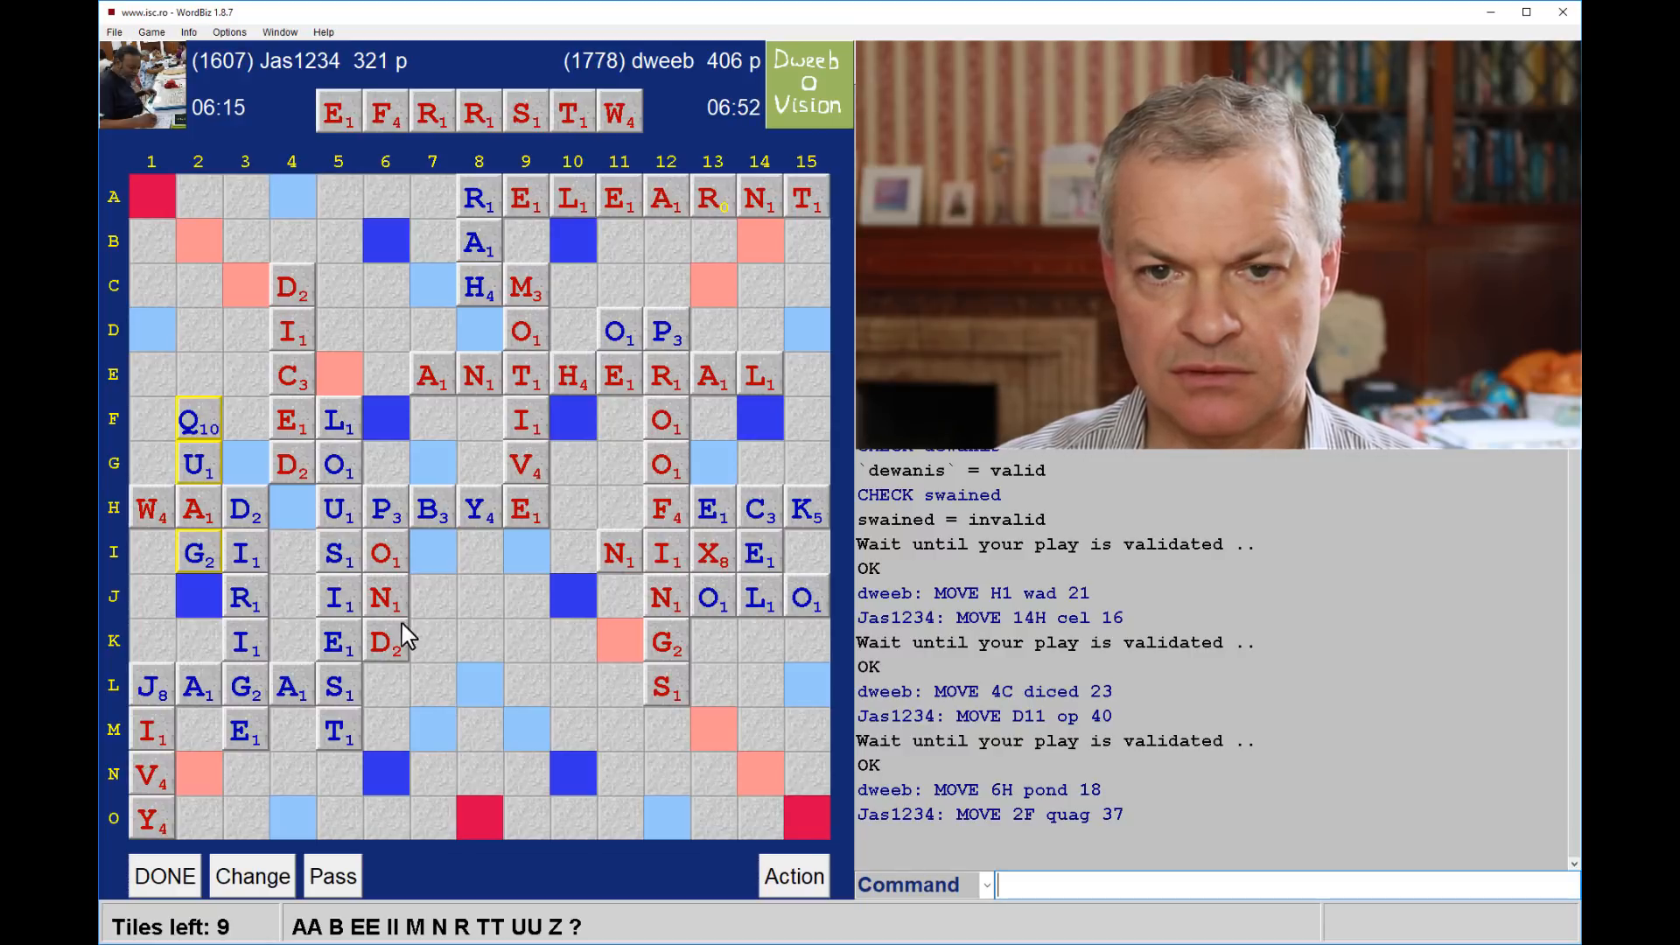
mouse_move(385, 238)
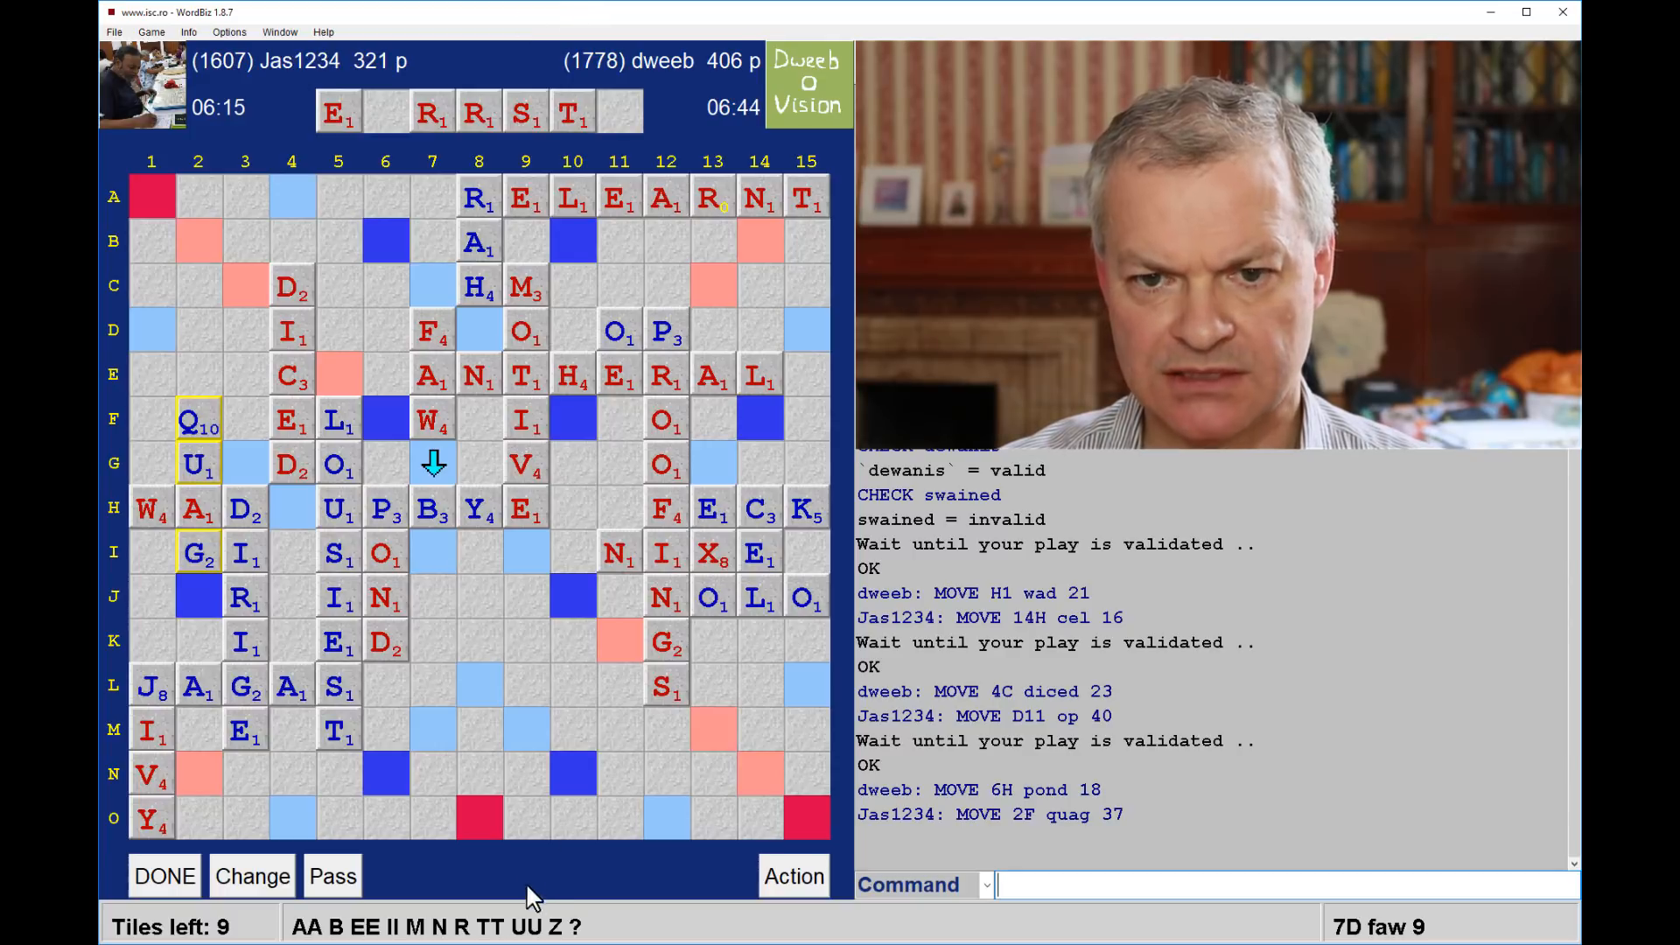
mouse_move(536, 807)
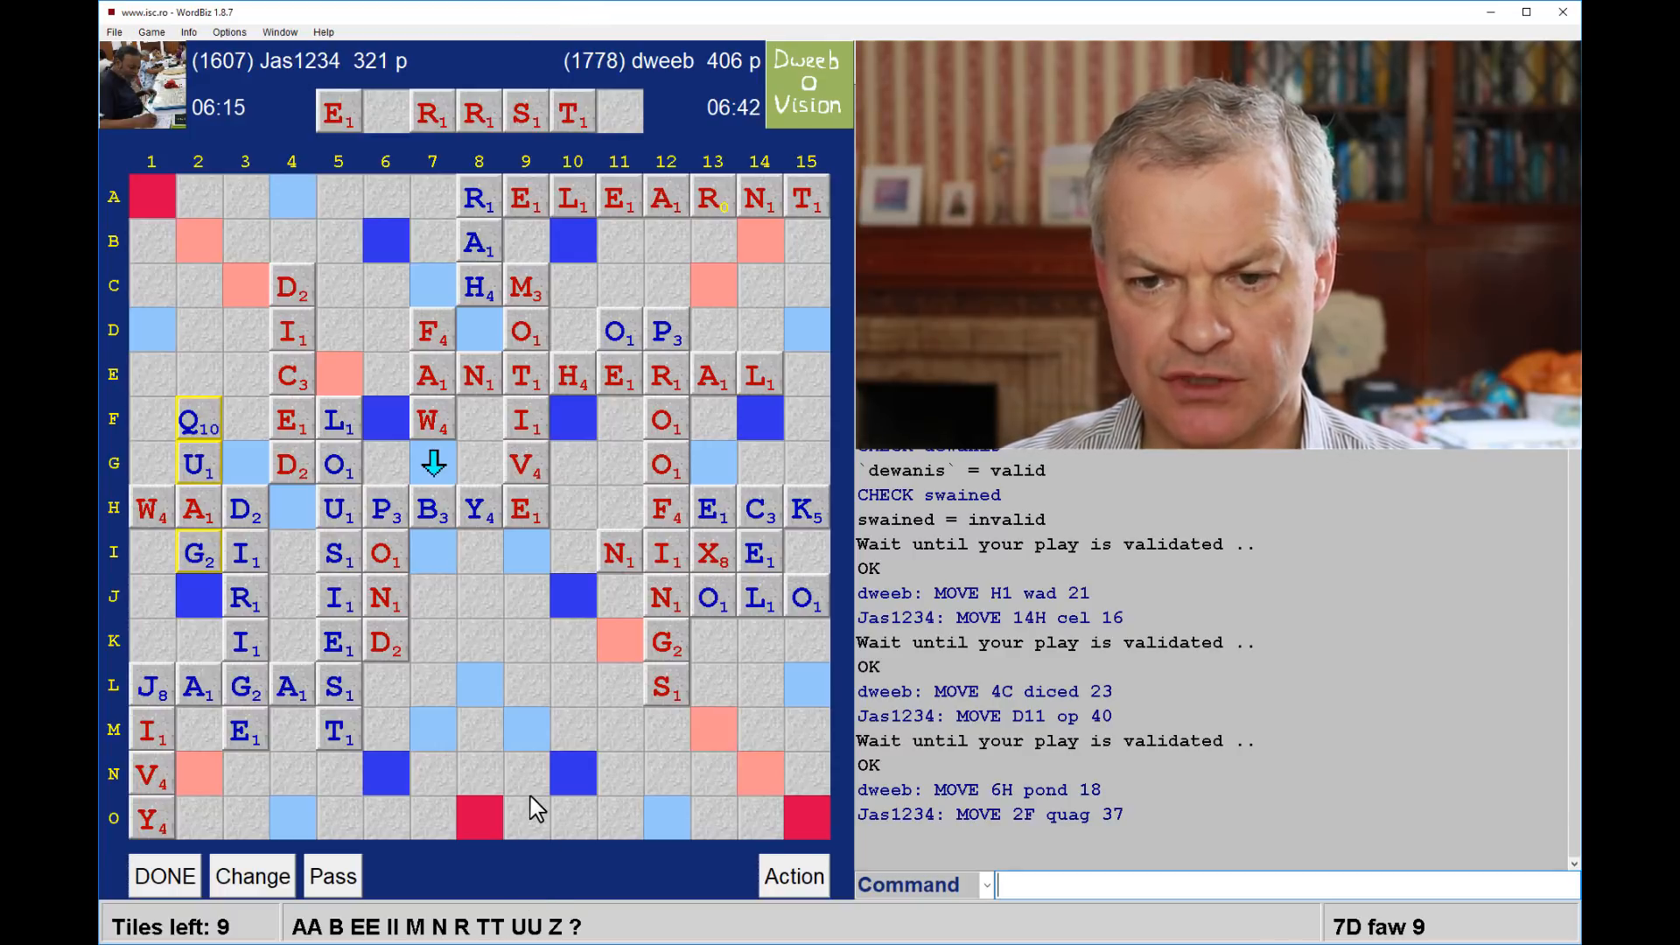
mouse_move(565, 684)
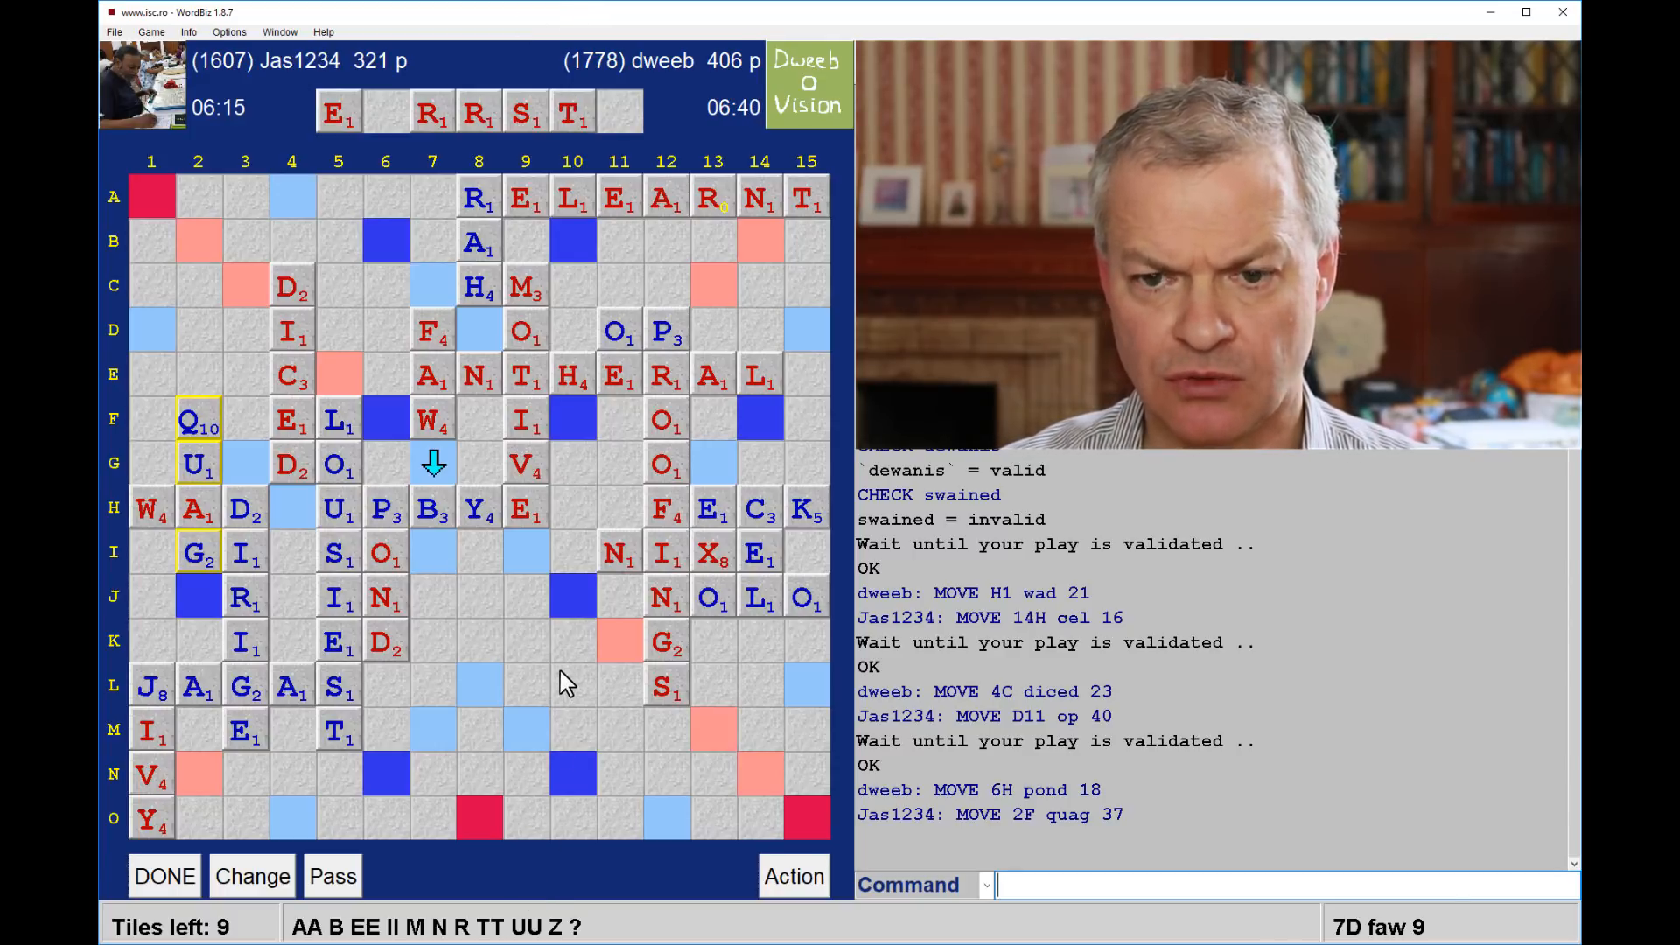
mouse_move(402, 584)
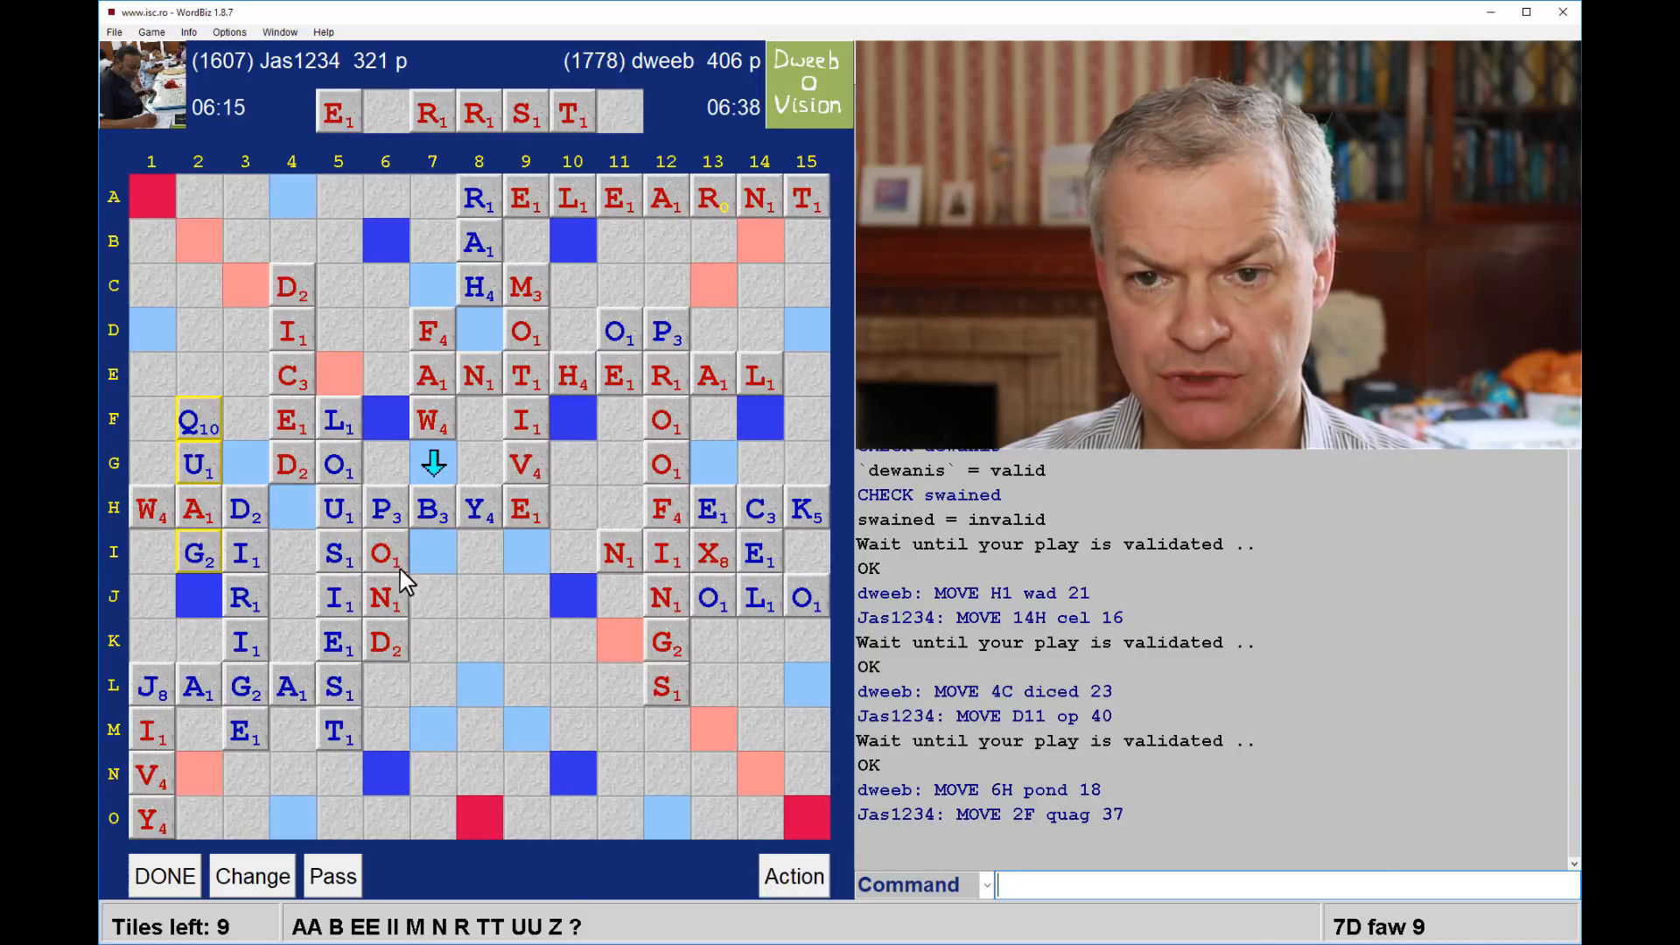
mouse_move(488, 621)
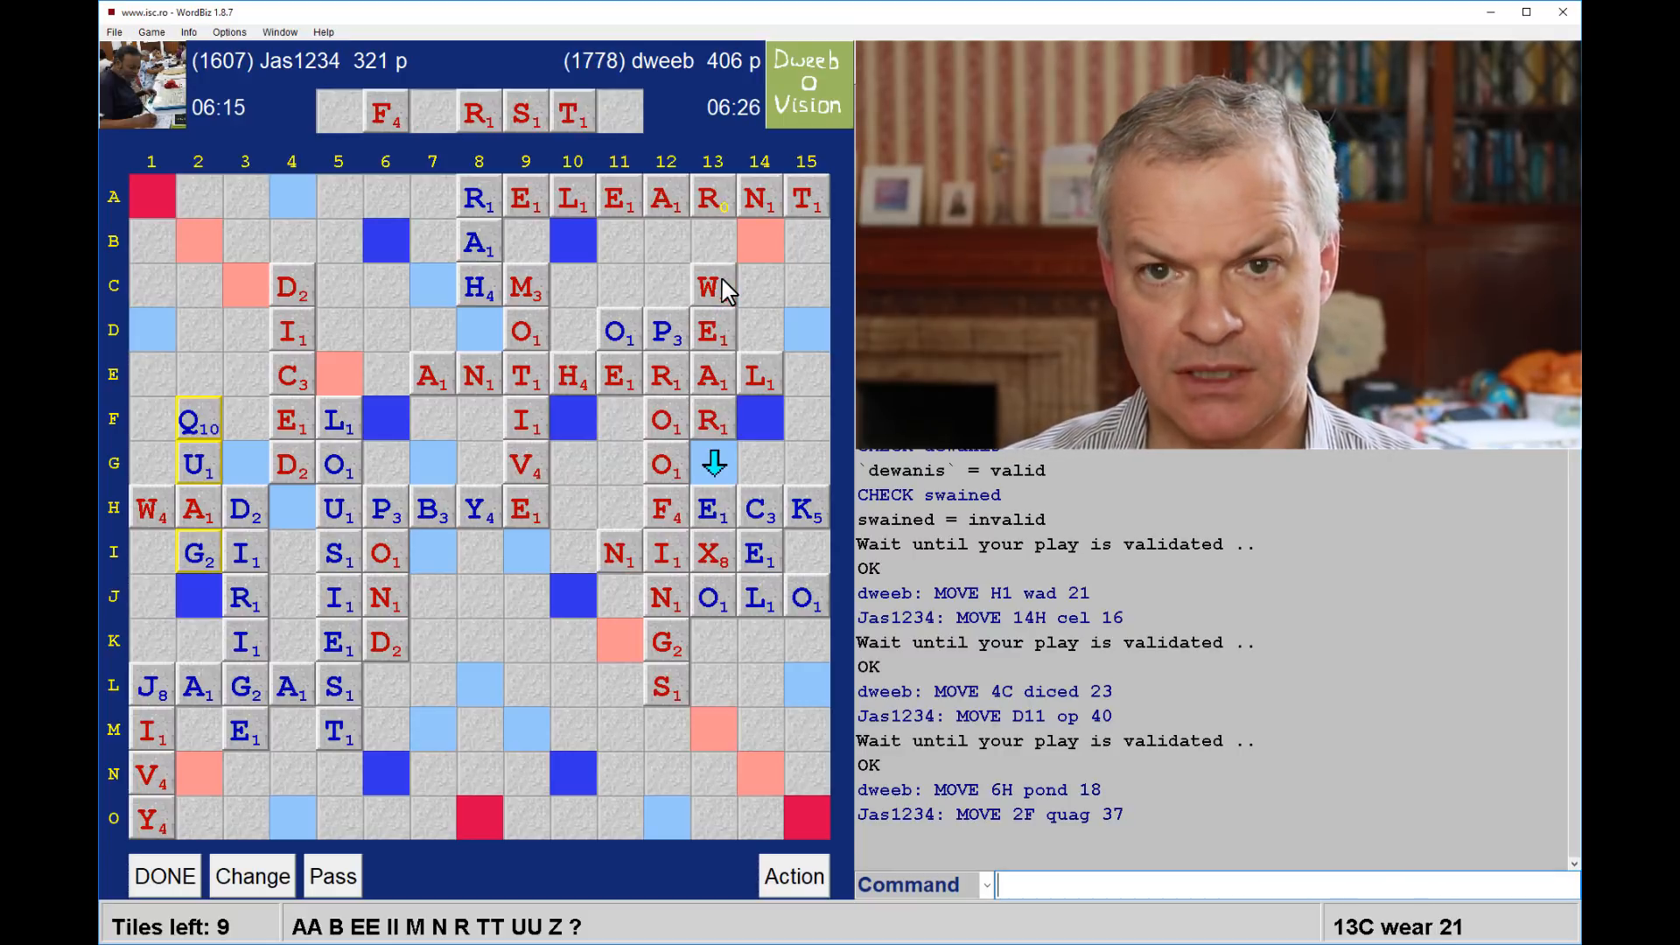
mouse_move(449, 150)
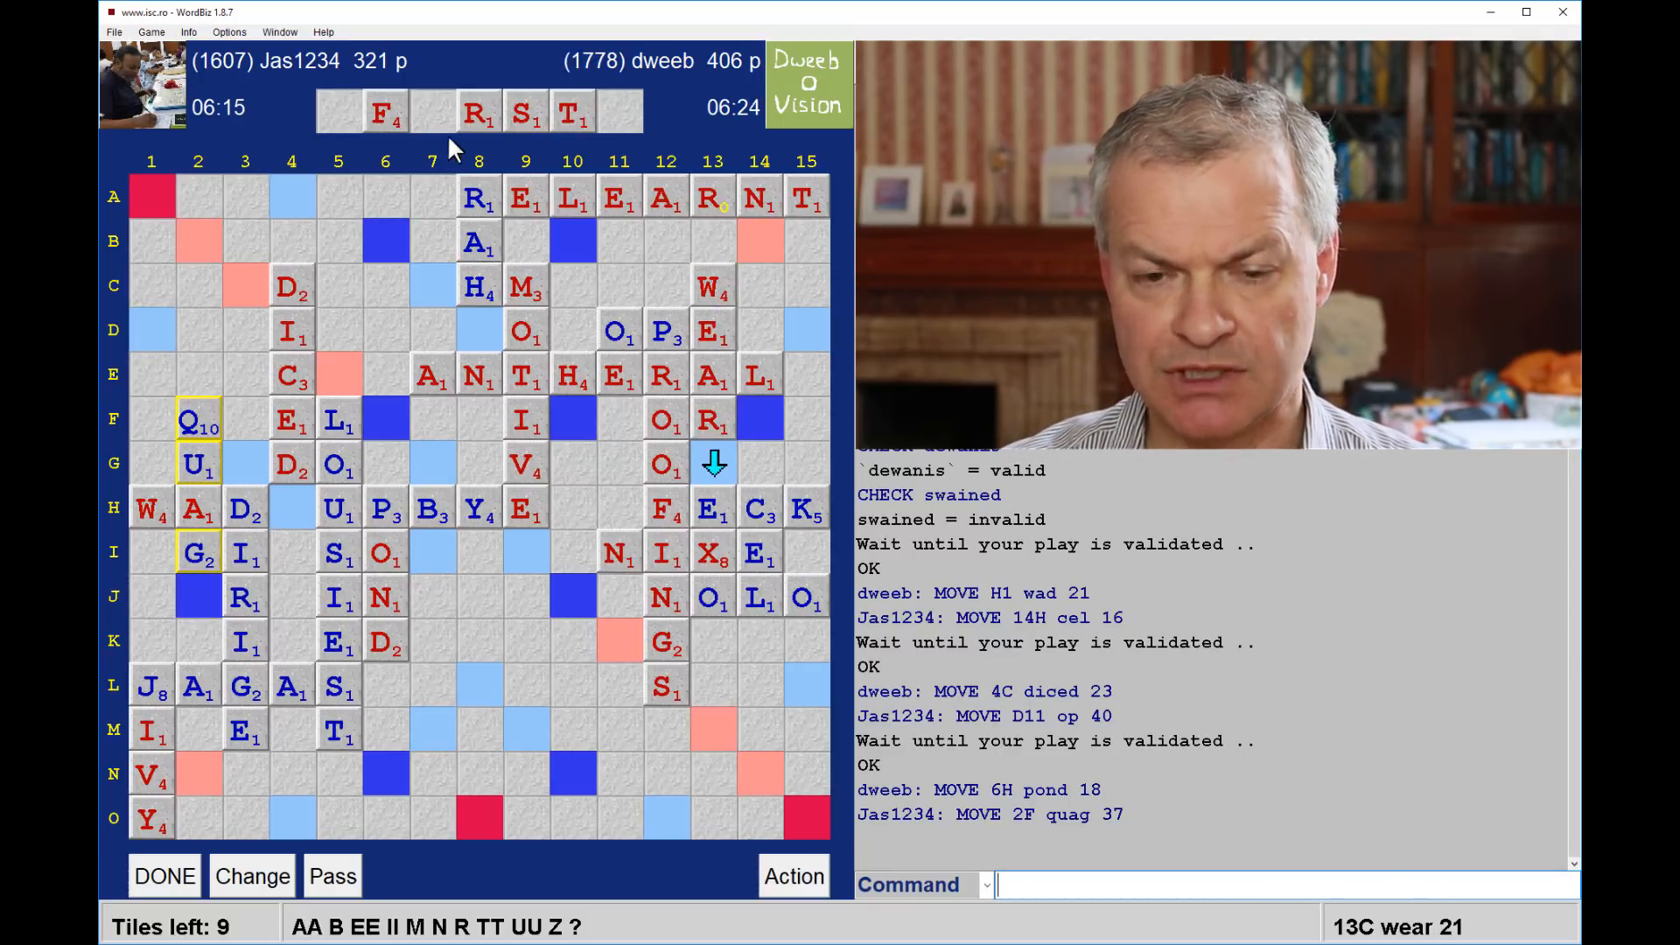
mouse_move(574, 429)
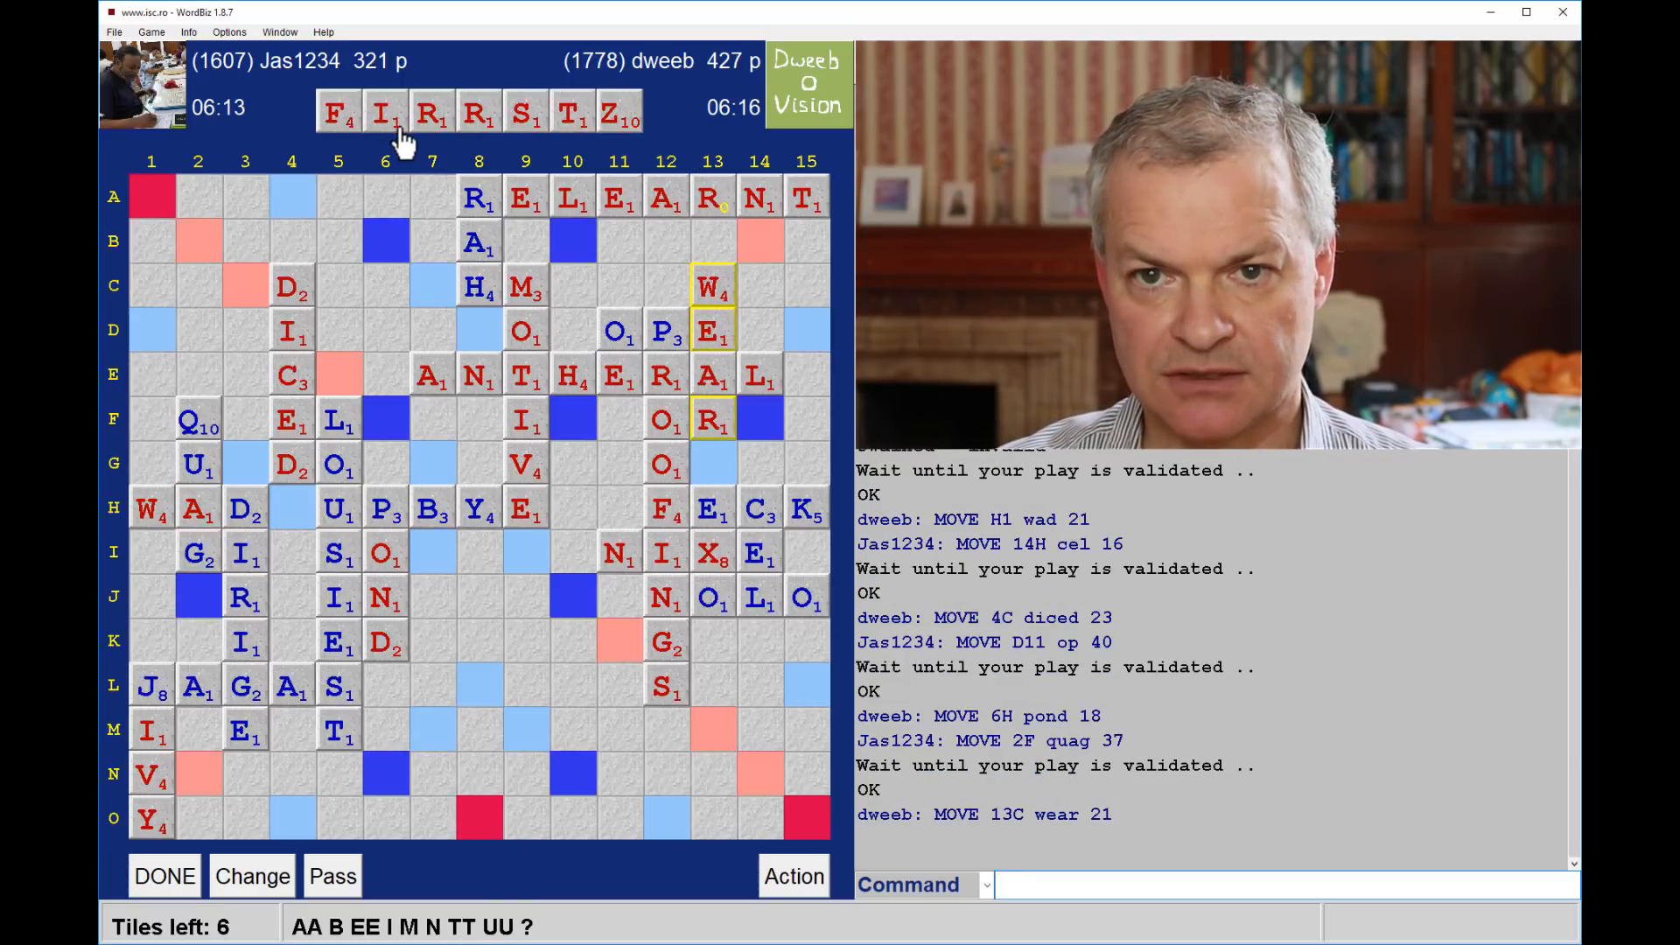
mouse_move(611, 128)
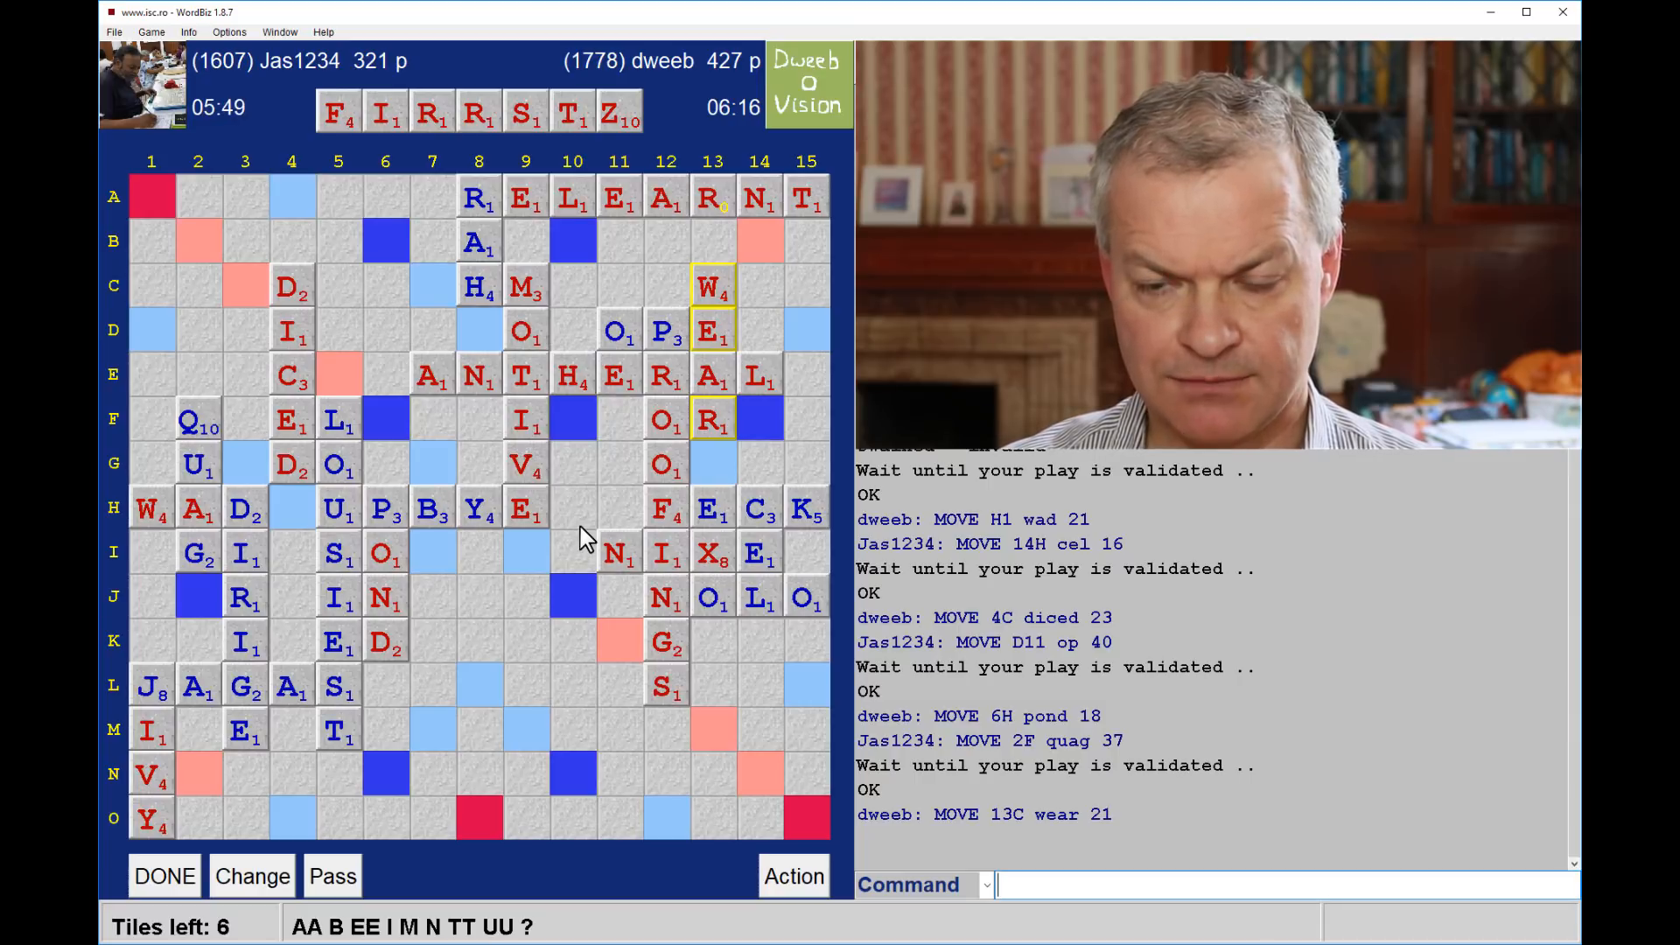
mouse_move(448, 637)
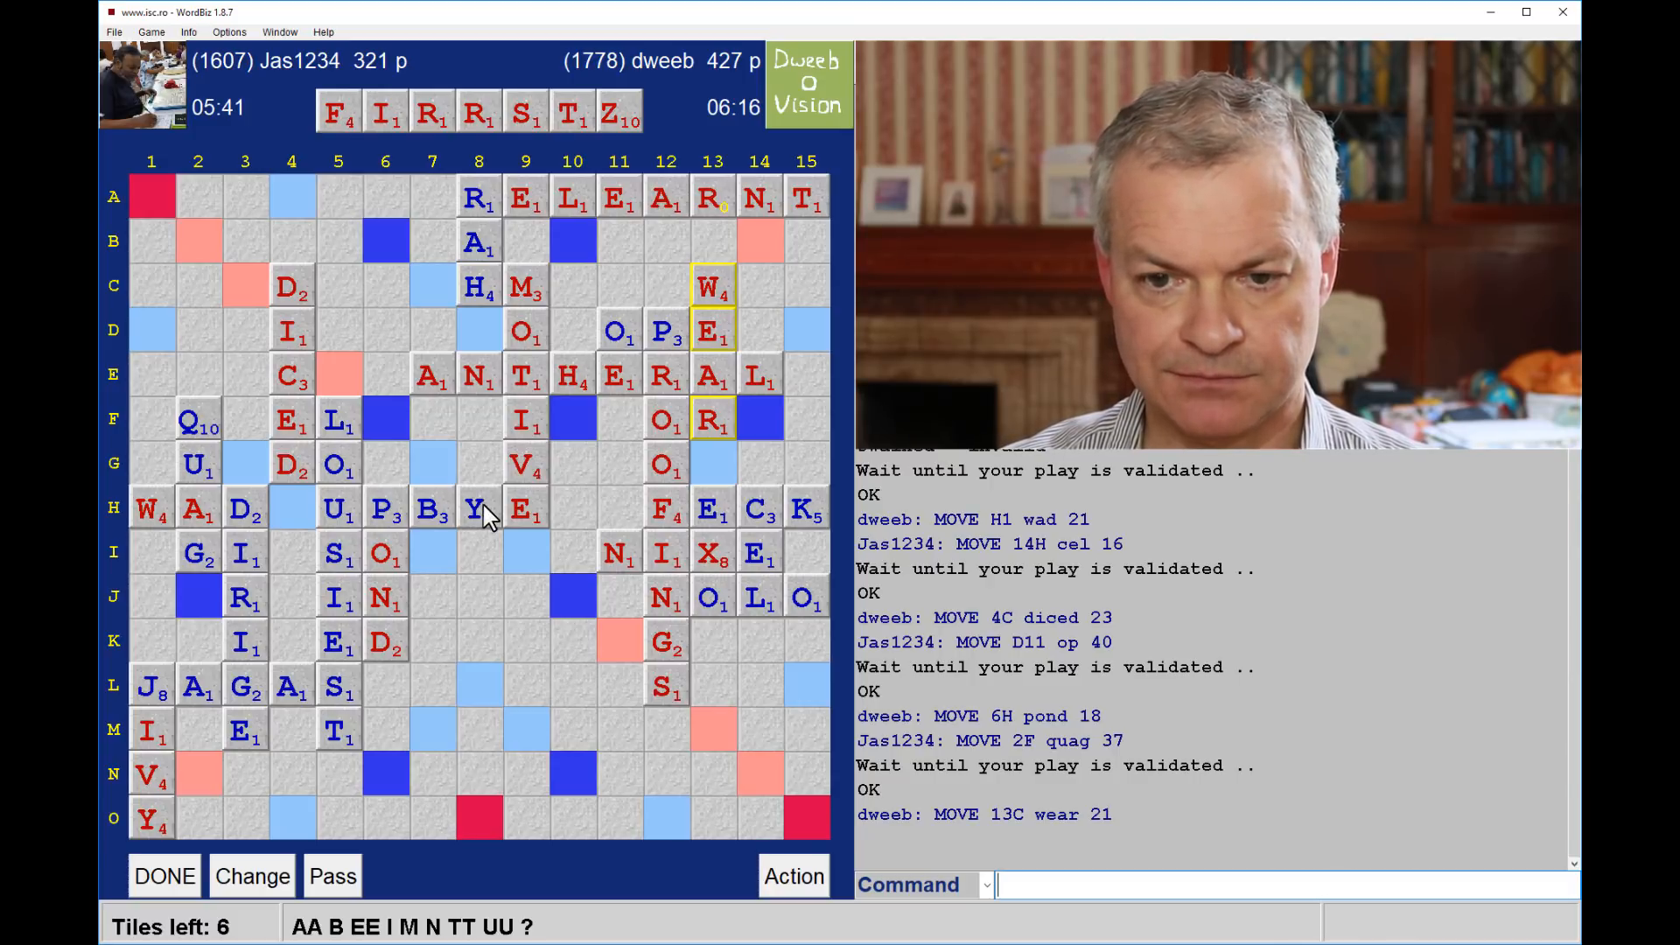
mouse_move(672, 721)
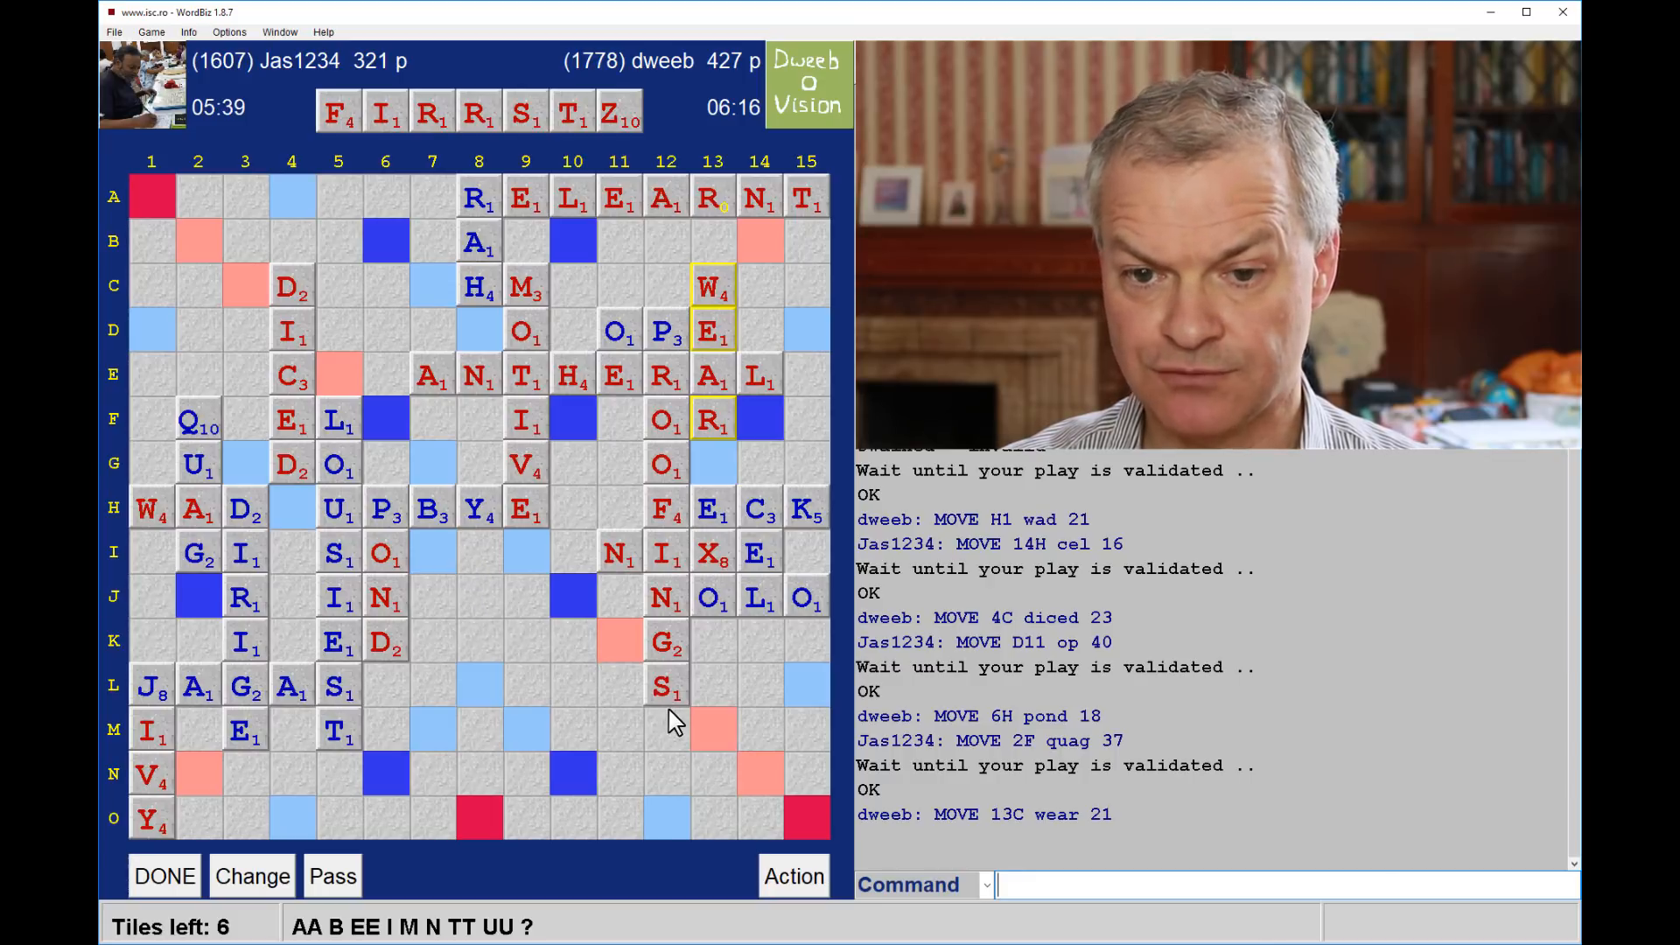
mouse_move(726, 702)
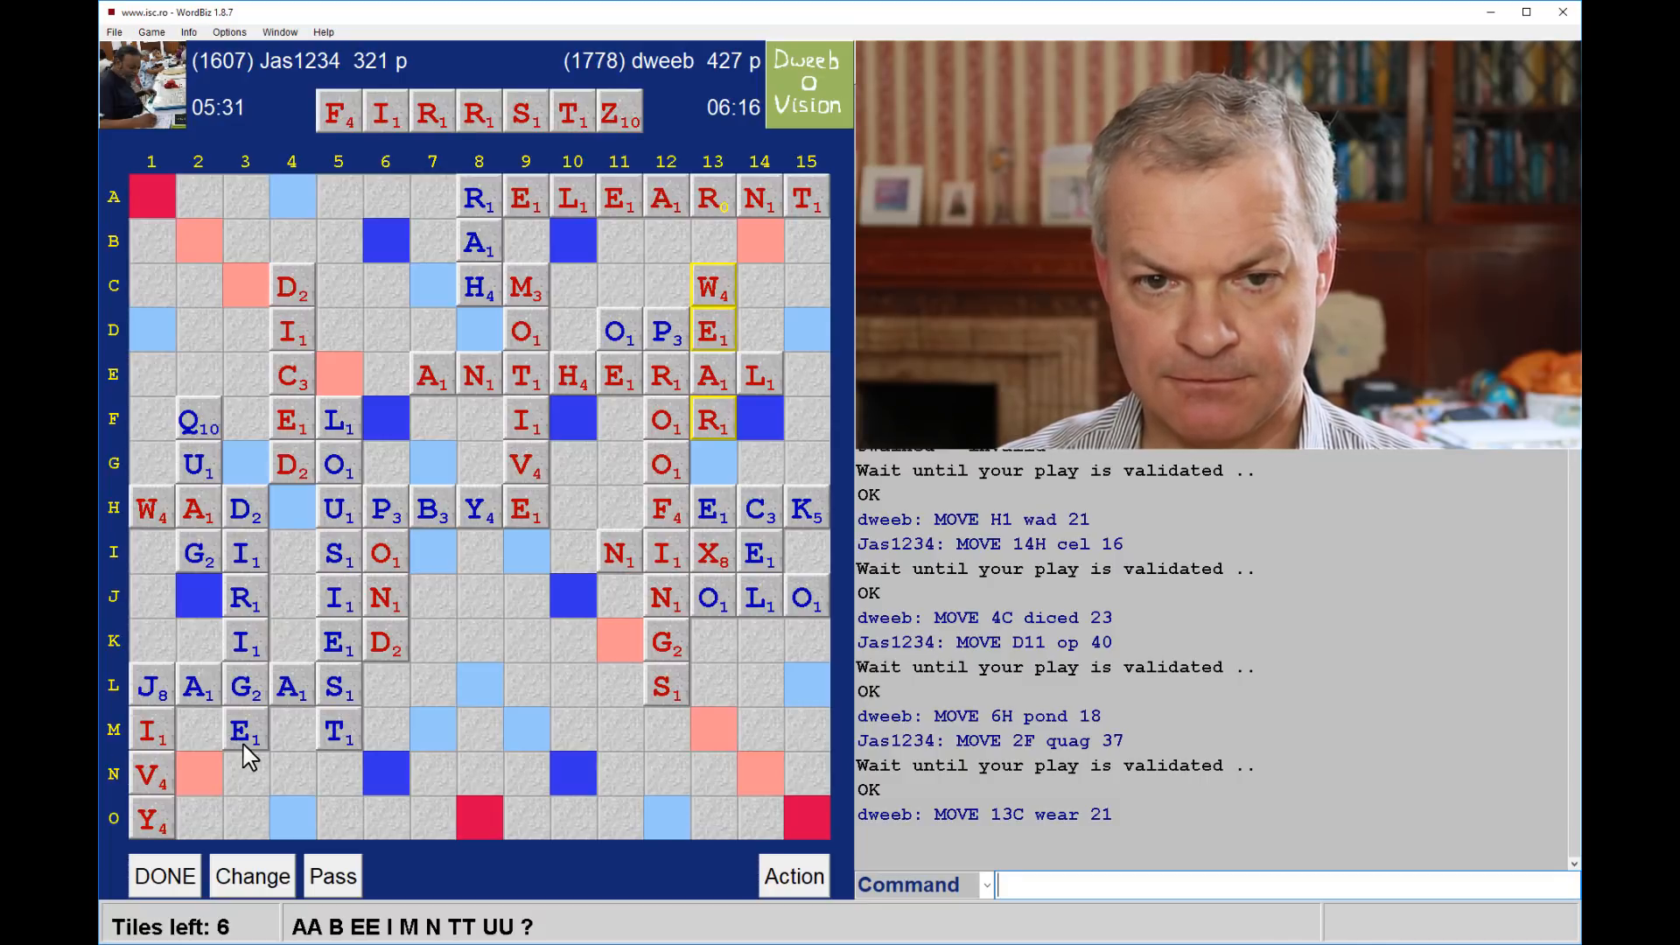
mouse_move(391, 738)
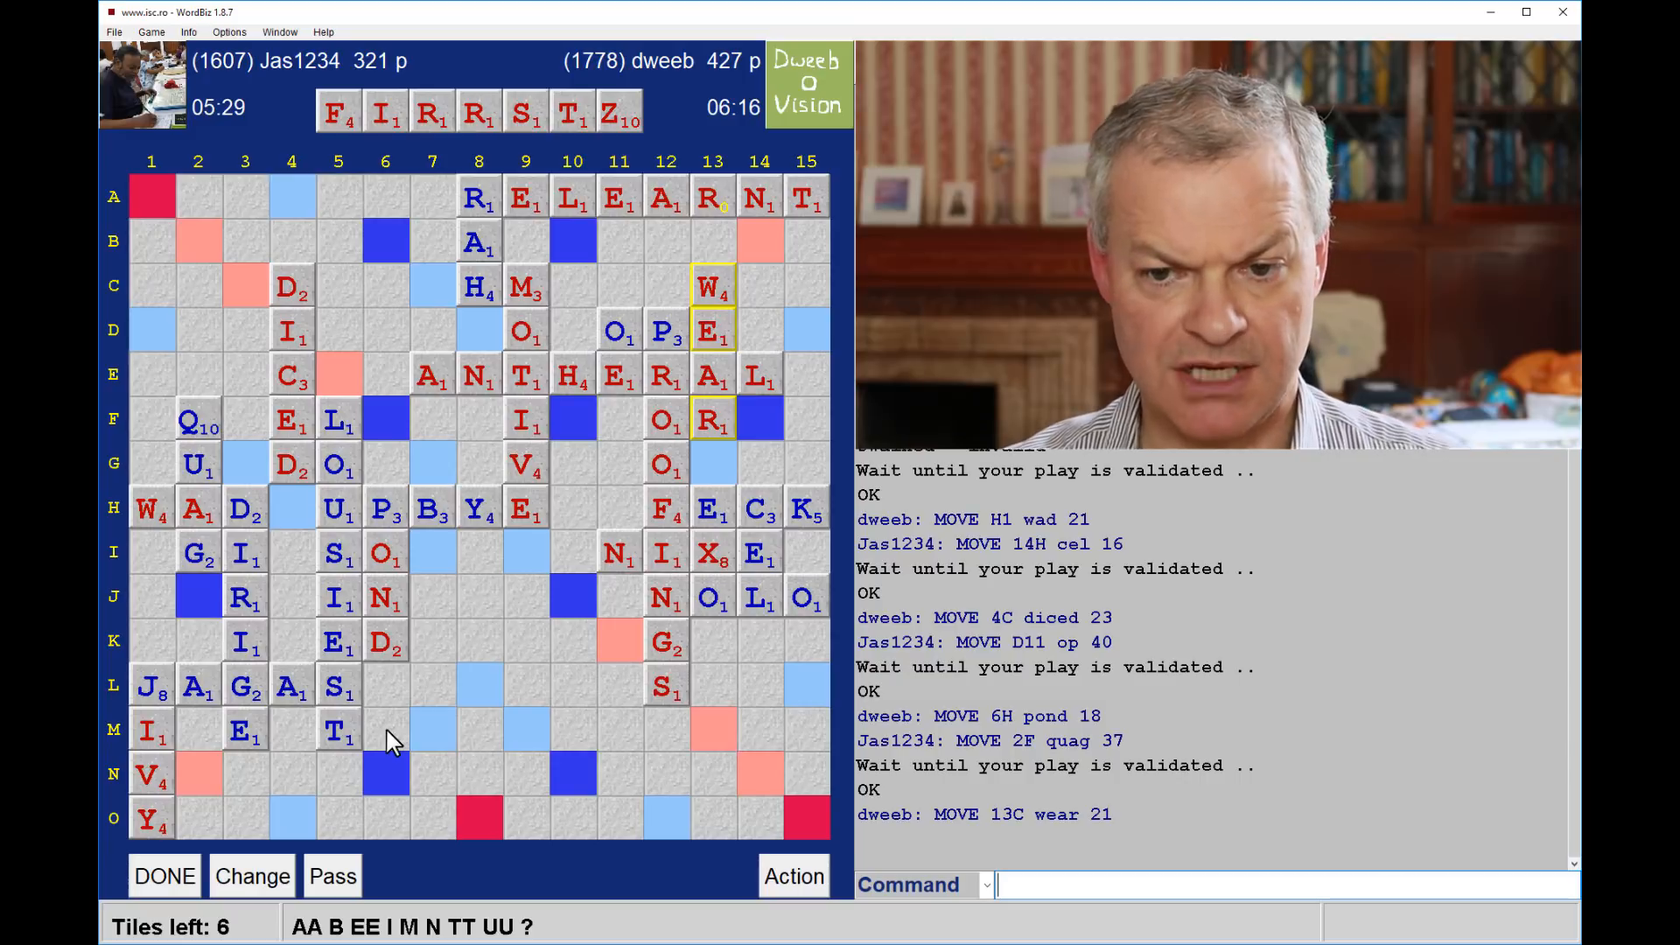
mouse_move(567, 718)
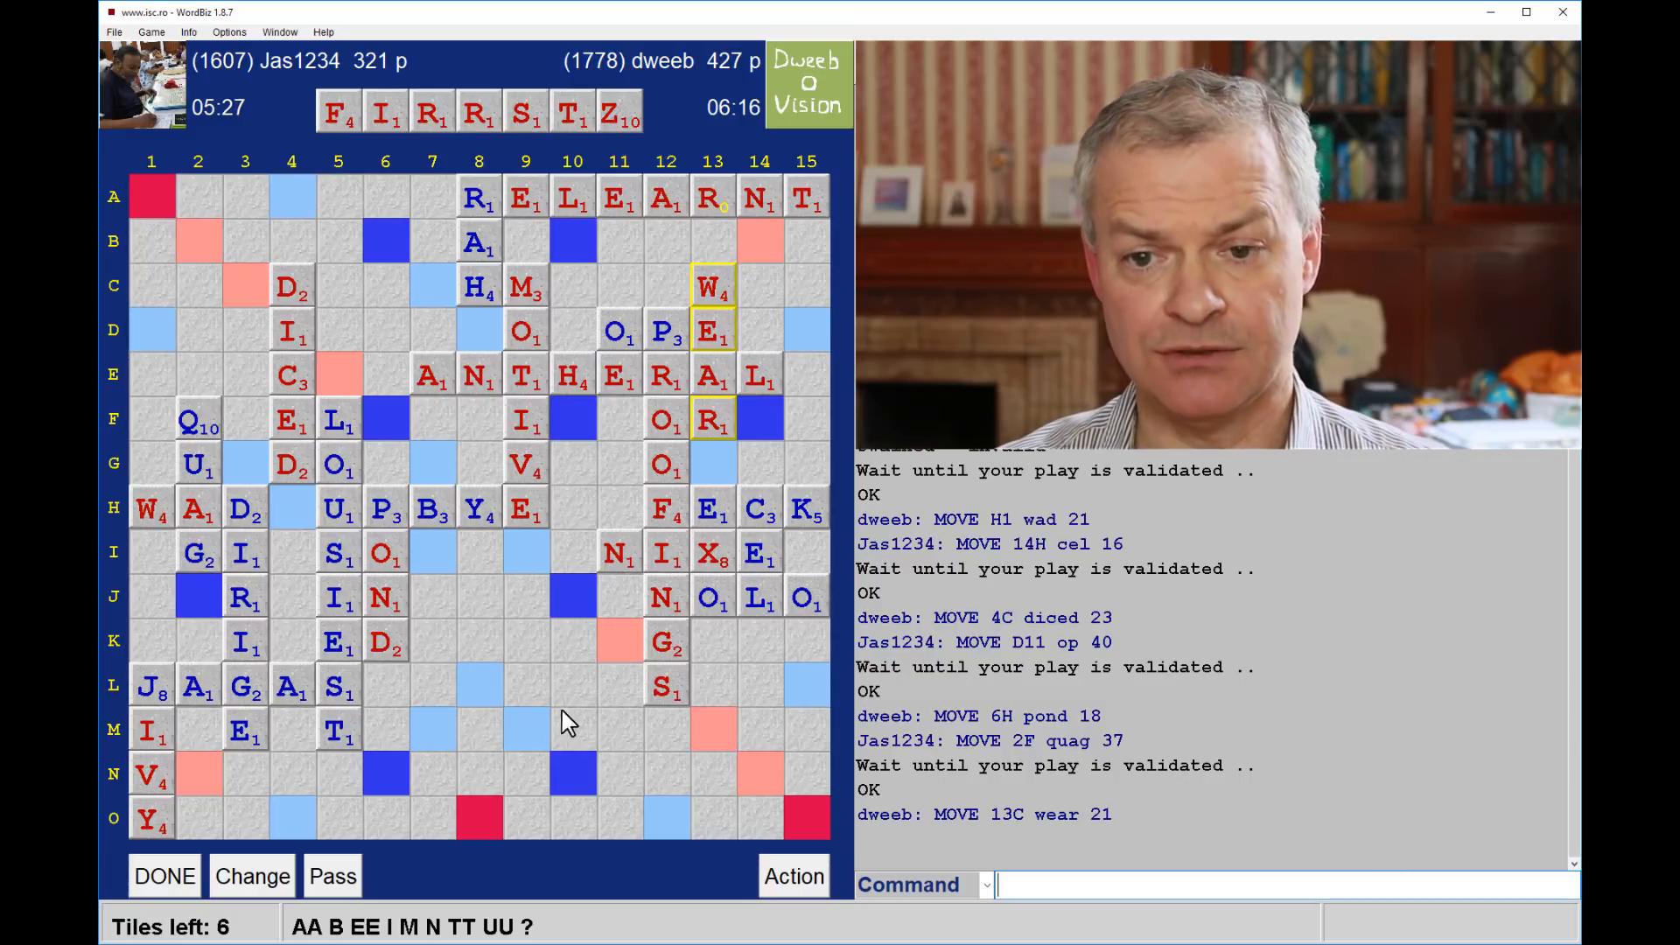
mouse_move(684, 712)
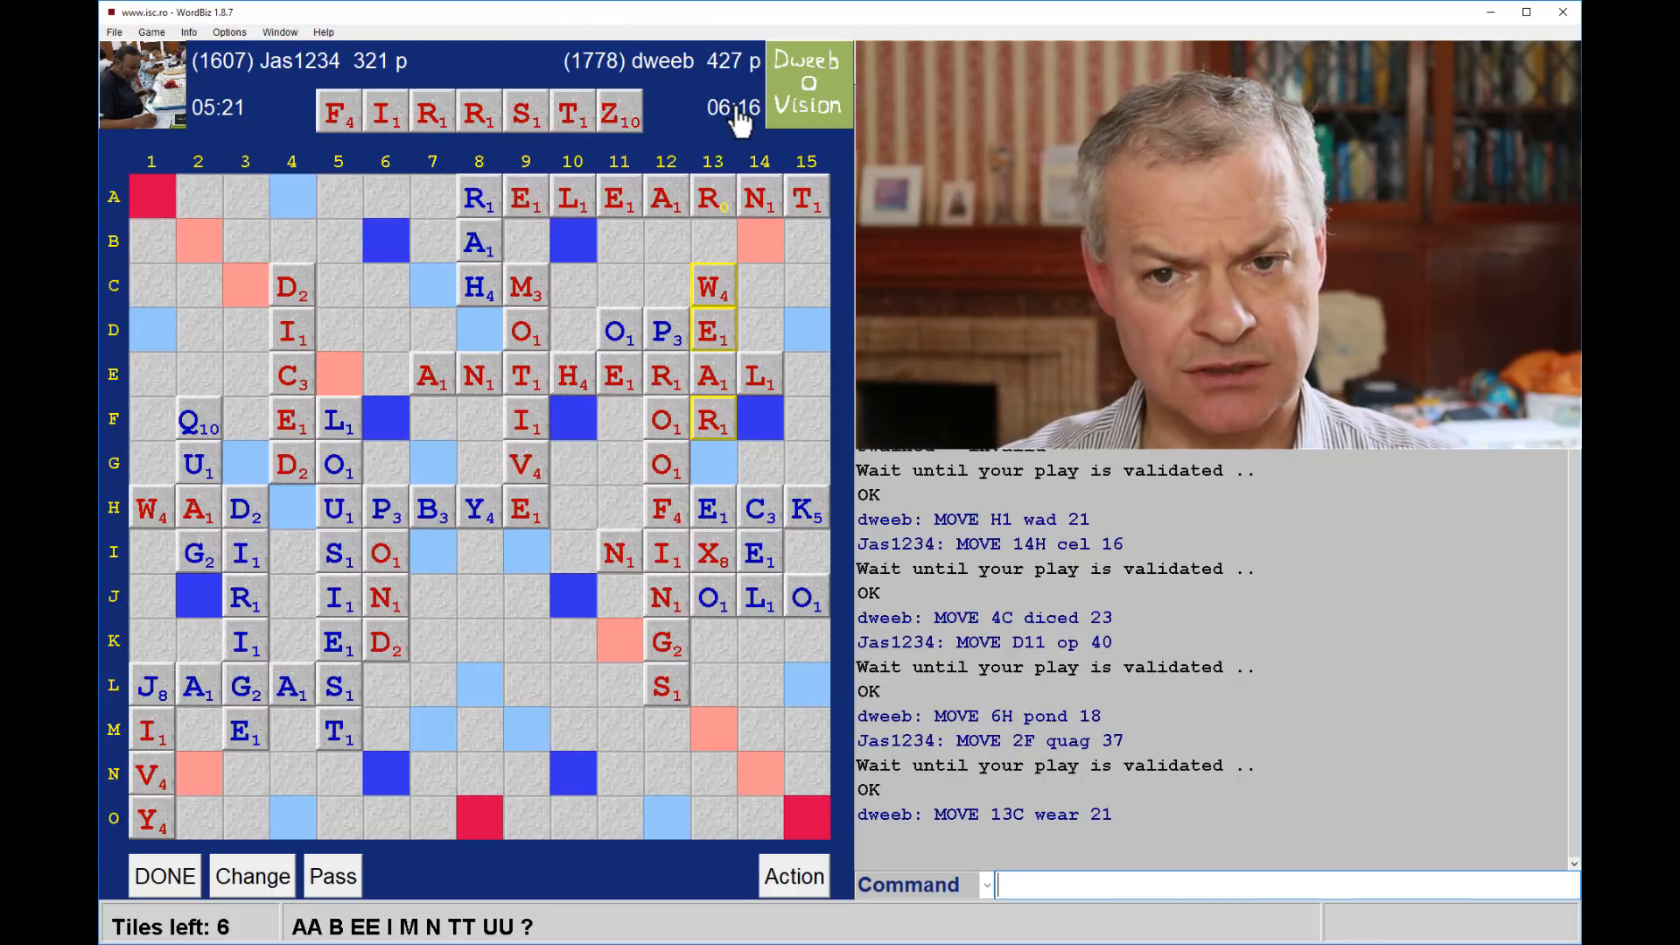
mouse_move(599, 756)
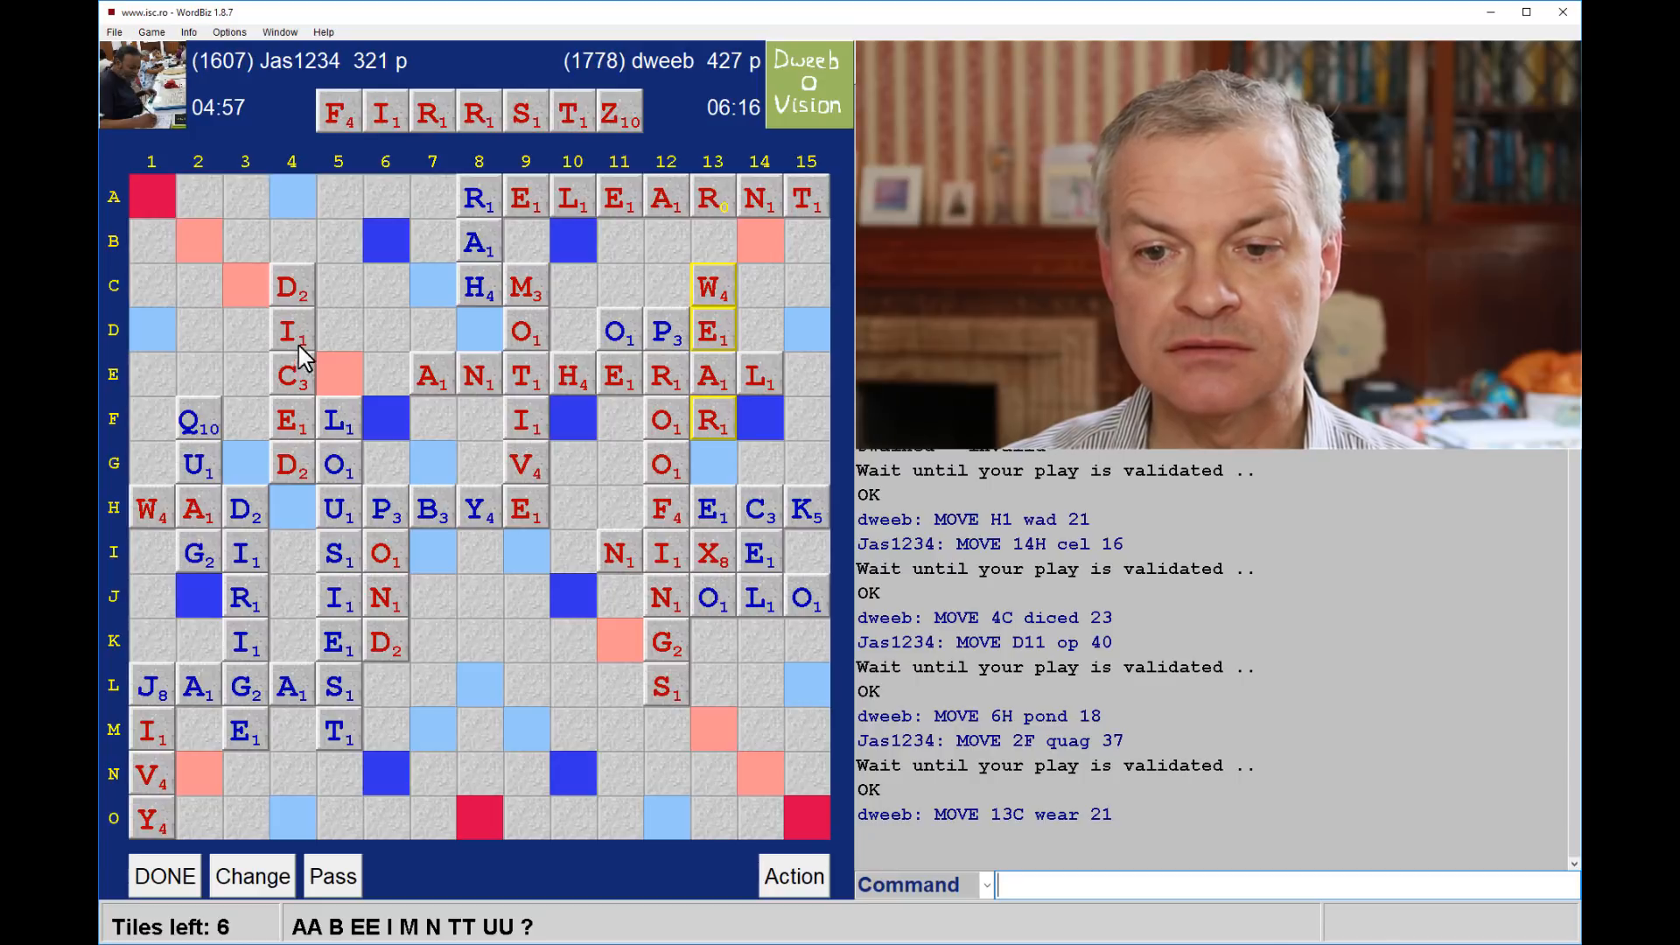
mouse_move(442, 646)
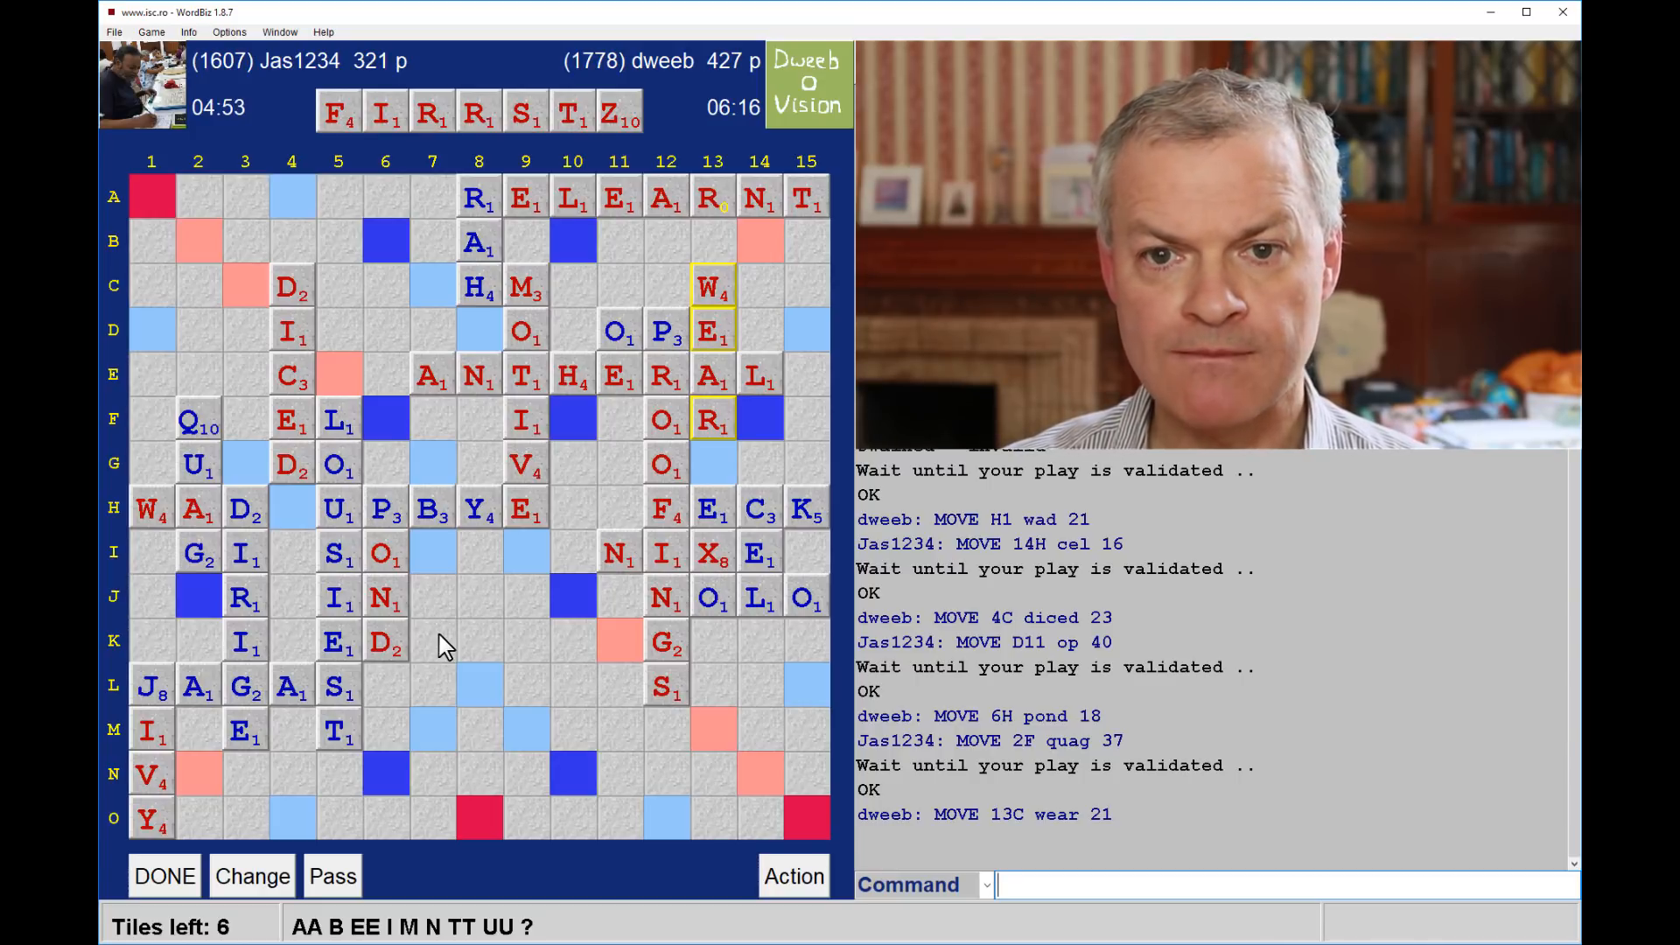
mouse_move(448, 286)
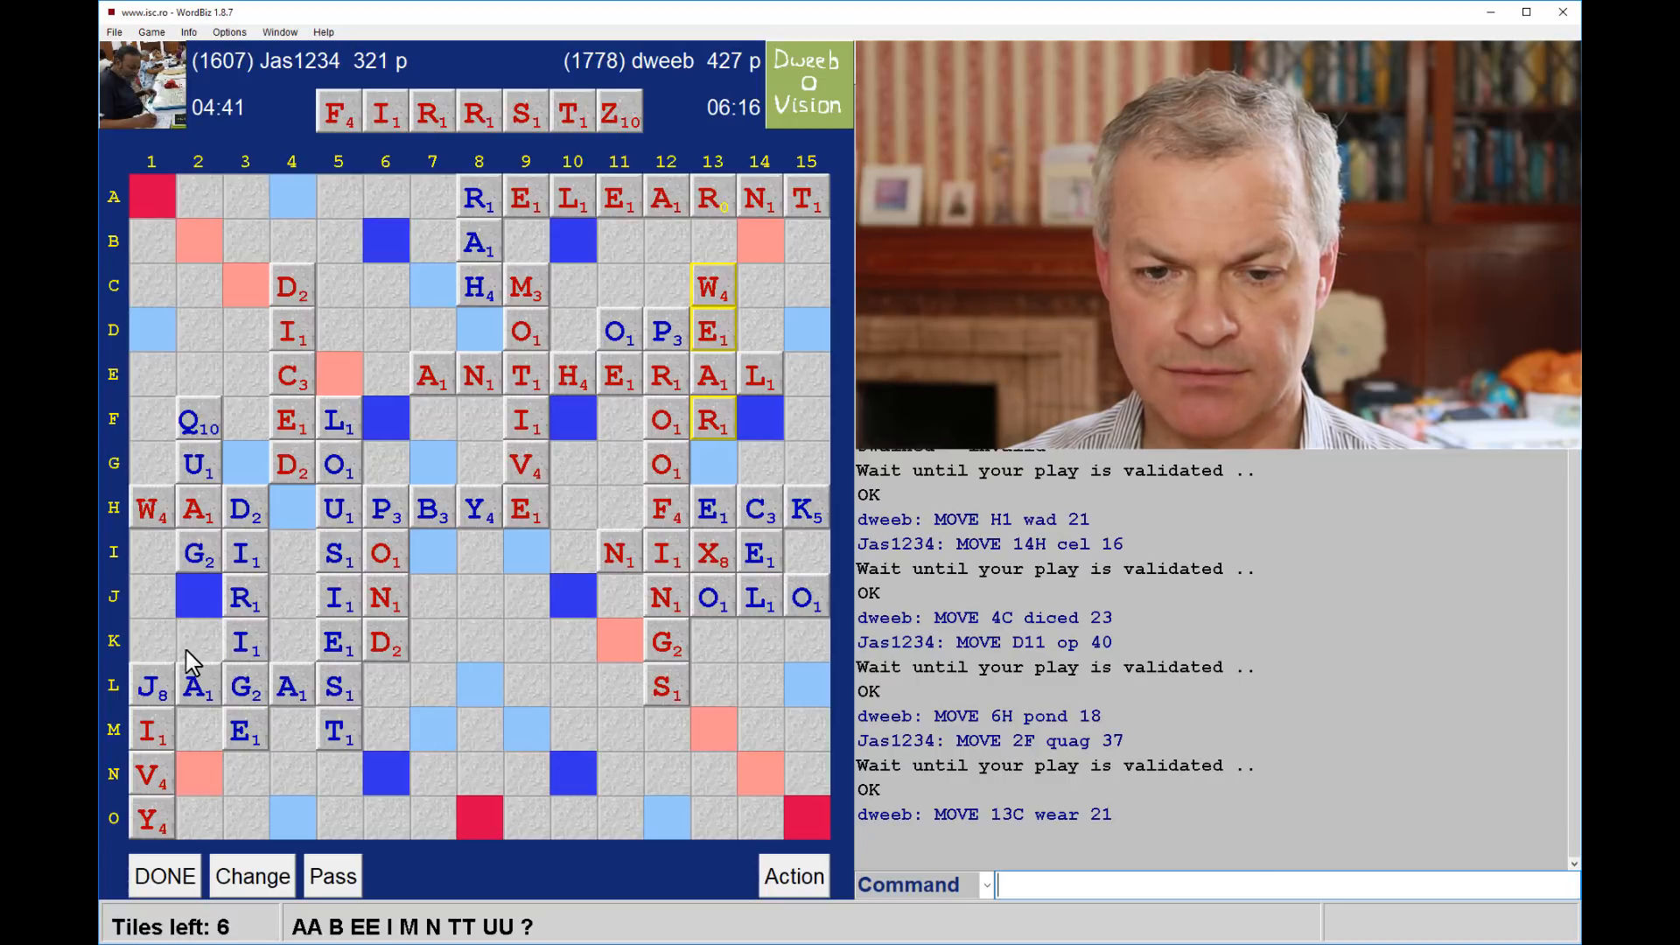
mouse_move(273, 661)
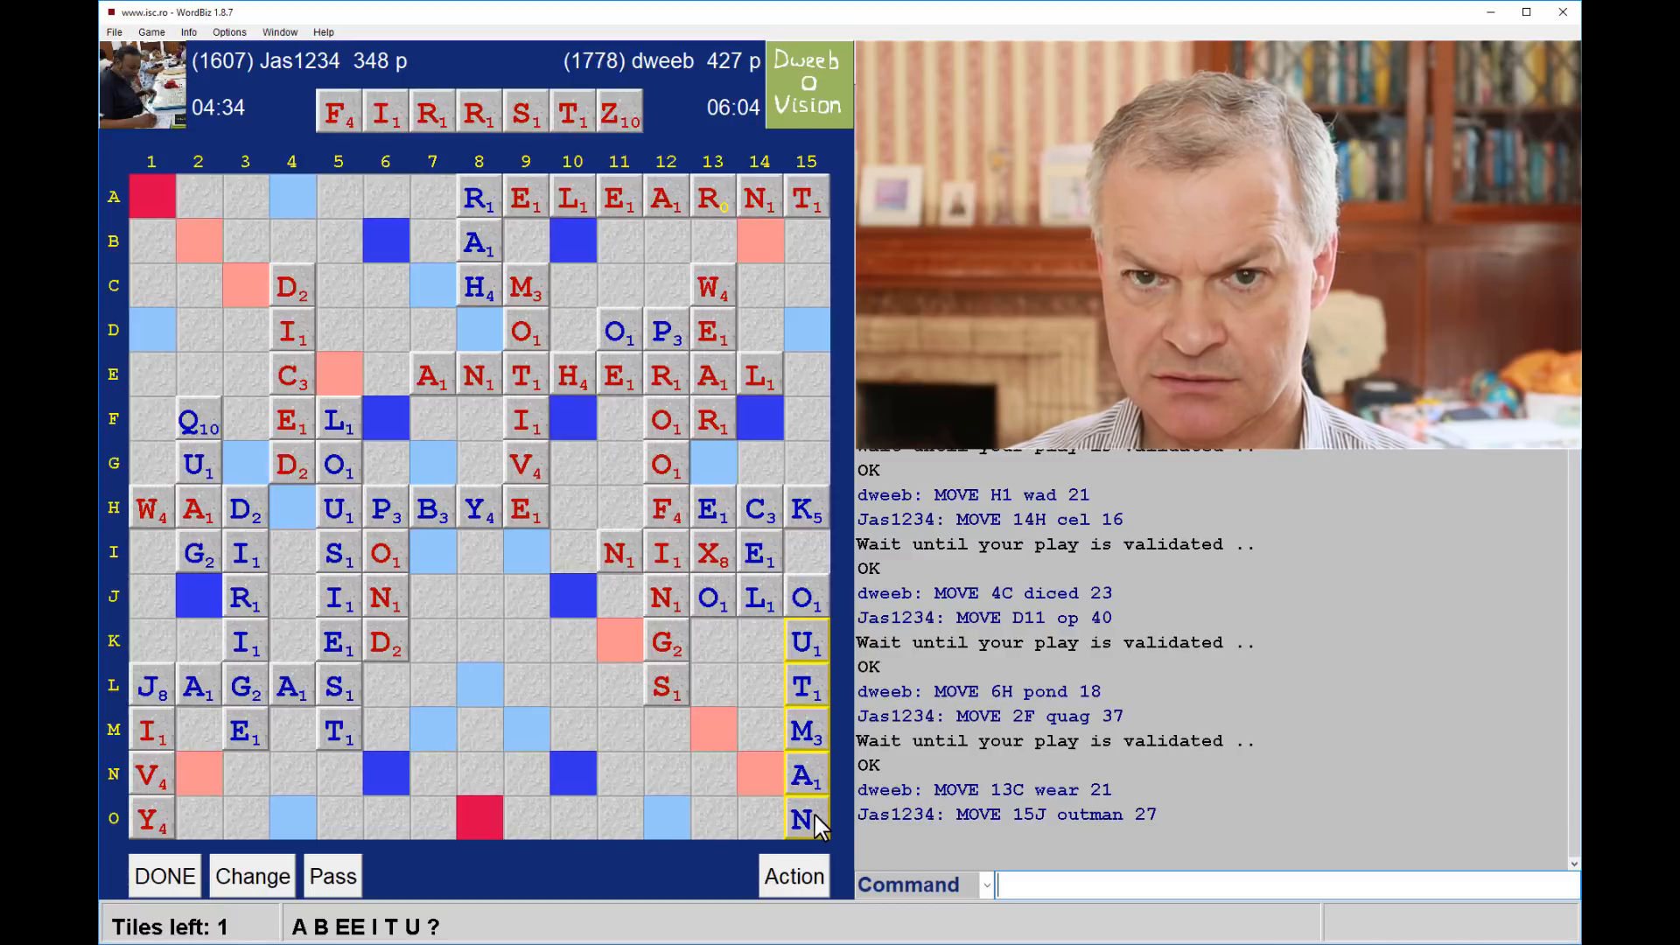
mouse_move(807, 791)
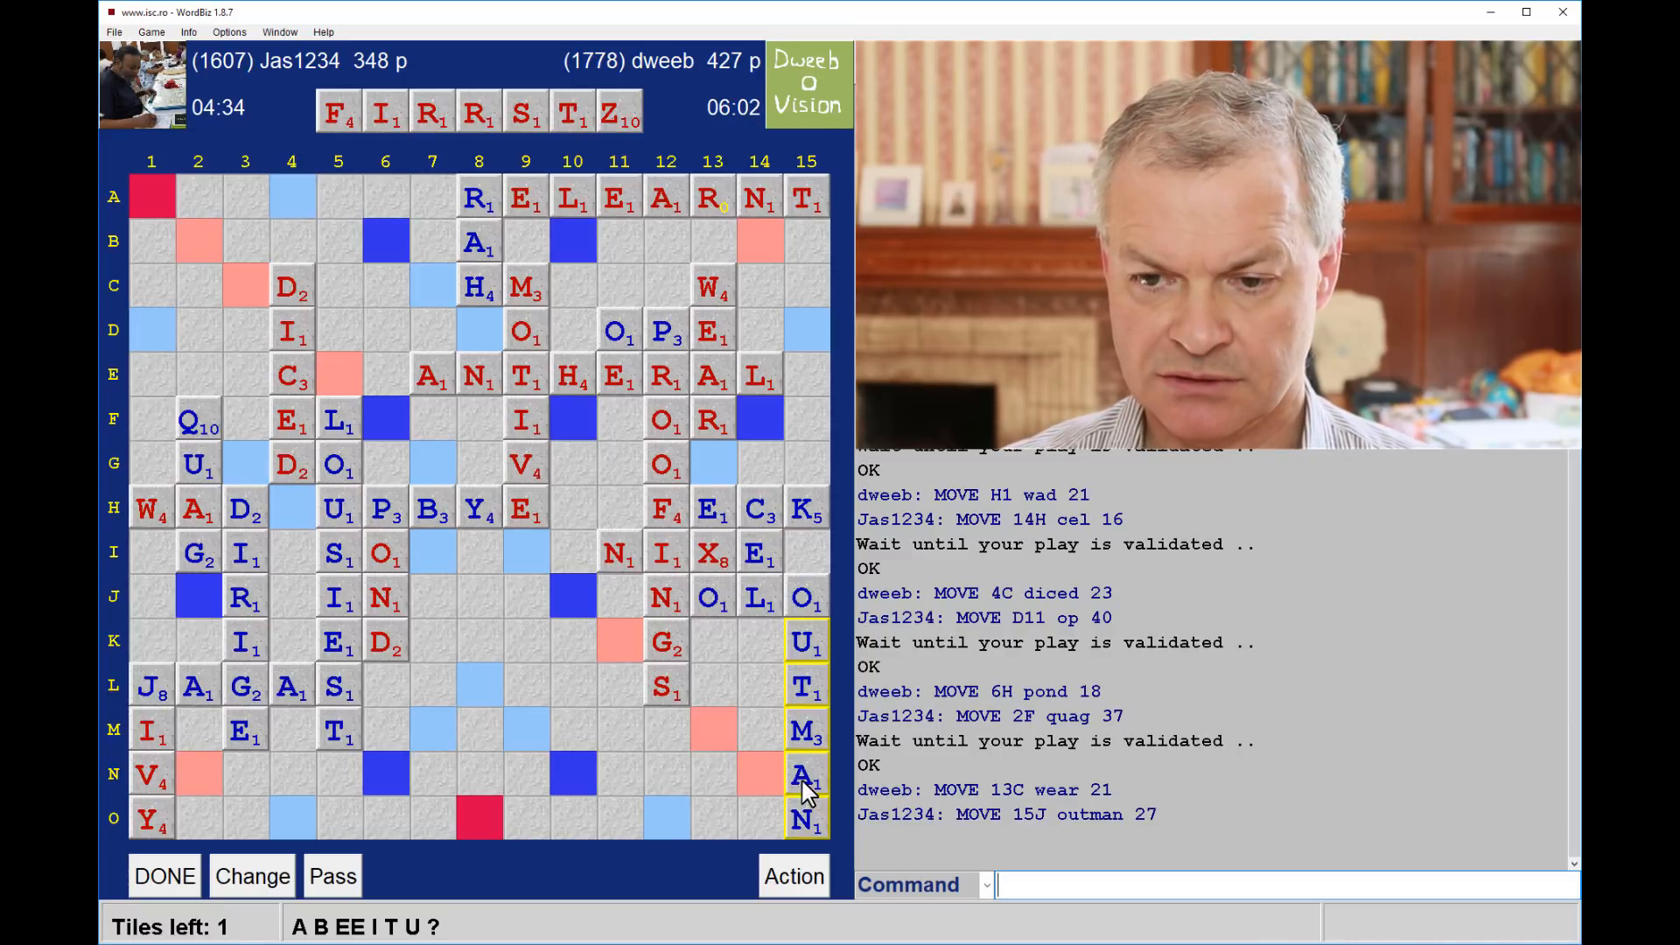
mouse_move(551, 333)
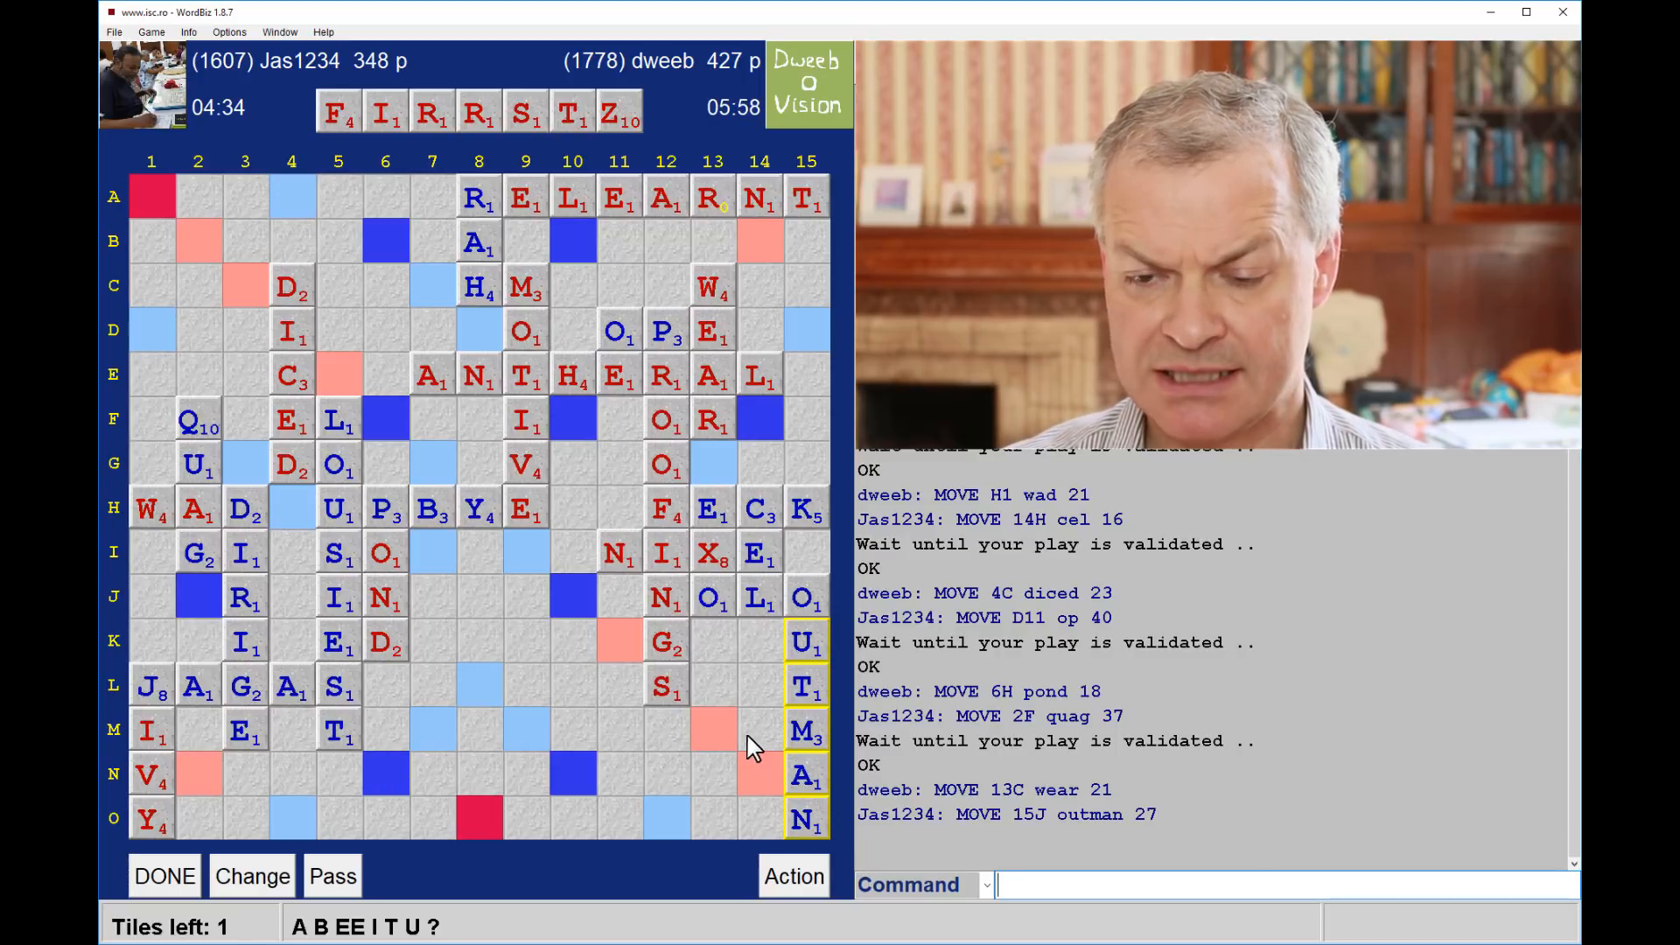
mouse_move(770, 775)
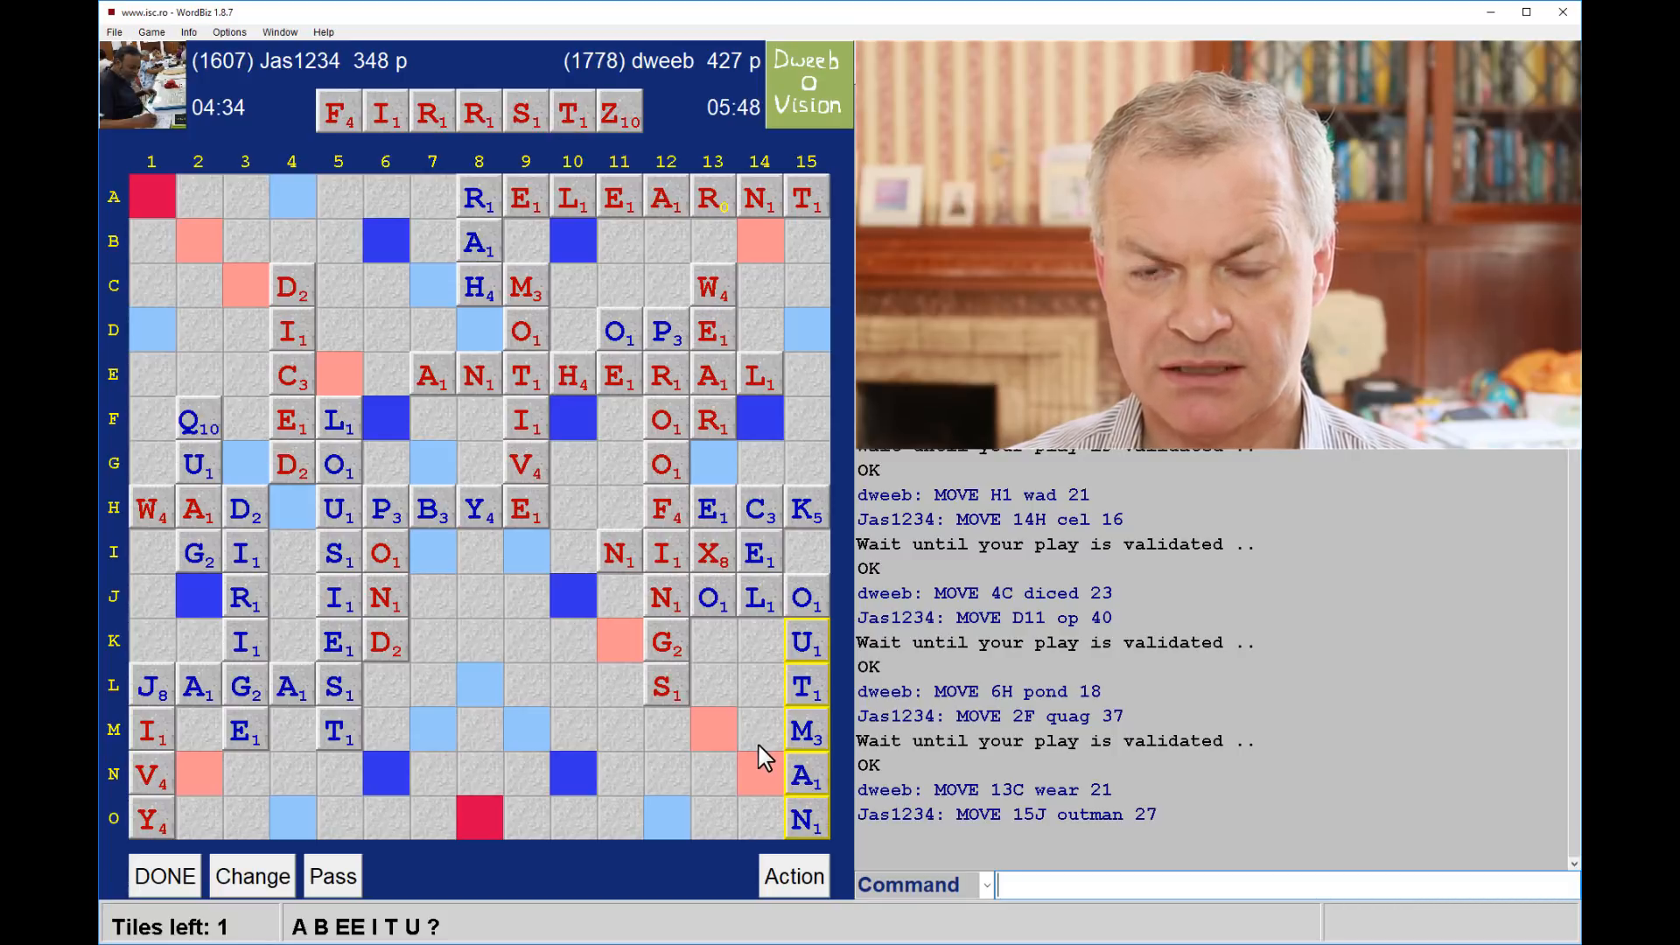
mouse_move(623, 823)
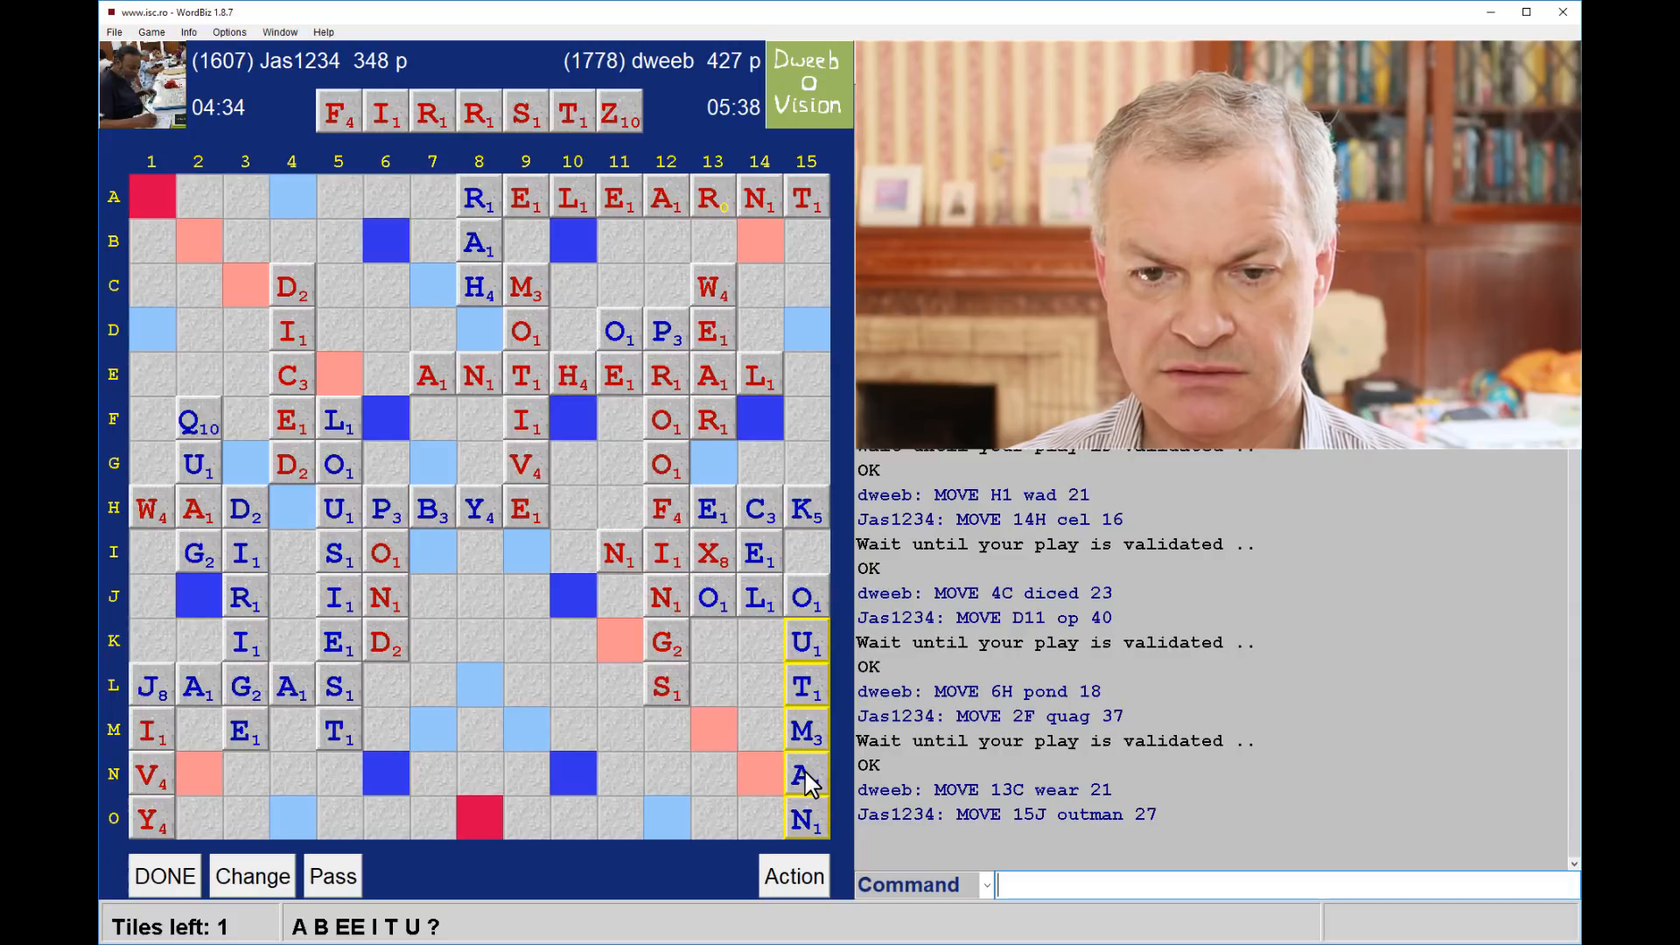
mouse_move(305, 656)
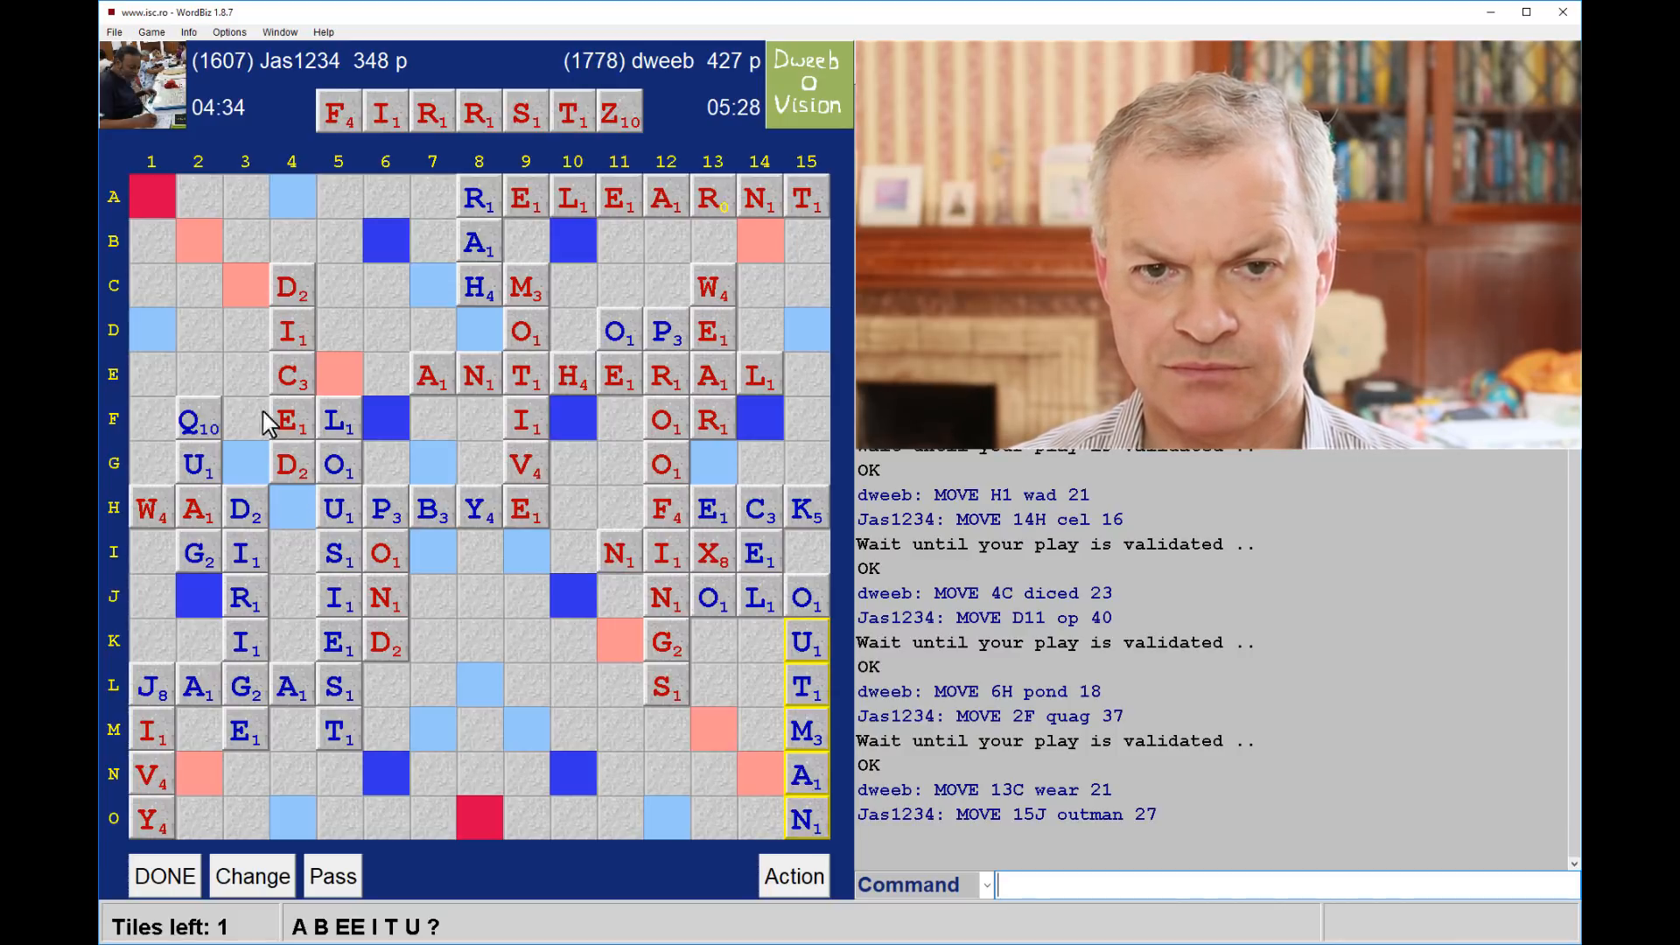
mouse_move(209, 343)
text(FRITZ)
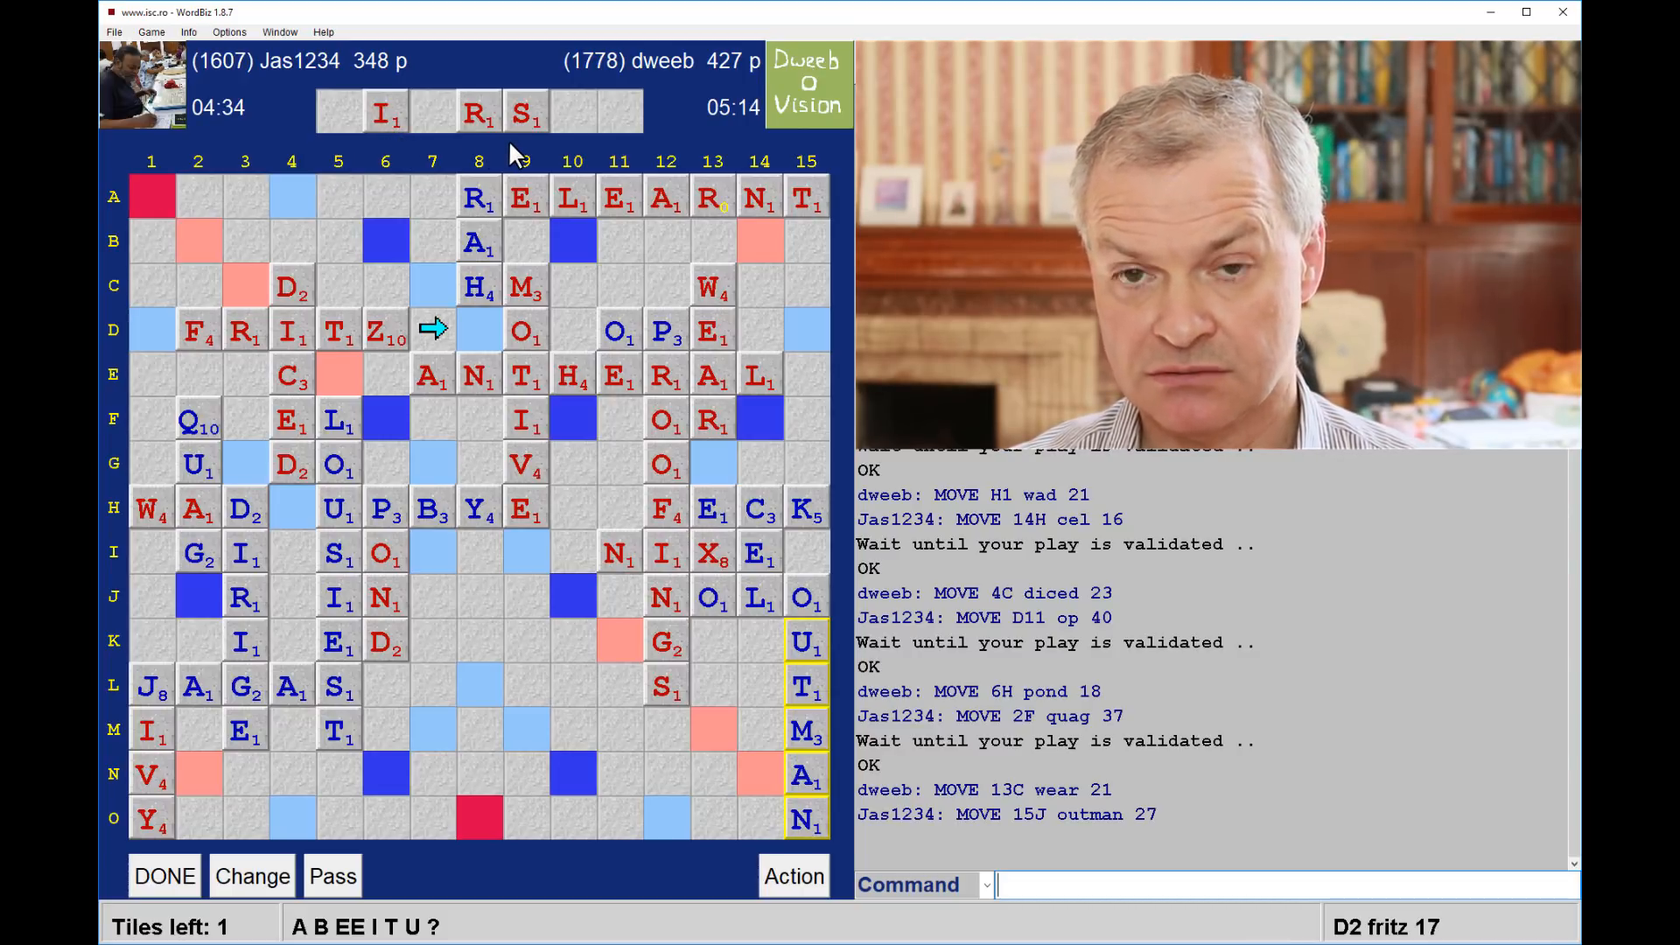
mouse_move(359, 140)
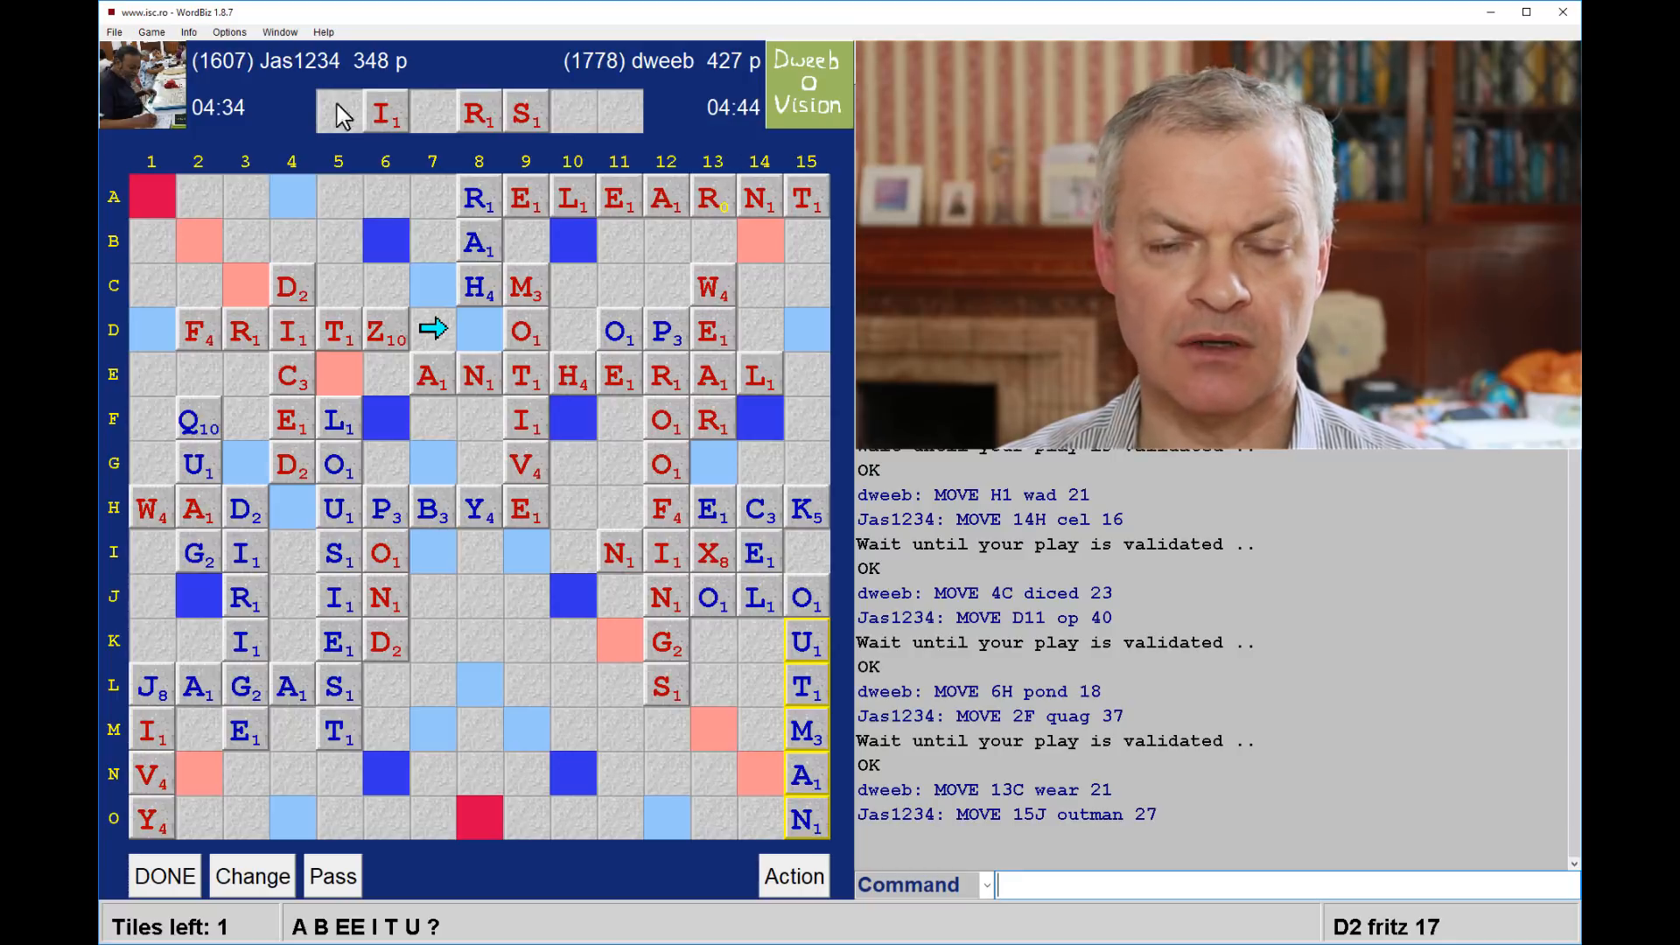
mouse_move(756, 91)
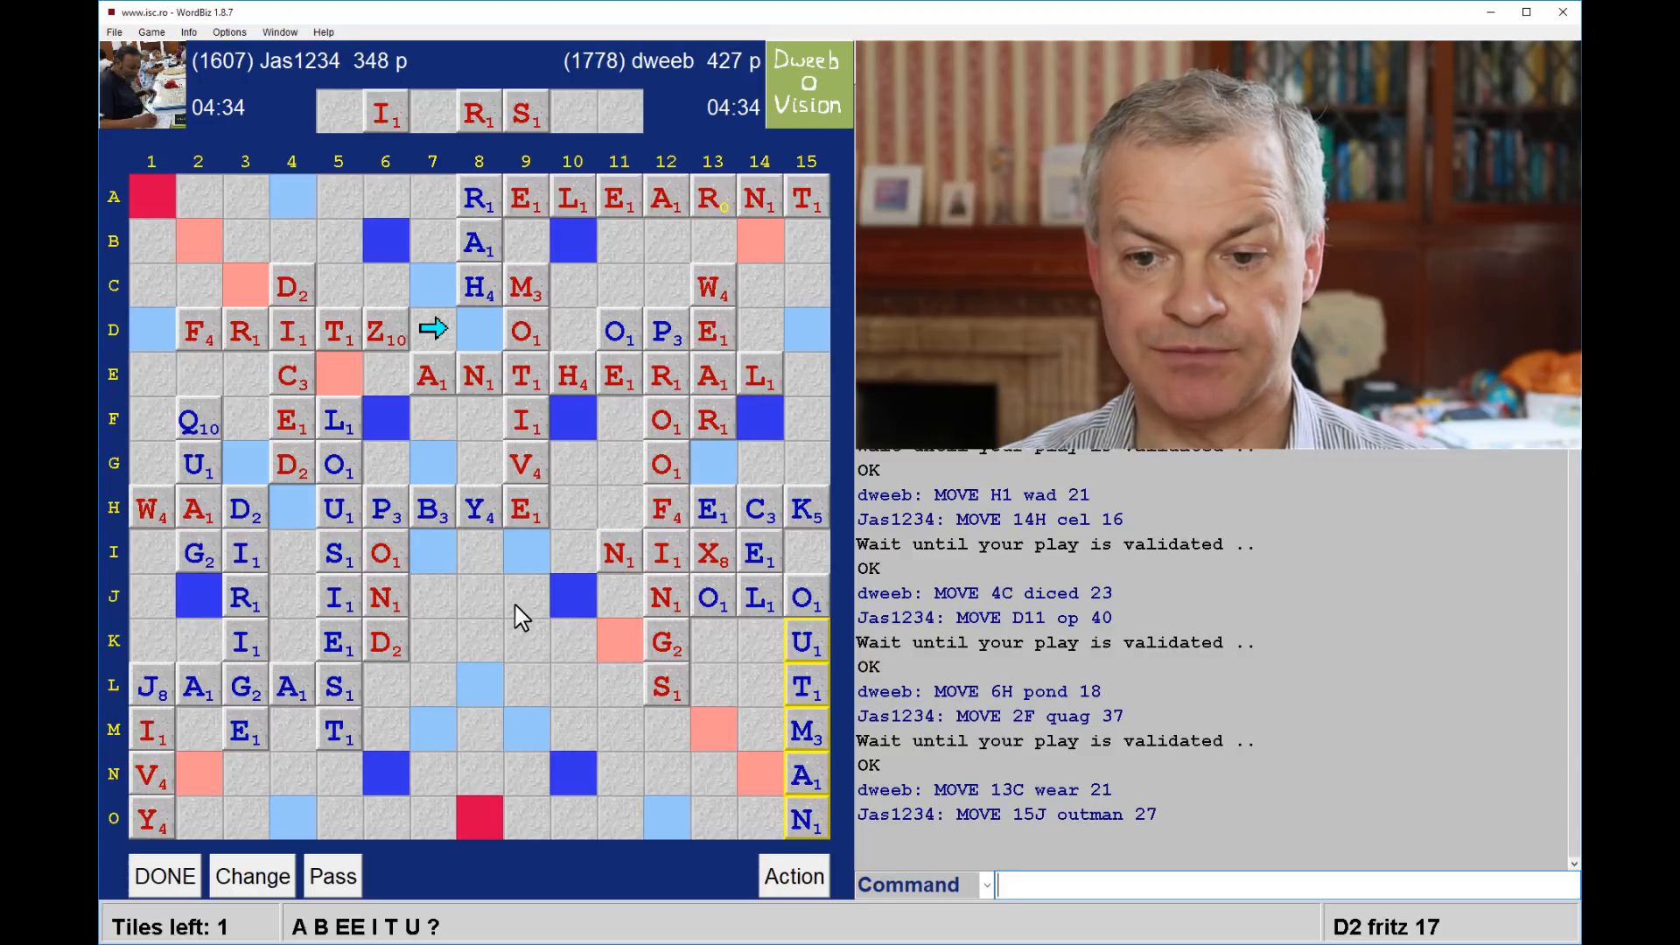
mouse_move(574, 771)
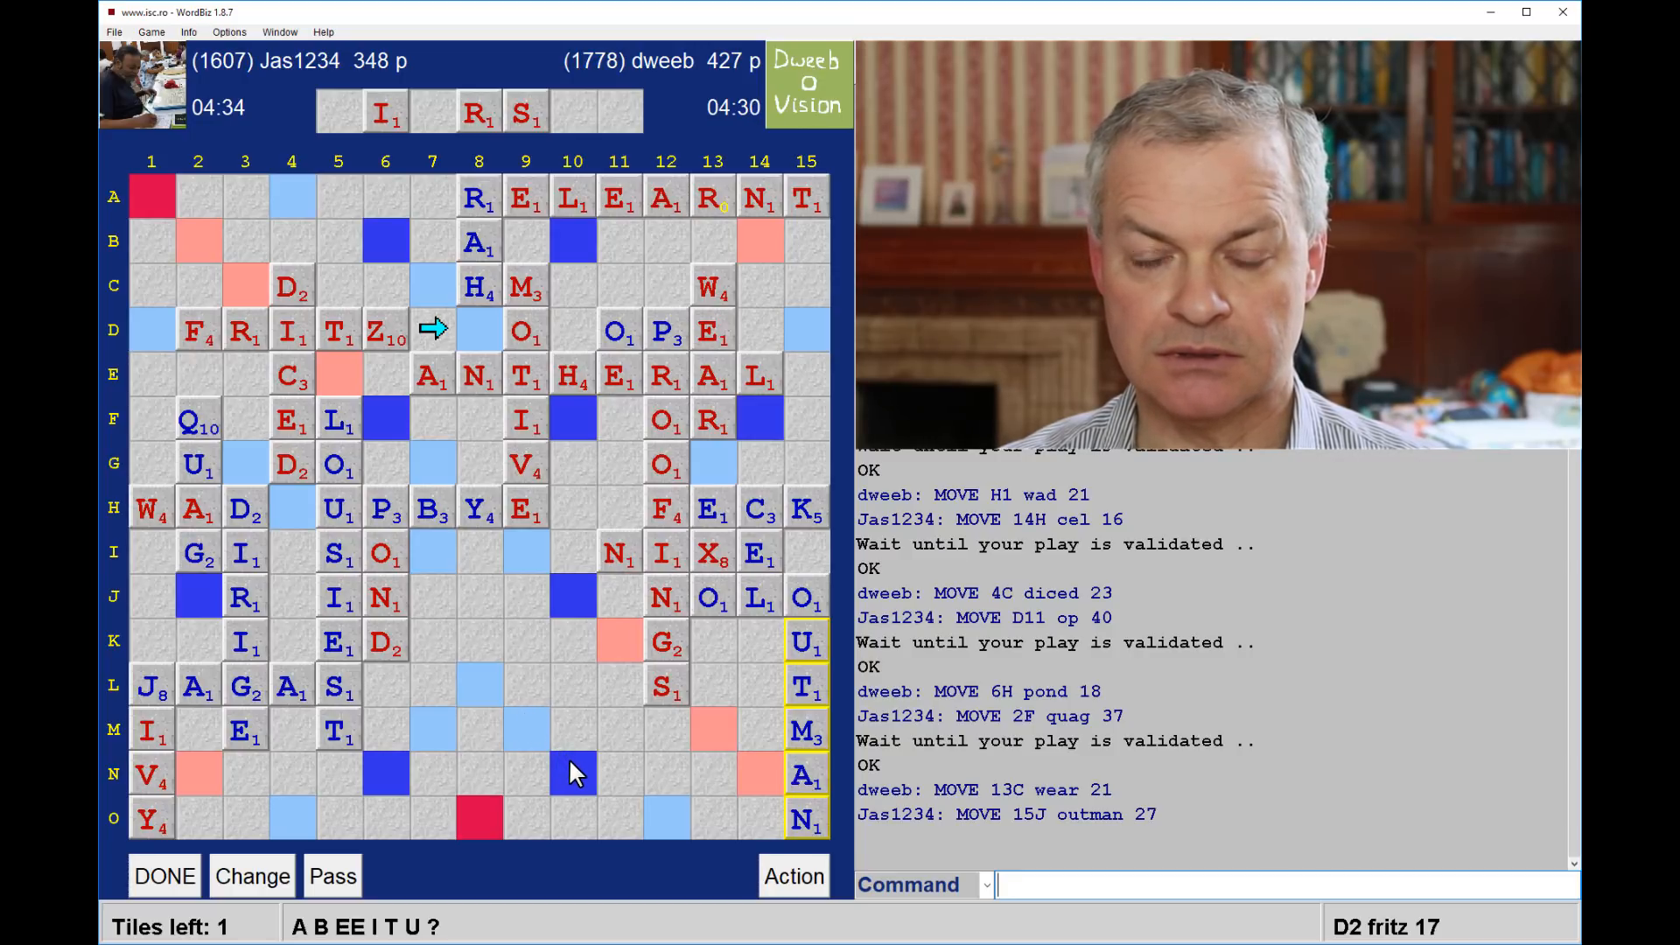
mouse_move(565, 691)
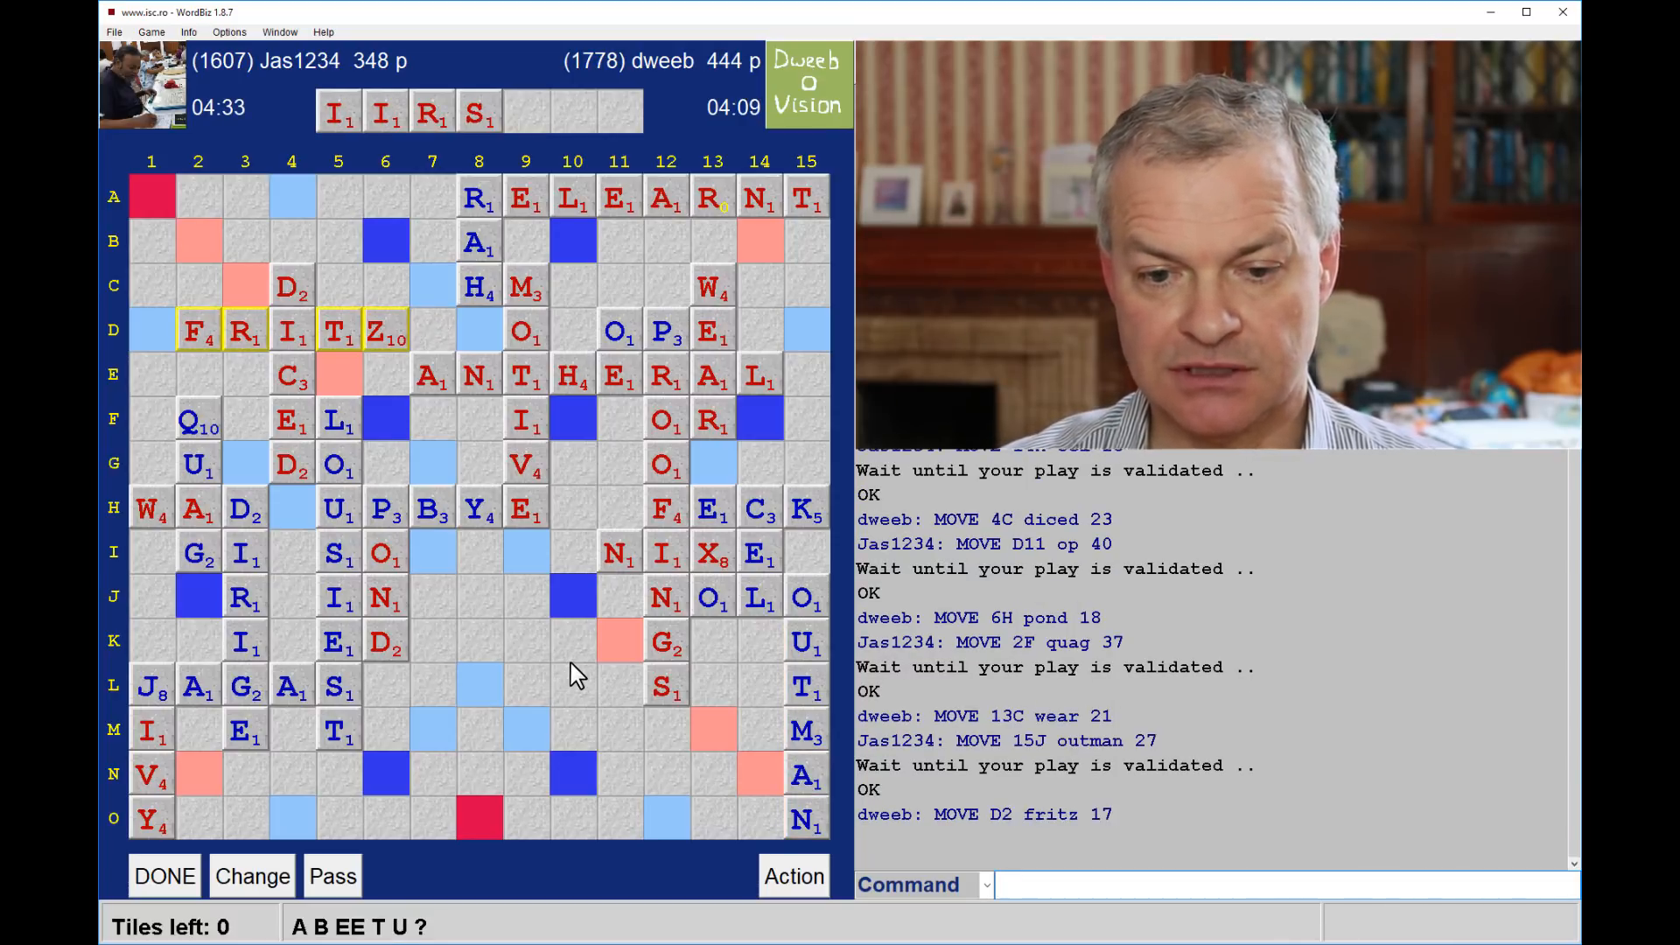
mouse_move(525, 785)
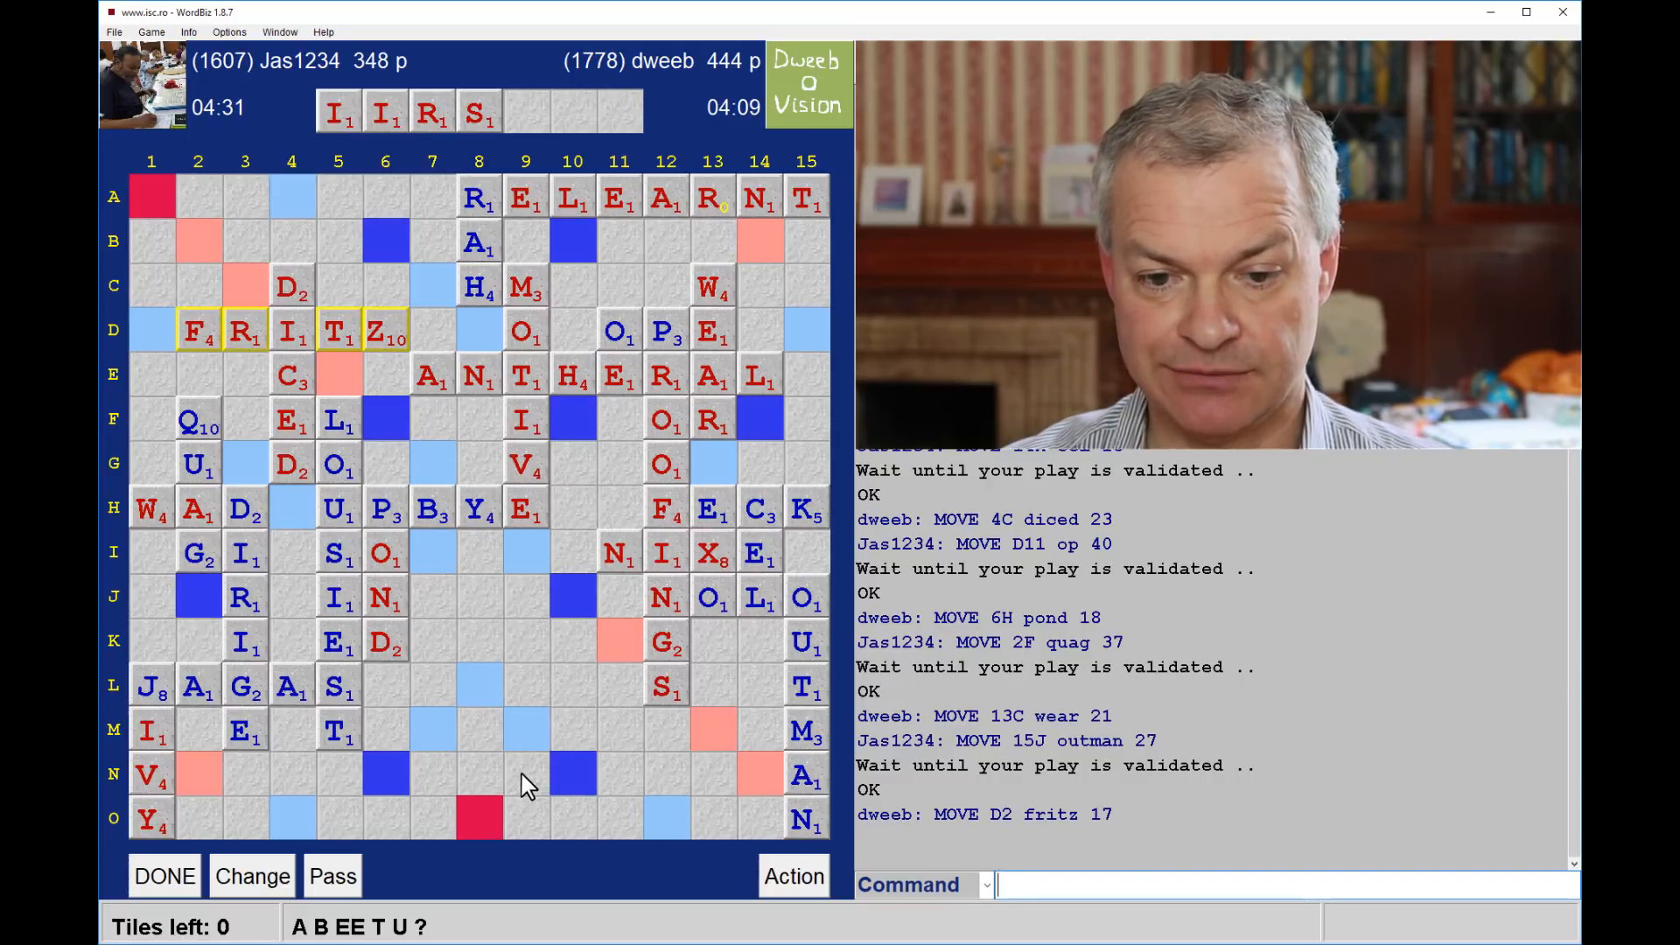
mouse_move(584, 766)
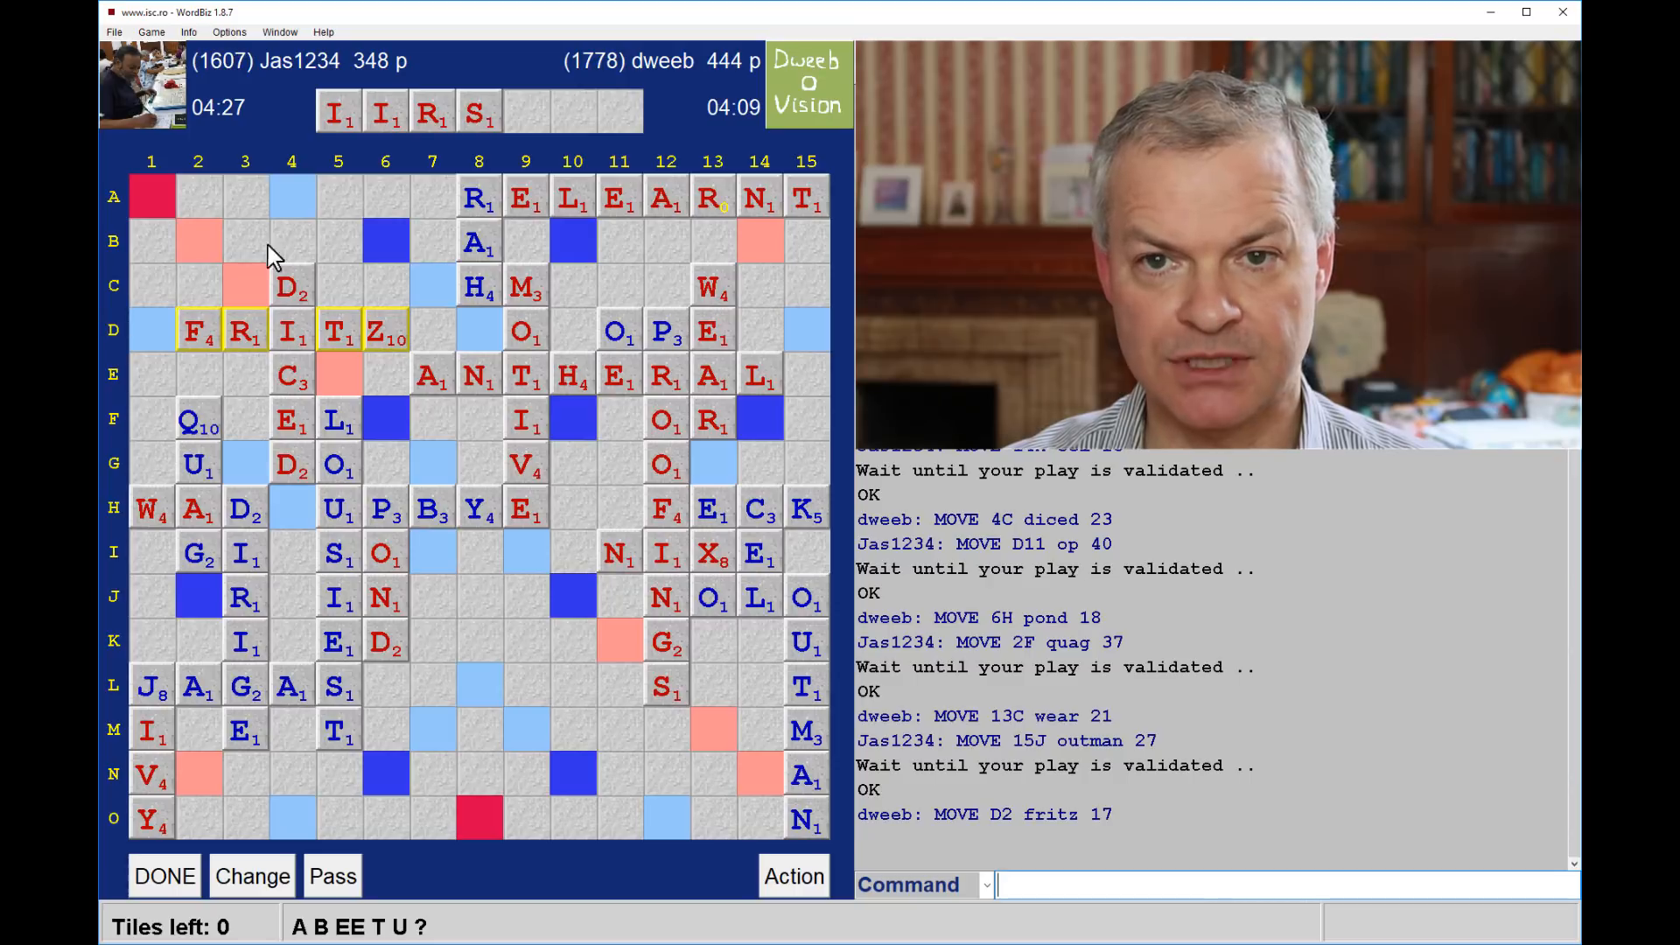
mouse_move(490, 212)
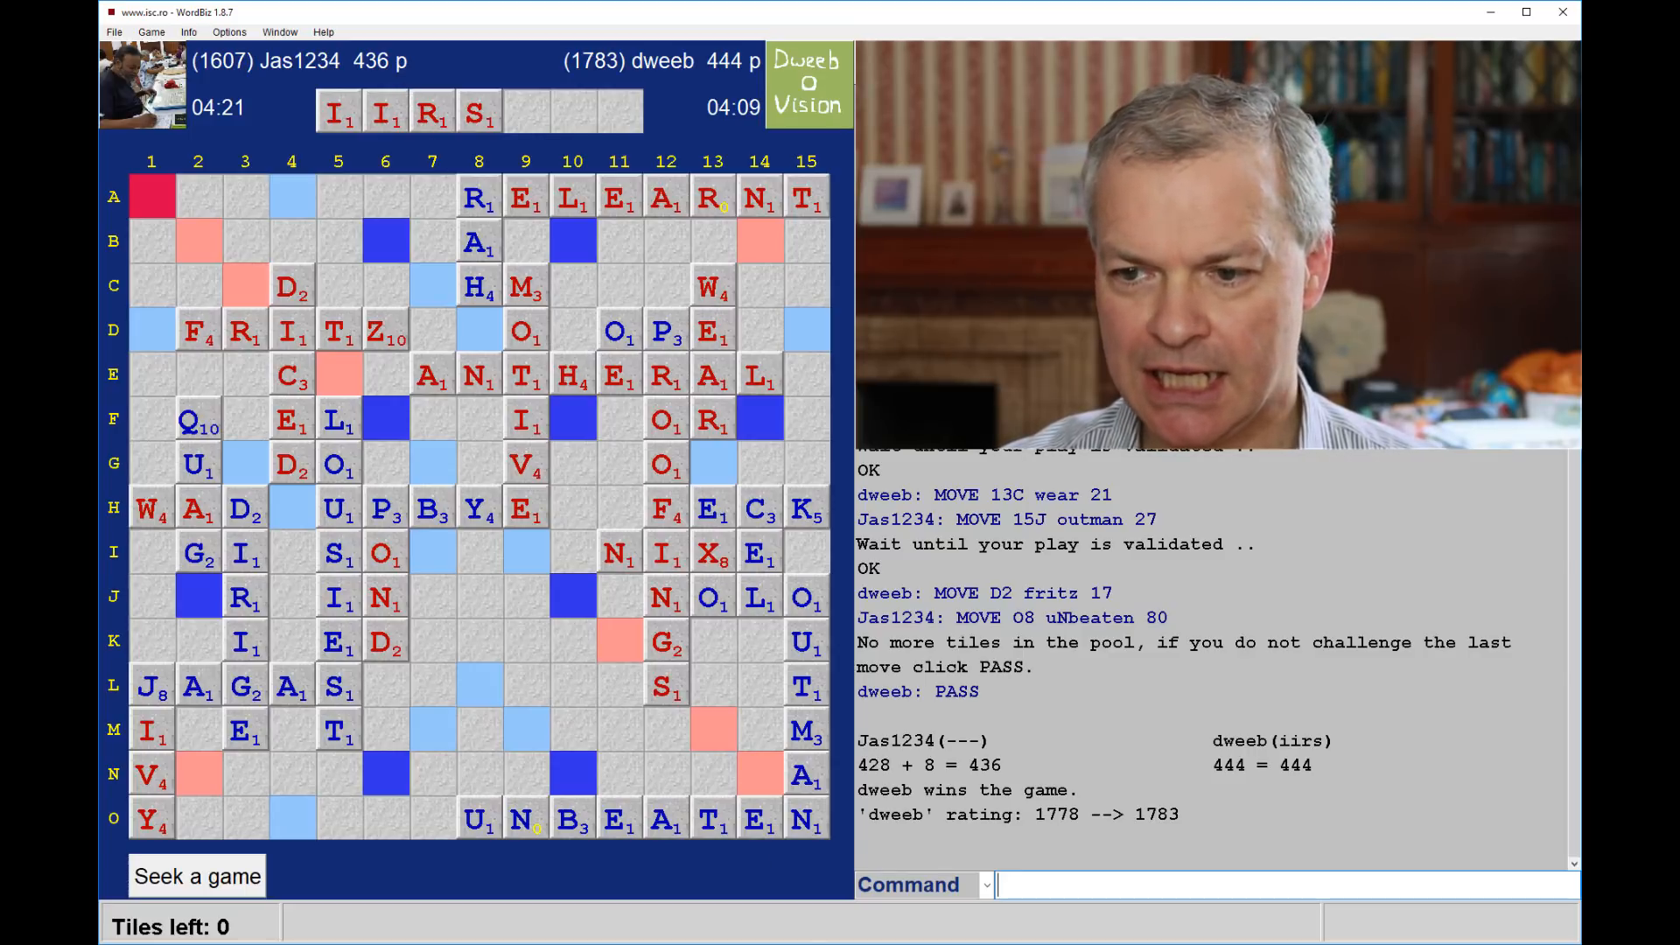
mouse_move(1080, 778)
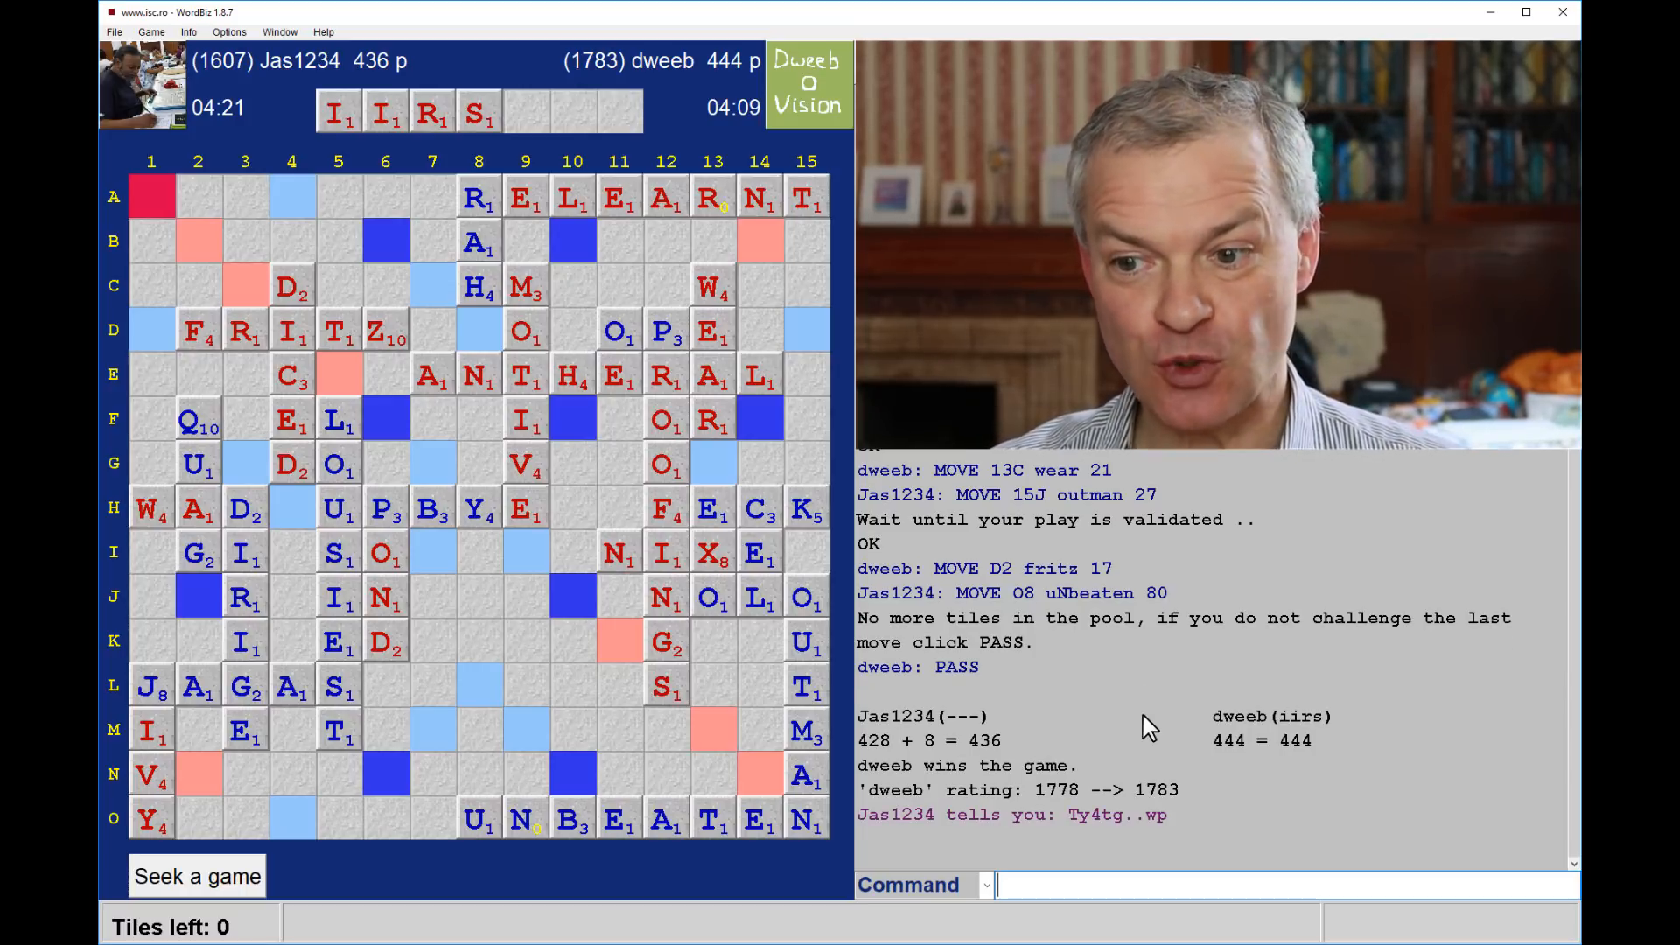
mouse_move(1082, 765)
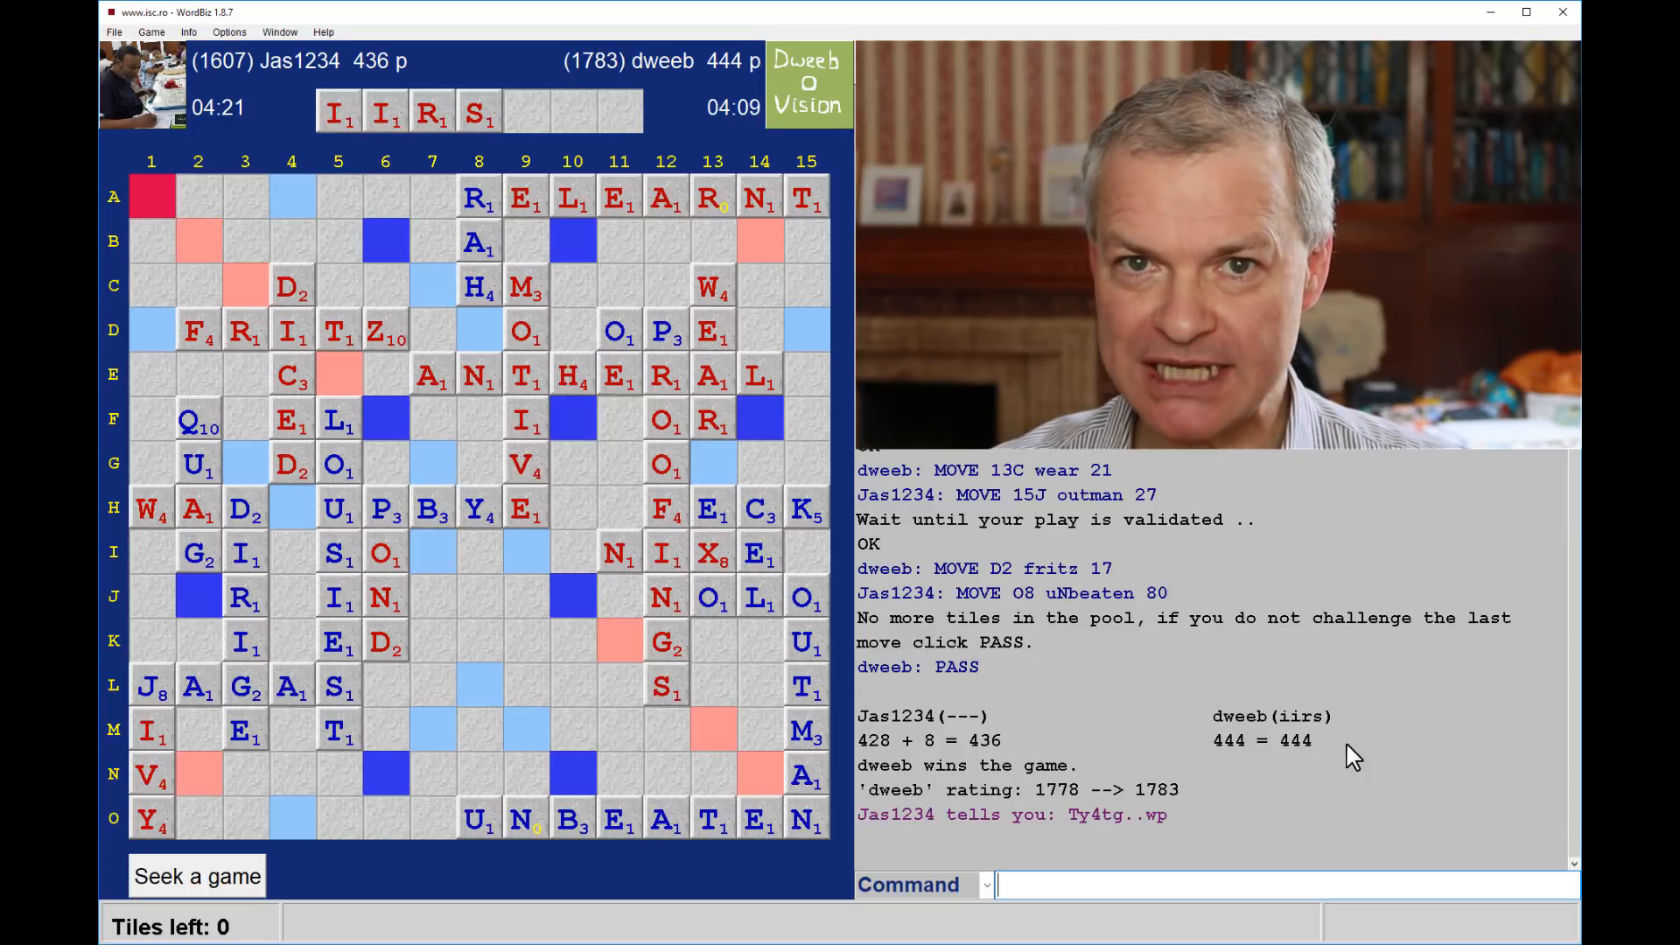
mouse_move(1020, 602)
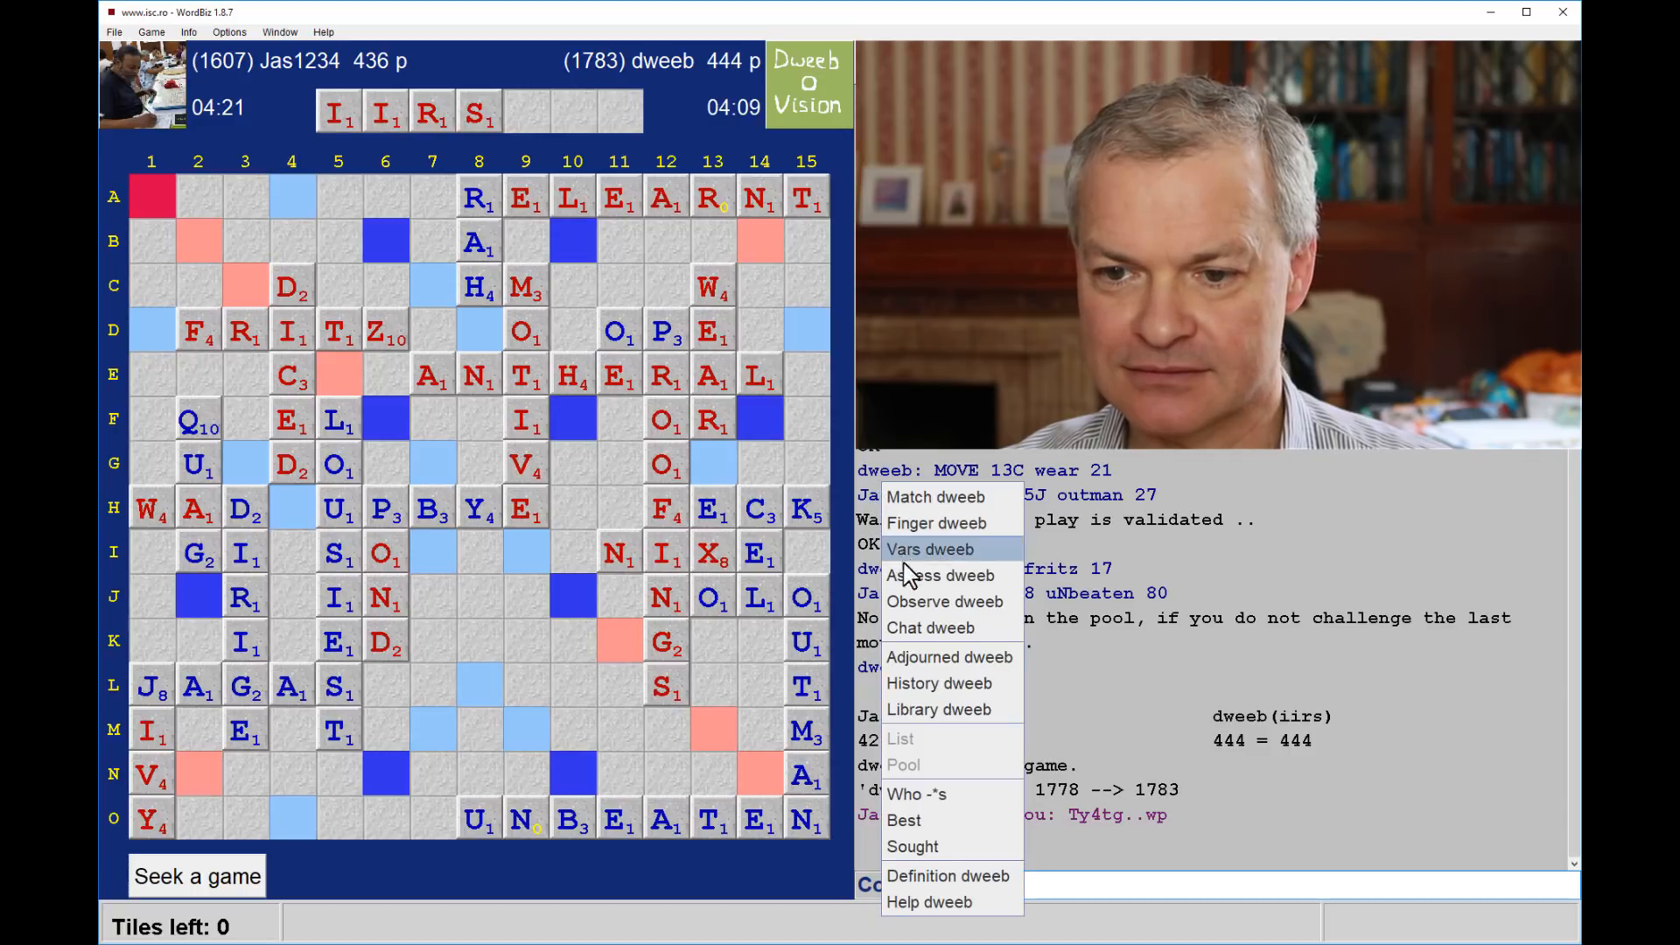
click(938, 682)
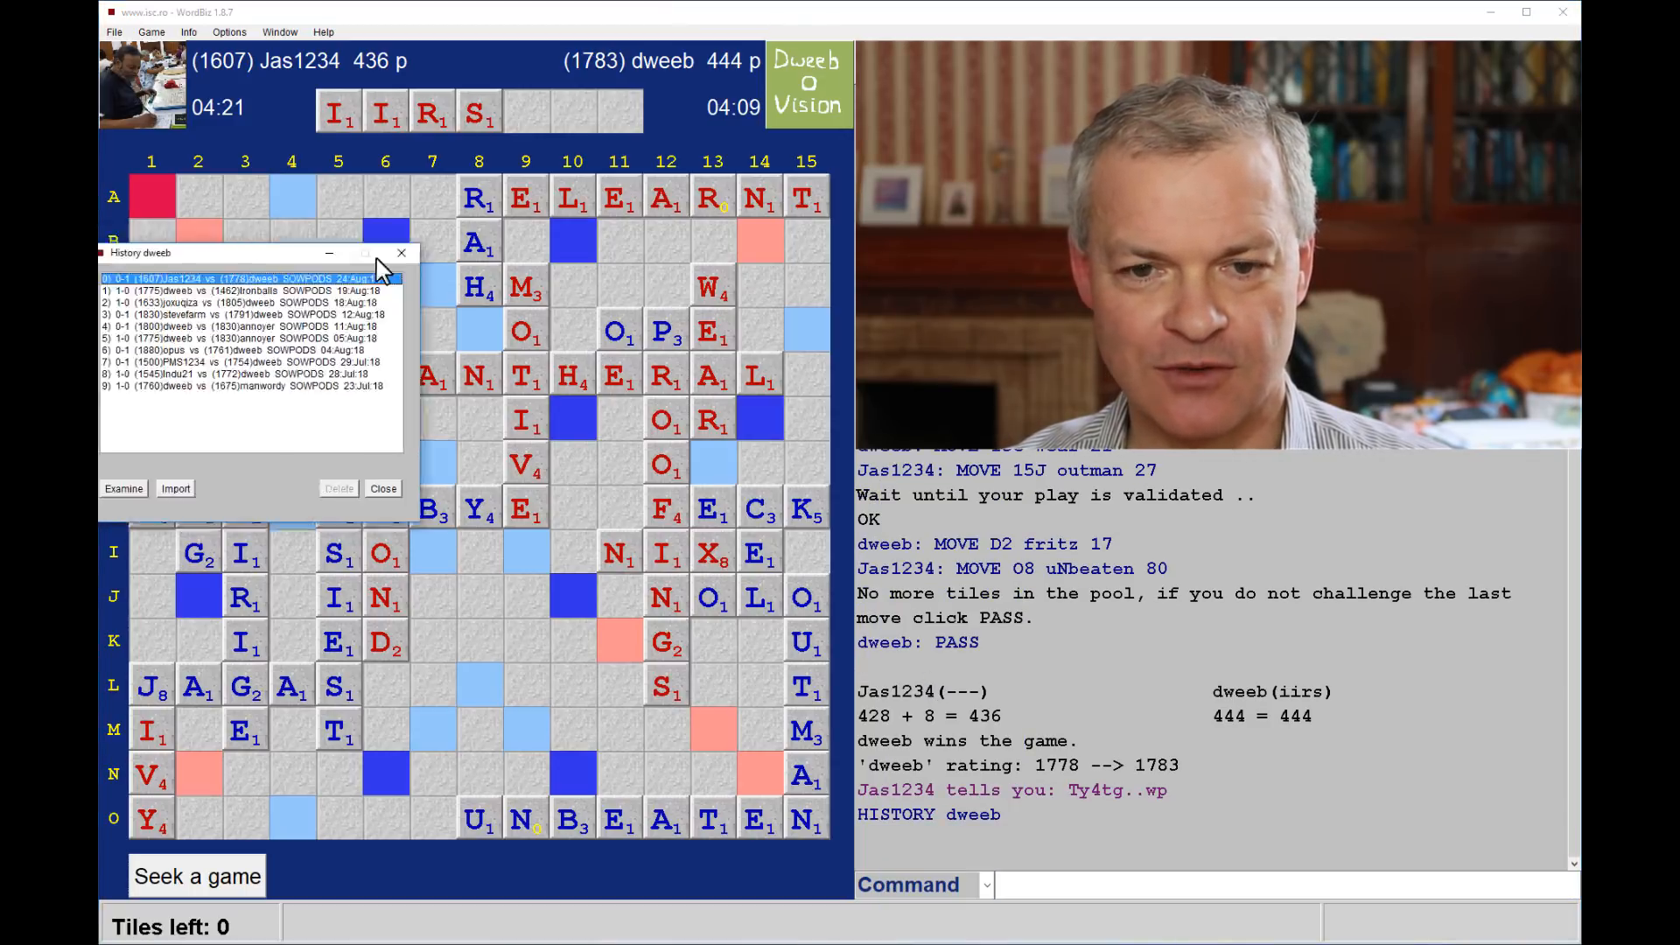
click(123, 488)
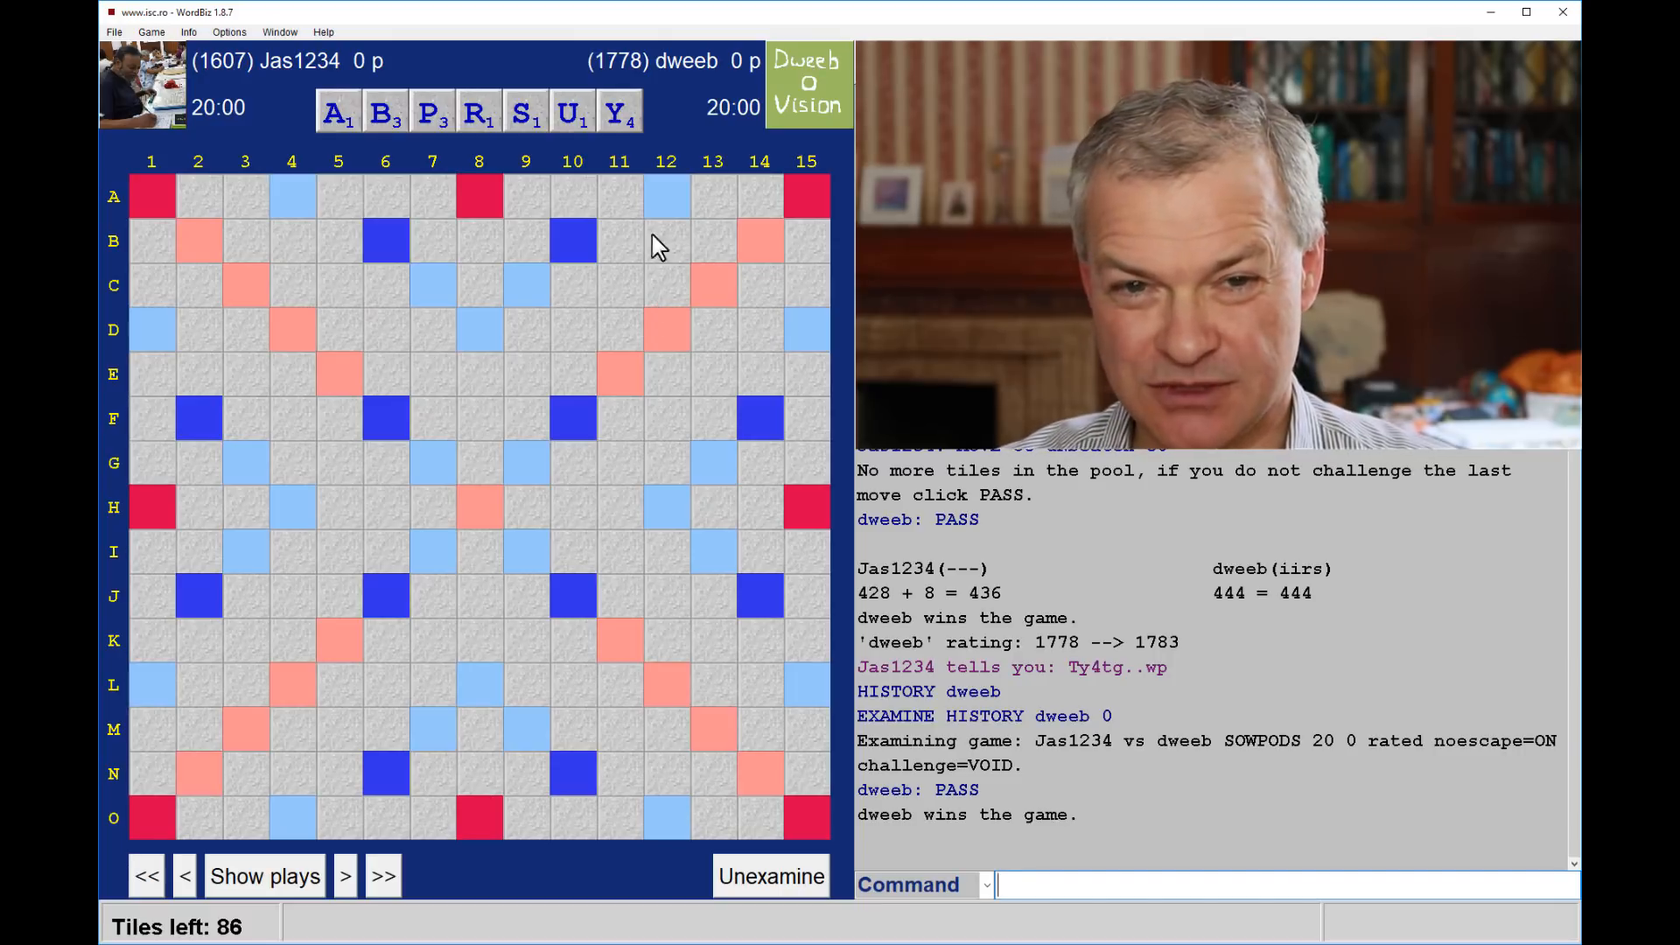
mouse_move(625, 443)
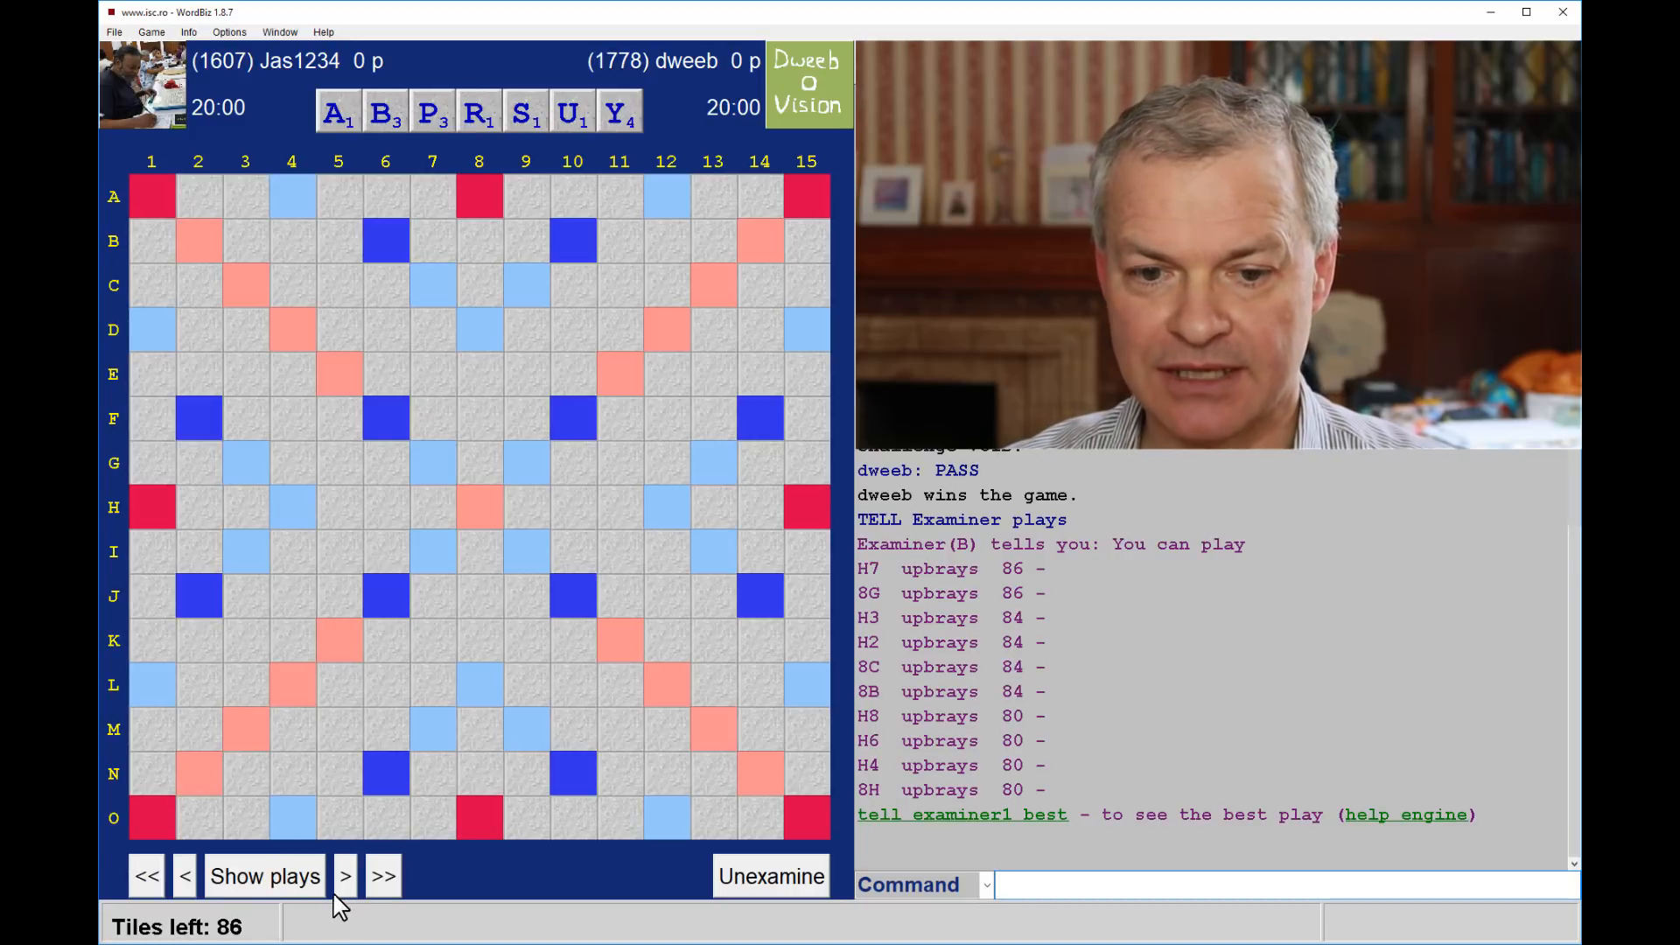
Step the replay through UPBY, MOTIVE and RAH to LOUSIEST, viewing engine suggestions along the way
click(345, 875)
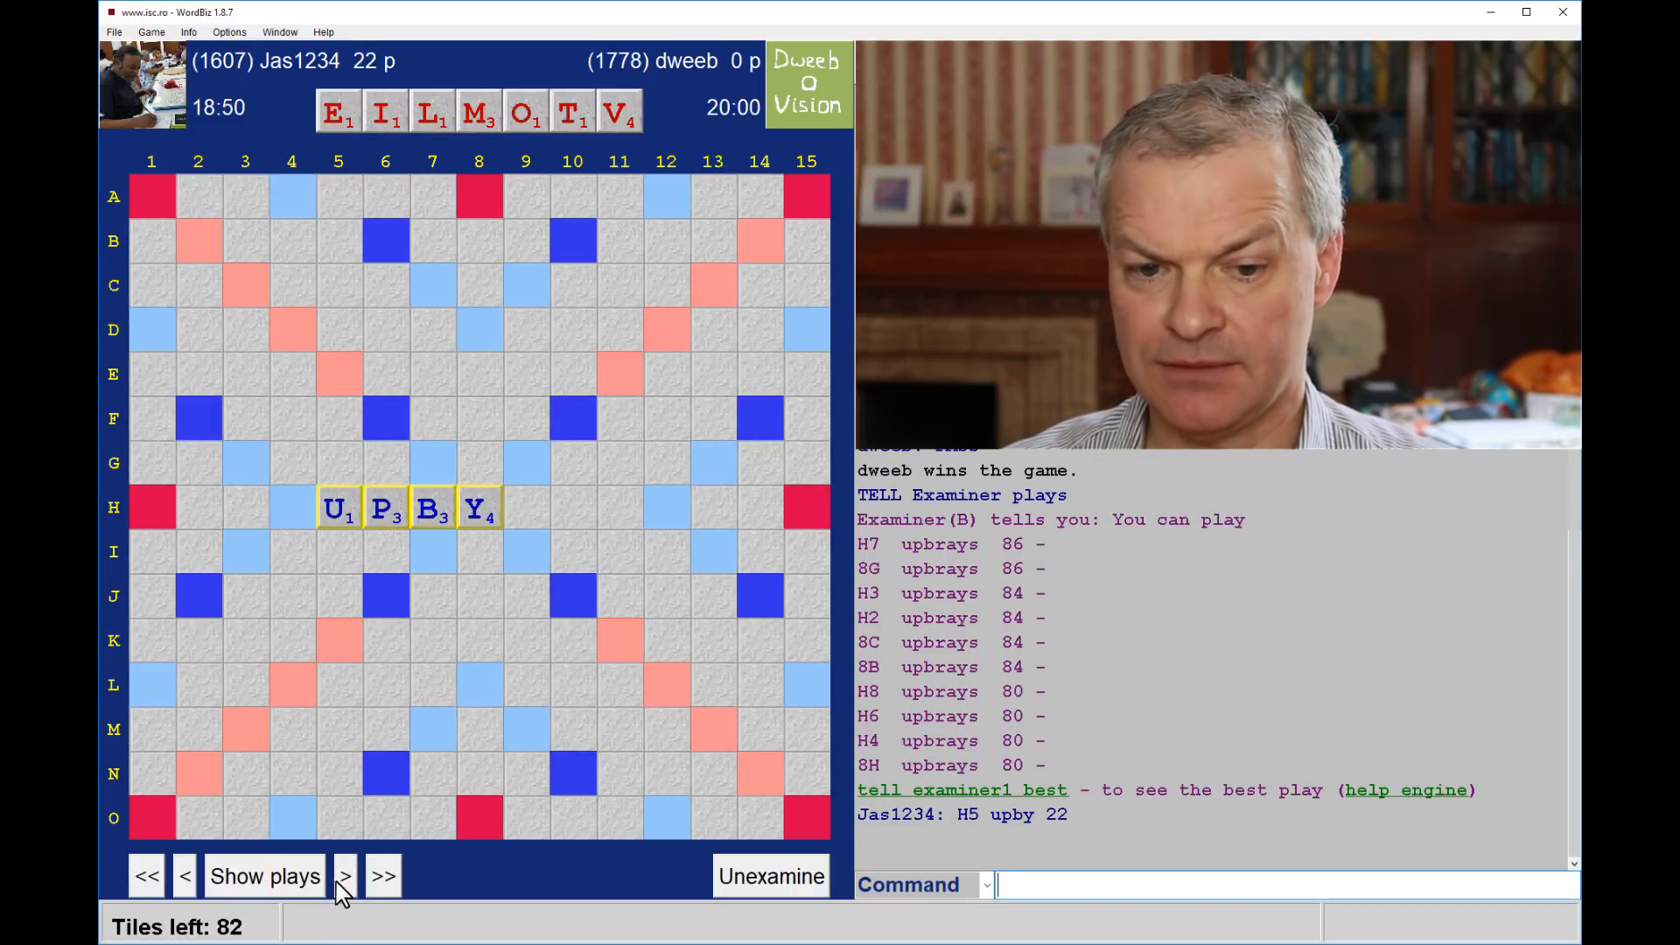
click(345, 877)
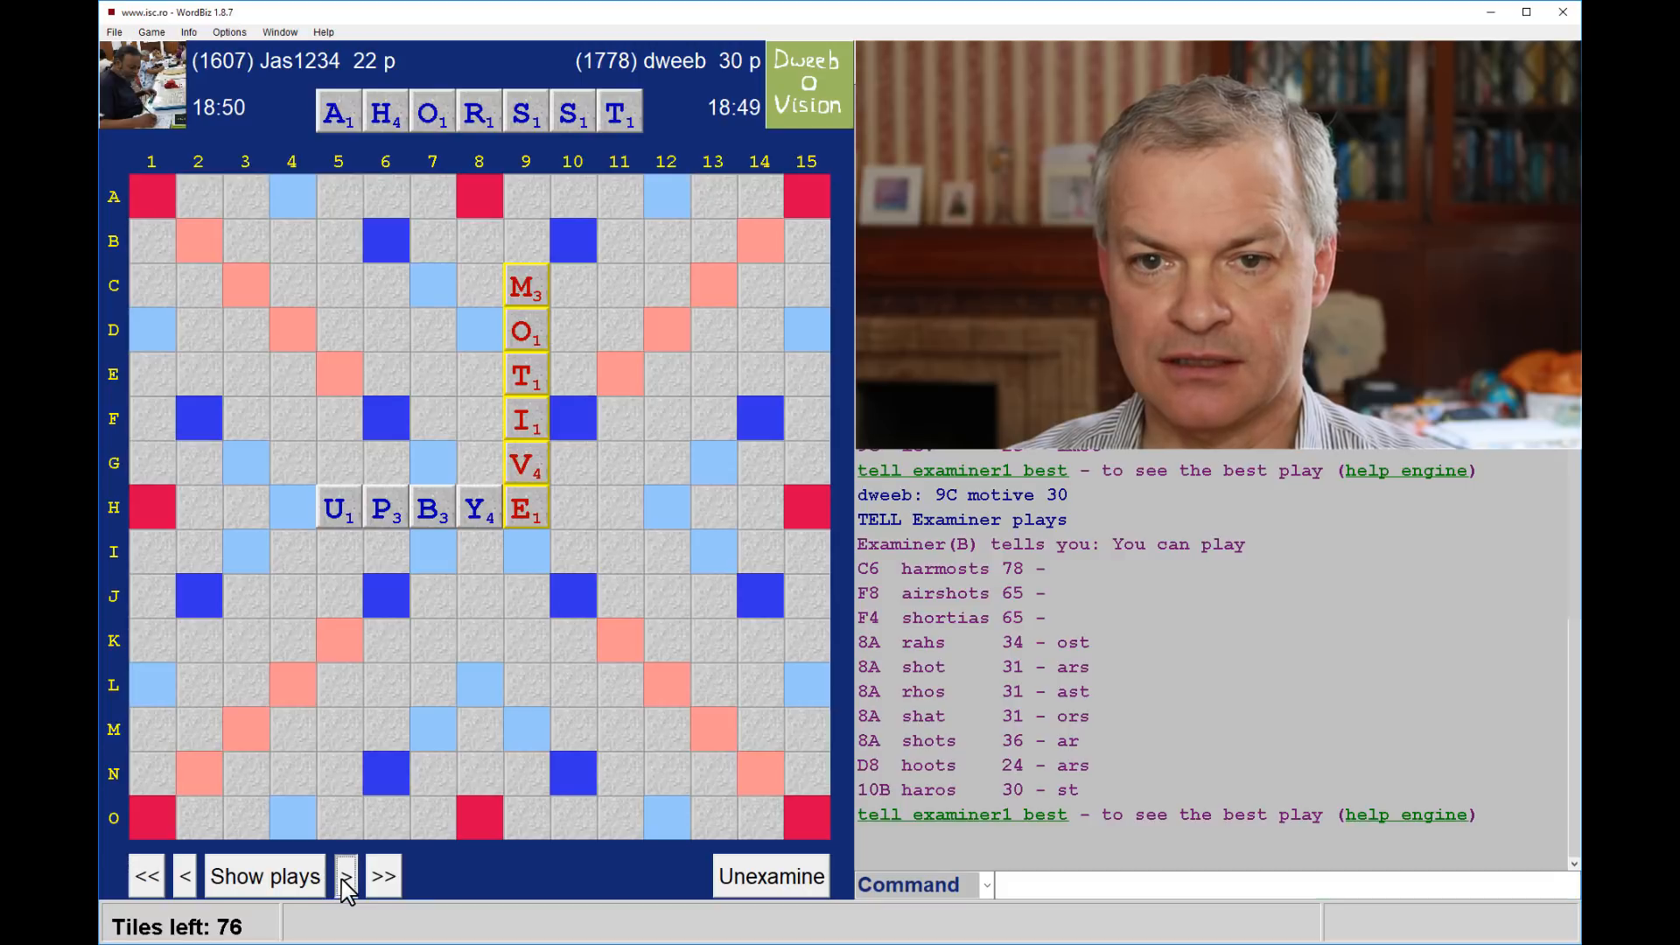
click(345, 875)
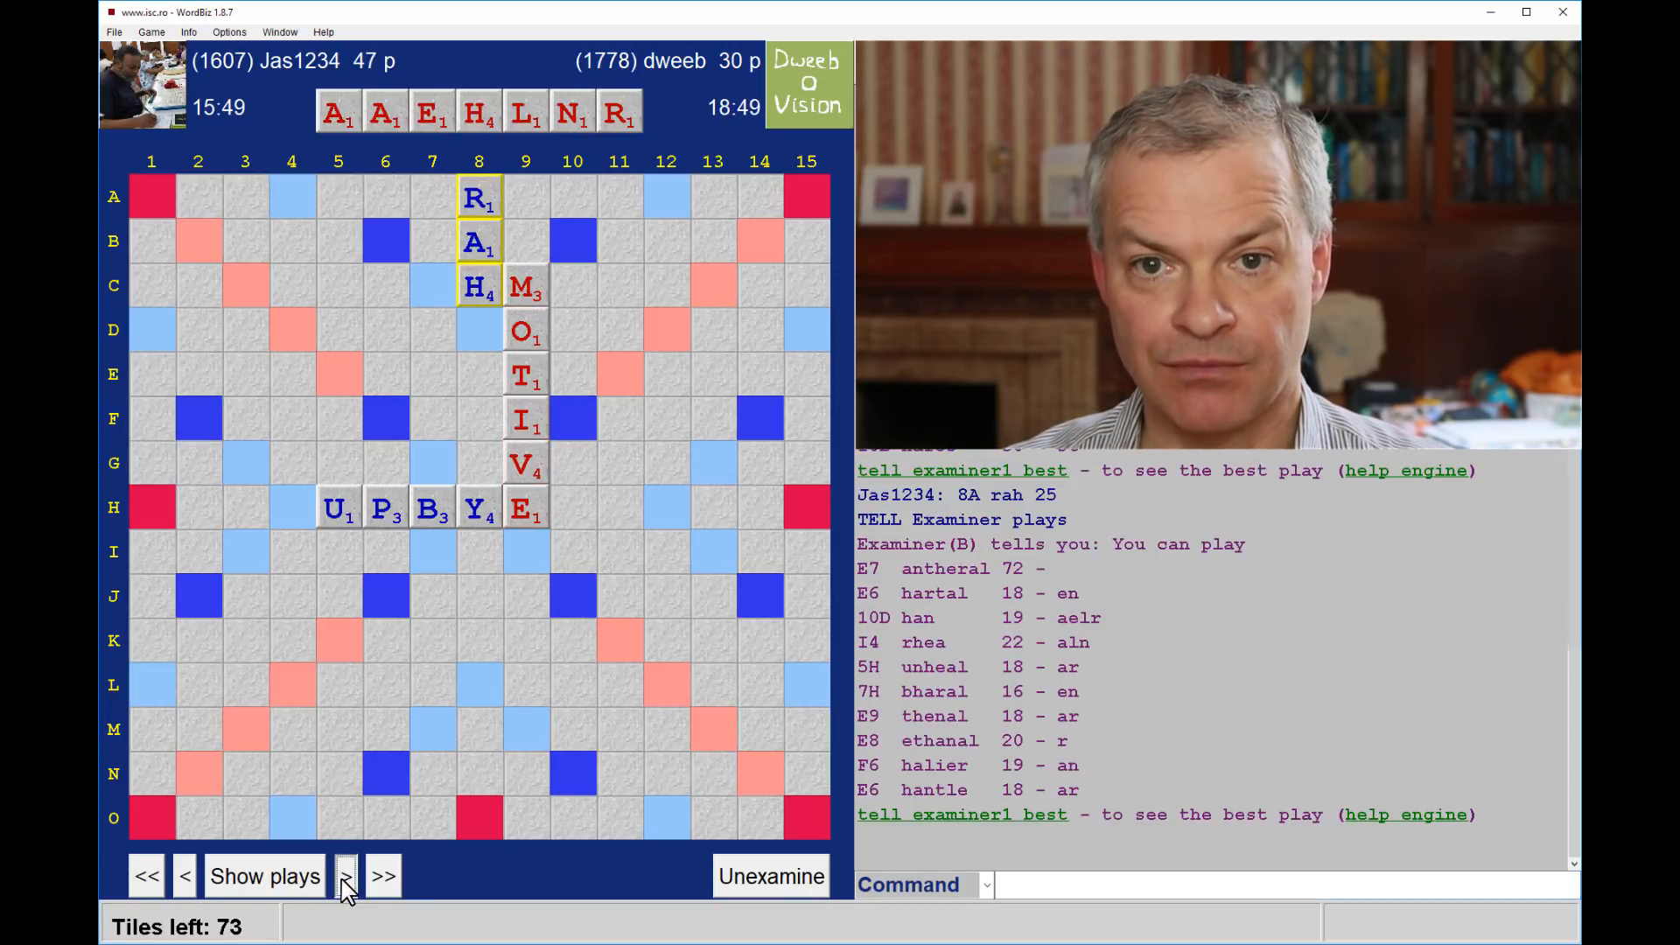
click(345, 875)
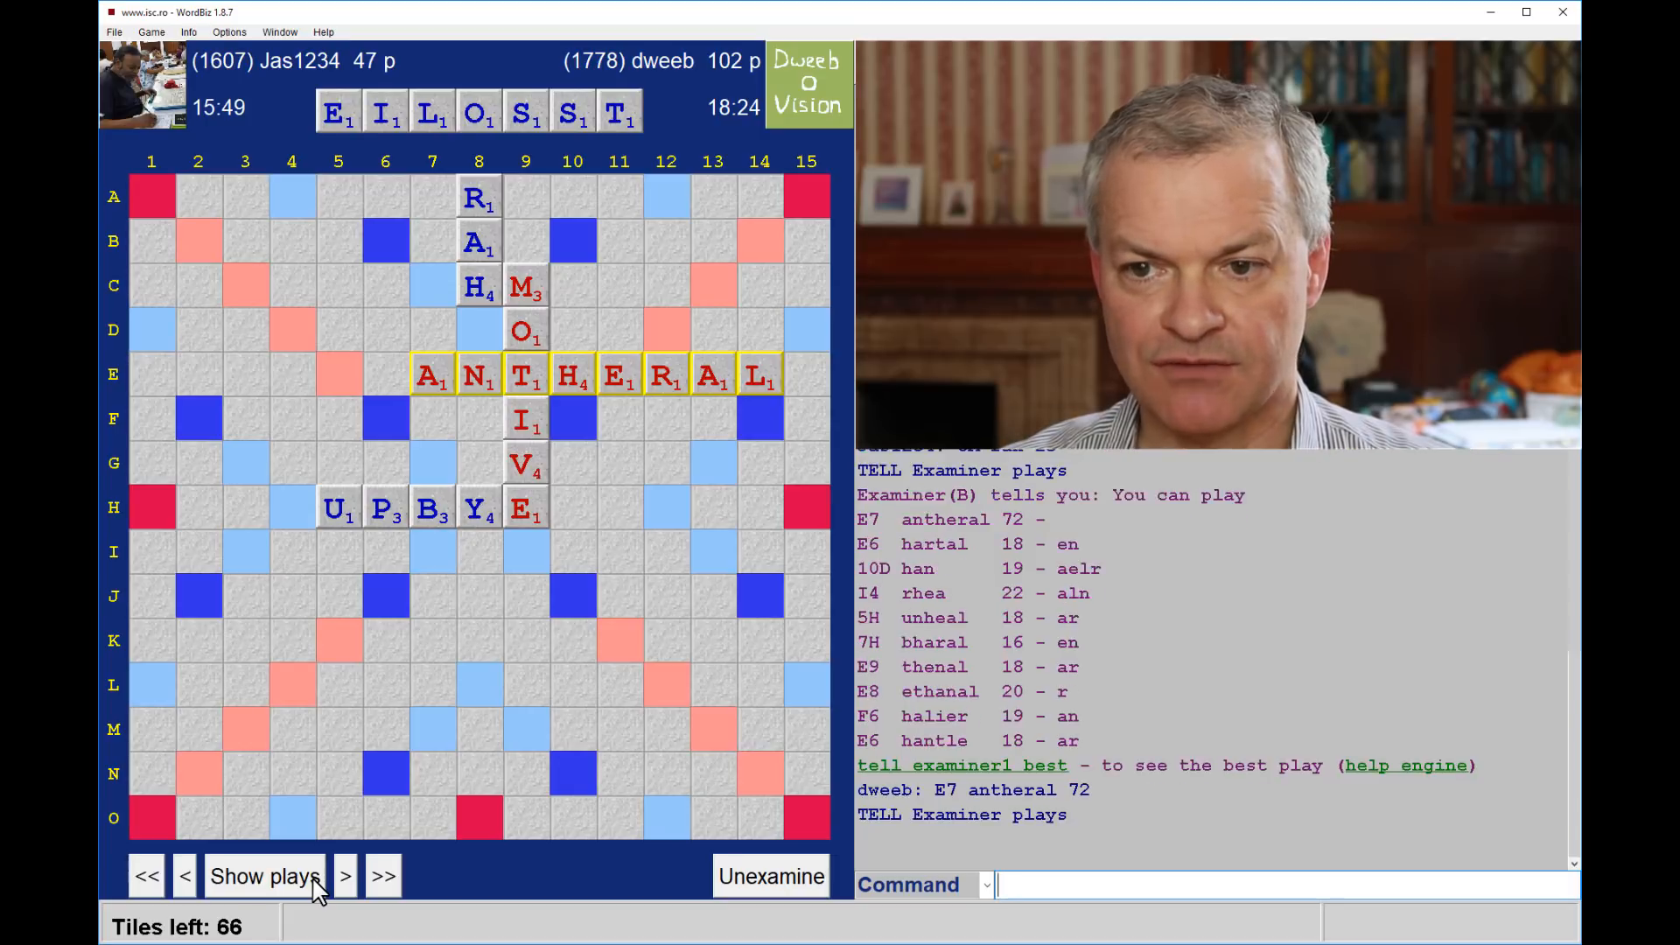
click(345, 875)
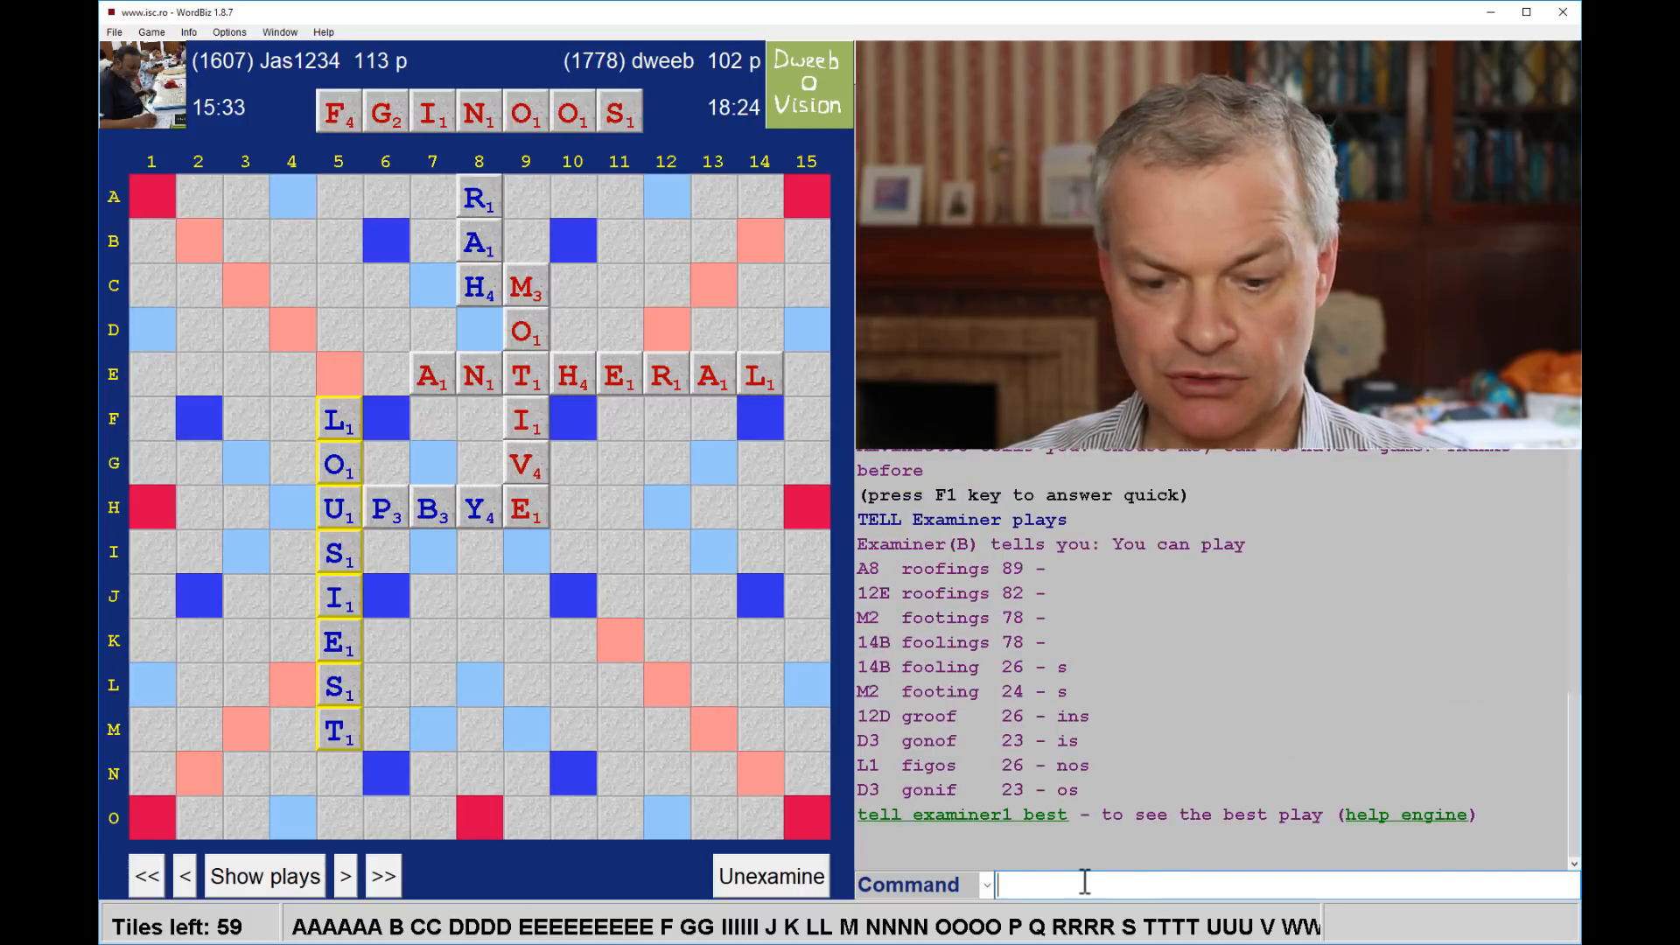
text(say)
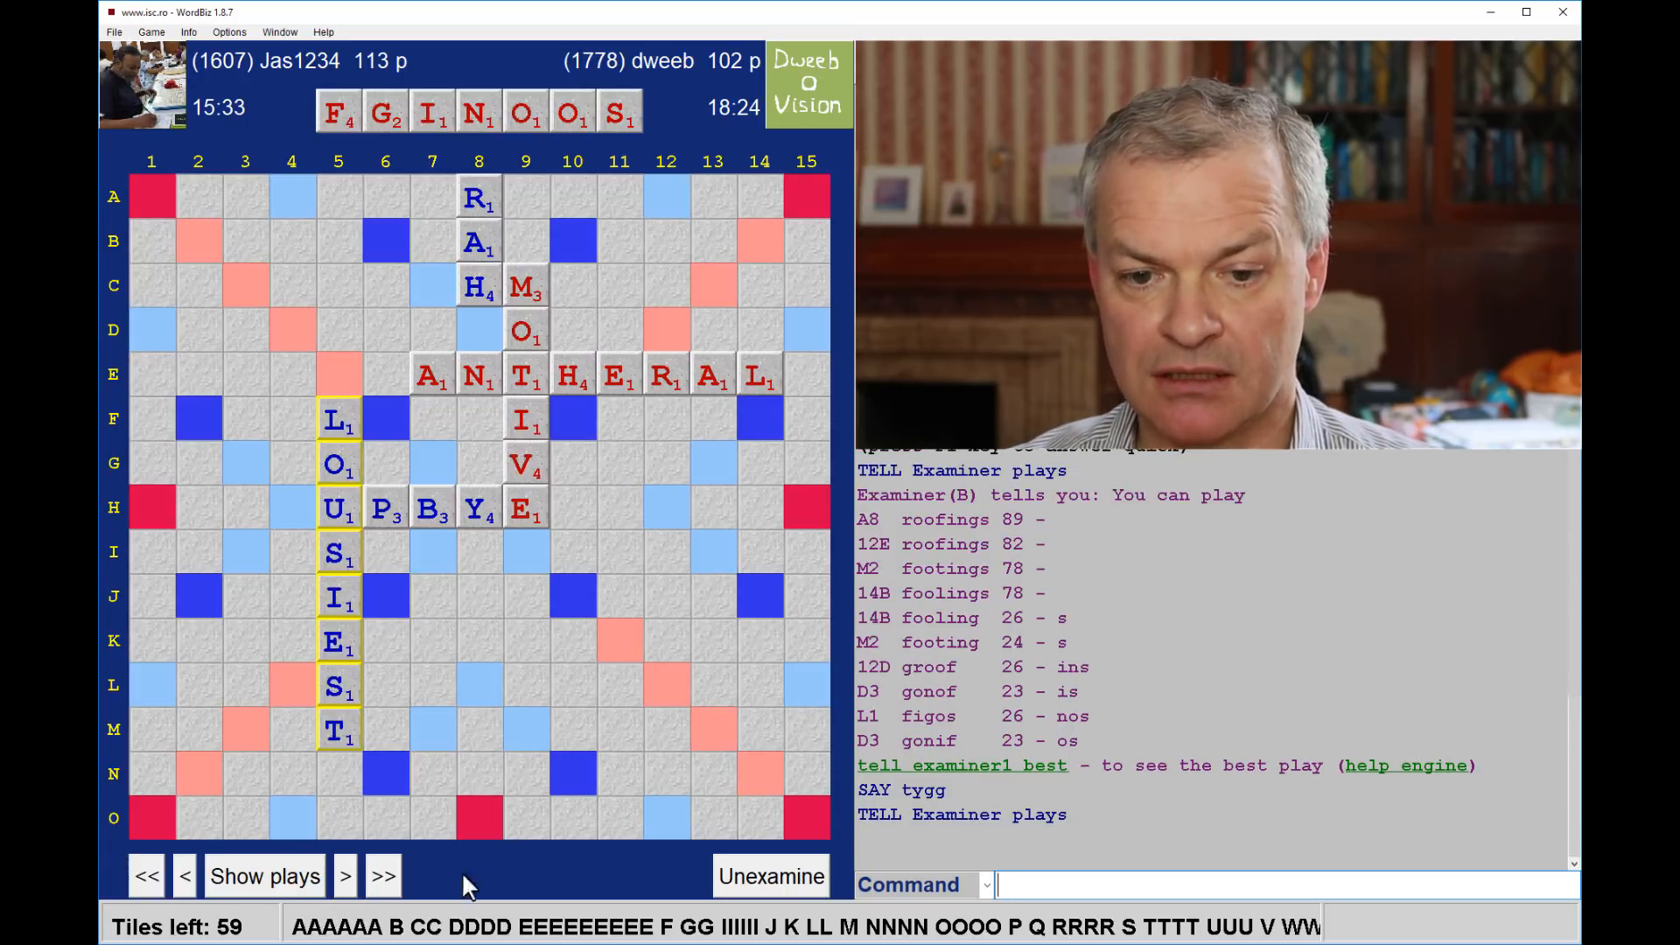
Advance the replay through FECK and NIX to JIVY, asking the engine for best plays at each position
click(345, 875)
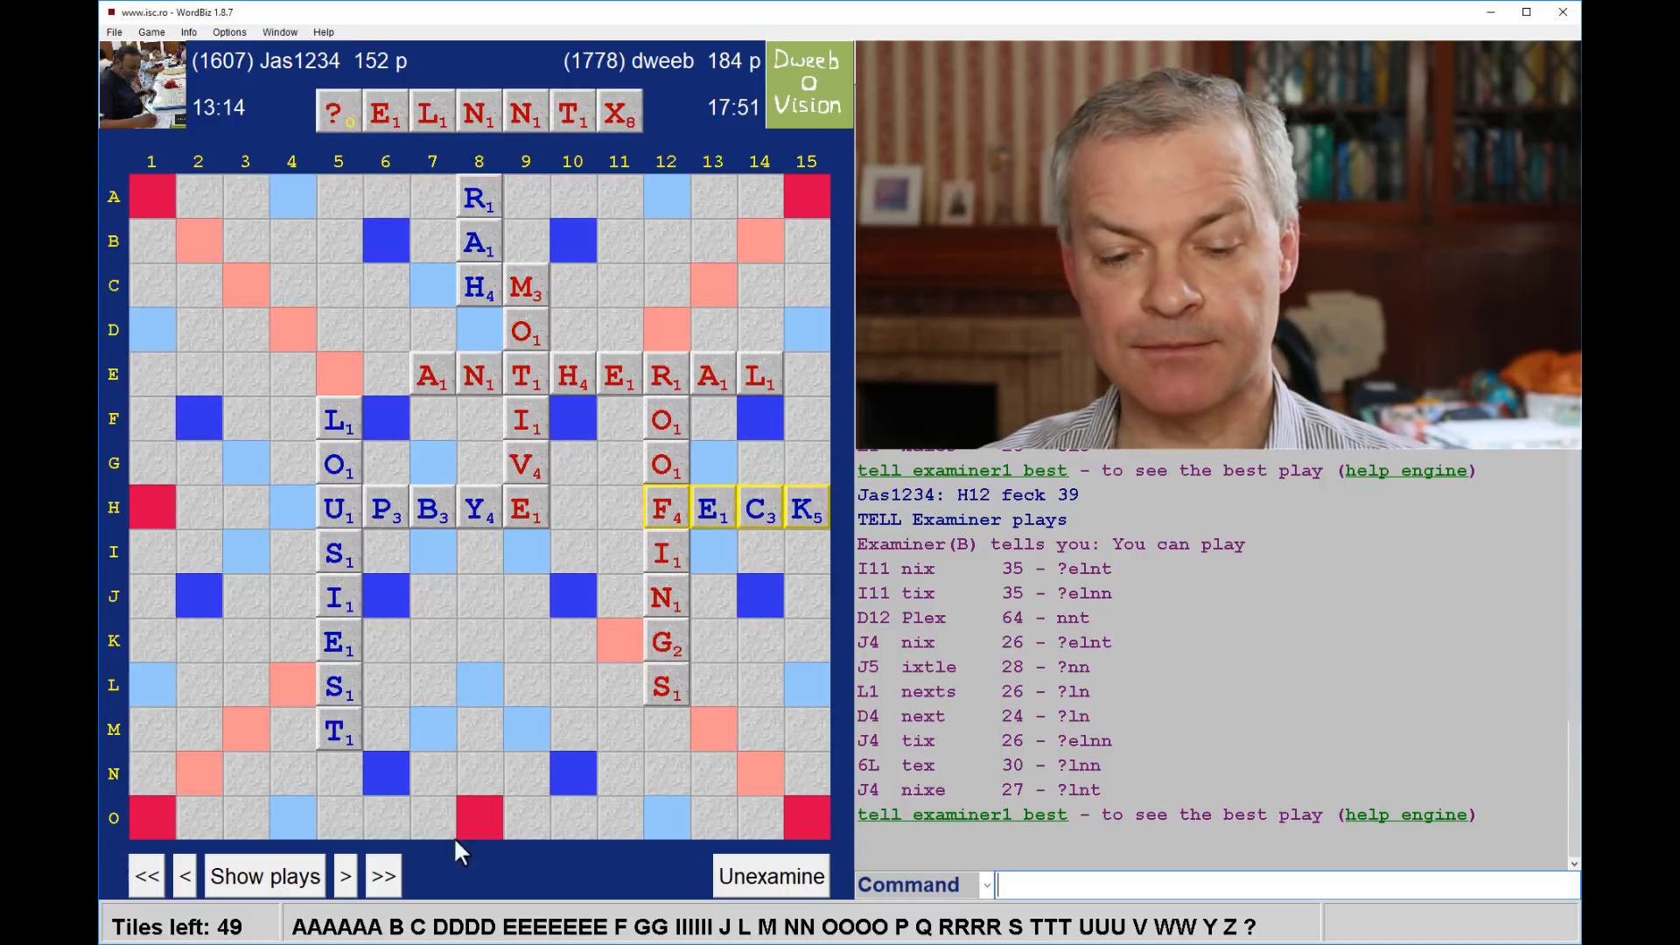
click(345, 875)
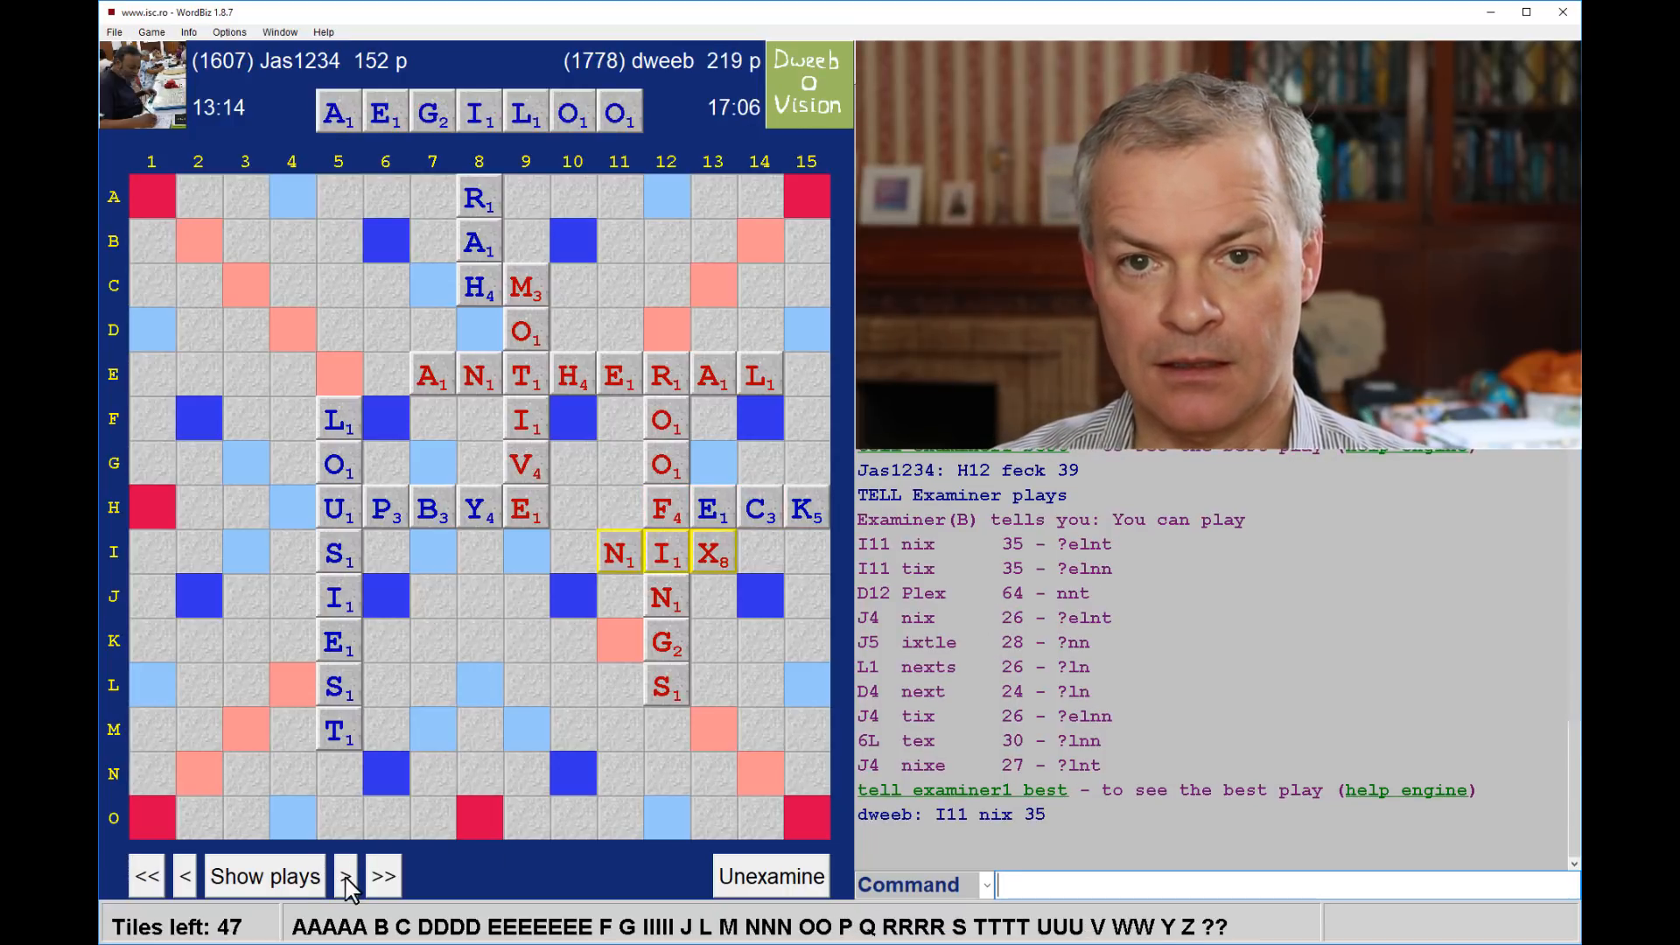
click(346, 875)
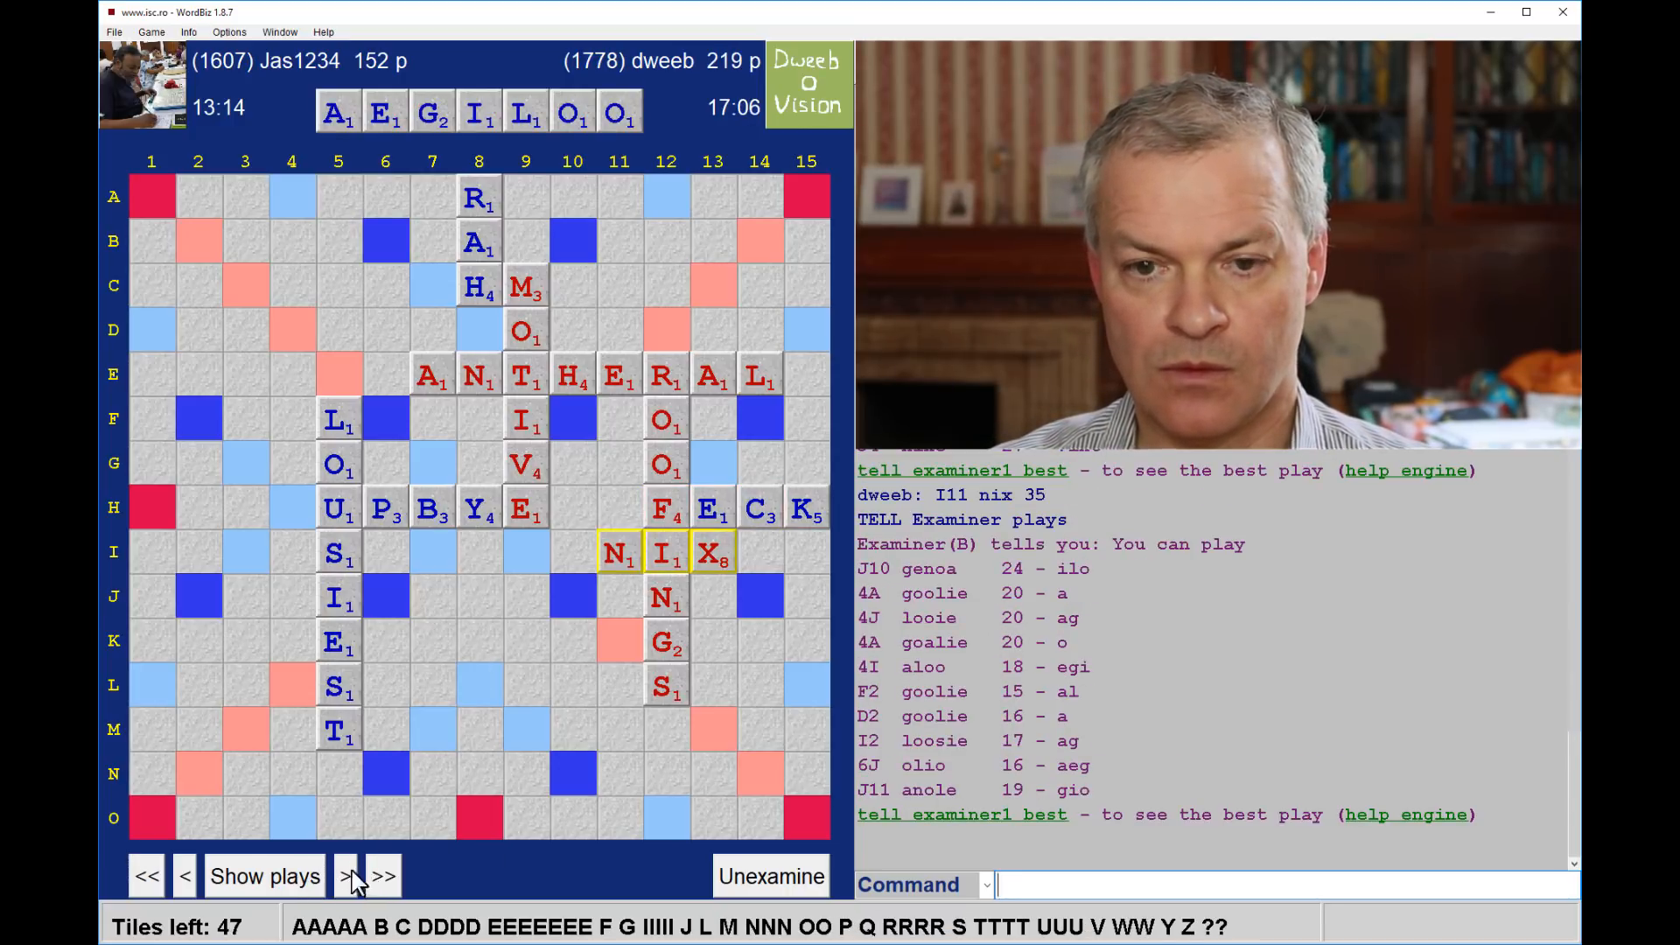
click(345, 875)
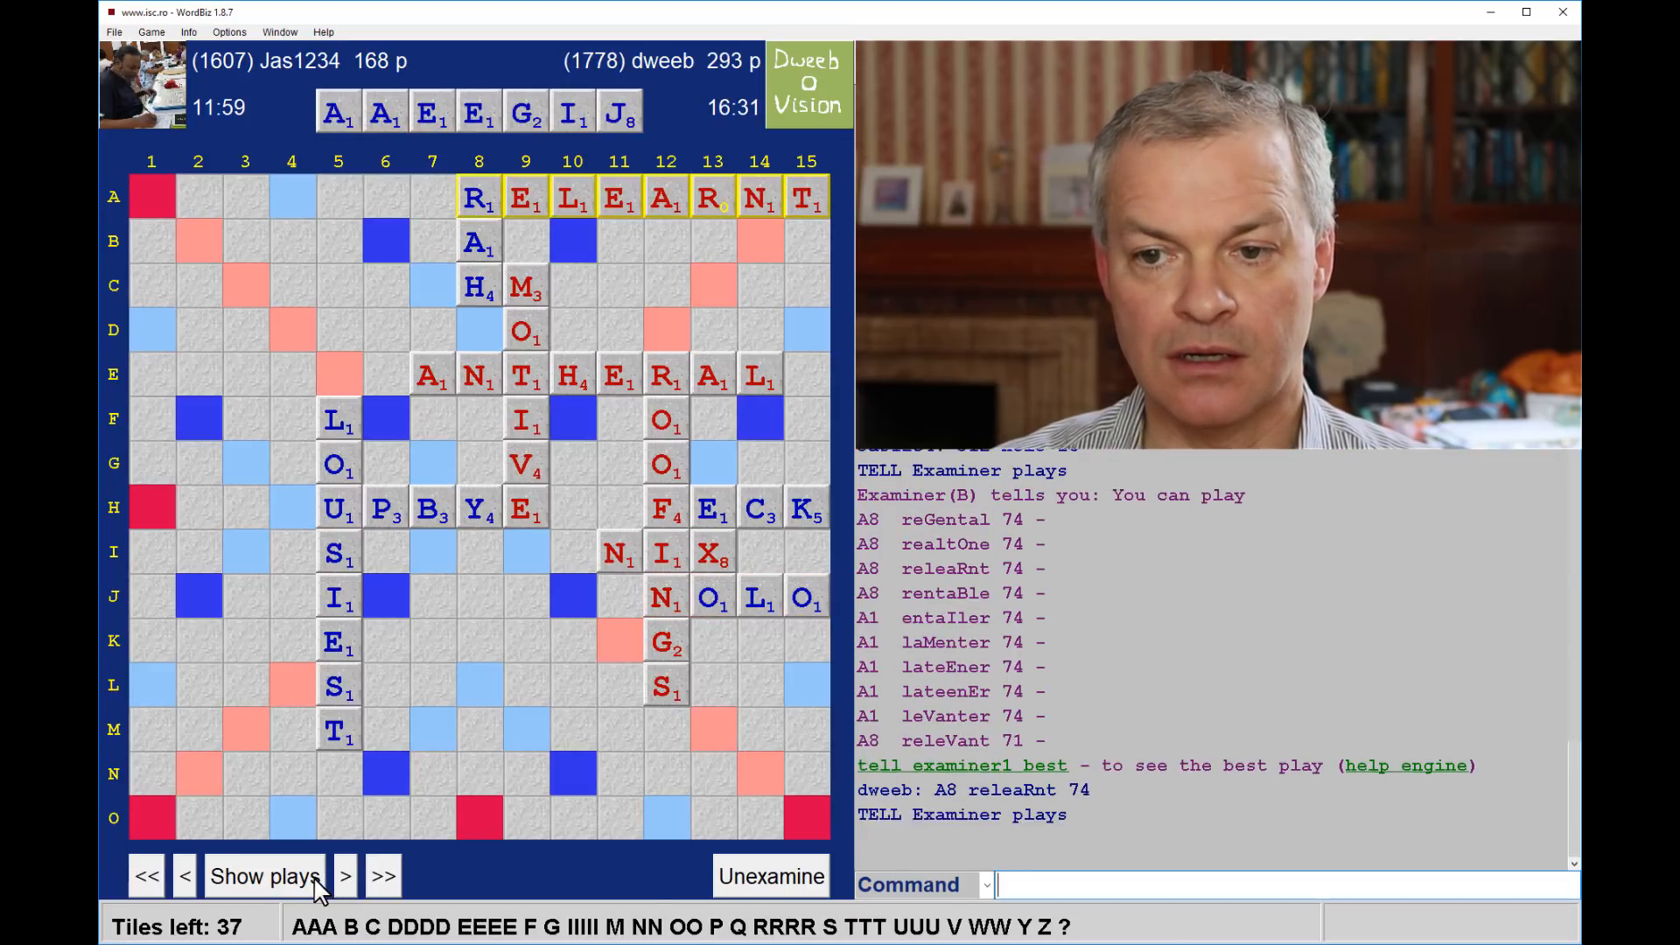
click(345, 877)
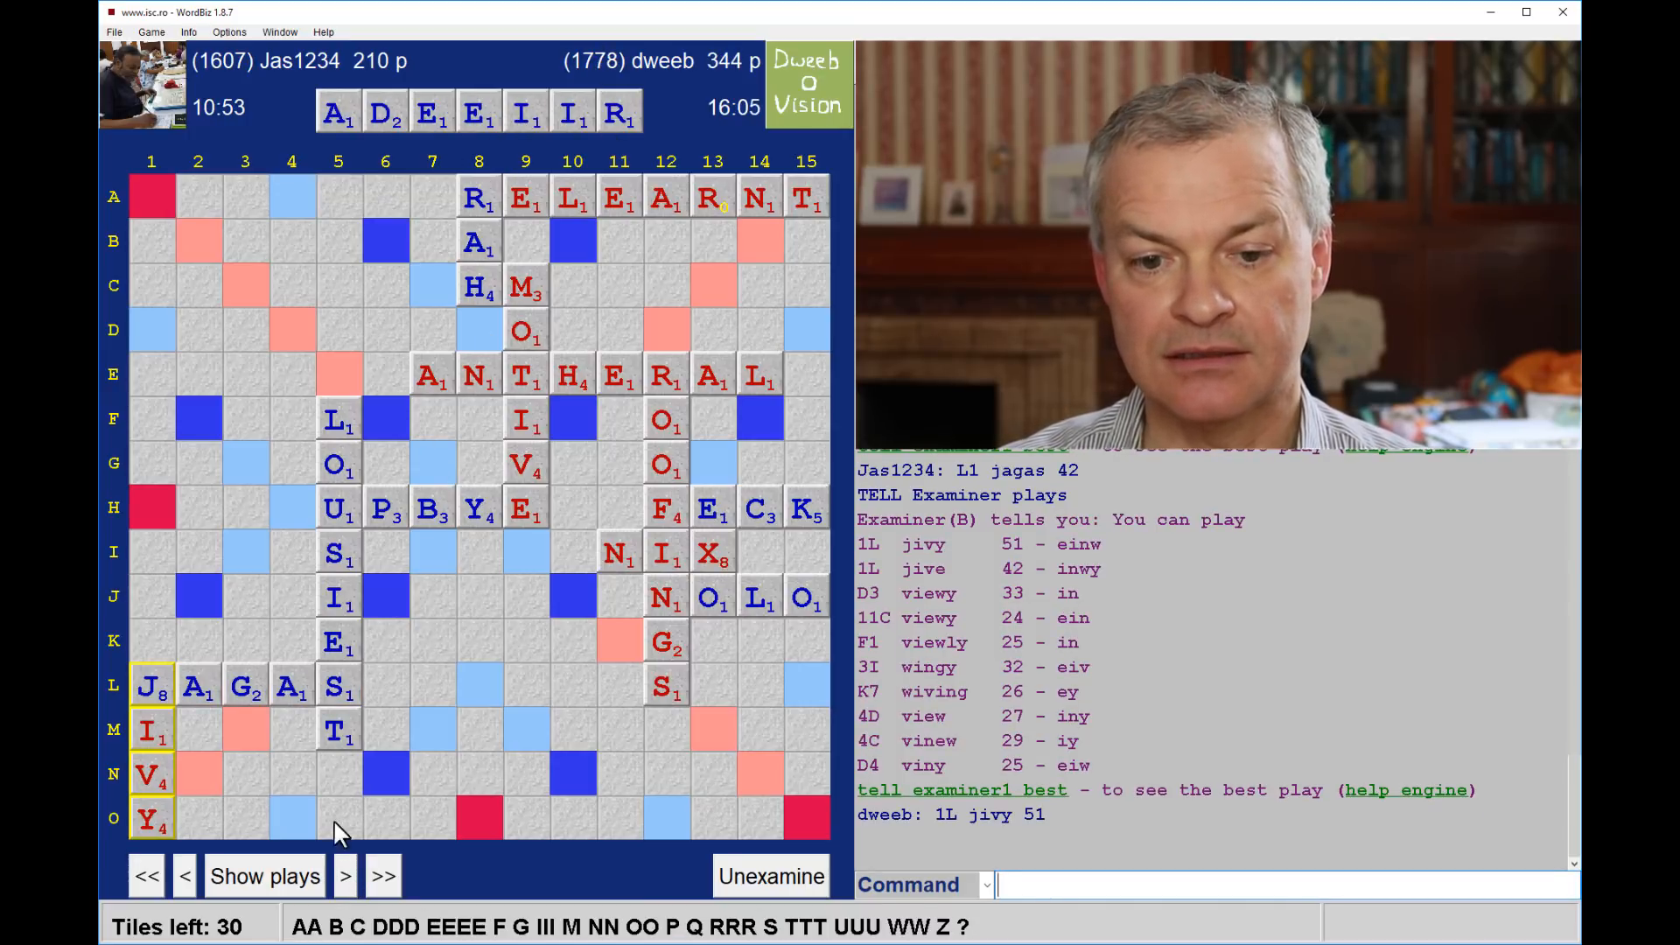
View engine plays for the current rack, then advance the replay to DIRIGE at 344–228
click(383, 877)
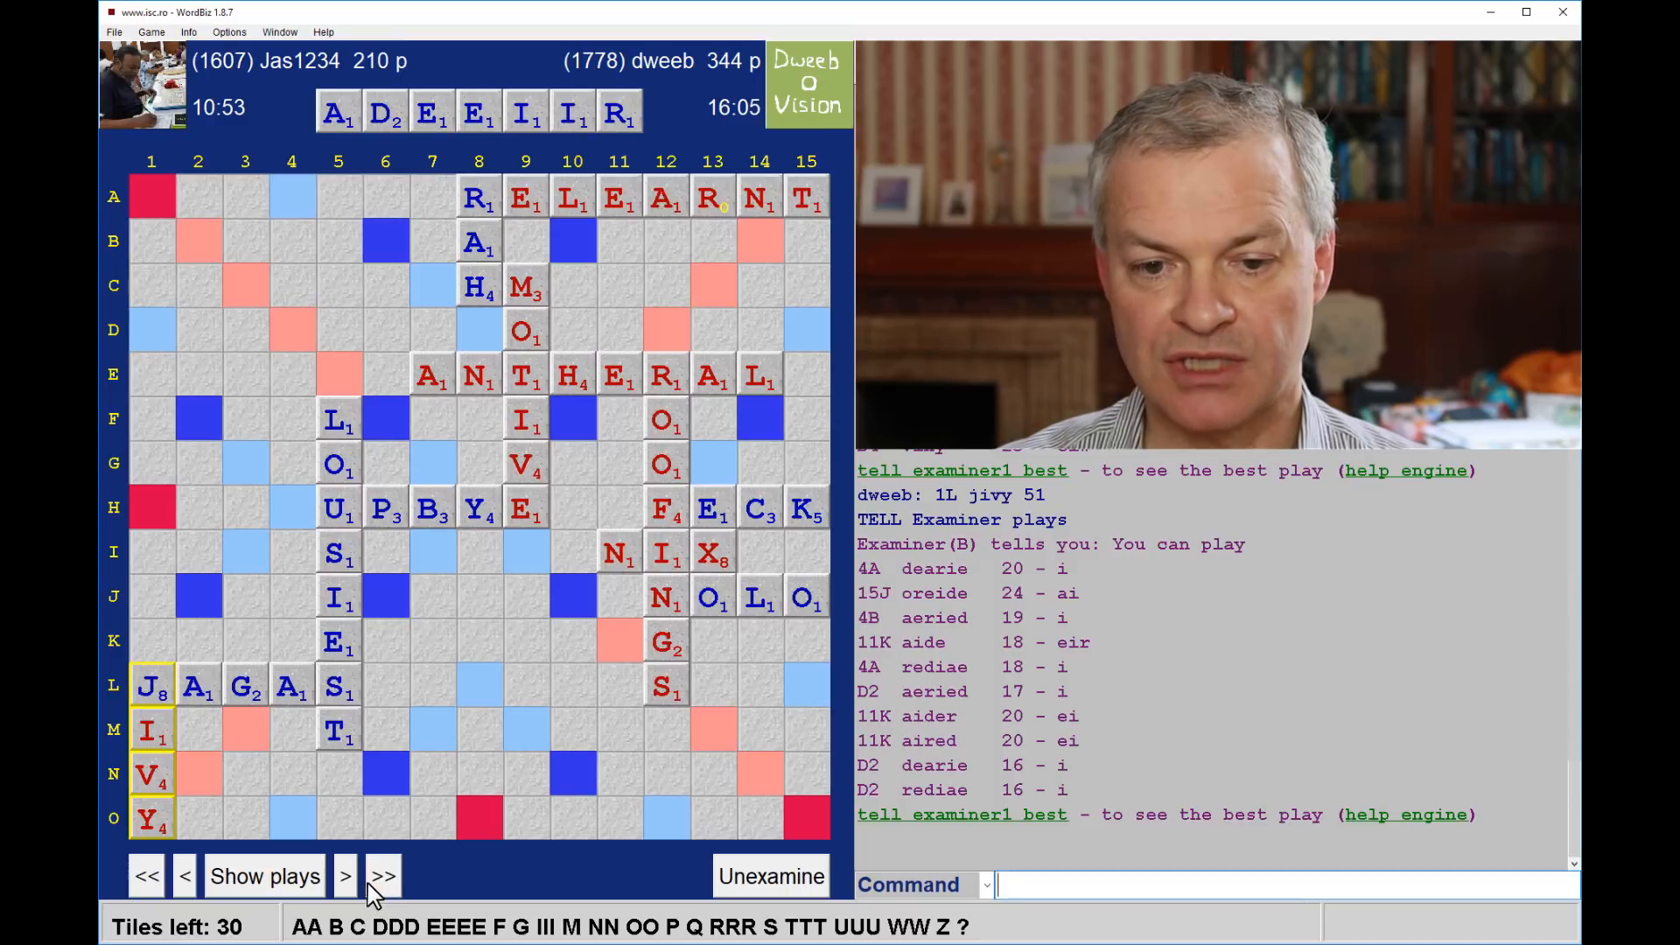
click(345, 876)
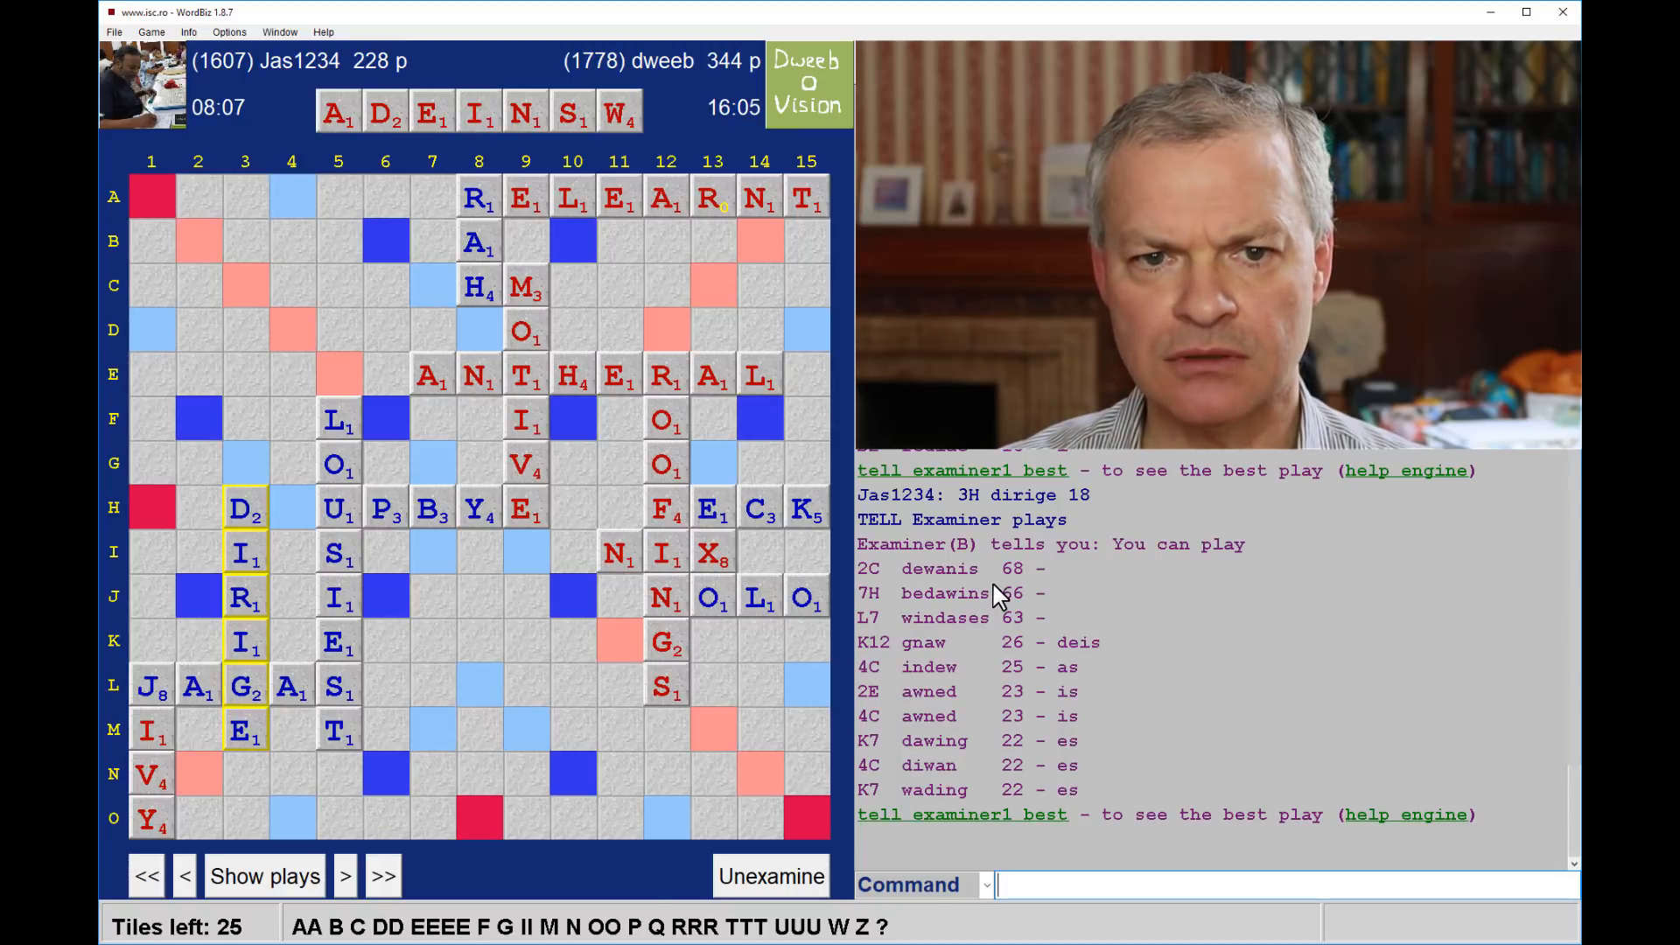
mouse_move(338, 357)
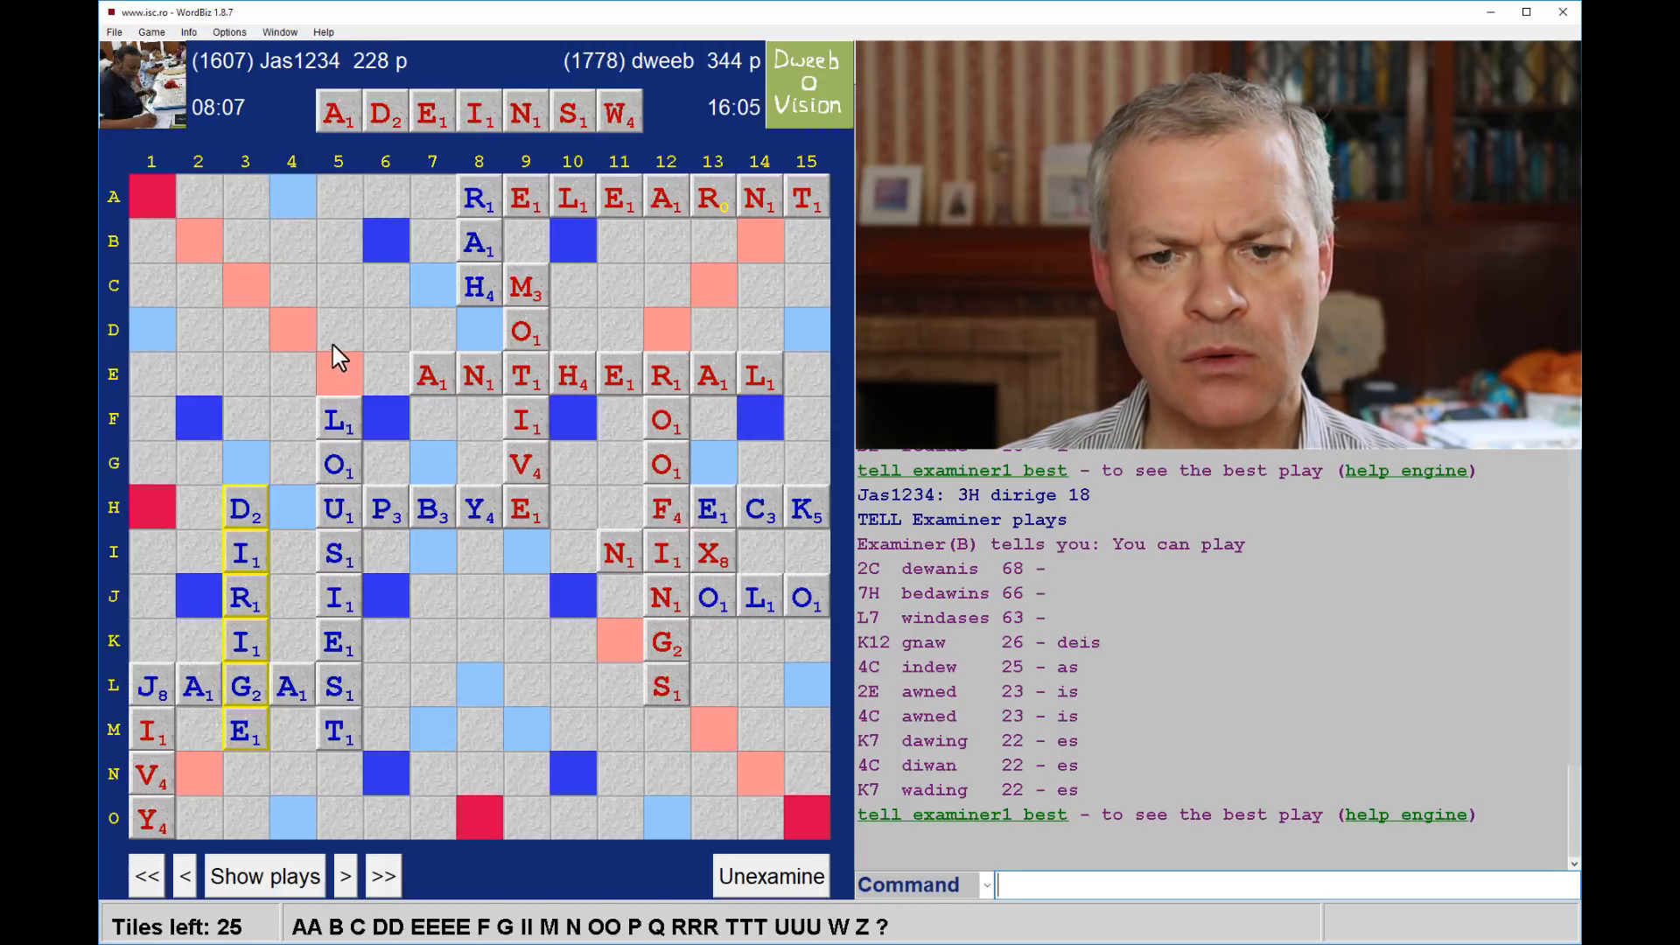
mouse_move(137, 420)
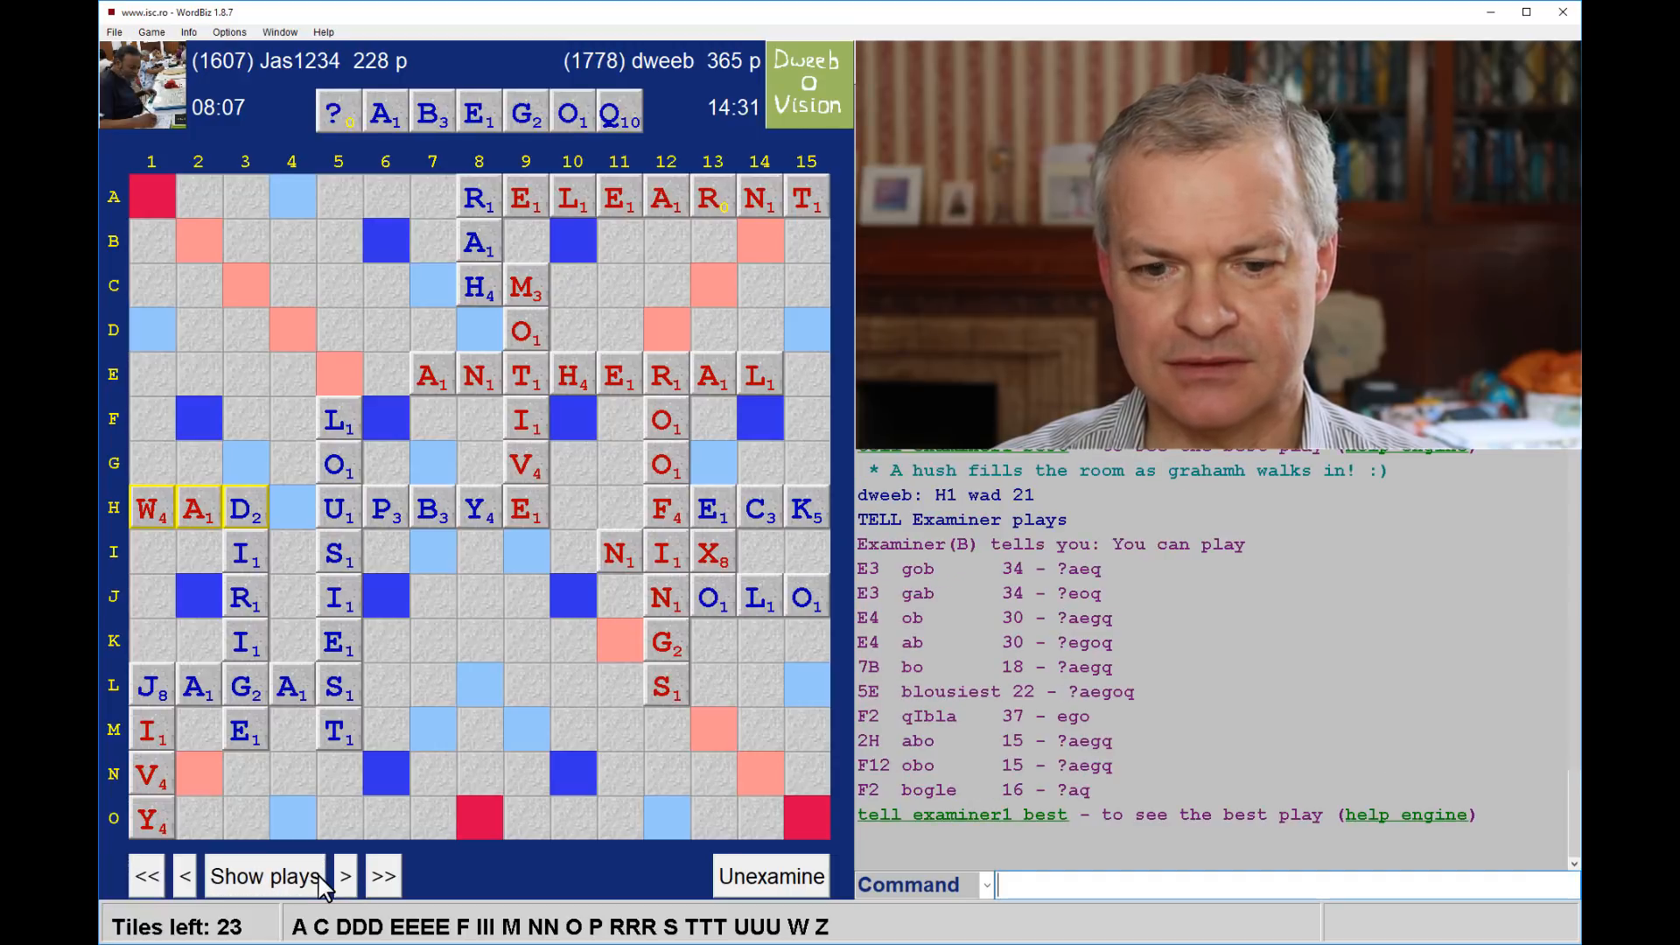
Step the replay forward to QUAG at 321–406, showing engine suggestions at intermediate positions
click(345, 876)
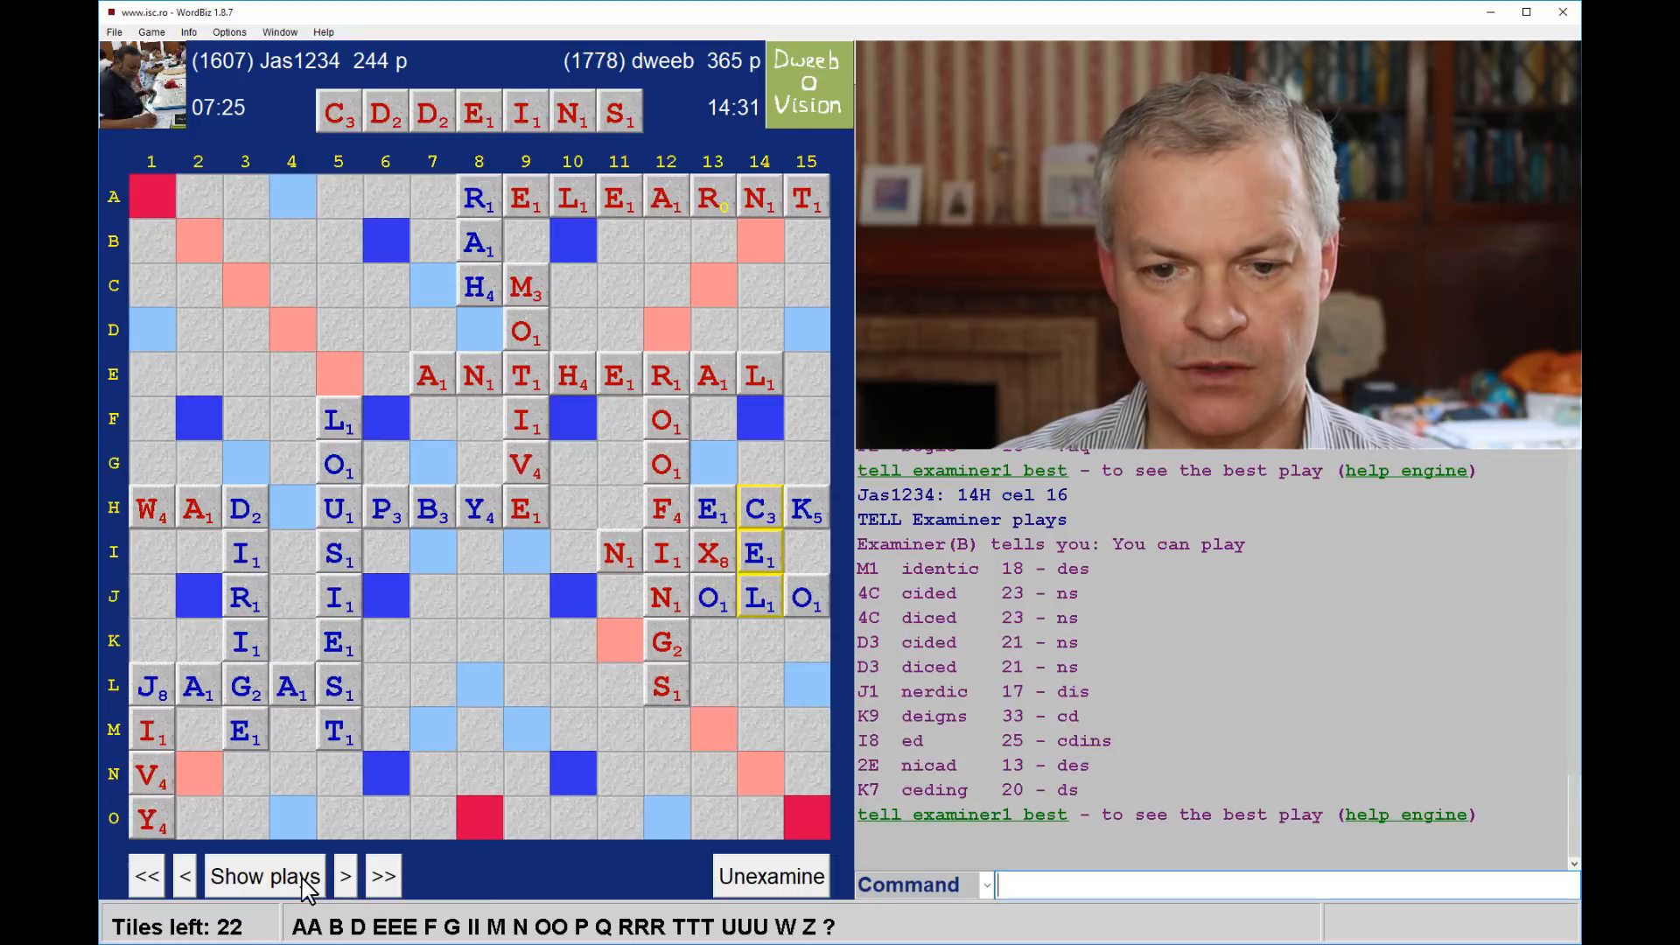
click(345, 877)
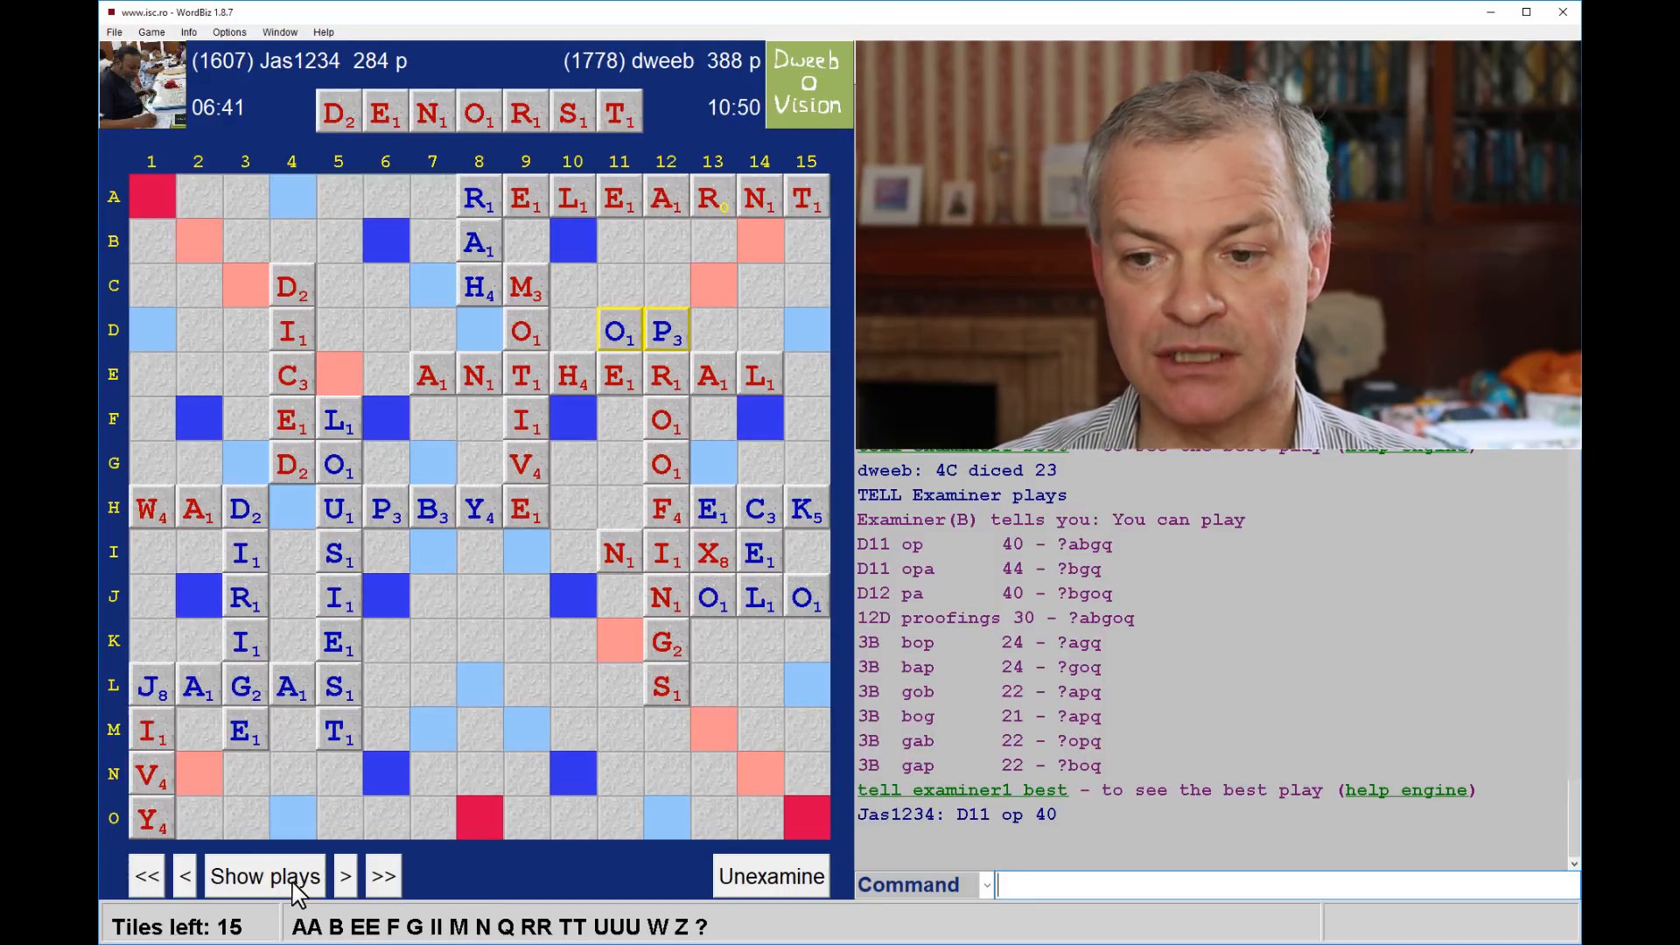
click(345, 875)
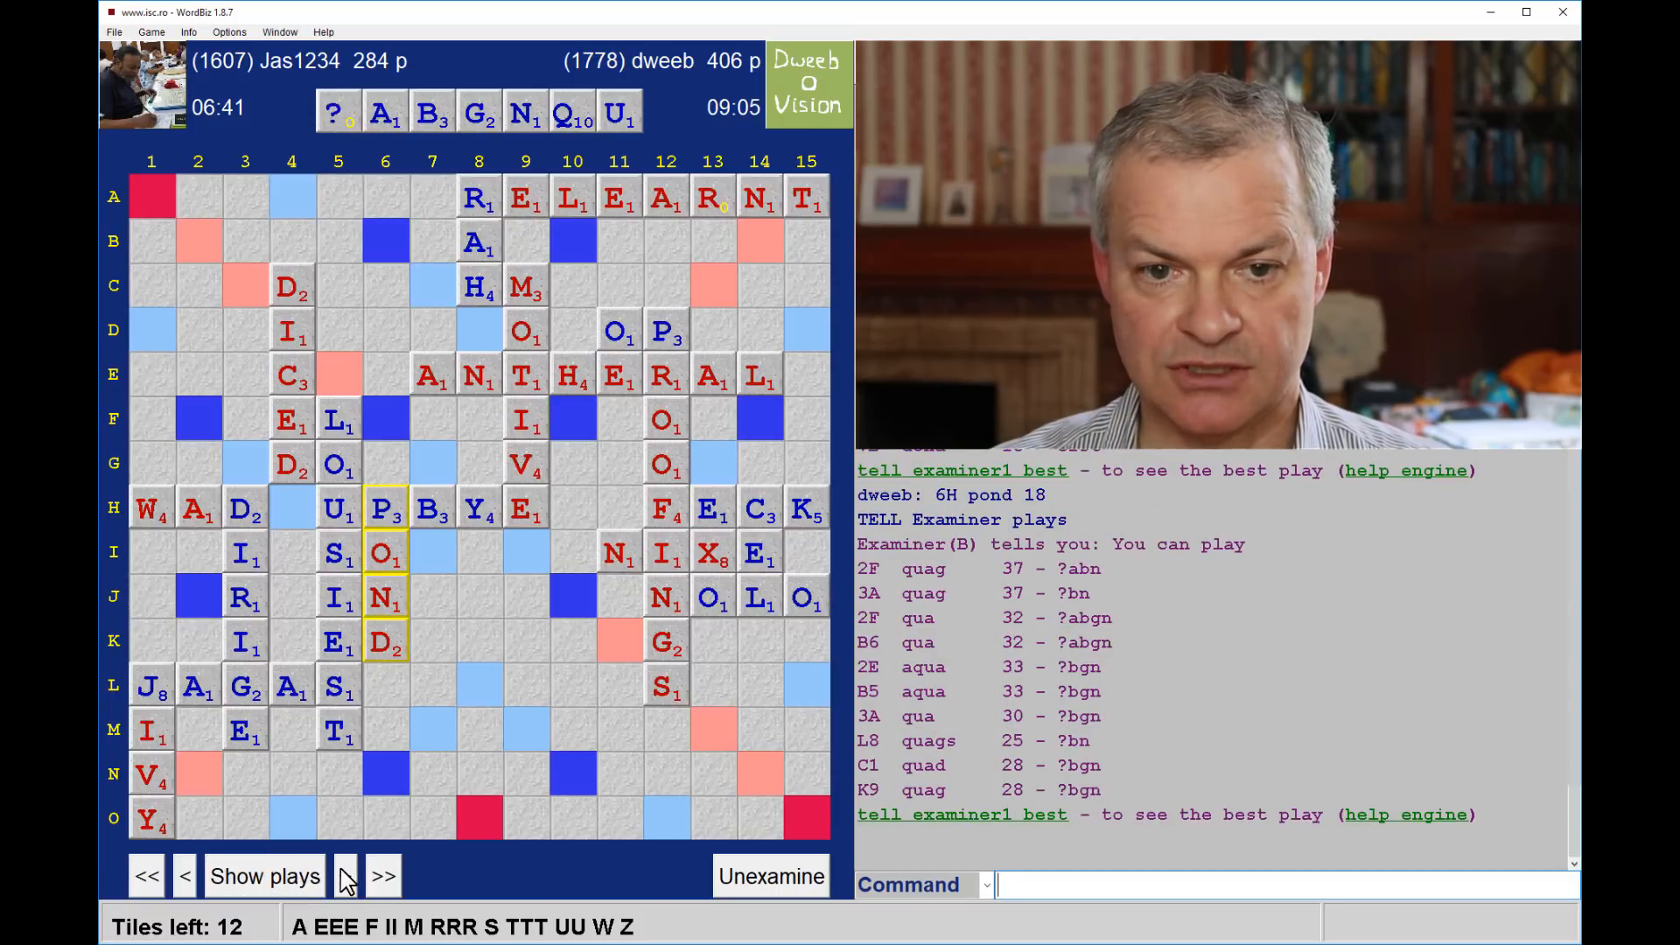
click(345, 875)
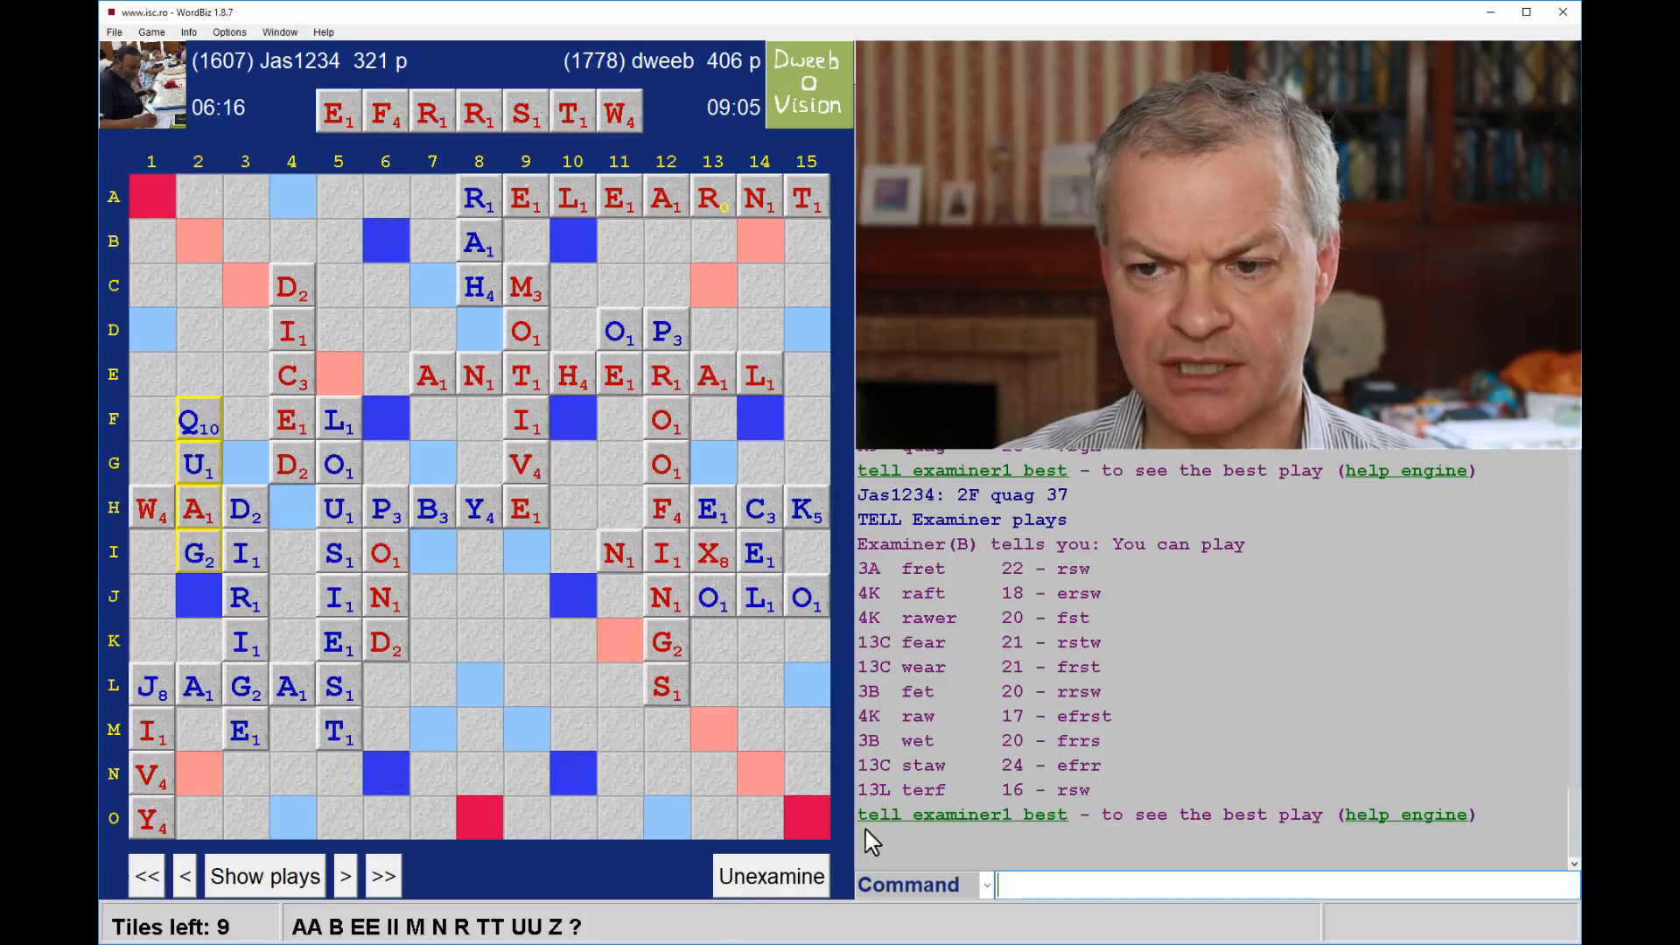
mouse_move(1021, 595)
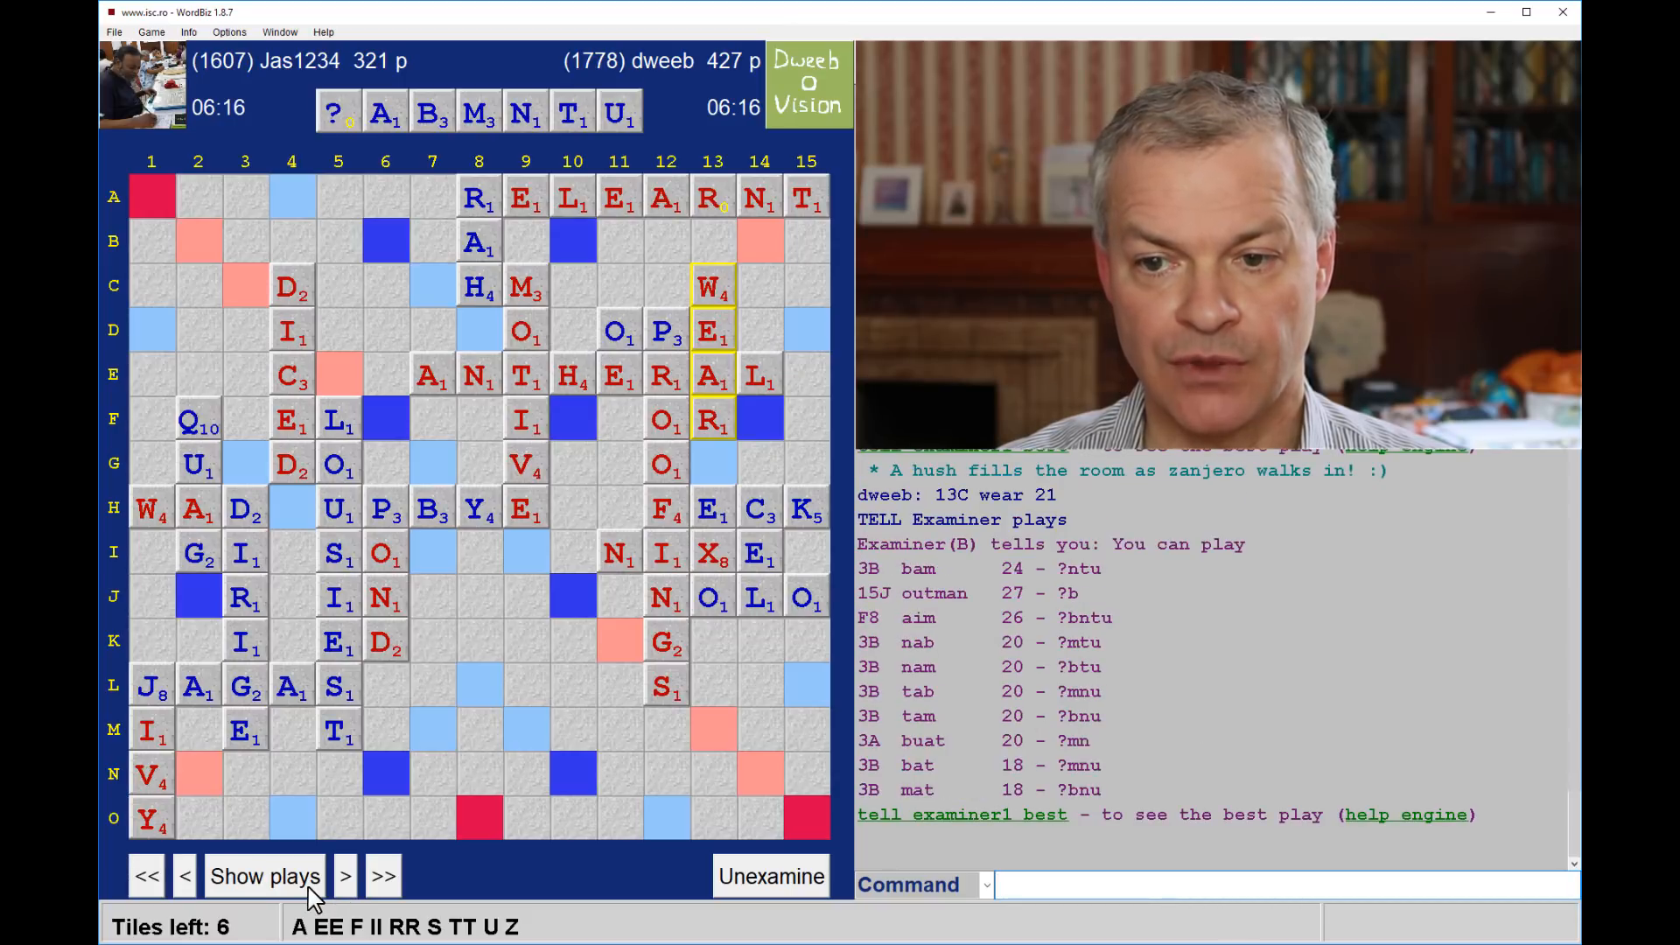
Advance the replay to the closing UNBEATEN for 80, reaching the final 444–436 position
click(344, 875)
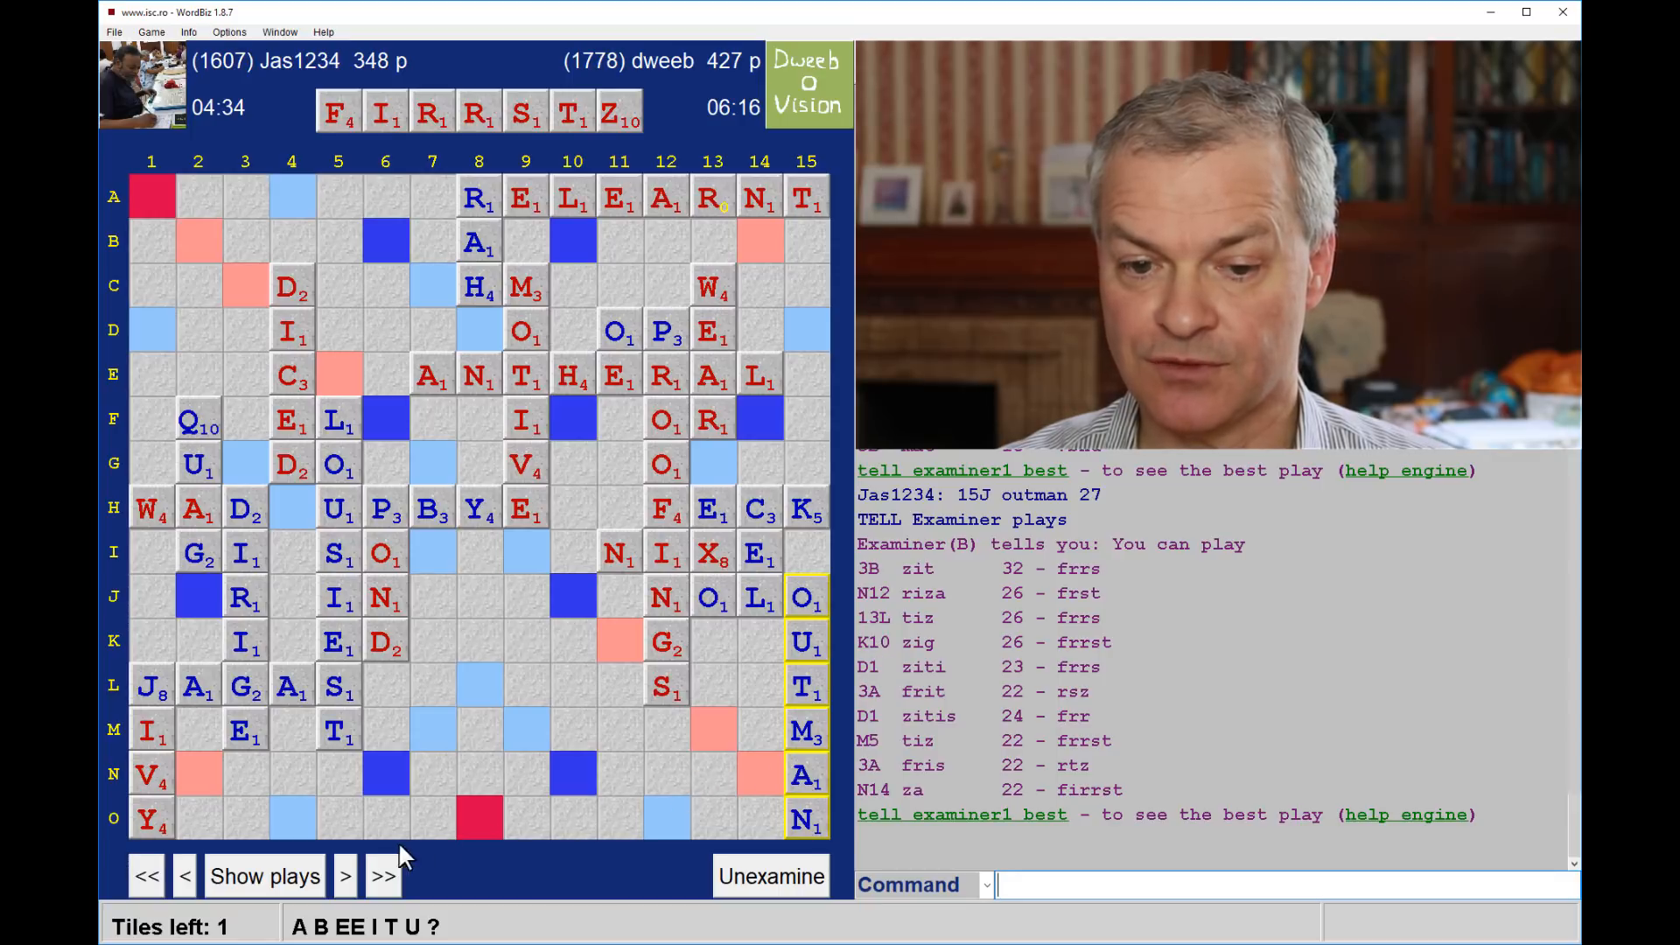
mouse_move(630, 824)
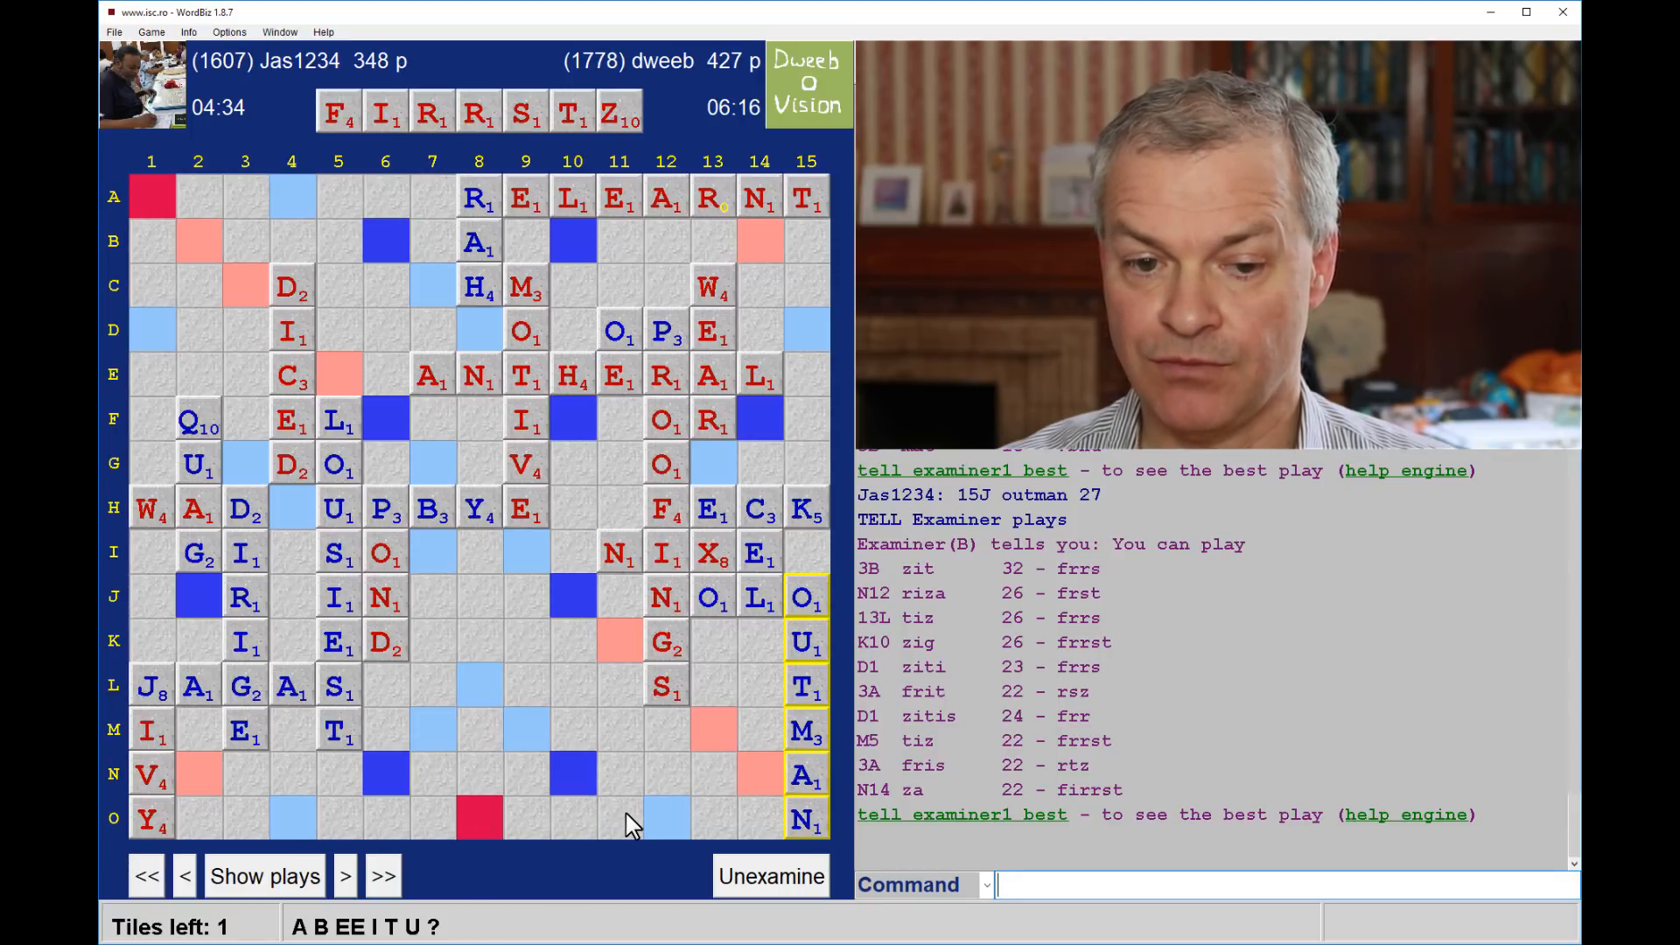
mouse_move(751, 817)
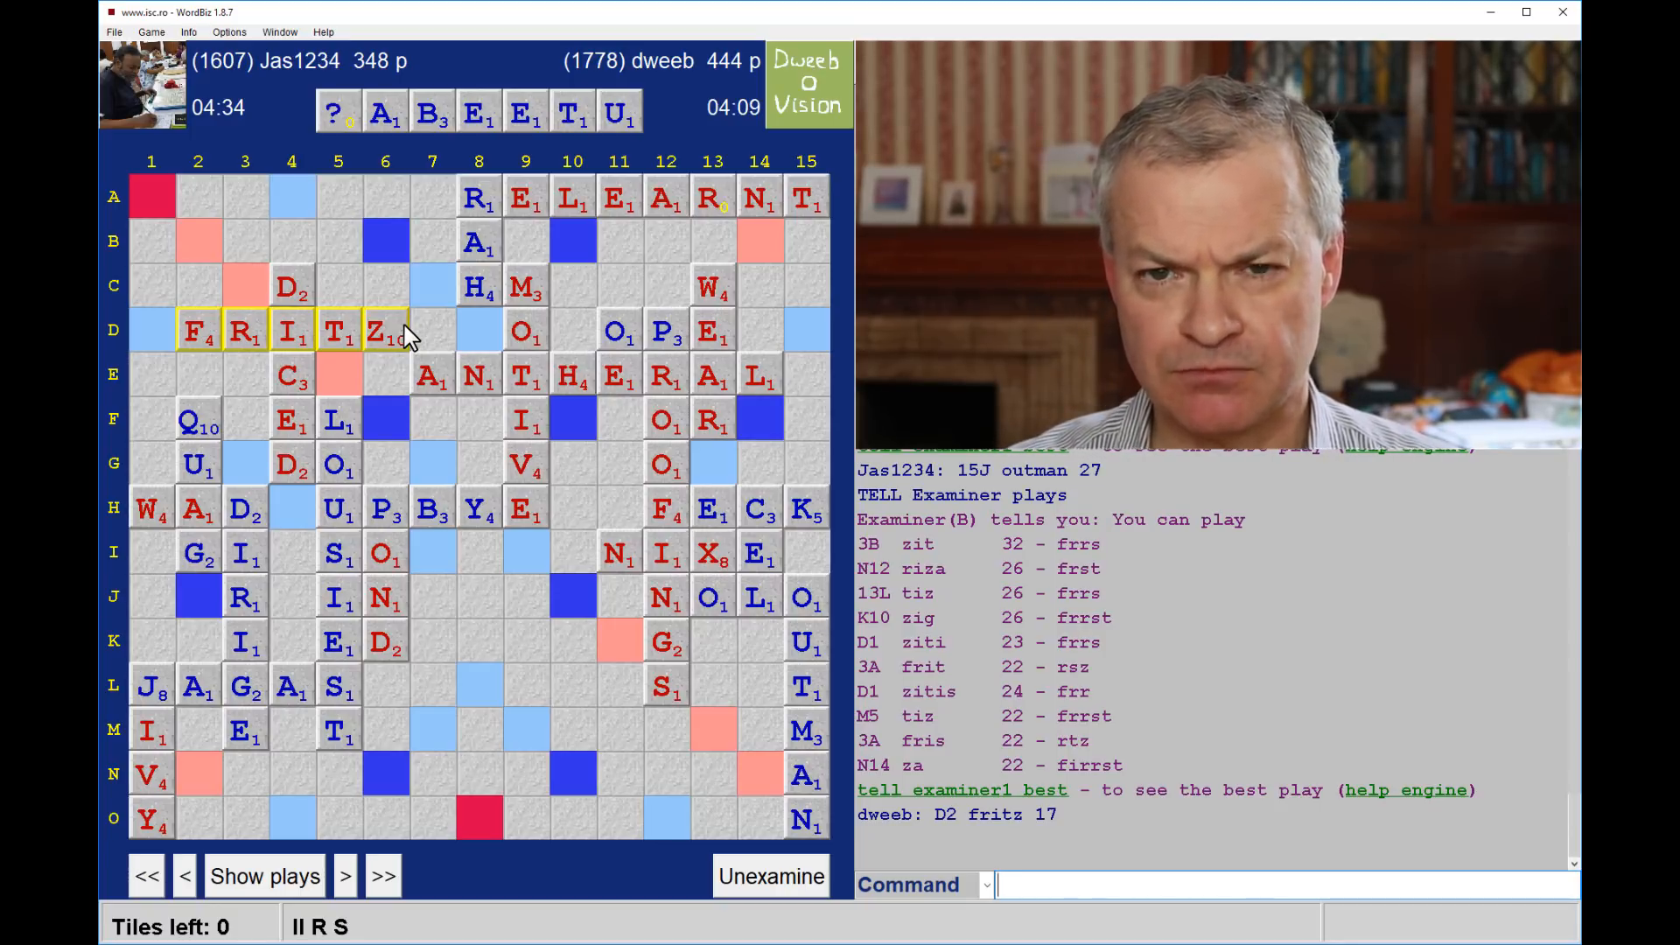
mouse_move(656, 758)
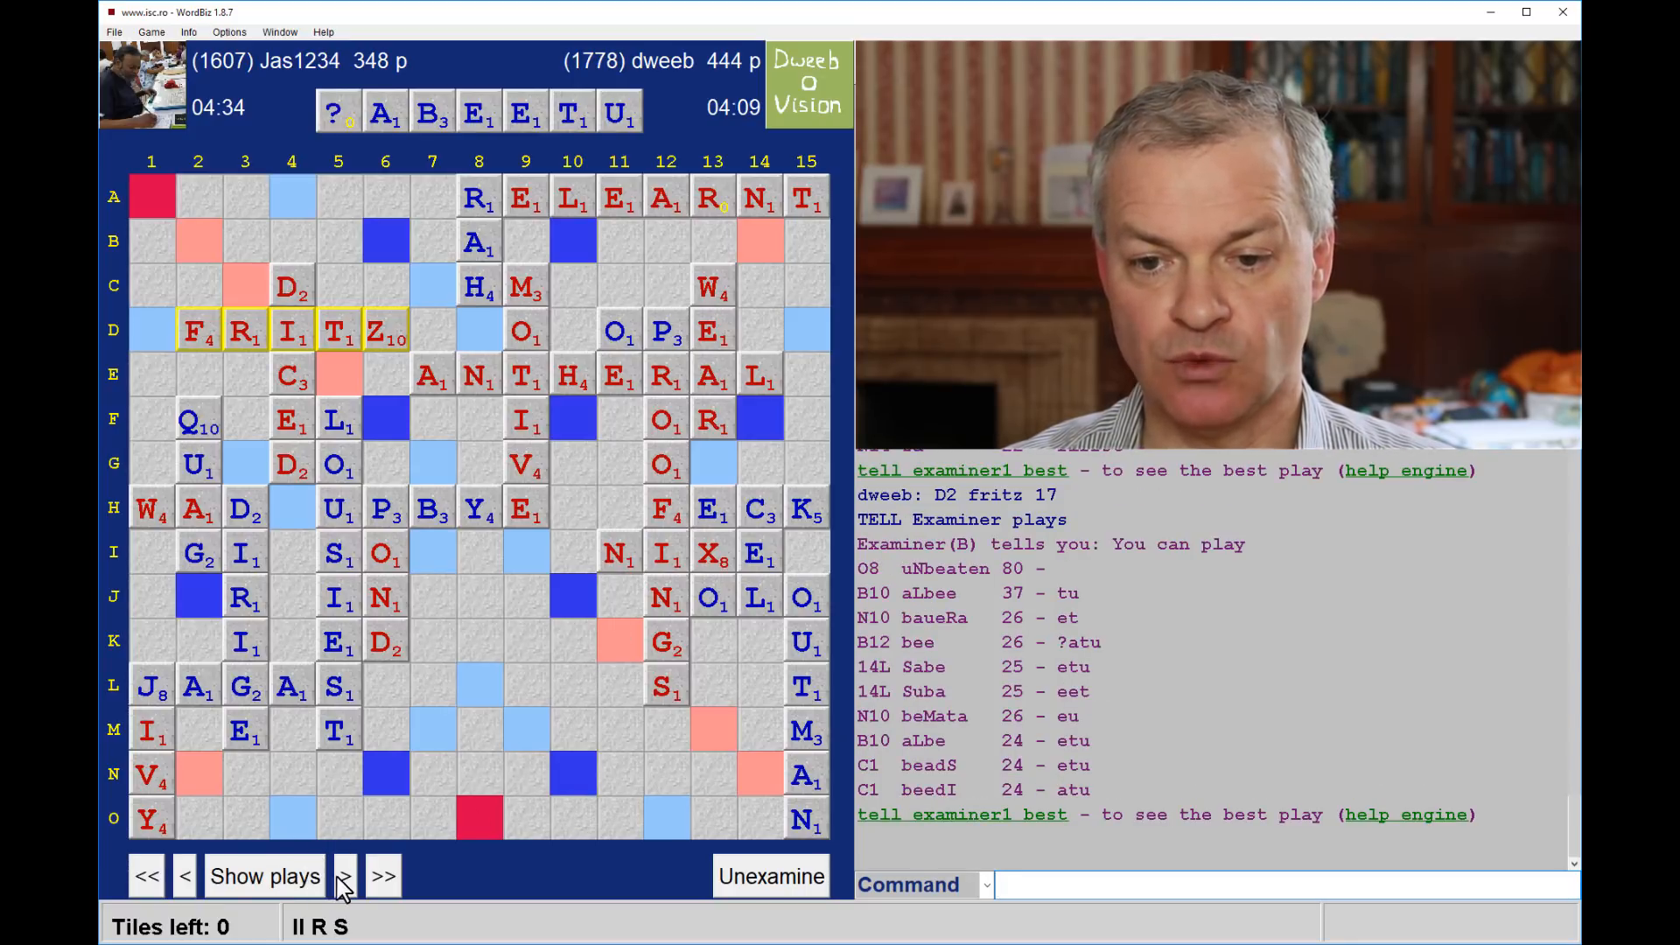
click(345, 875)
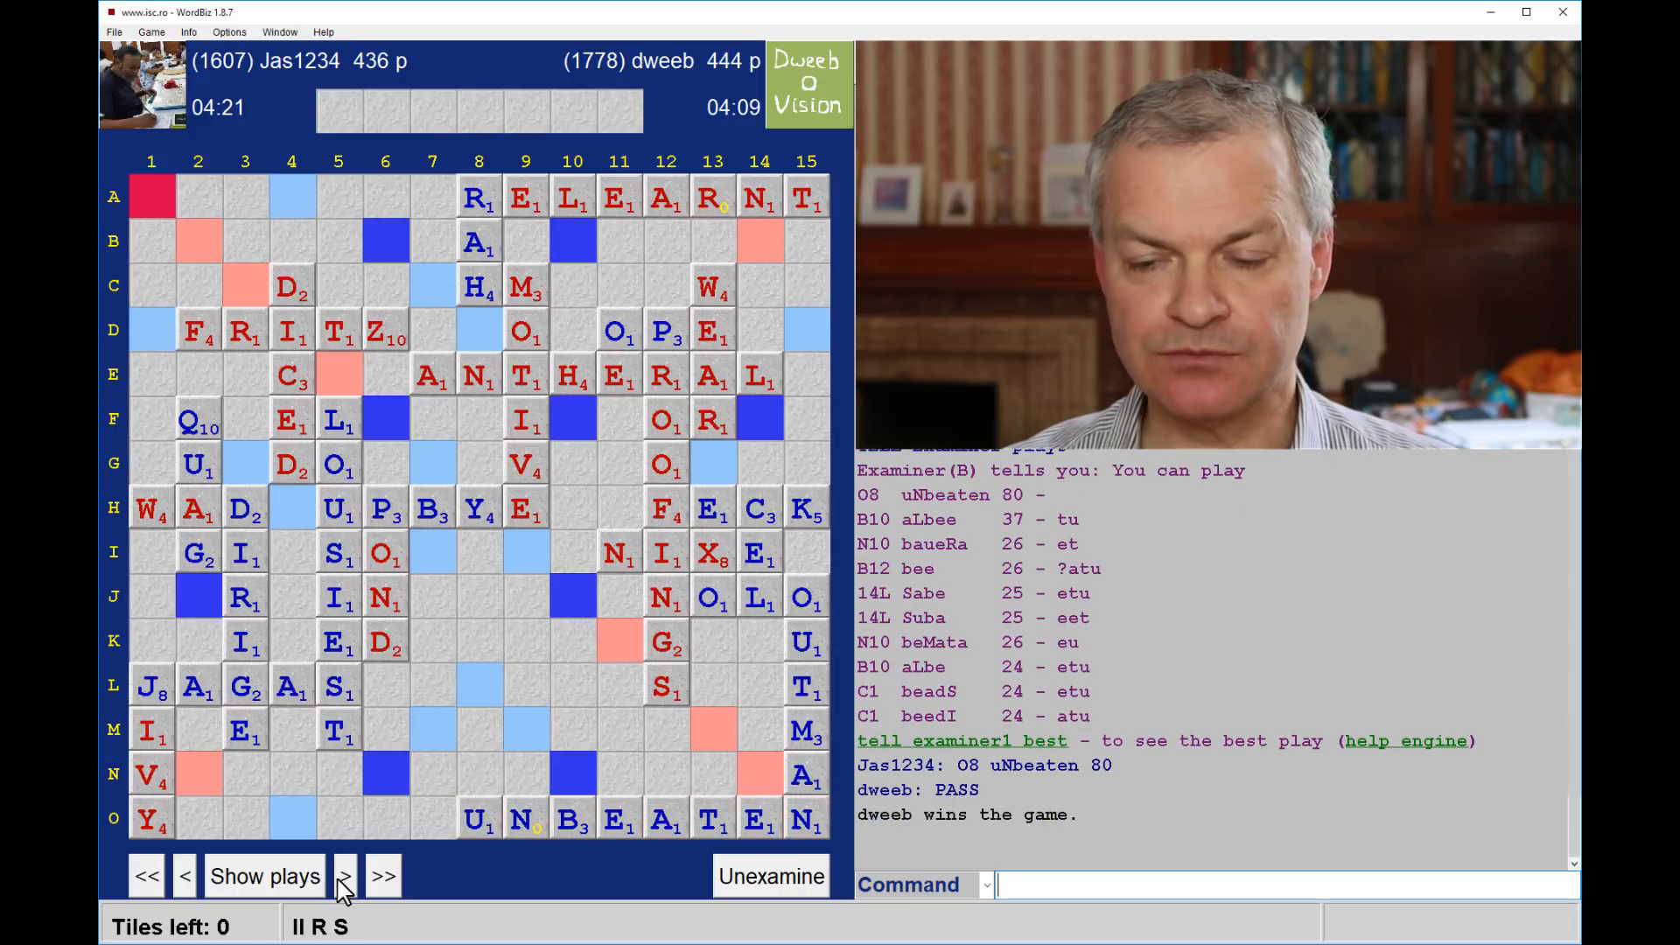
mouse_move(476, 665)
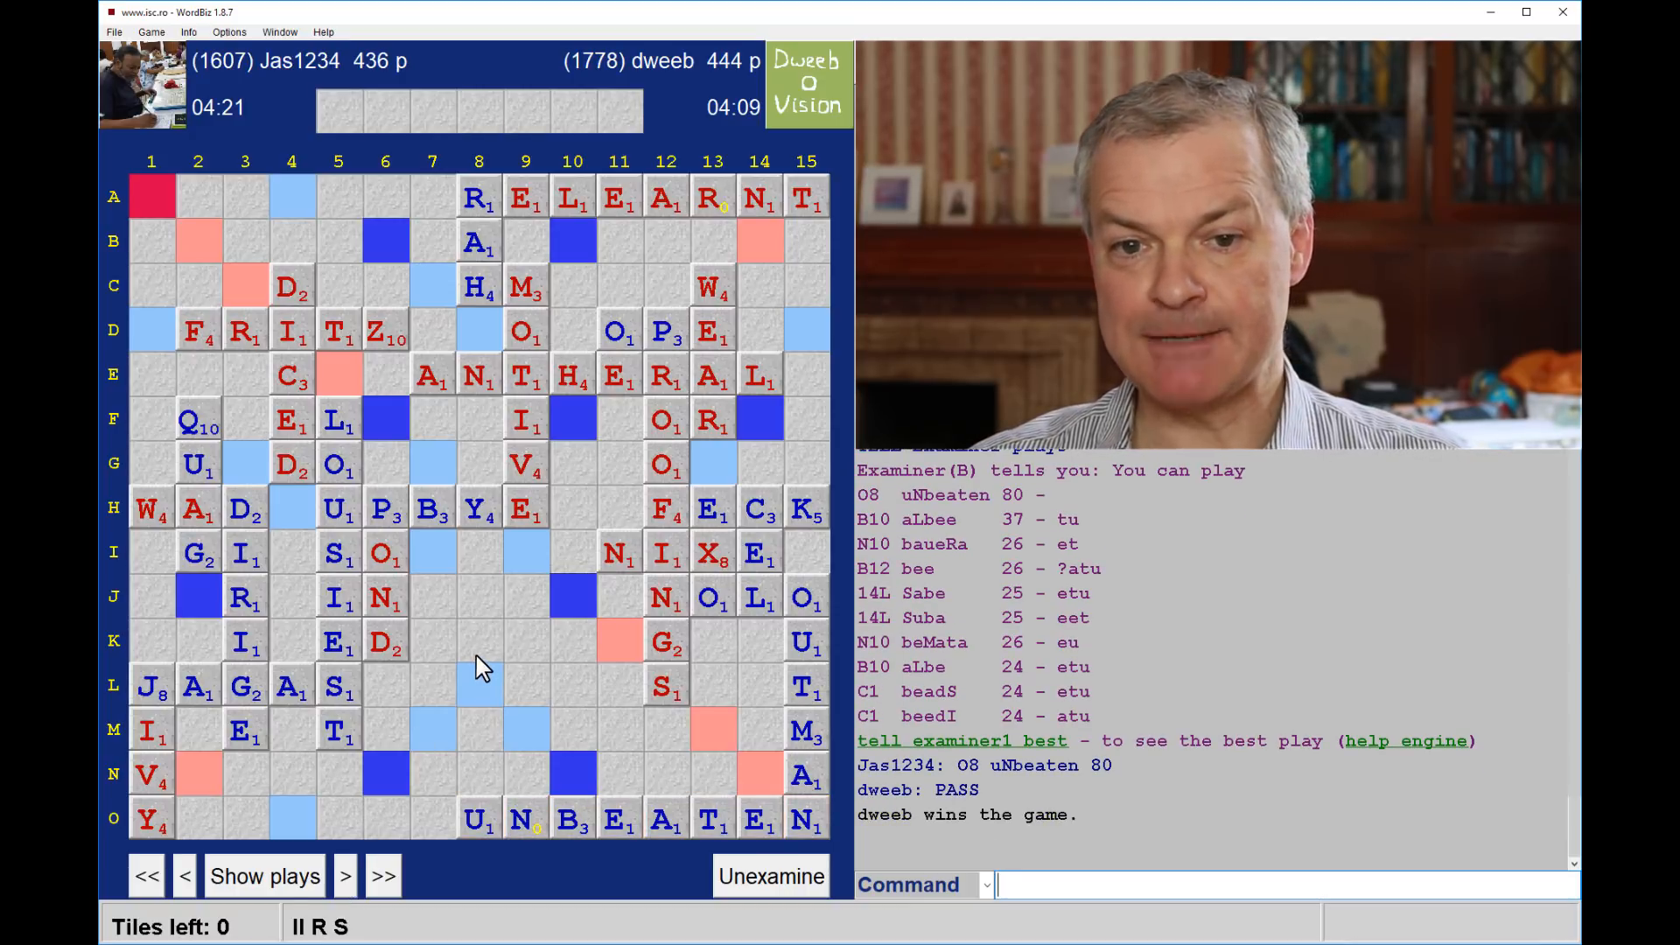